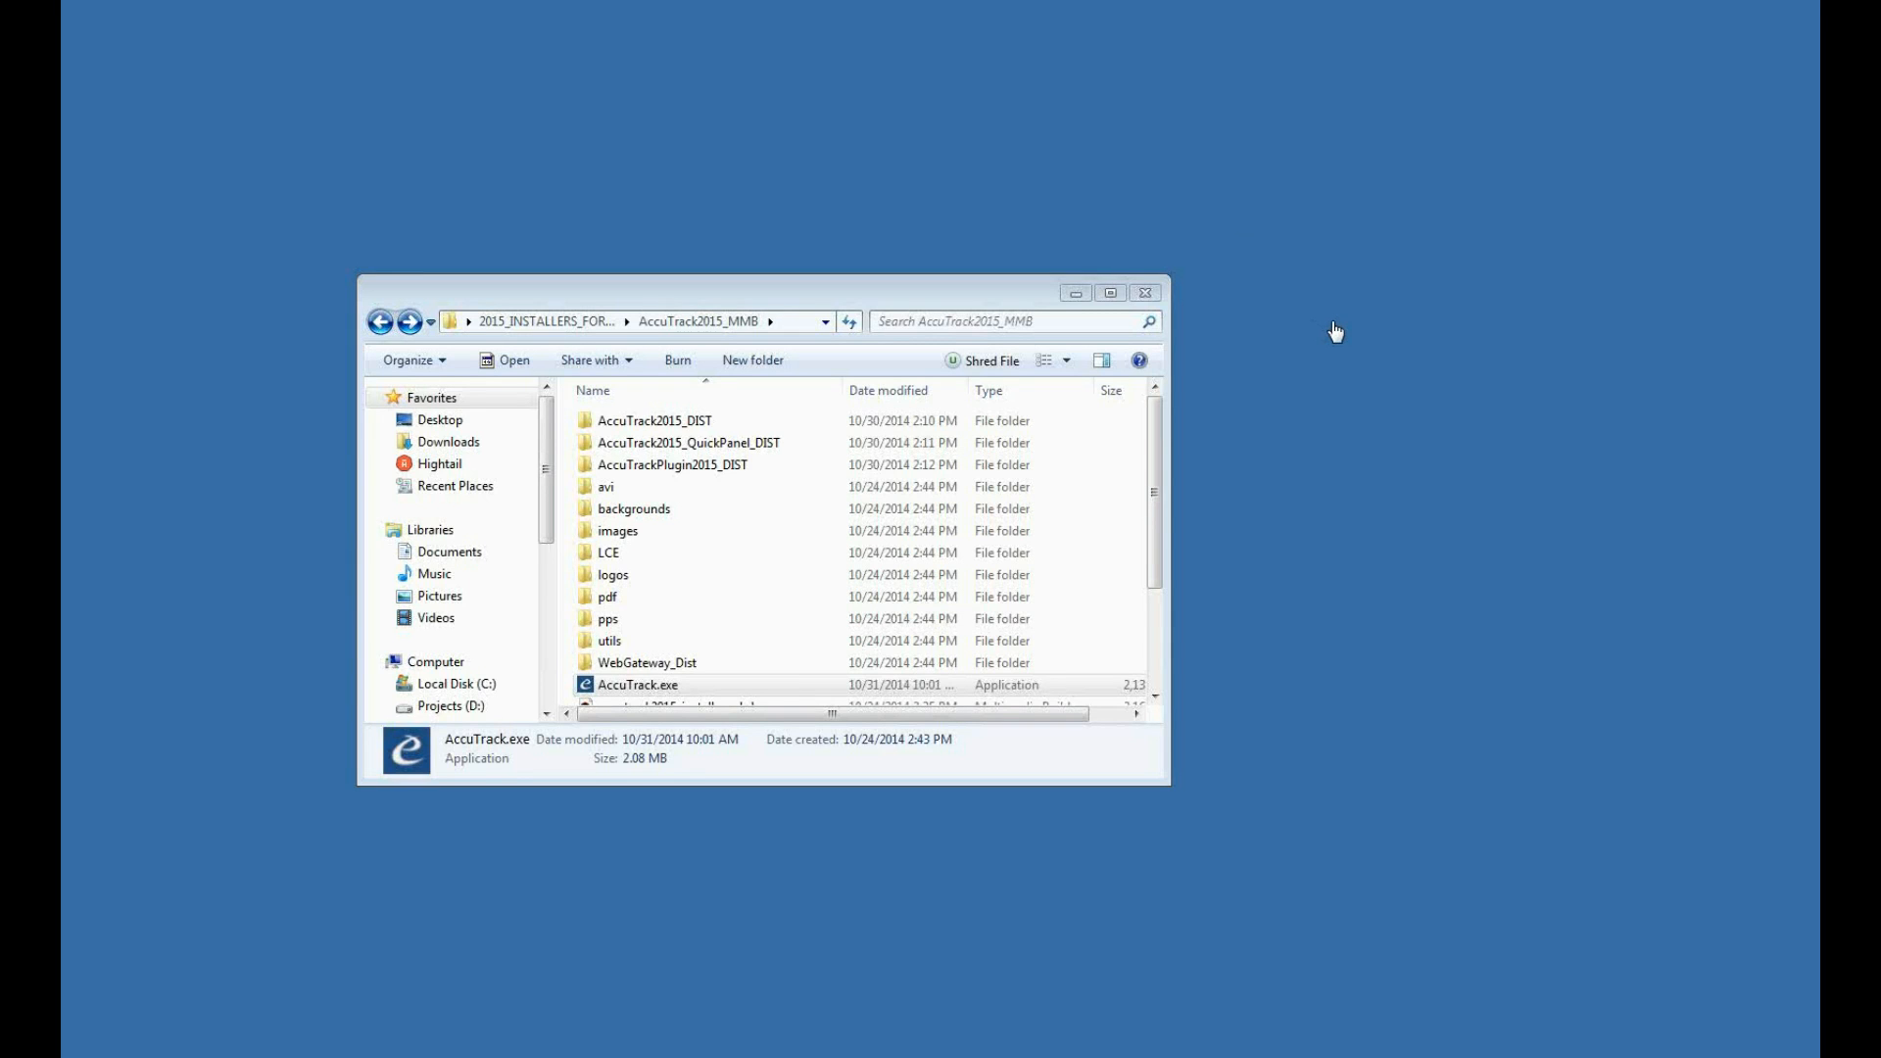
{"action": "mouse_move", "coordinate": [926, 163]}
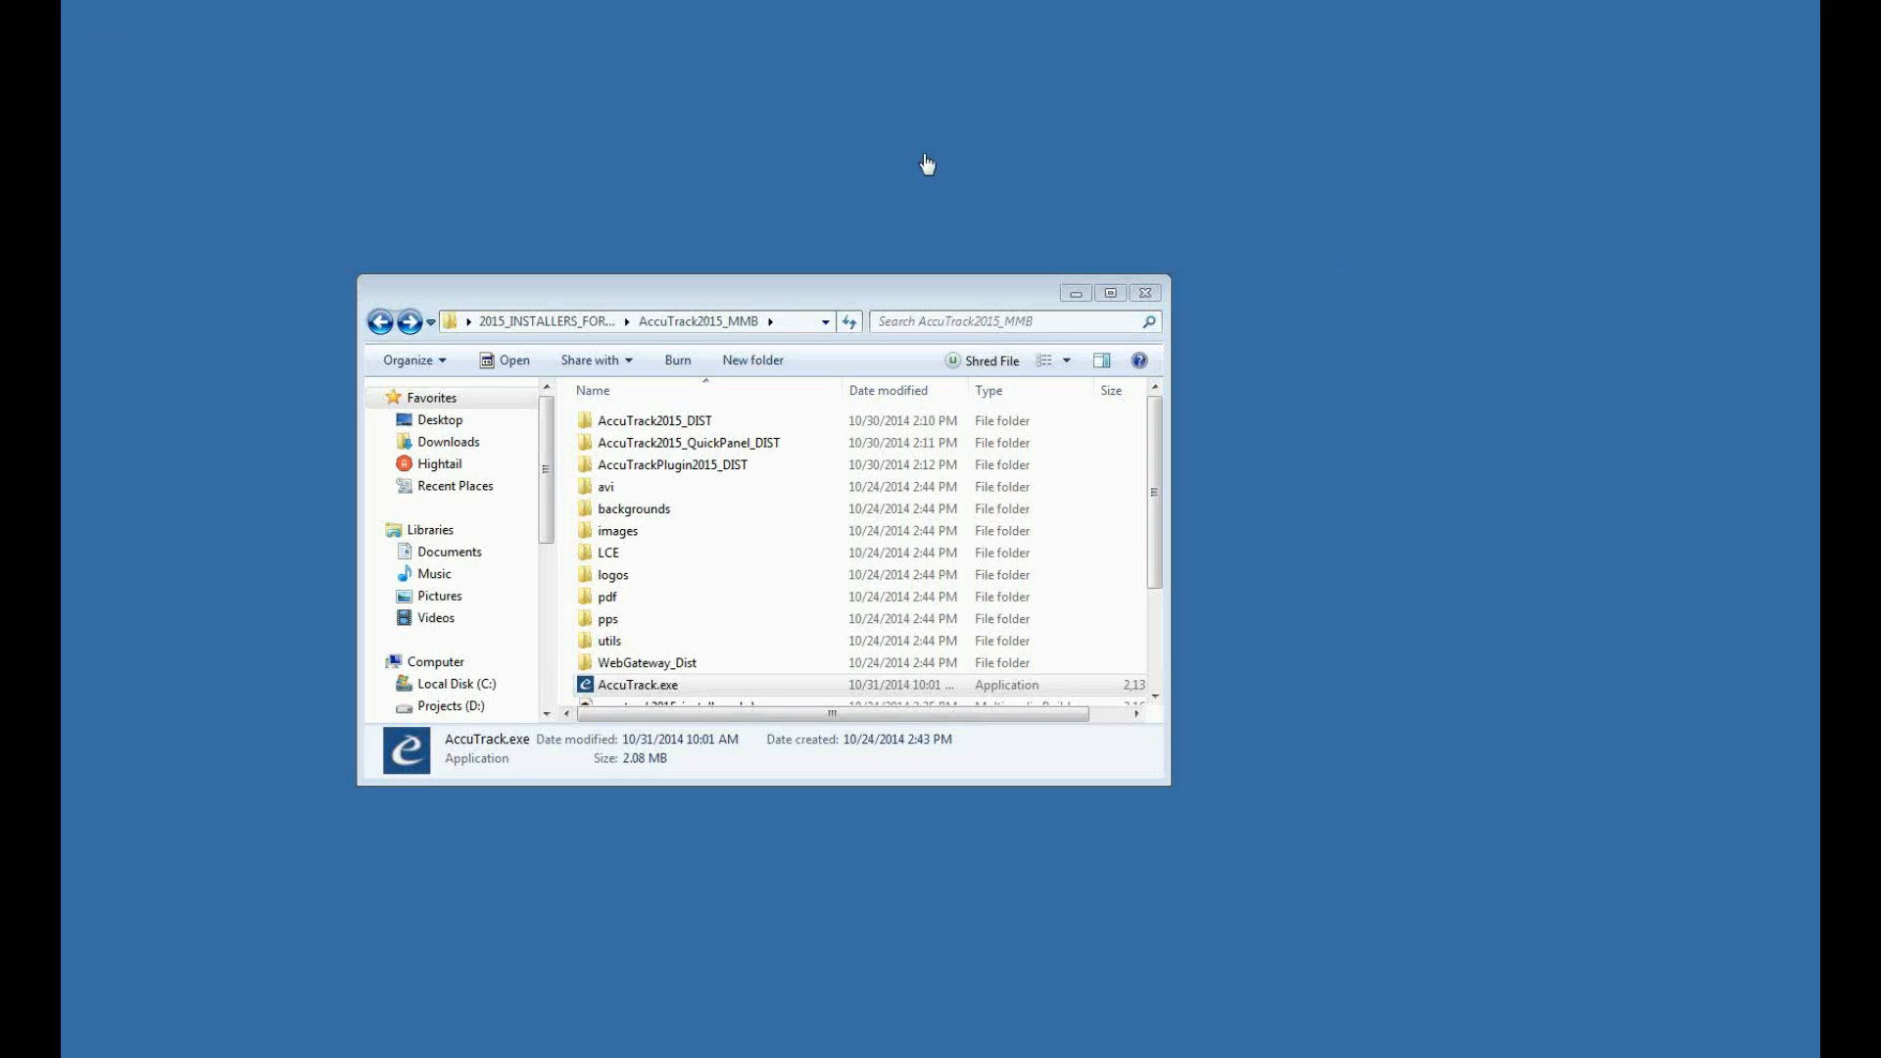
{"action": "mouse_move", "coordinate": [135, 53]}
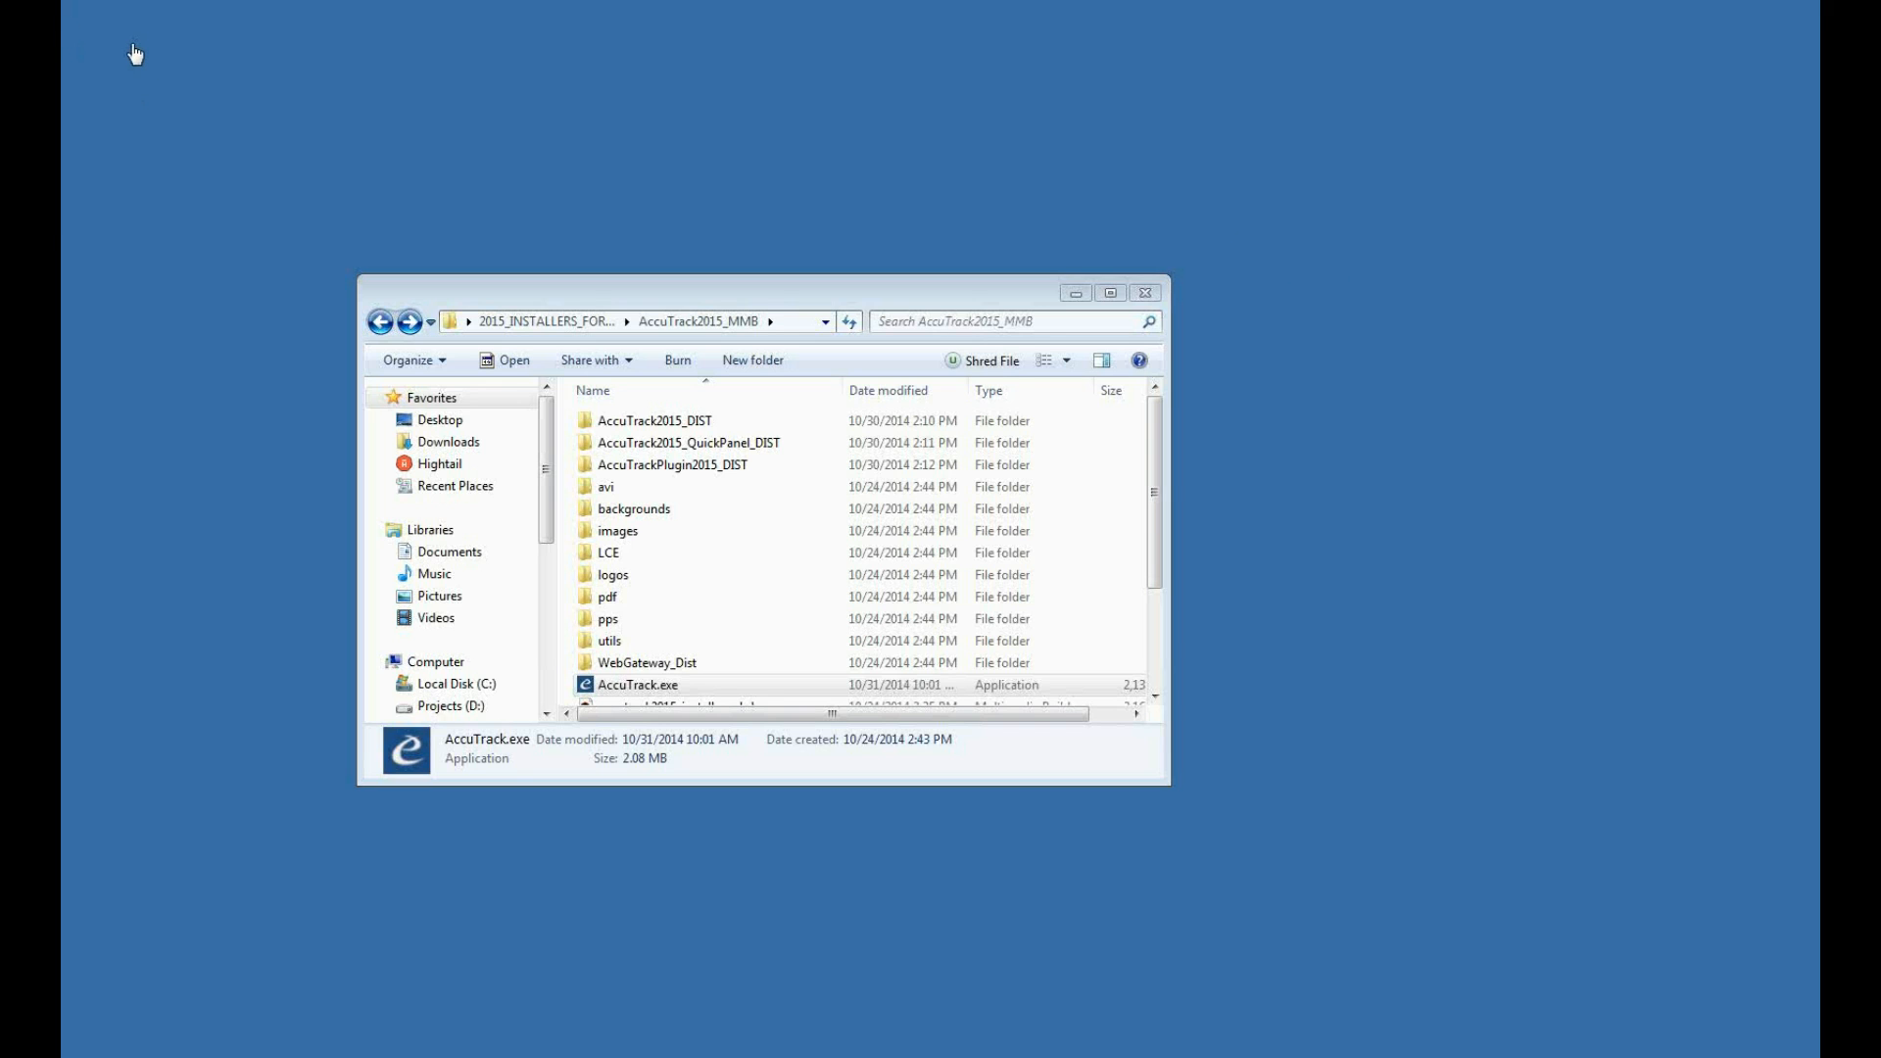
{"action": "mouse_move", "coordinate": [229, 70]}
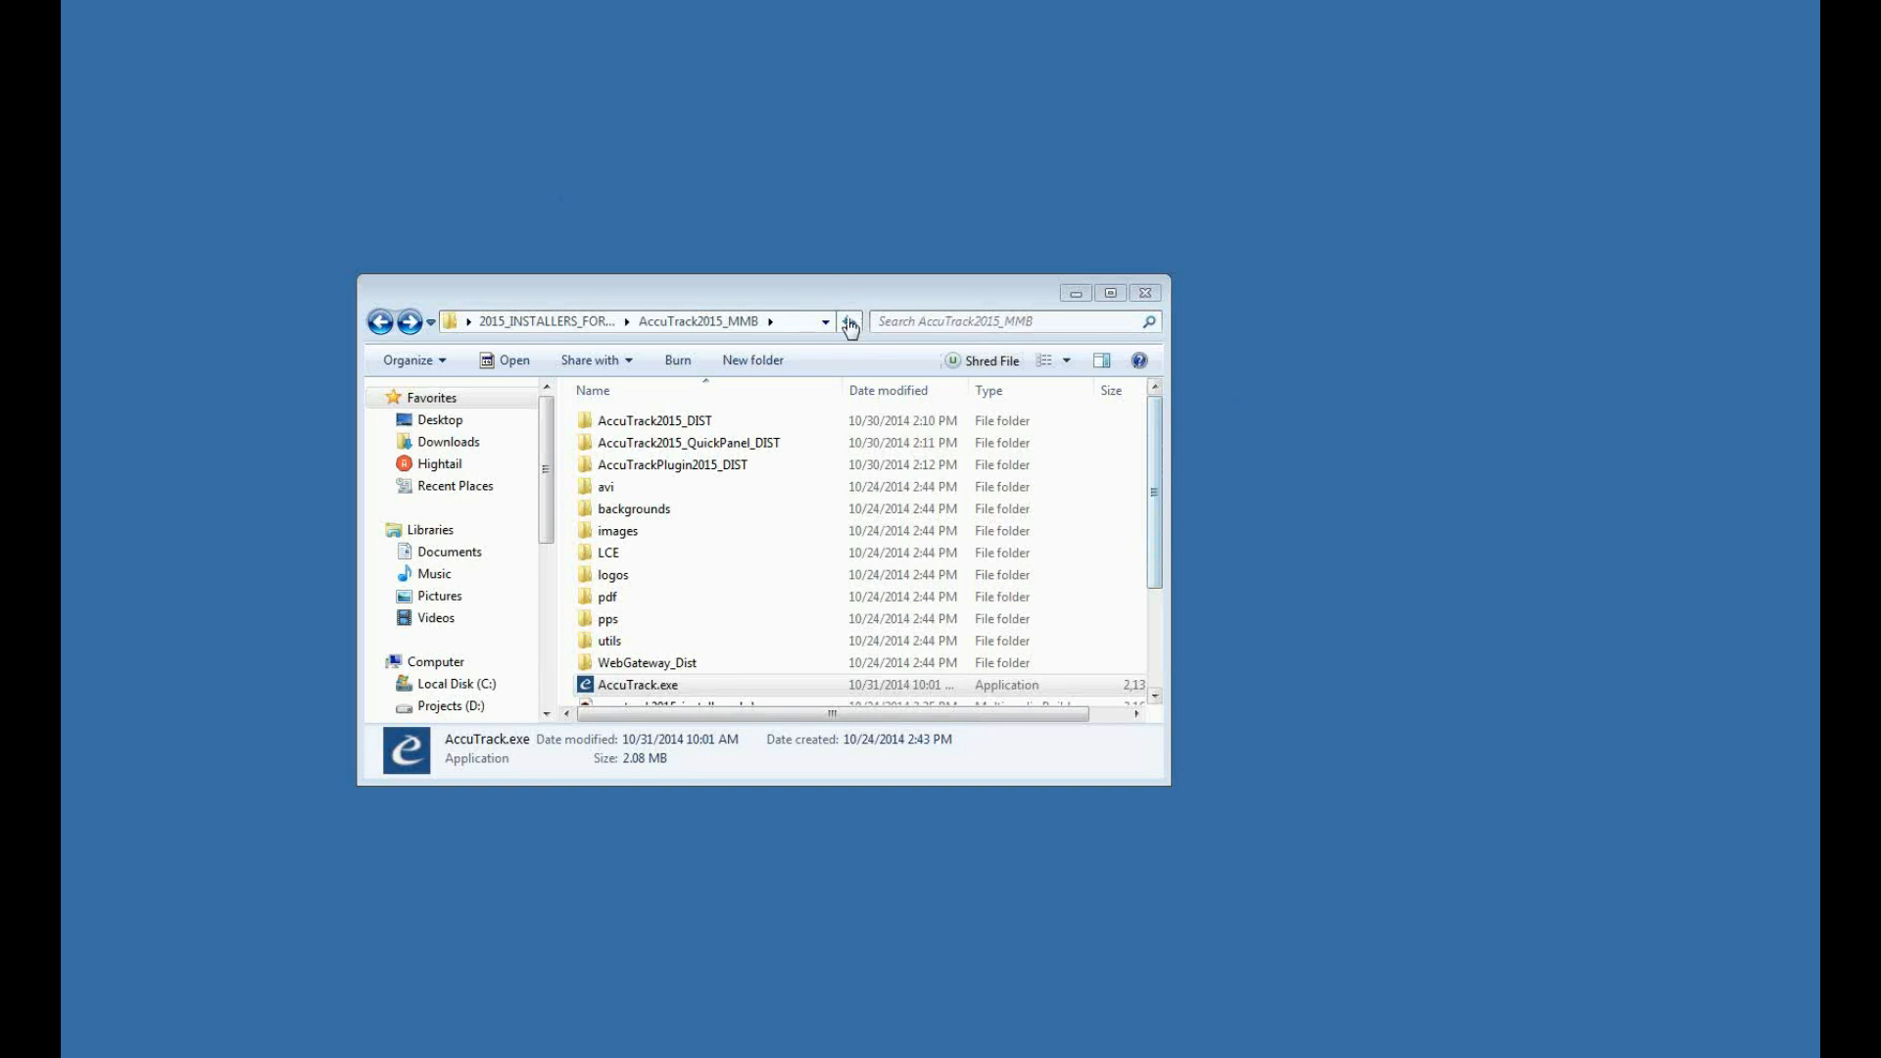
- Browse into the AccuTrackPlugin2015_DIST folder to look at its contents
{"action": "scroll", "scroll_direction": "down", "scroll_amount": 3}
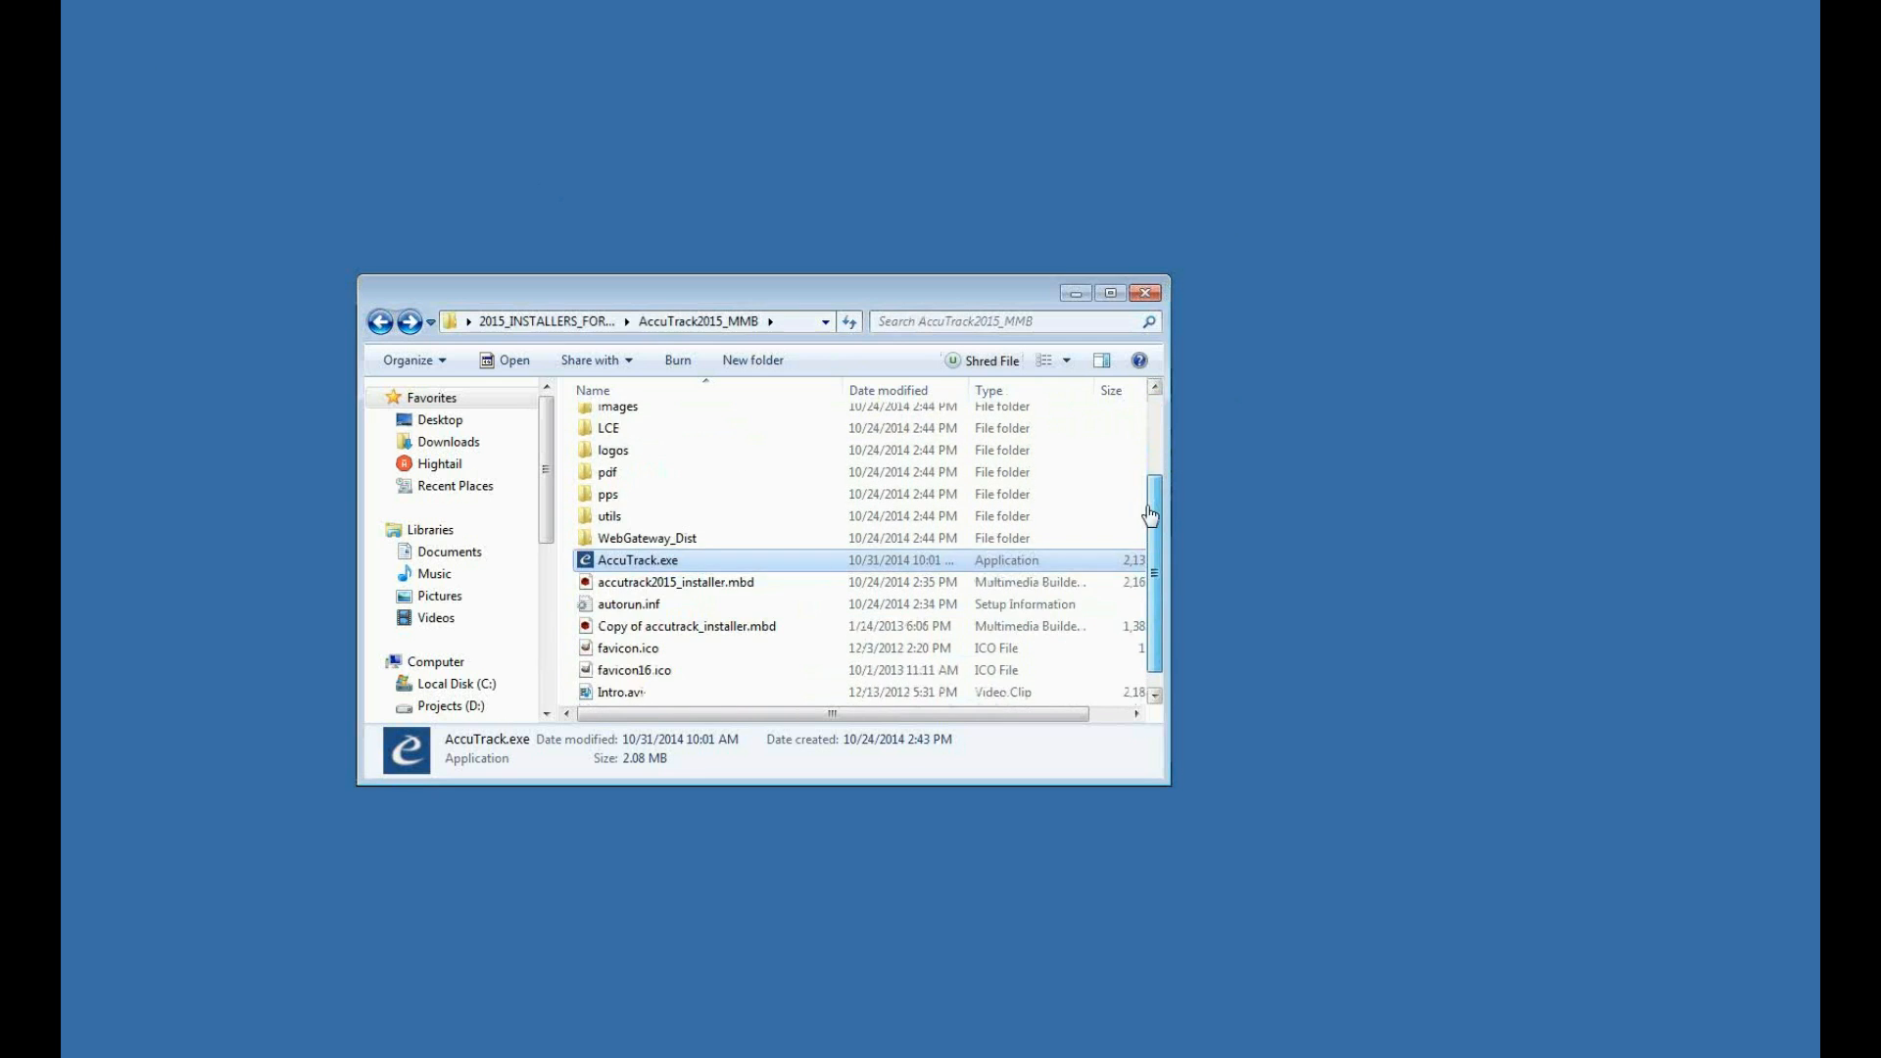
{"action": "scroll", "scroll_direction": "up", "scroll_amount": 3}
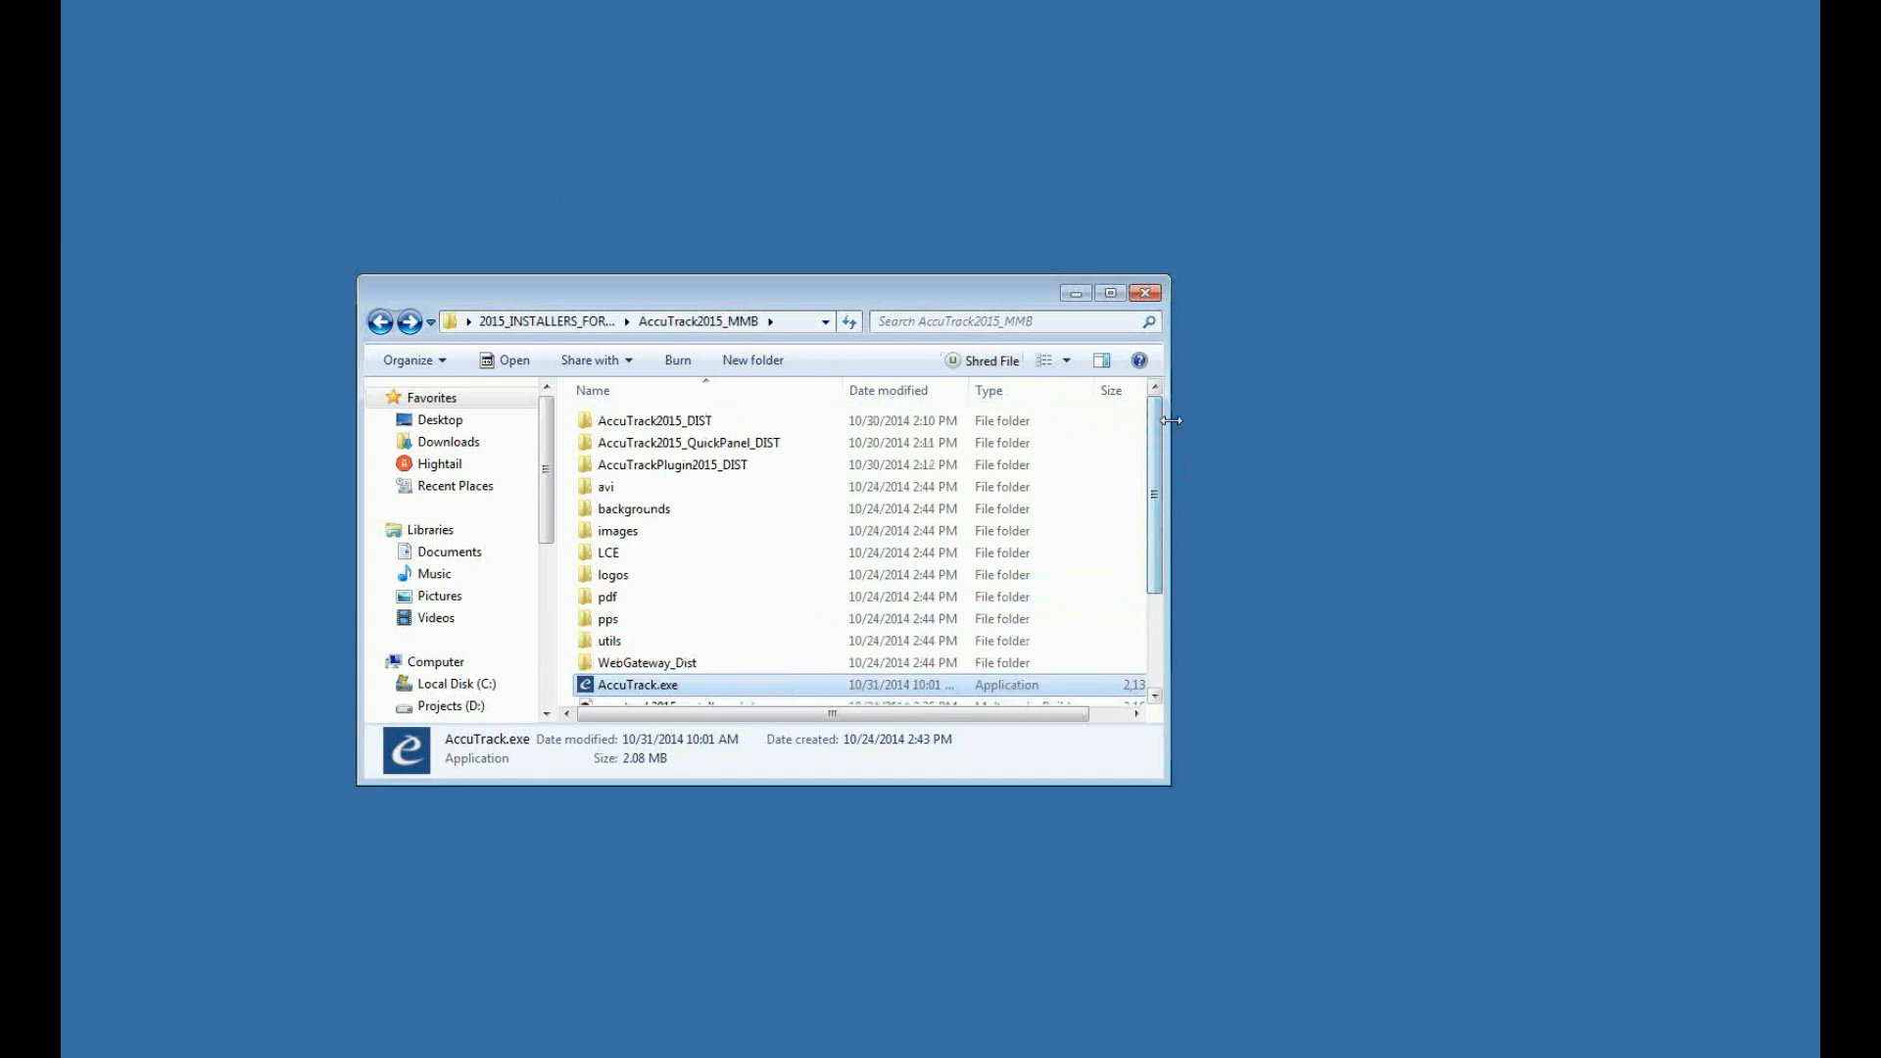
{"action": "mouse_move", "coordinate": [708, 476]}
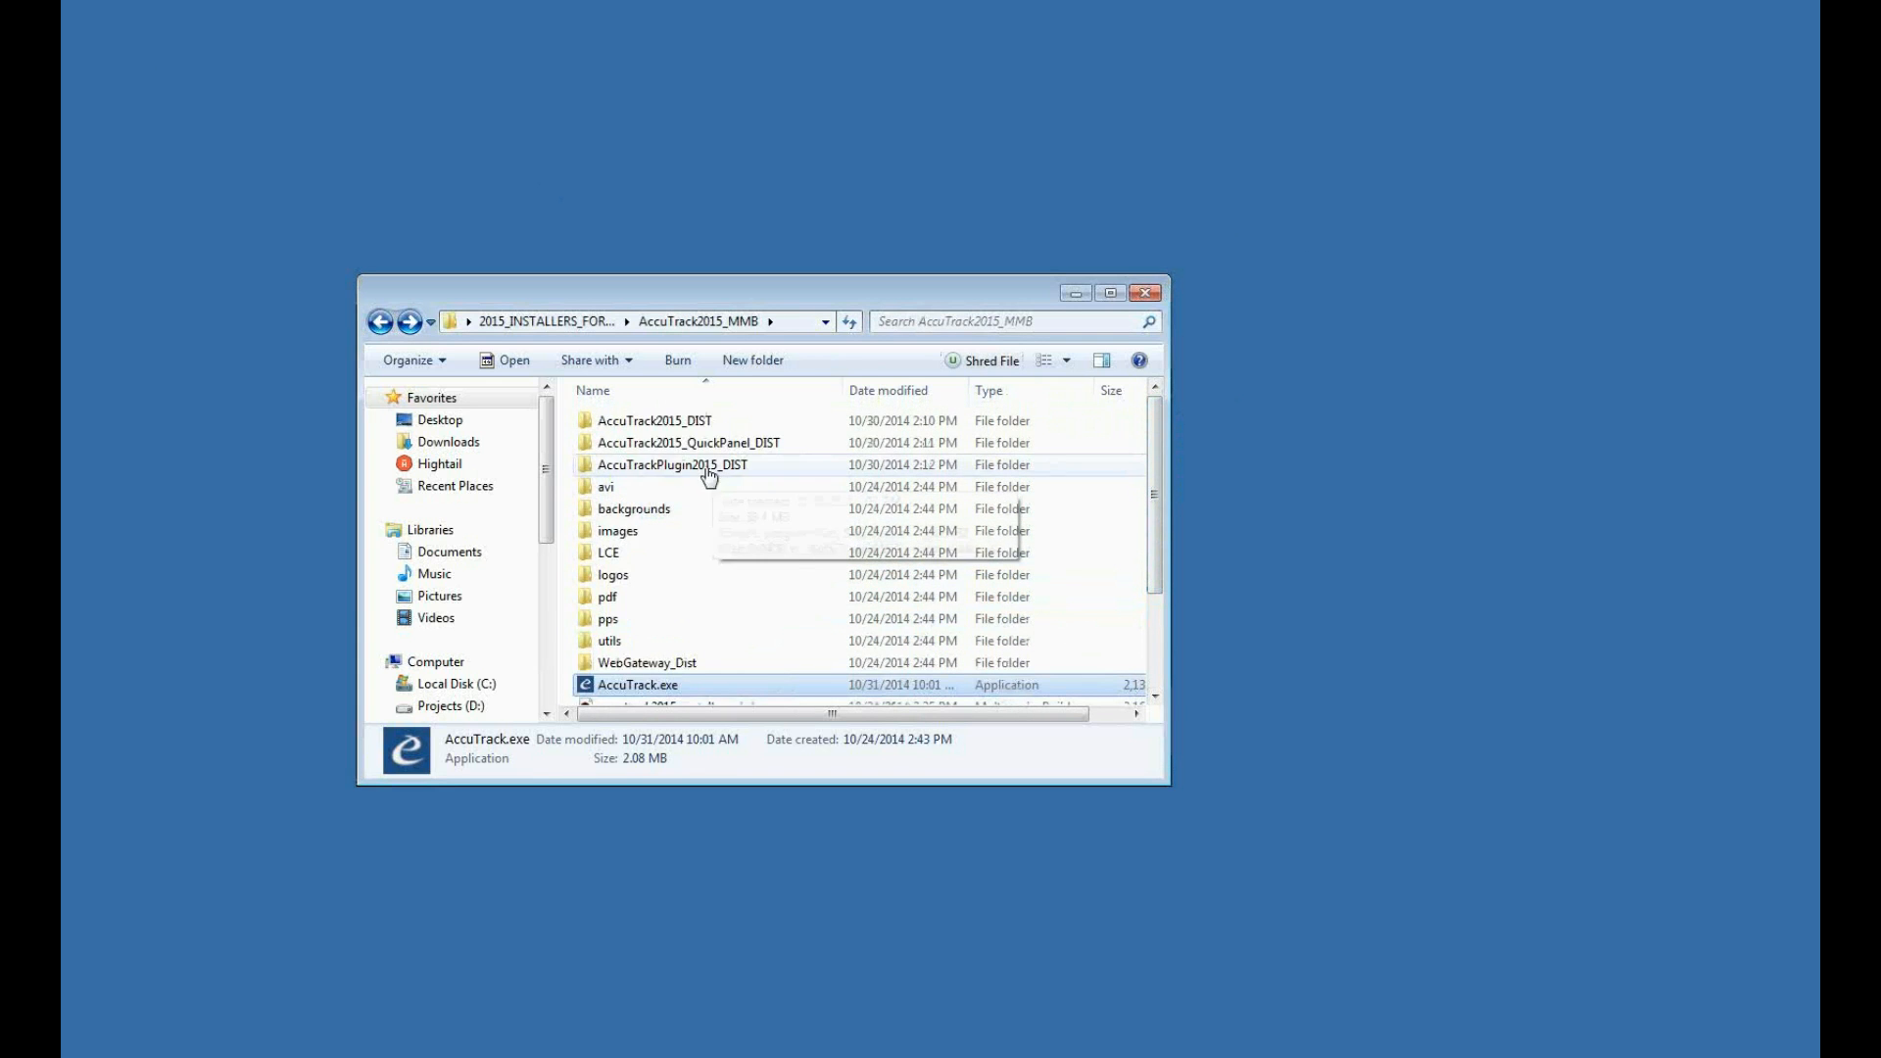
{"action": "left_click", "coordinate": [672, 464]}
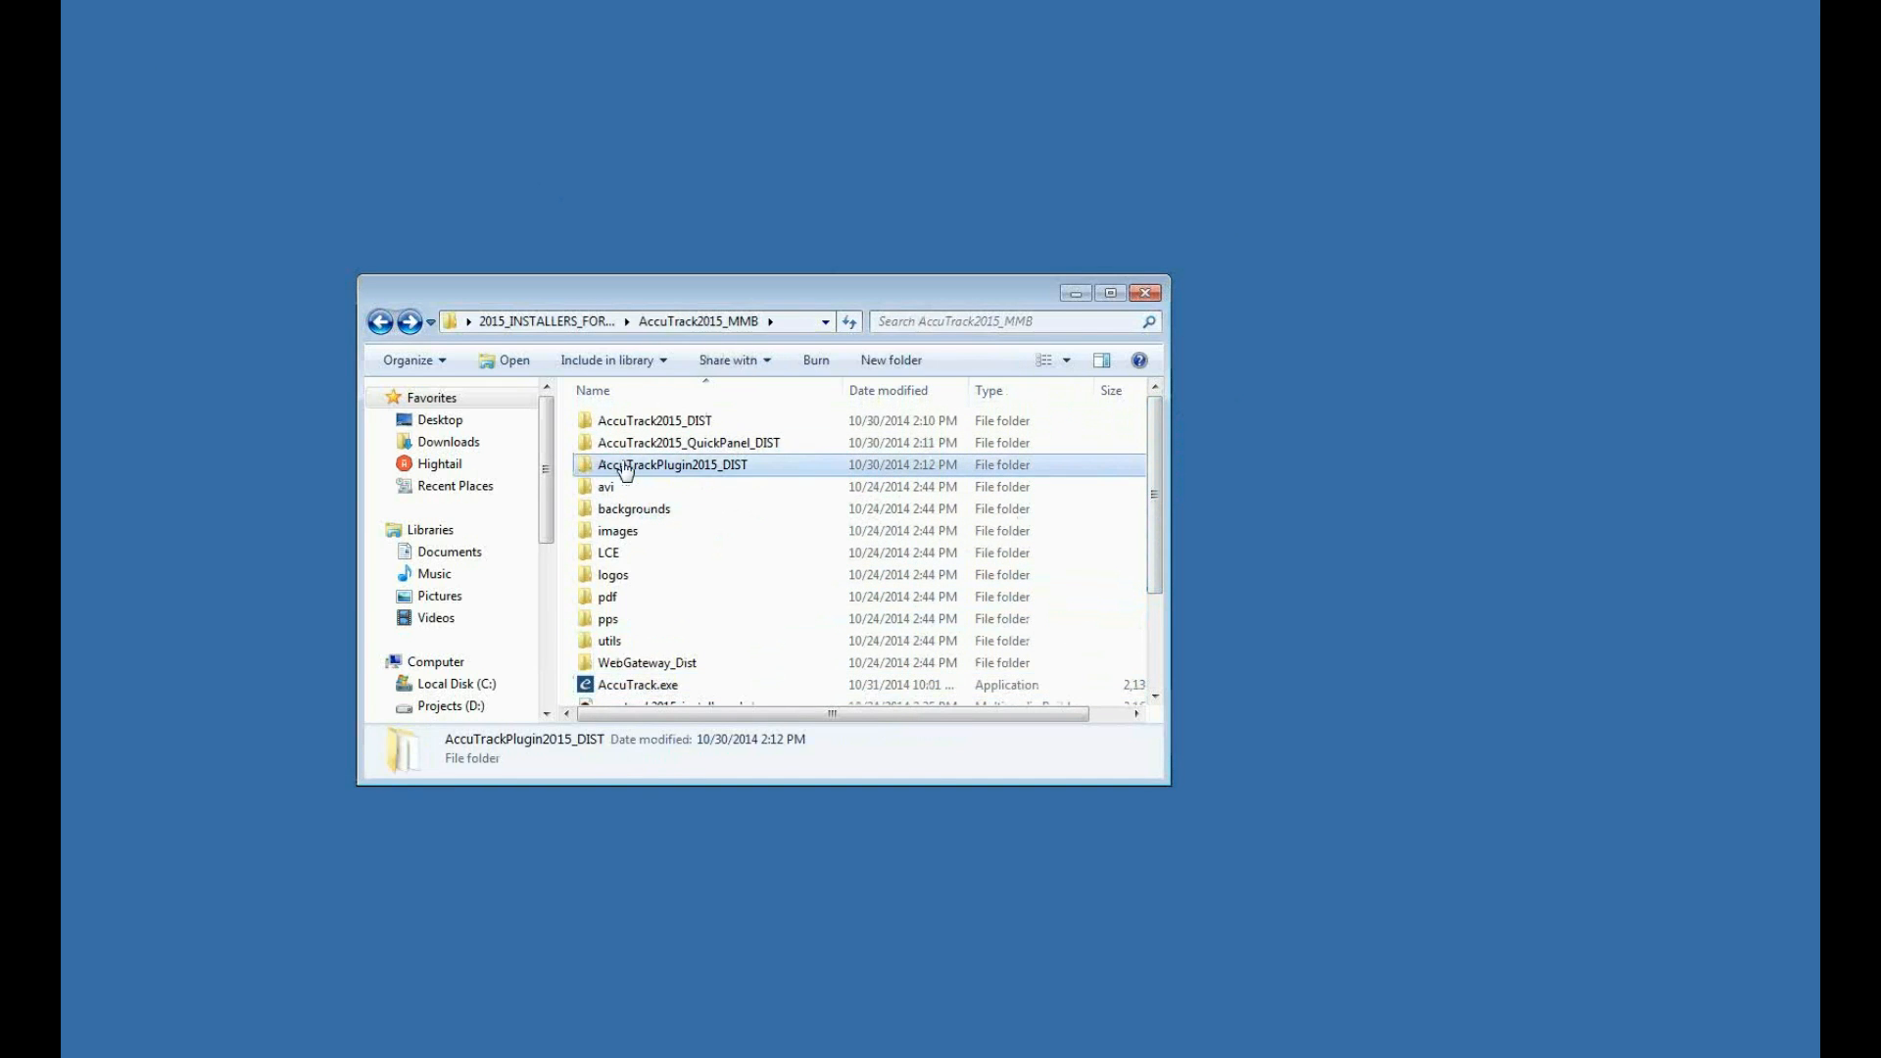
{"action": "double_click", "coordinate": [672, 465]}
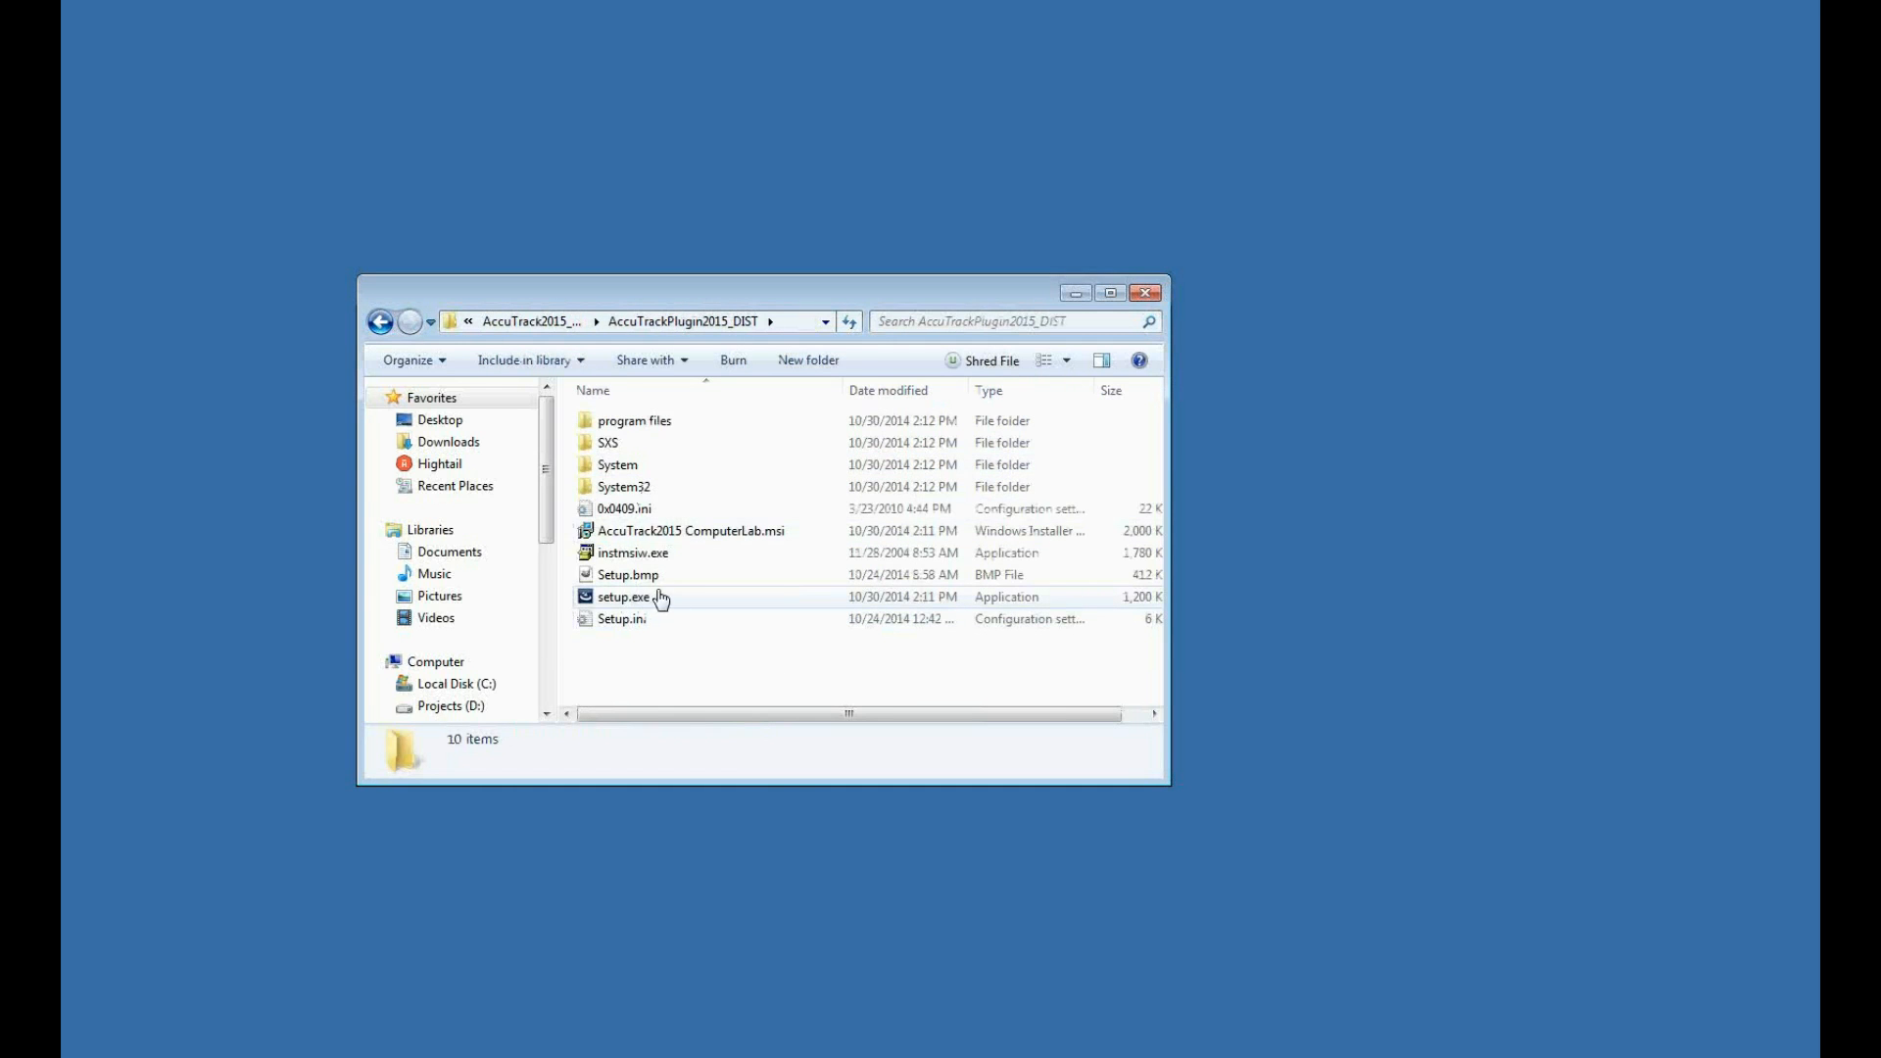
- Return to the AccuTrack2015_MMB installers folder and select AccuTrack.exe
{"action": "left_click", "coordinate": [381, 322]}
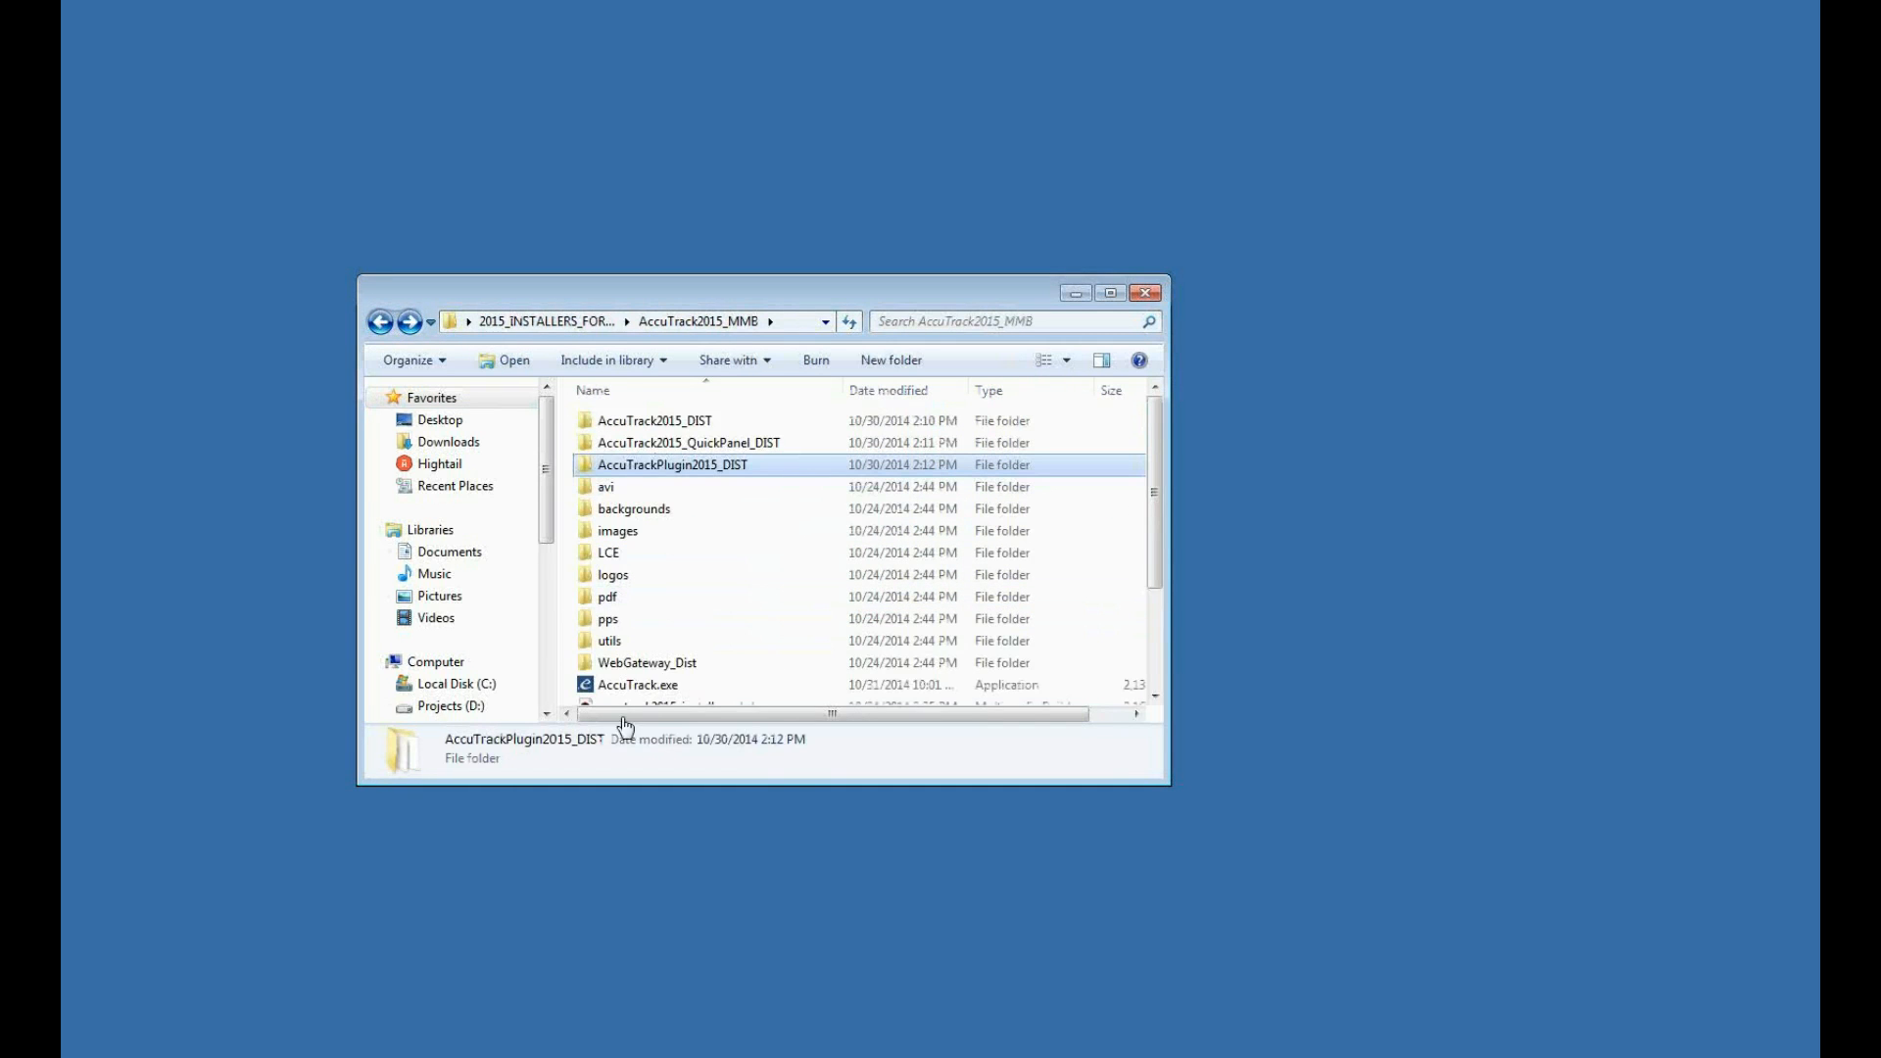
{"action": "left_click", "coordinate": [639, 684]}
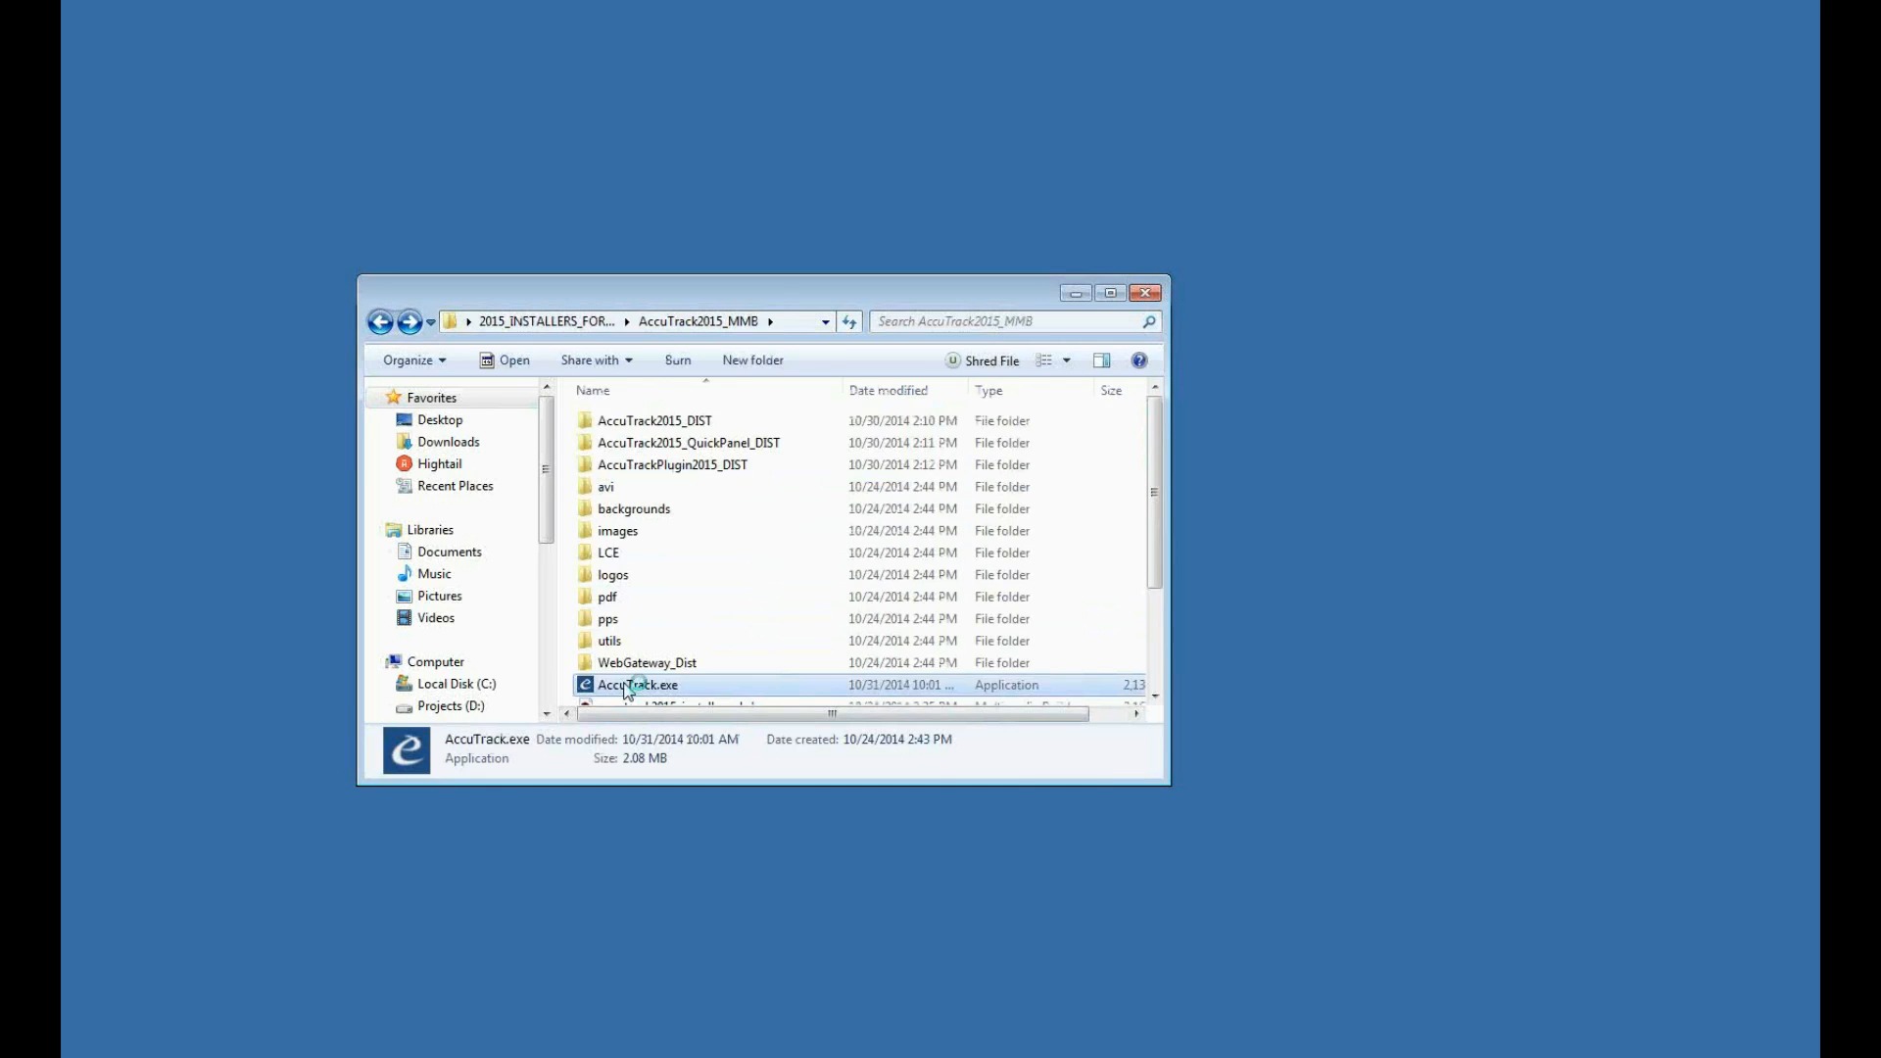
- Launch the AccuTrack installer and show the Computer Lab plug-in information page
{"action": "double_click", "coordinate": [635, 684]}
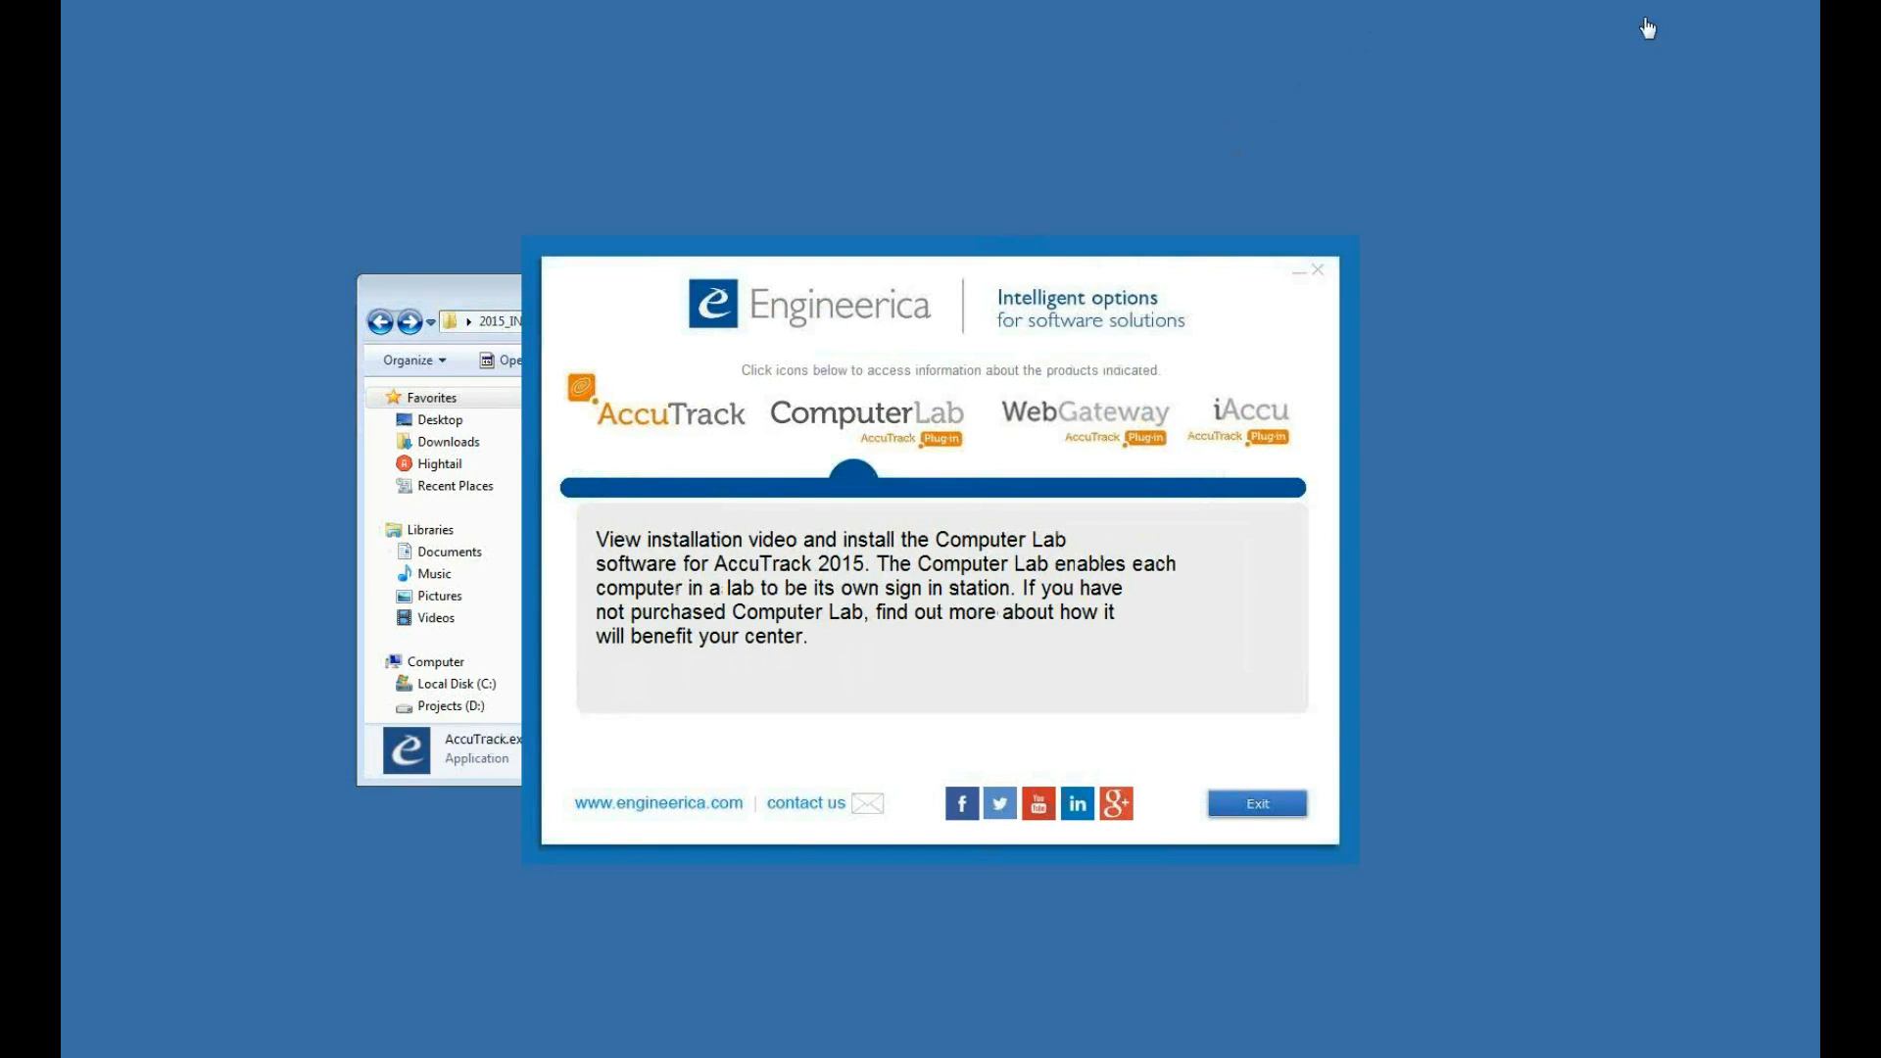
{"action": "mouse_move", "coordinate": [874, 425]}
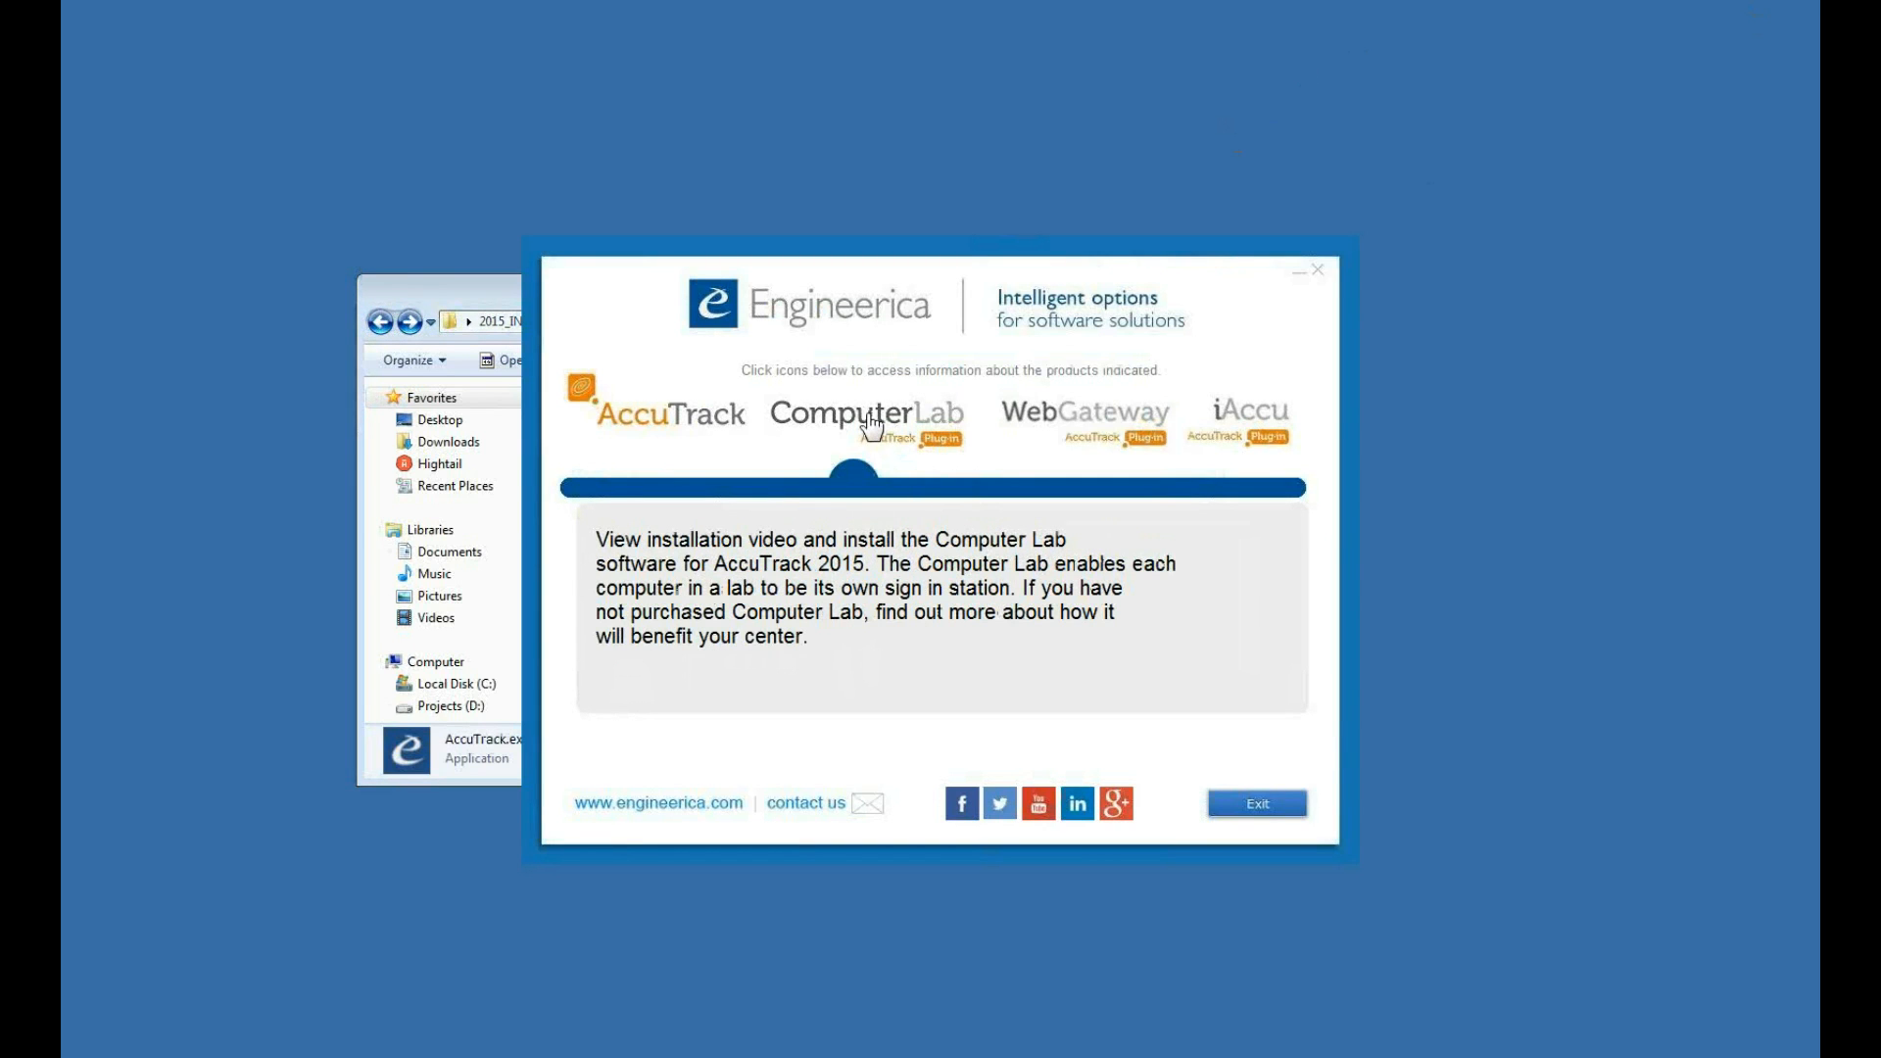
{"action": "left_click", "coordinate": [868, 414]}
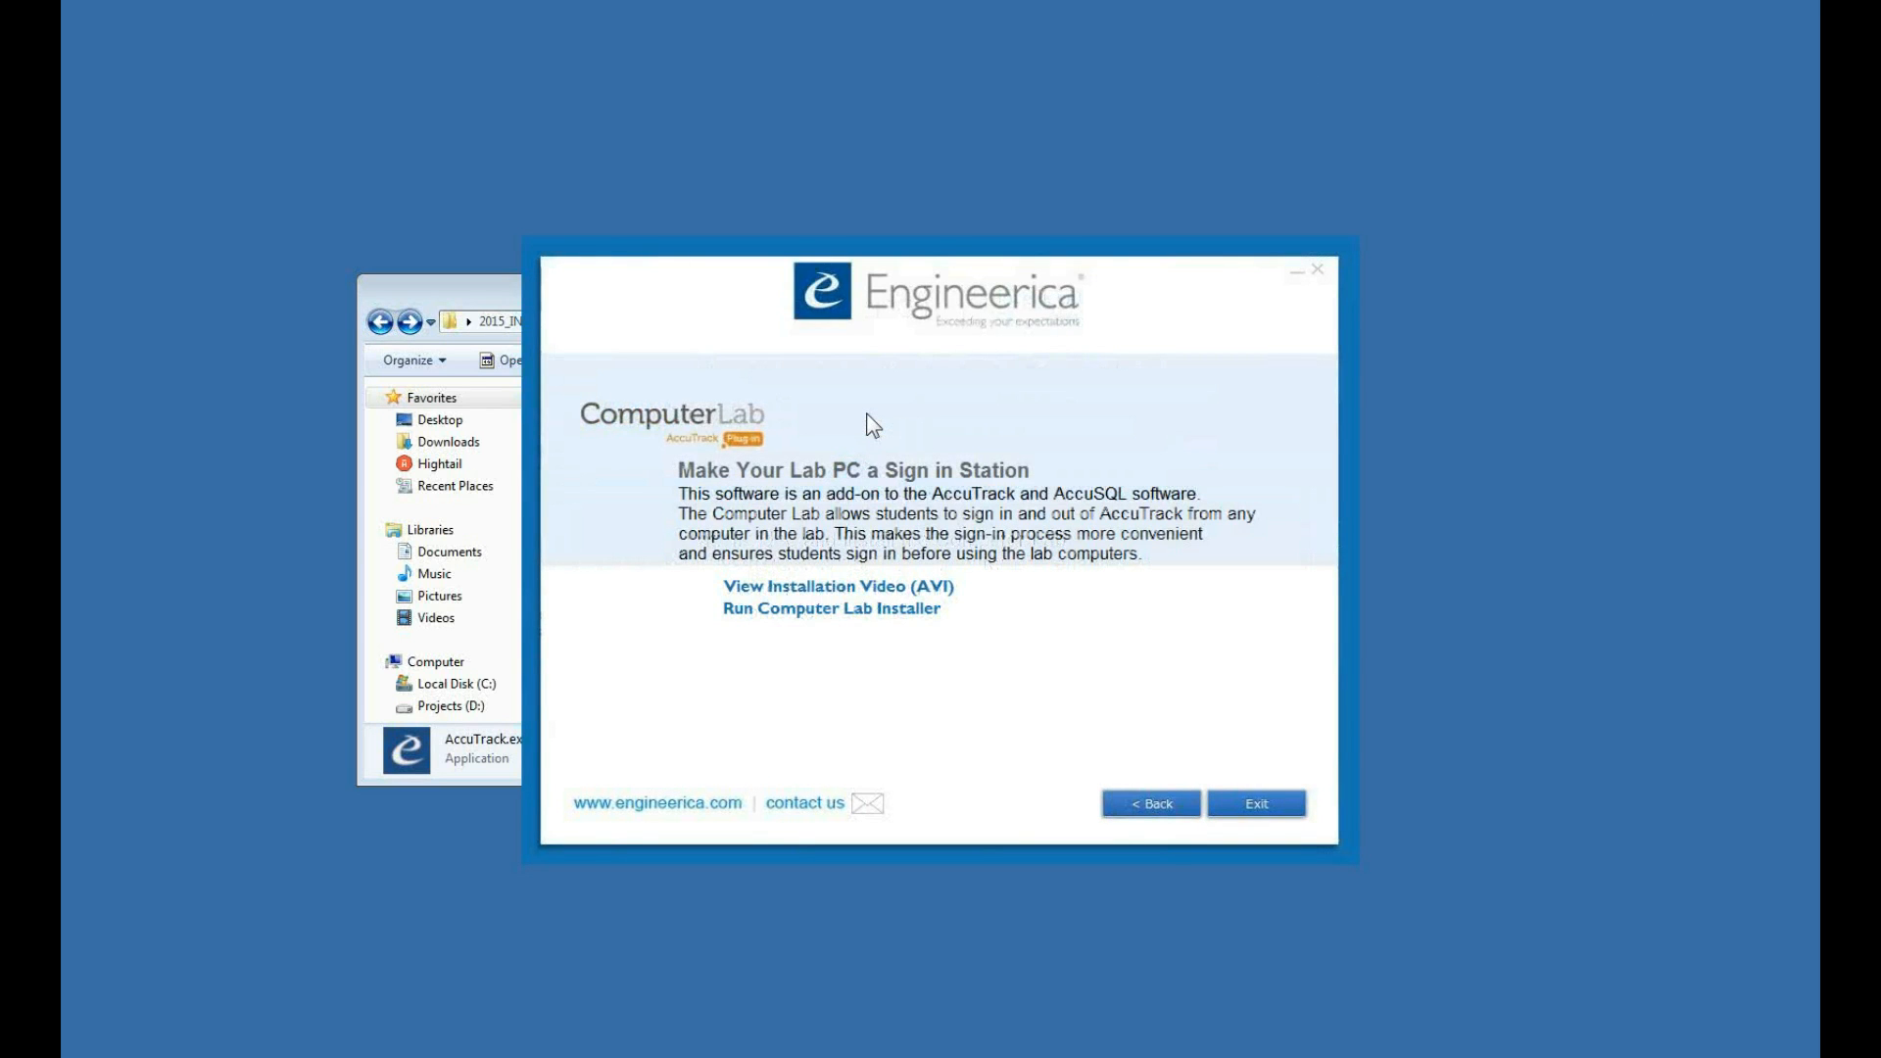
{"action": "mouse_move", "coordinate": [815, 618]}
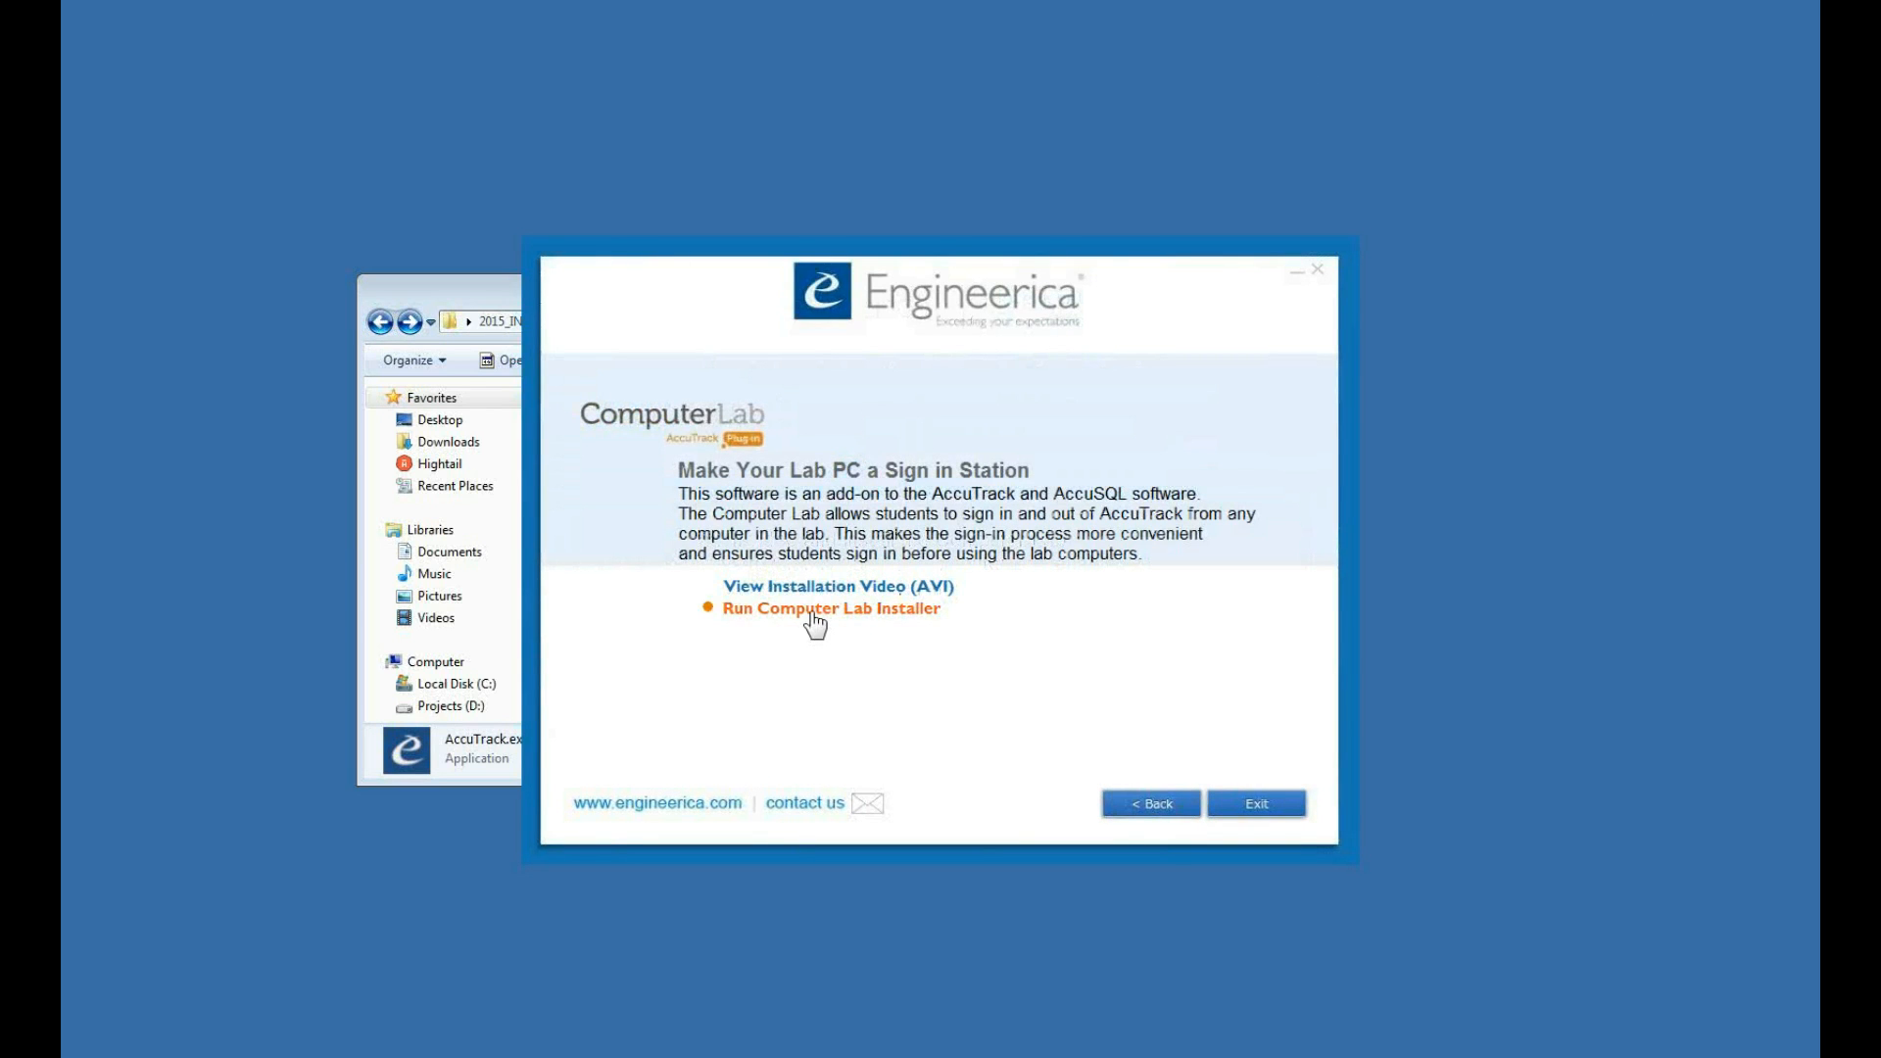
{"action": "mouse_move", "coordinate": [780, 429]}
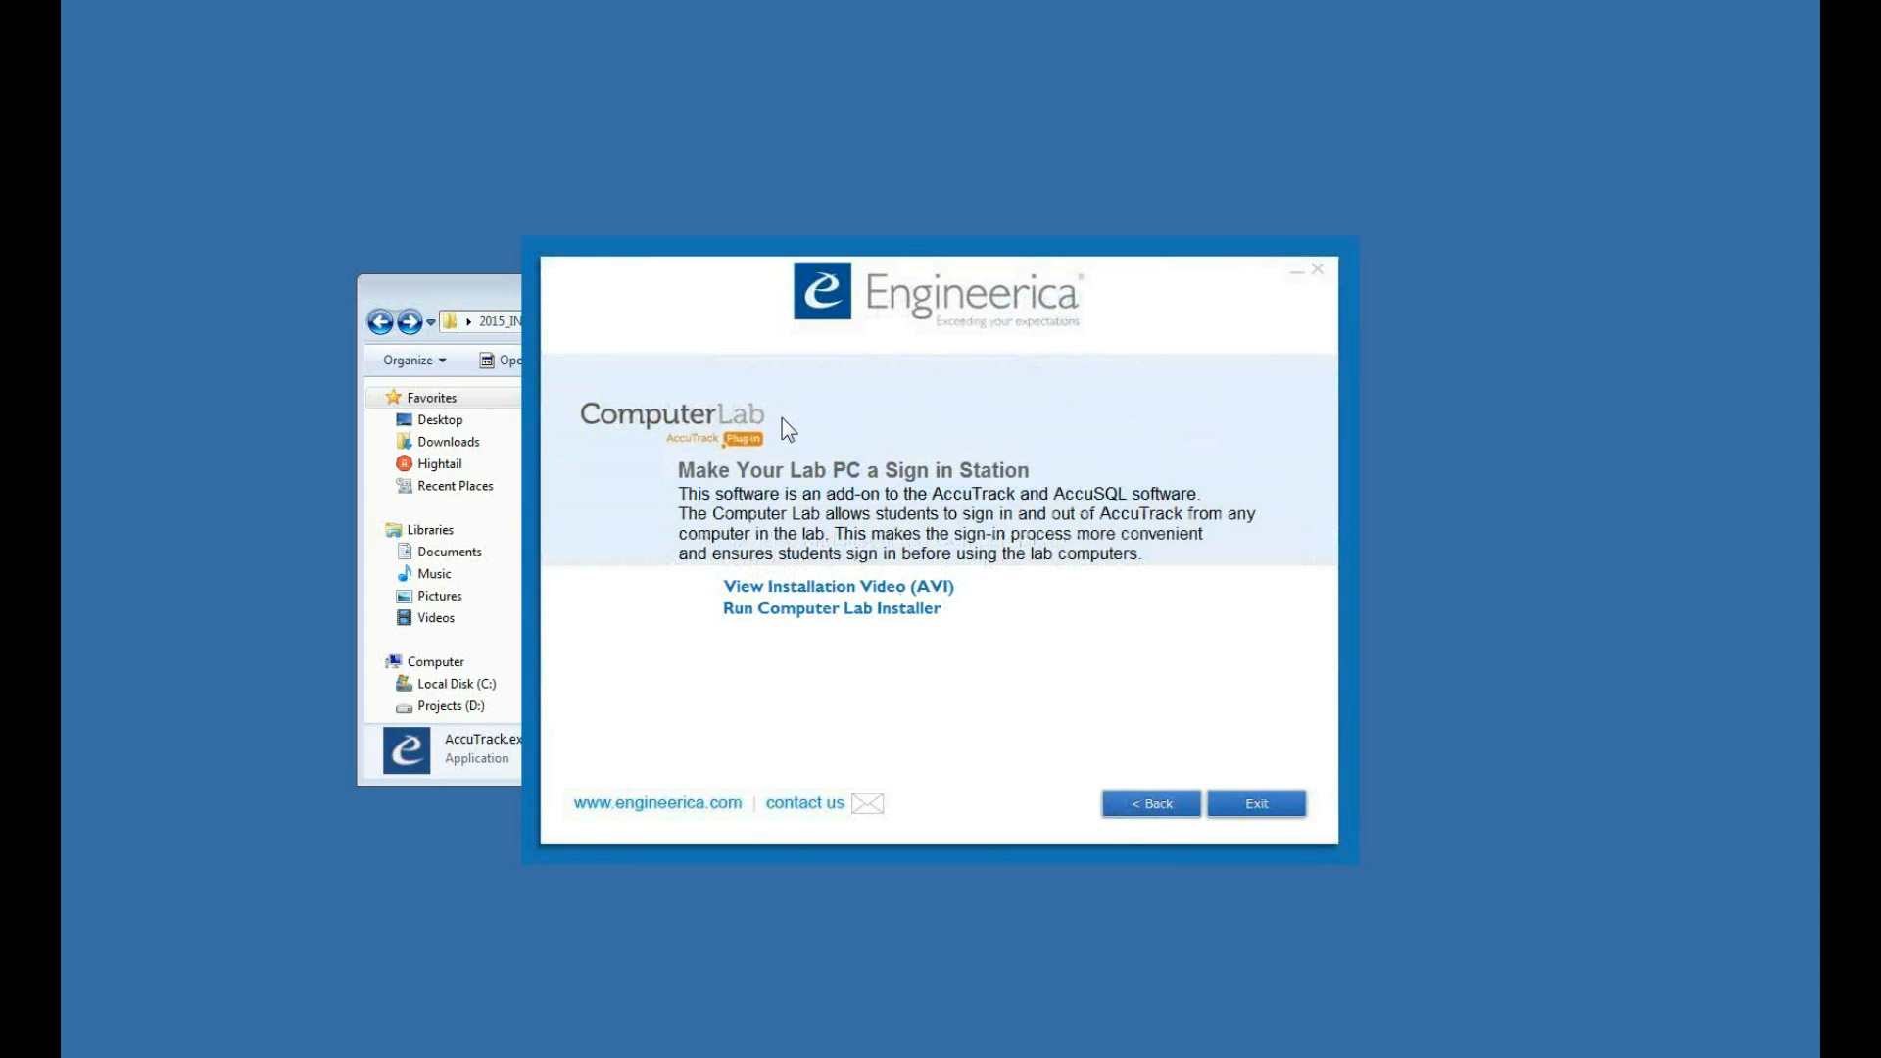
{"action": "mouse_move", "coordinate": [836, 594]}
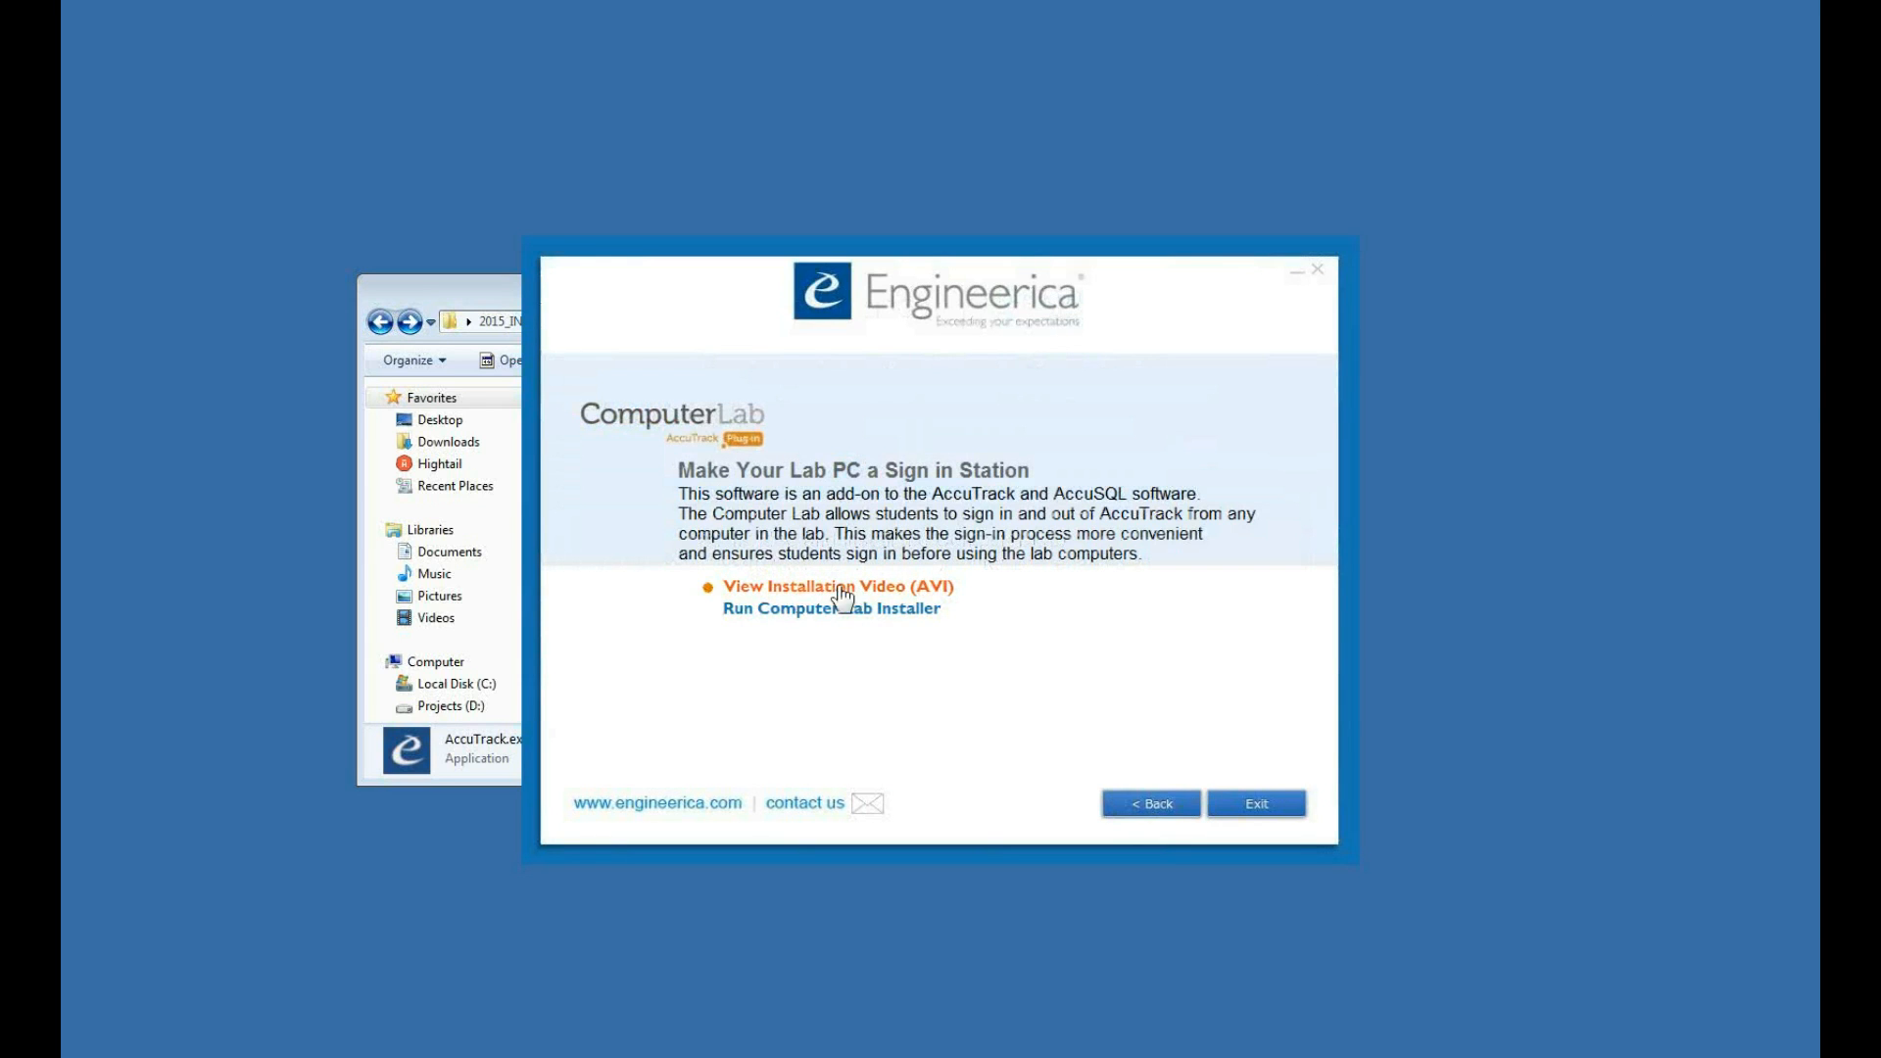
{"action": "mouse_move", "coordinate": [880, 447]}
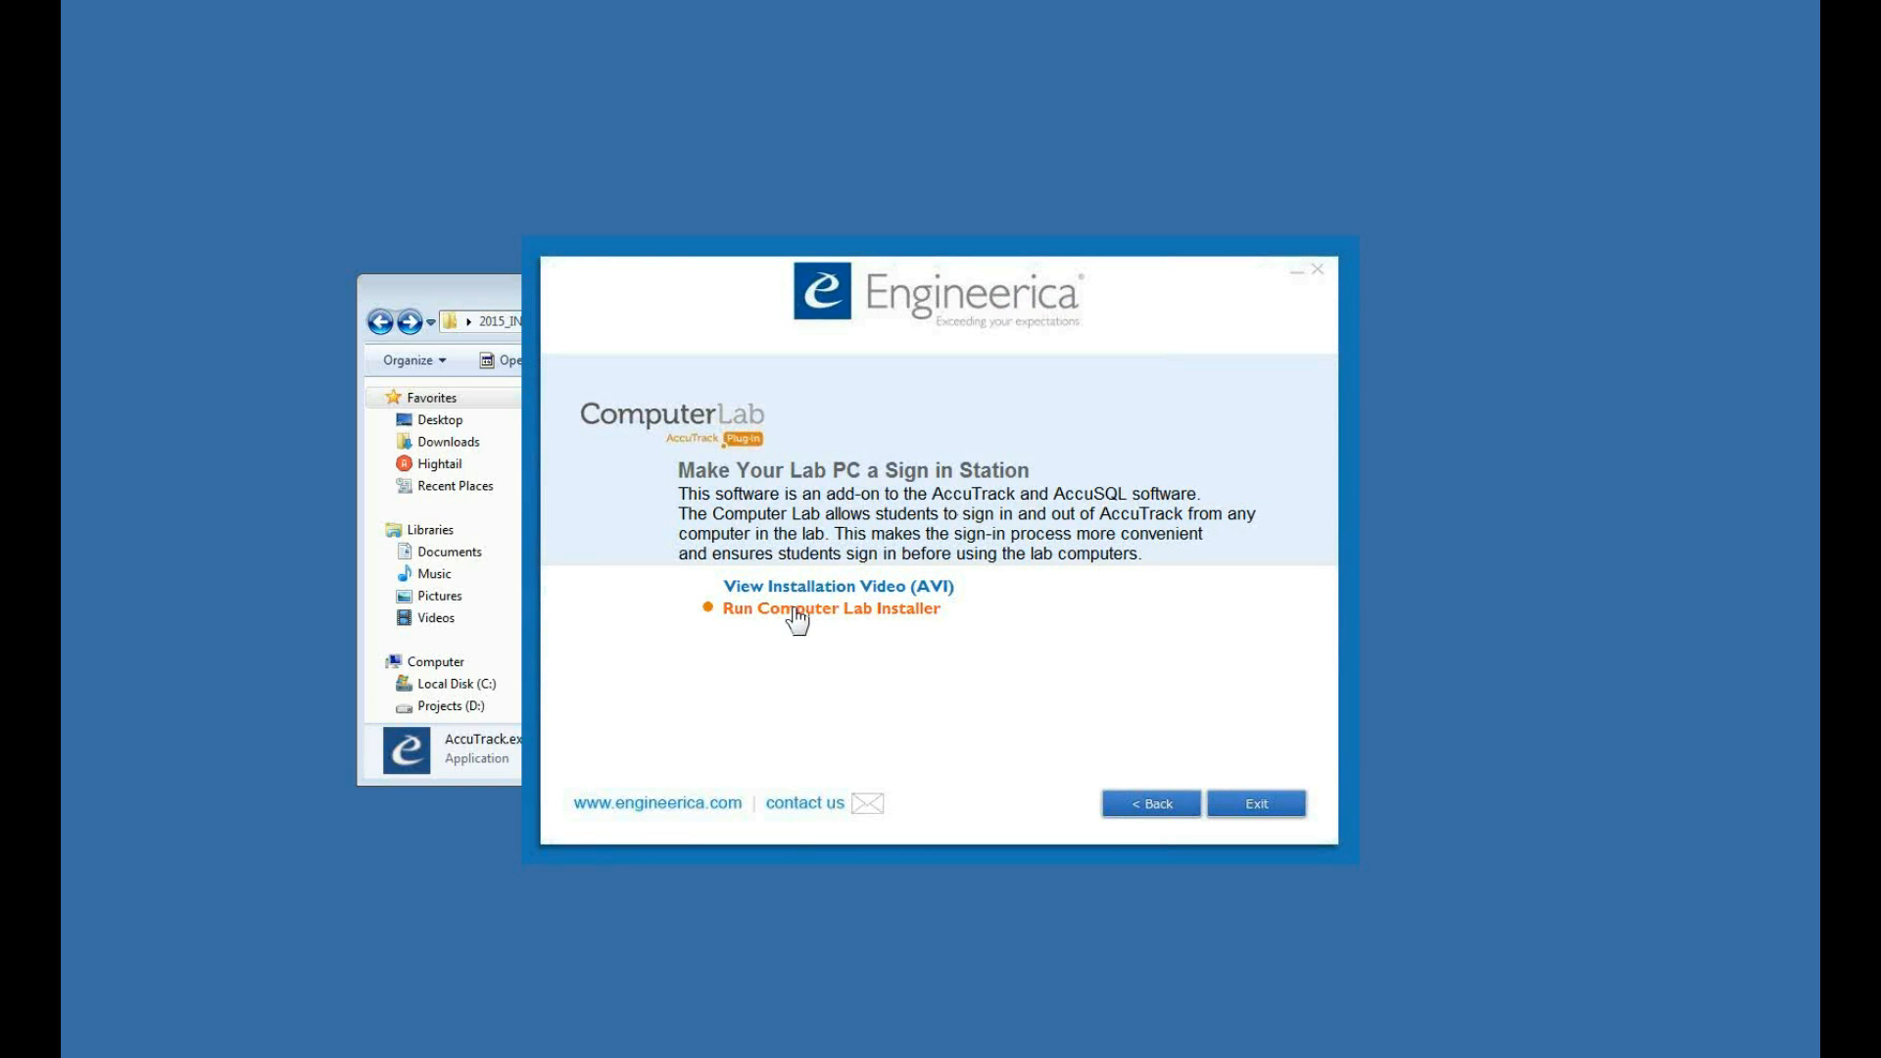
- Run the Computer Lab installer, accept the license and install into the default CompLab15 folder
{"action": "left_click", "coordinate": [829, 608]}
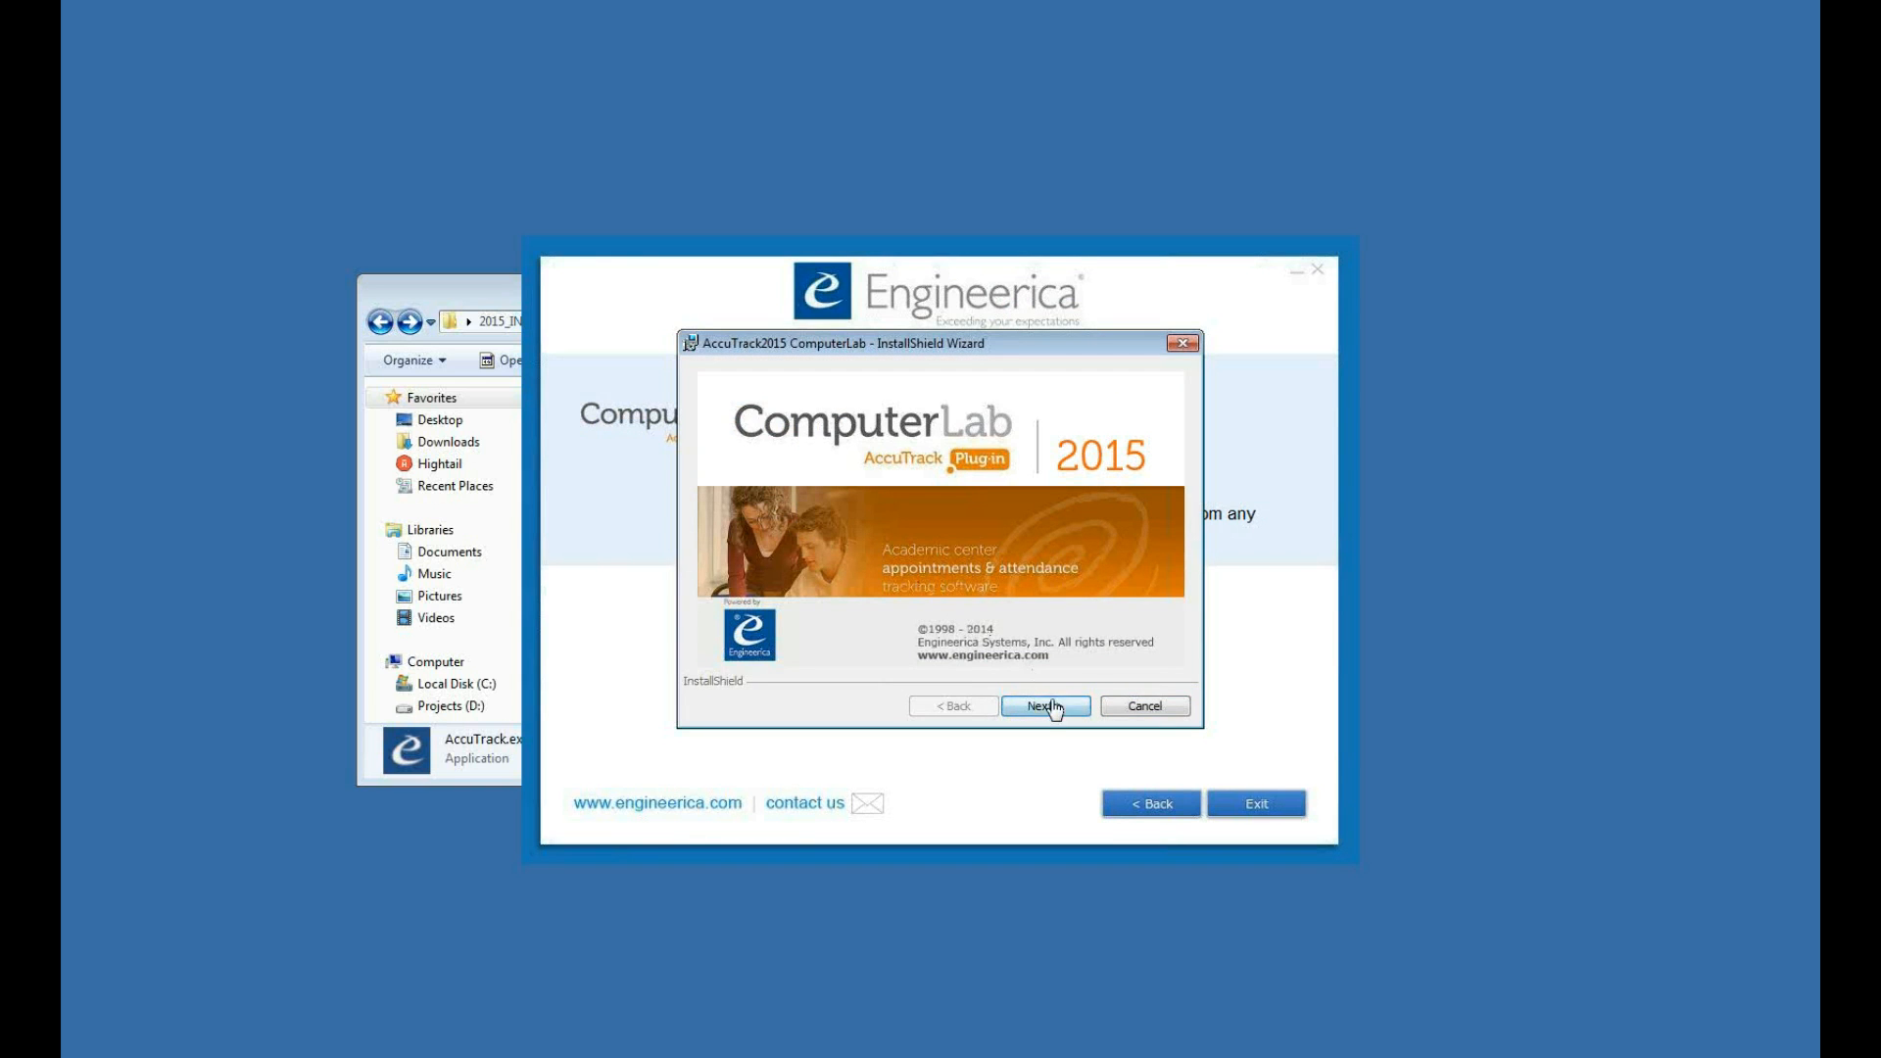
{"action": "left_click", "coordinate": [1045, 706]}
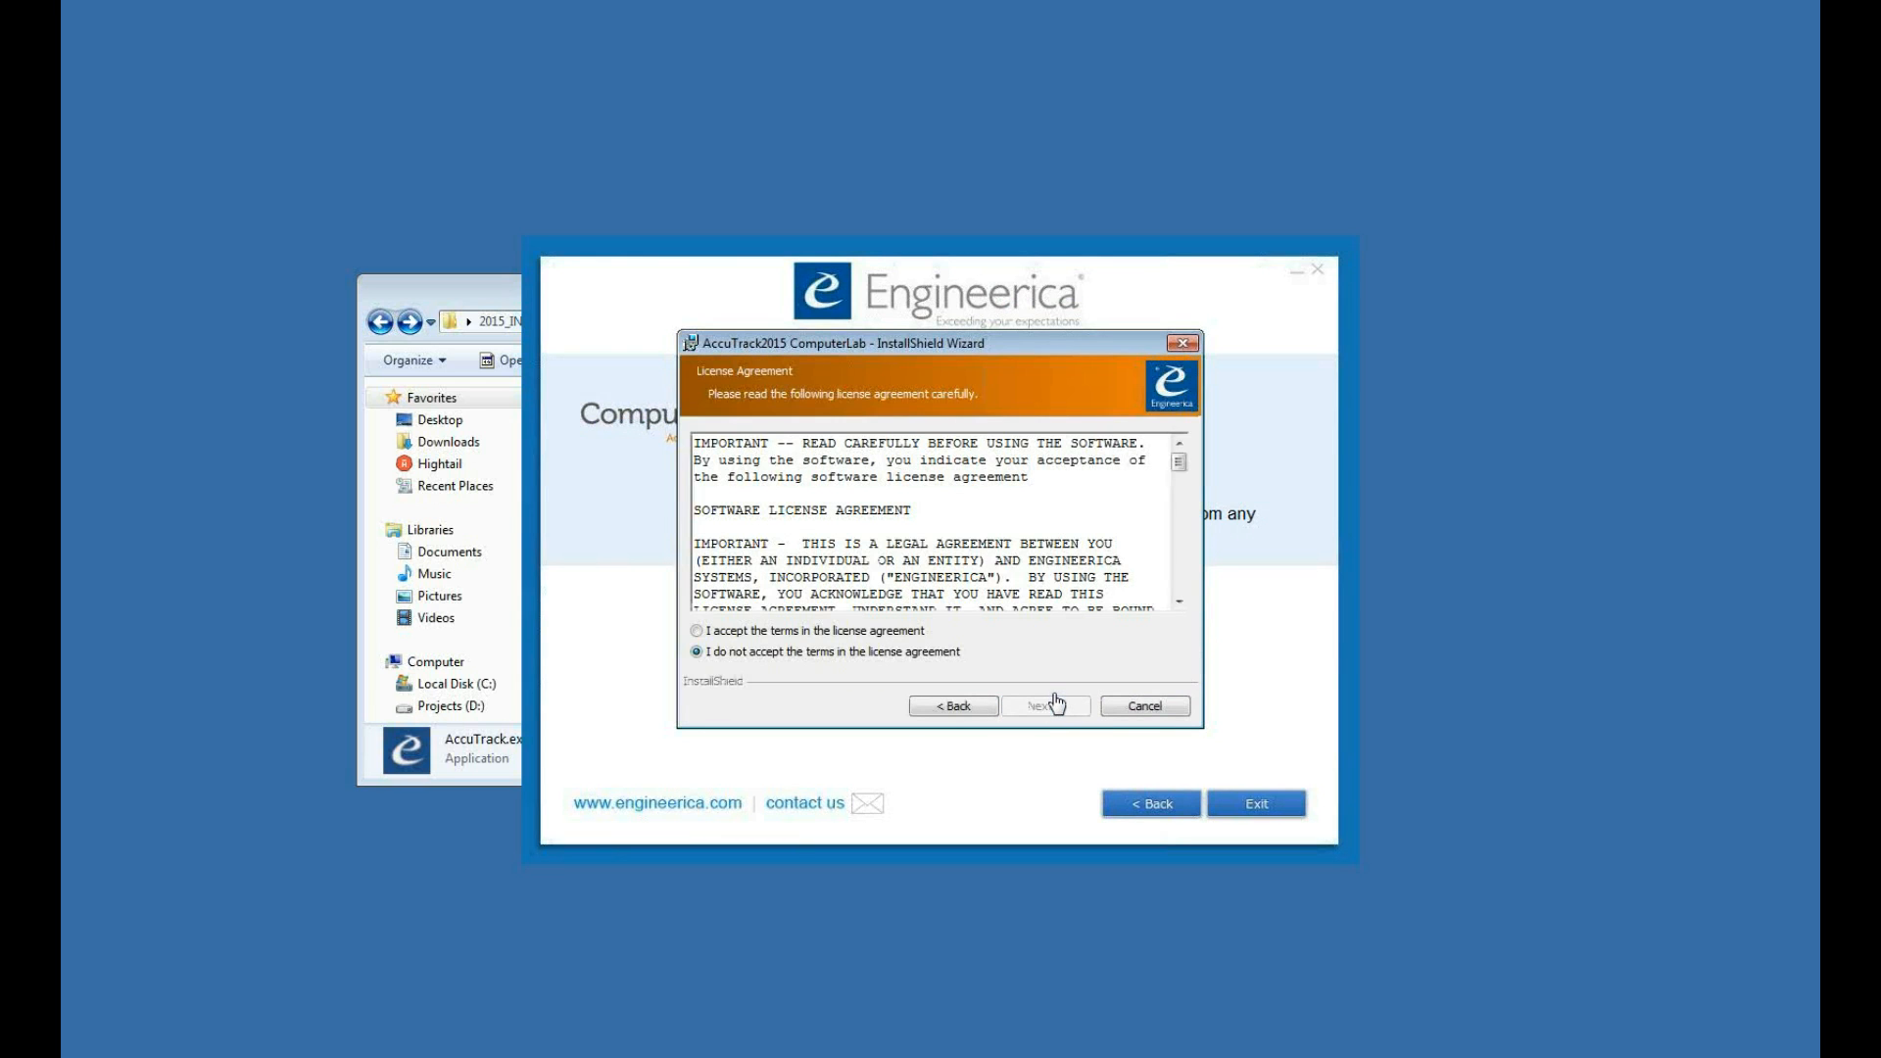
{"action": "left_click", "coordinate": [695, 631]}
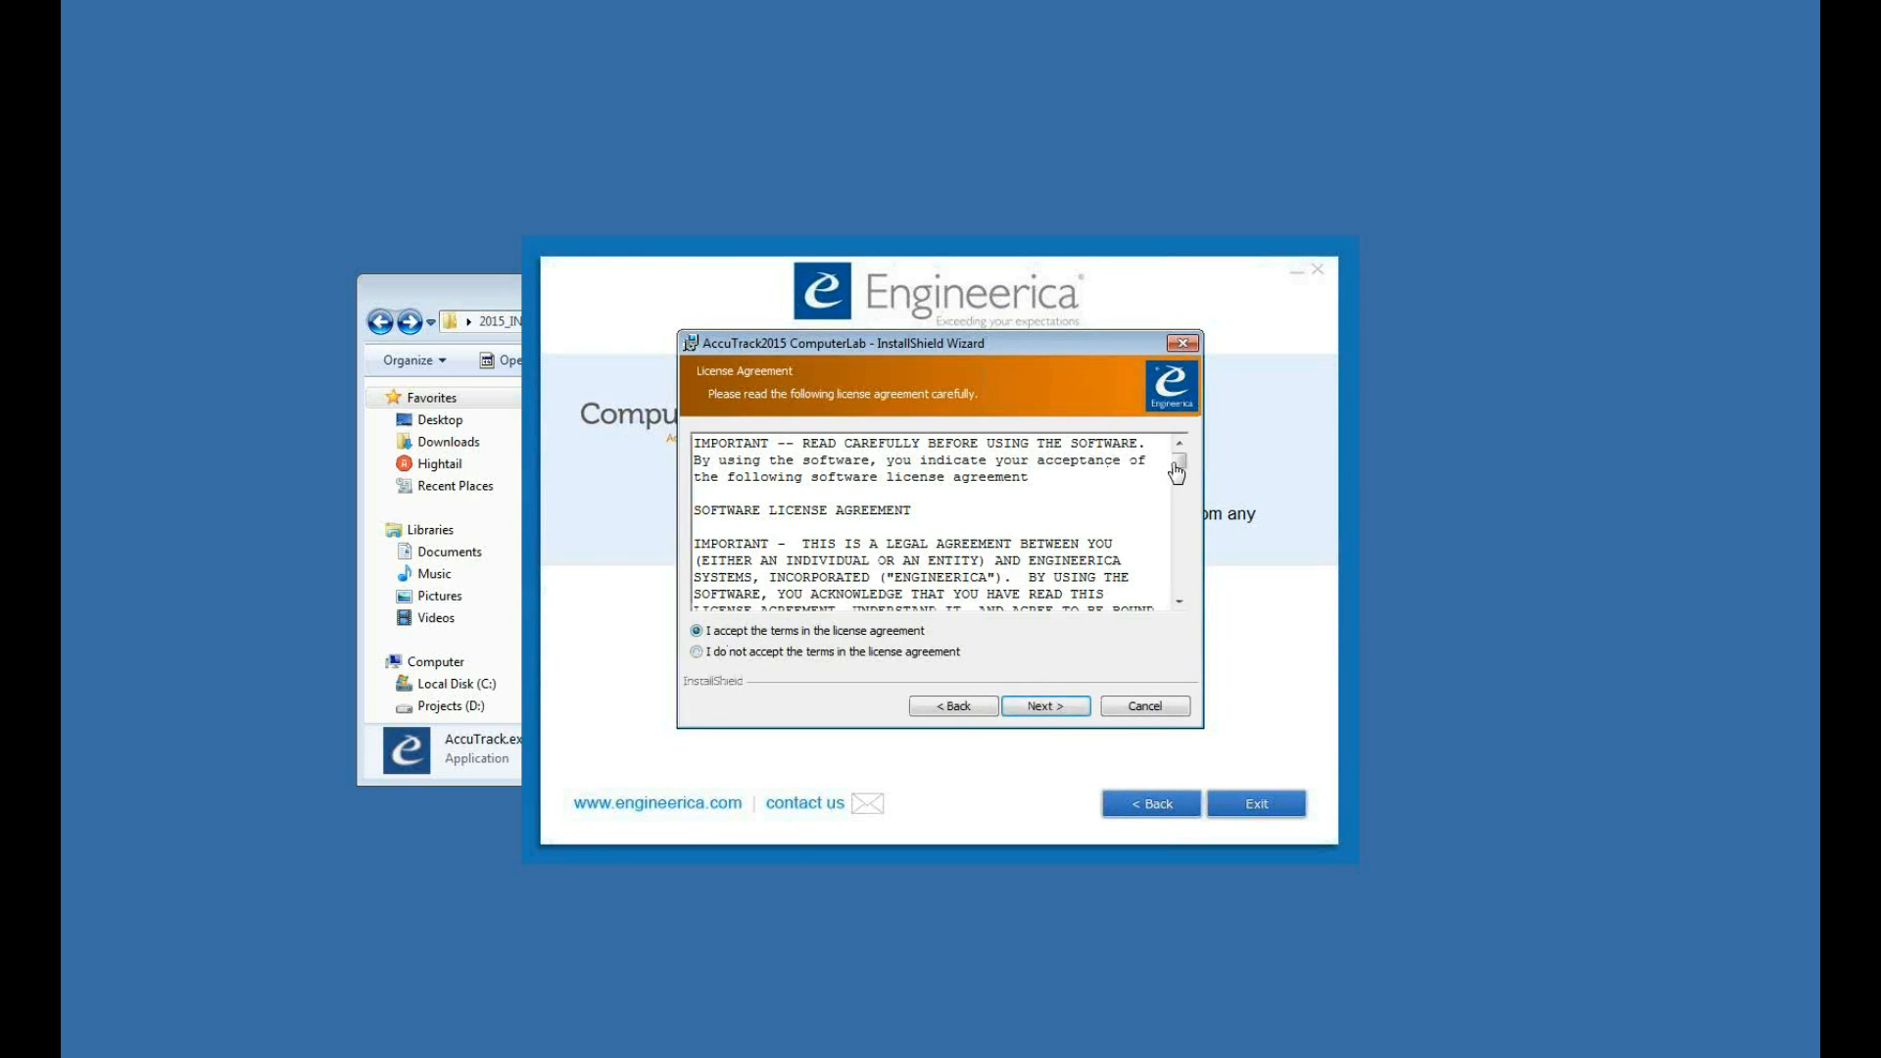
{"action": "left_click", "coordinate": [1043, 705]}
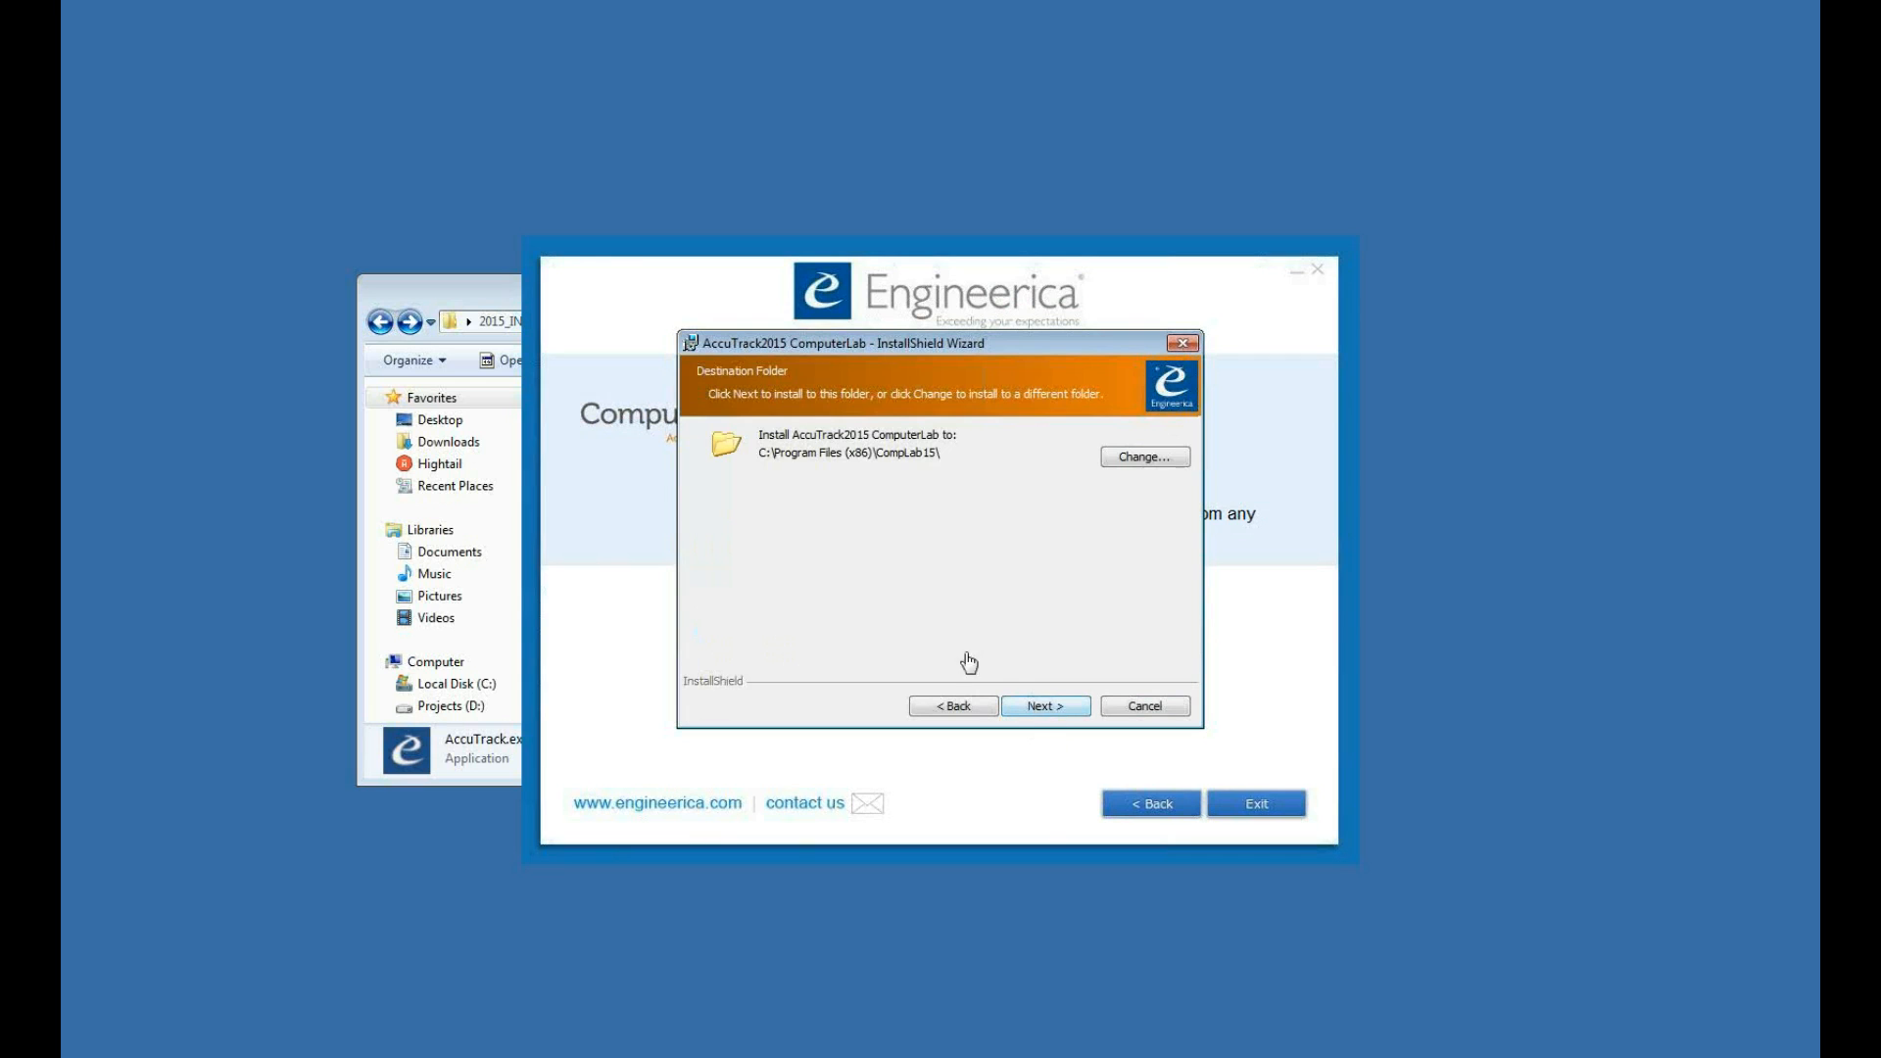
{"action": "mouse_move", "coordinate": [841, 466]}
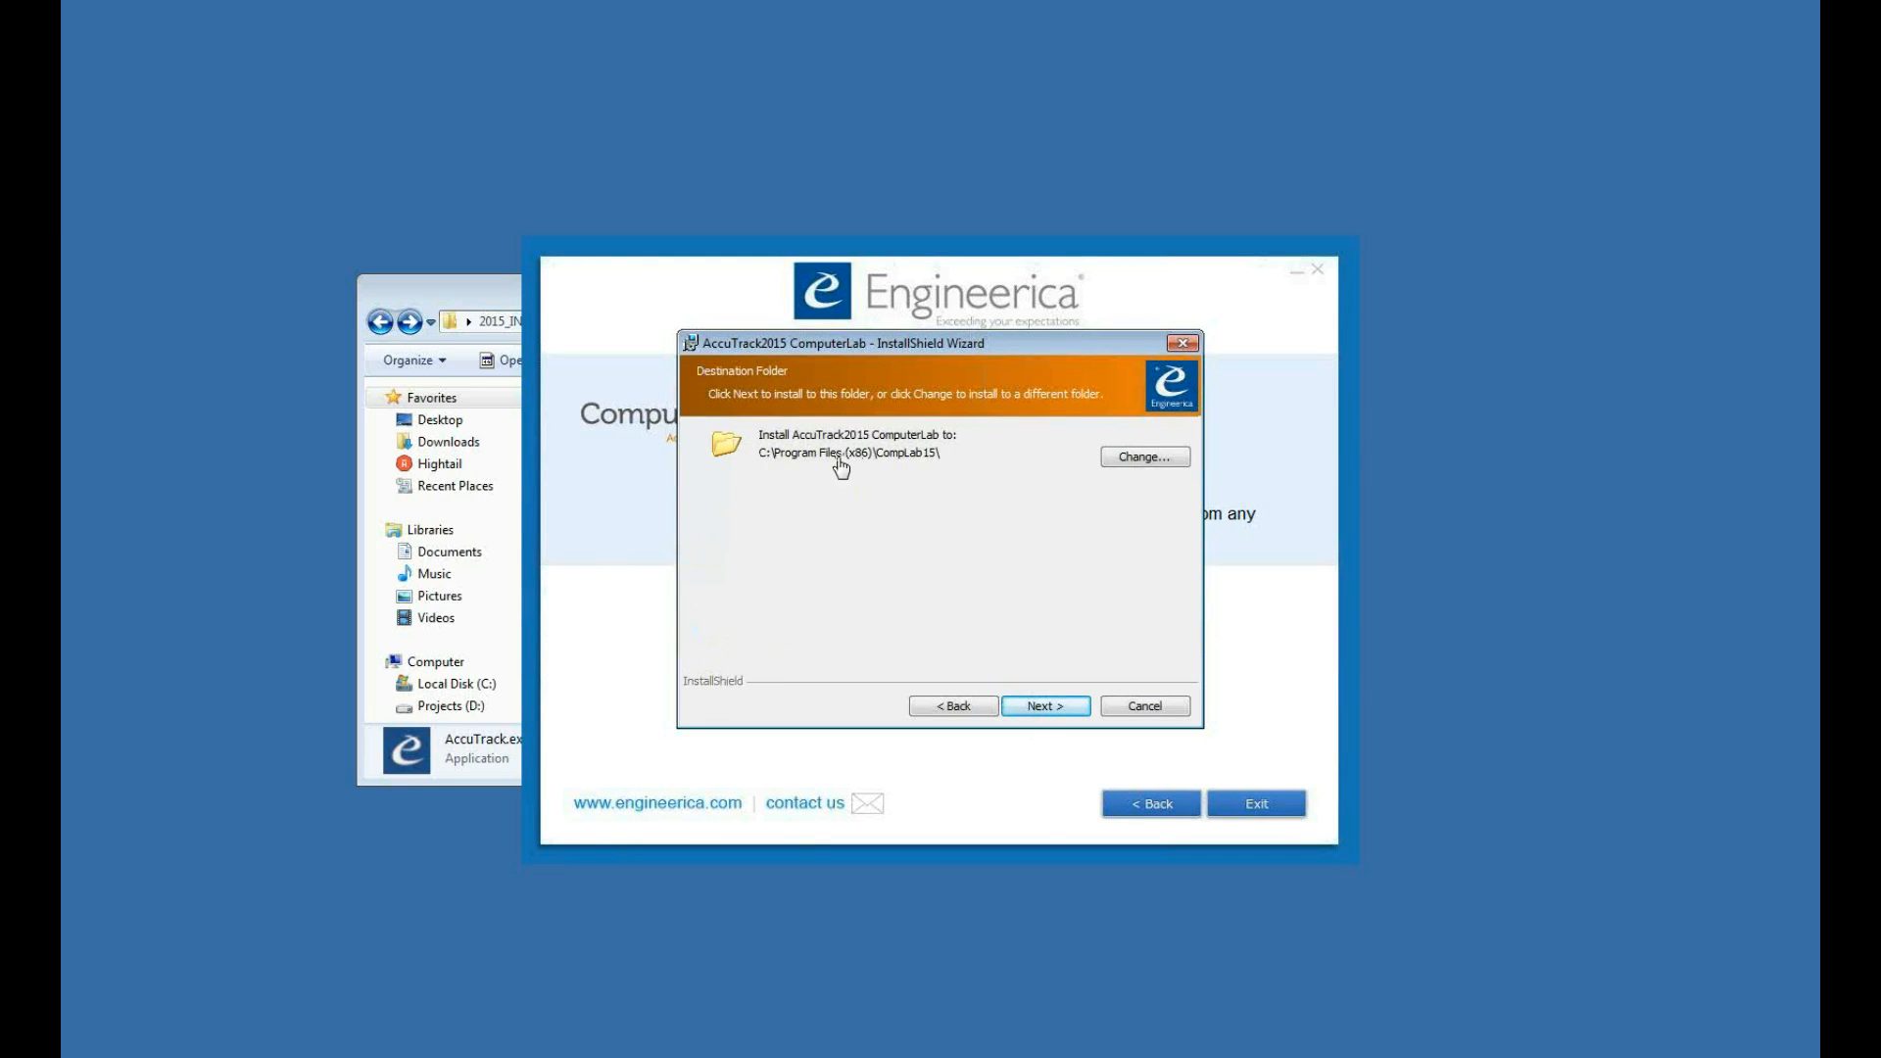
{"action": "mouse_move", "coordinate": [859, 471]}
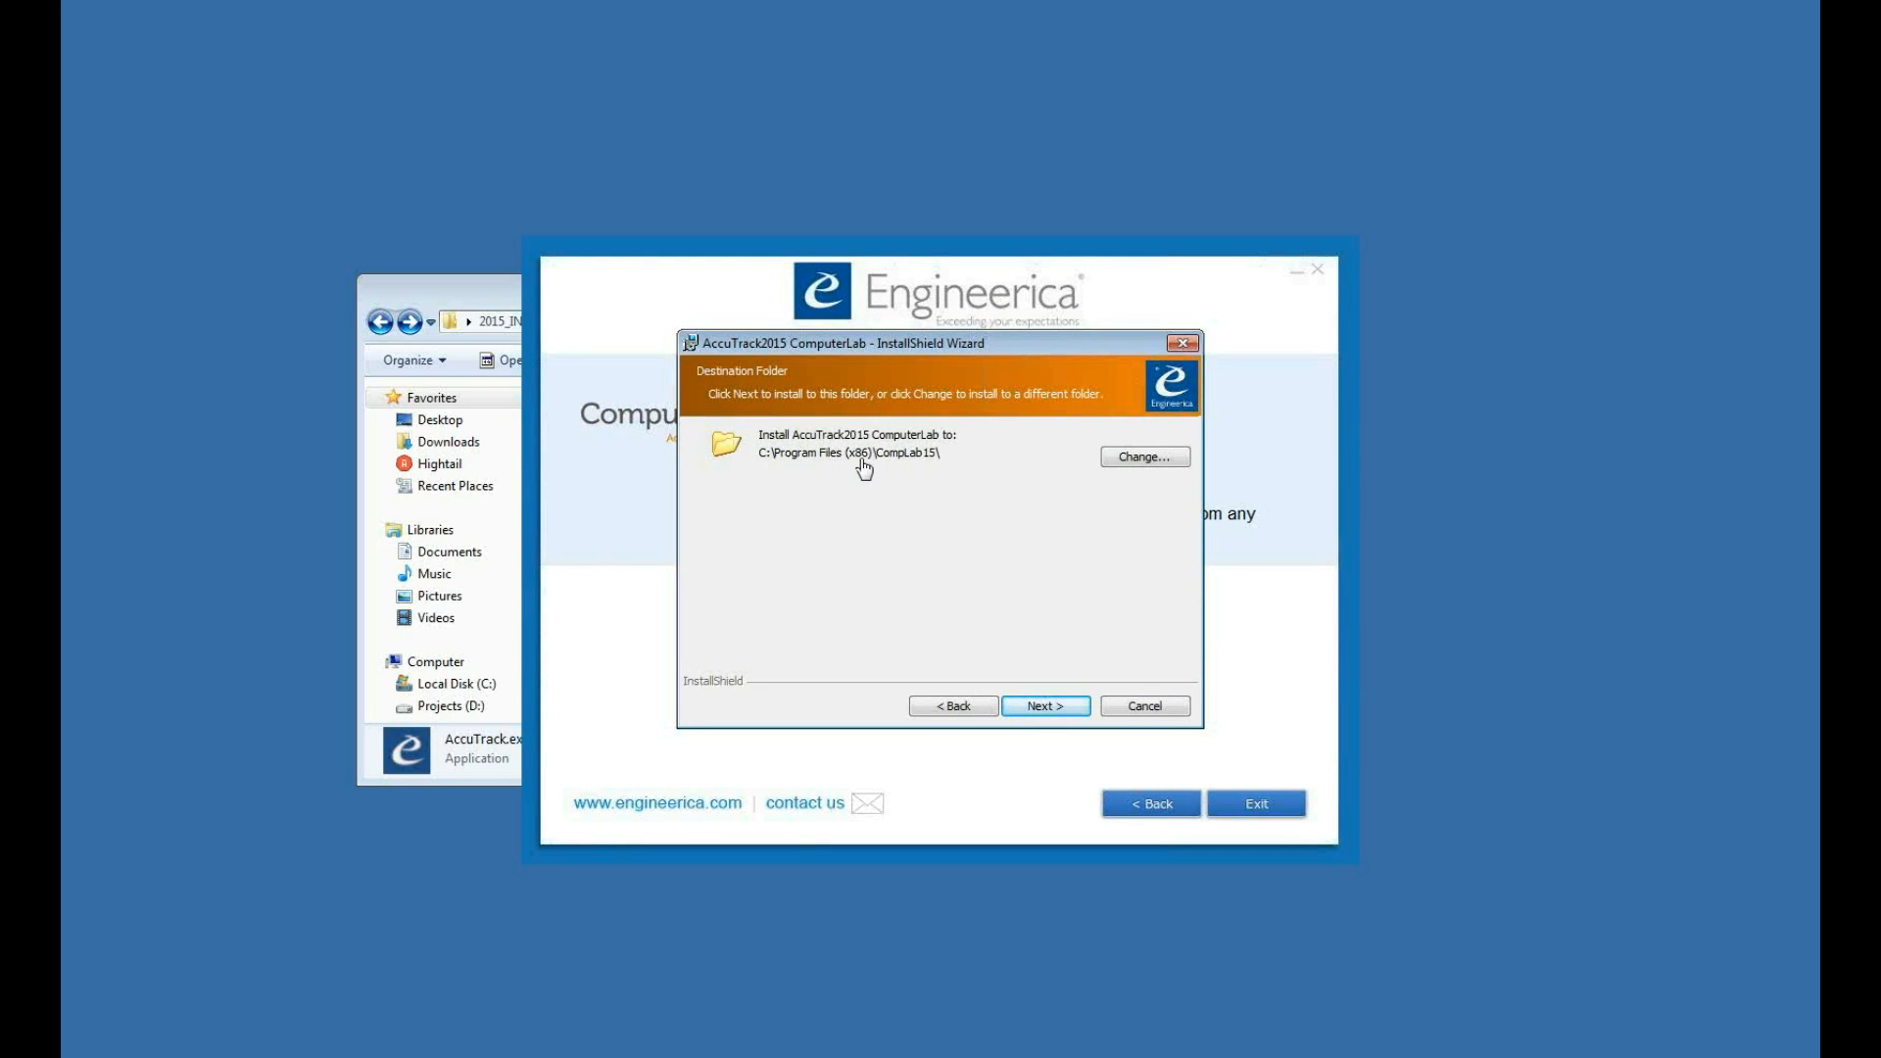
{"action": "mouse_move", "coordinate": [947, 468]}
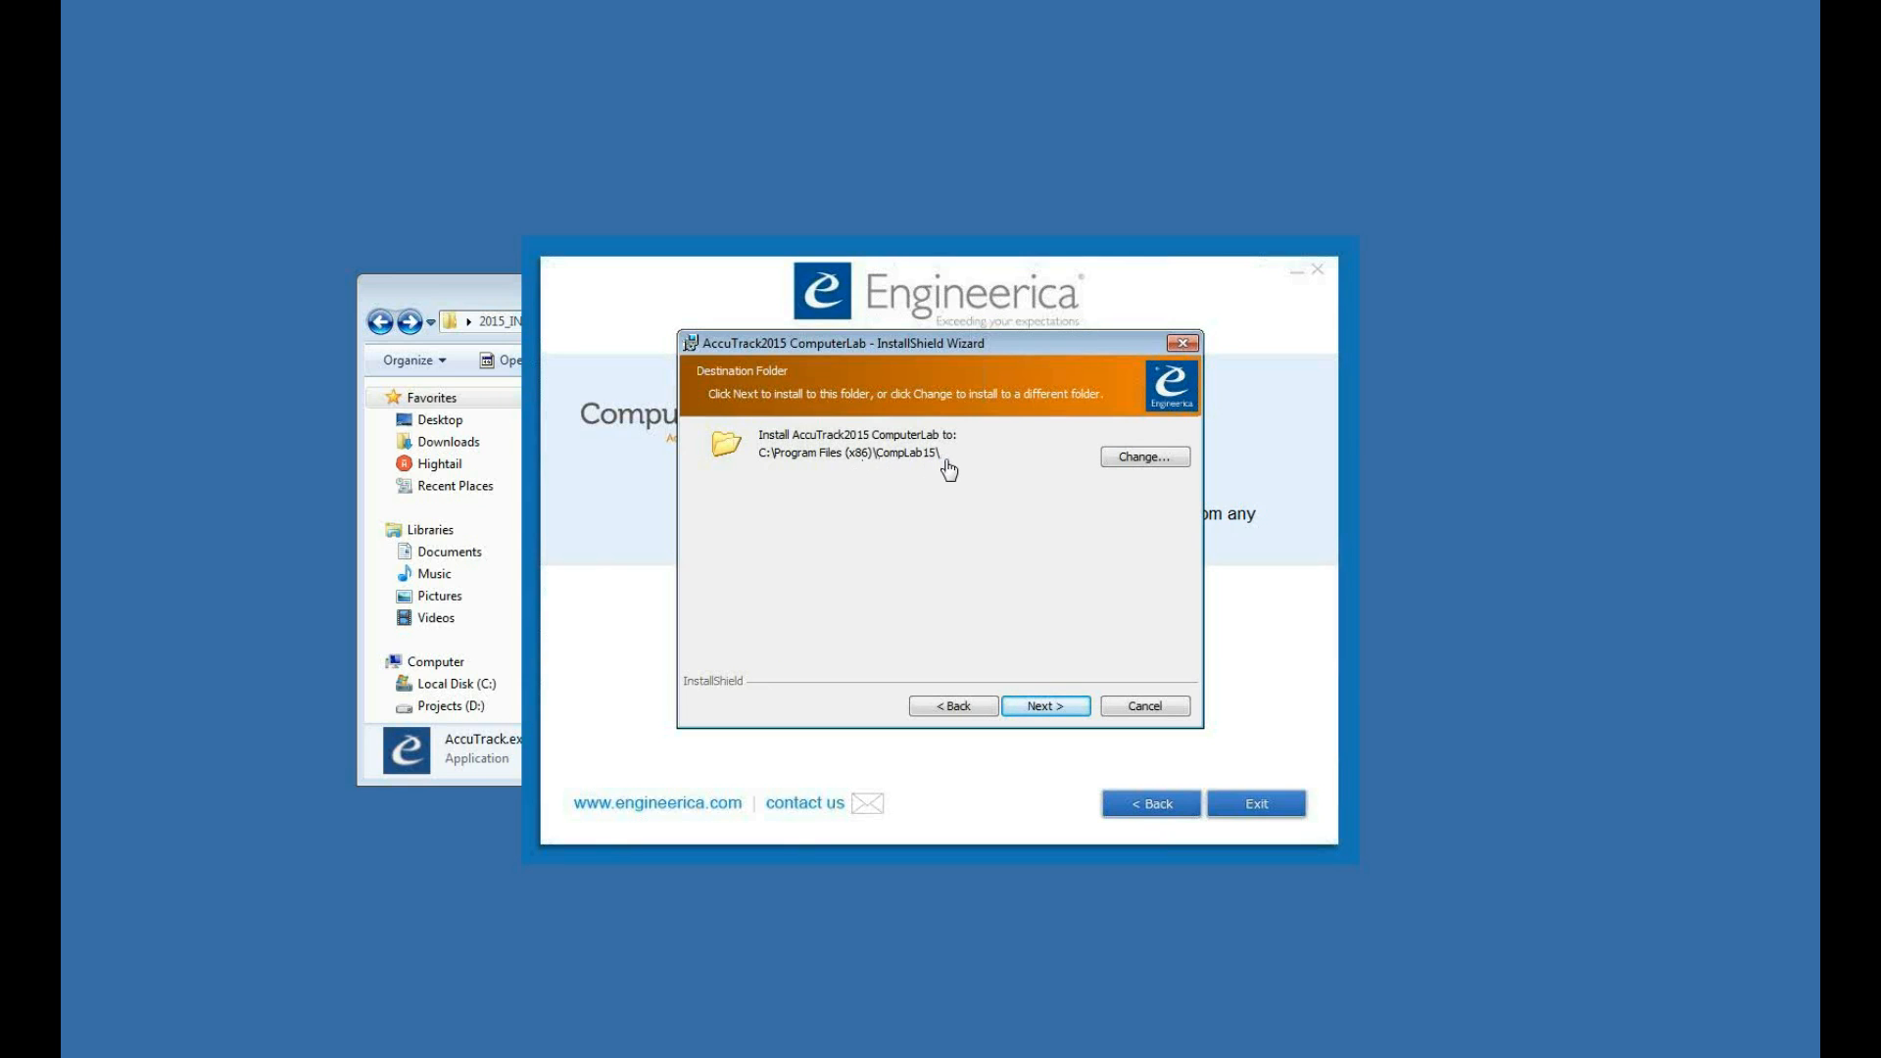
{"action": "mouse_move", "coordinate": [849, 465]}
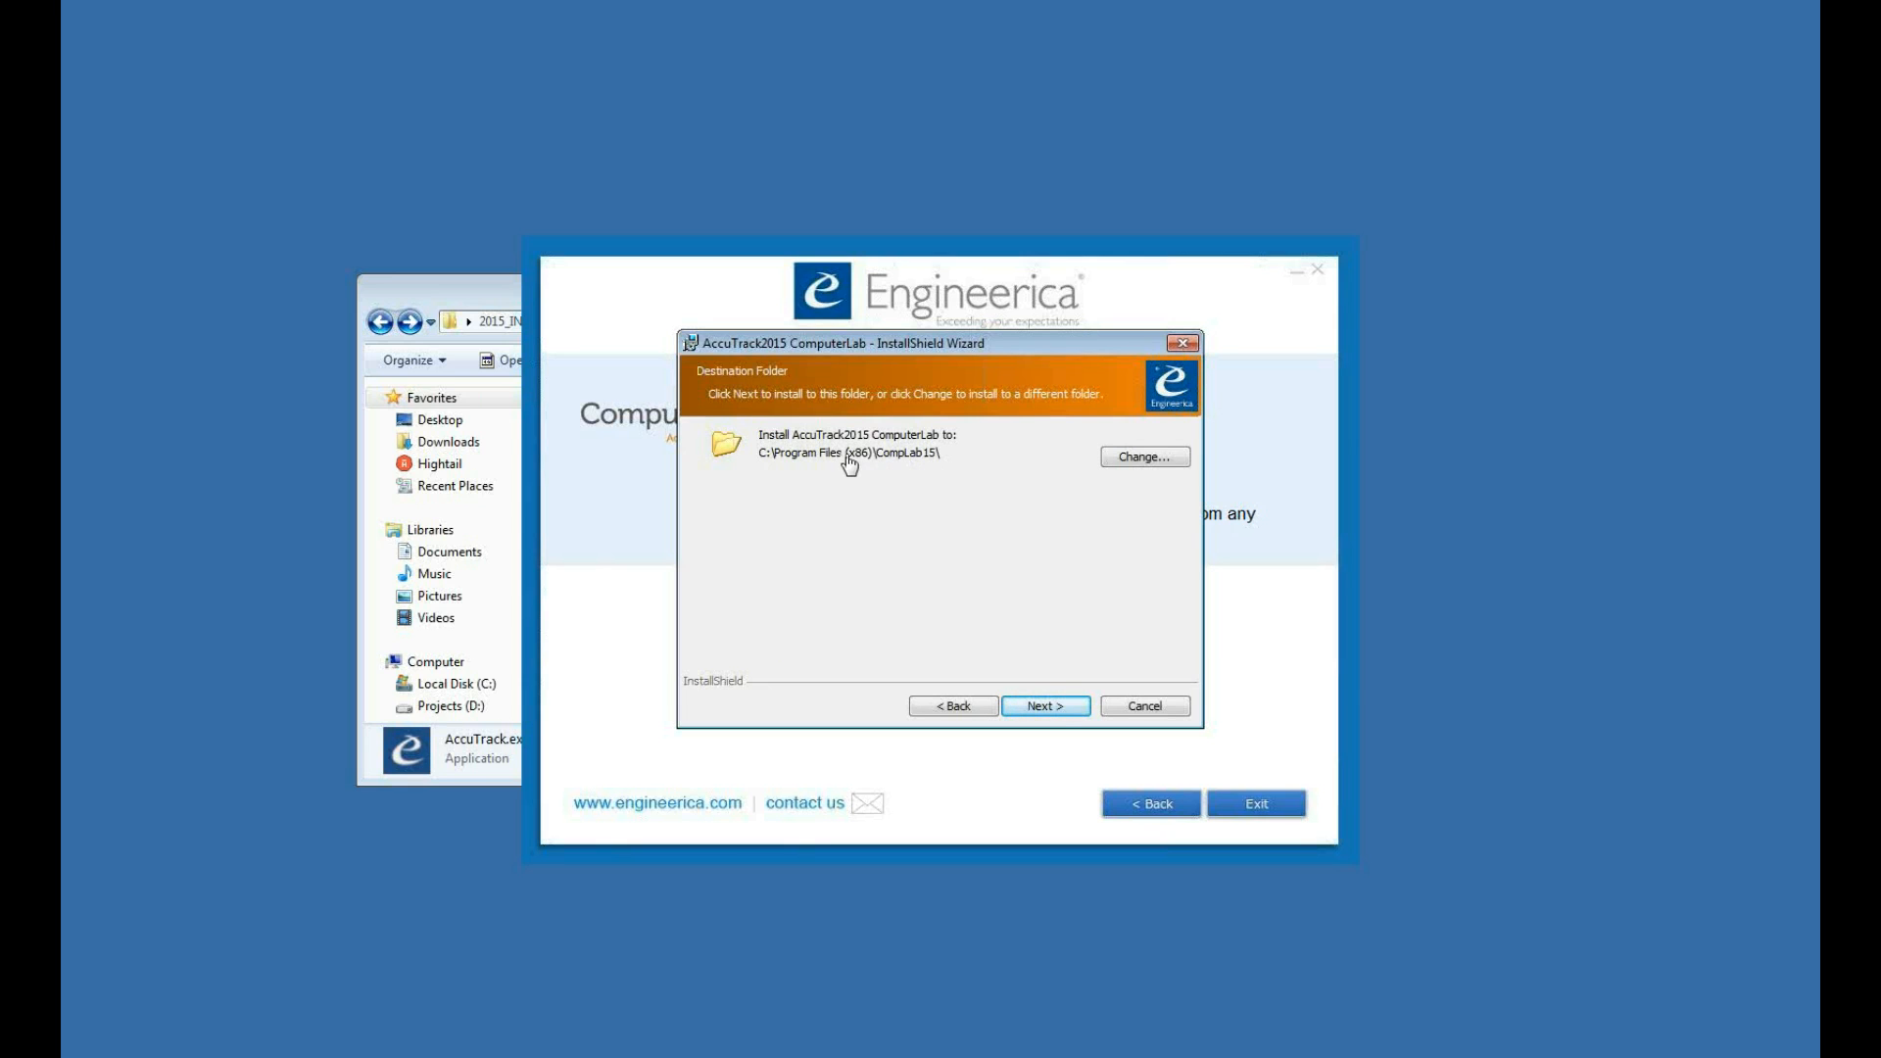
{"action": "mouse_move", "coordinate": [1045, 706]}
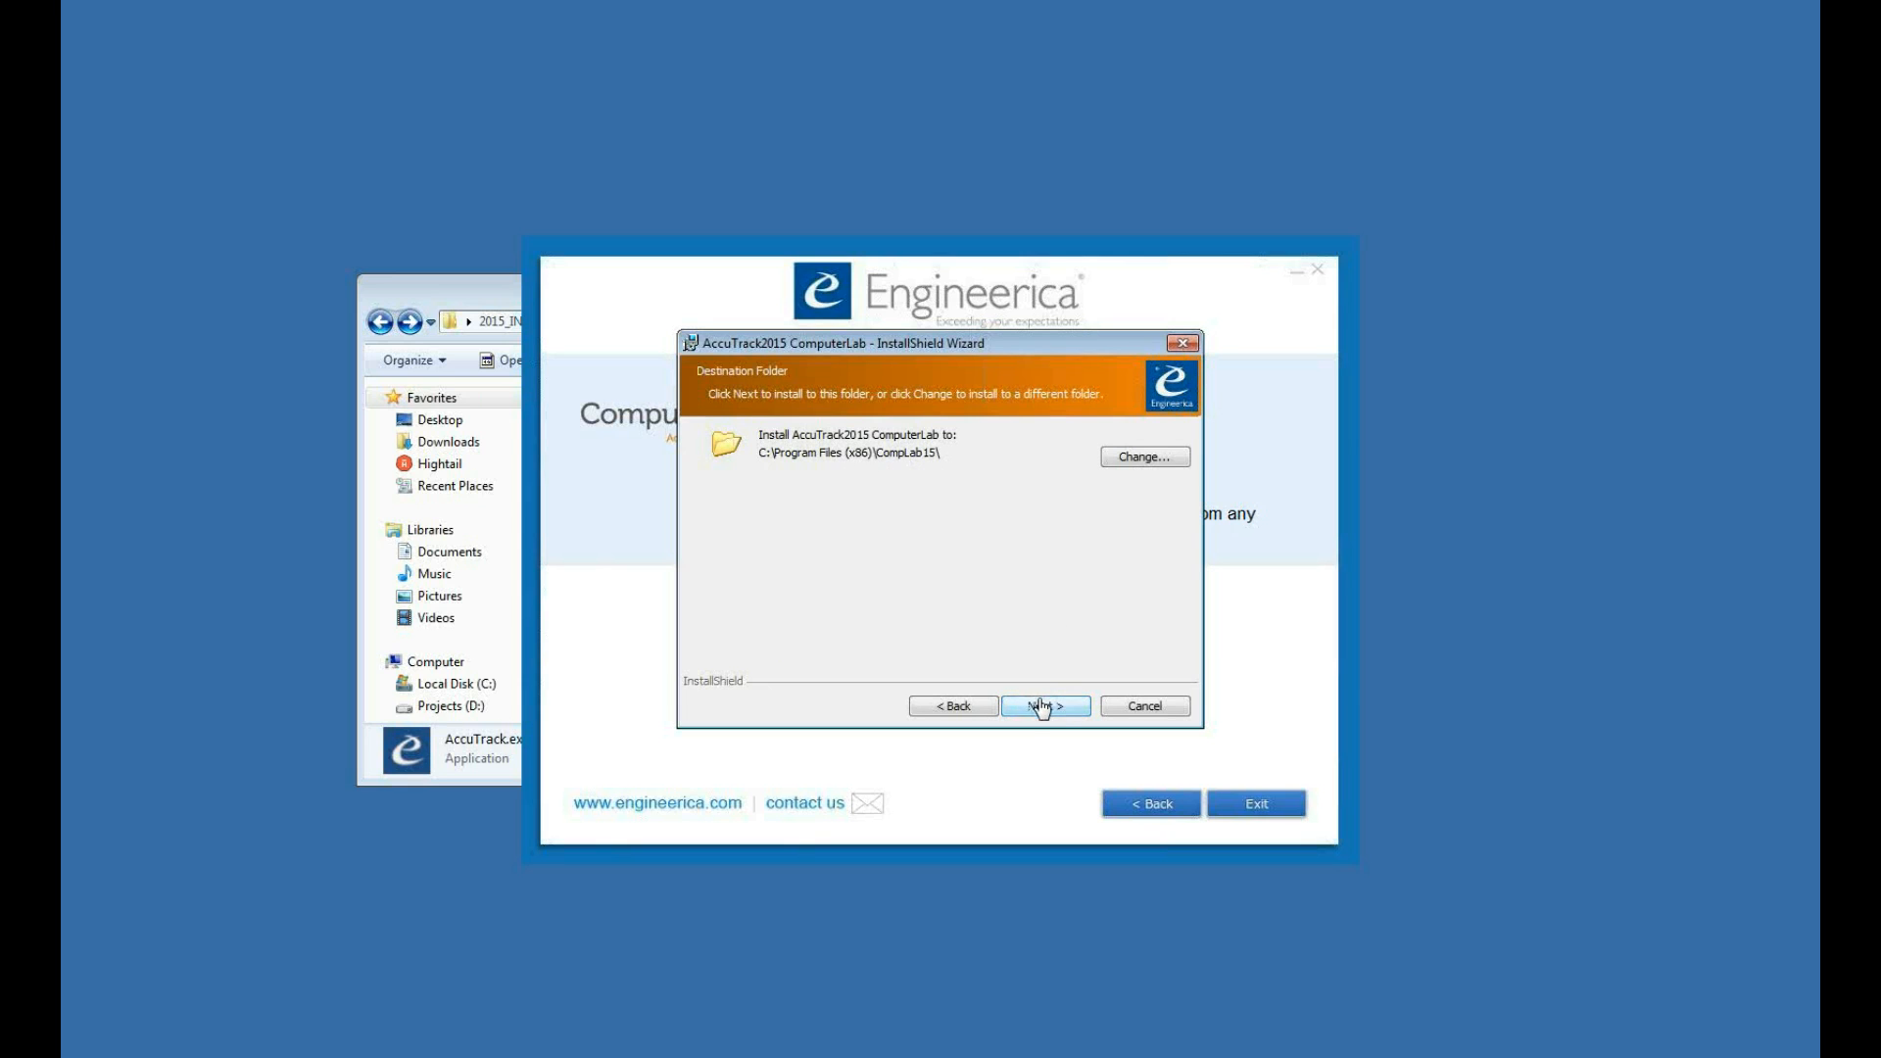
{"action": "left_click", "coordinate": [1042, 706]}
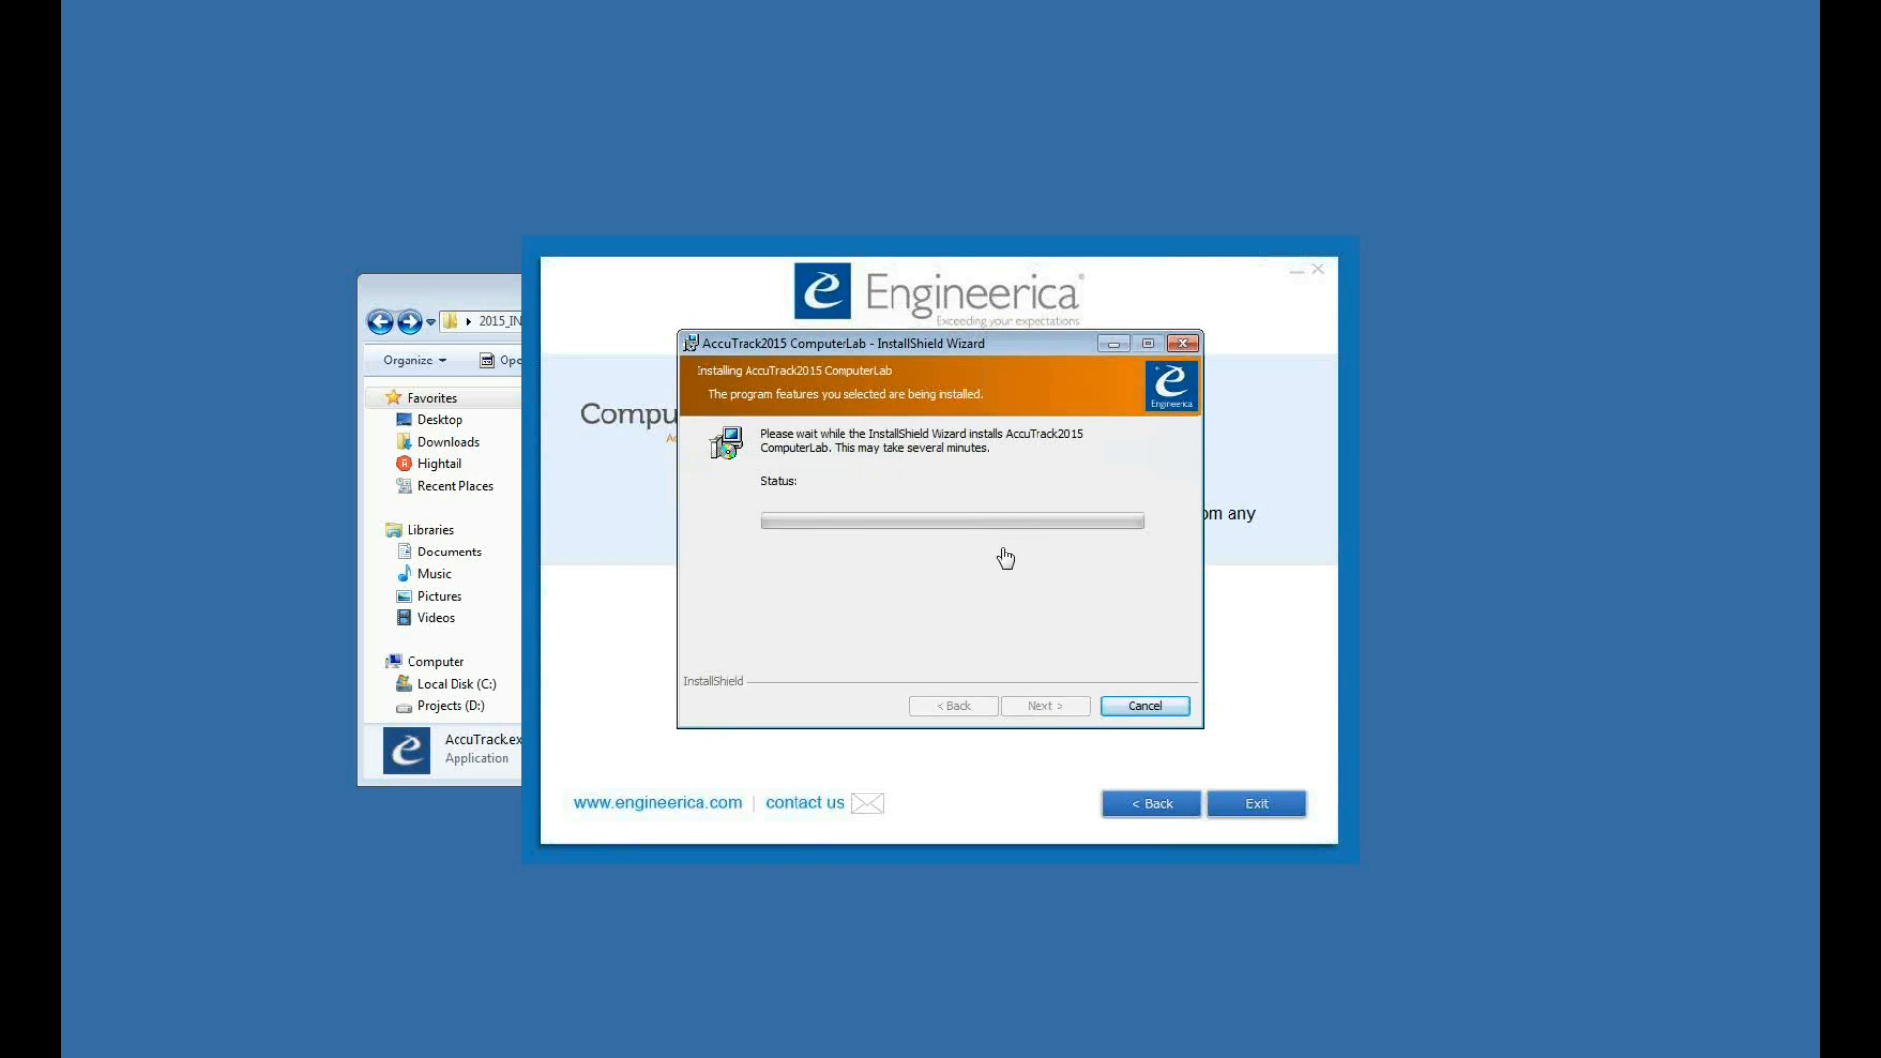
{"action": "mouse_move", "coordinate": [986, 564]}
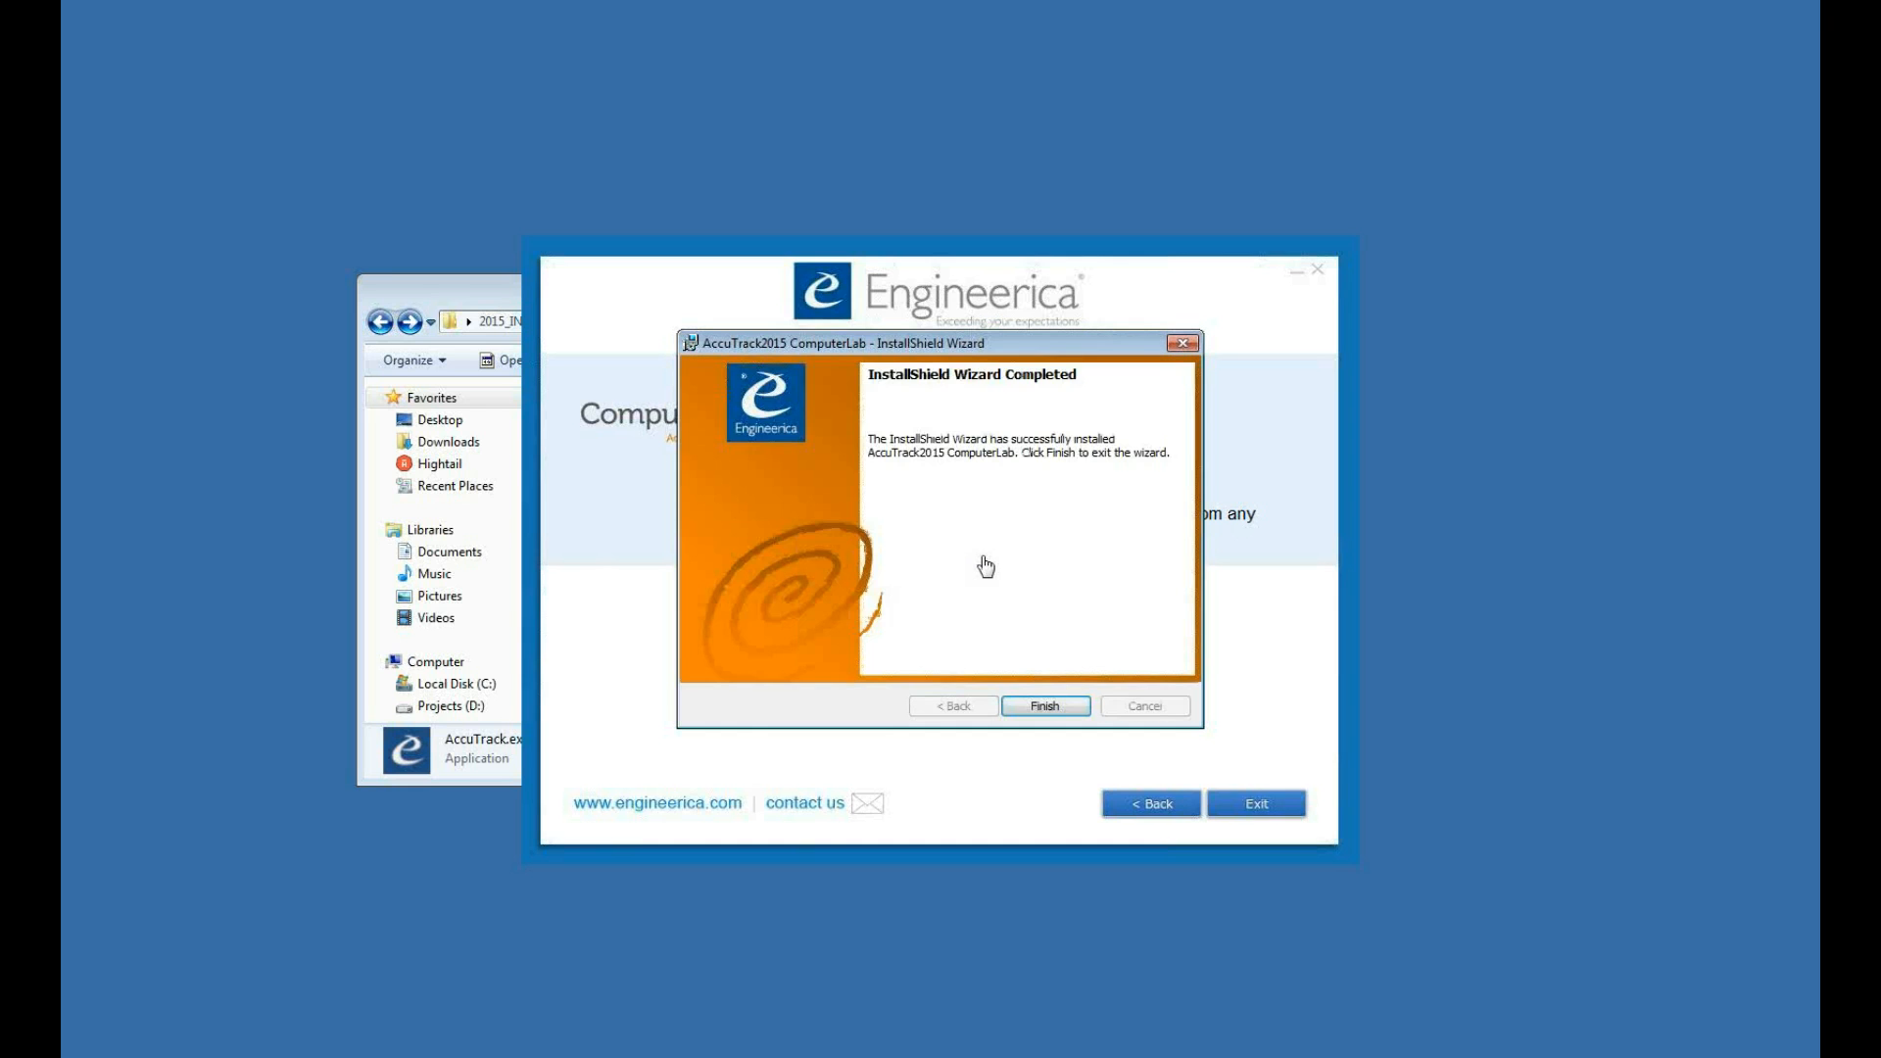
- Finish the ComputerLab InstallShield Wizard, returning to the launcher's Computer Lab page
{"action": "left_click", "coordinate": [1044, 705]}
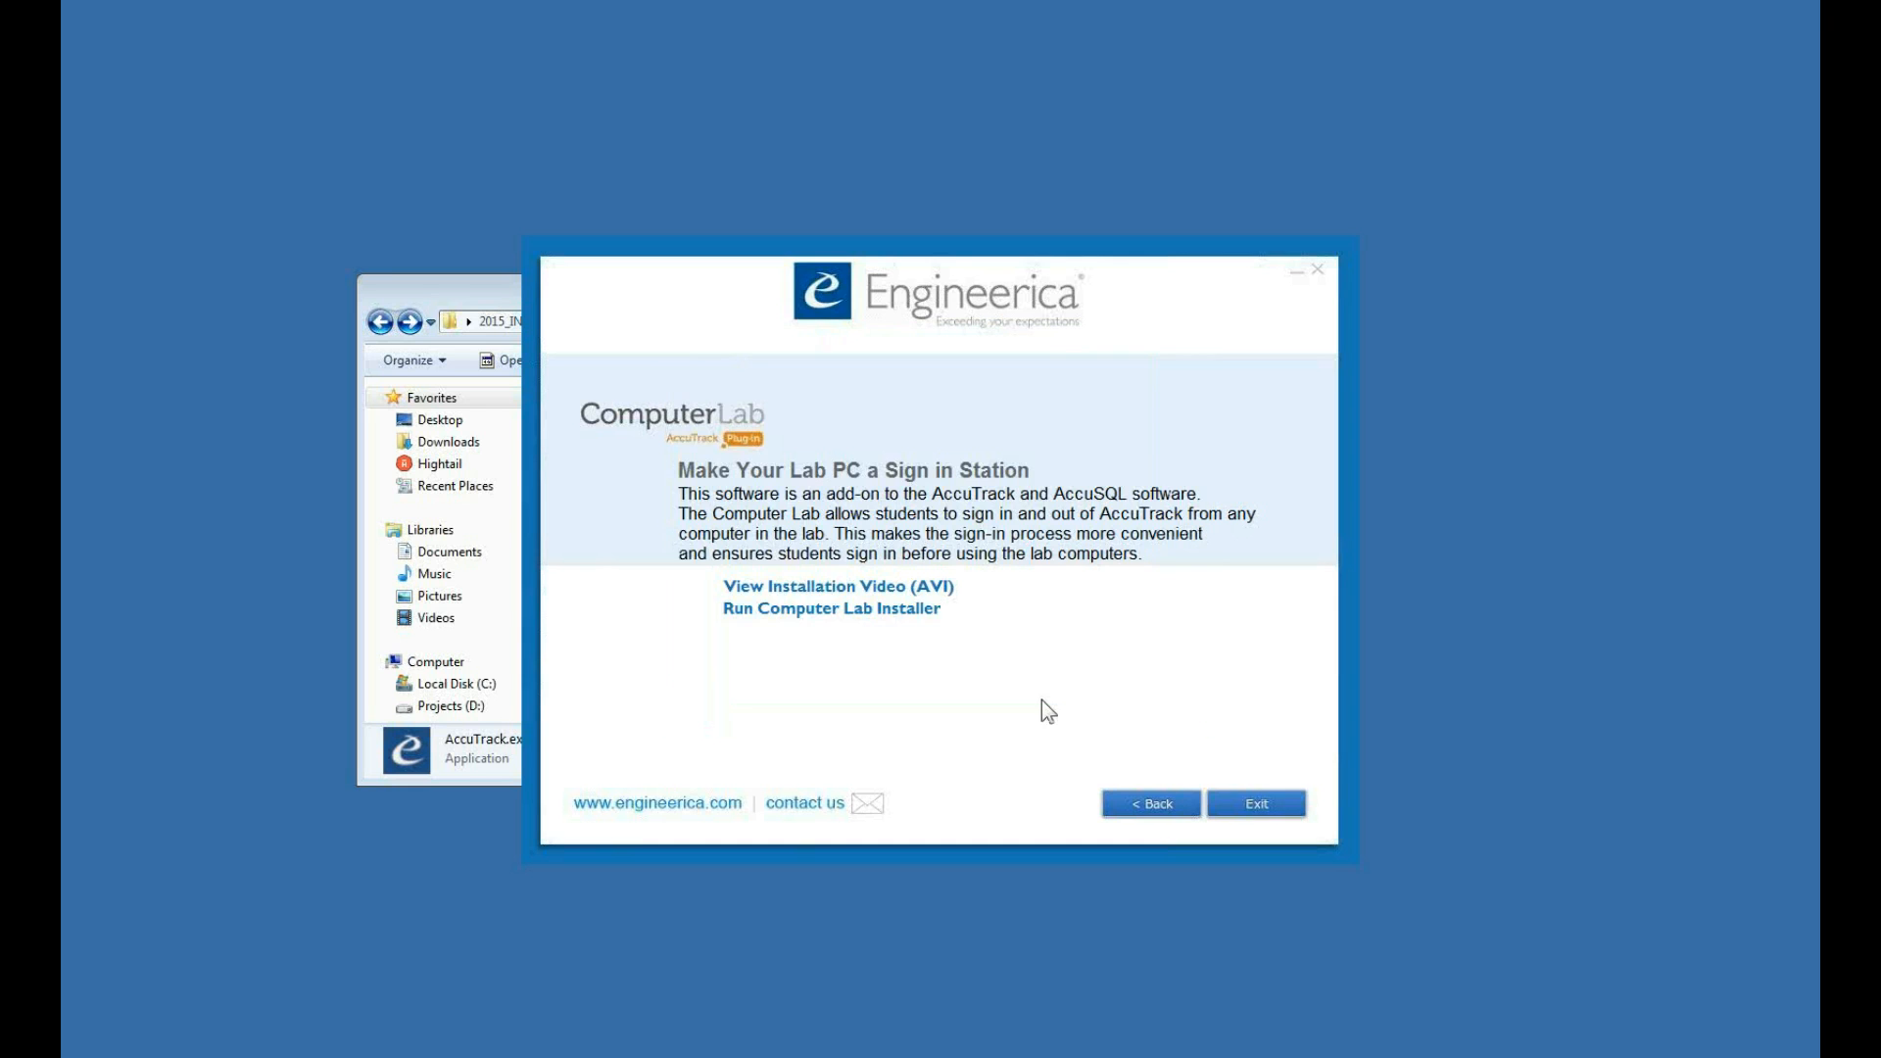
{"action": "mouse_move", "coordinate": [329, 164]}
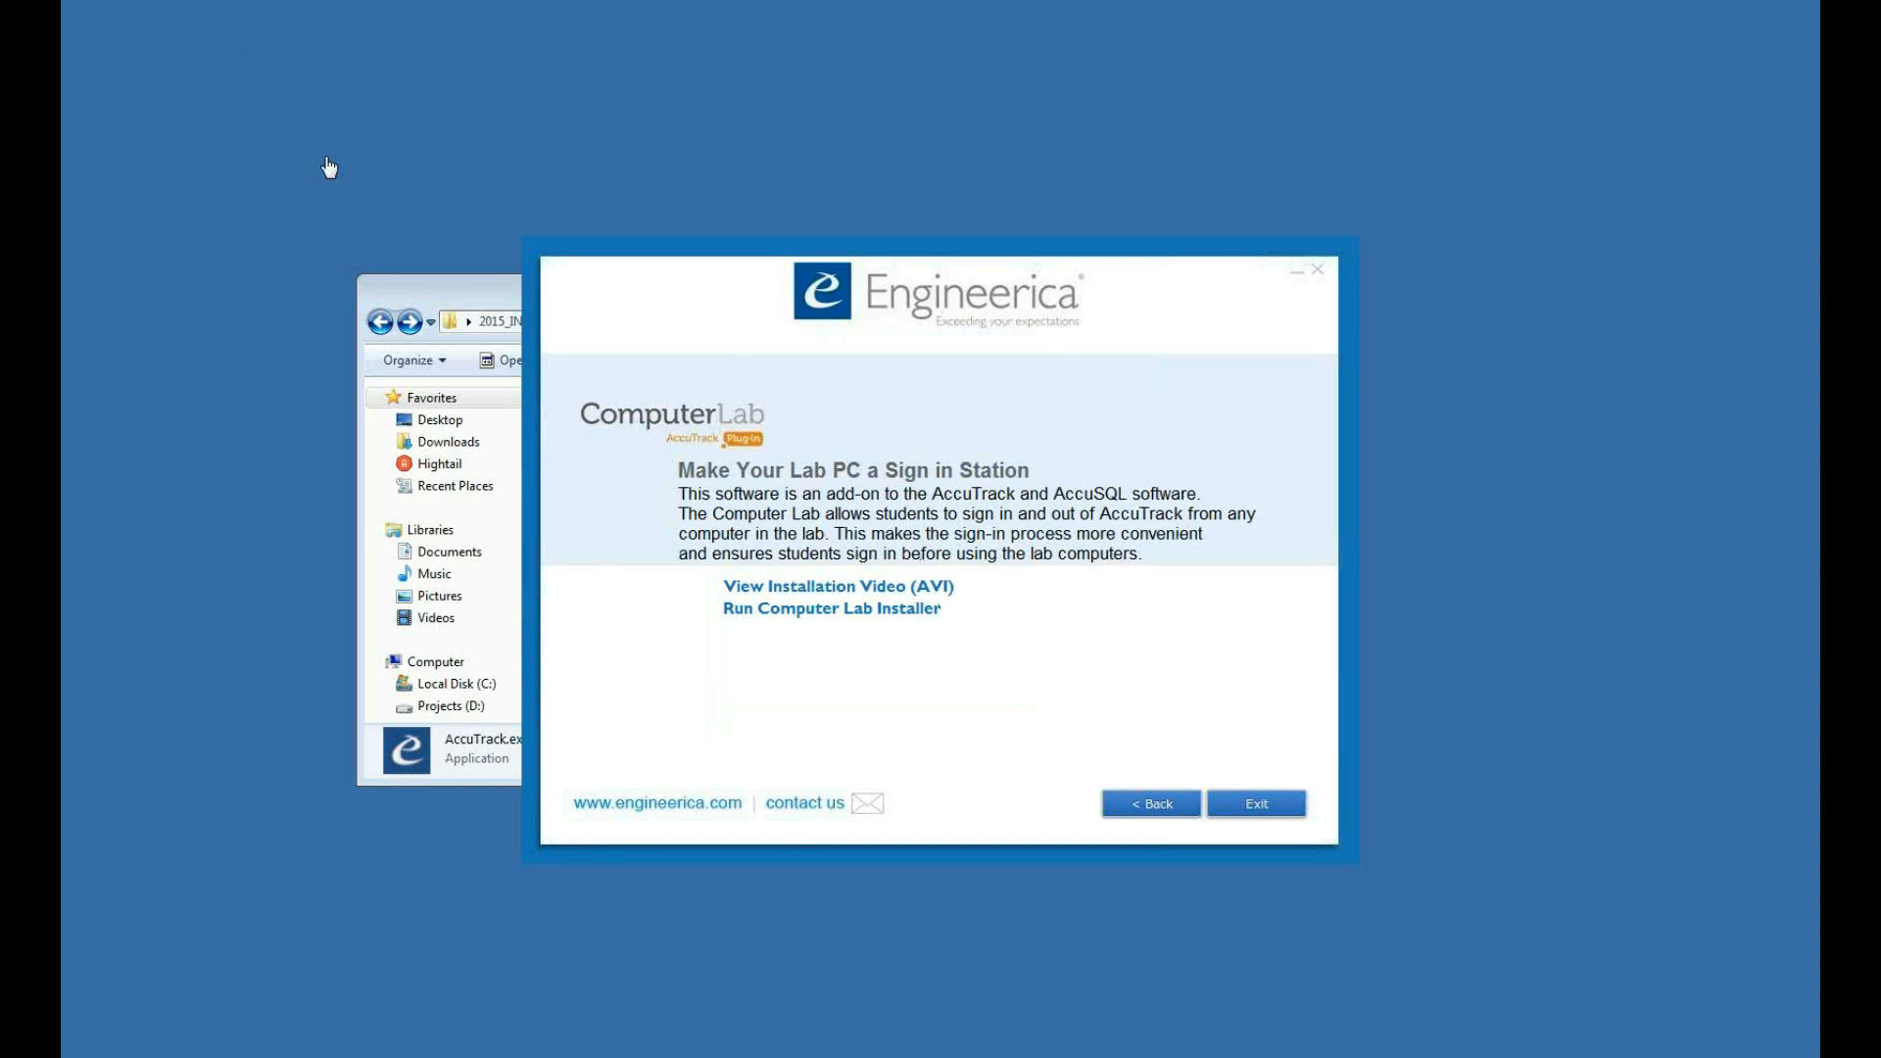
{"action": "mouse_move", "coordinate": [128, 129]}
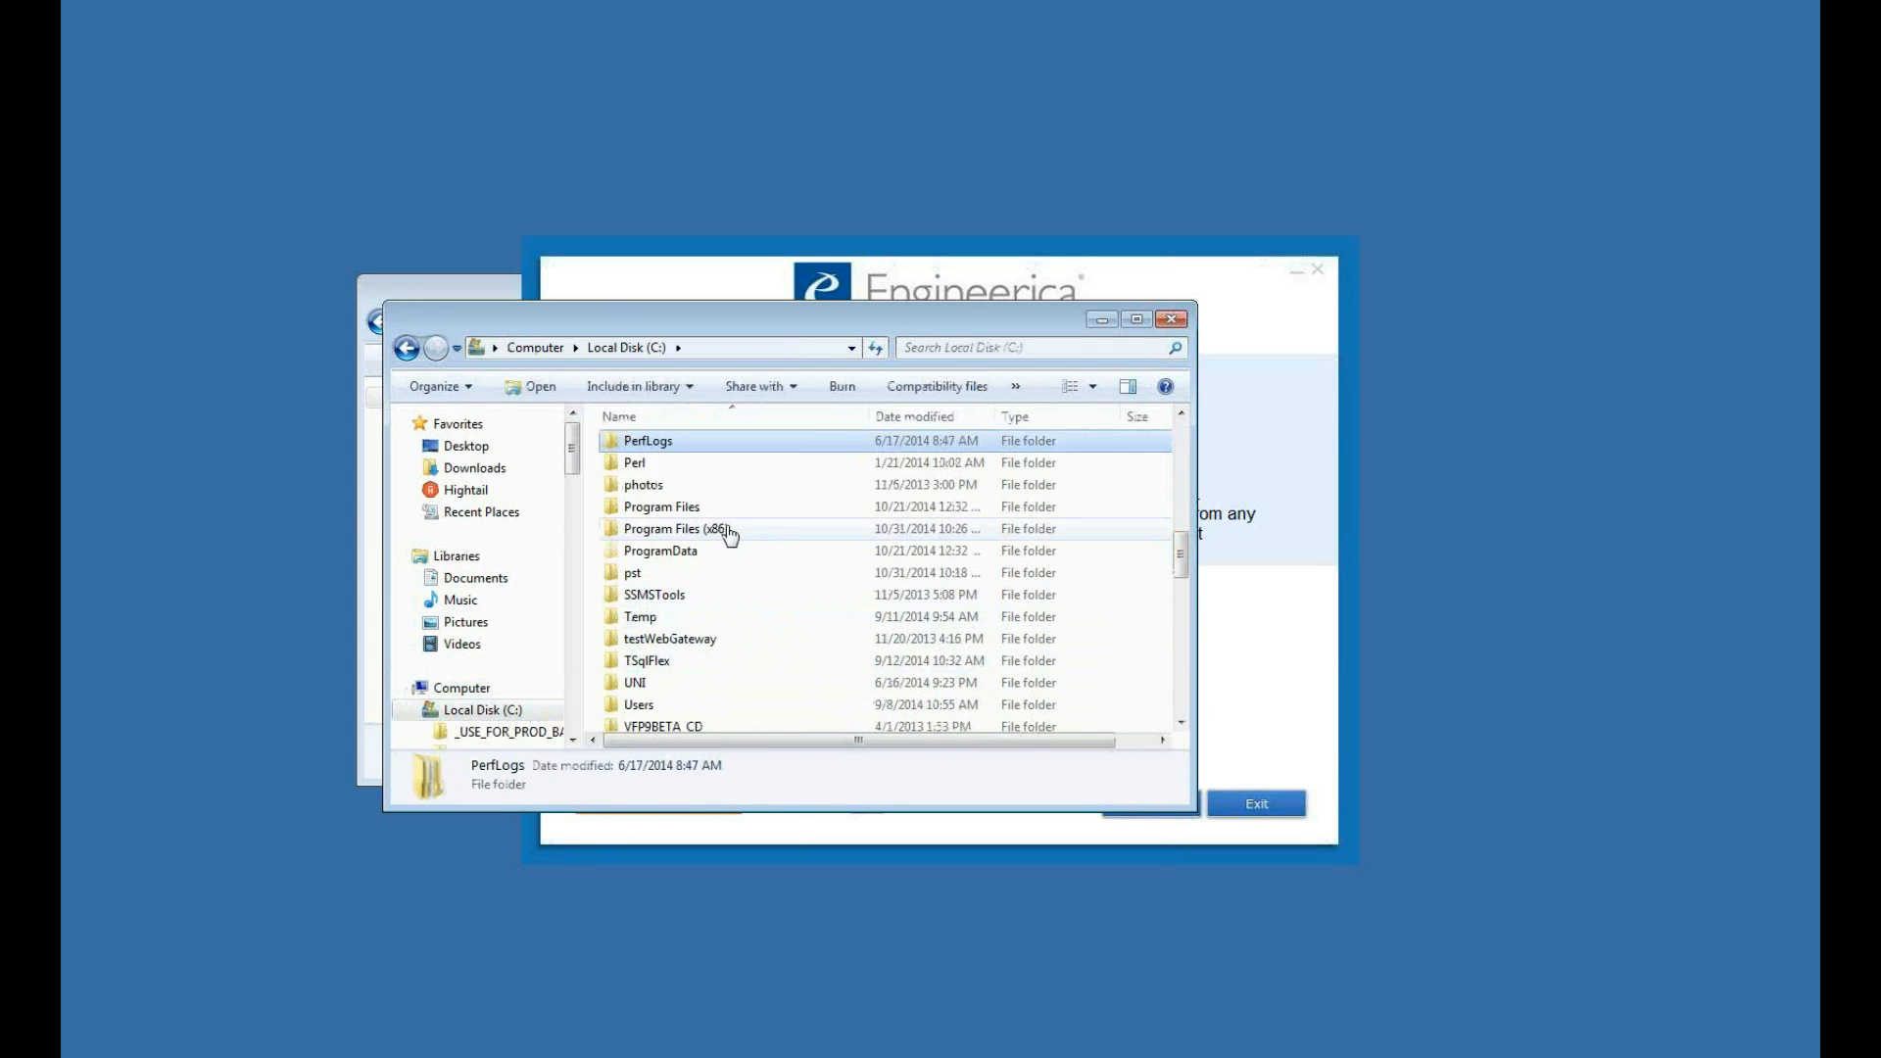
- Run ComputerLab.exe from Program Files (x86)\CompLab15, reaching its database directory prompt
{"action": "double_click", "coordinate": [683, 527]}
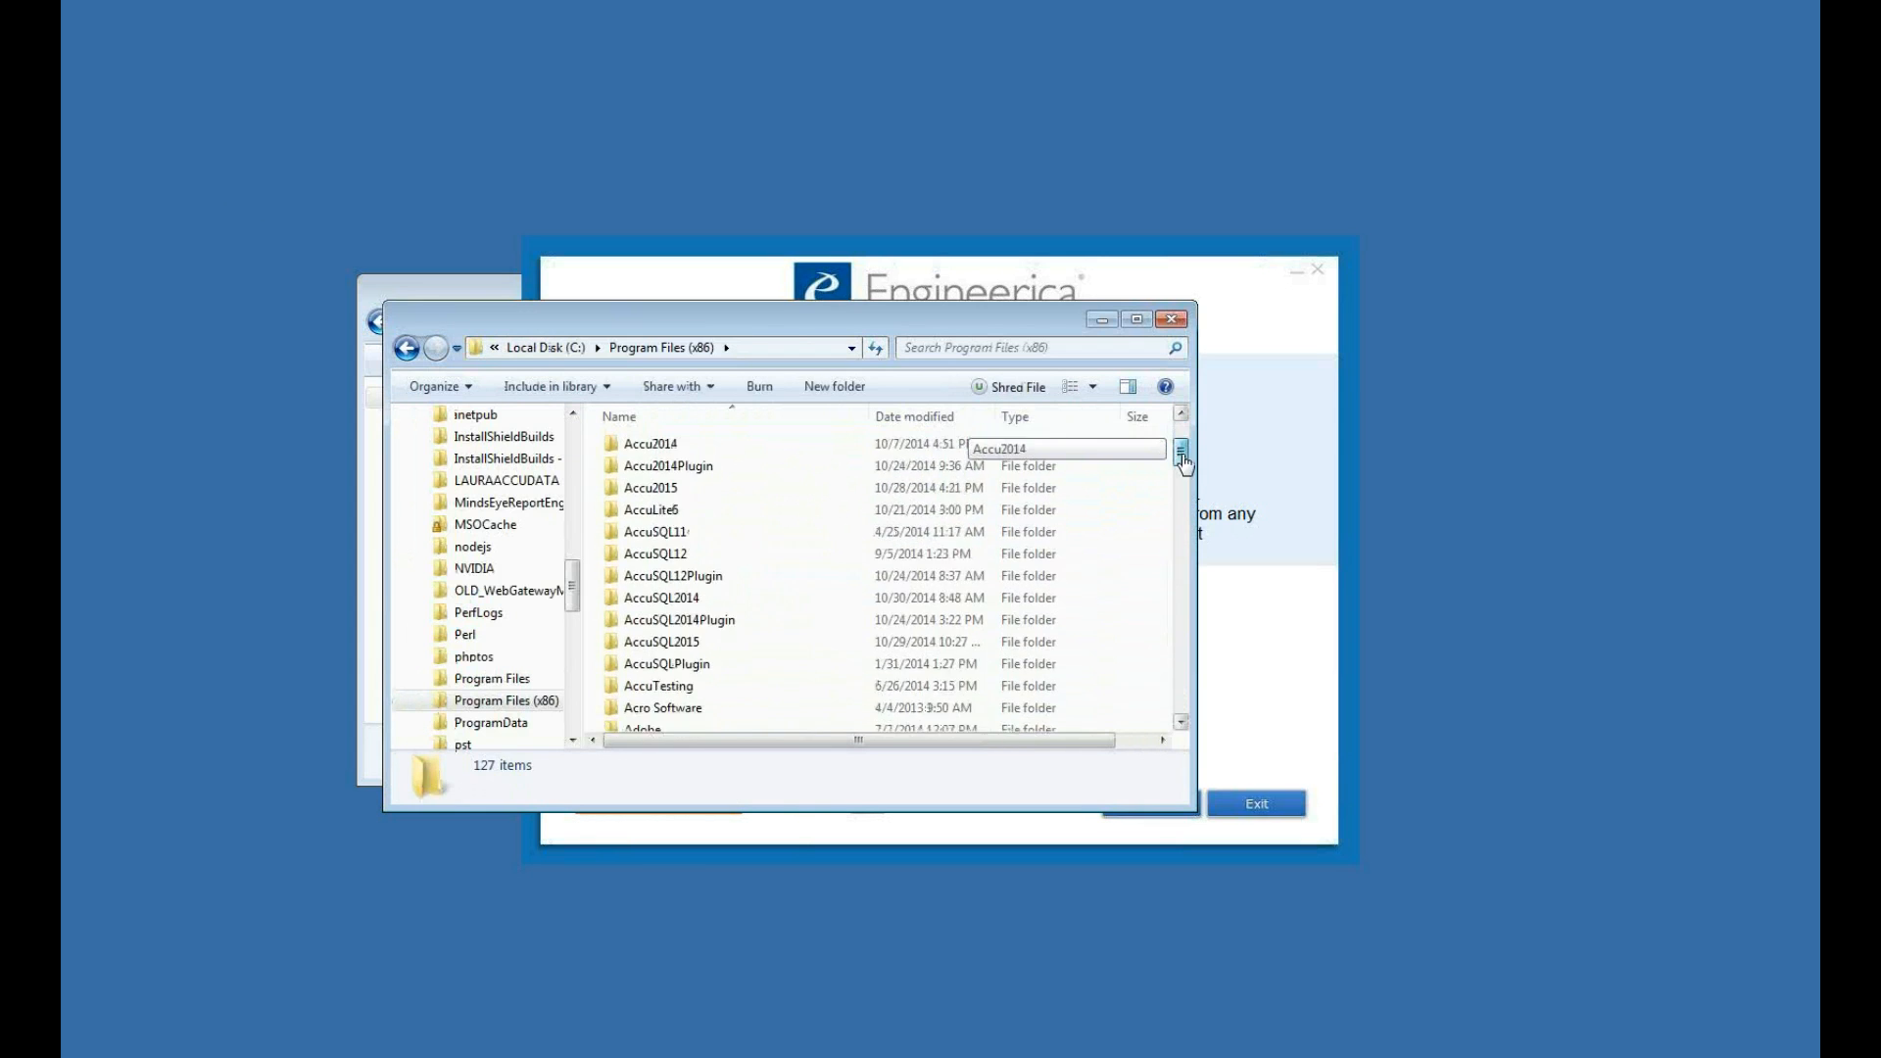
{"action": "scroll", "scroll_direction": "down", "scroll_amount": 3}
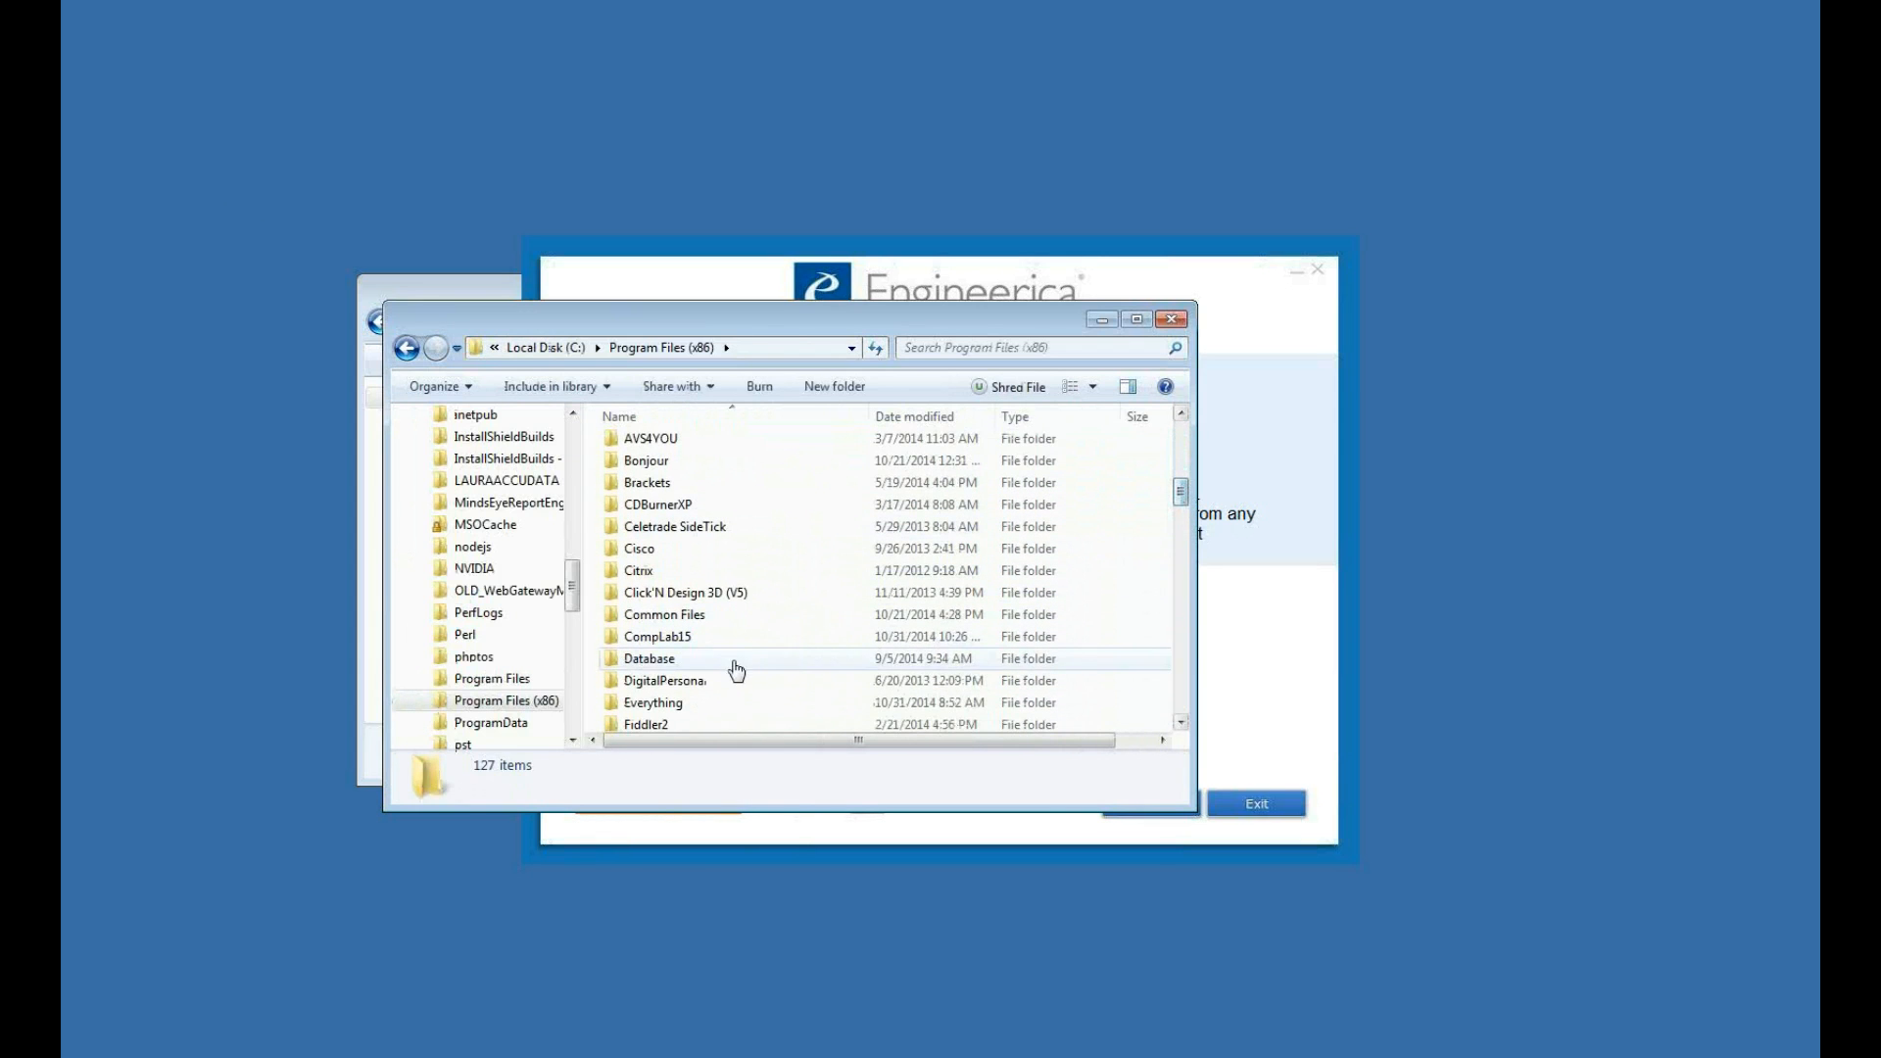
{"action": "double_click", "coordinate": [656, 635]}
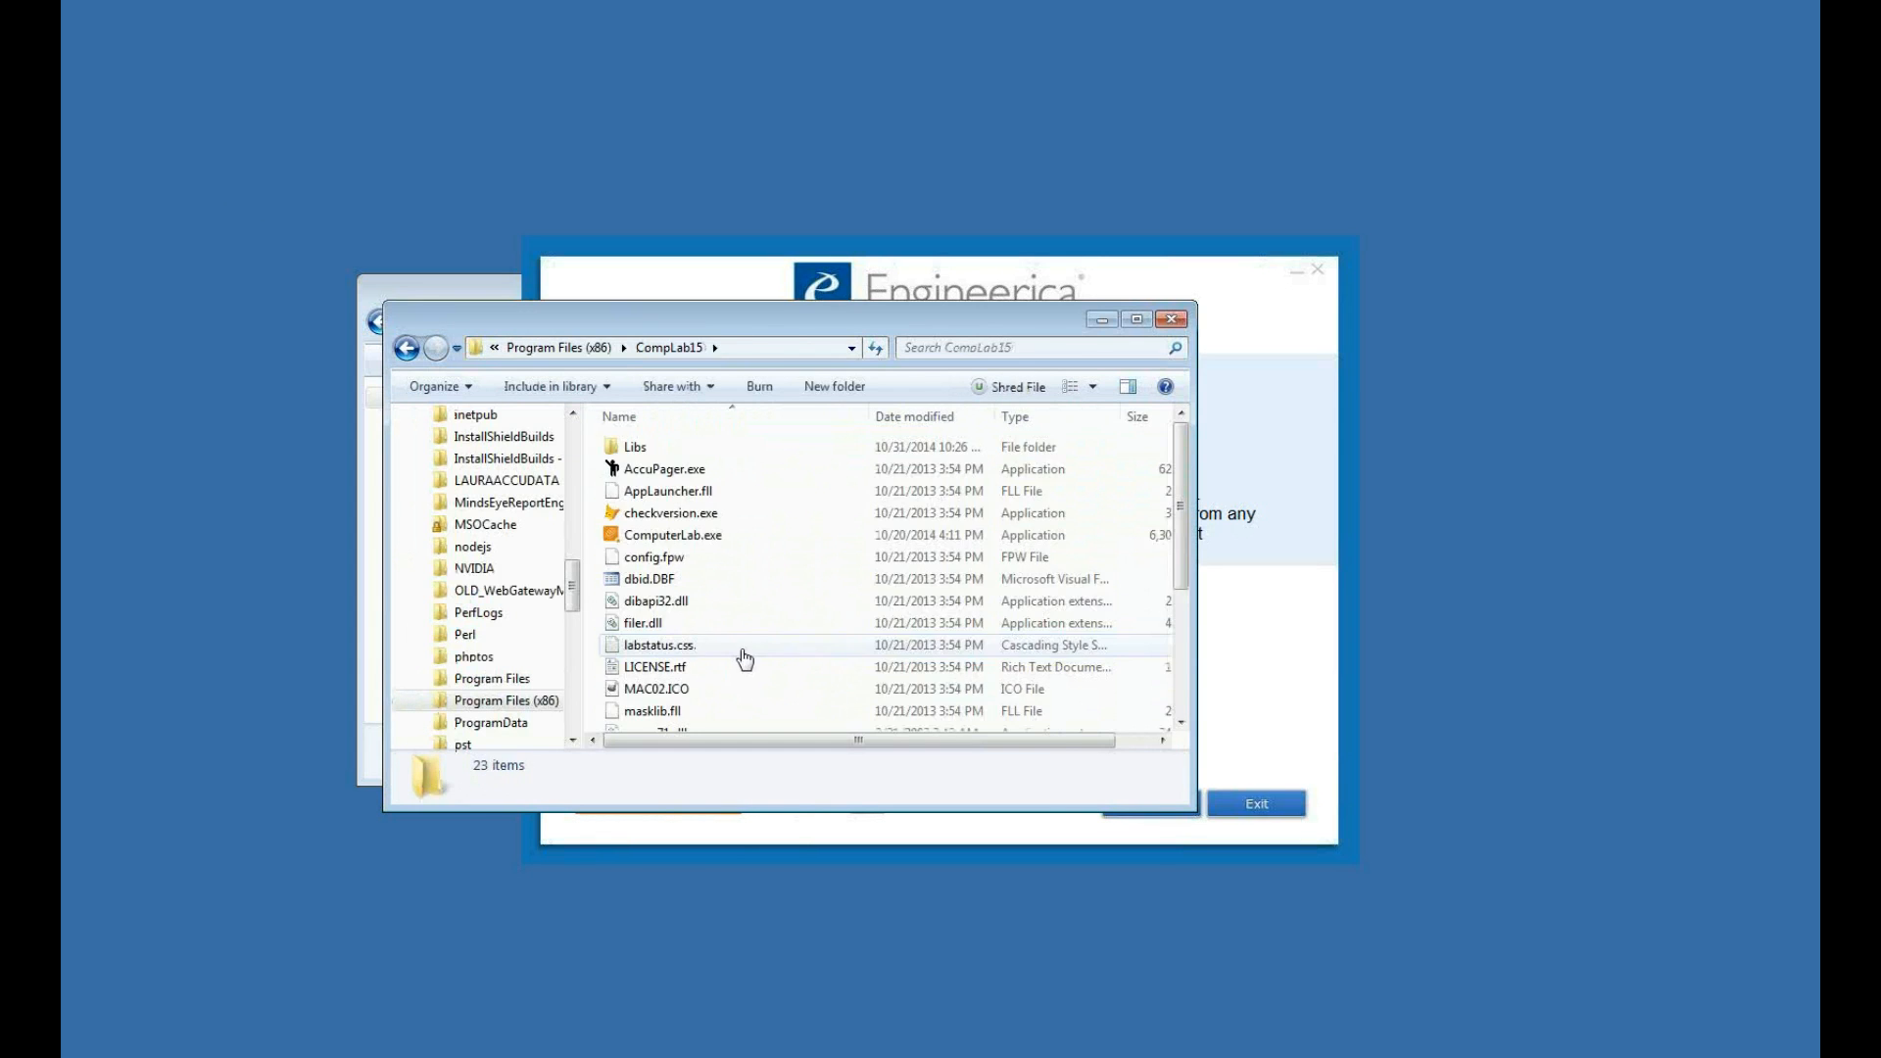
{"action": "mouse_move", "coordinate": [663, 535]}
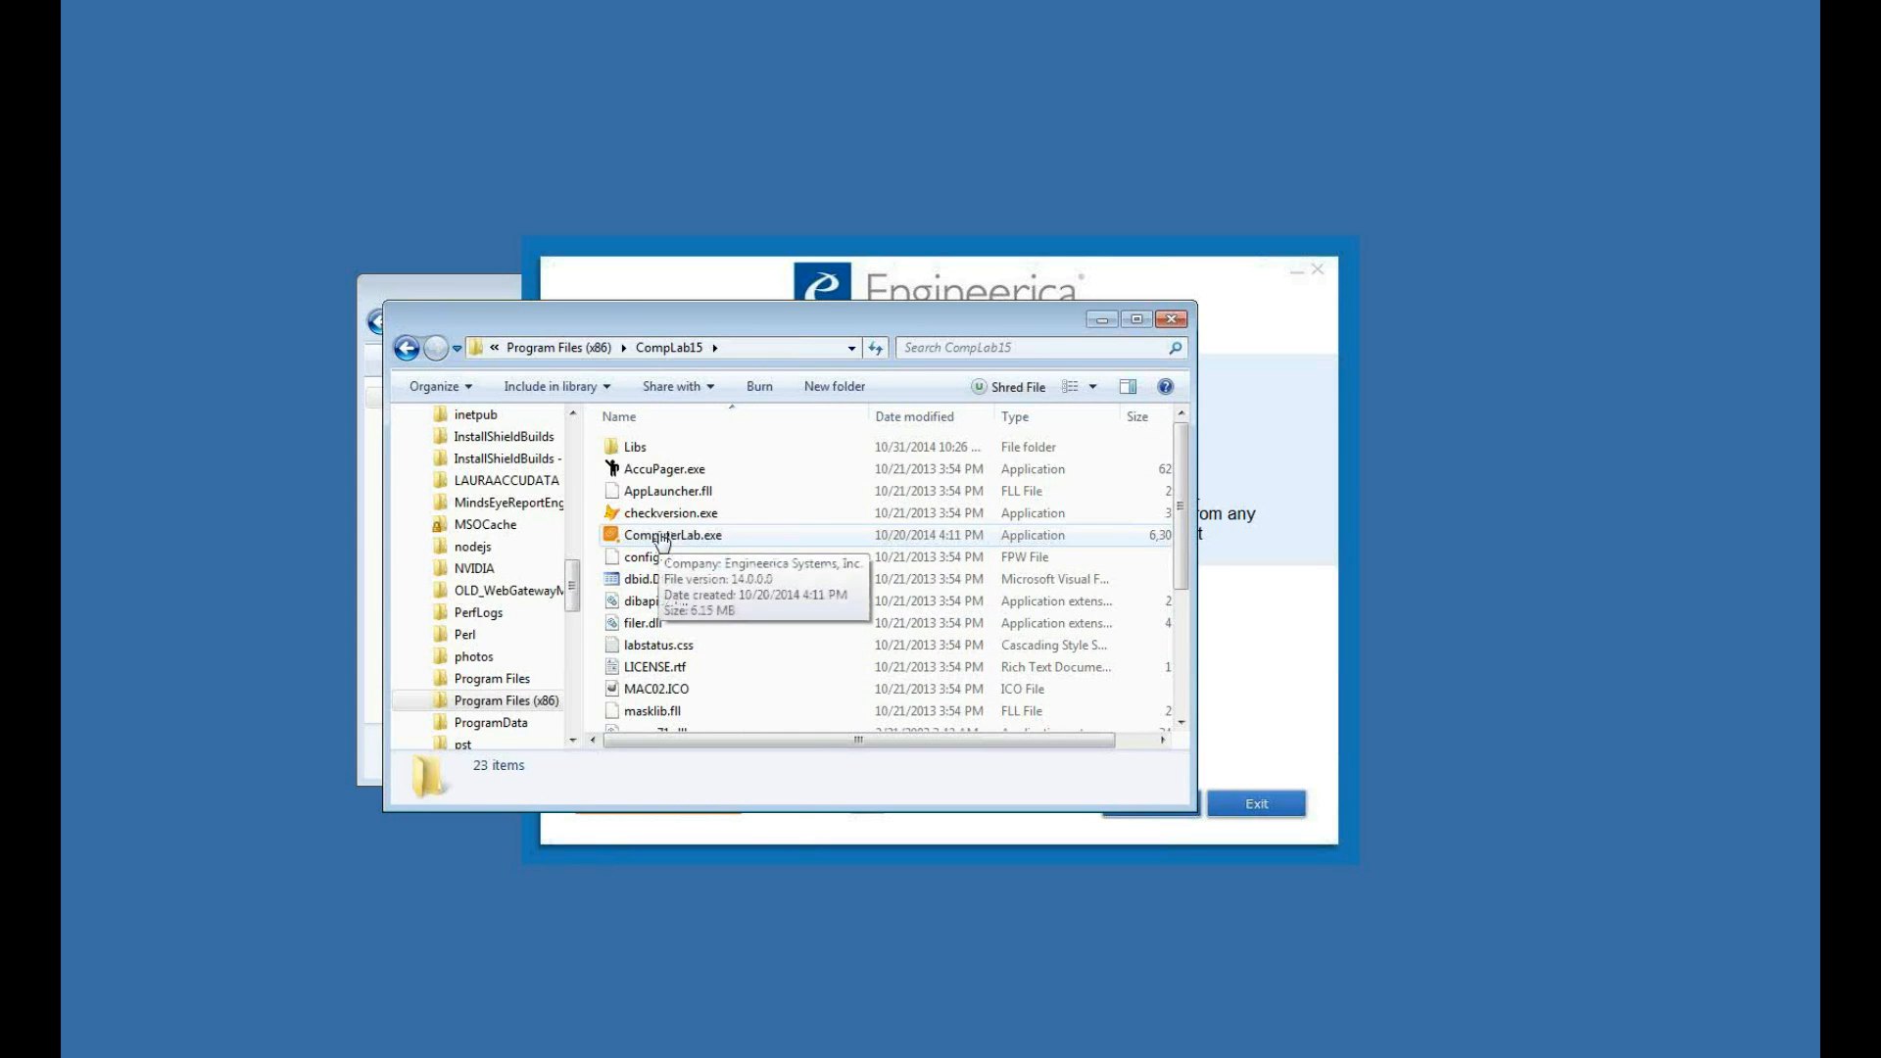
{"action": "double_click", "coordinate": [672, 533]}
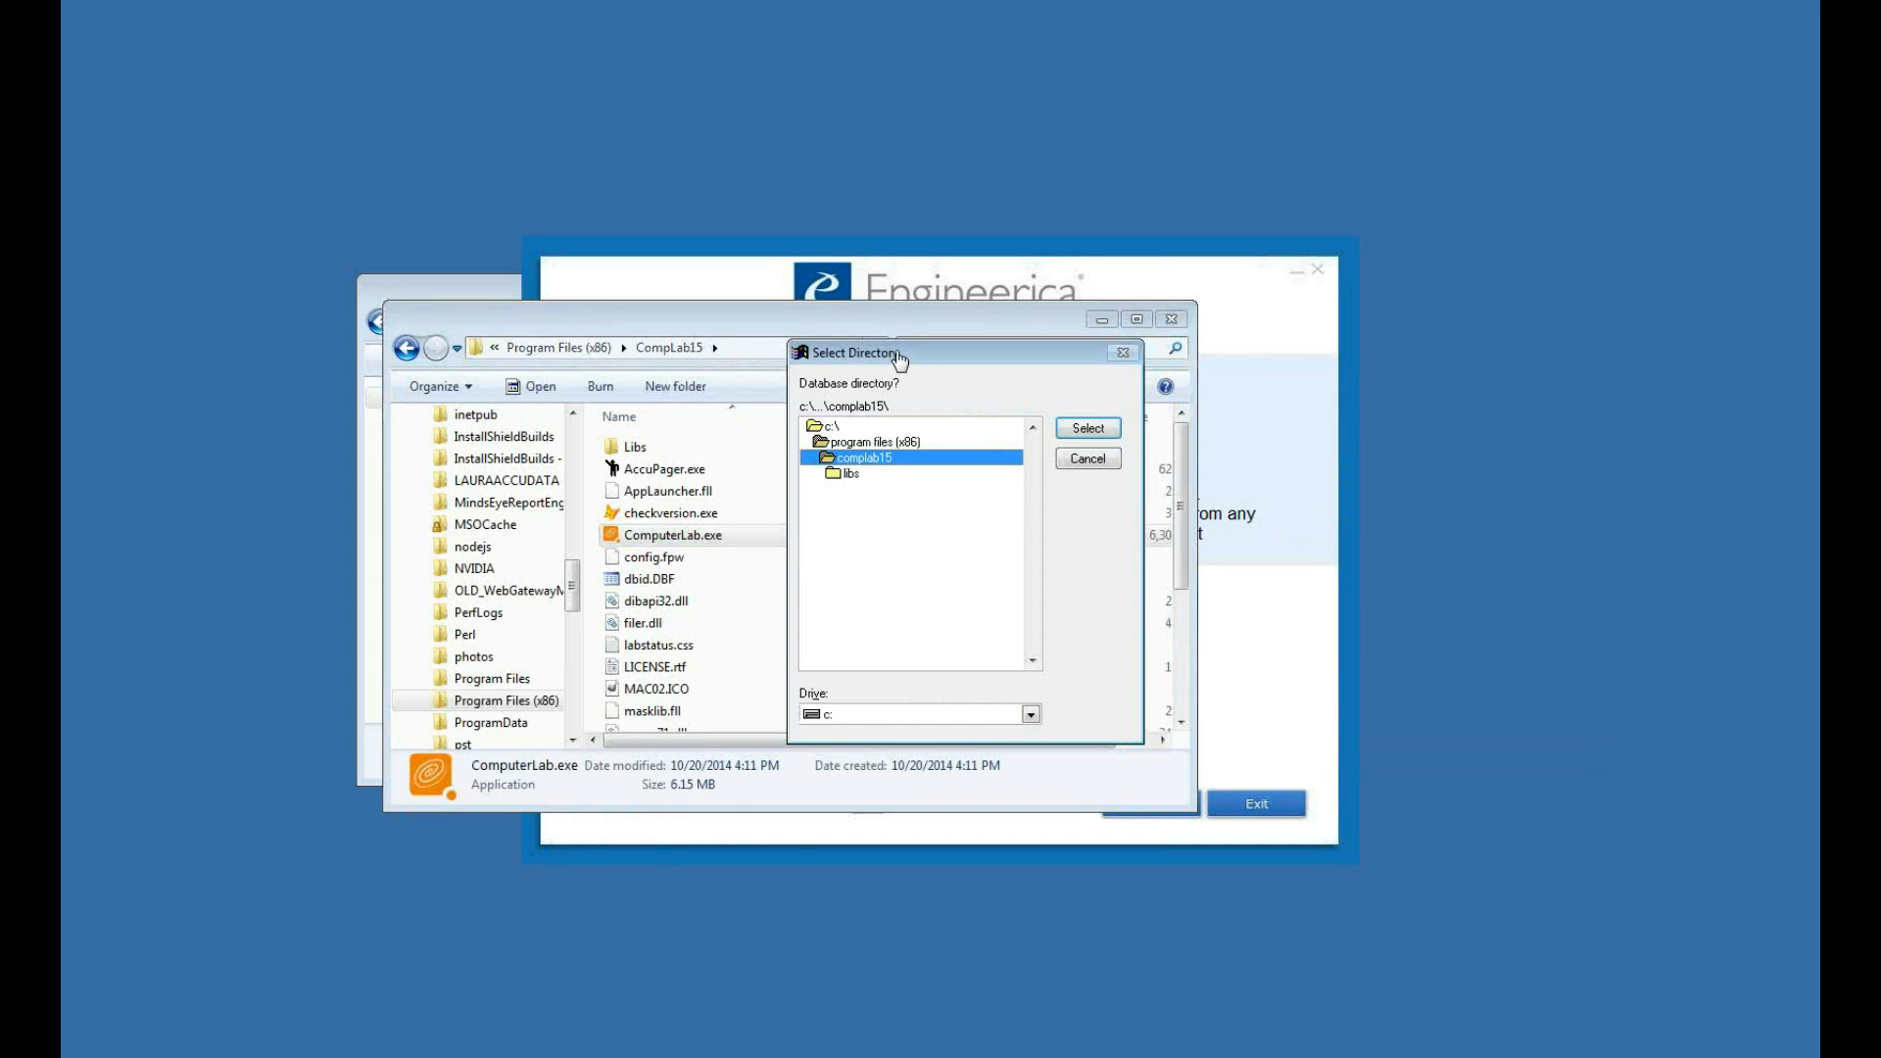
- Check the available drives, keep c:, and cancel the Select Directory prompt without choosing a folder
{"action": "left_click", "coordinate": [1029, 713]}
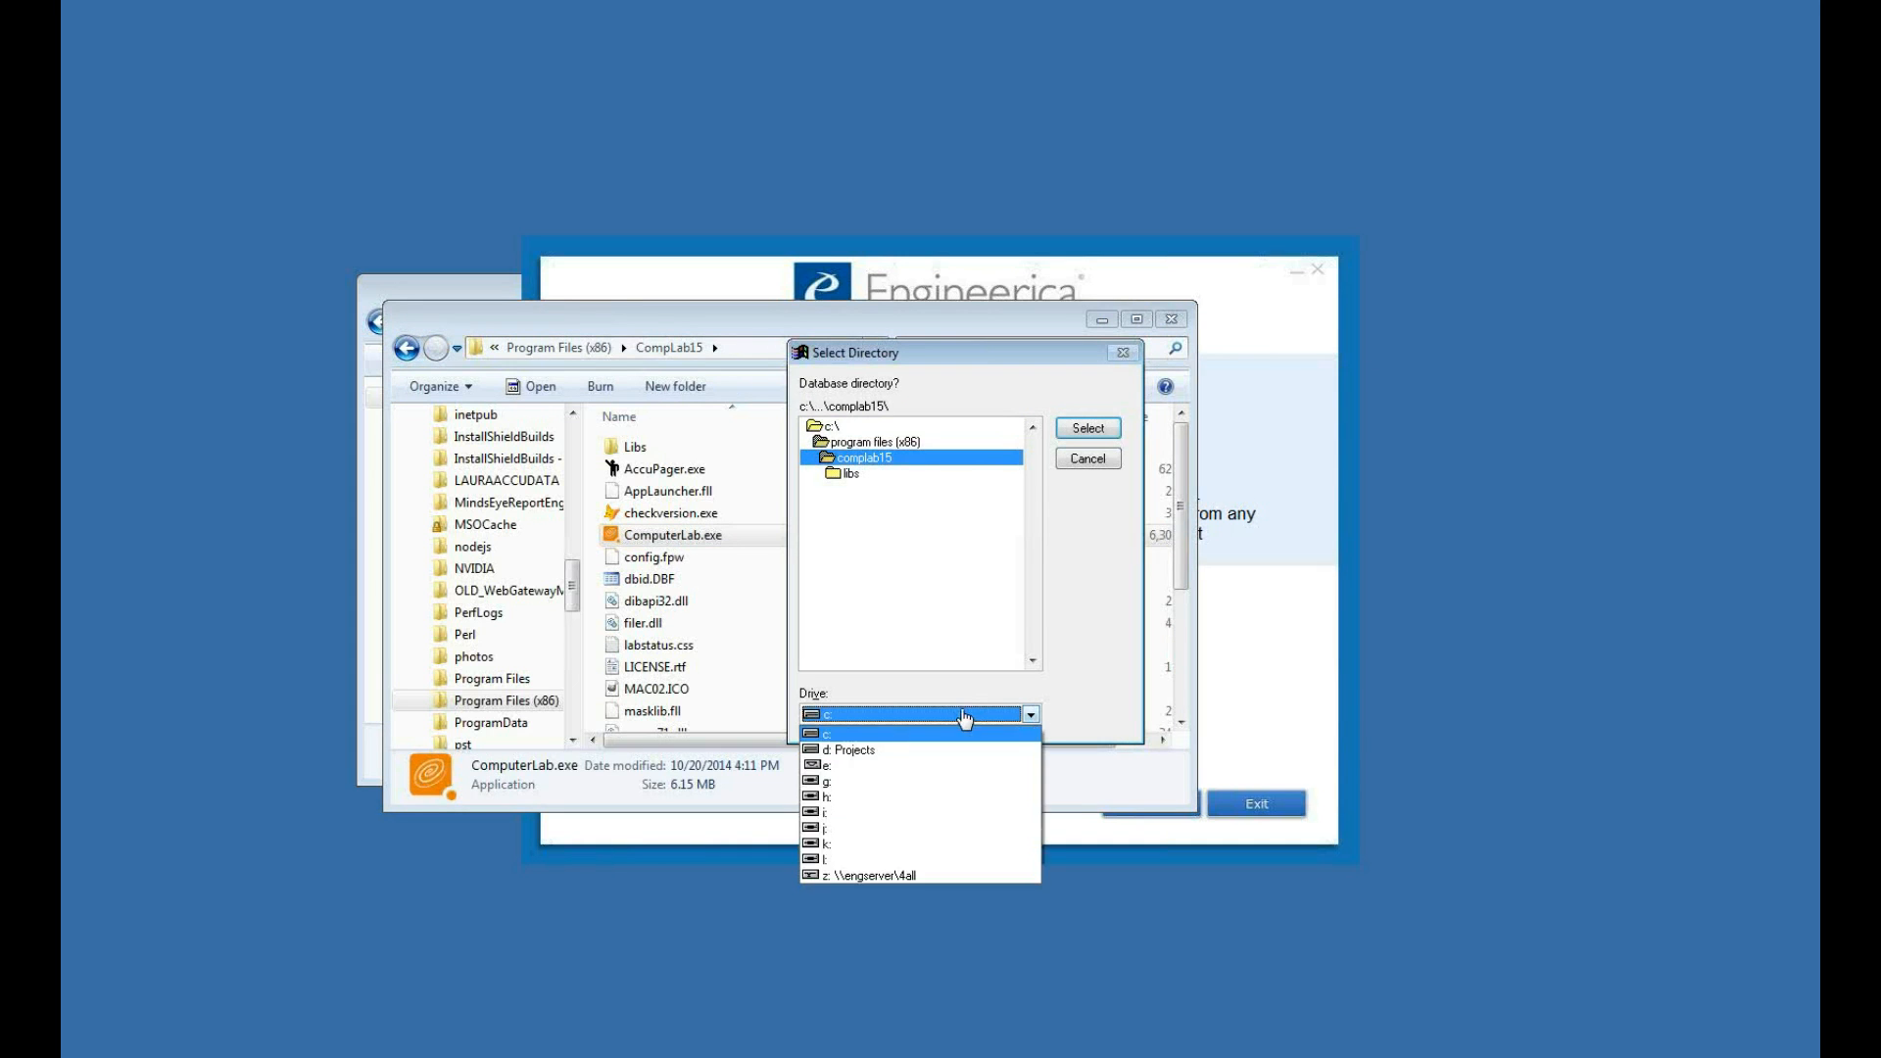
{"action": "mouse_move", "coordinate": [1101, 621]}
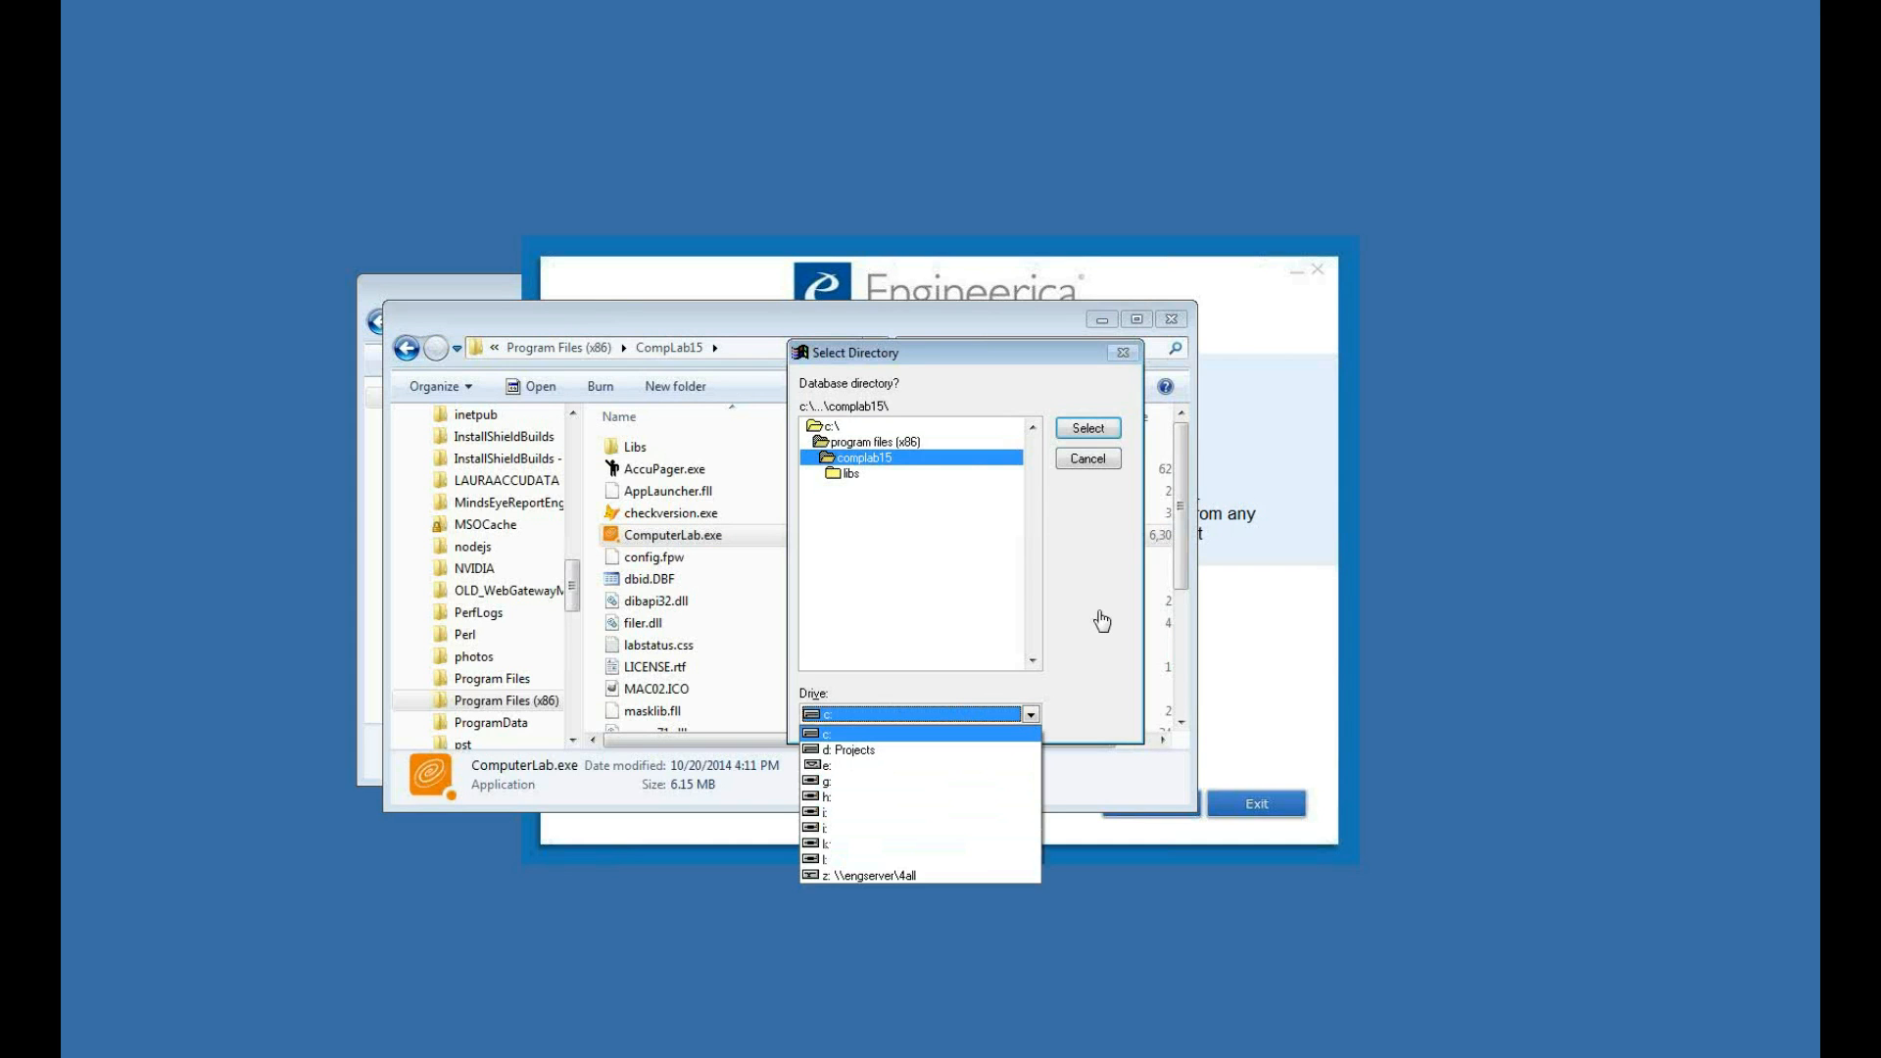
{"action": "mouse_move", "coordinate": [998, 360]}
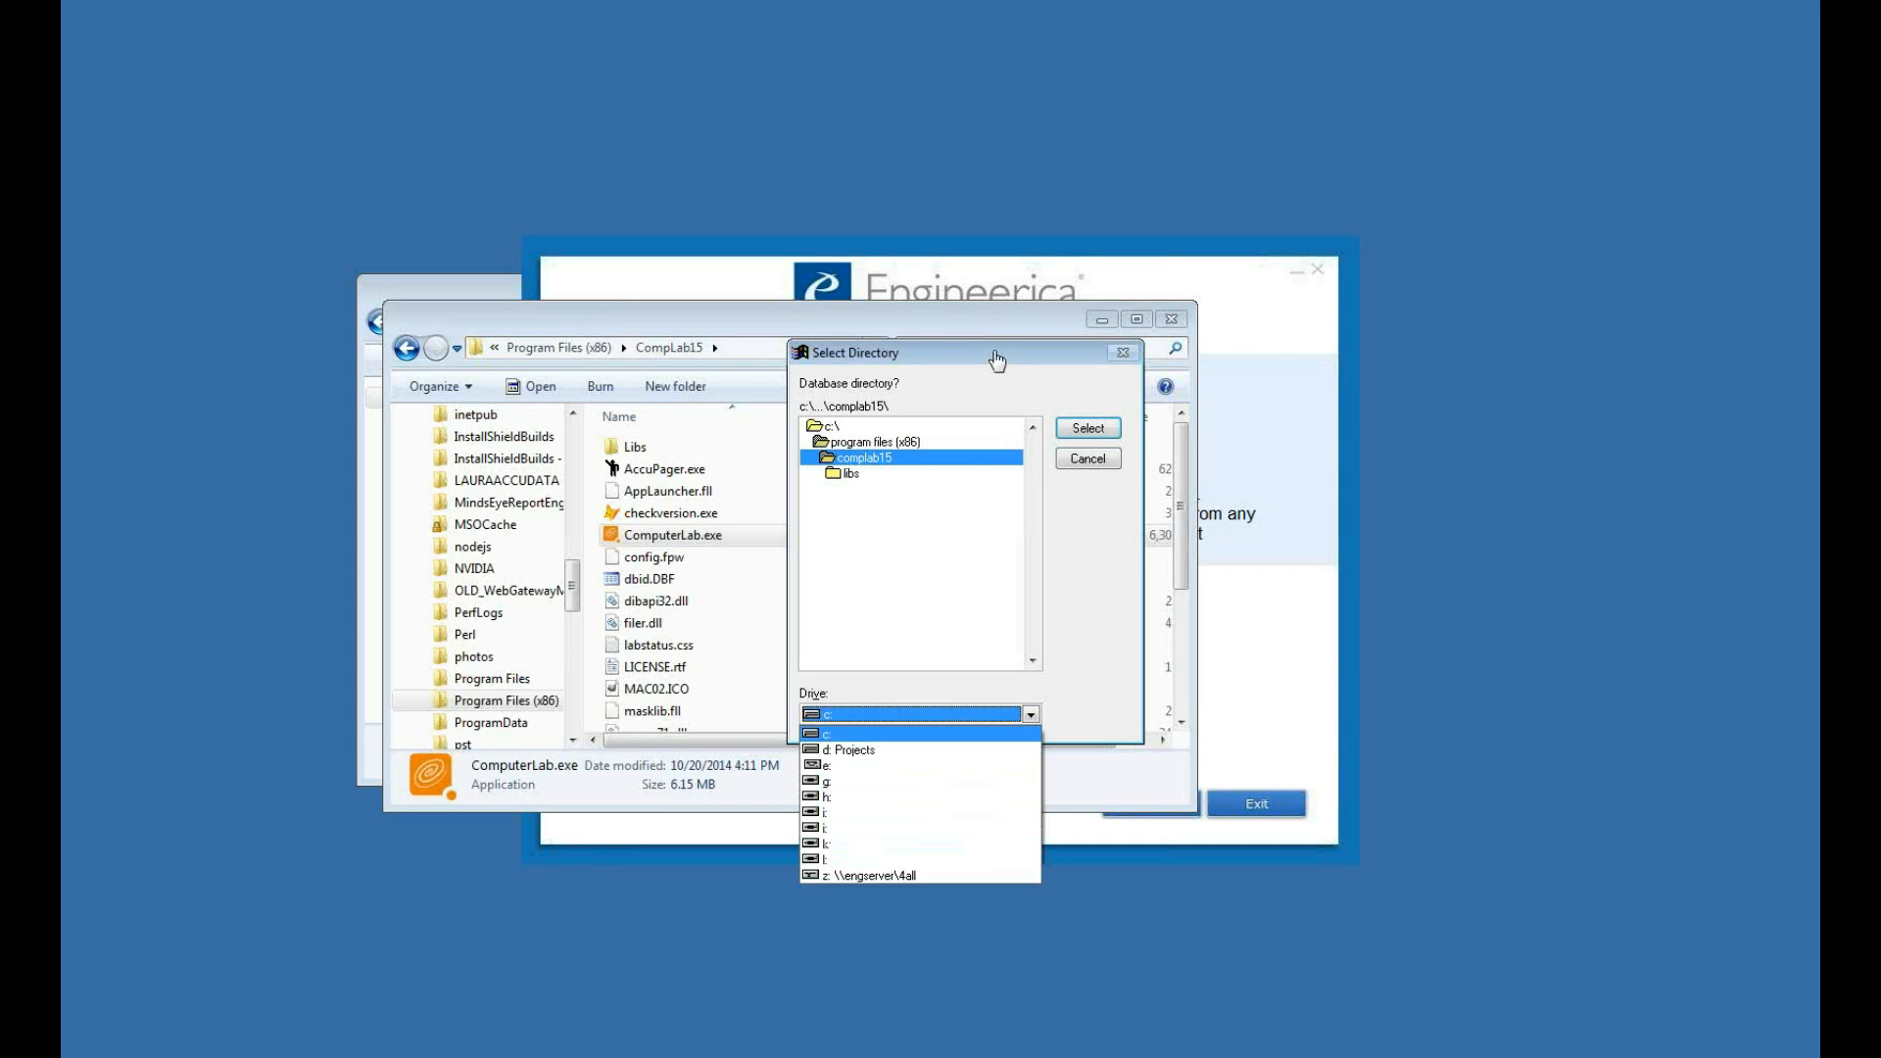
{"action": "left_click", "coordinate": [864, 732]}
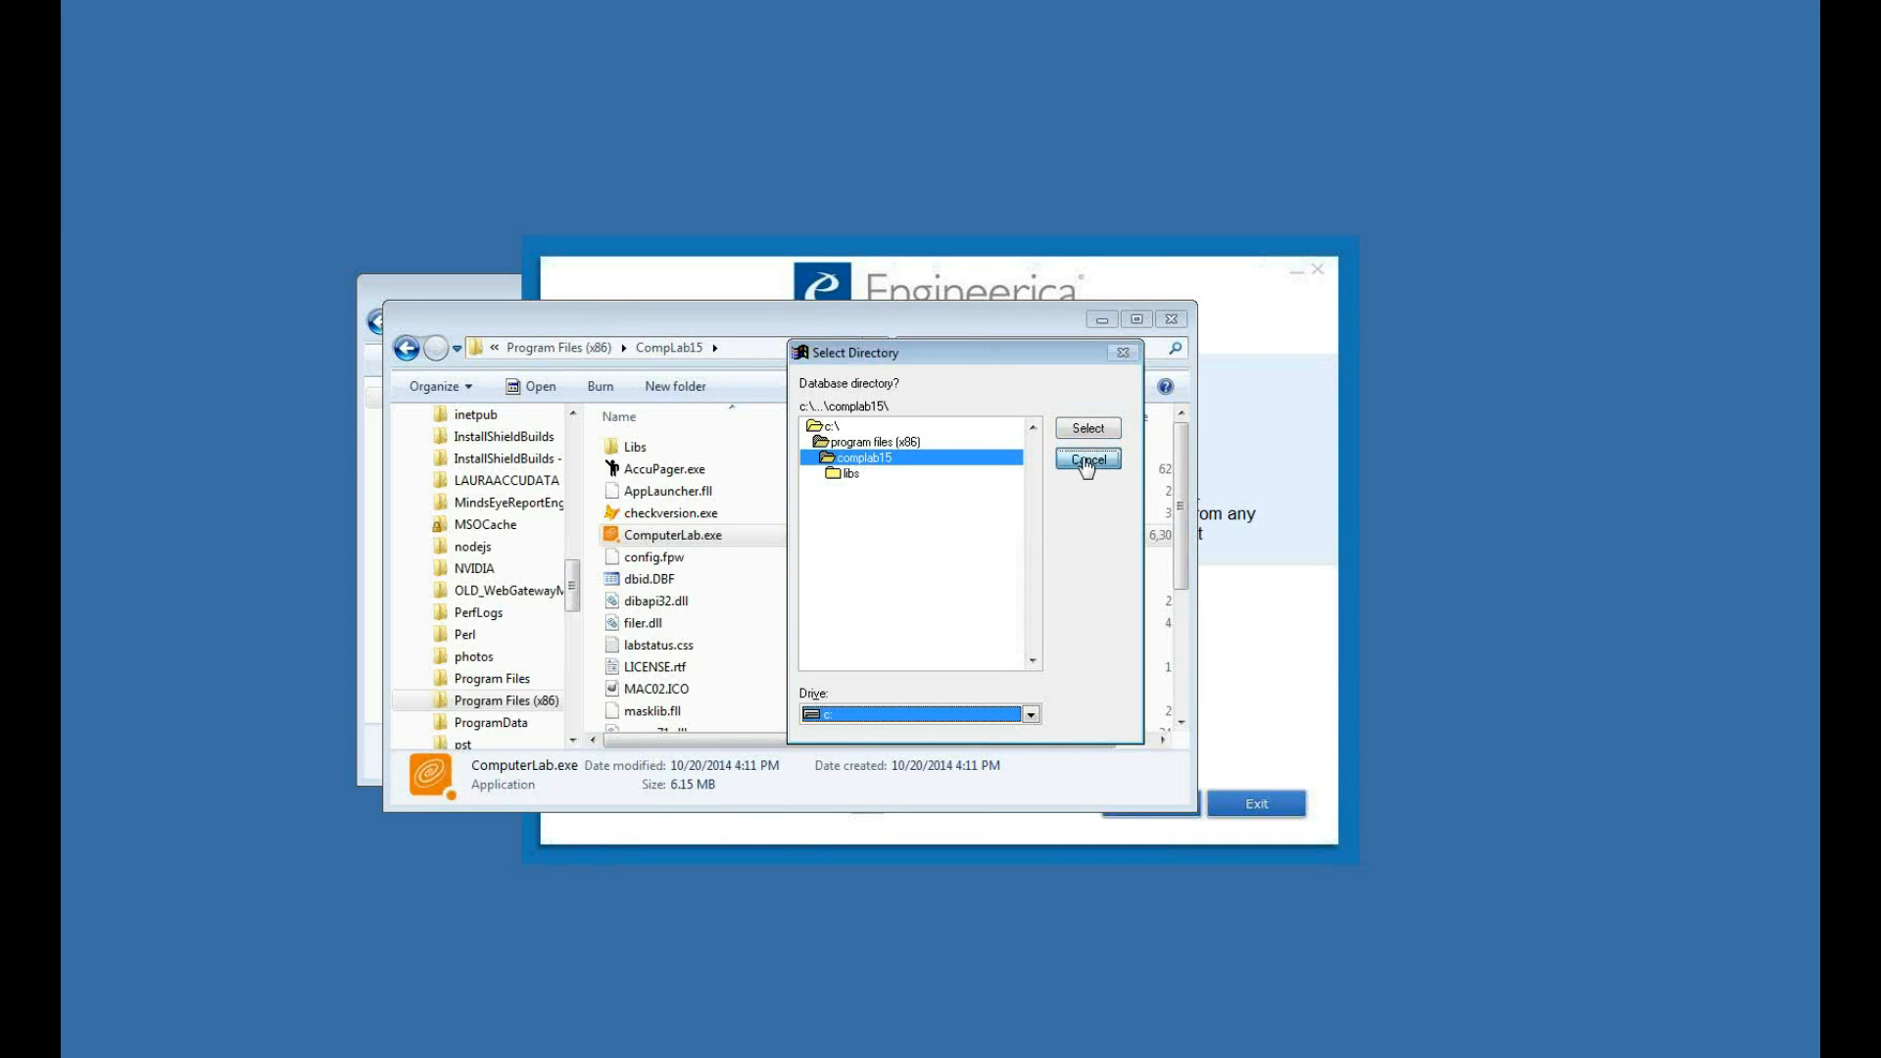
{"action": "left_click", "coordinate": [1085, 459]}
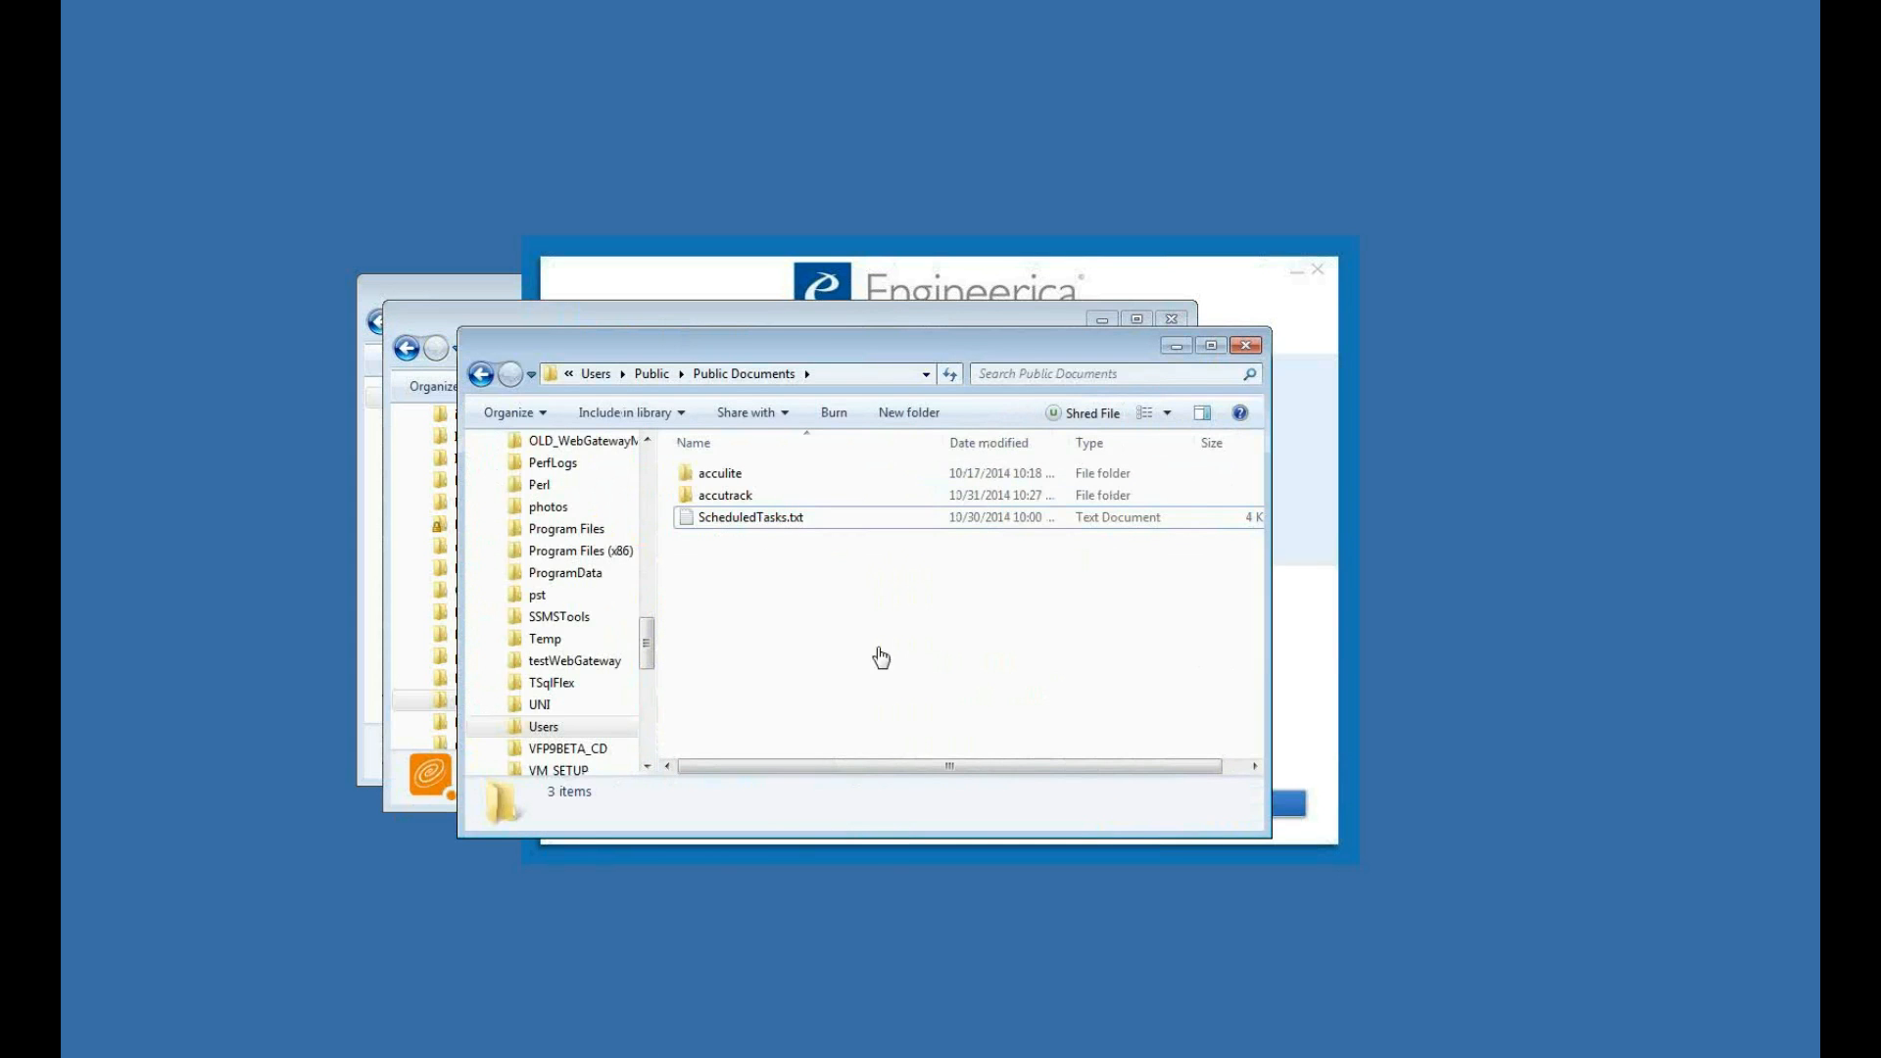
{"action": "double_click", "coordinate": [725, 494]}
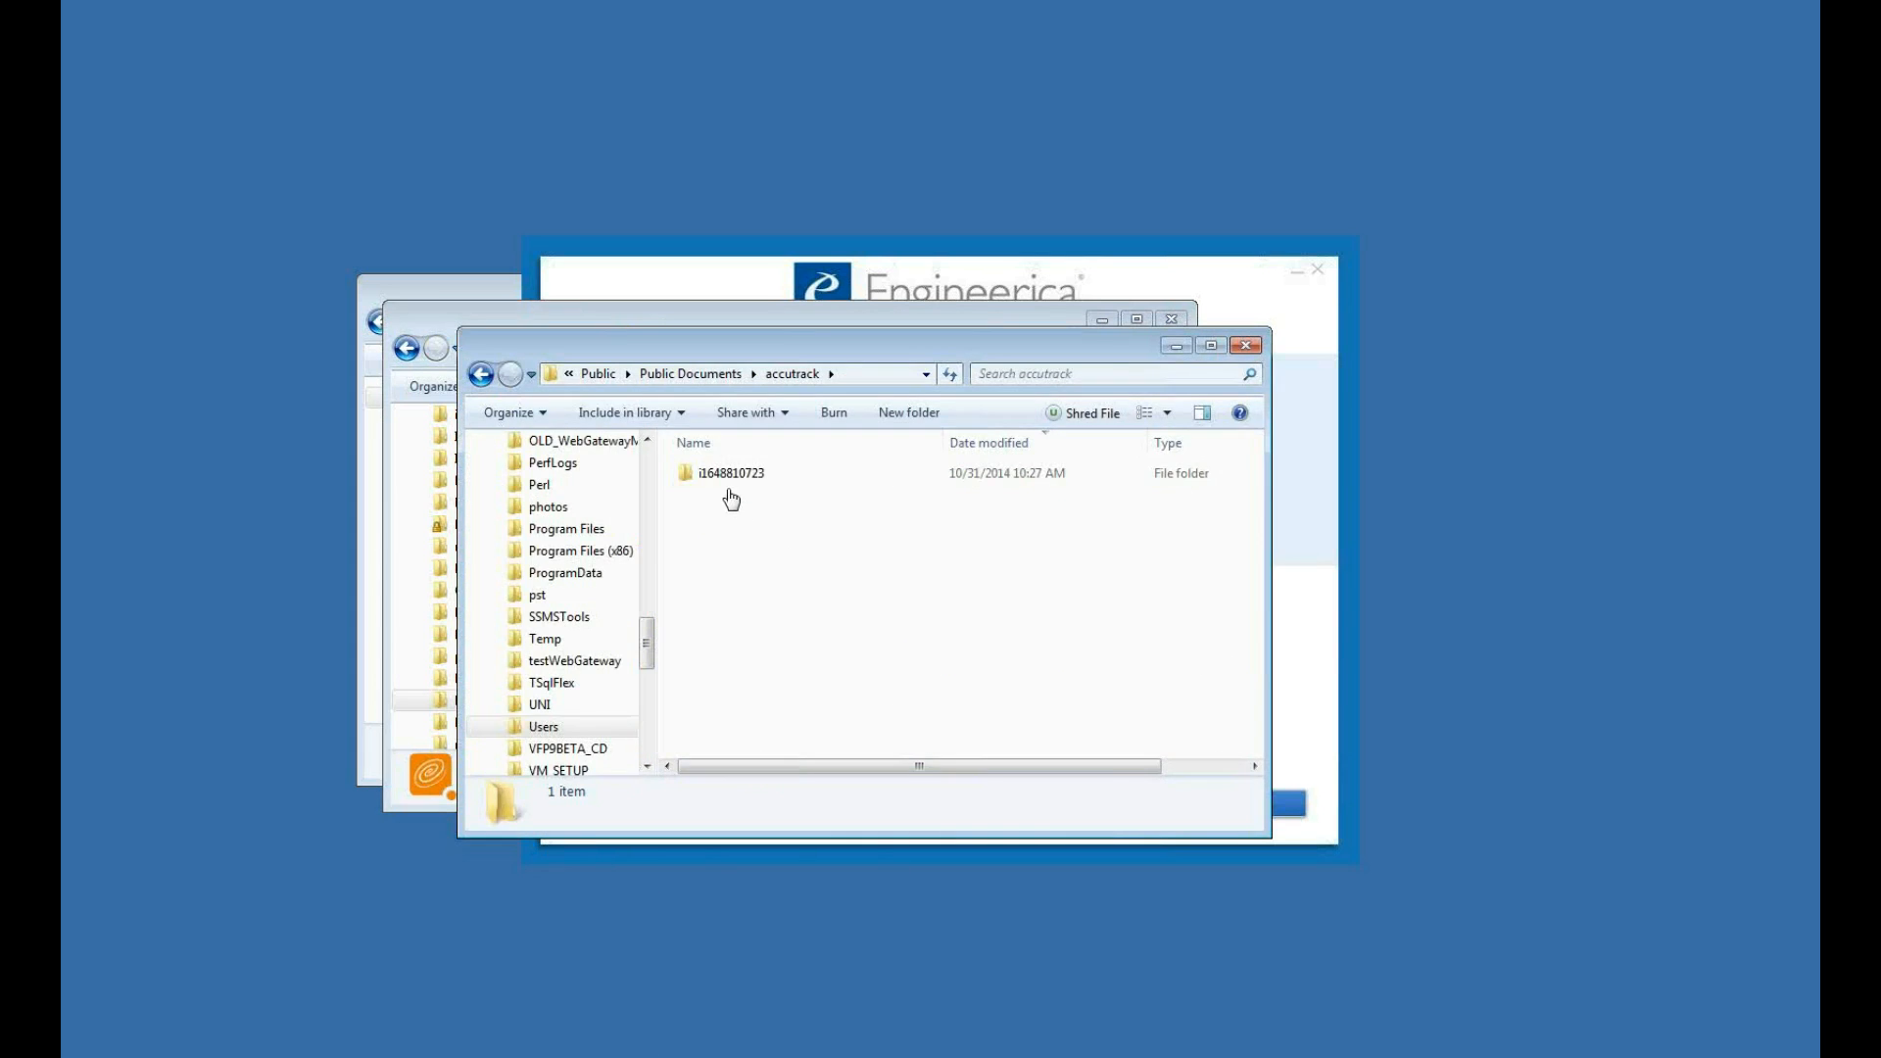
{"action": "double_click", "coordinate": [731, 473]}
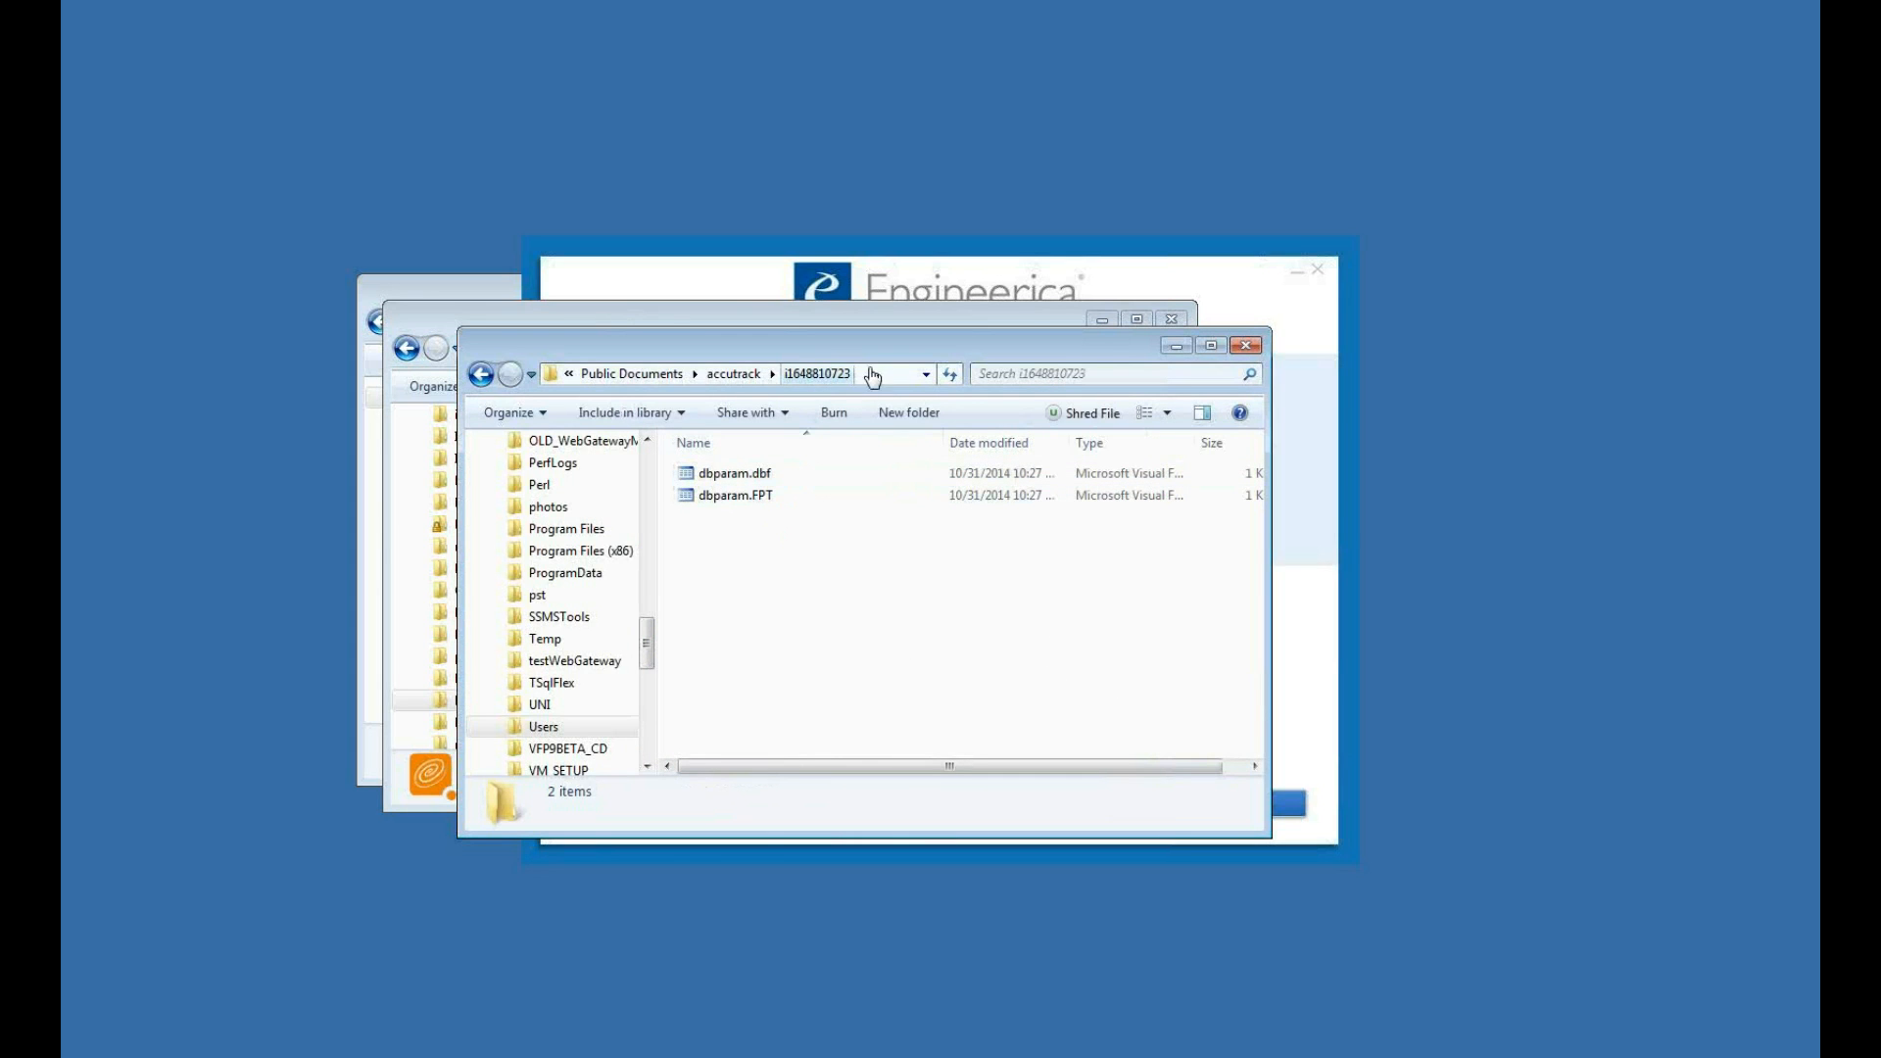
{"action": "left_click", "coordinate": [744, 372]}
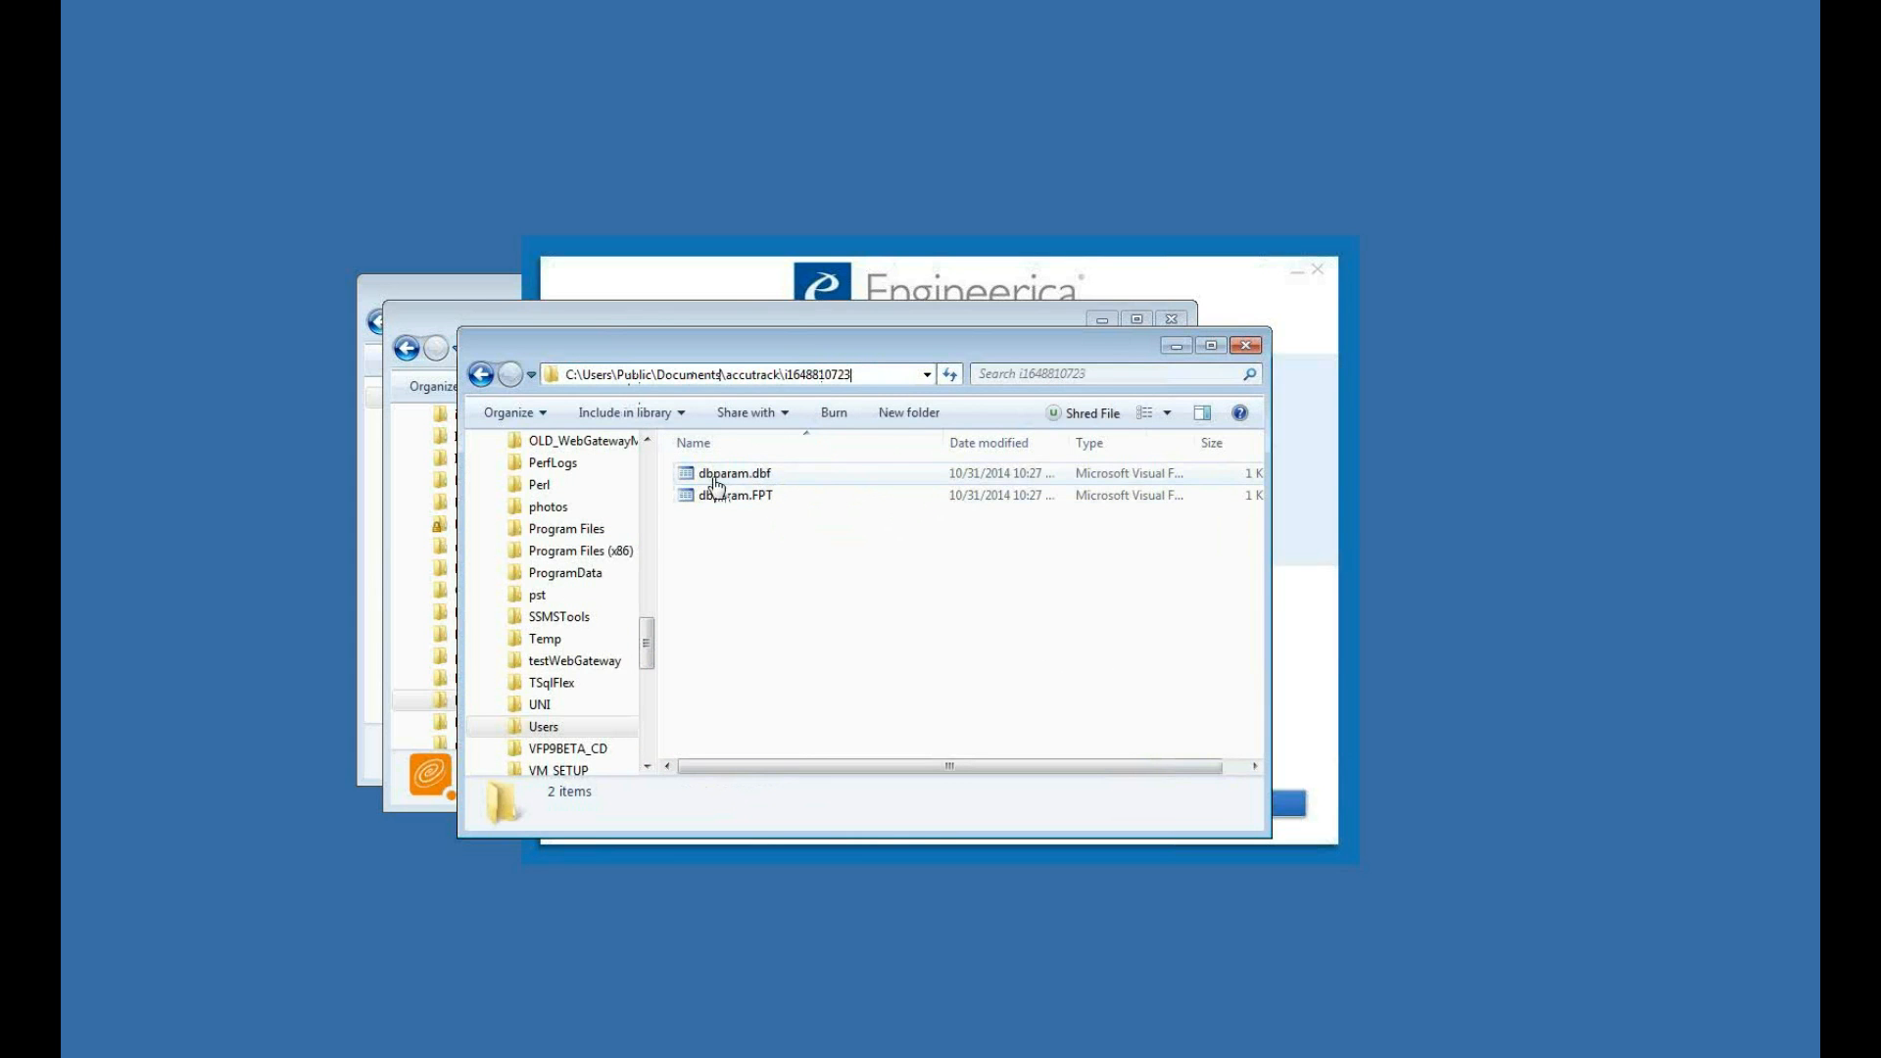
{"action": "mouse_move", "coordinate": [717, 472]}
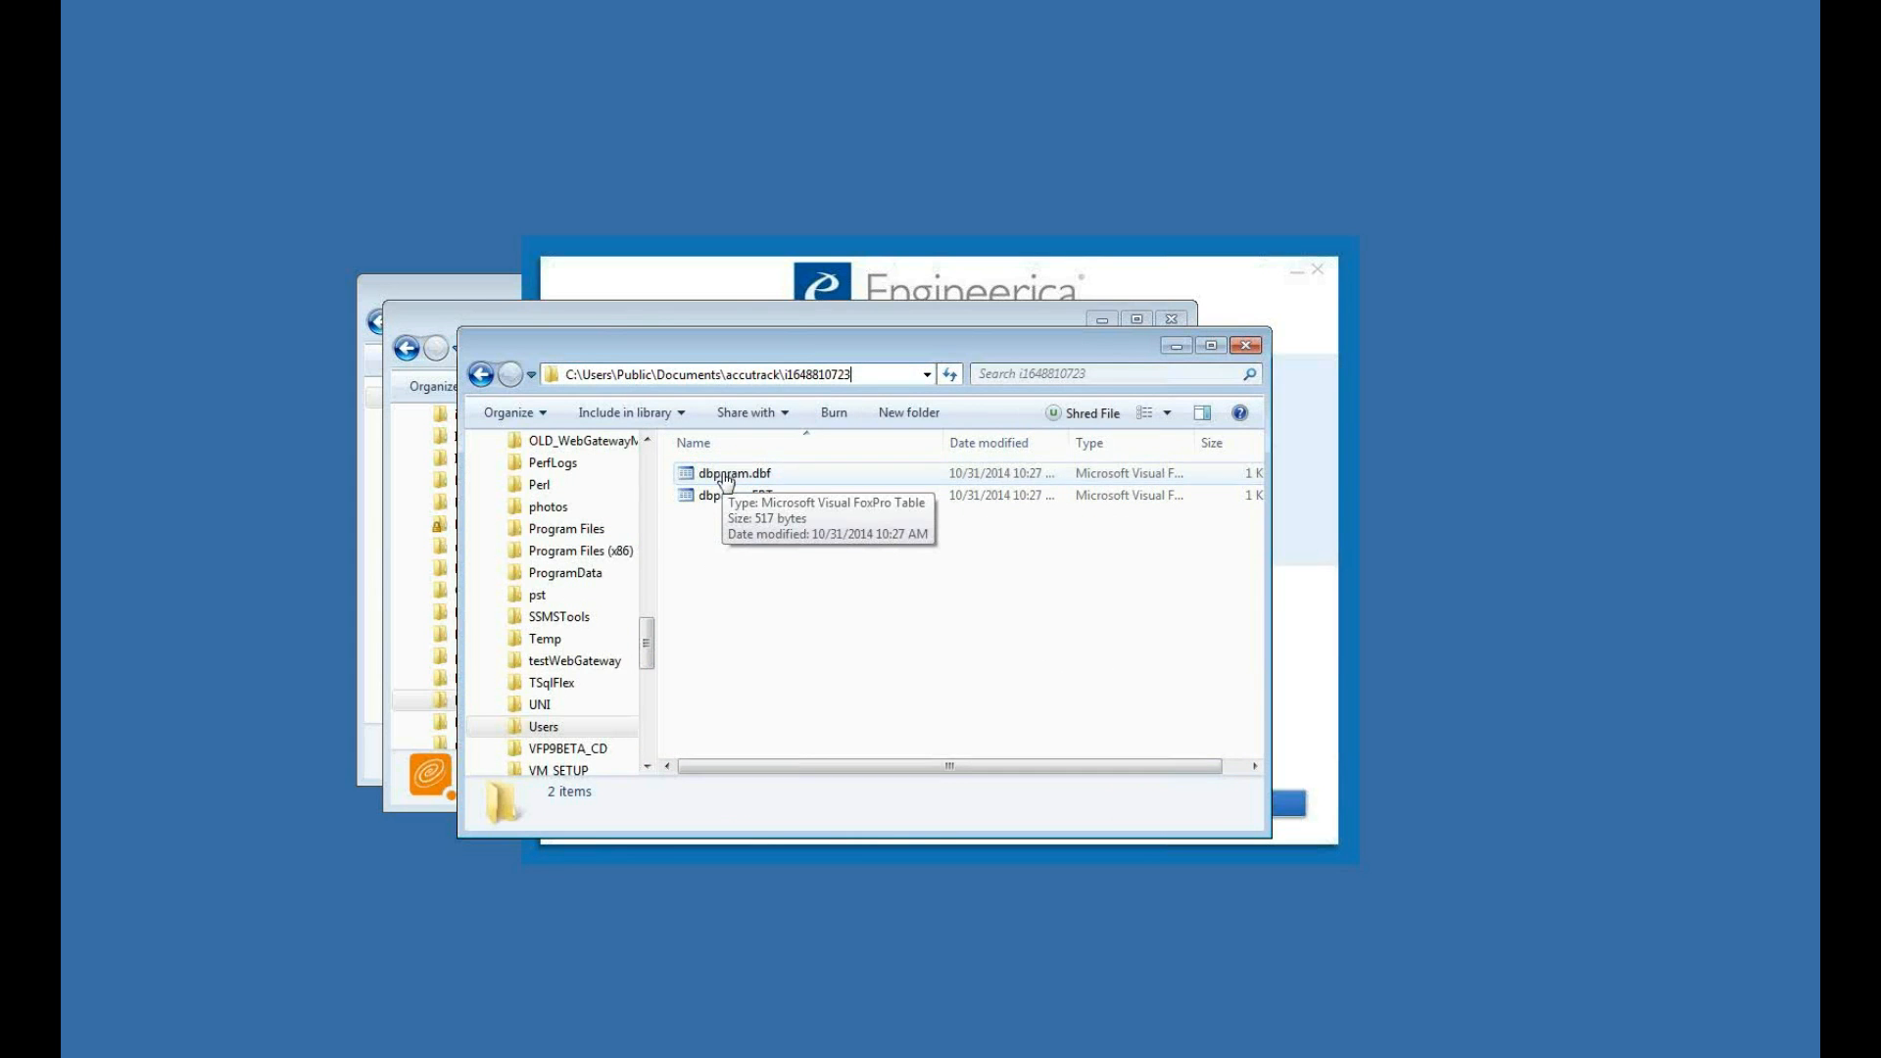
{"action": "mouse_move", "coordinate": [874, 590]}
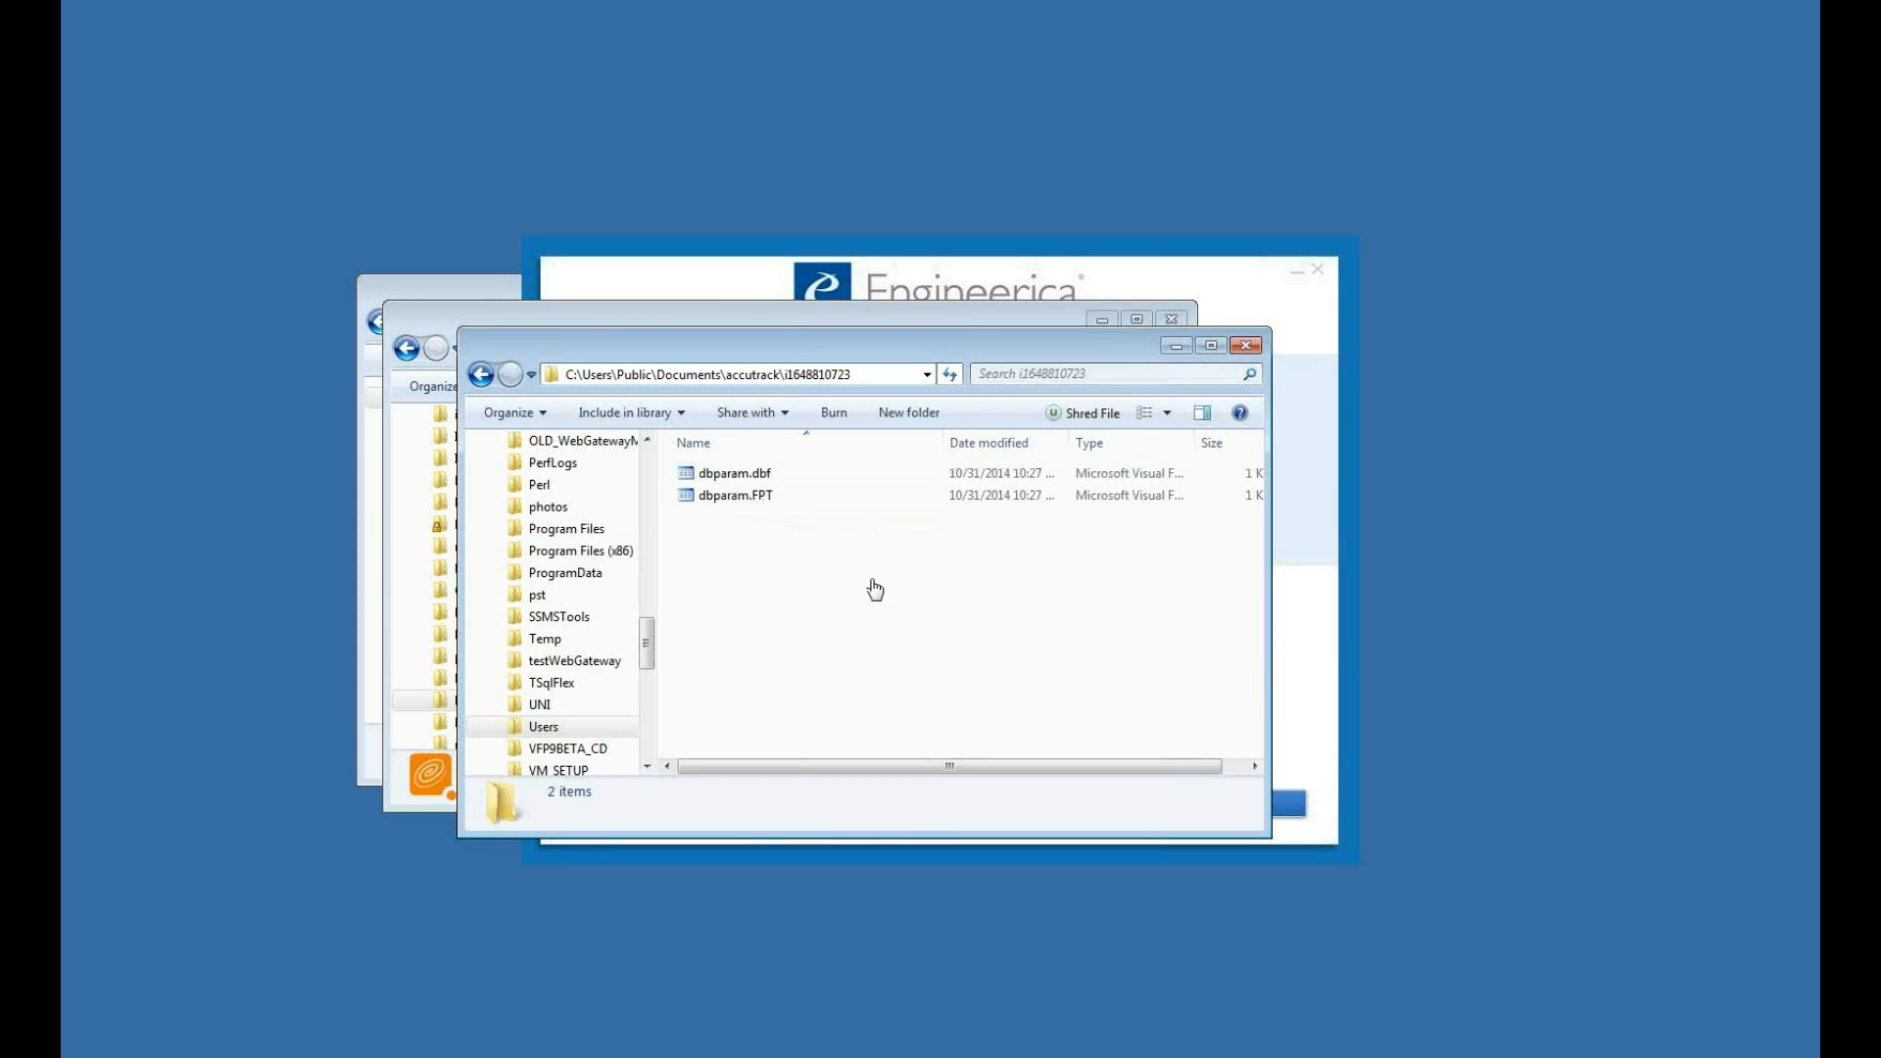
{"action": "mouse_move", "coordinate": [849, 568]}
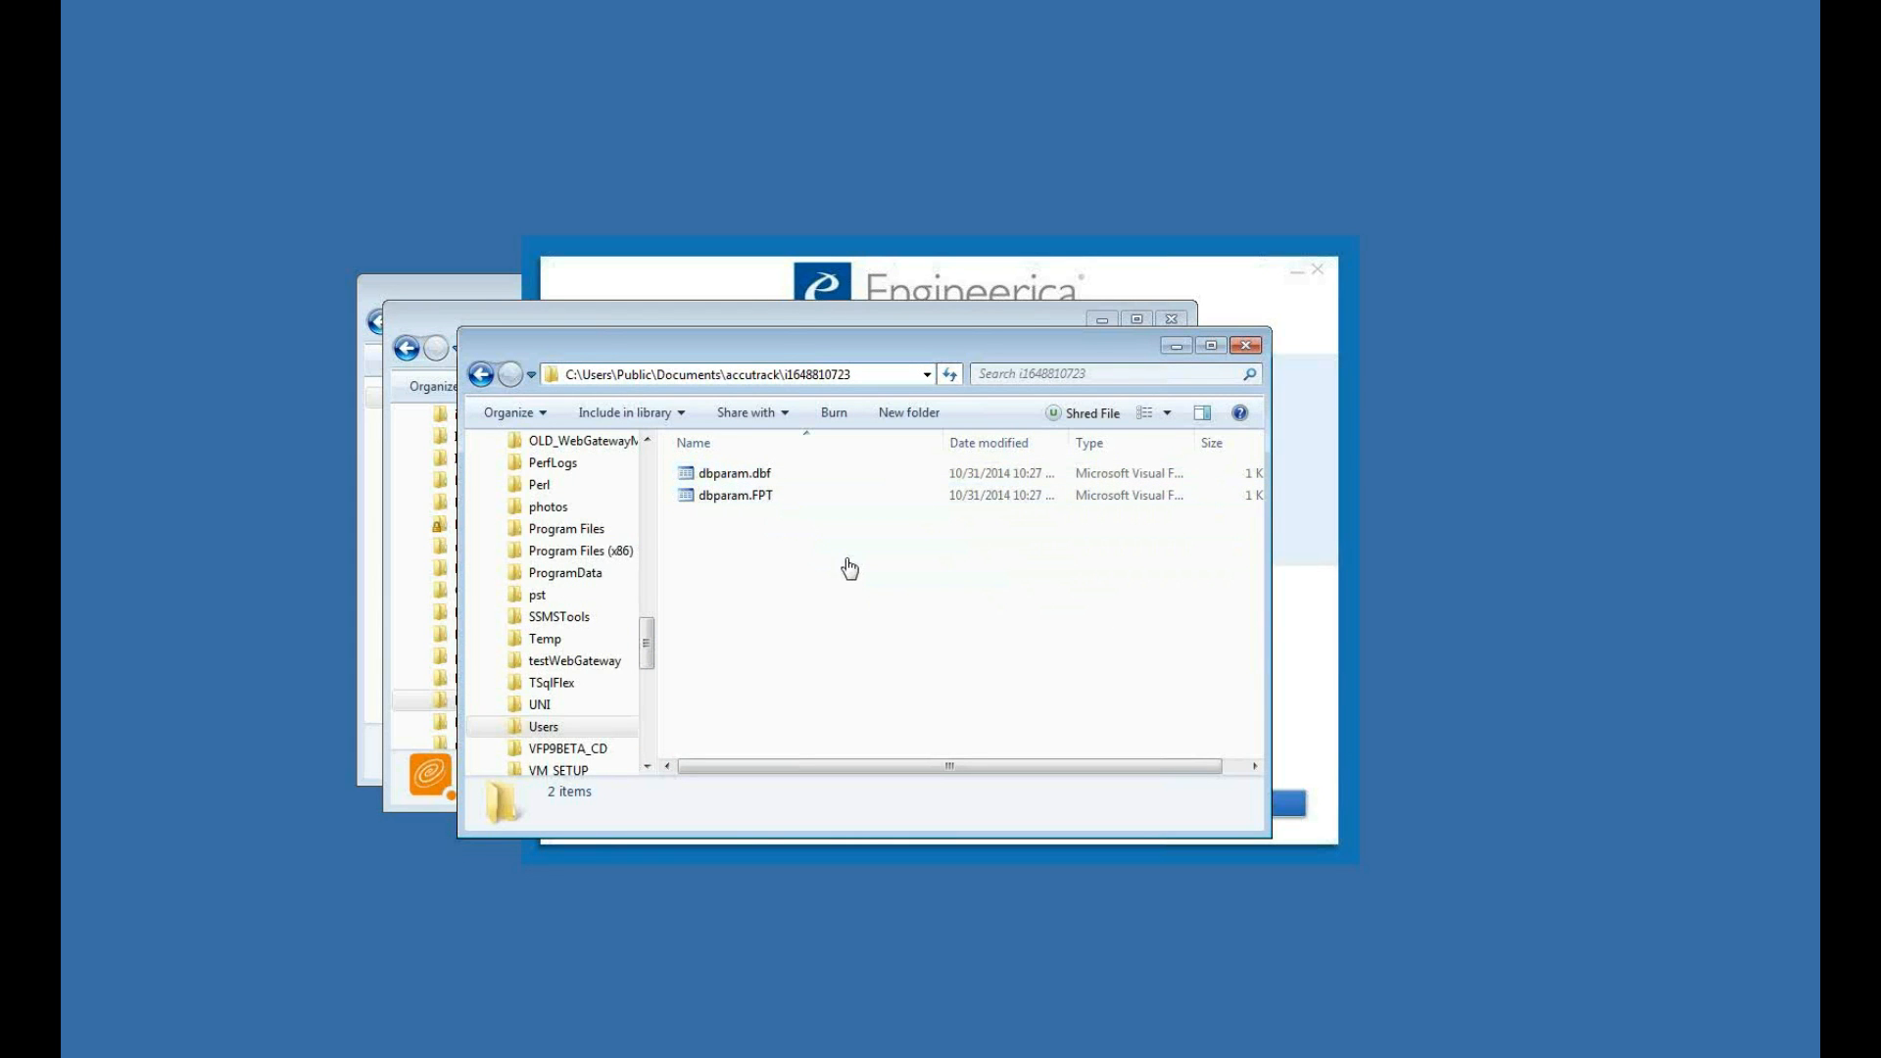
{"action": "mouse_move", "coordinate": [915, 601]}
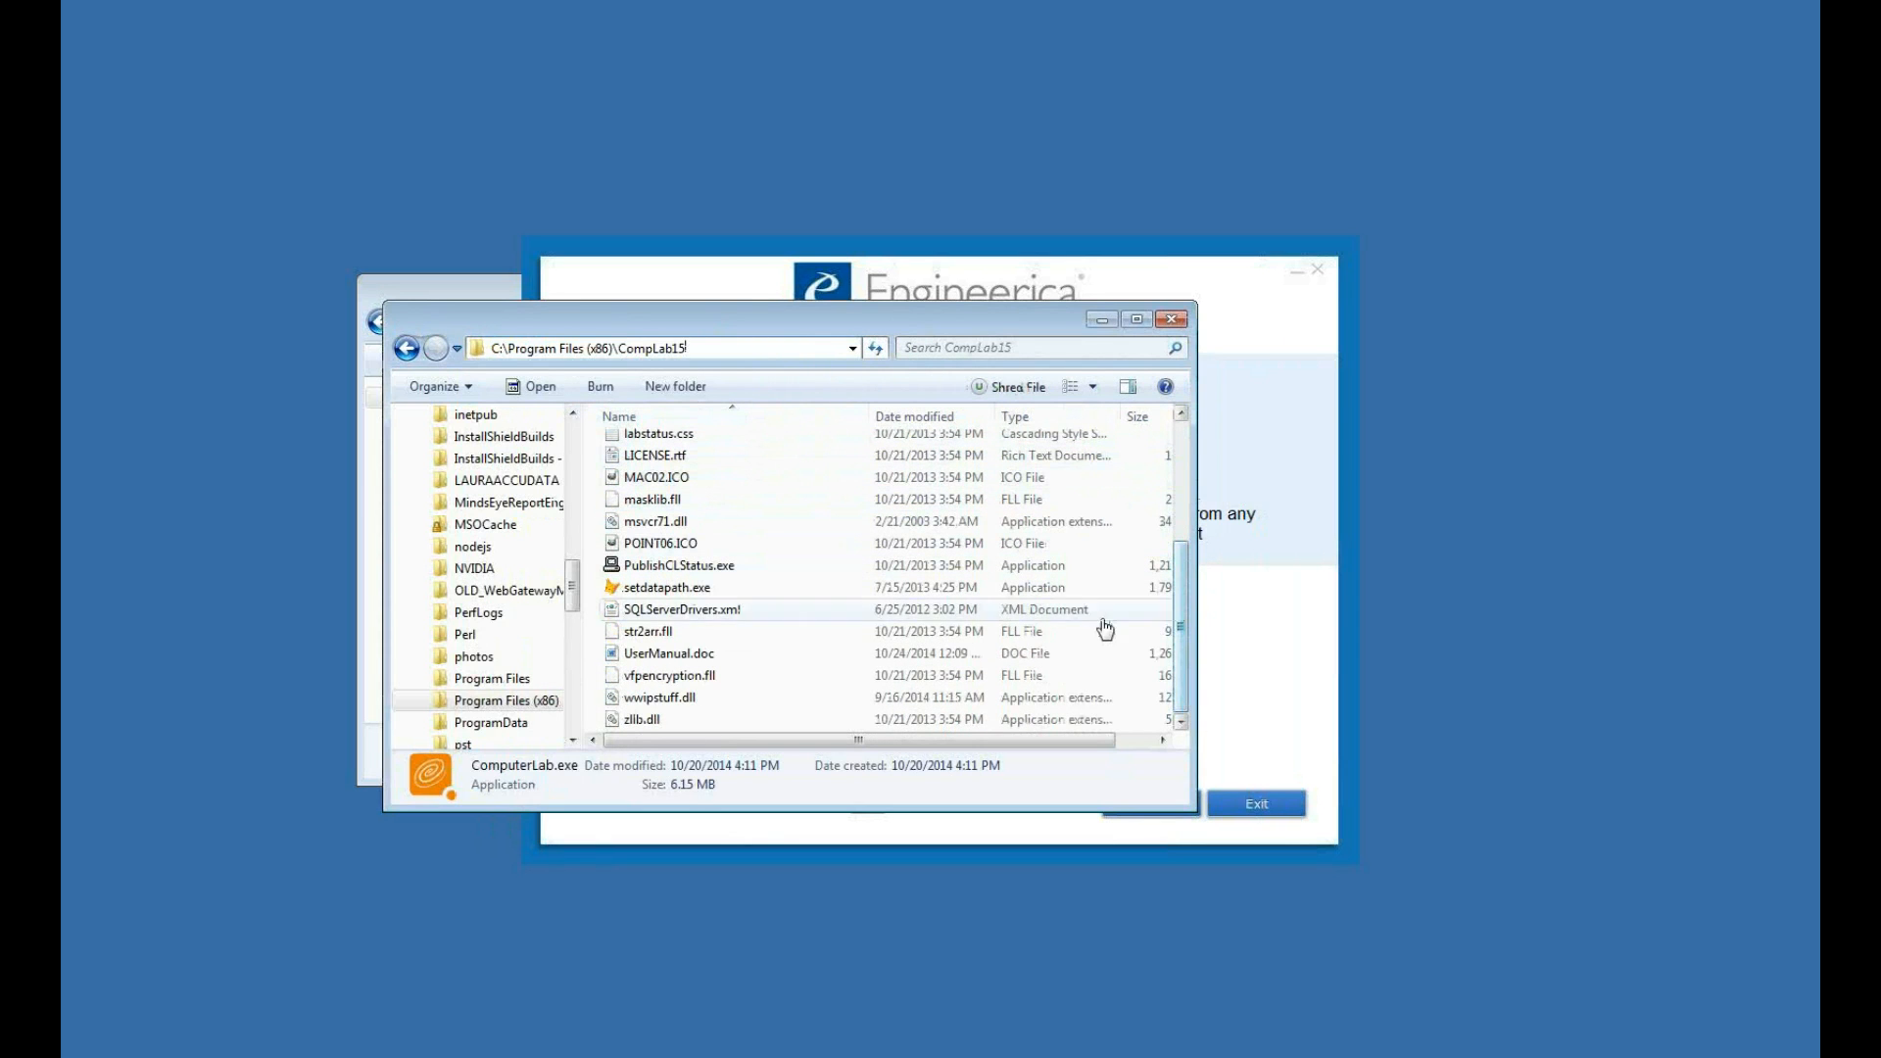
{"action": "mouse_move", "coordinate": [666, 585]}
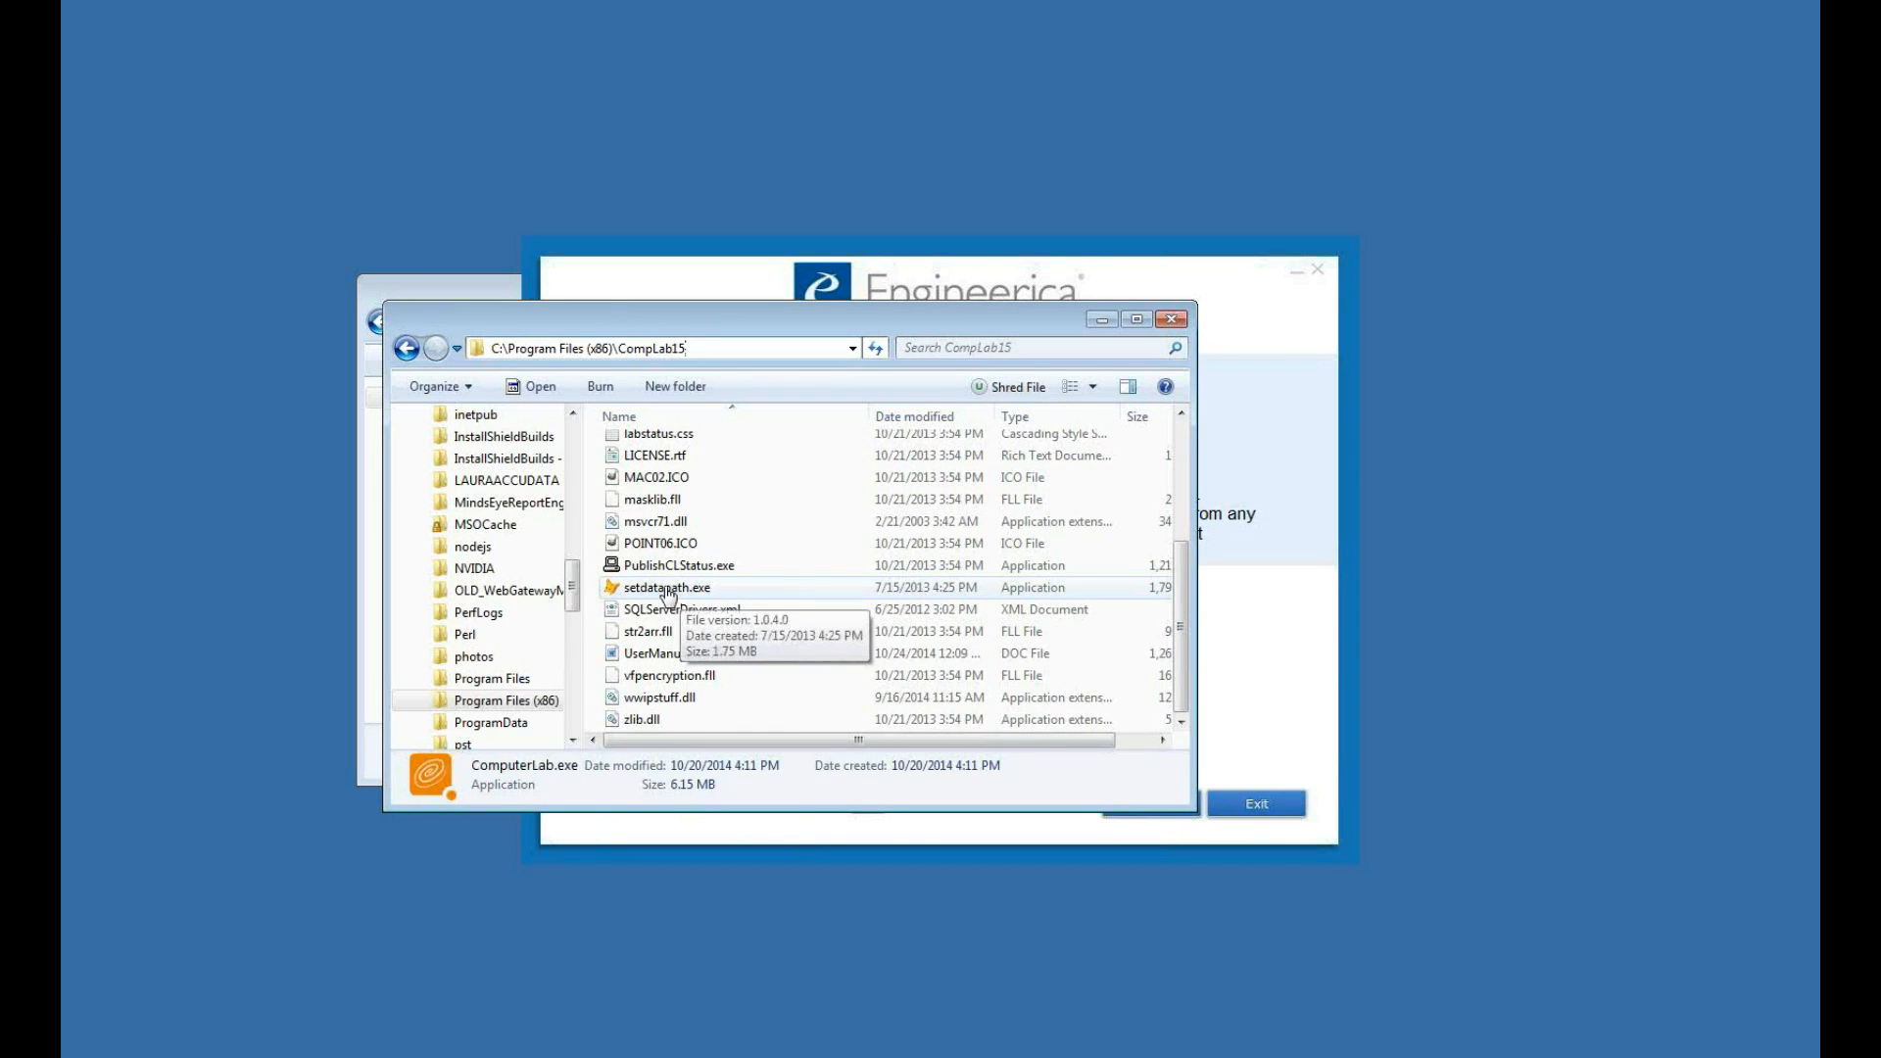
- Start setdatapath.exe from CompLab15, showing the Database Location window in Native mode
{"action": "double_click", "coordinate": [666, 586]}
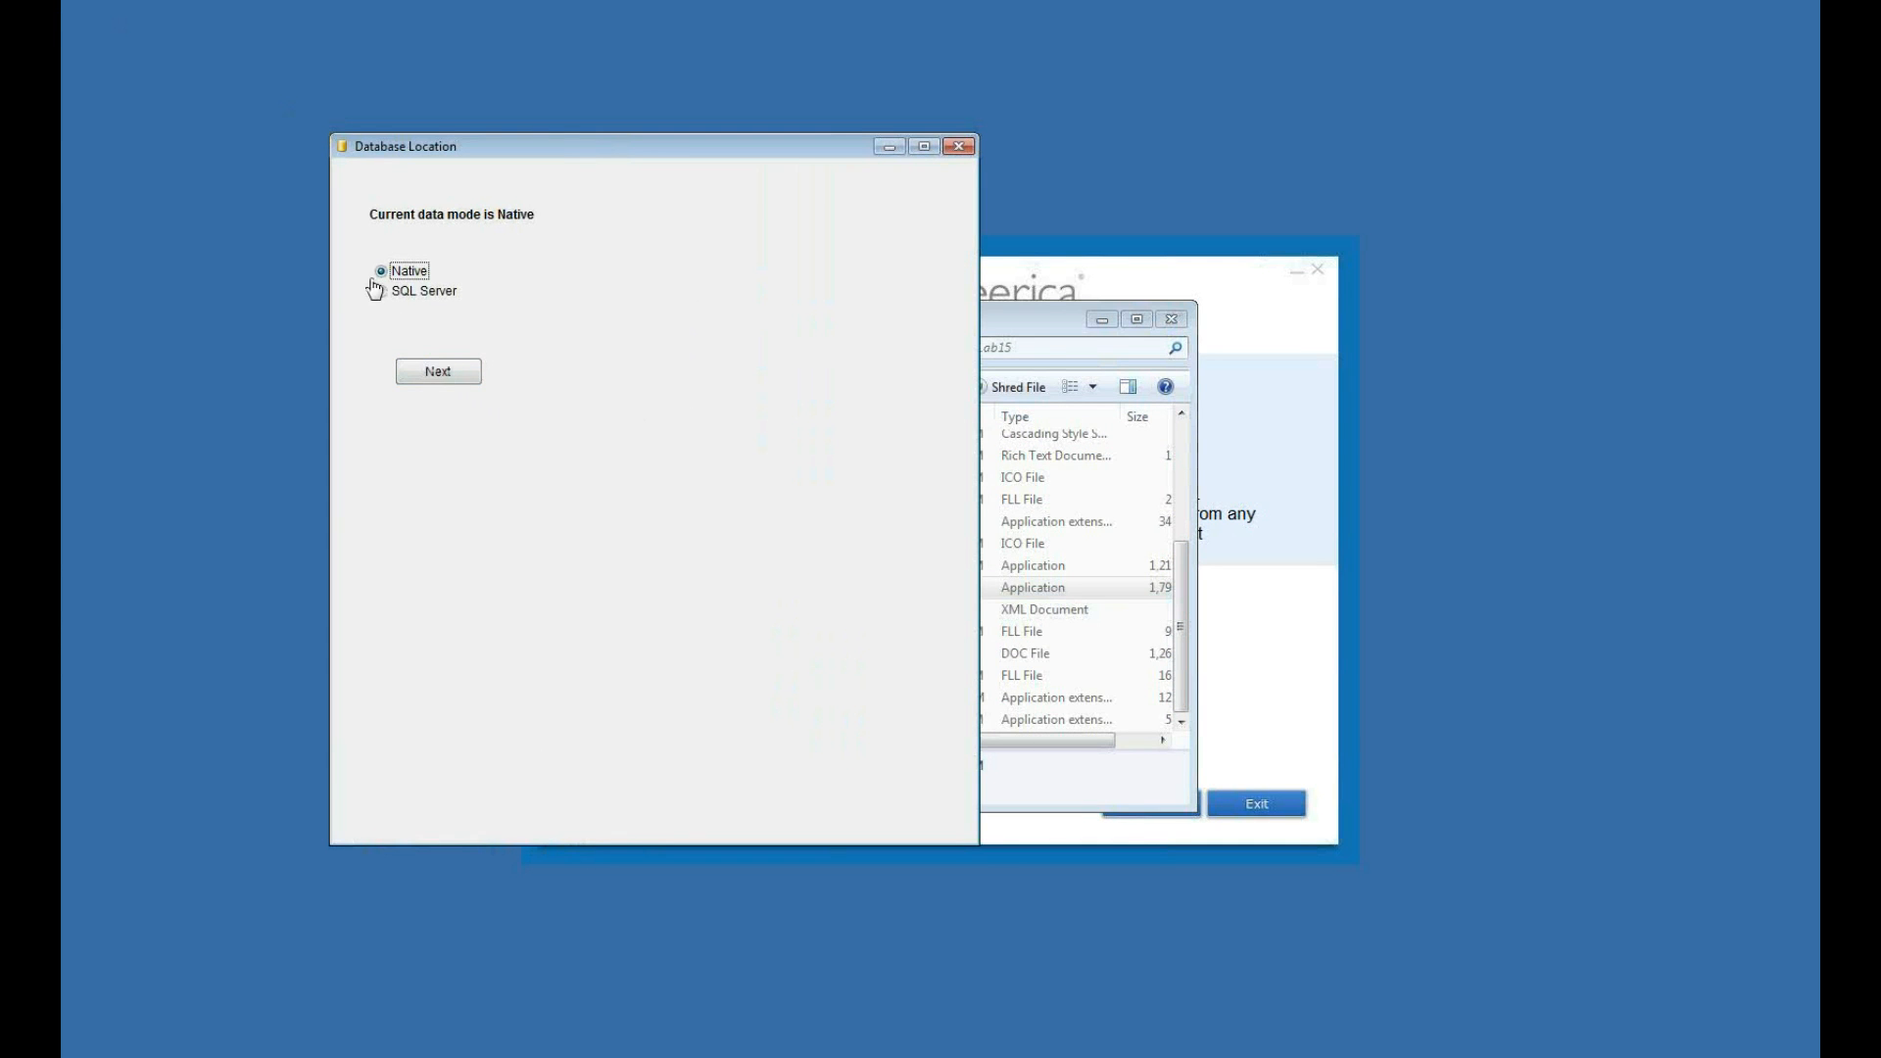
- Keep Native mode, save \\III-PC\AccuFiles\AccuData as the data path and close the utility
{"action": "left_click", "coordinate": [437, 371]}
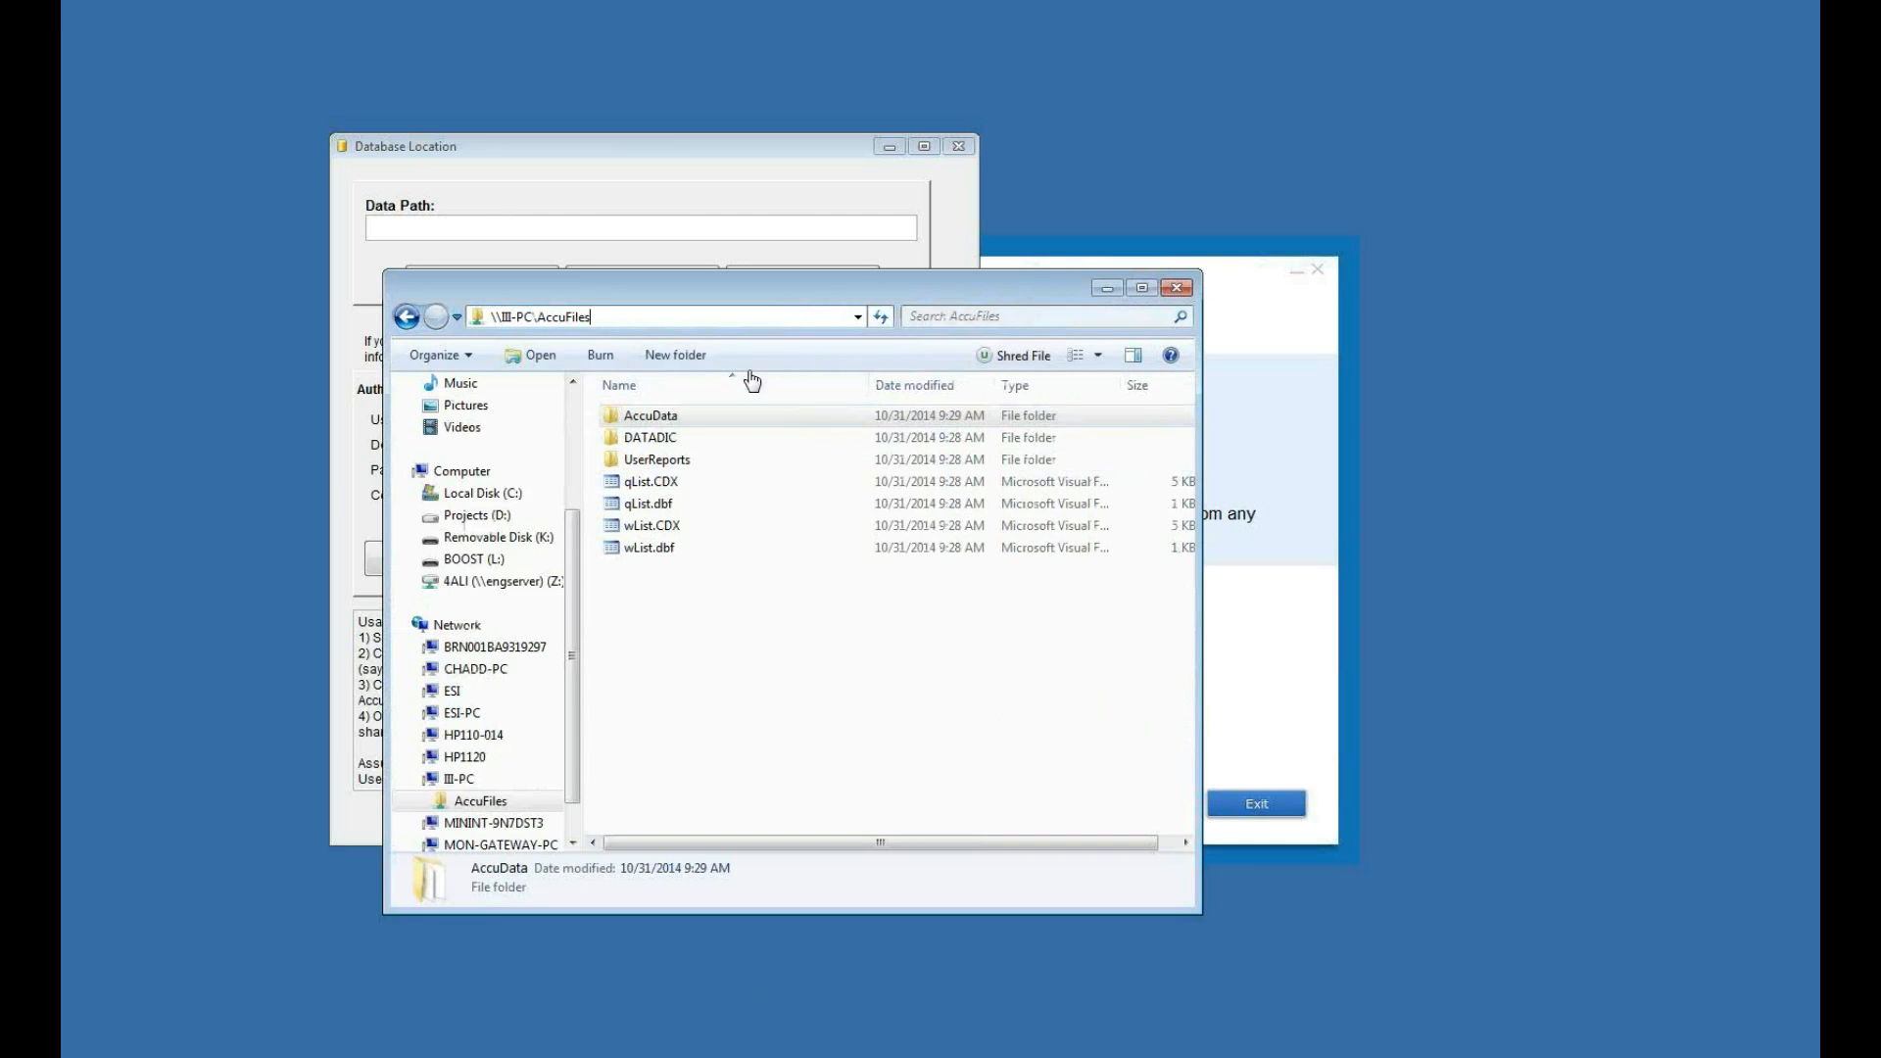
{"action": "left_click", "coordinate": [650, 416]}
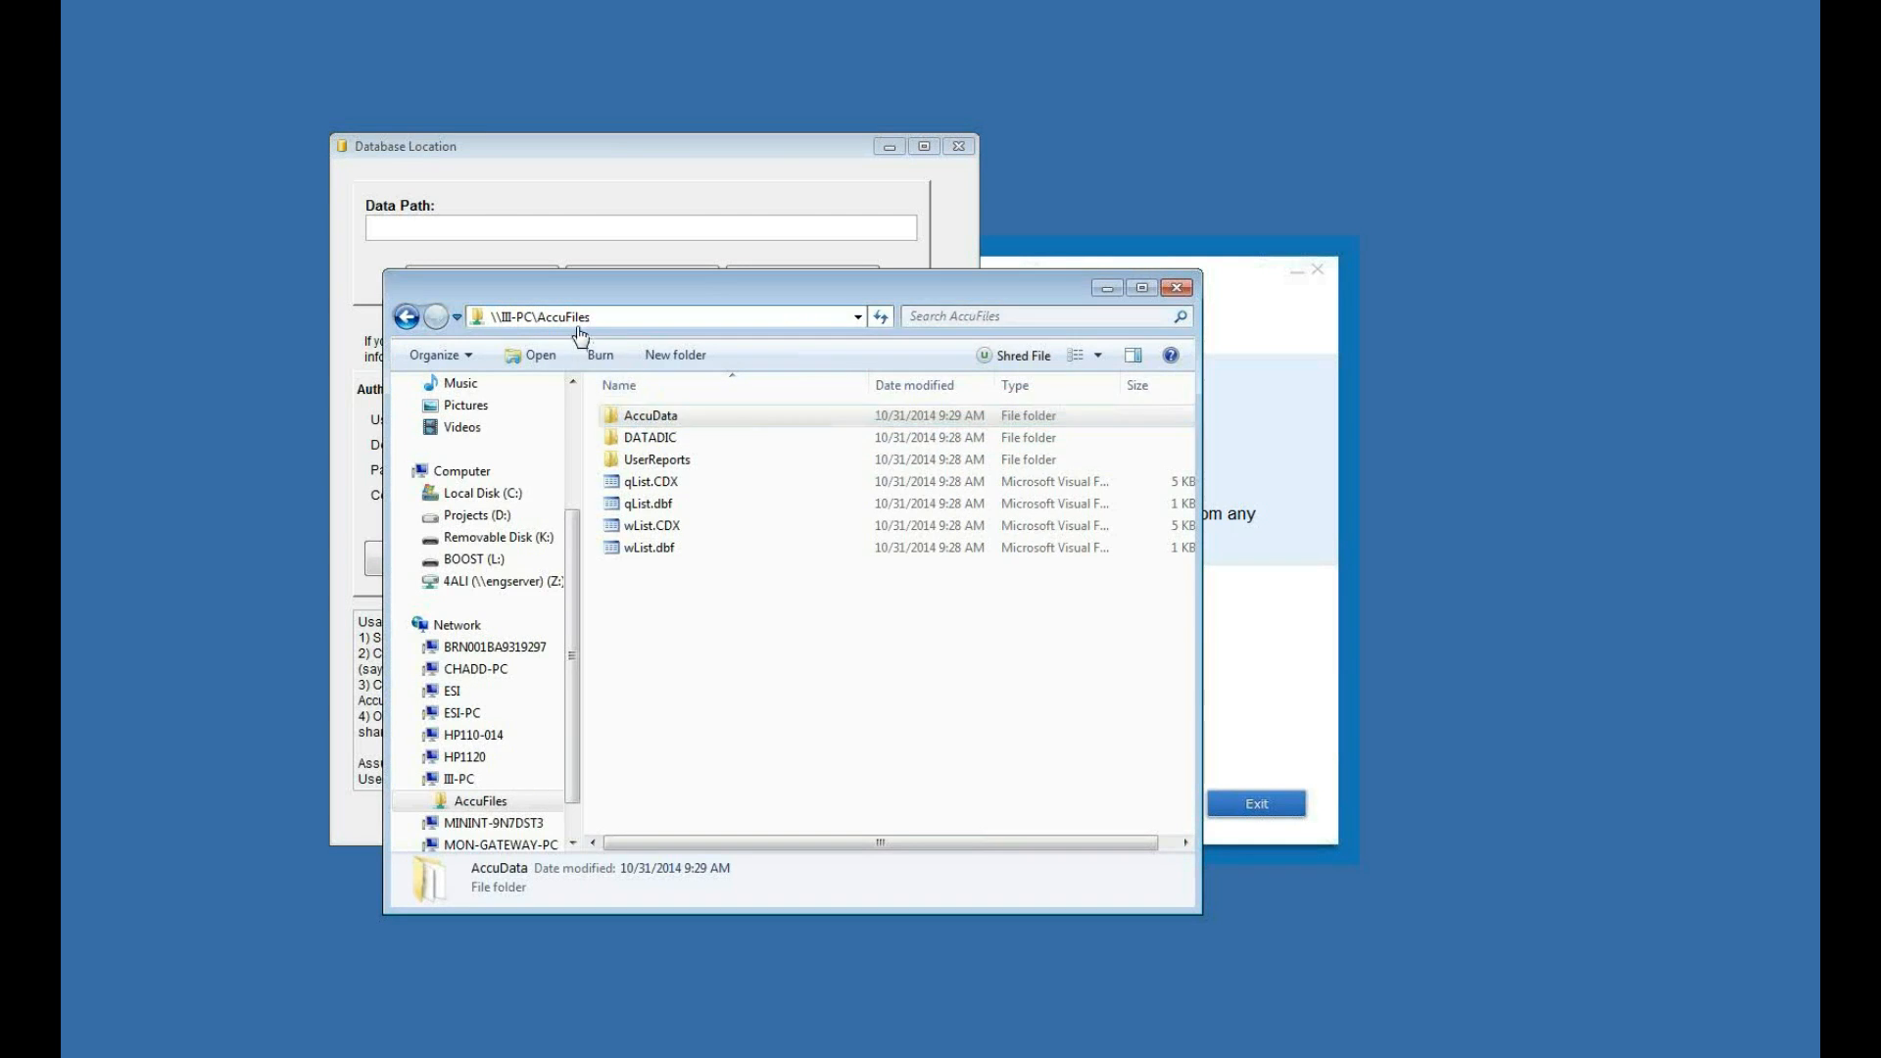
{"action": "double_click", "coordinate": [650, 414]}
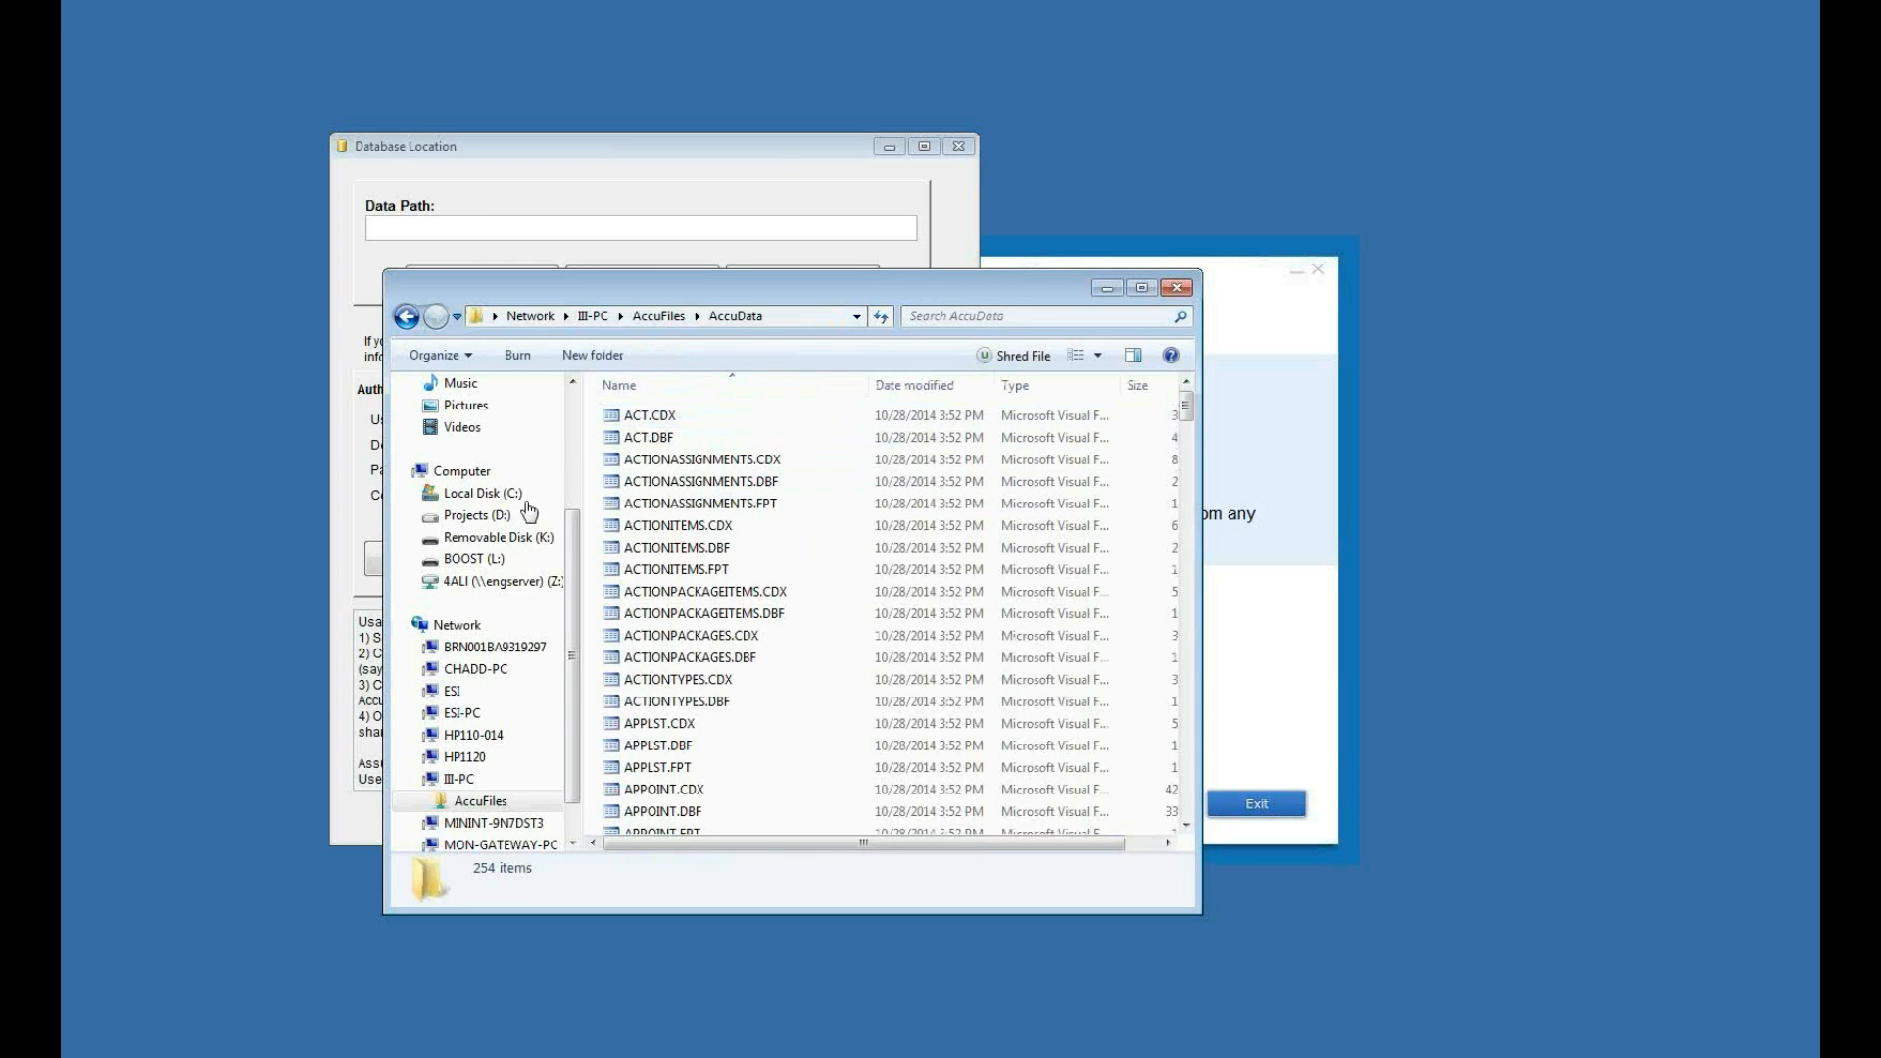
{"action": "left_click", "coordinate": [660, 315]}
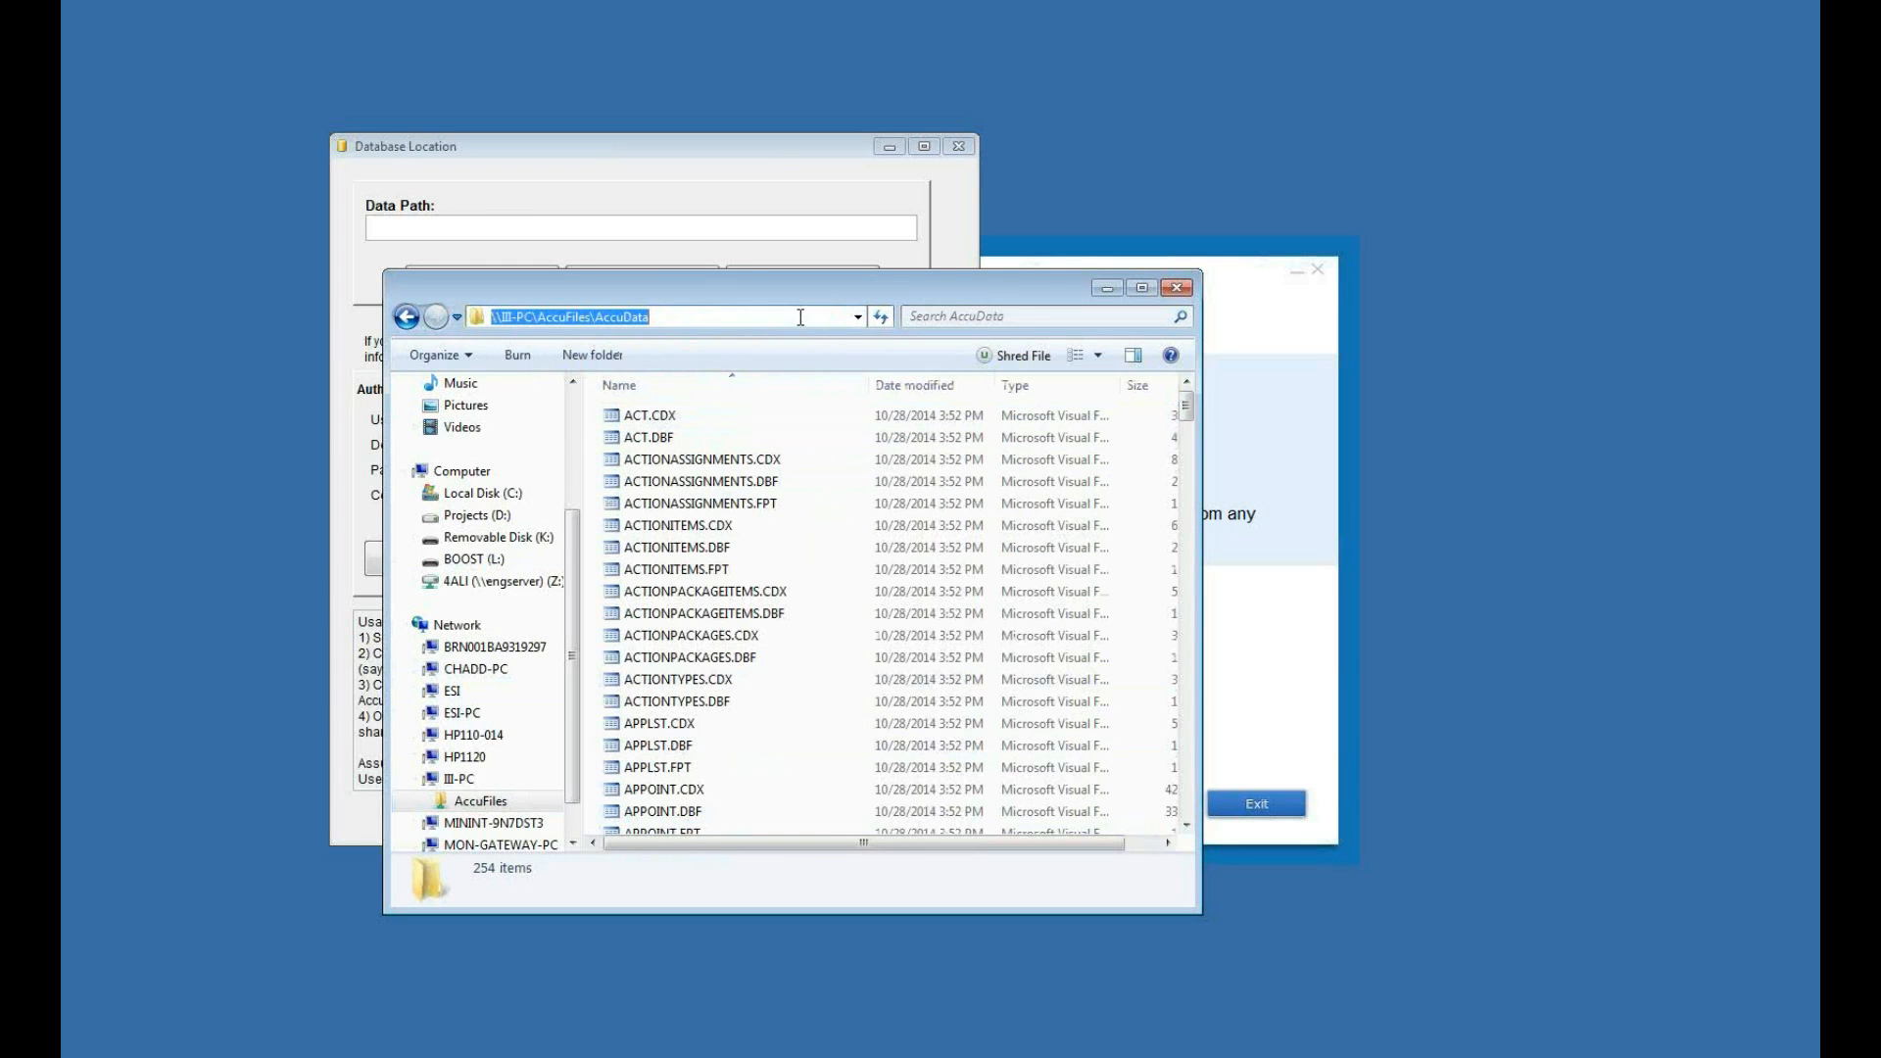
{"action": "mouse_move", "coordinate": [780, 318]}
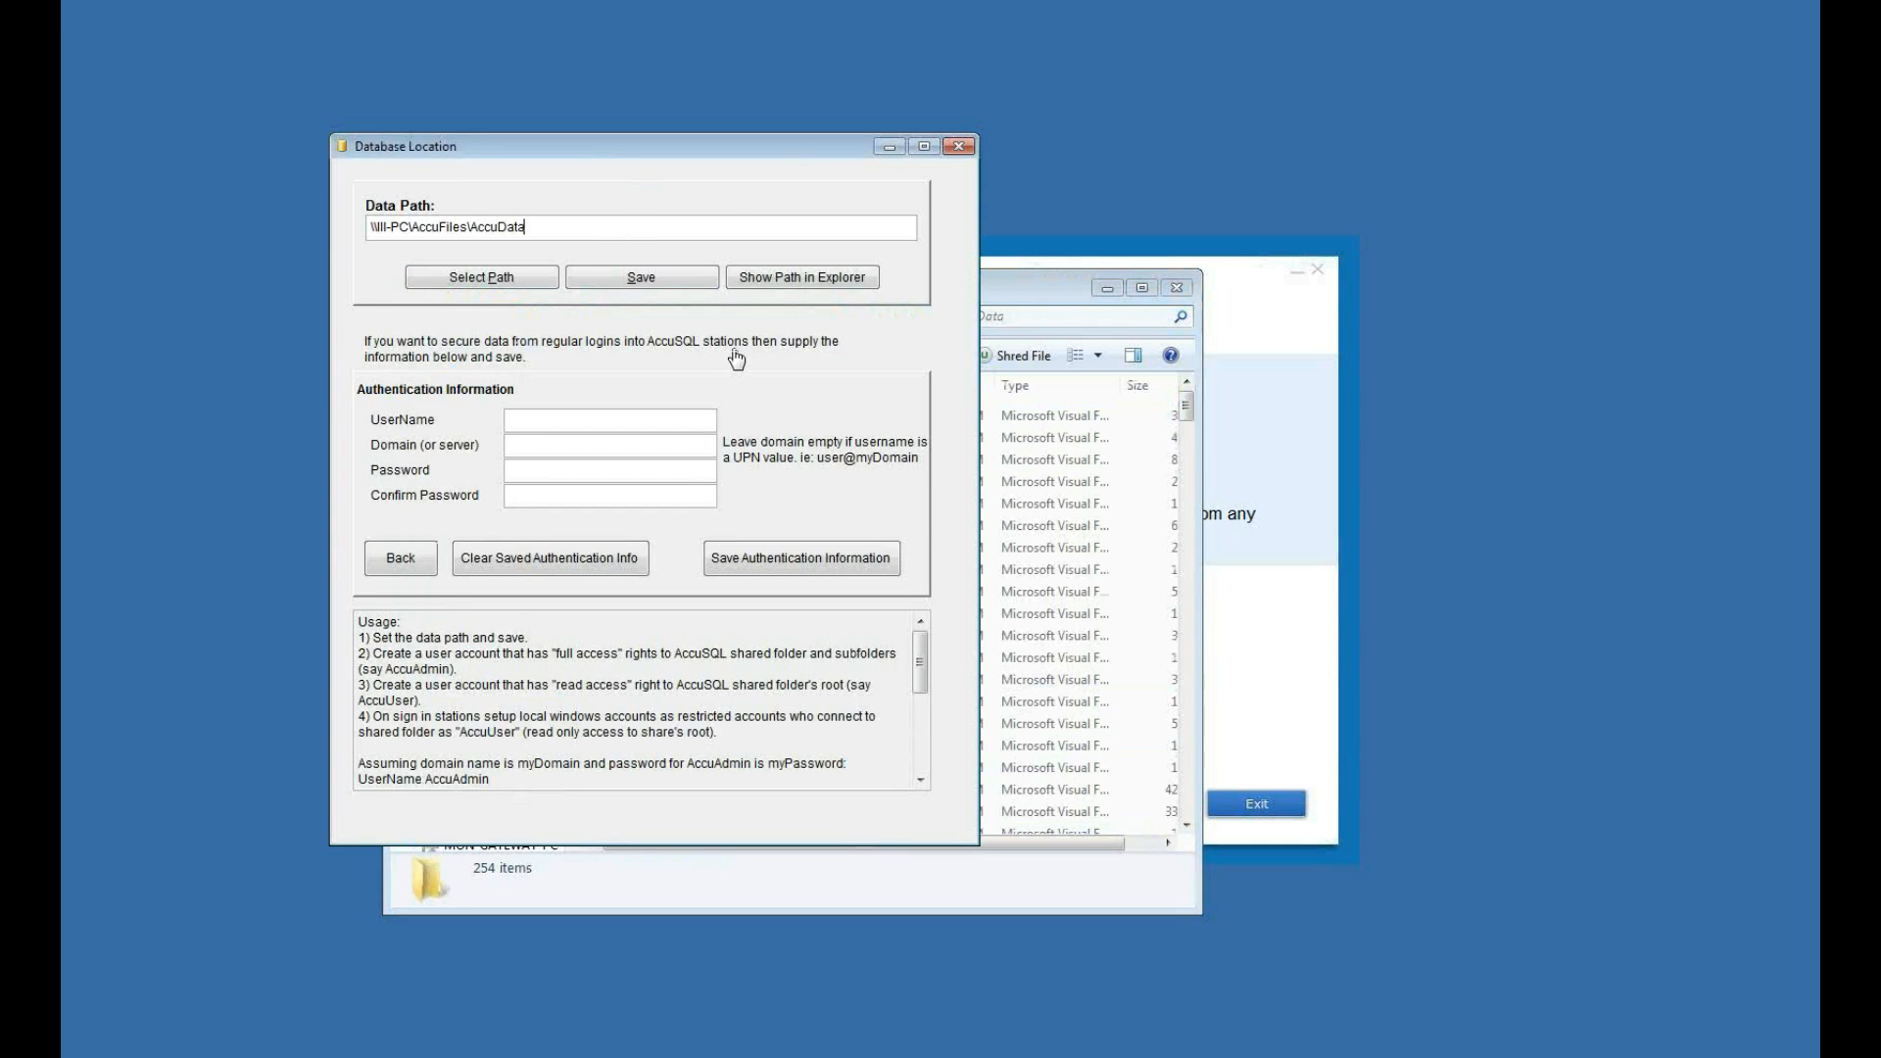
{"action": "left_click", "coordinate": [641, 277]}
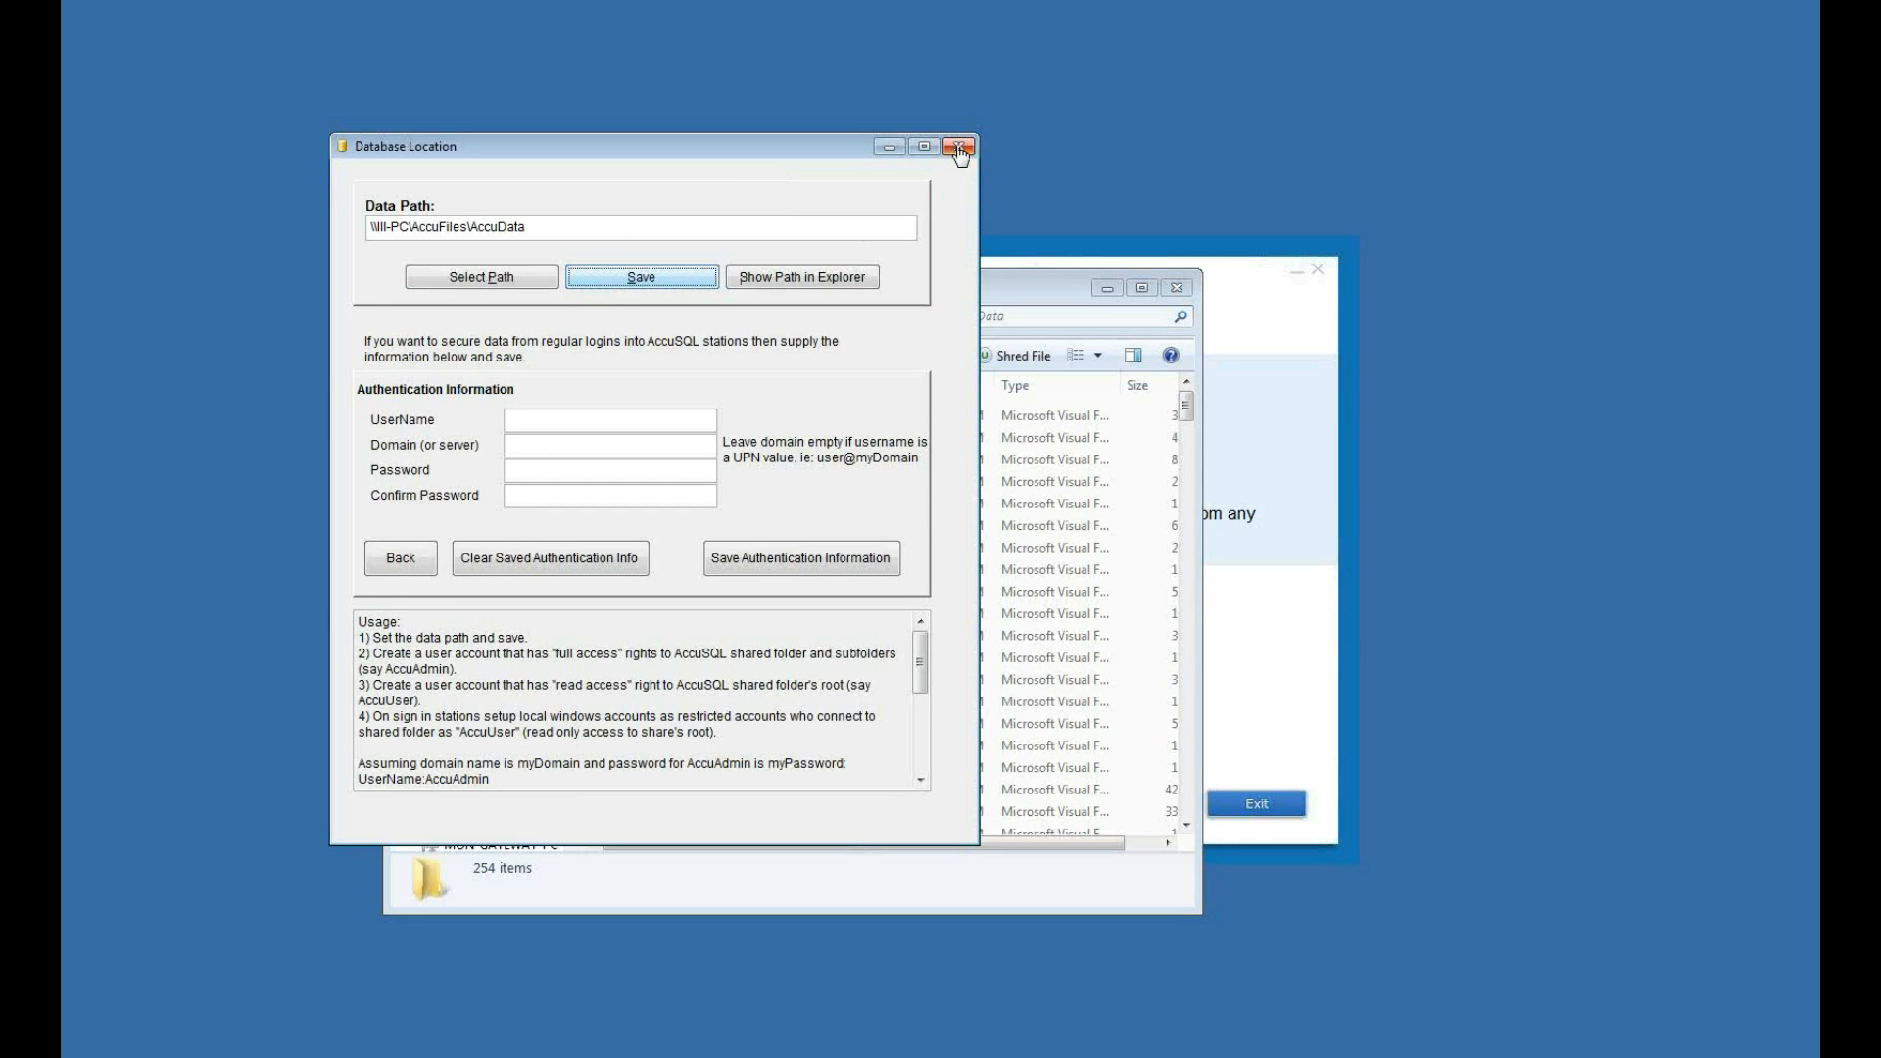
{"action": "left_click", "coordinate": [958, 145]}
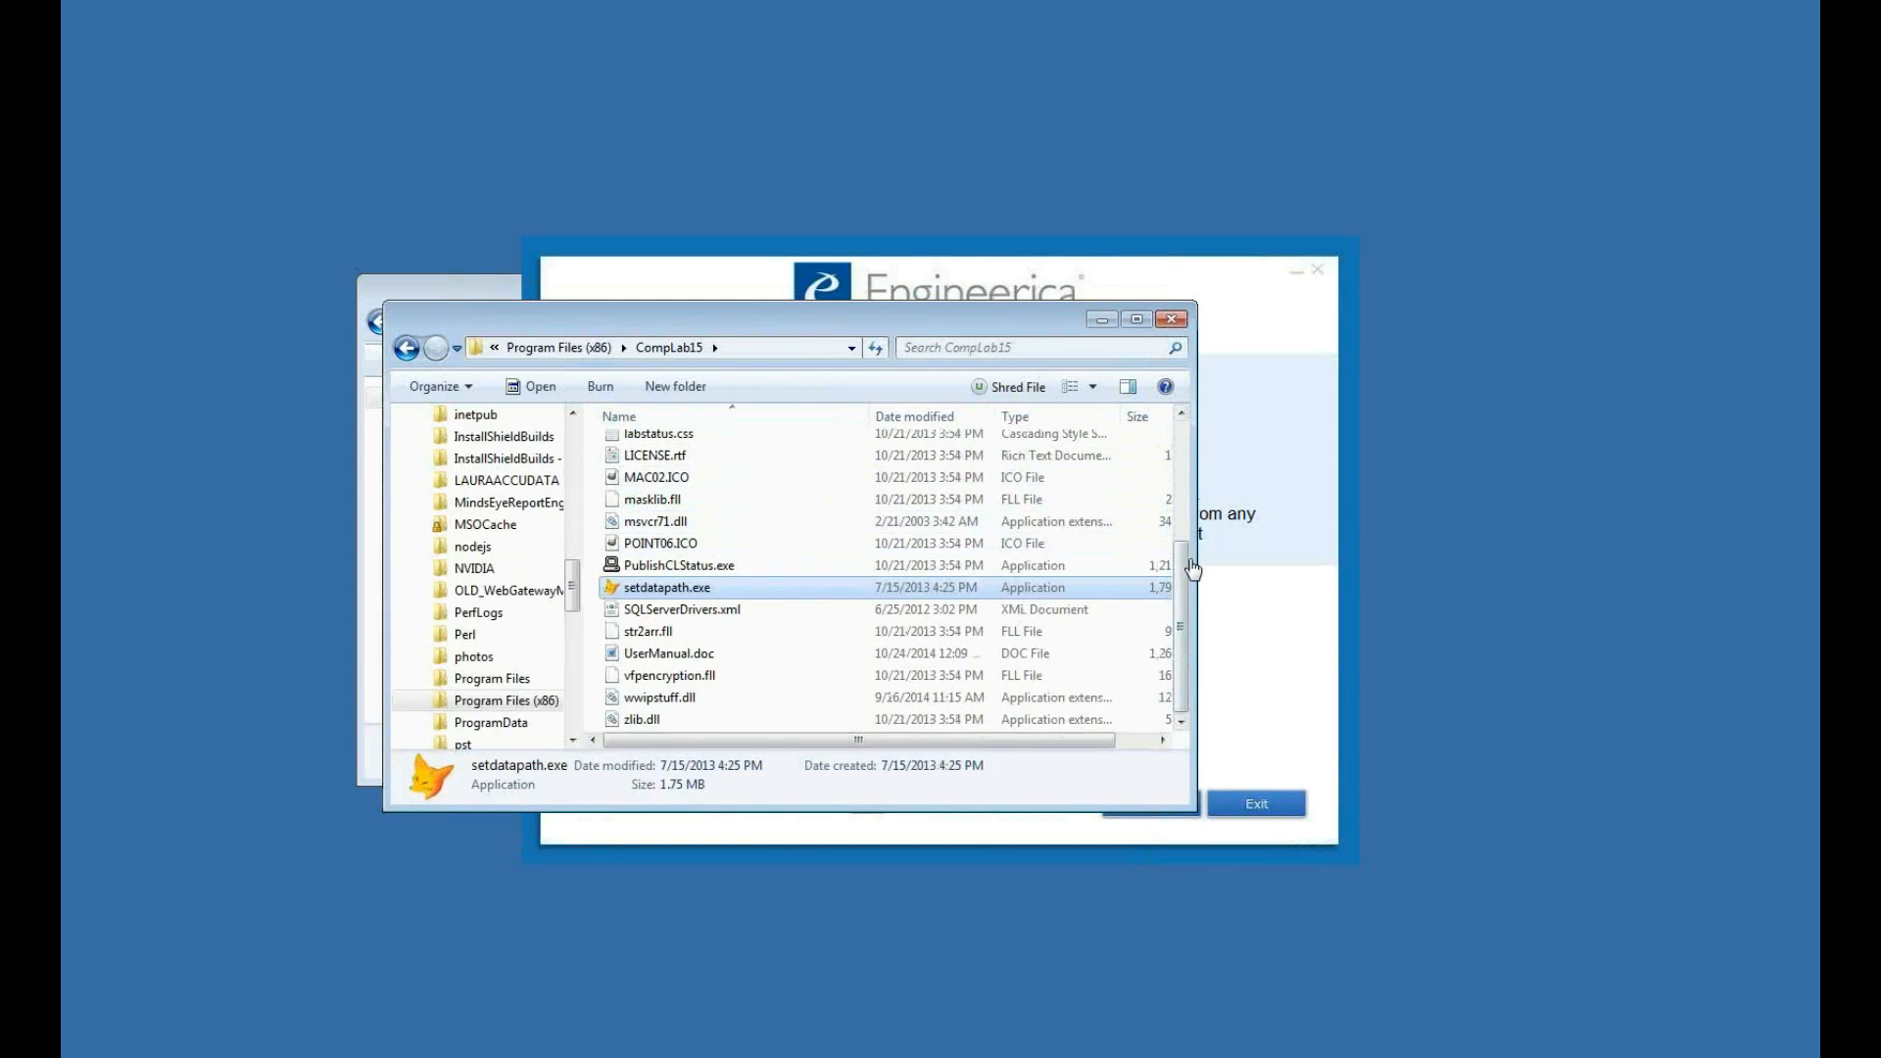
- Start ComputerLab.exe from CompLab15, reaching the Tutoring Center sign-in screen with its default-password warning
{"action": "scroll", "scroll_direction": "up", "scroll_amount": 3}
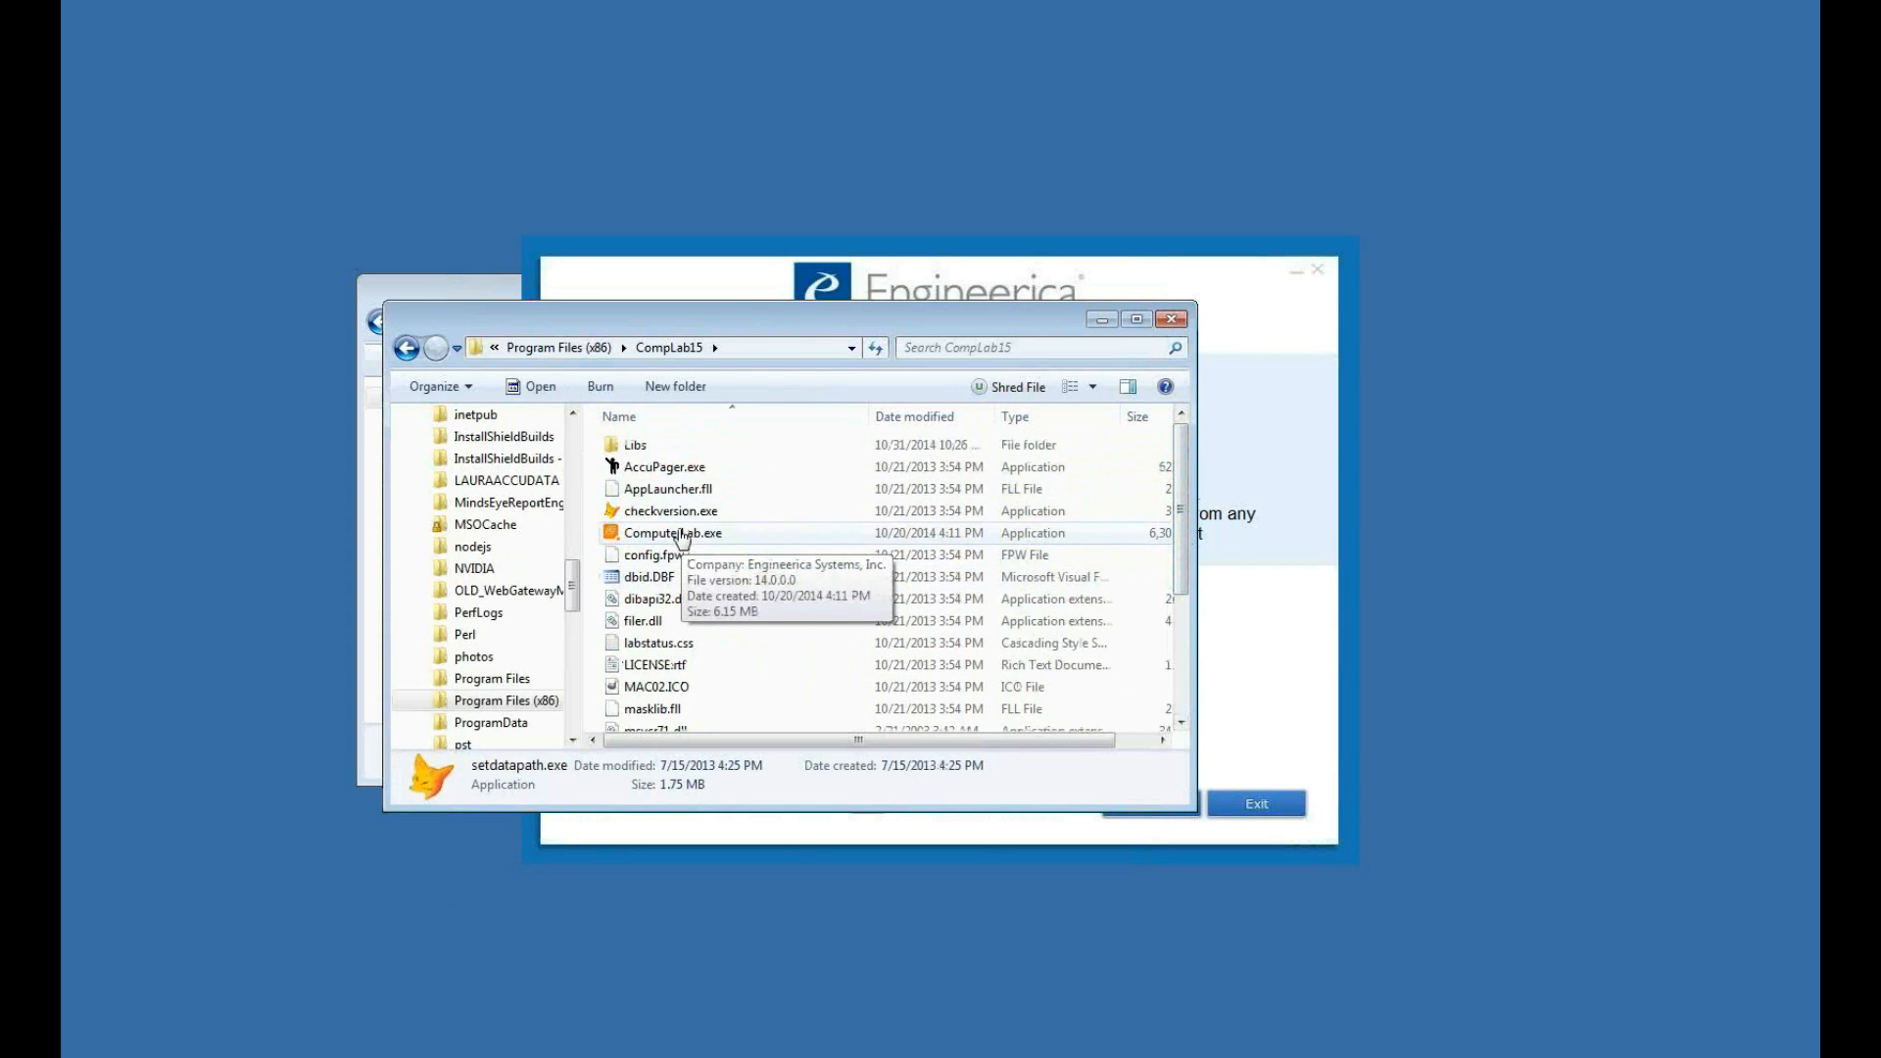
{"action": "double_click", "coordinate": [673, 533]}
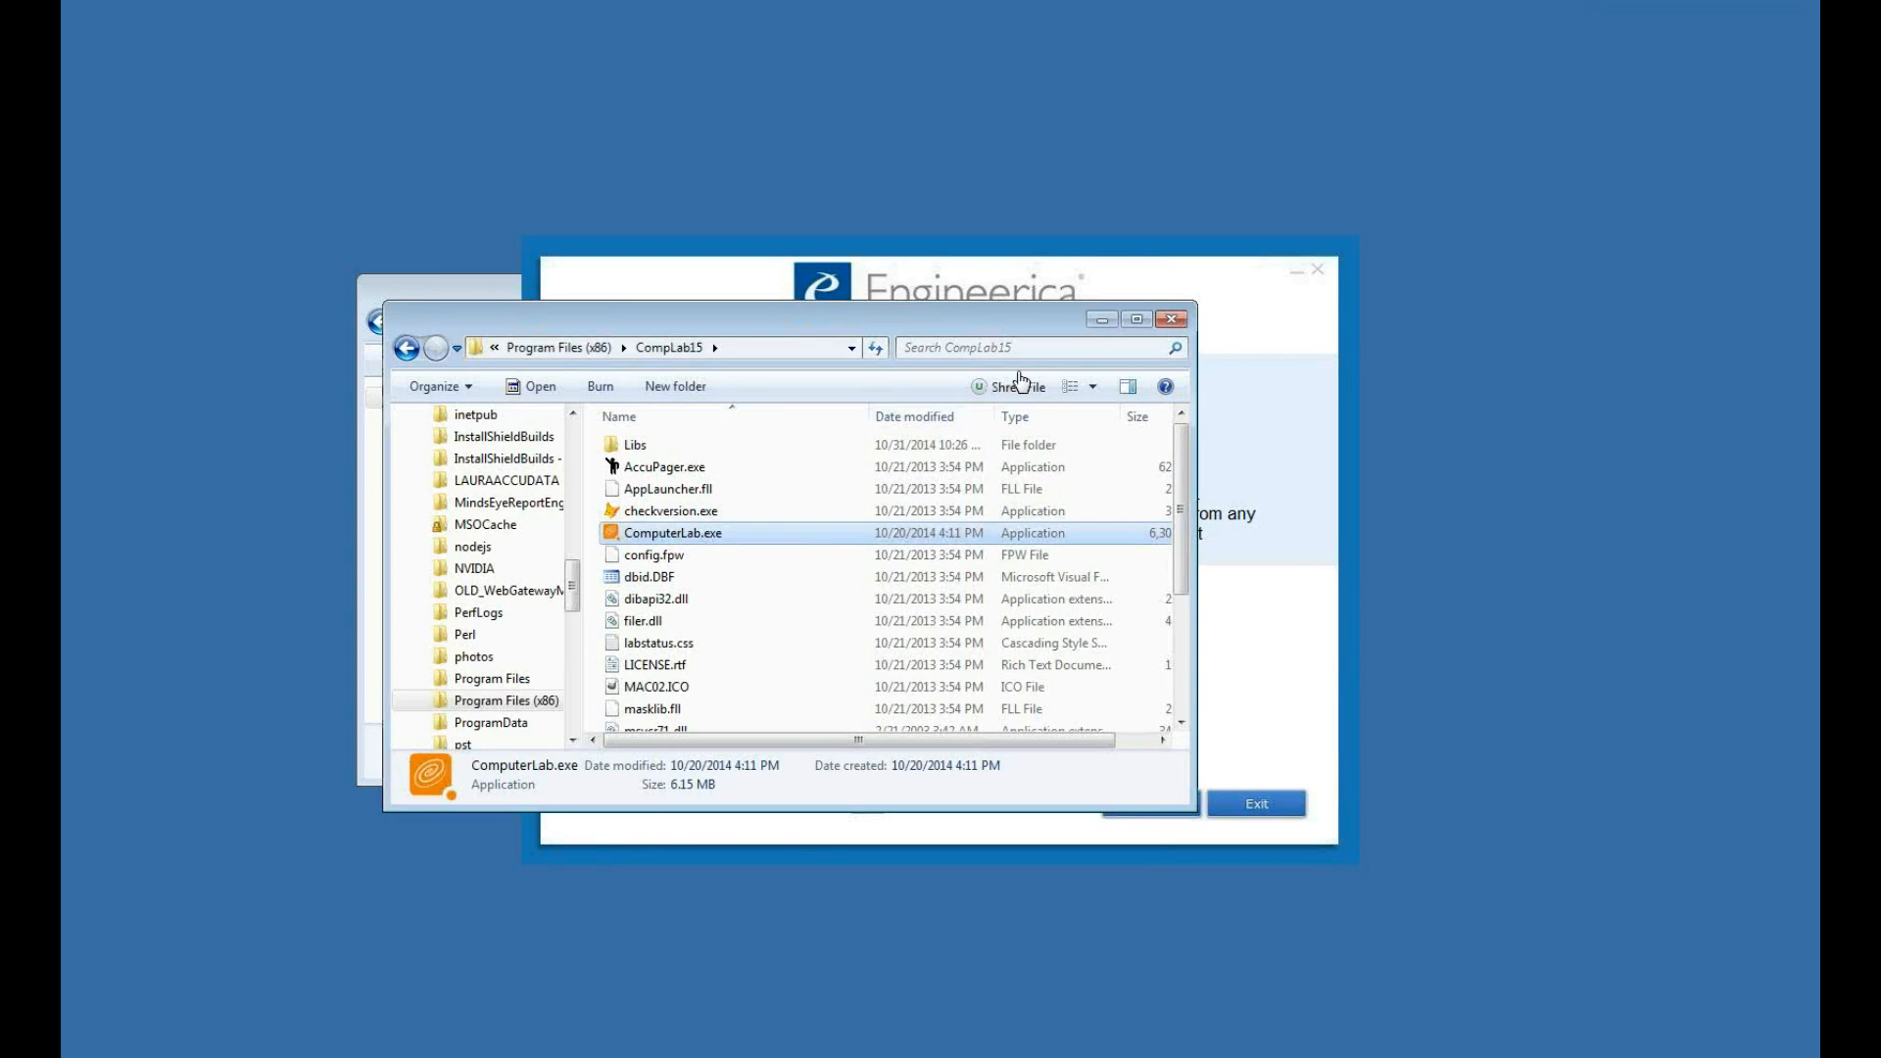
{"action": "double_click", "coordinate": [672, 531]}
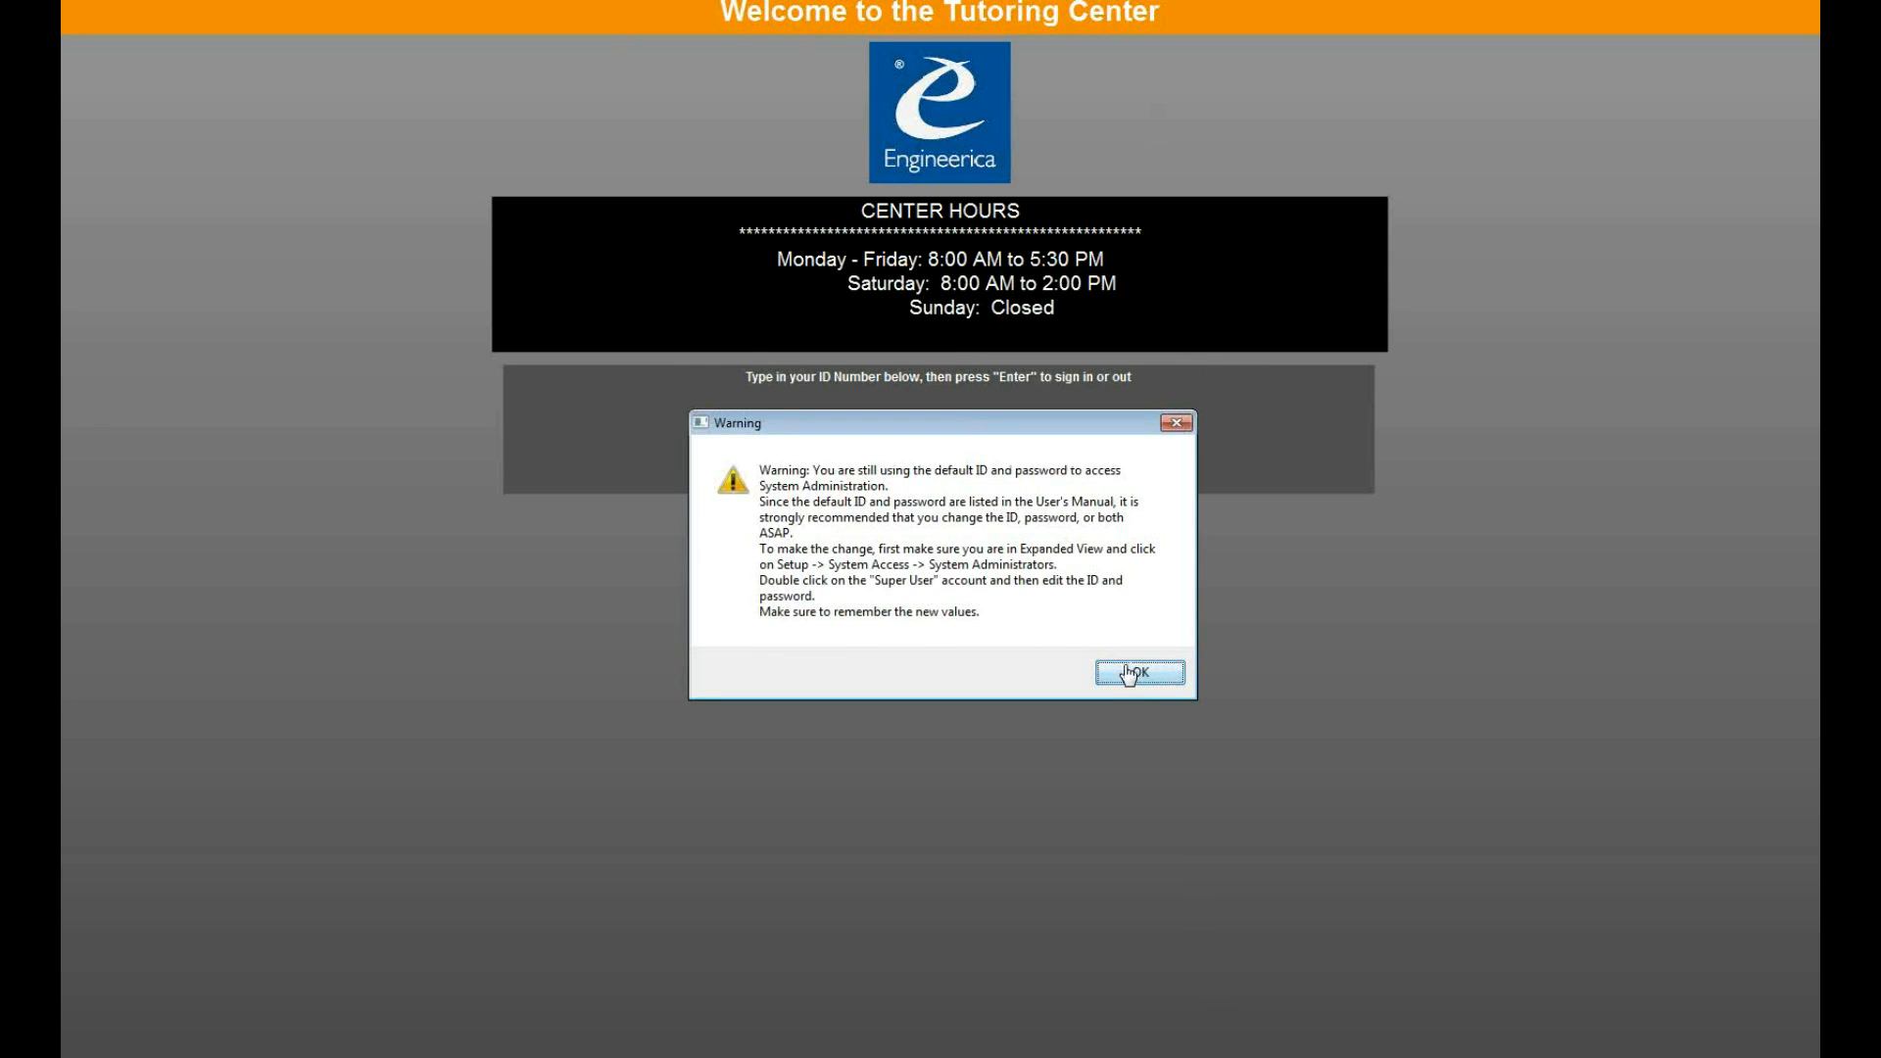
- Dismiss the default-password warning and review the shared AccuData database folder under Database Location
{"action": "left_click", "coordinate": [1136, 672]}
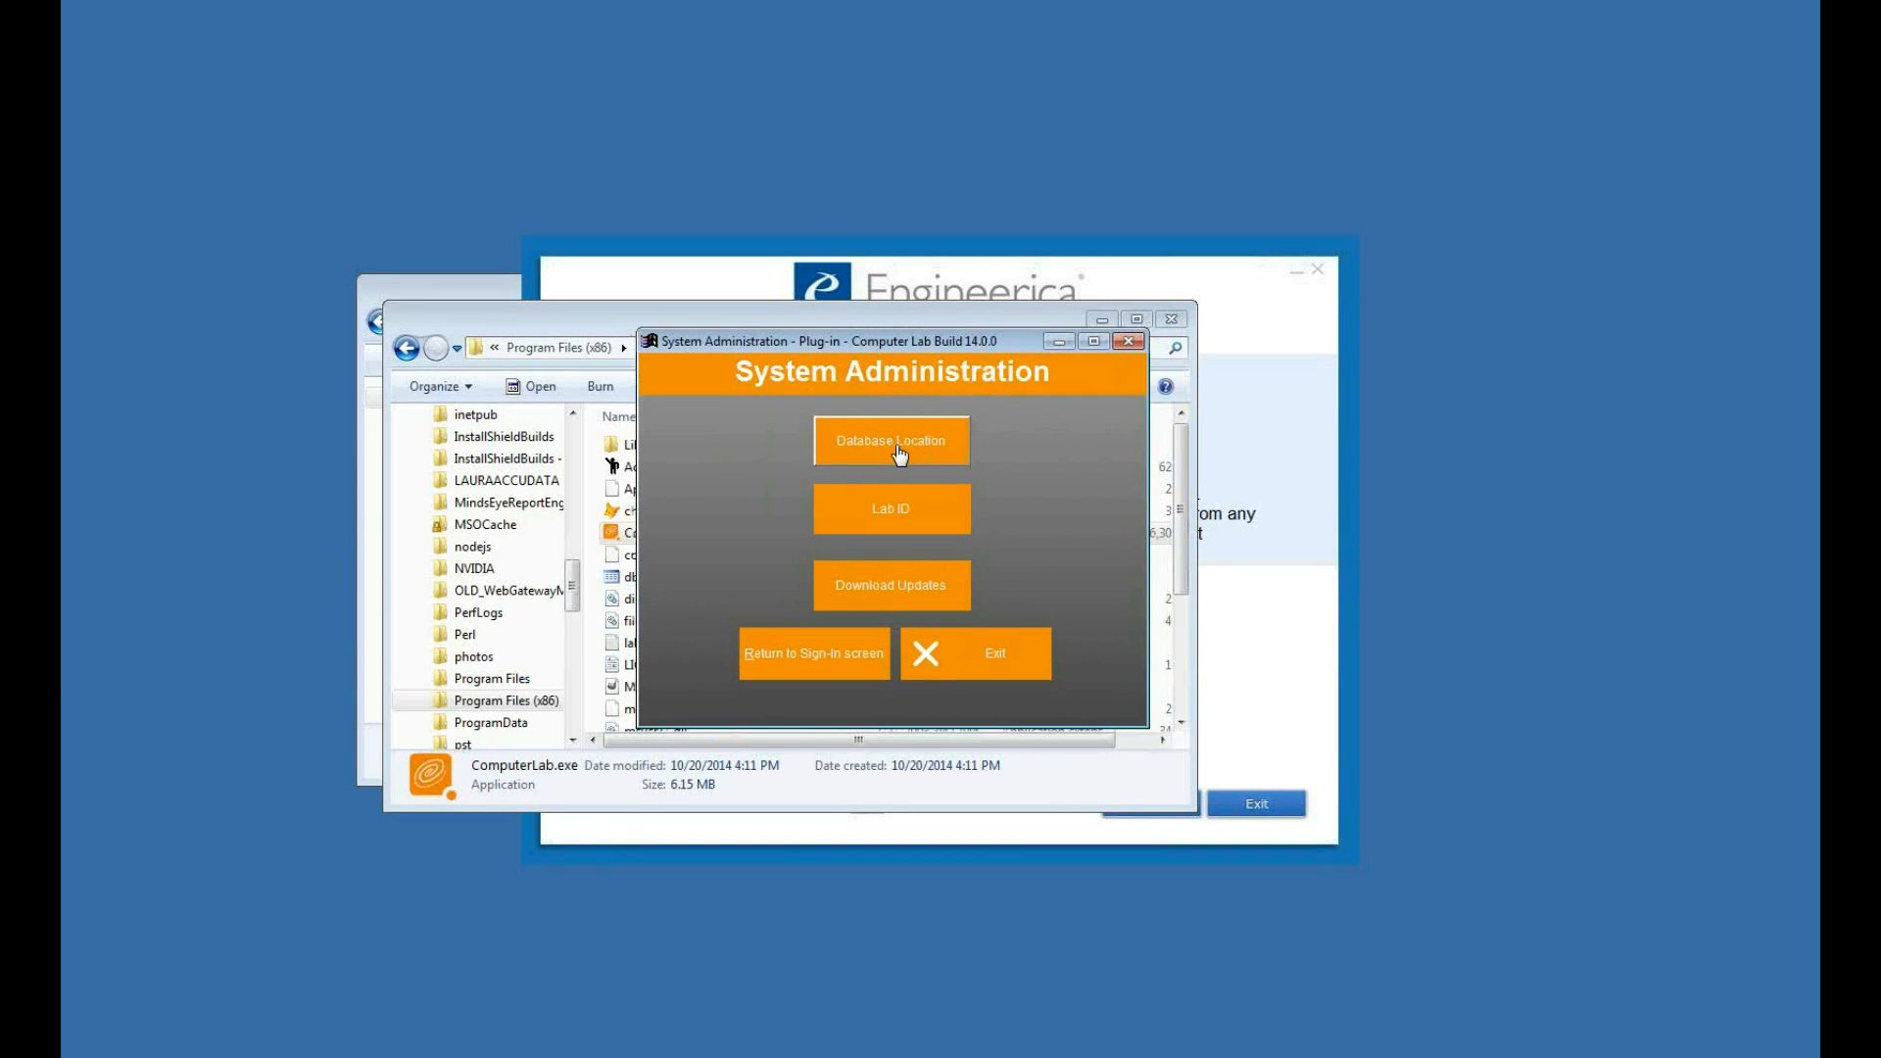
{"action": "left_click", "coordinate": [890, 441]}
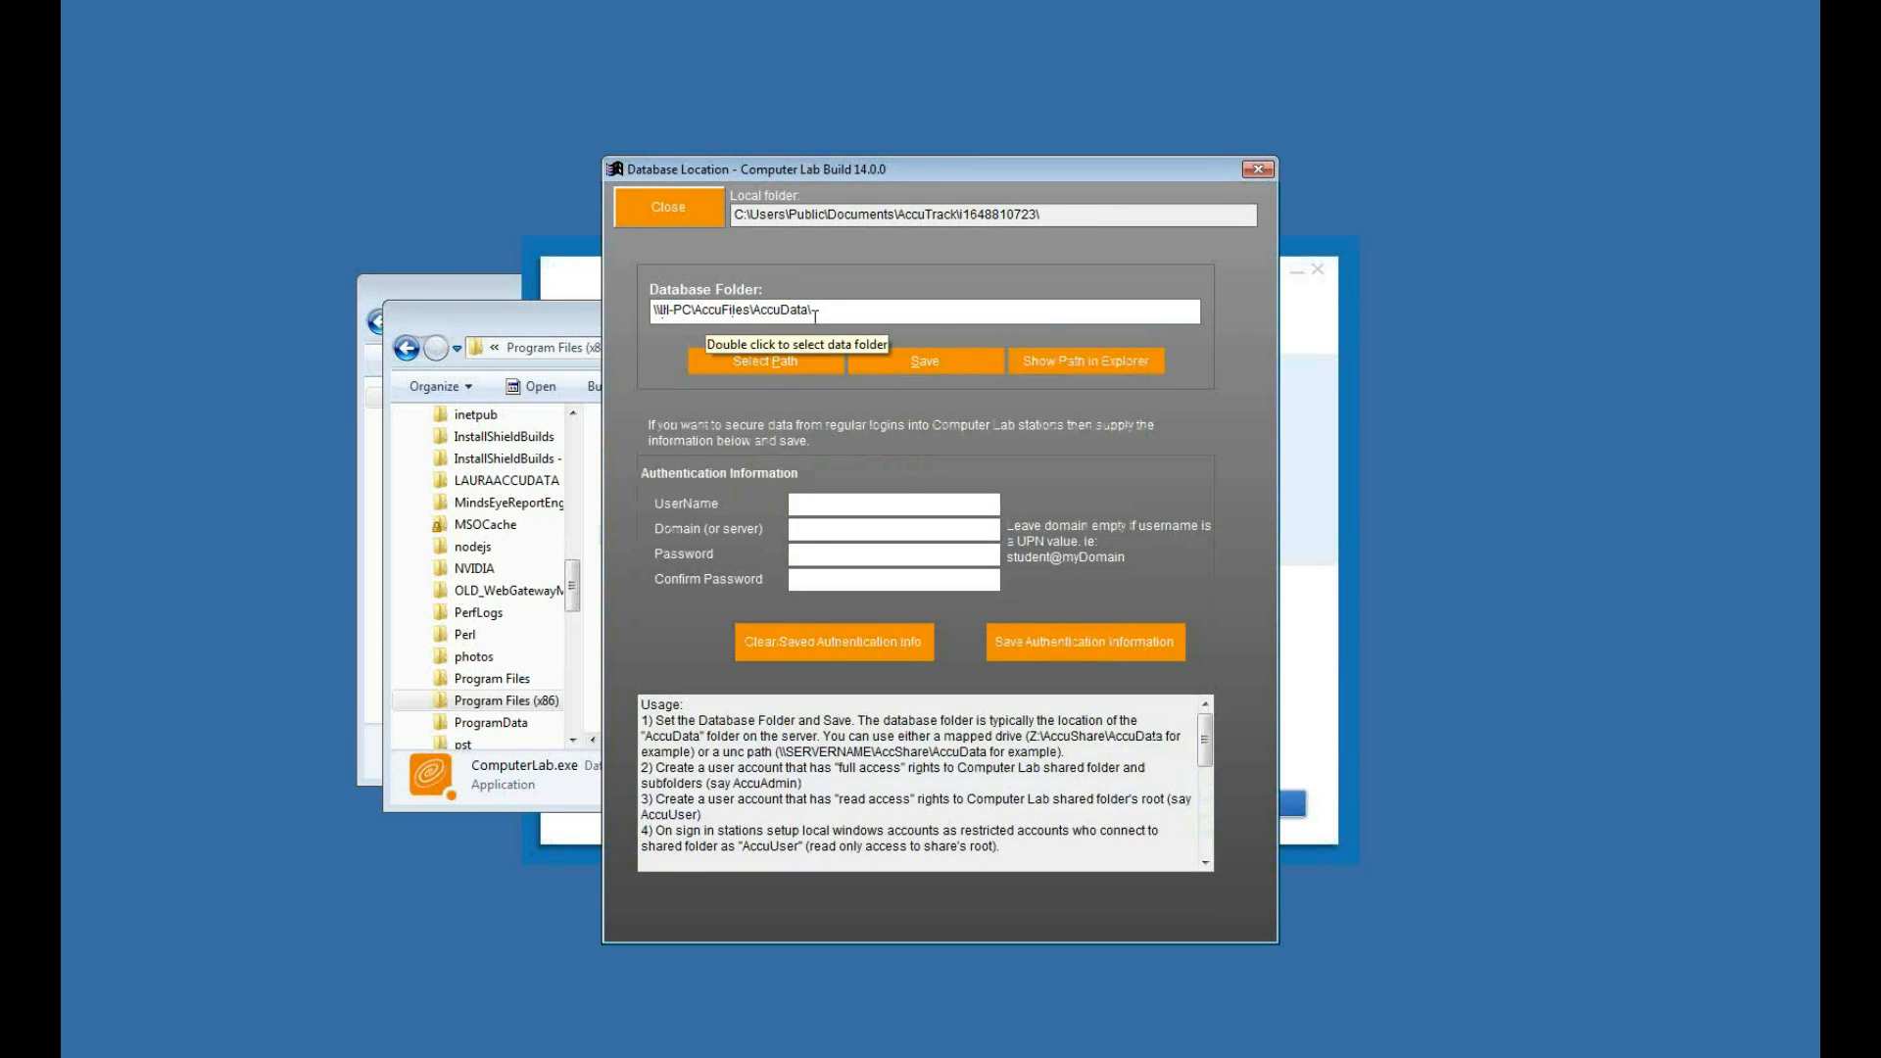
{"action": "left_click", "coordinate": [668, 206]}
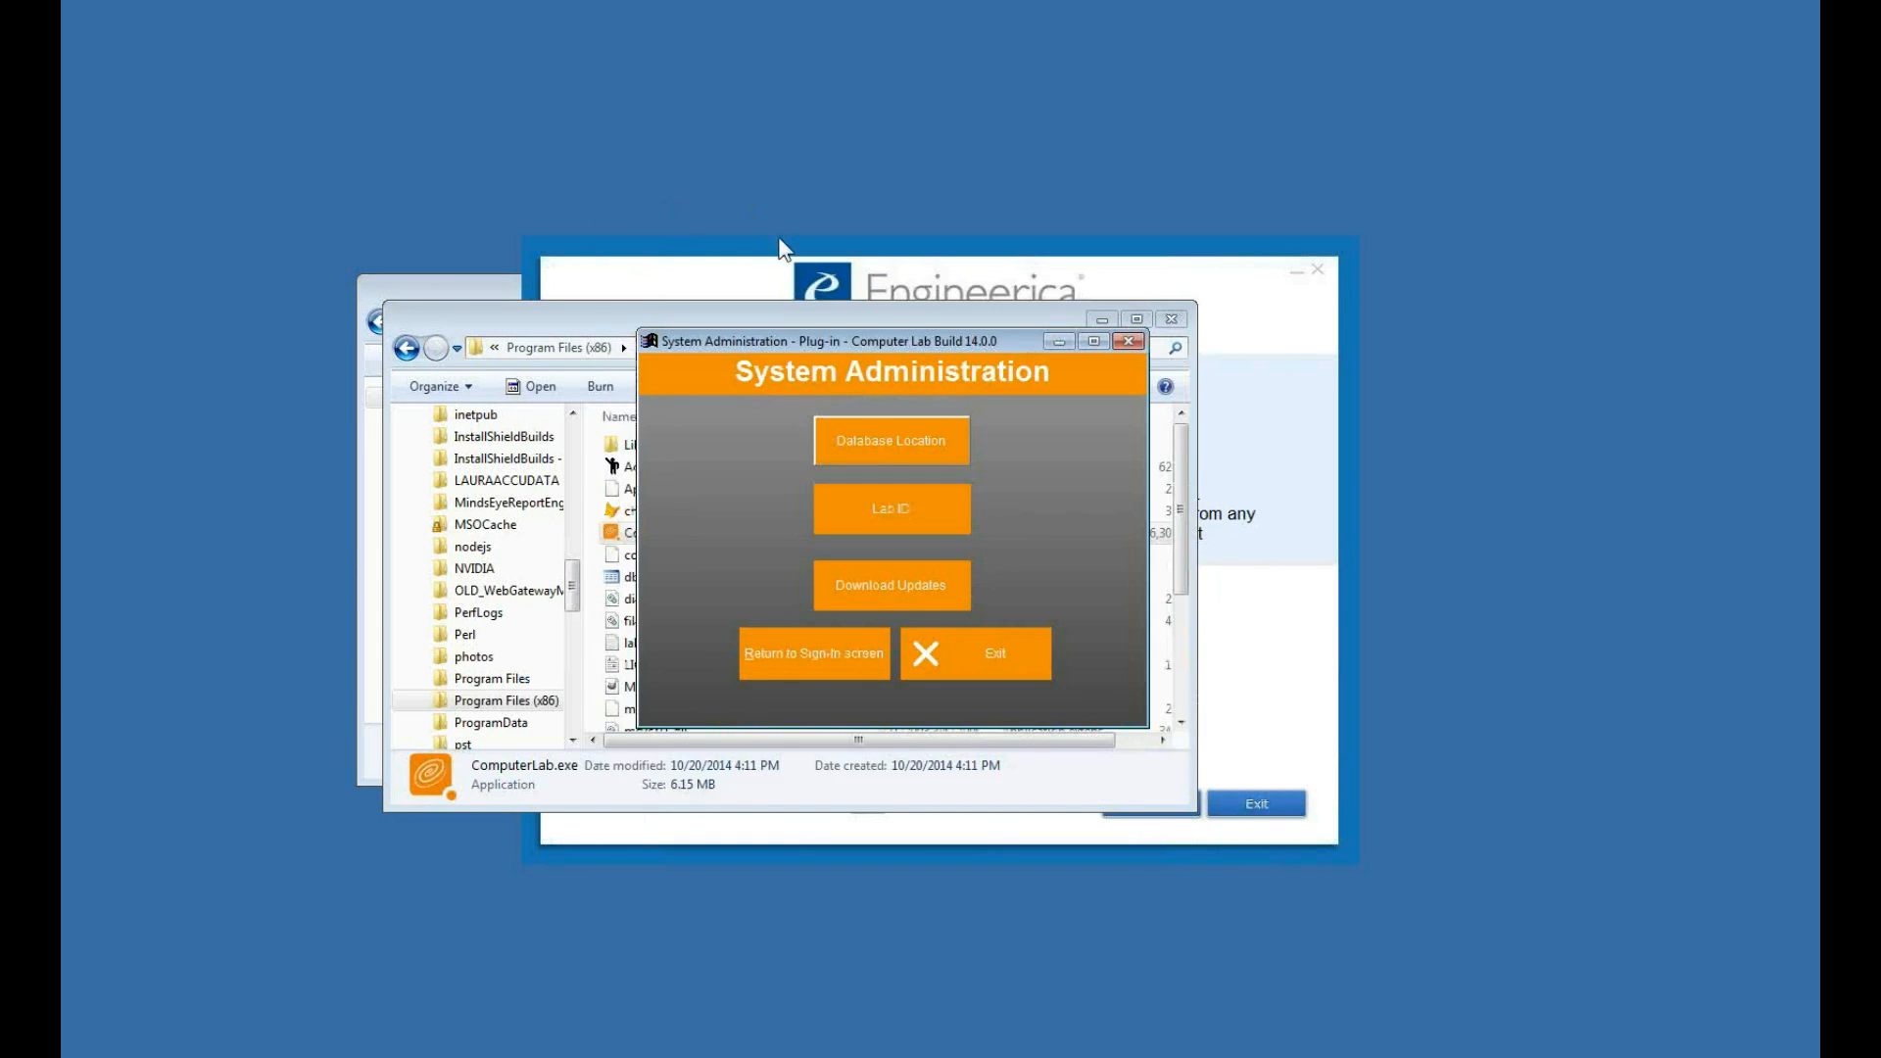
- Set this station's local Lab ID to Computer Lab from the list of available lab IDs
{"action": "left_click", "coordinate": [890, 509]}
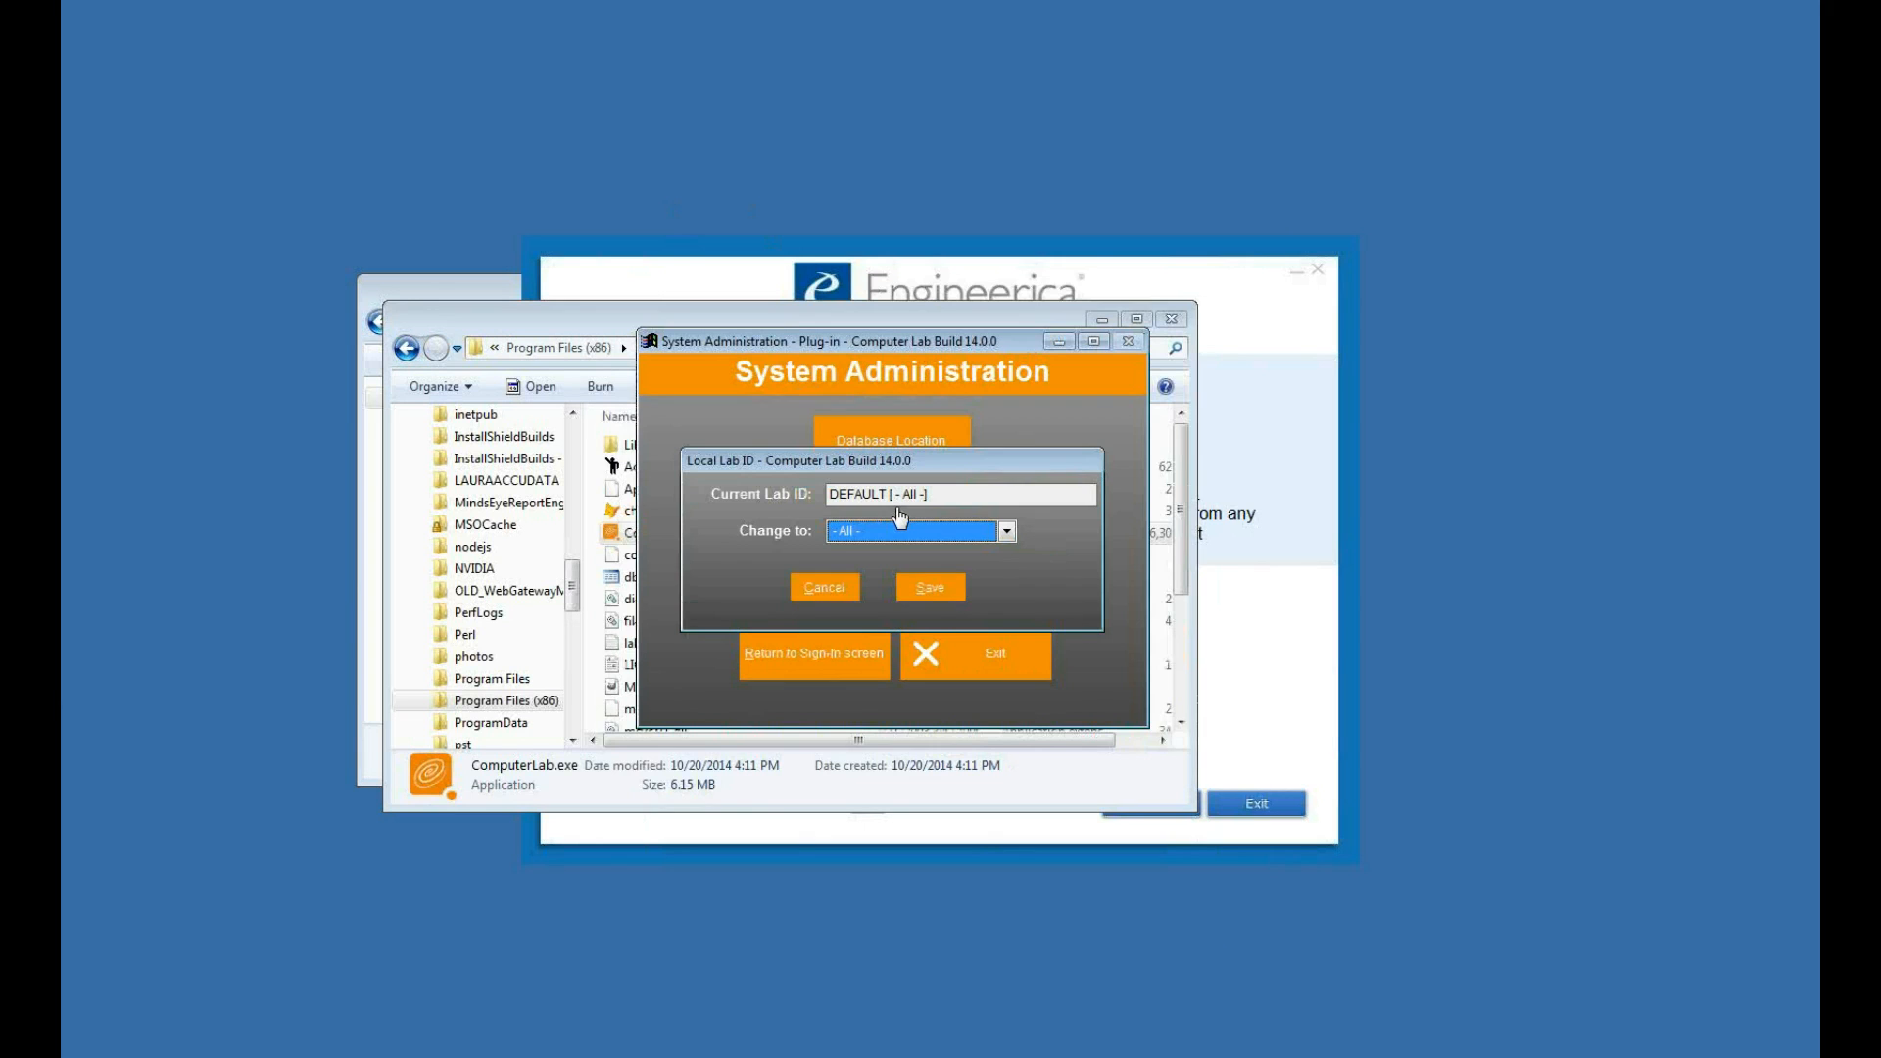
{"action": "mouse_move", "coordinate": [788, 511]}
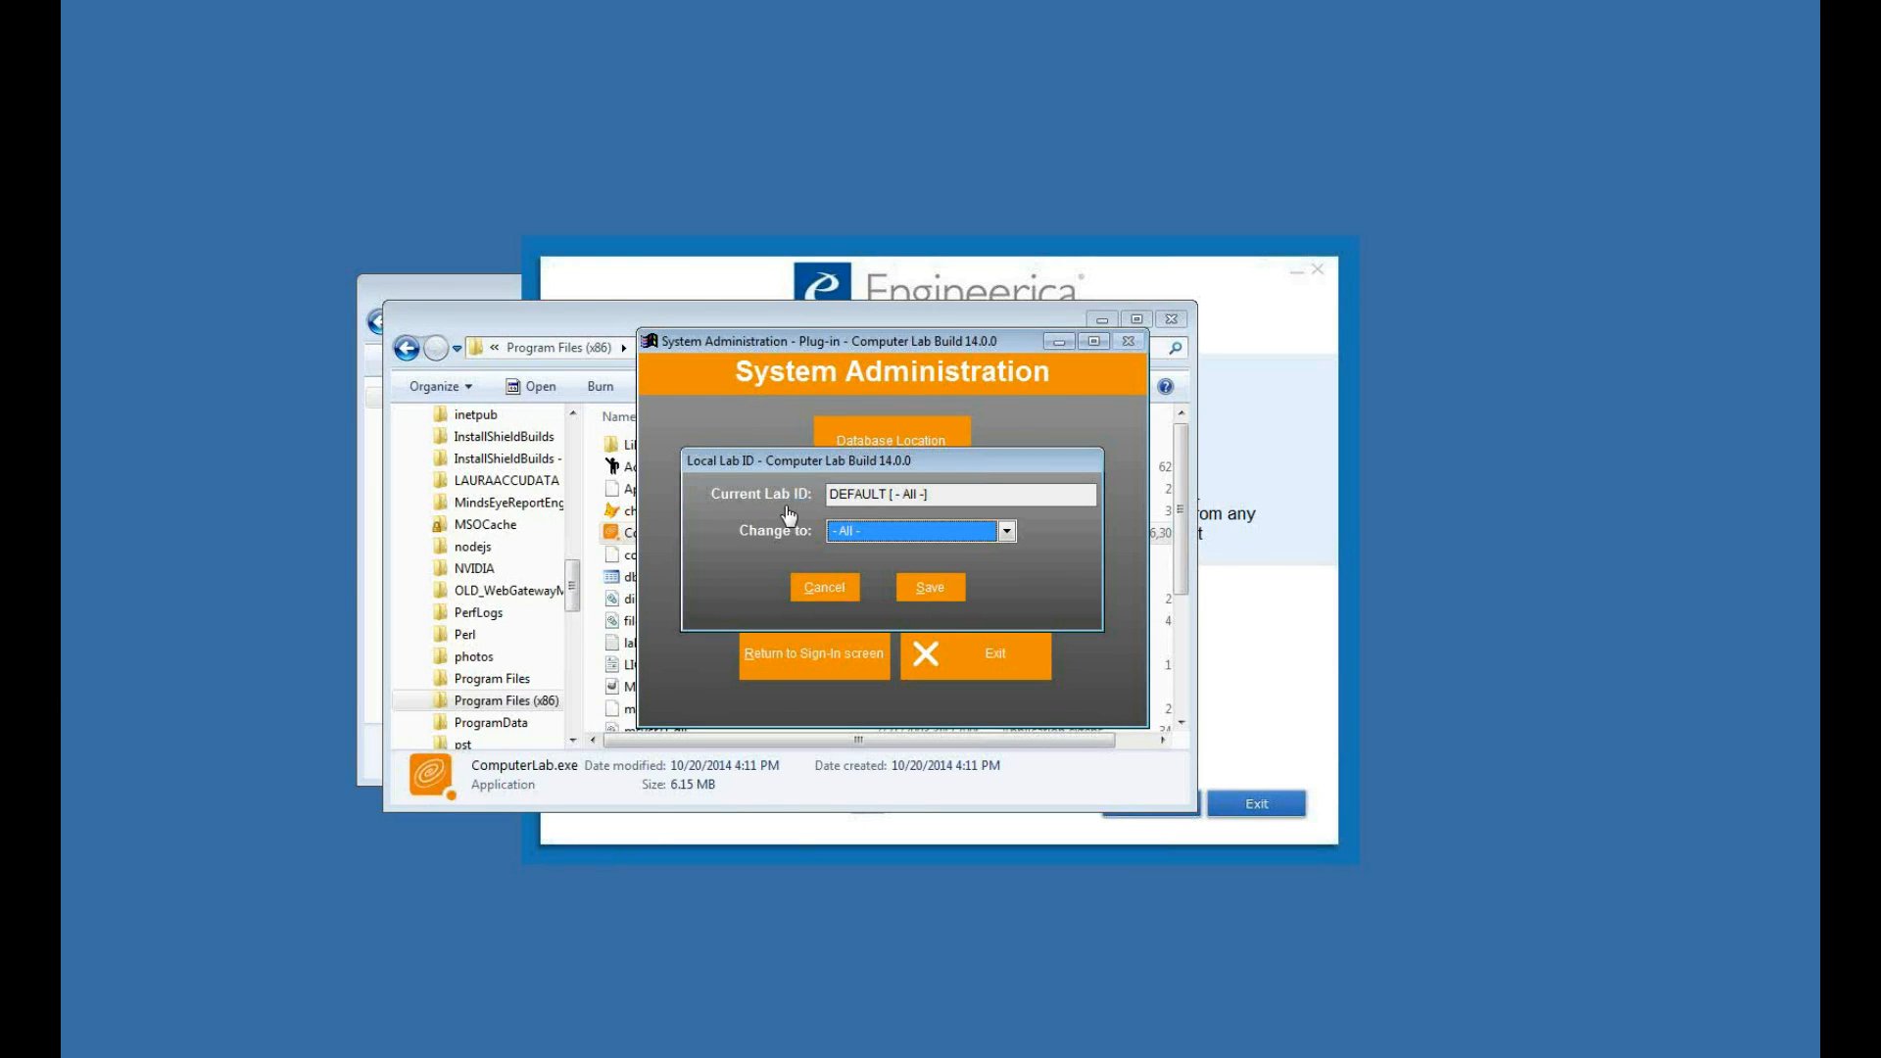
{"action": "mouse_move", "coordinate": [911, 533]}
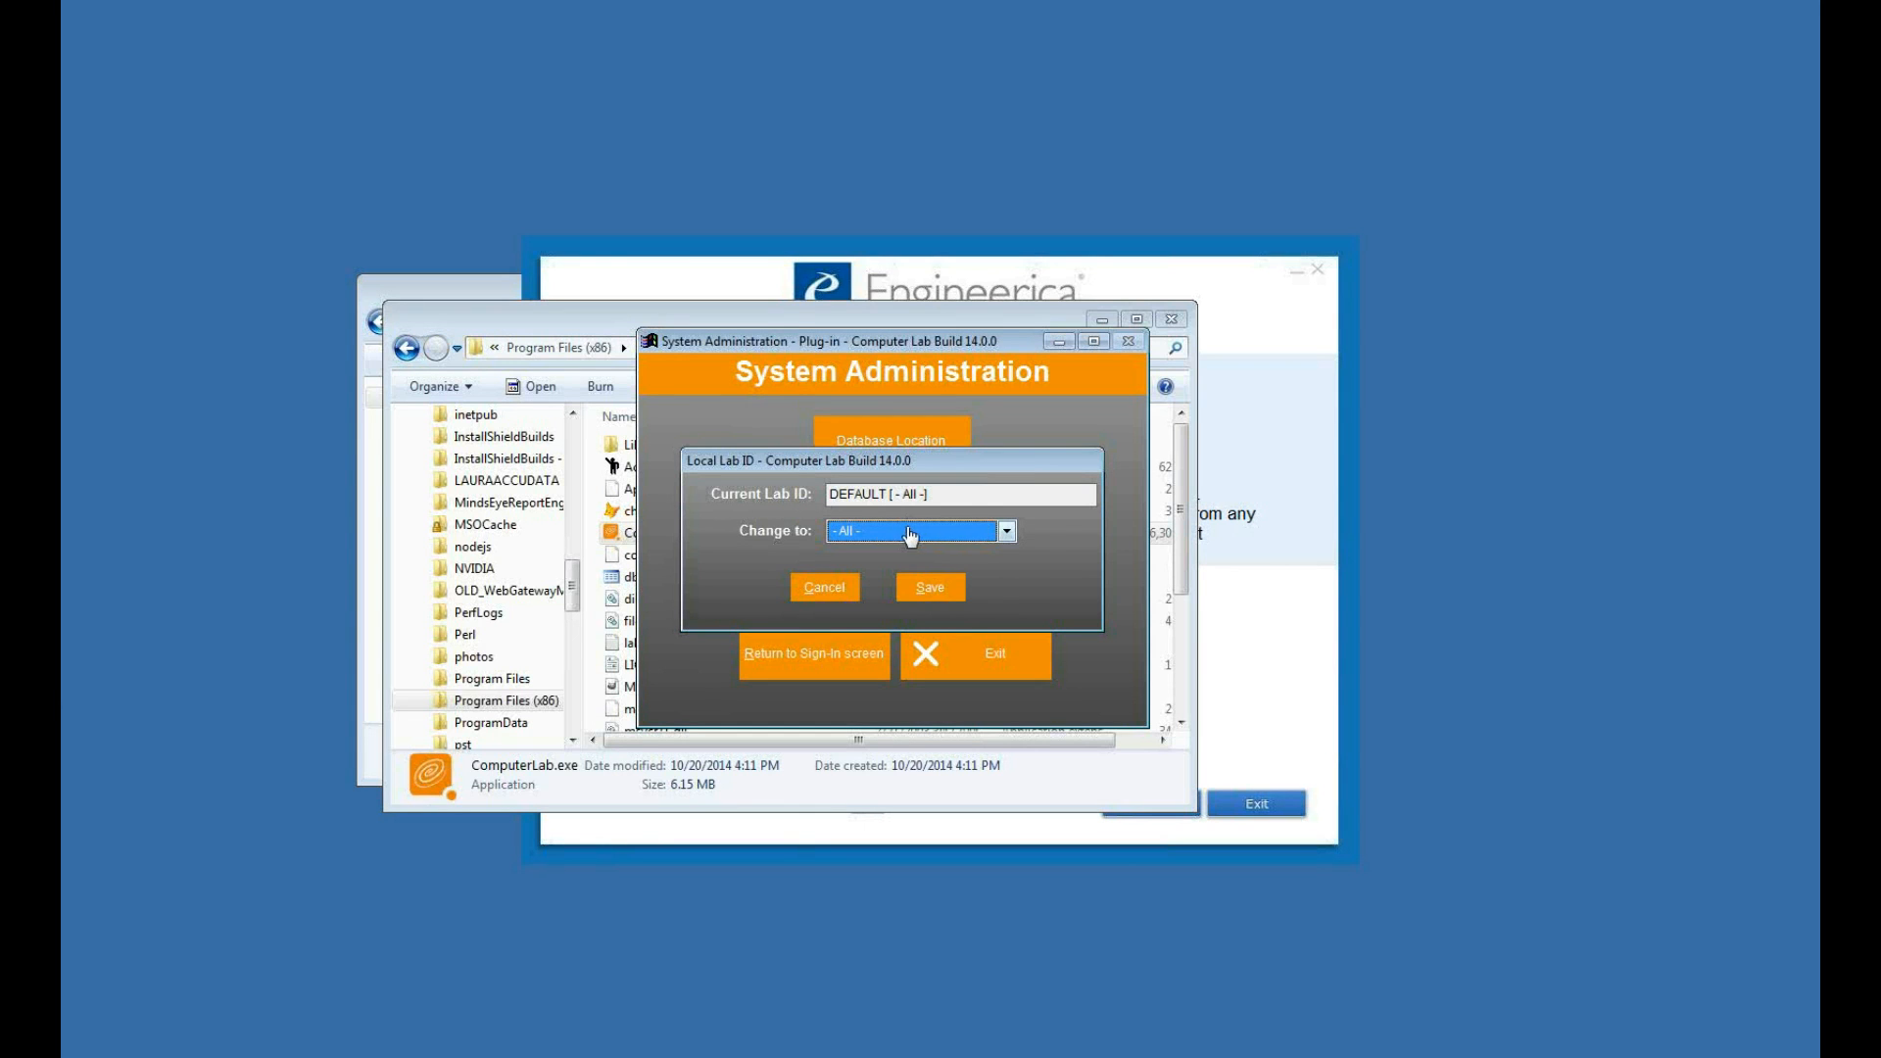
{"action": "left_click", "coordinate": [1006, 531]}
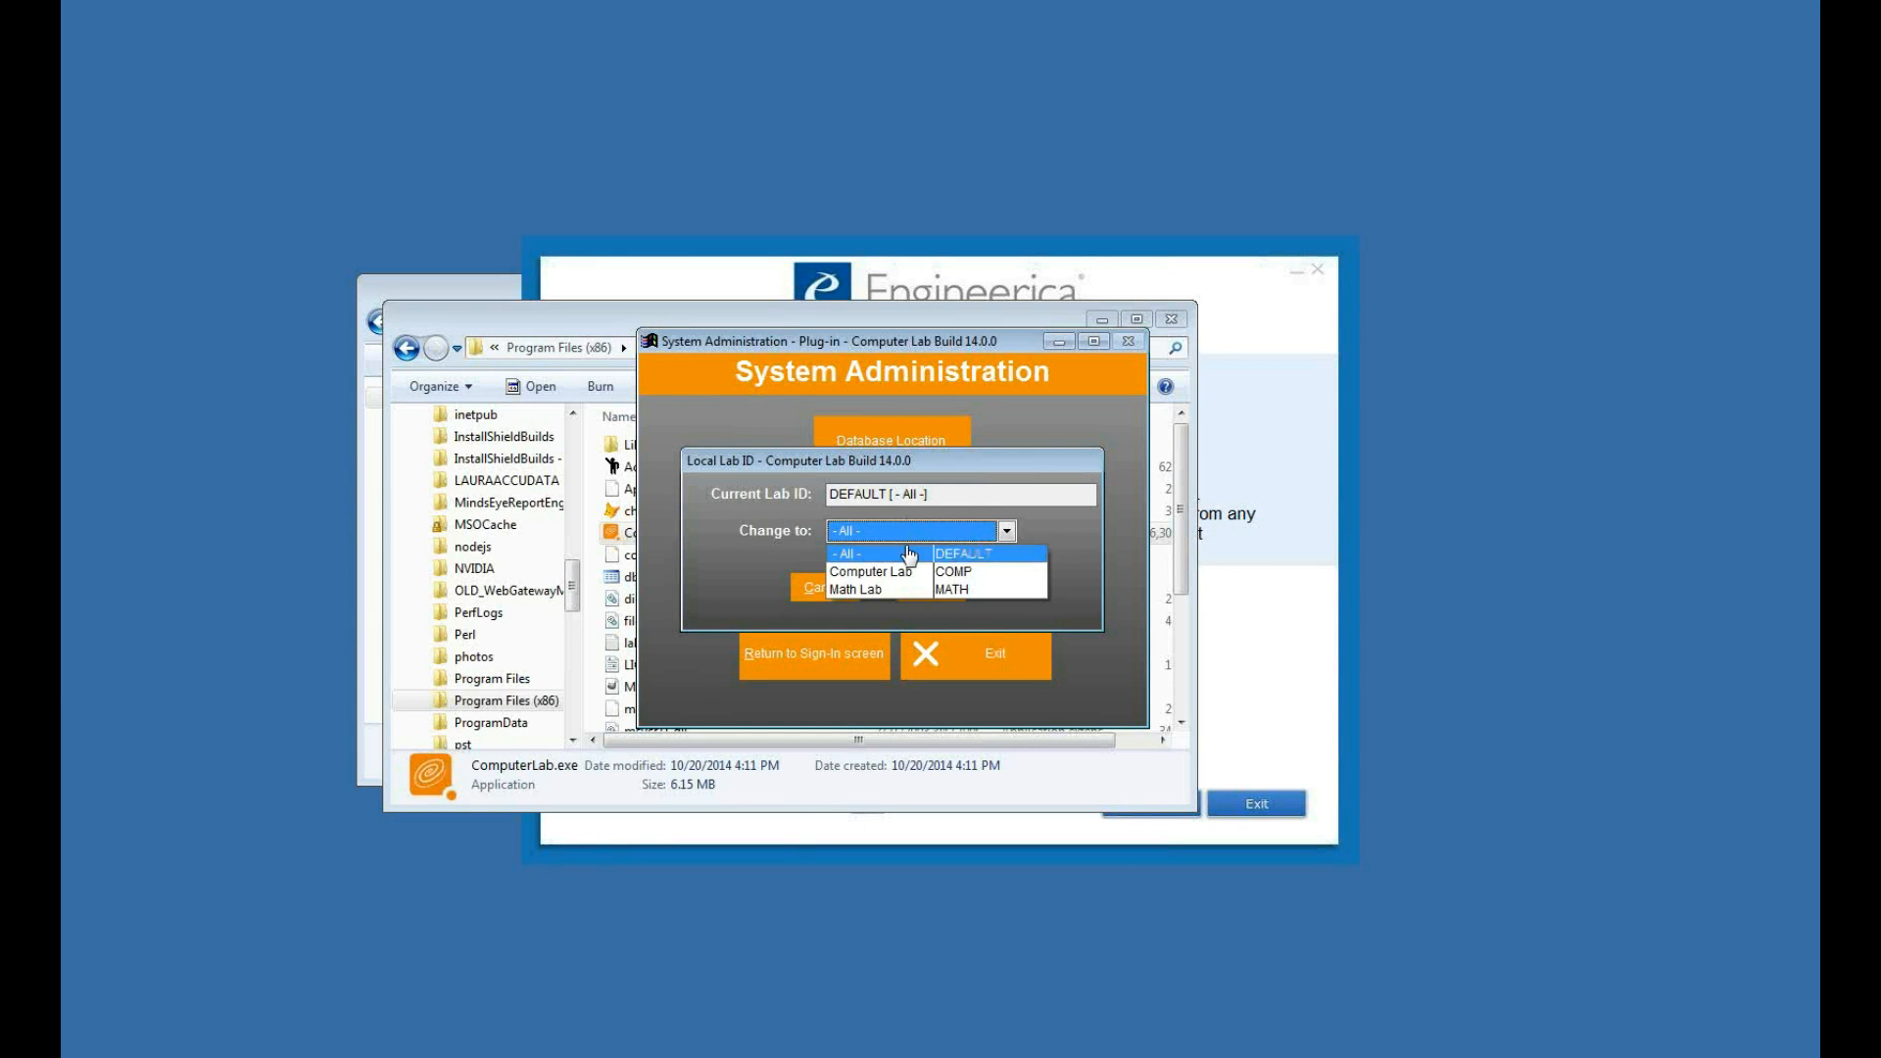
{"action": "mouse_move", "coordinate": [870, 570]}
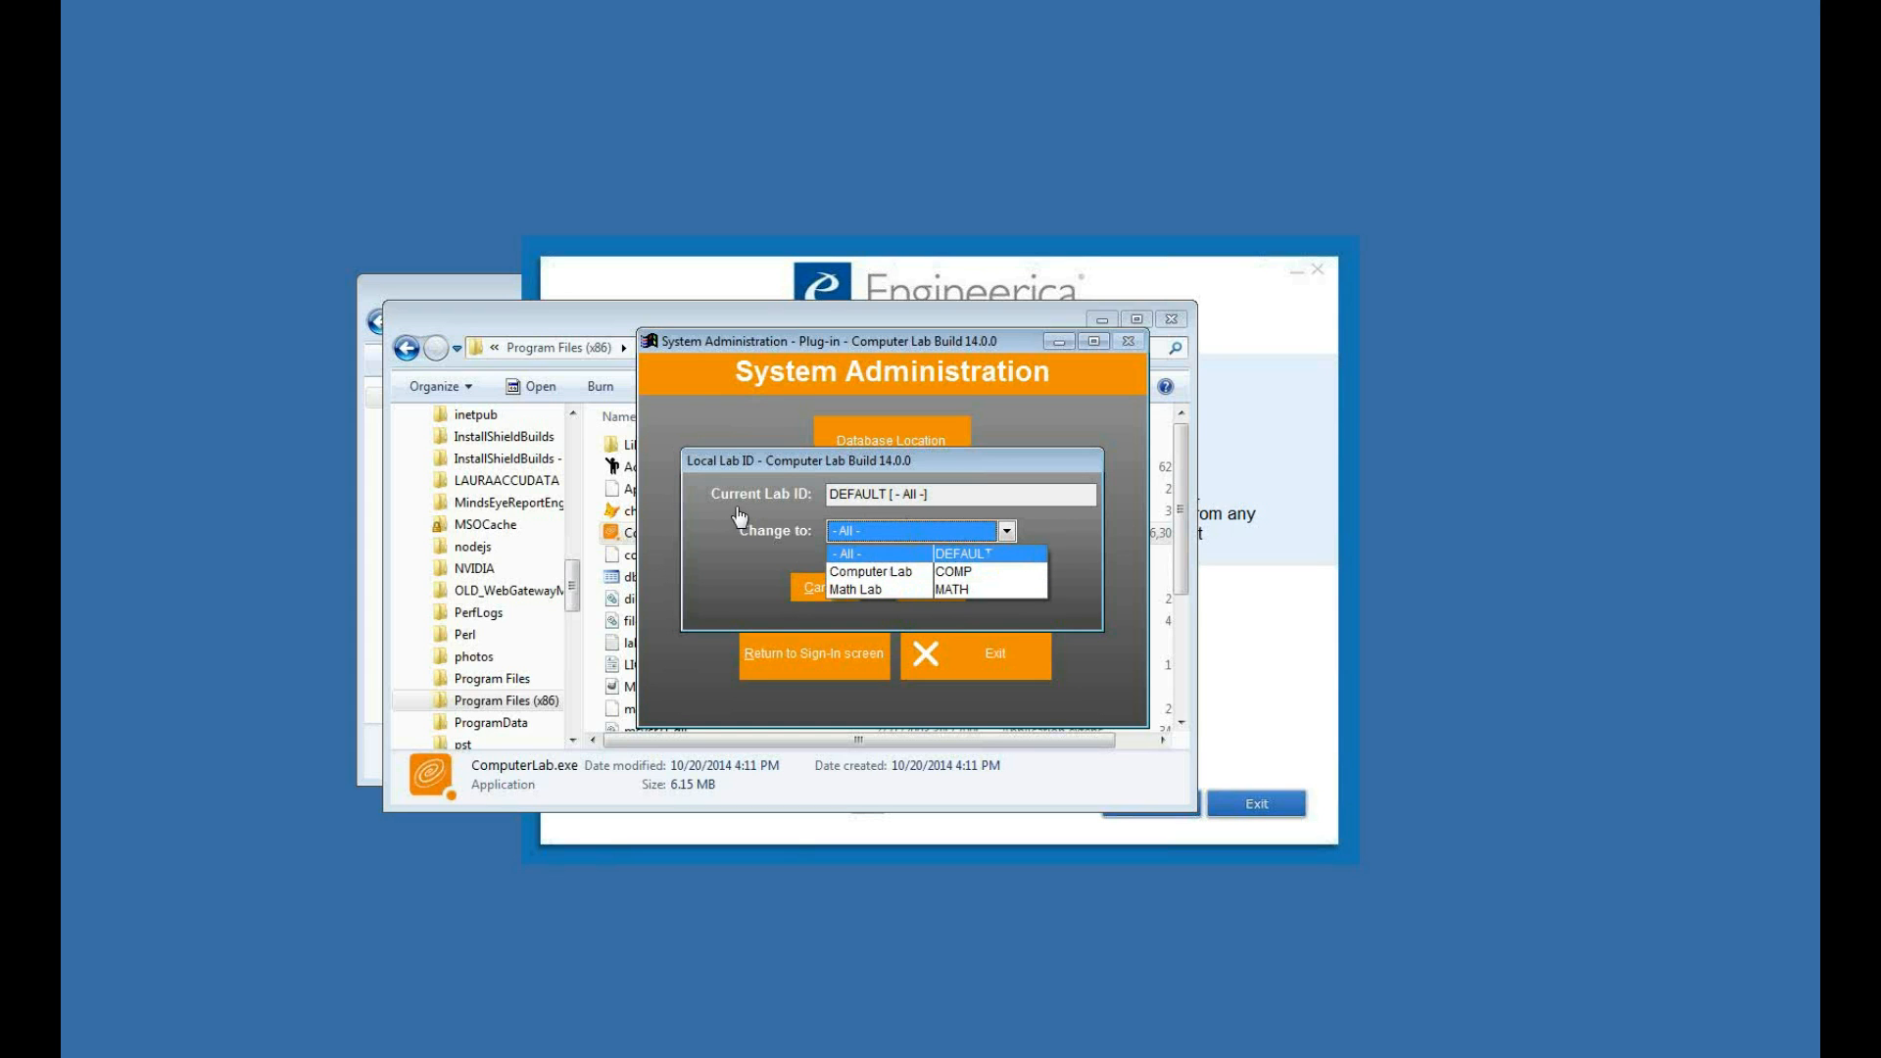
{"action": "left_click", "coordinate": [853, 552]}
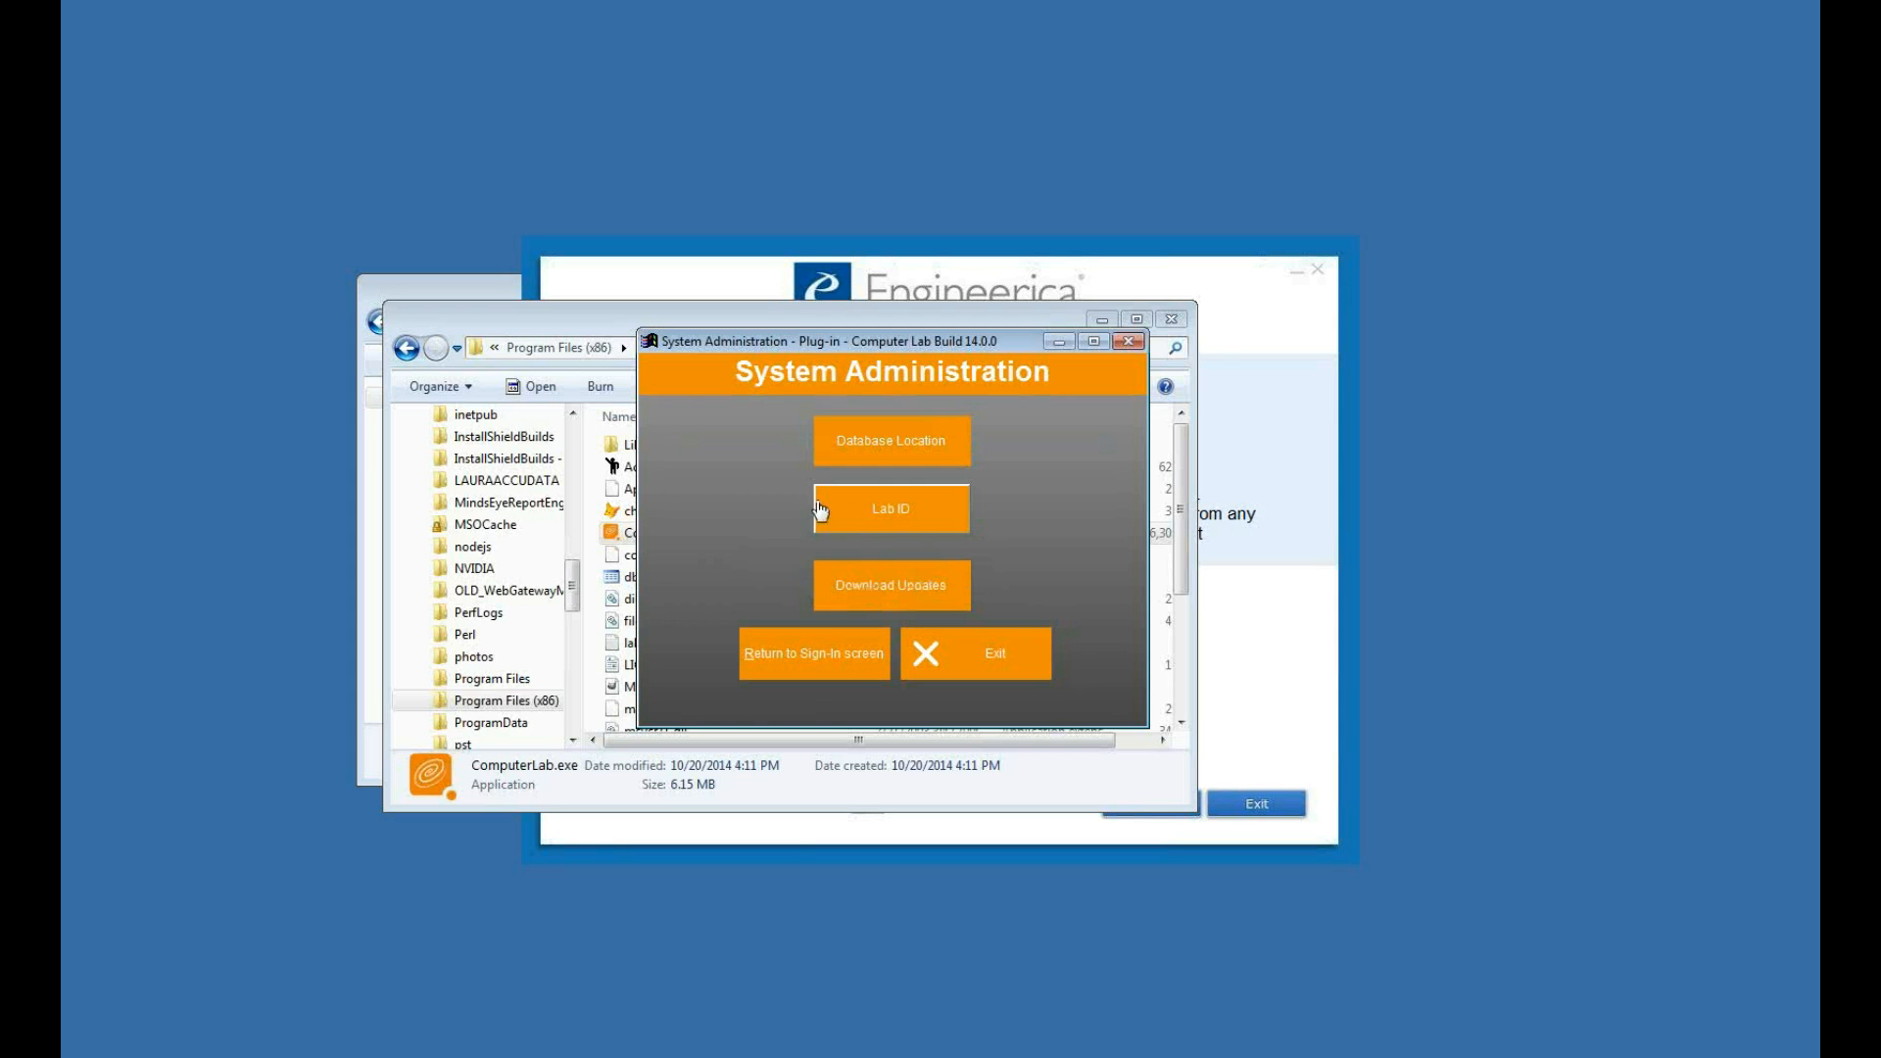
{"action": "mouse_move", "coordinate": [1066, 625]}
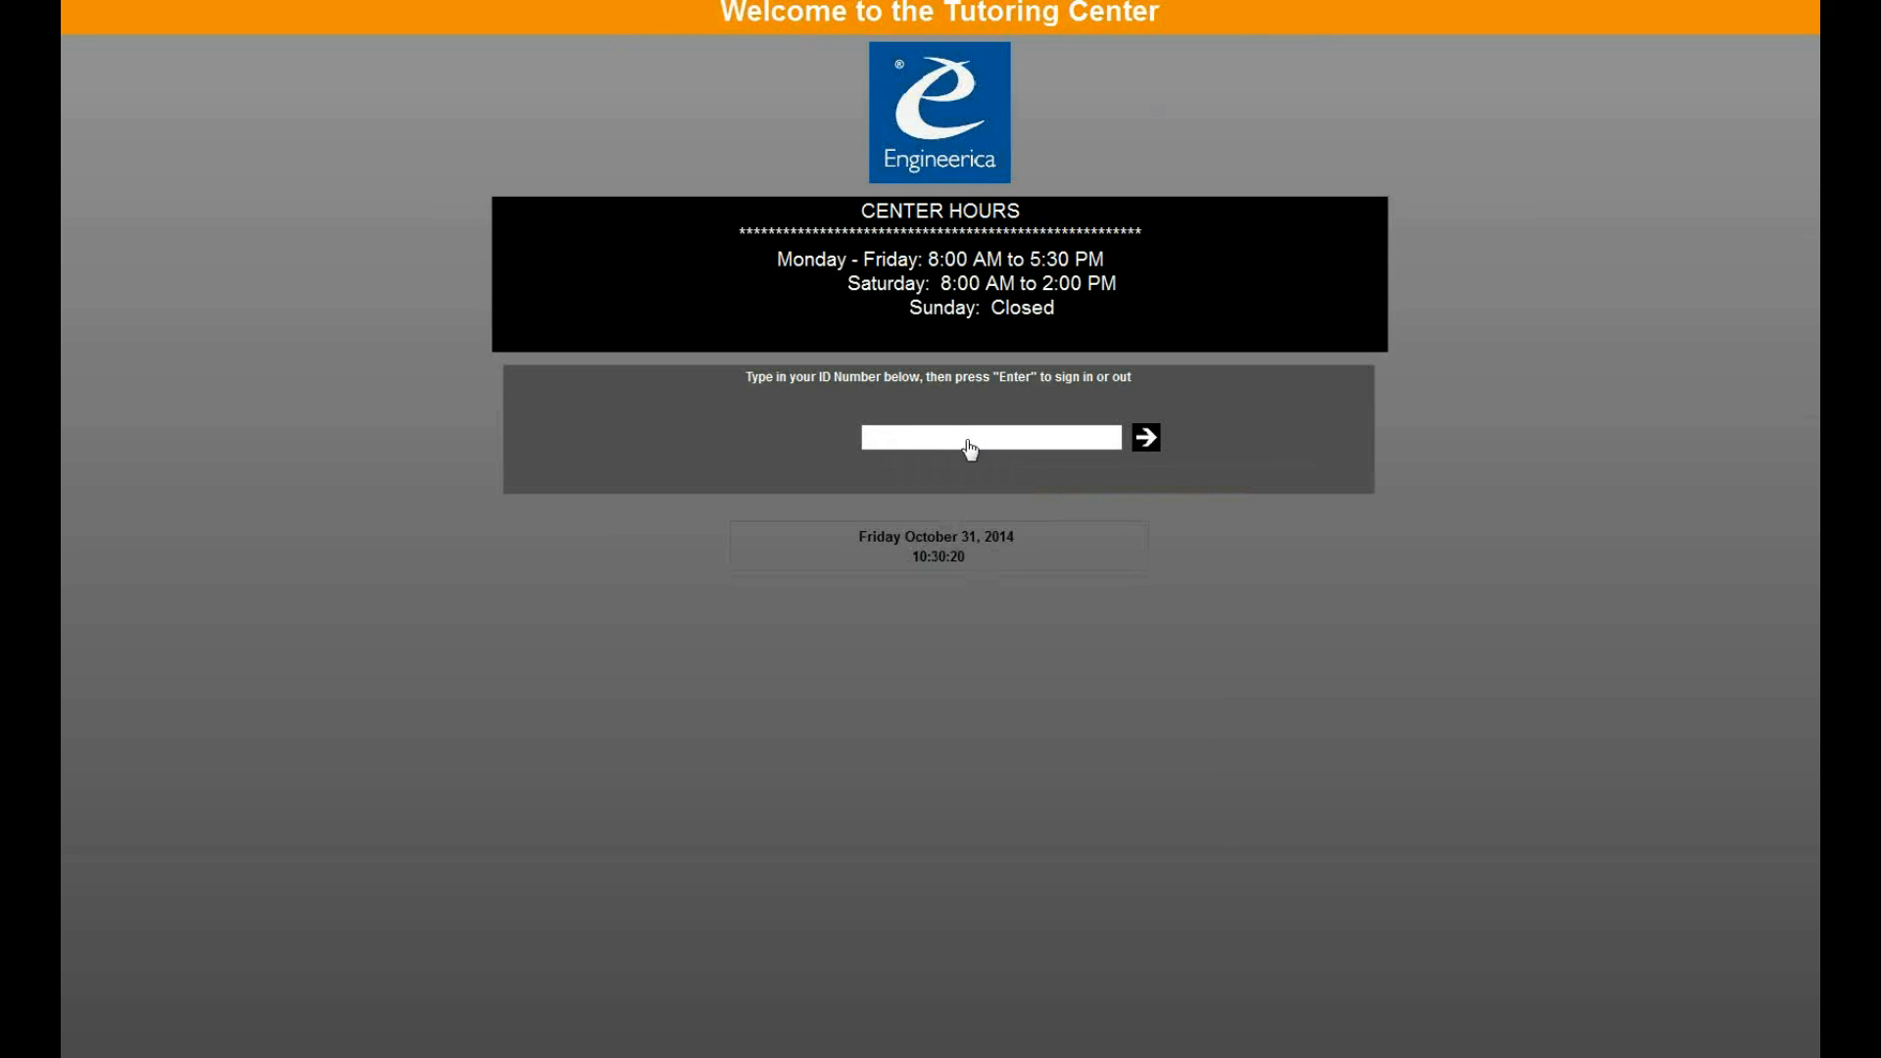
{"action": "mouse_move", "coordinate": [946, 484]}
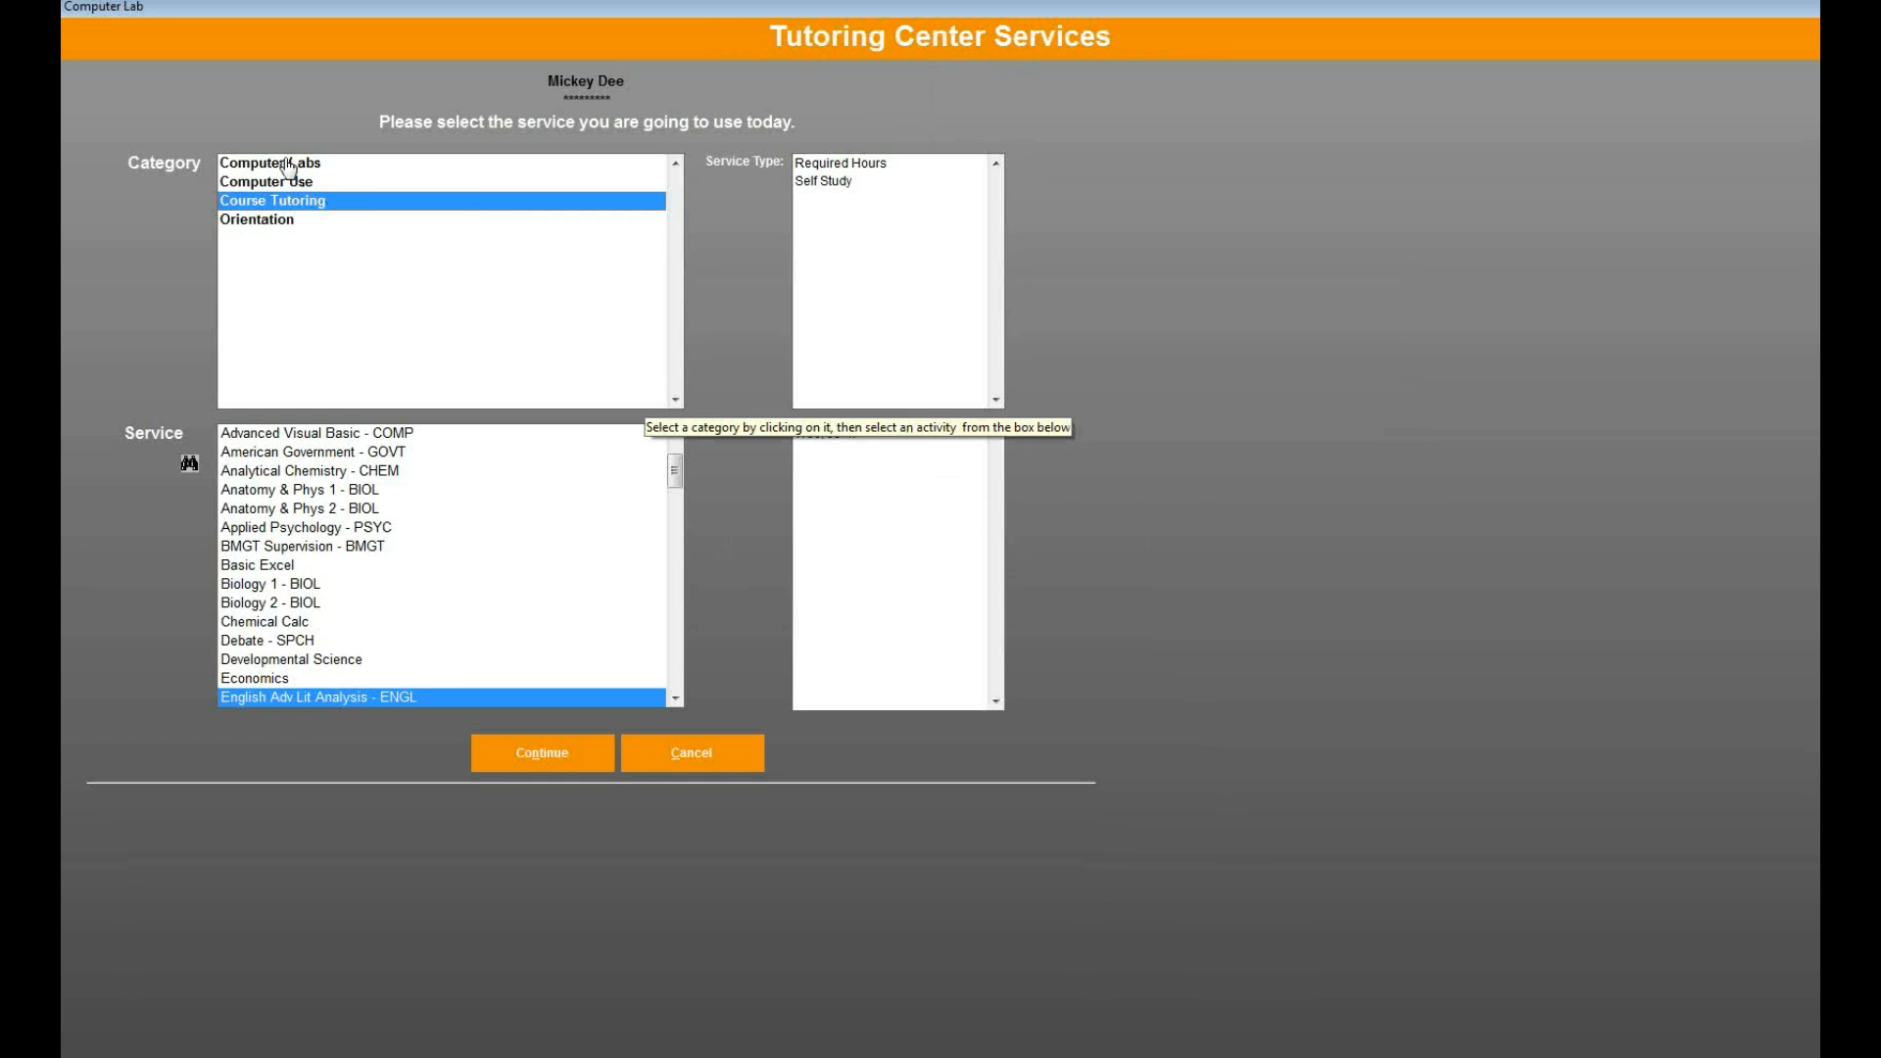
- Browse the sign-in categories: Computer Labs (Open Lab Use, Skills Training), Orientation, Course Tutoring and Computer Use
{"action": "left_click", "coordinate": [268, 163]}
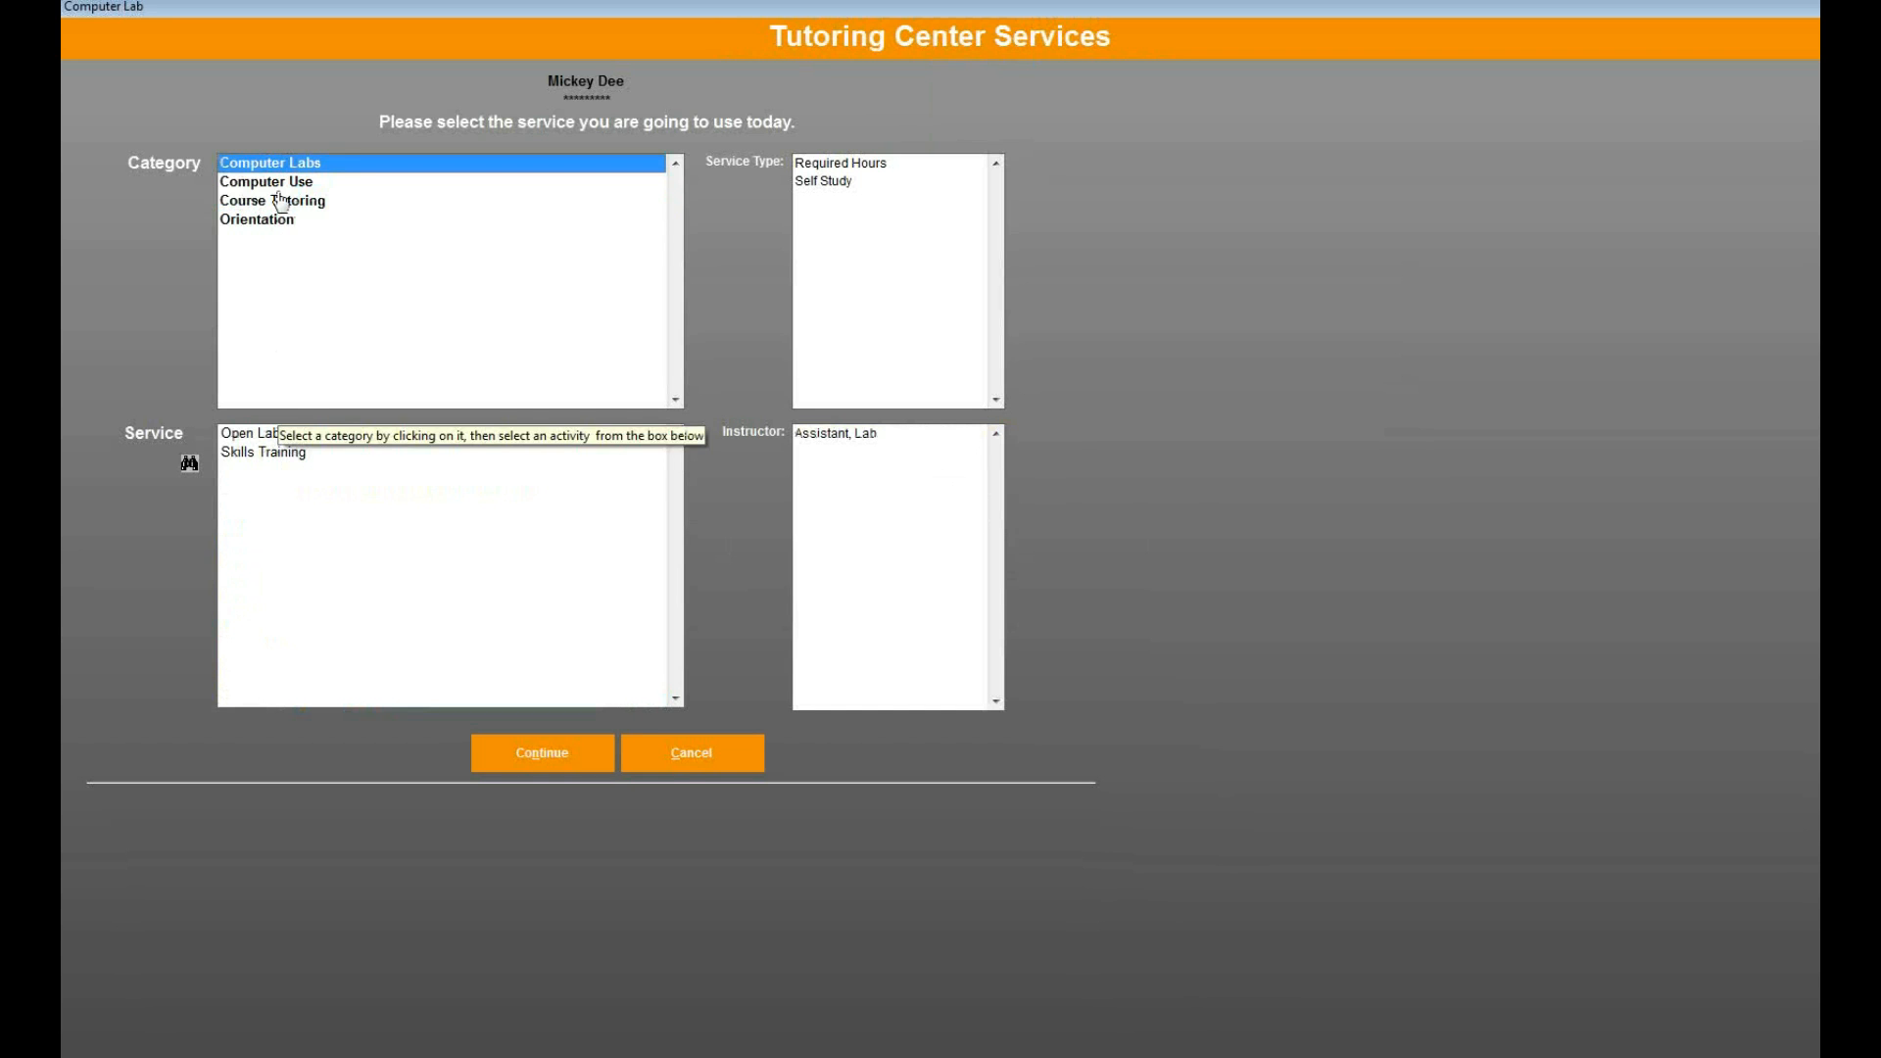
{"action": "left_click", "coordinate": [265, 433]}
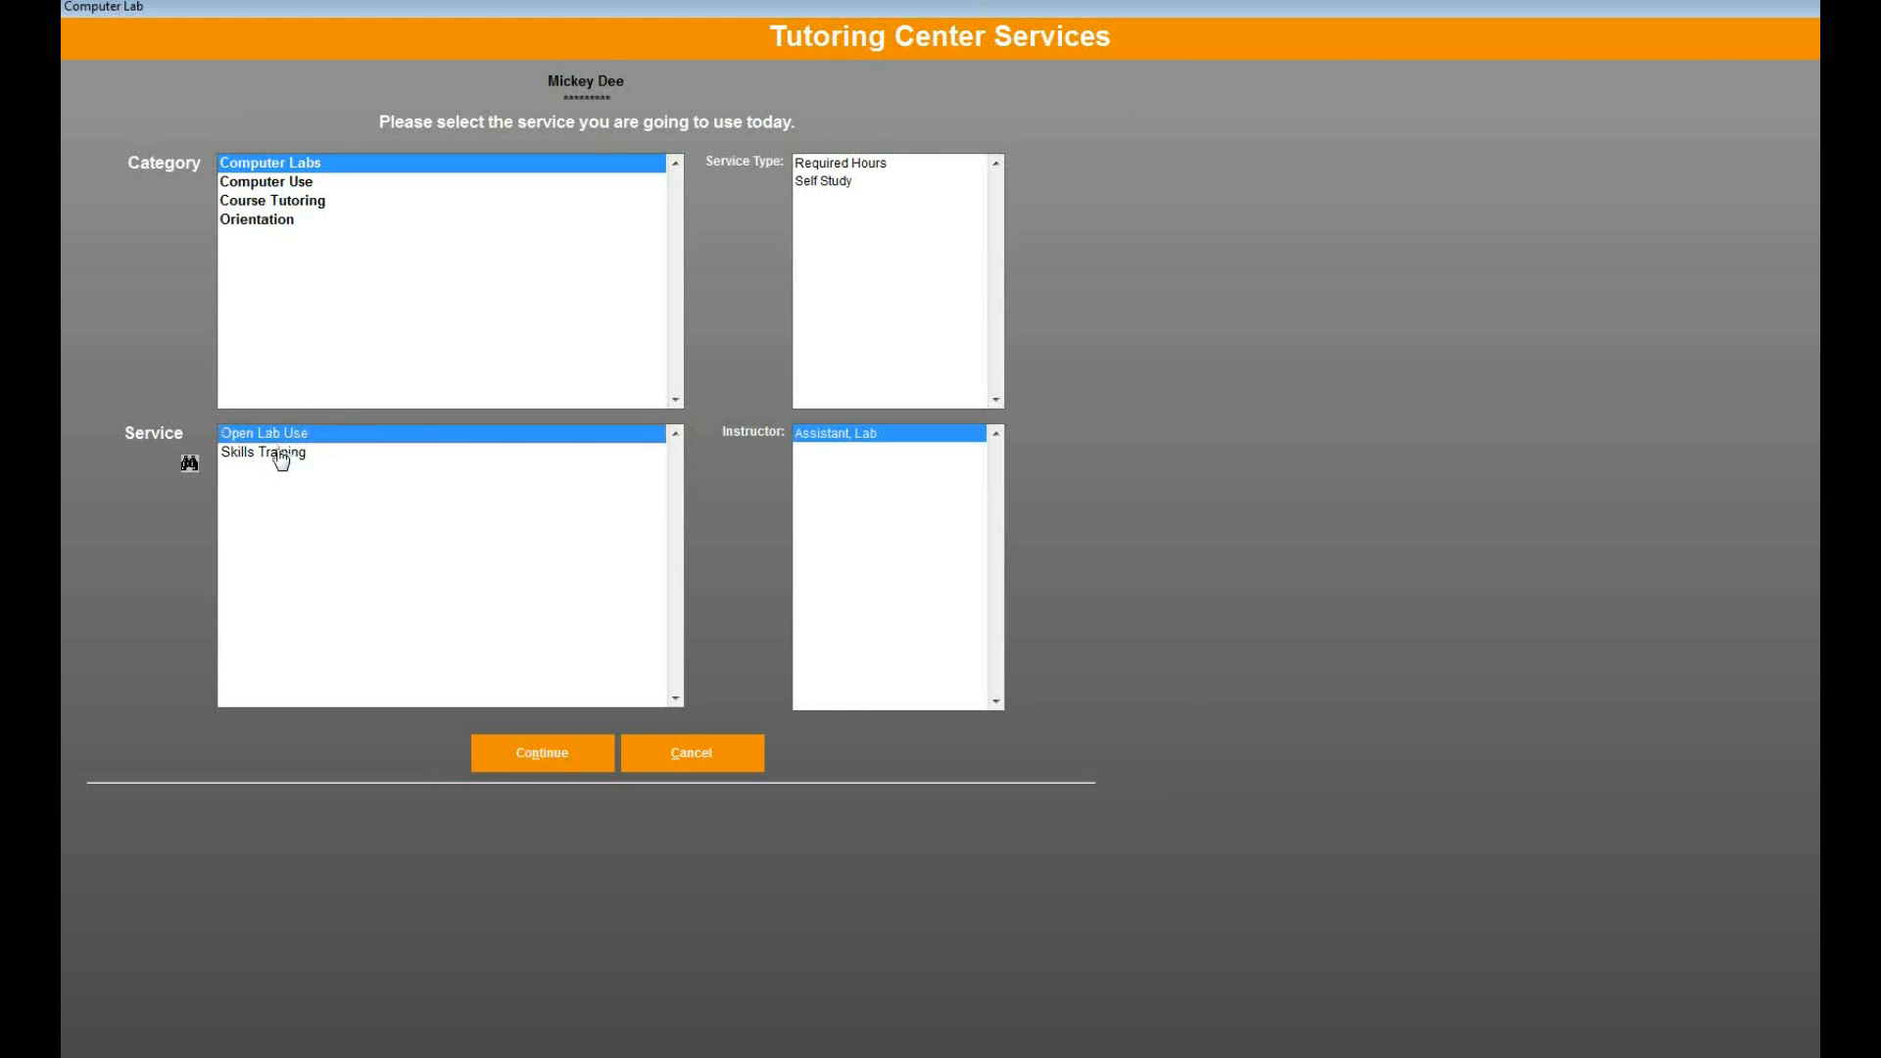
{"action": "left_click", "coordinate": [263, 452]}
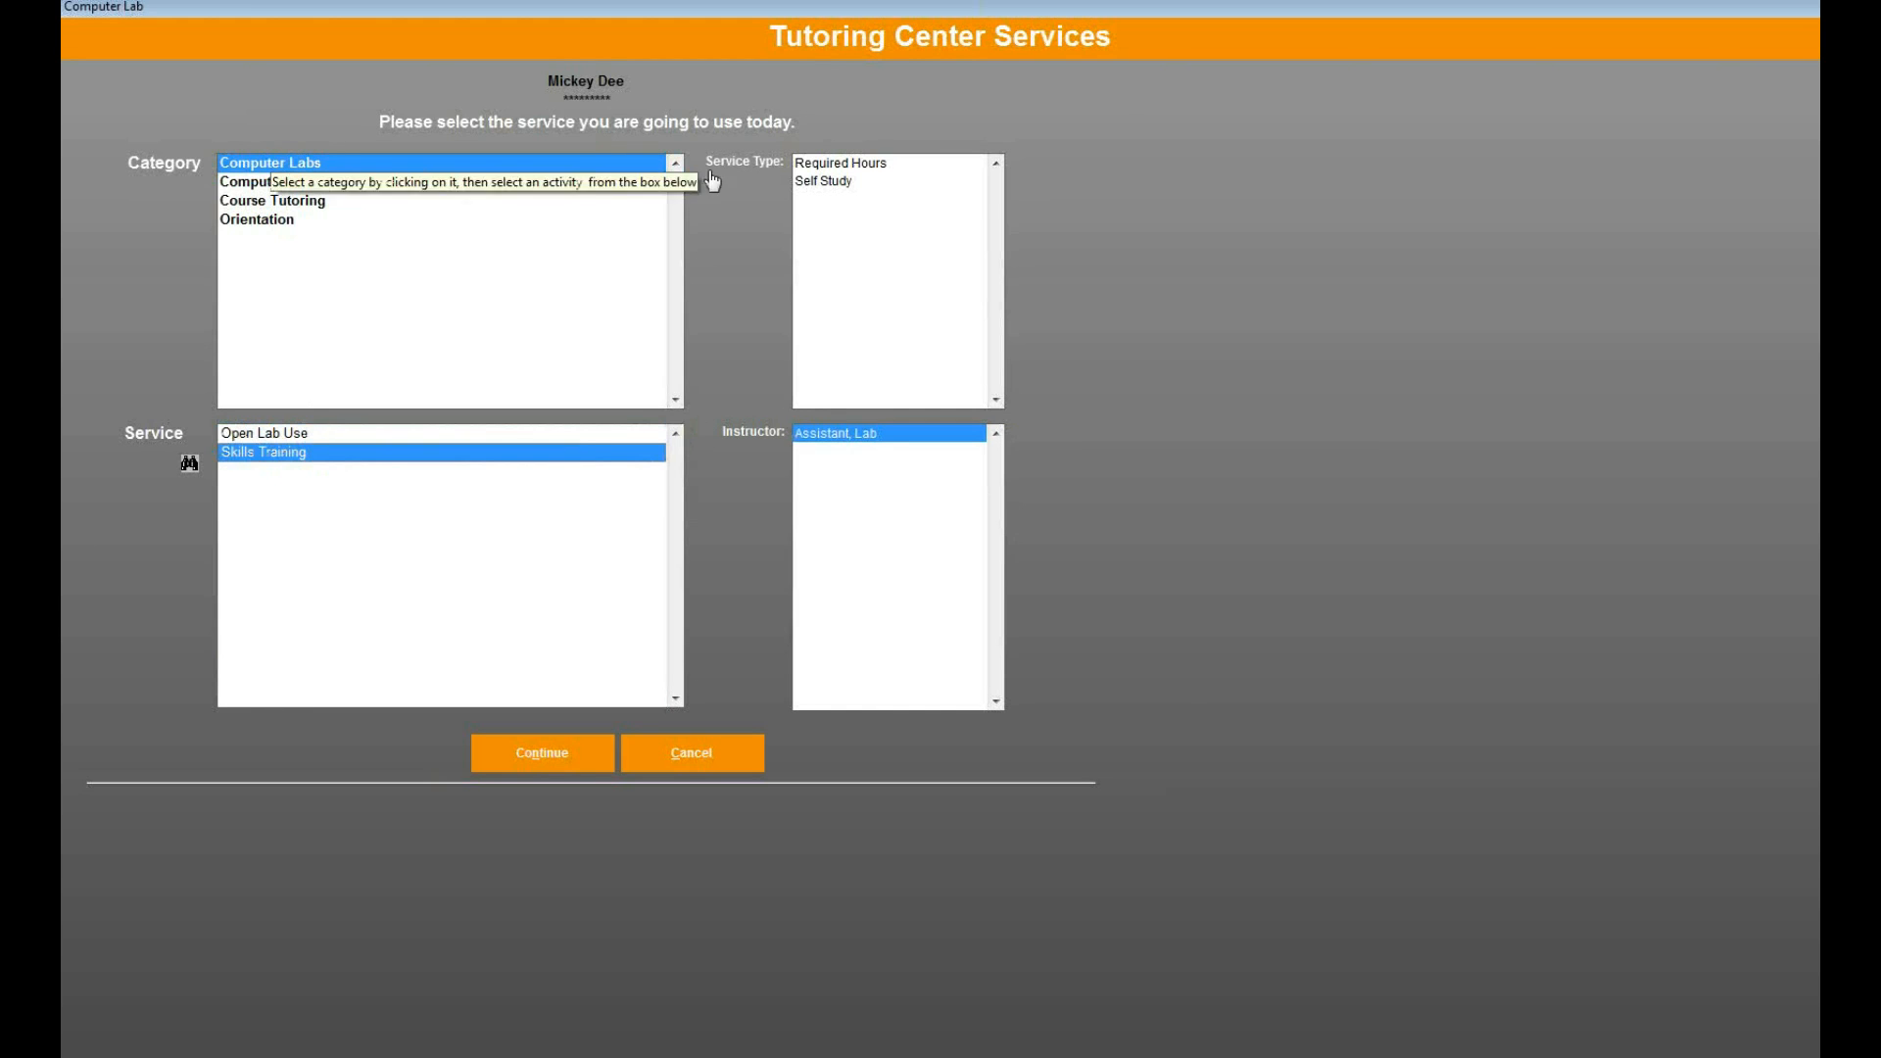
{"action": "mouse_move", "coordinate": [261, 441]}
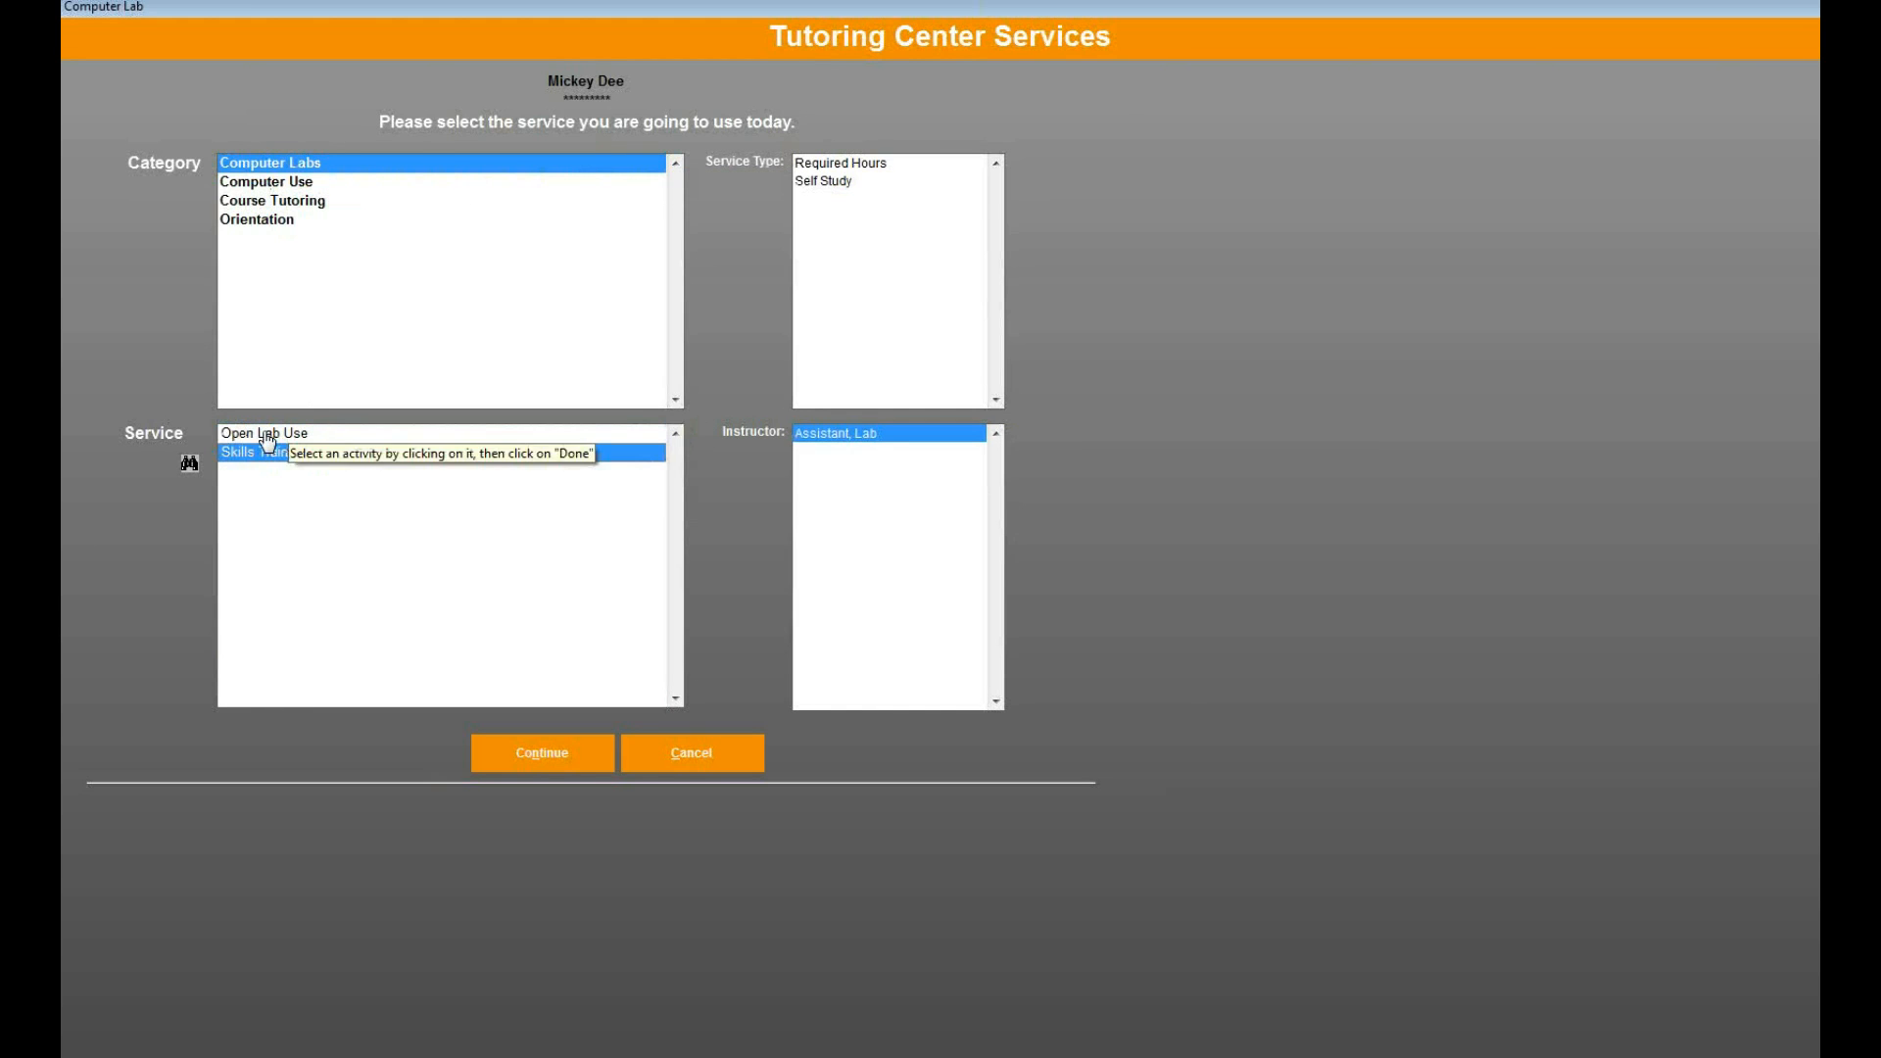
{"action": "mouse_move", "coordinate": [288, 200]}
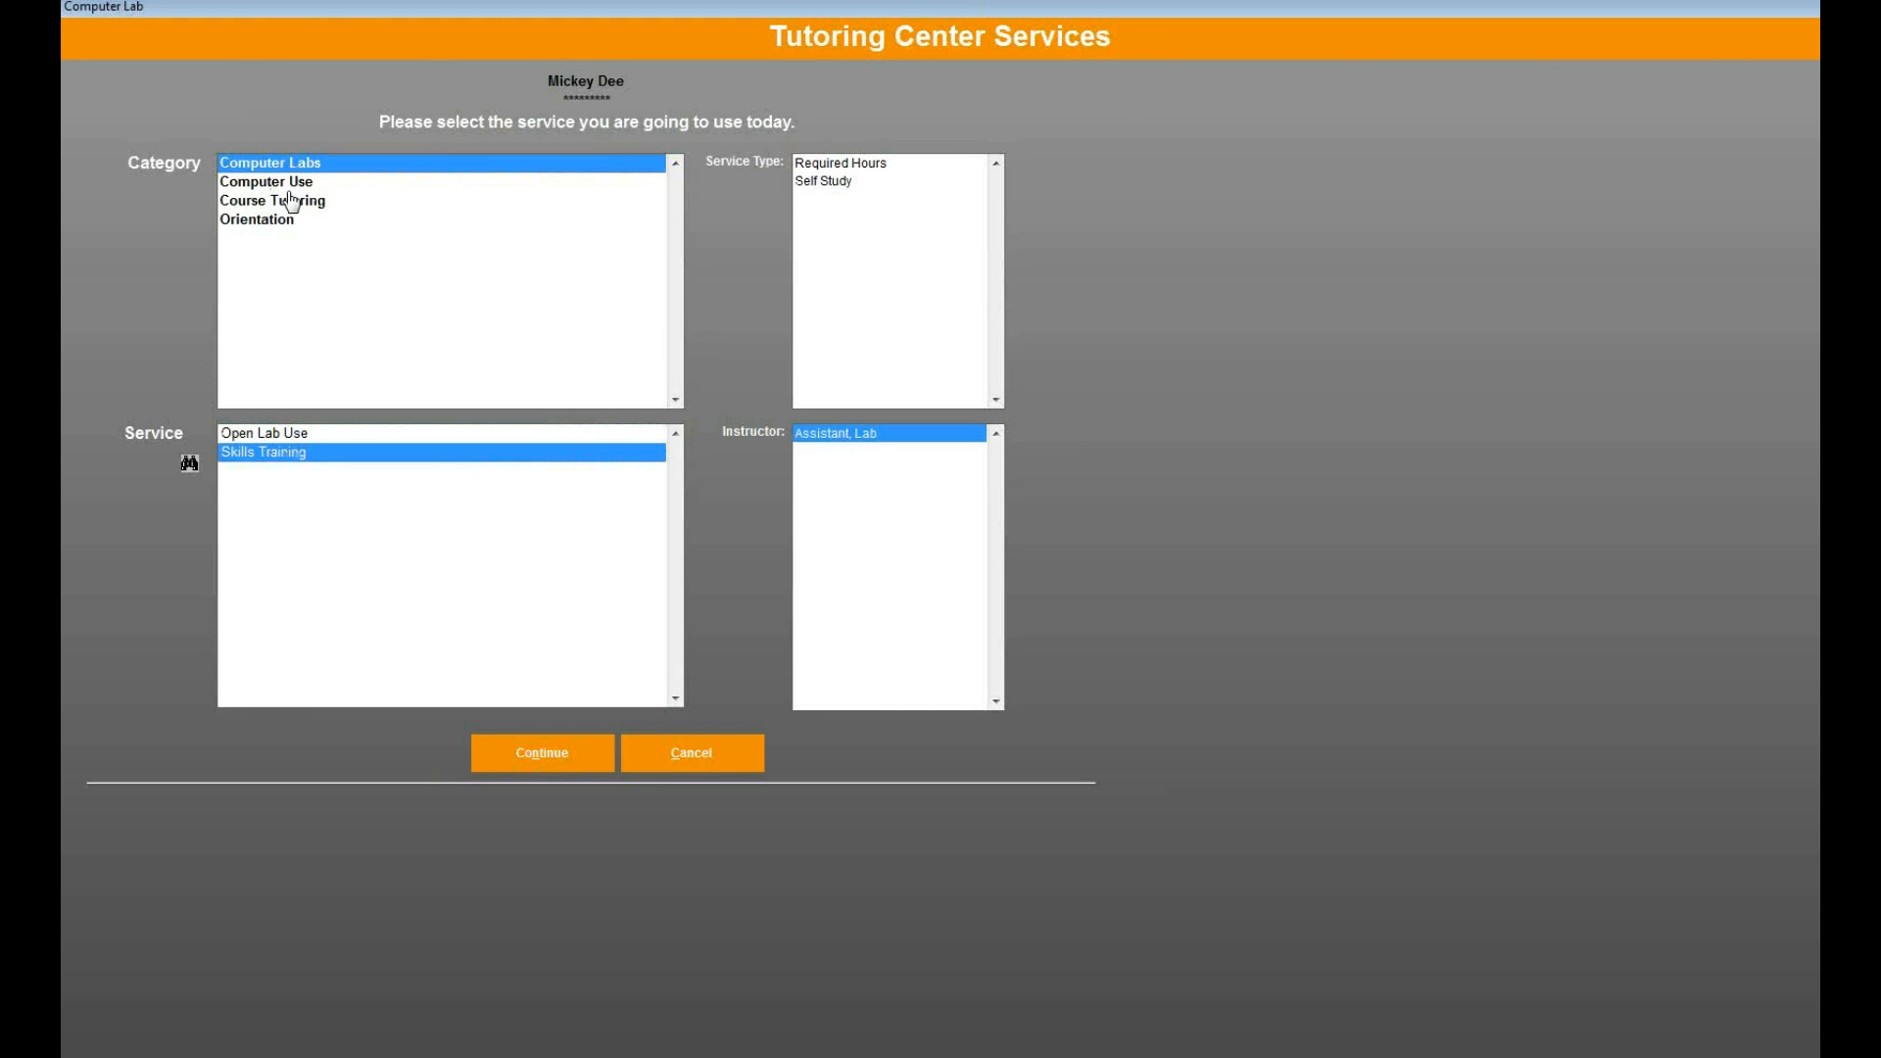
{"action": "left_click", "coordinate": [255, 217]}
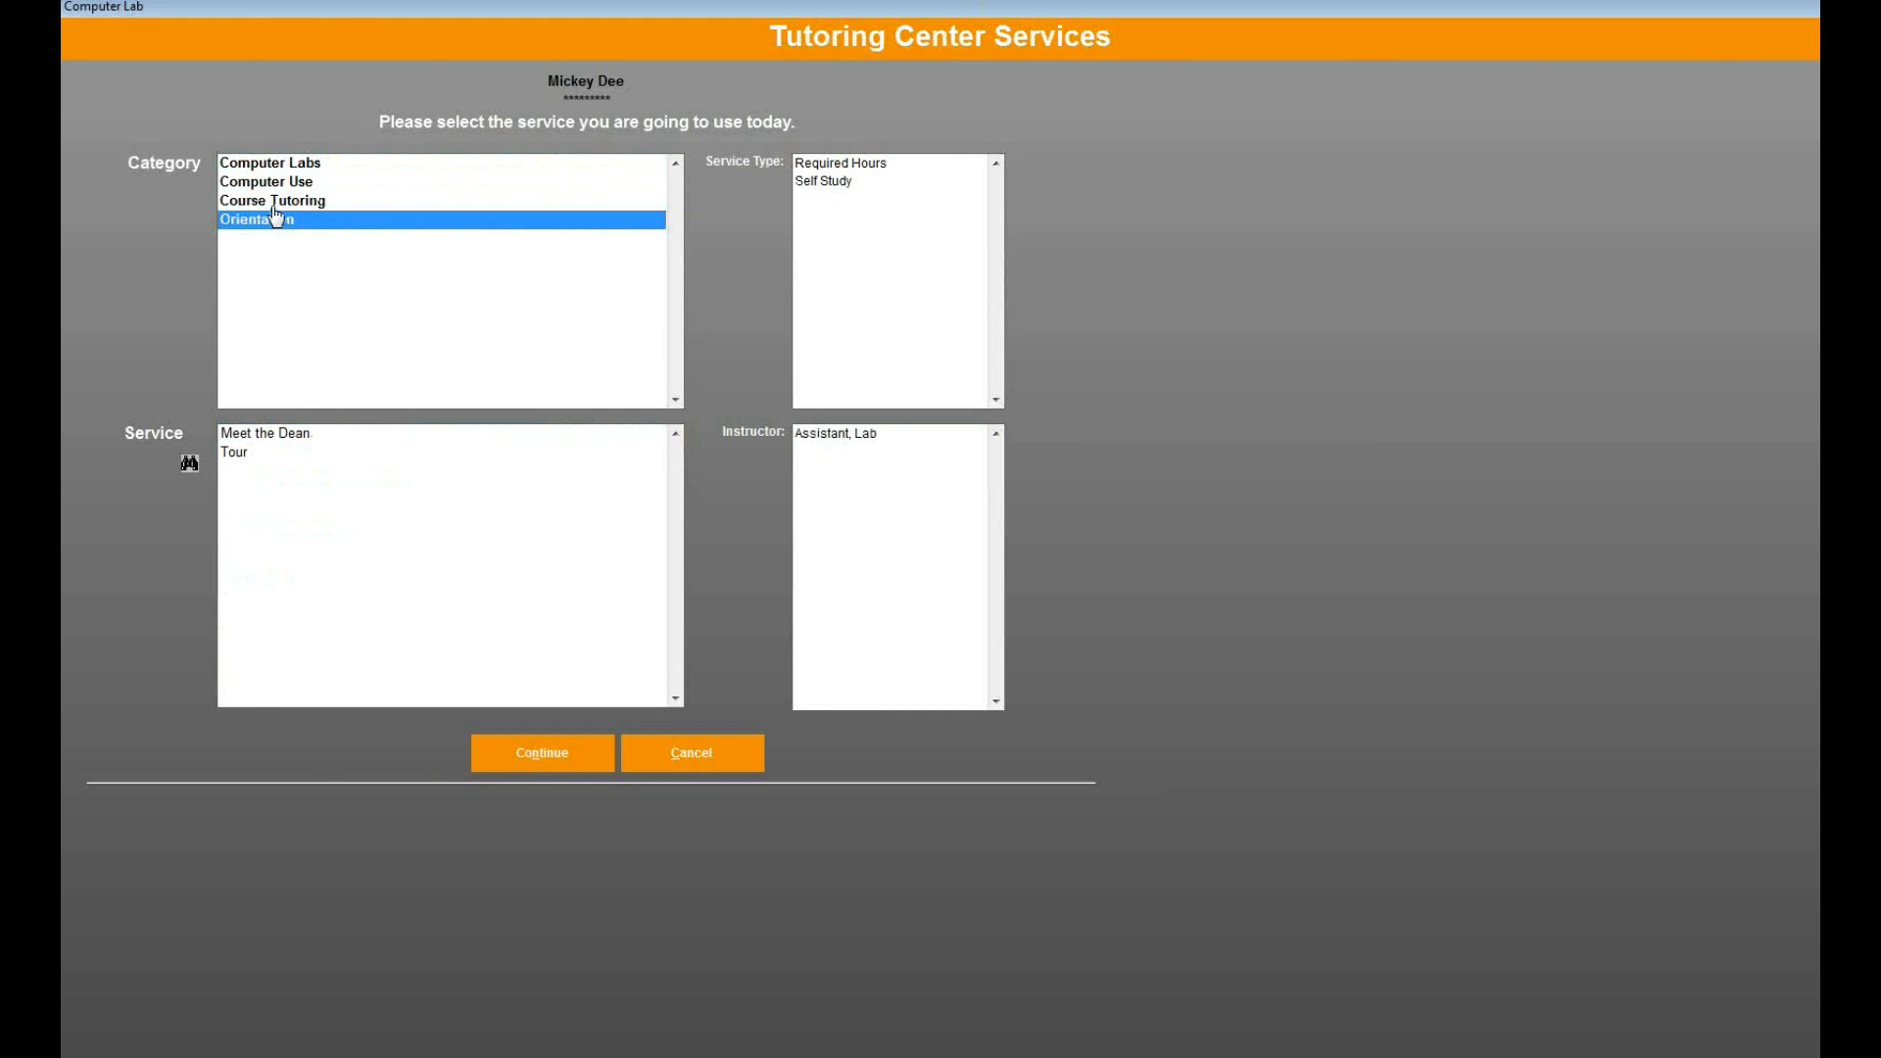
{"action": "left_click", "coordinate": [273, 200]}
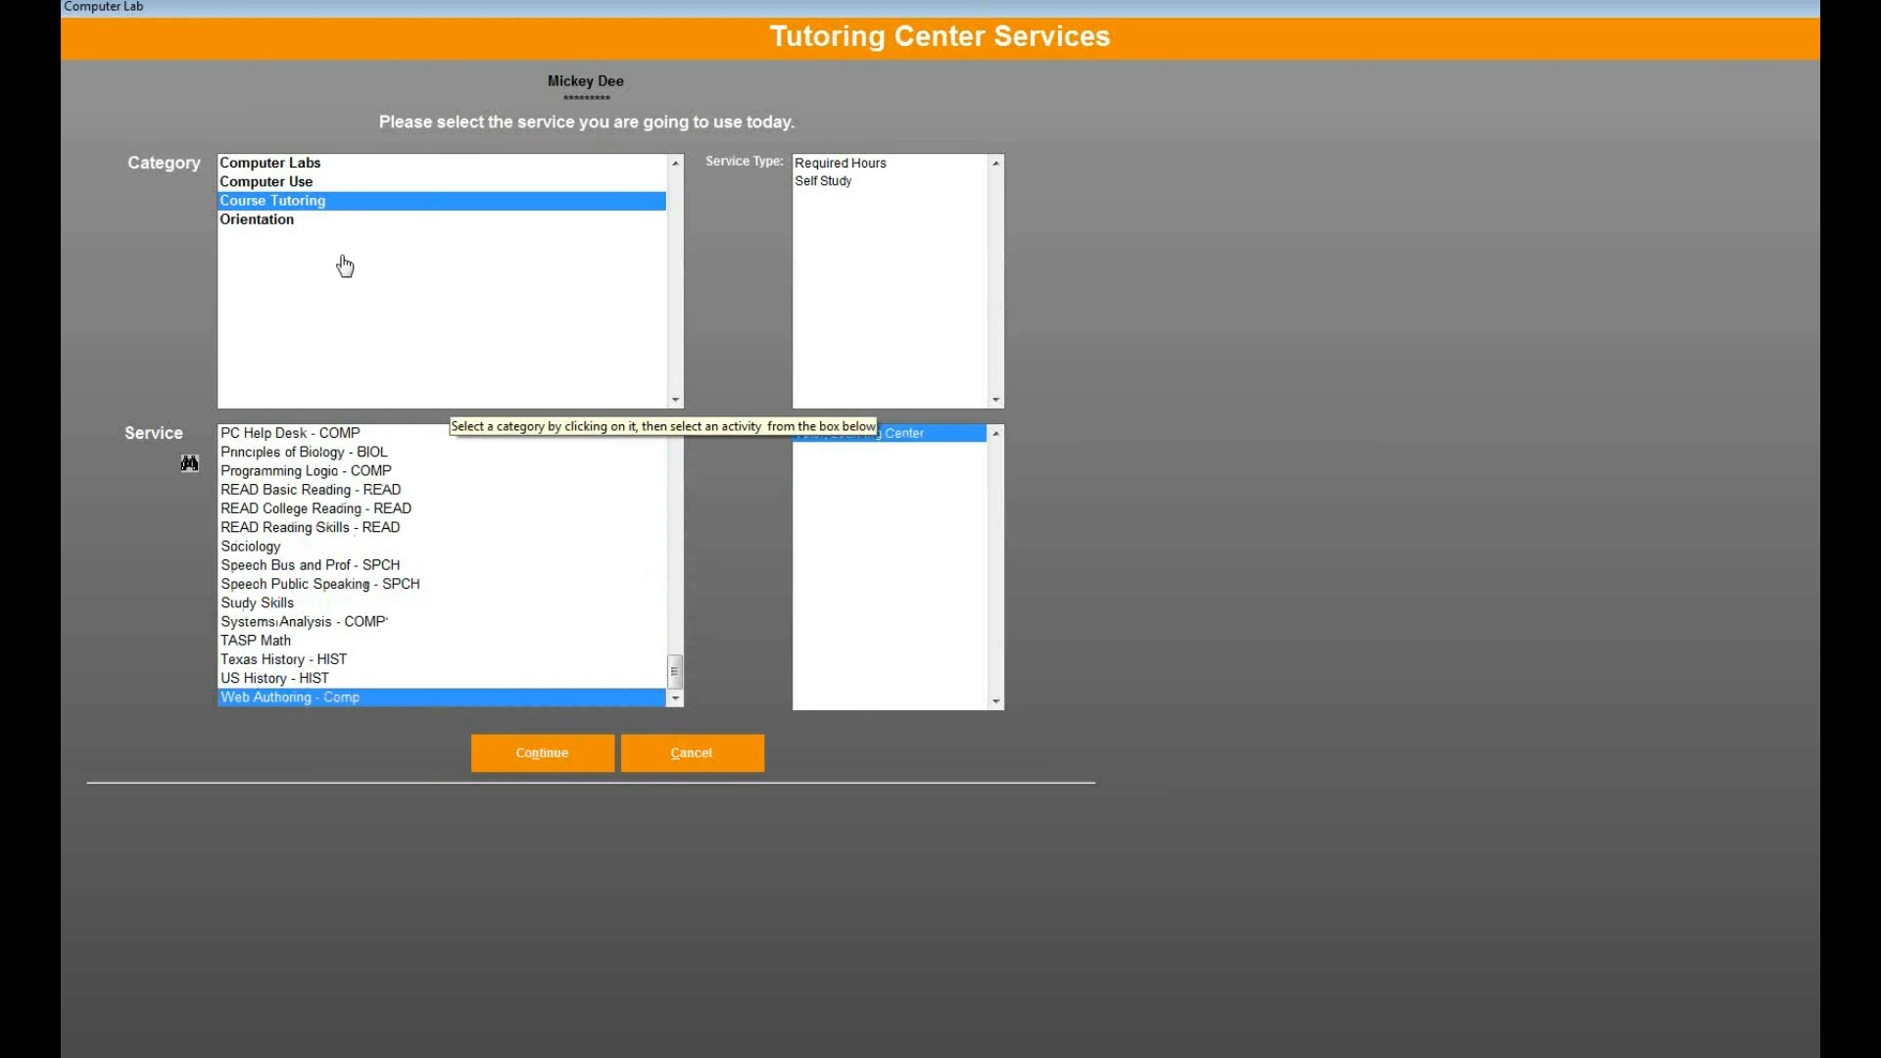
{"action": "left_click", "coordinate": [266, 180]}
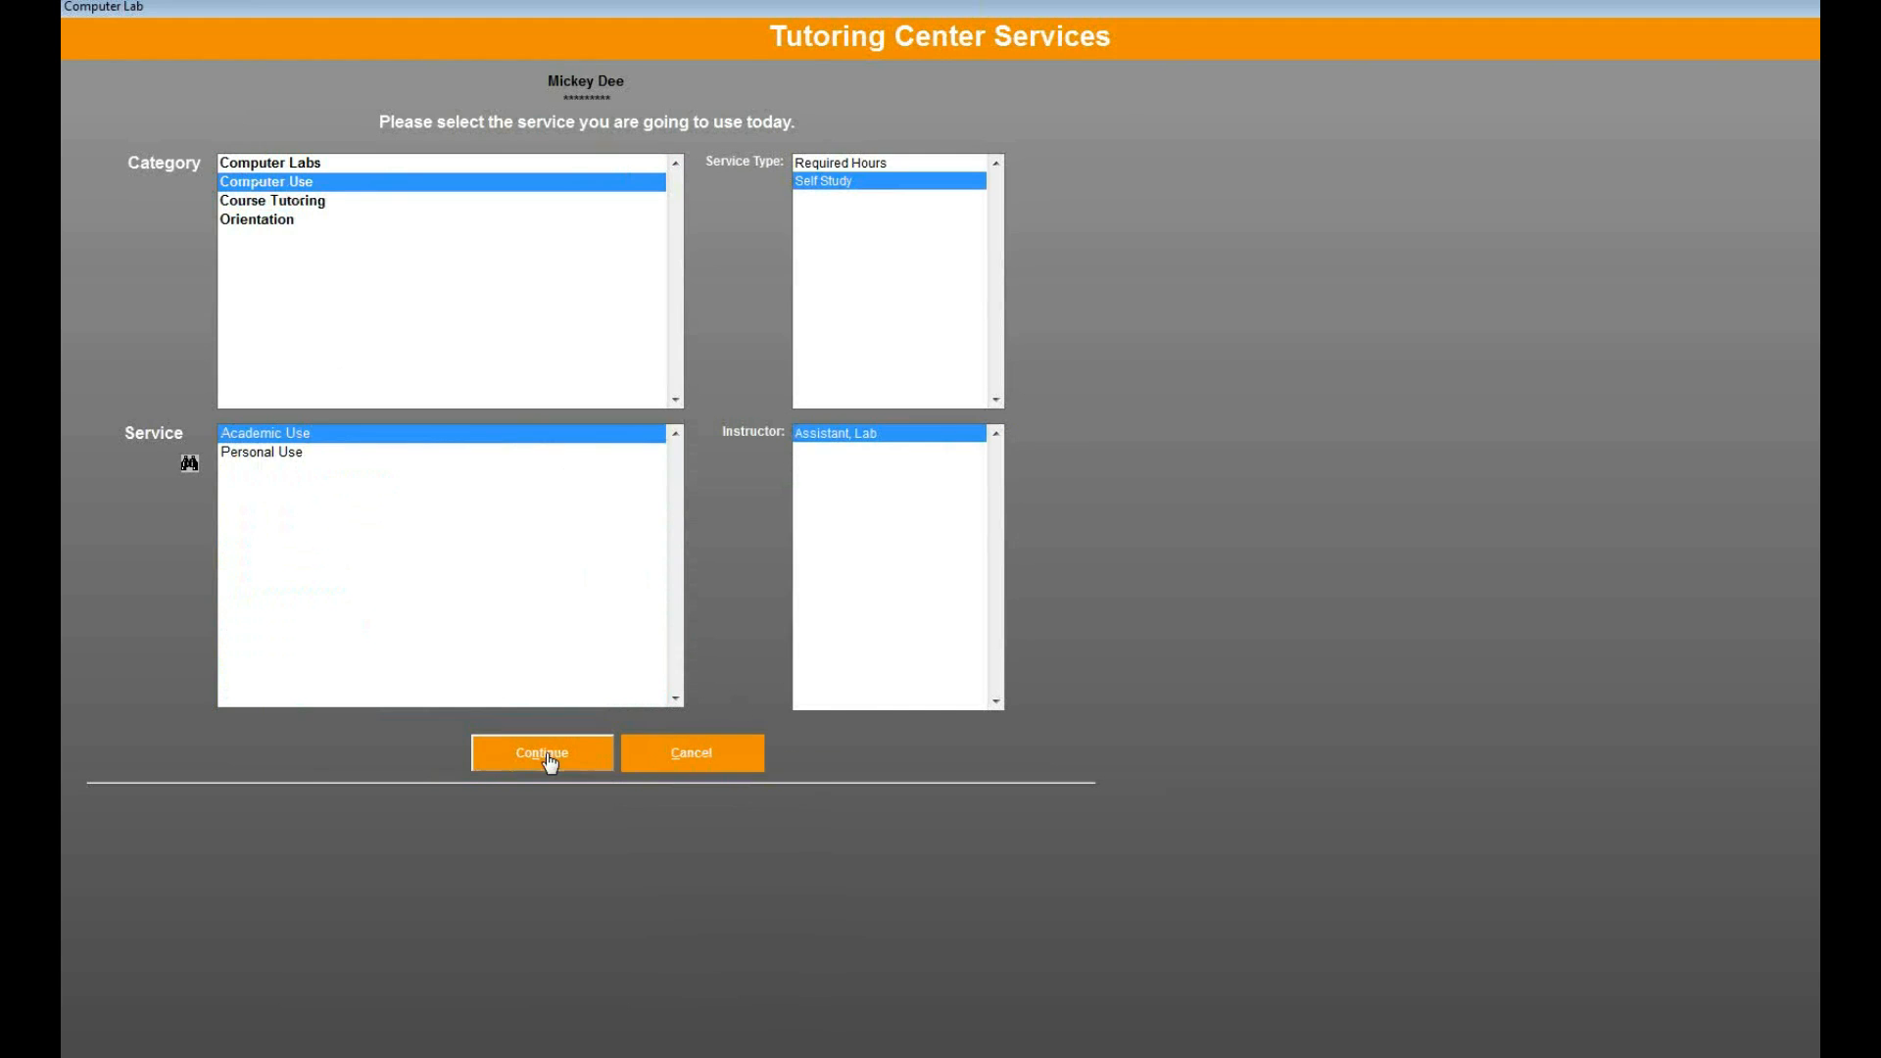
- Complete the test student's sign-in for Academic Use under Computer Use, then sign them out
{"action": "left_click", "coordinate": [541, 753]}
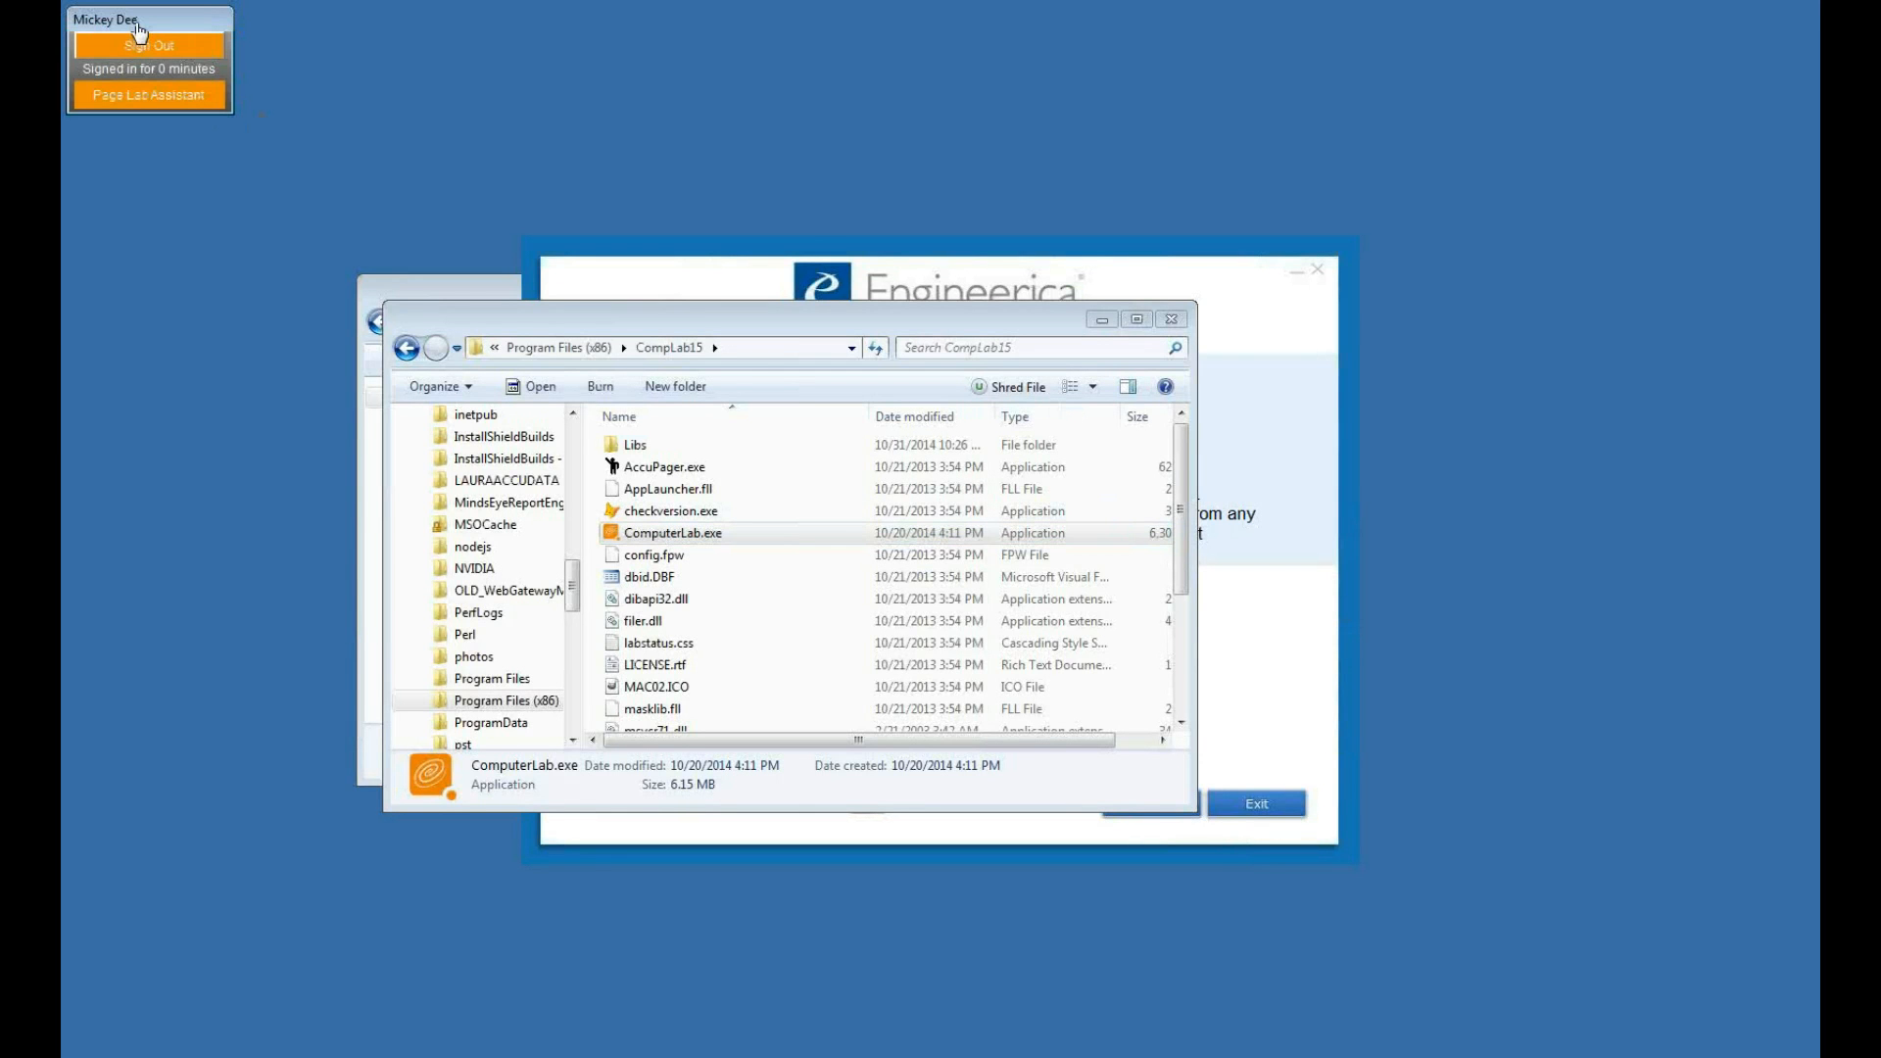
{"action": "mouse_move", "coordinate": [243, 882]}
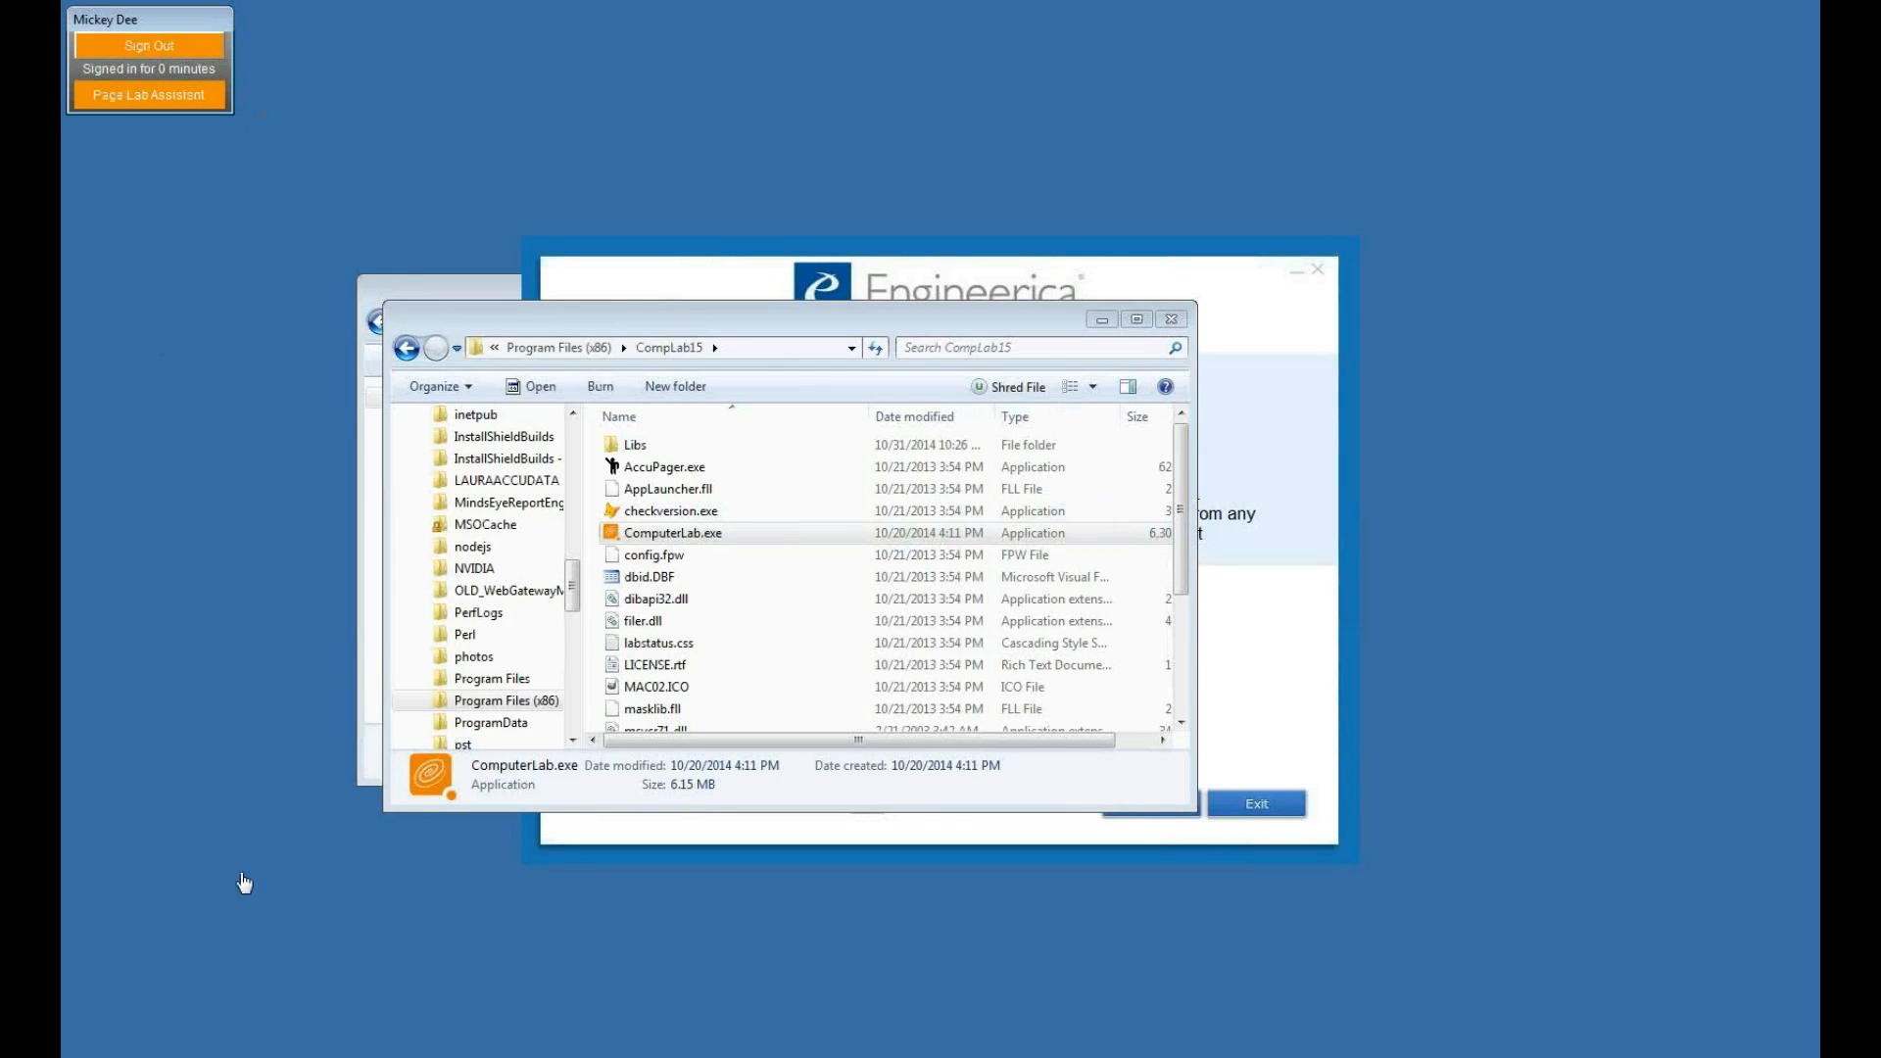
{"action": "mouse_move", "coordinate": [280, 776]}
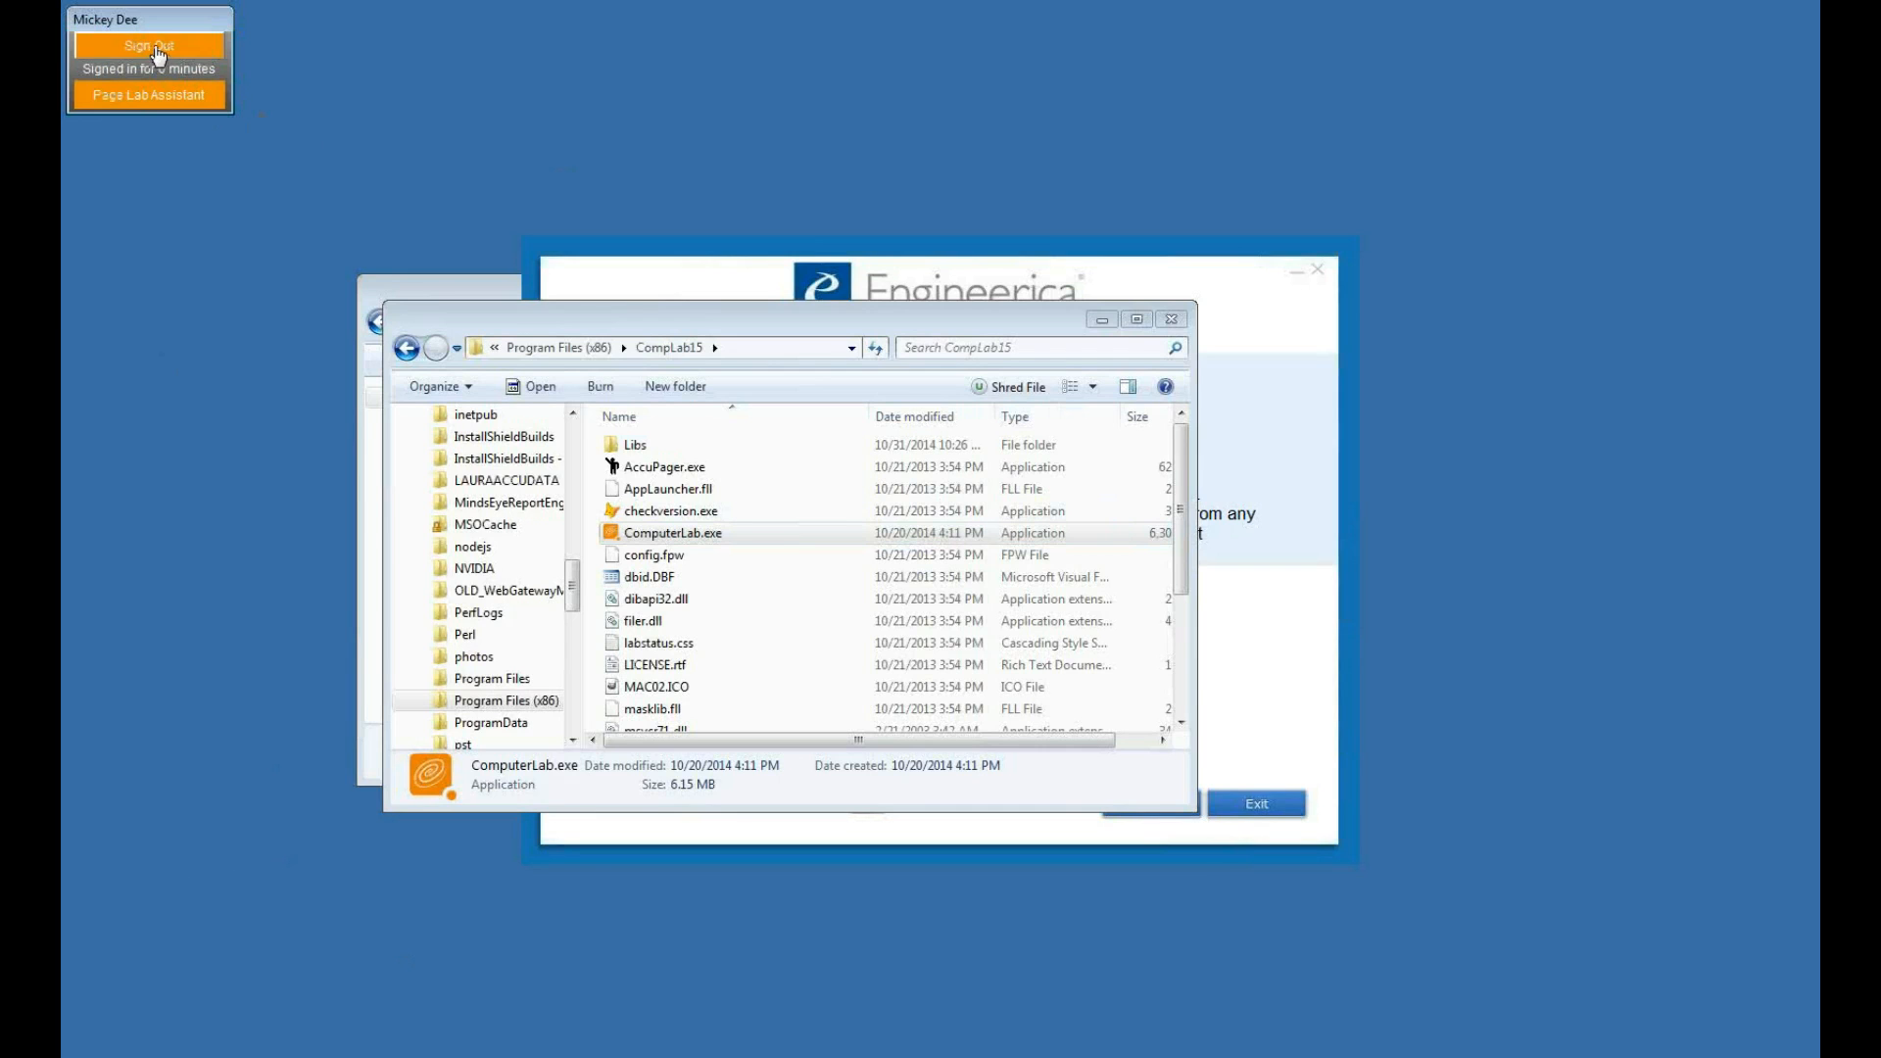
{"action": "left_click", "coordinate": [147, 45]}
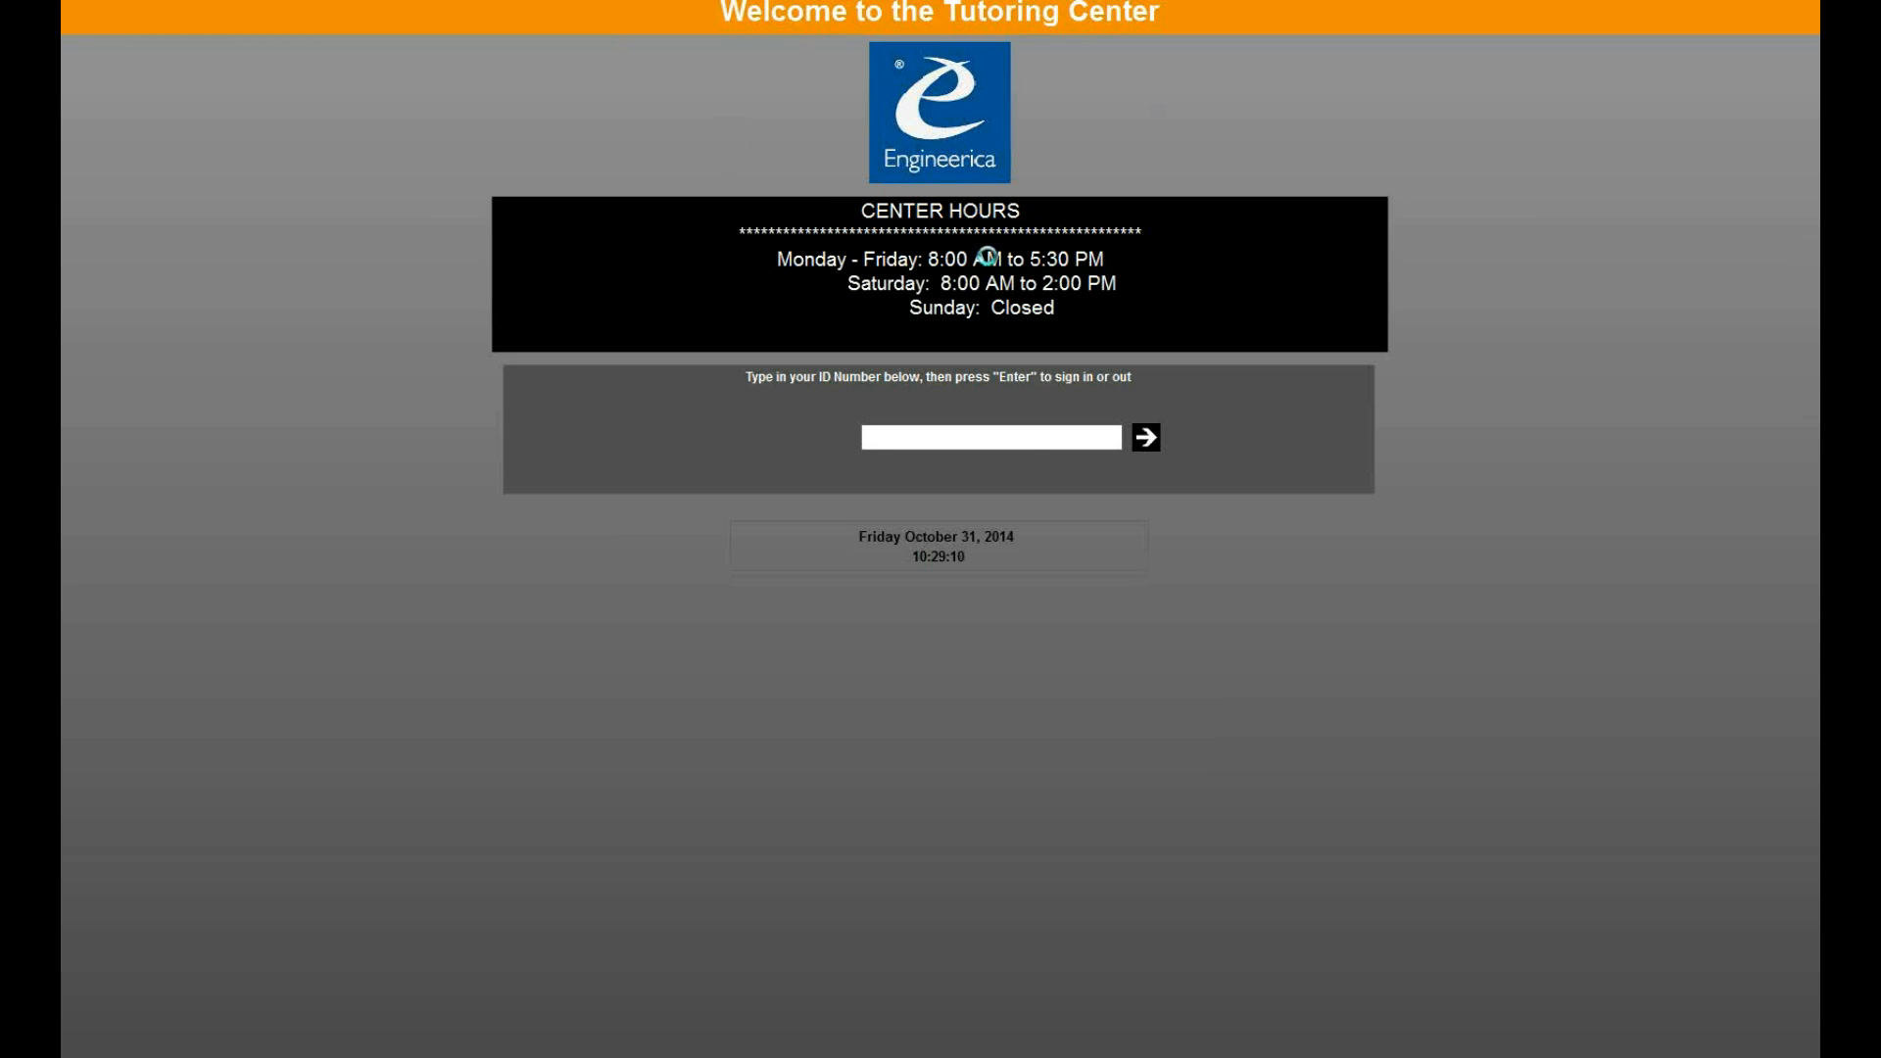
- Enter system administration past the password warning, then return Explorer to Program Files (x86)
{"action": "key", "text": "Return"}
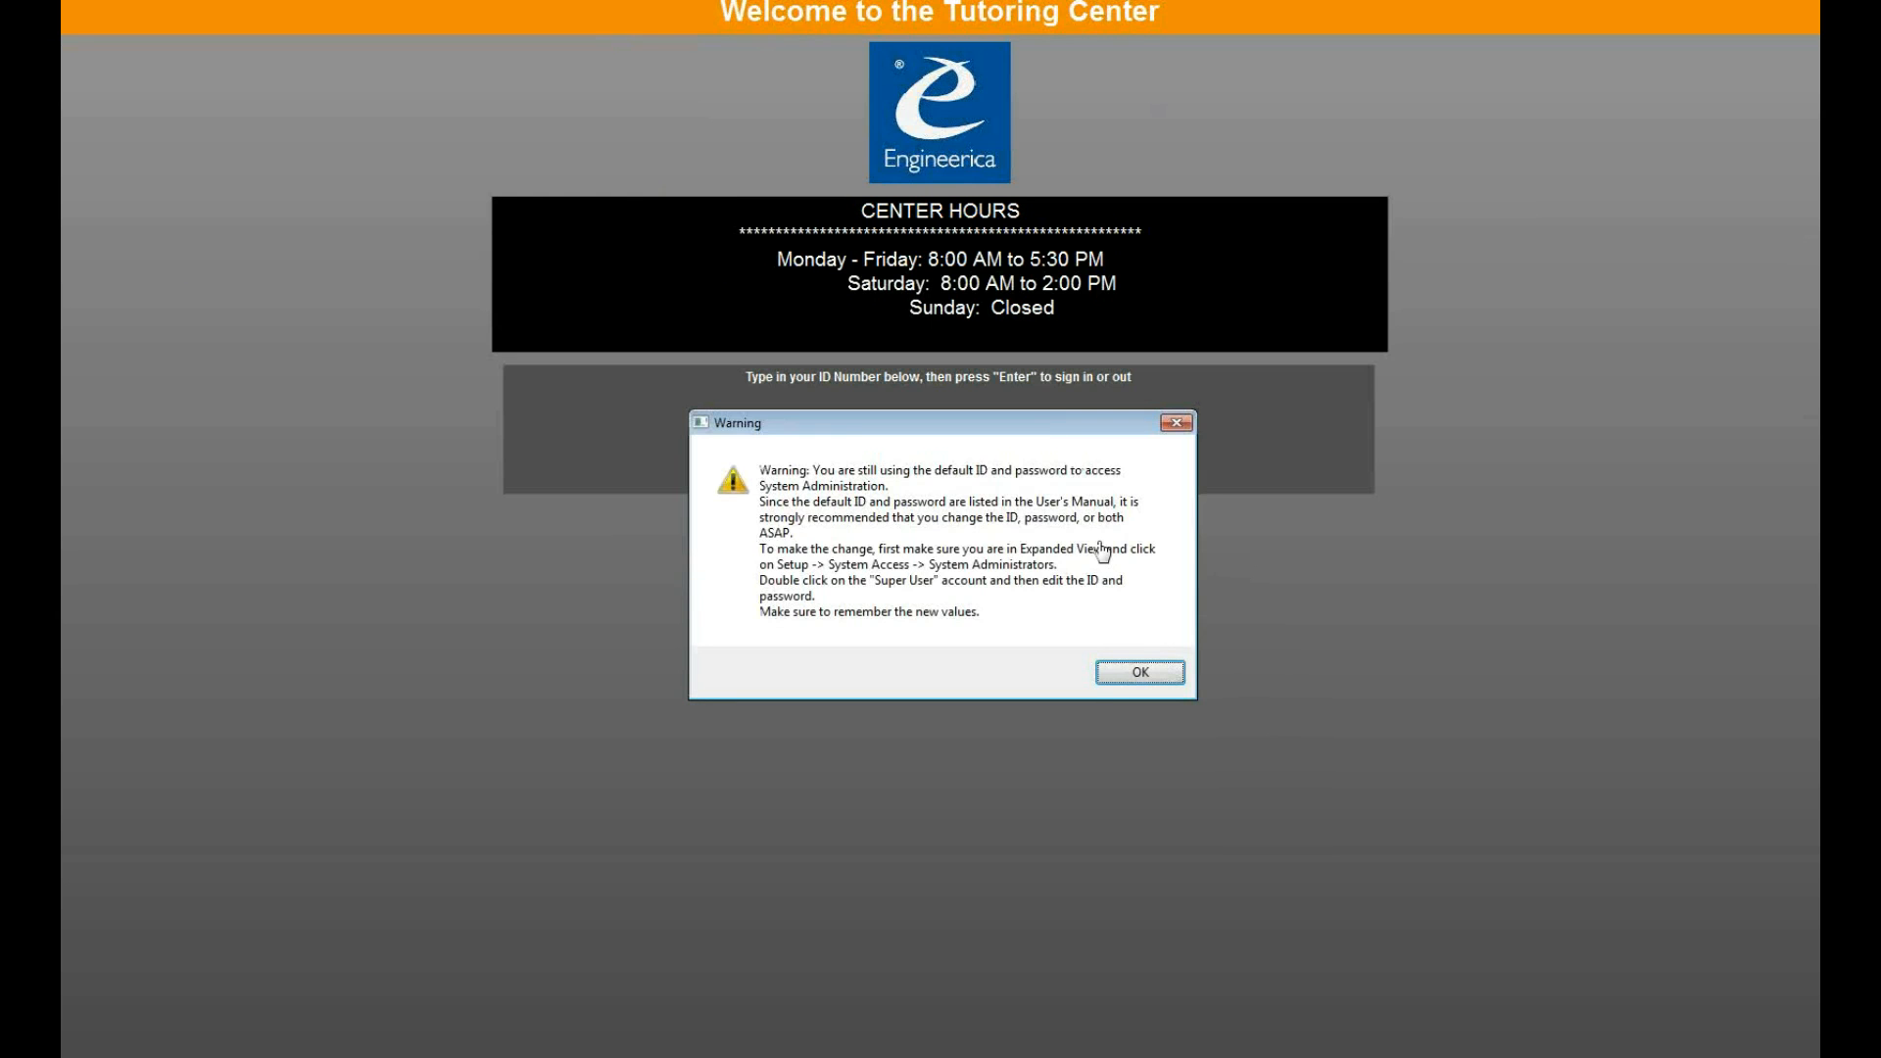
{"action": "left_click", "coordinate": [1136, 672]}
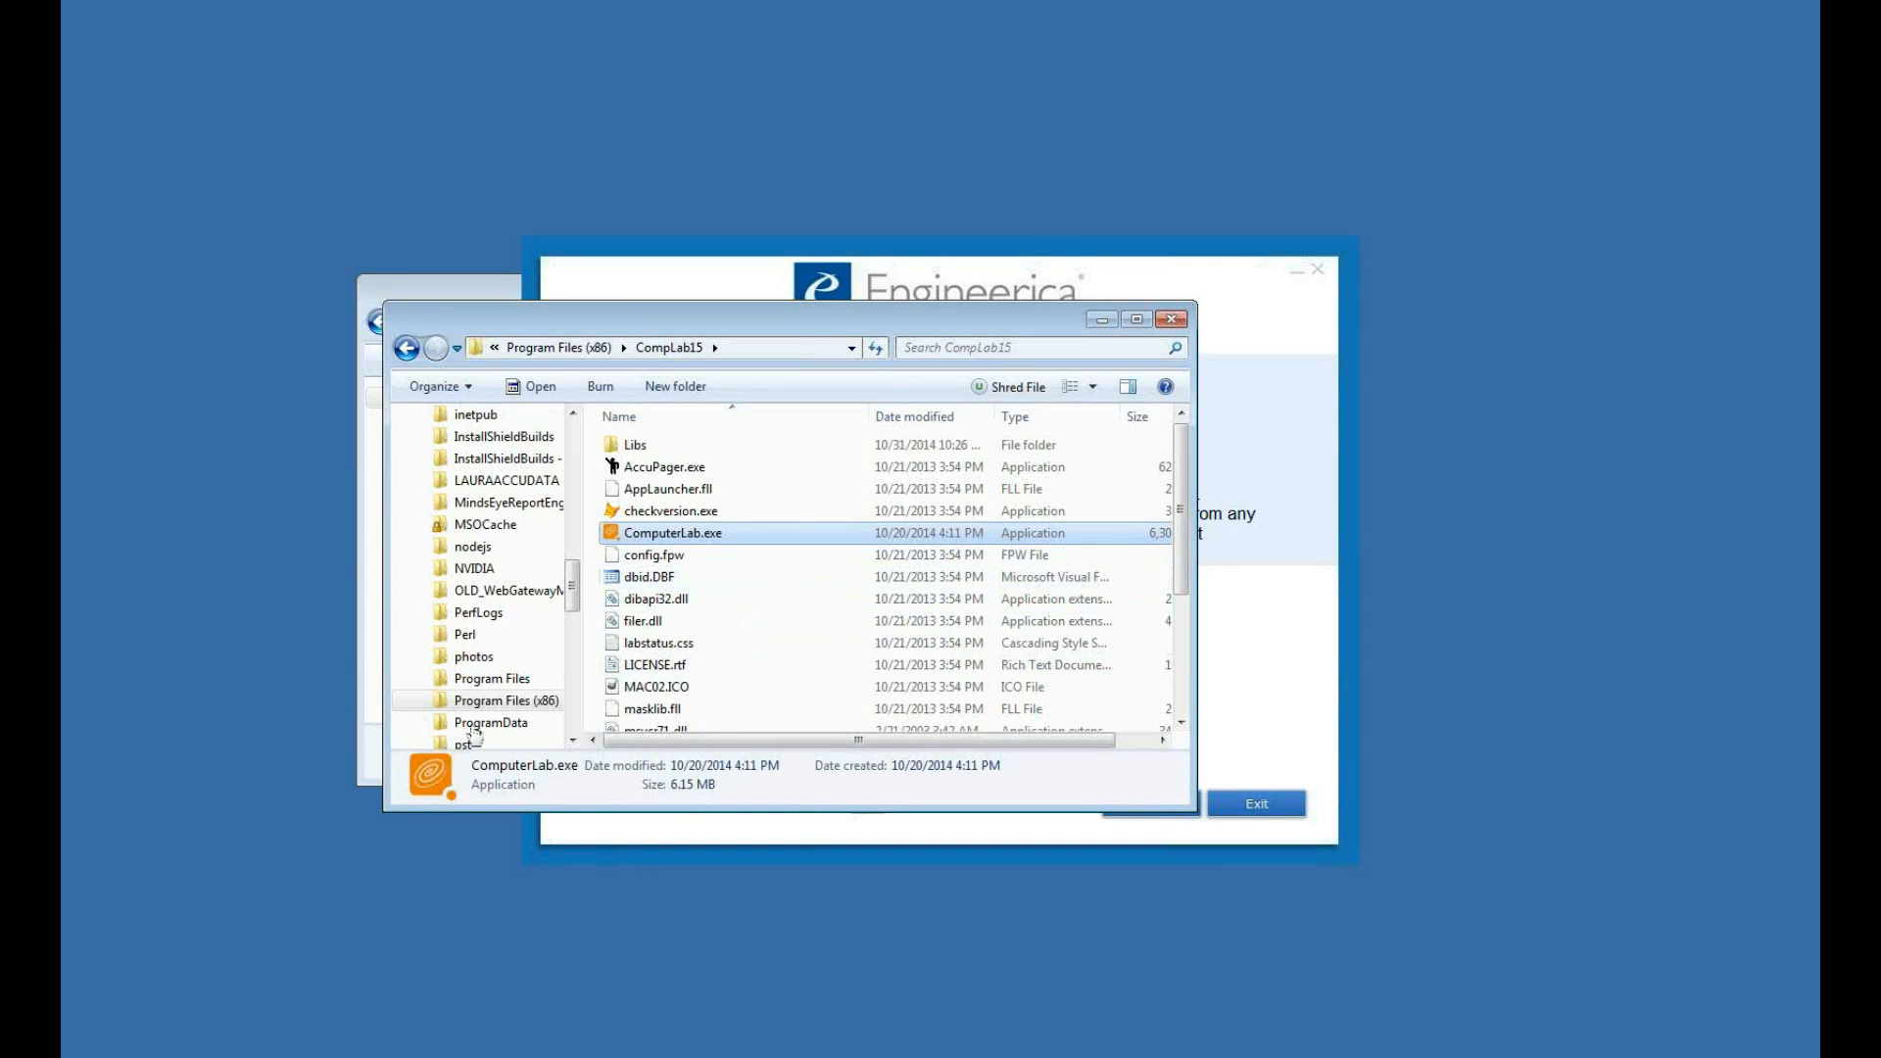
{"action": "left_click", "coordinate": [407, 349]}
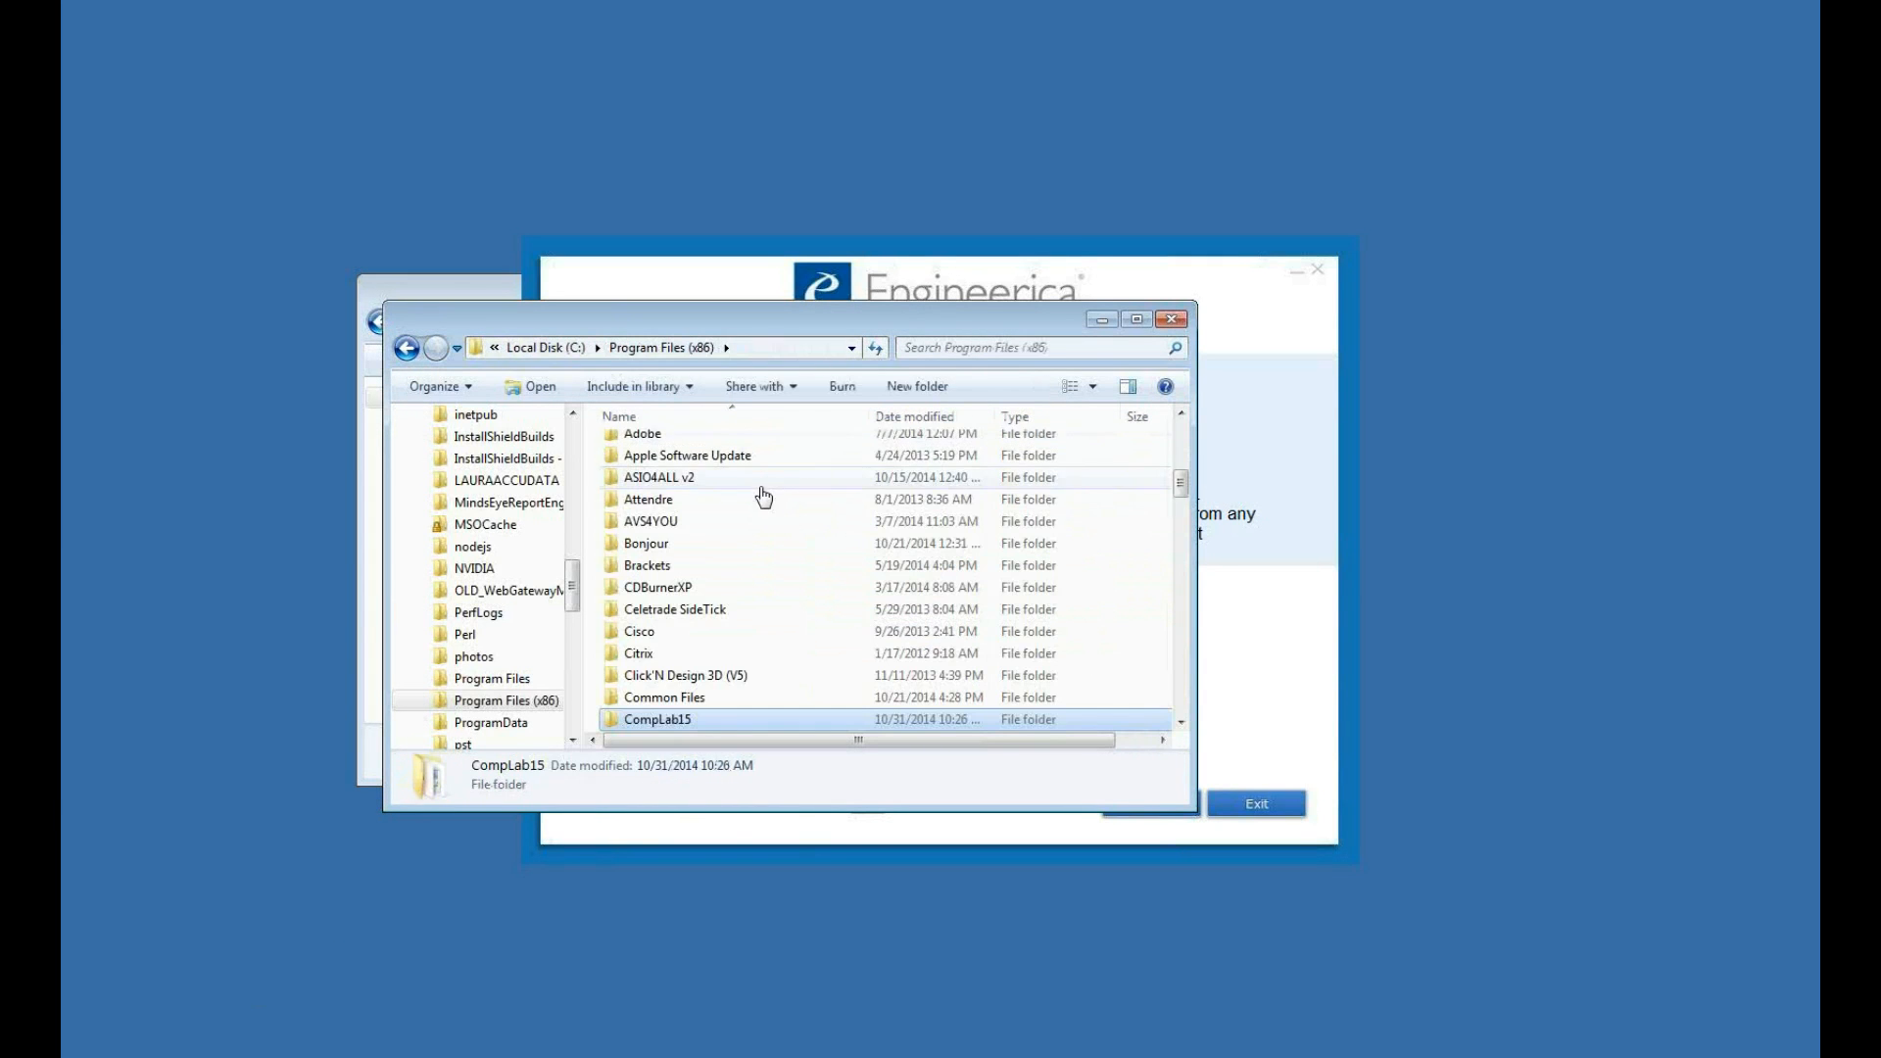
{"action": "scroll", "scroll_direction": "up", "scroll_amount": 3}
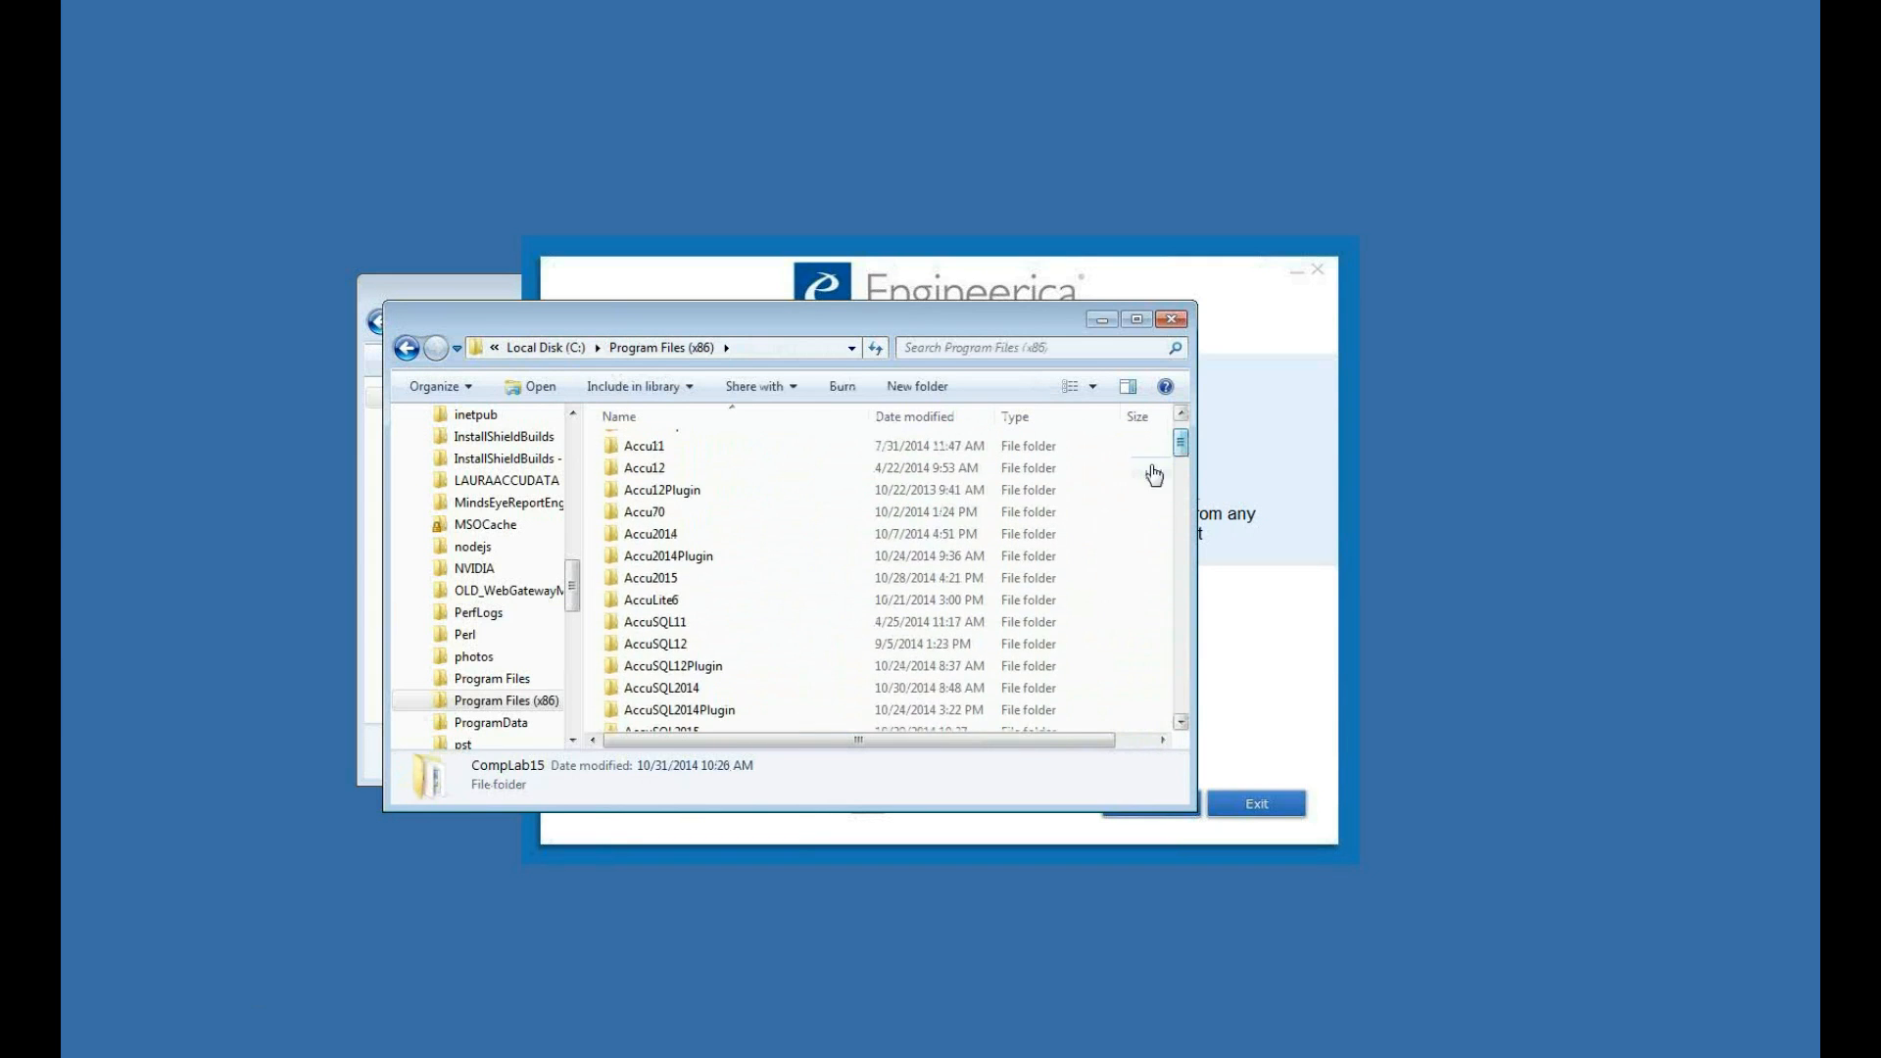
{"action": "scroll", "scroll_direction": "down", "scroll_amount": 3}
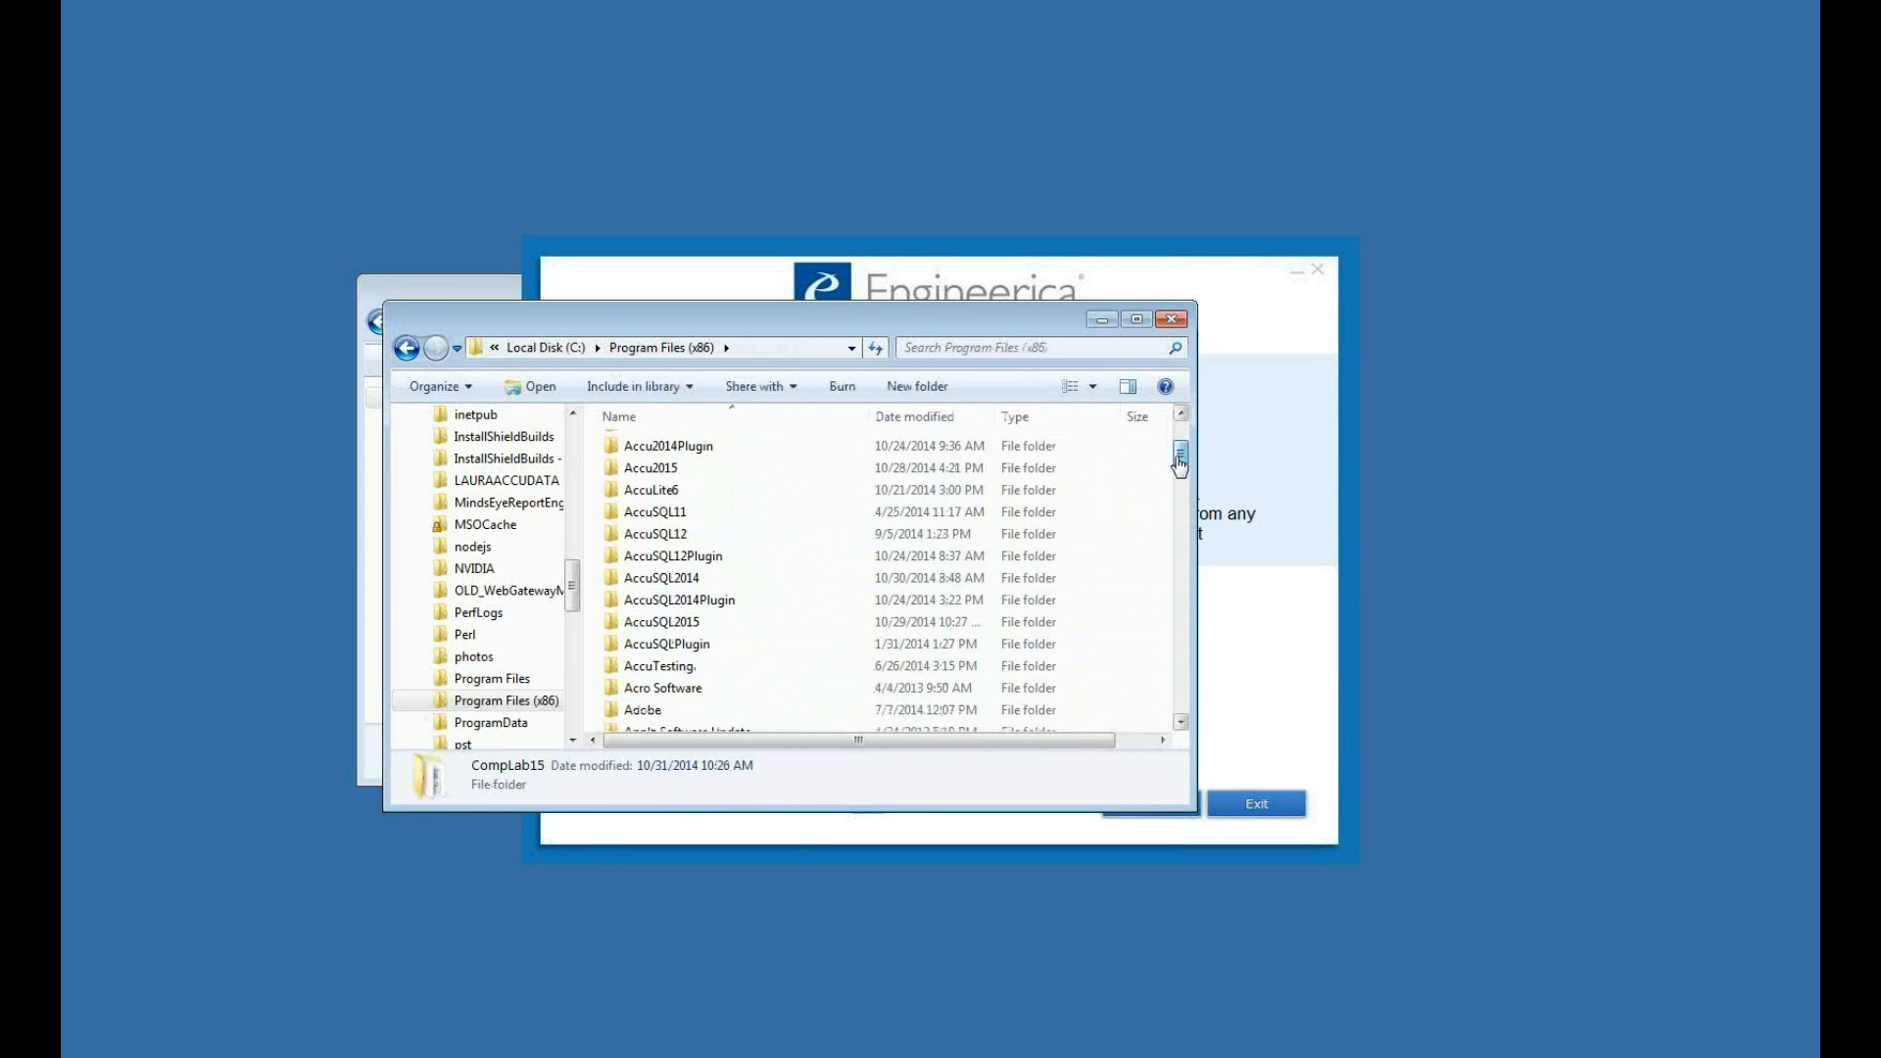
{"action": "mouse_move", "coordinate": [1141, 508]}
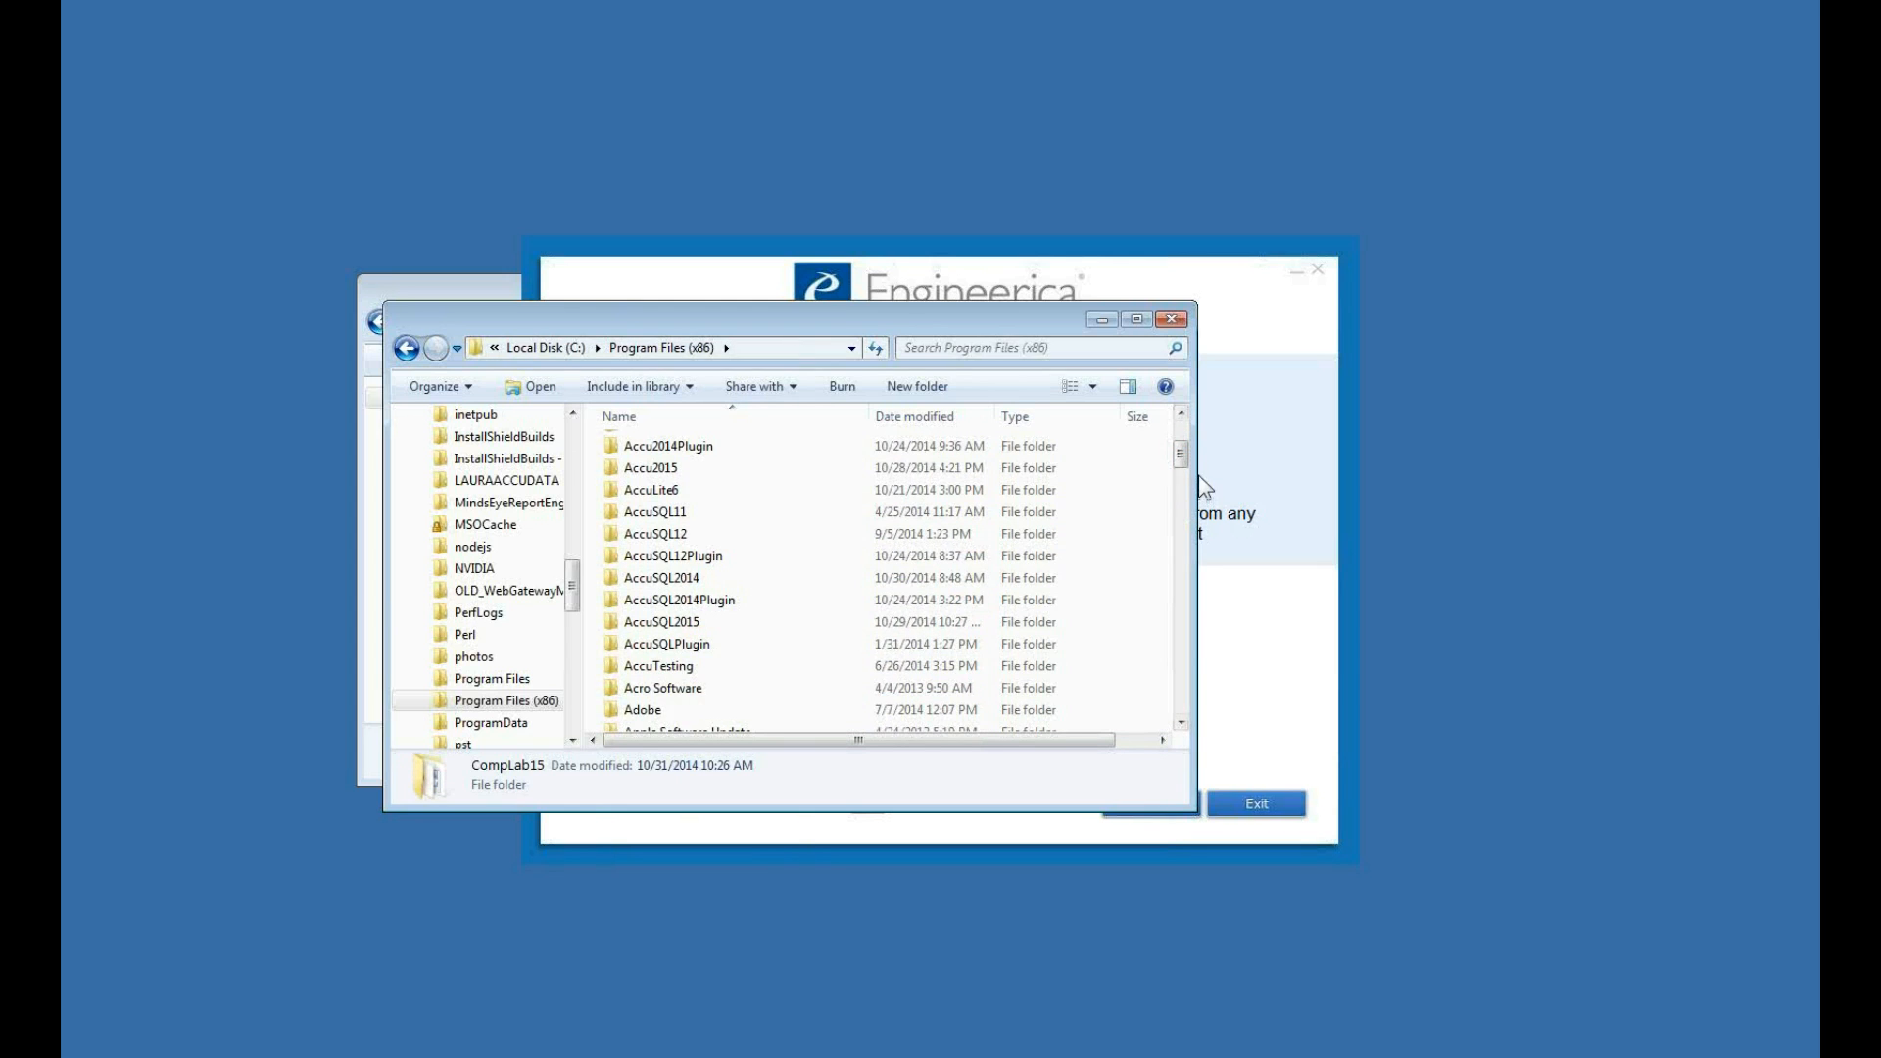
- Locate AccuTrack2015.exe inside the Accu2015 program folder
{"action": "double_click", "coordinate": [650, 468]}
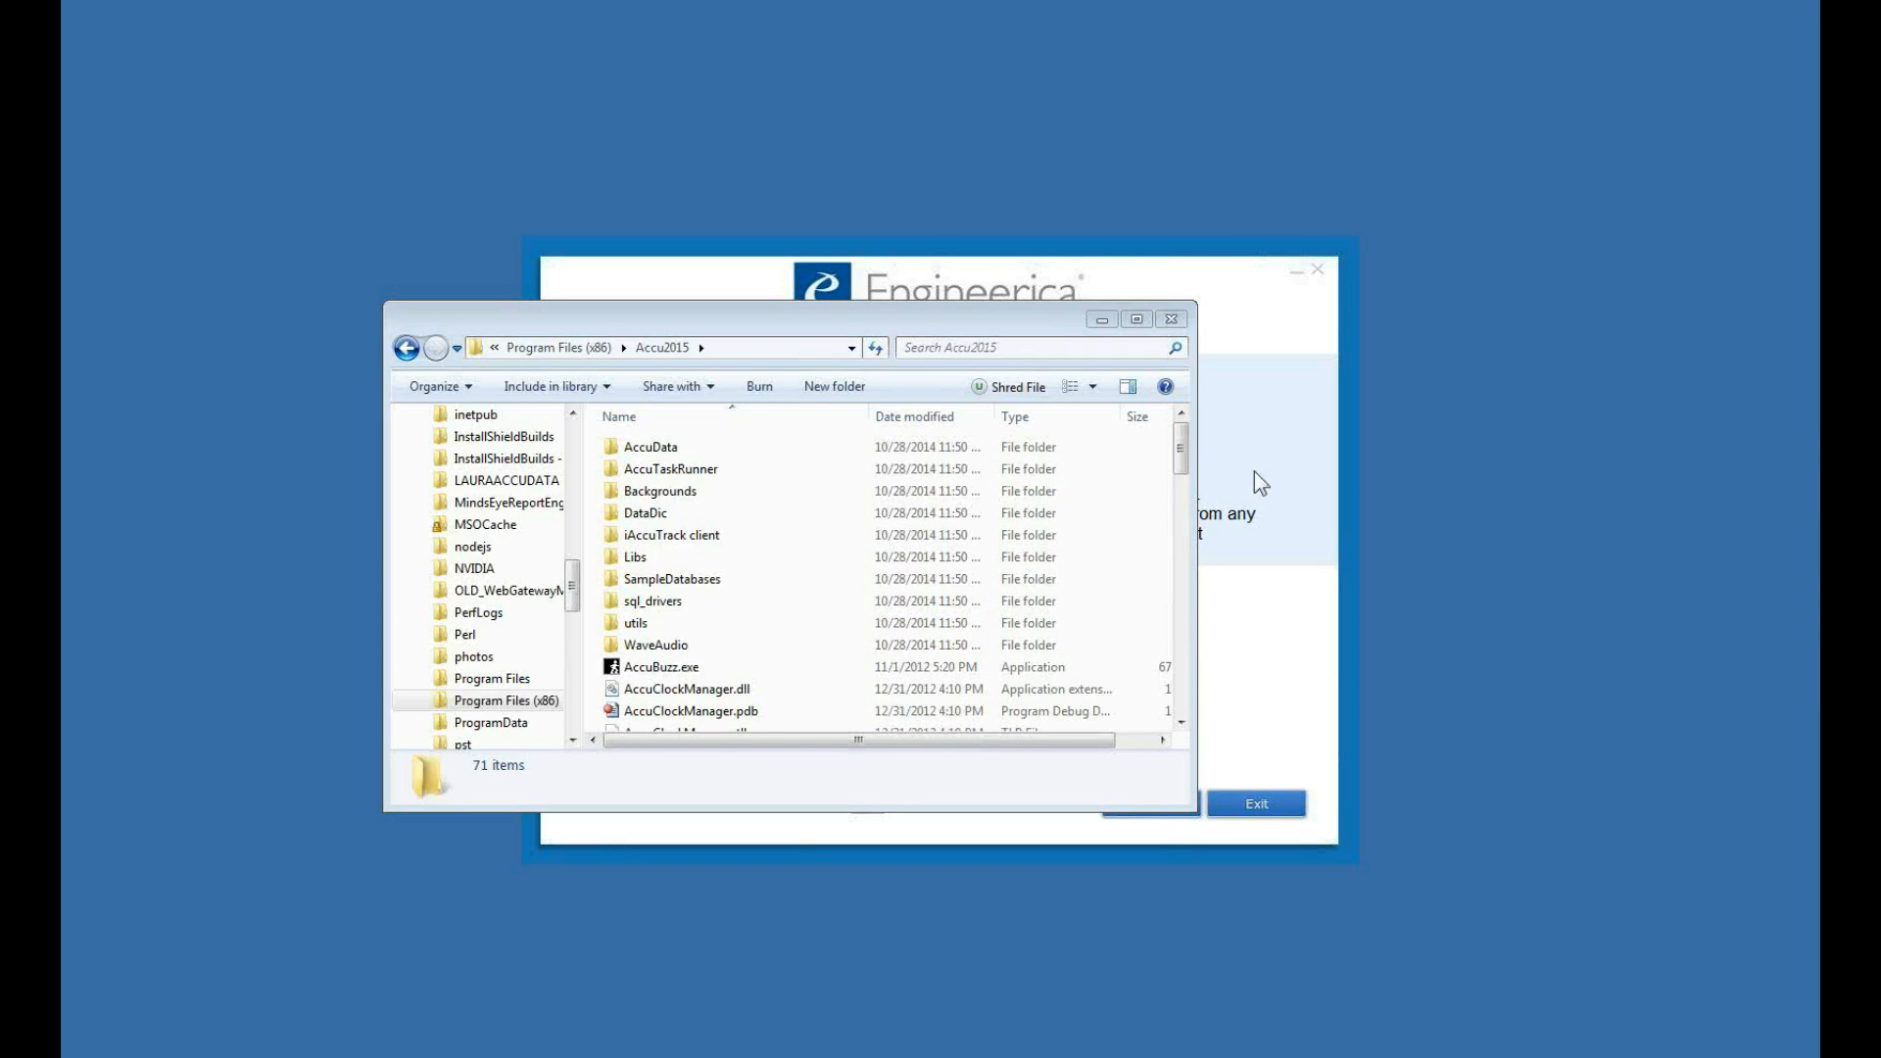
{"action": "scroll", "scroll_direction": "down", "scroll_amount": 3}
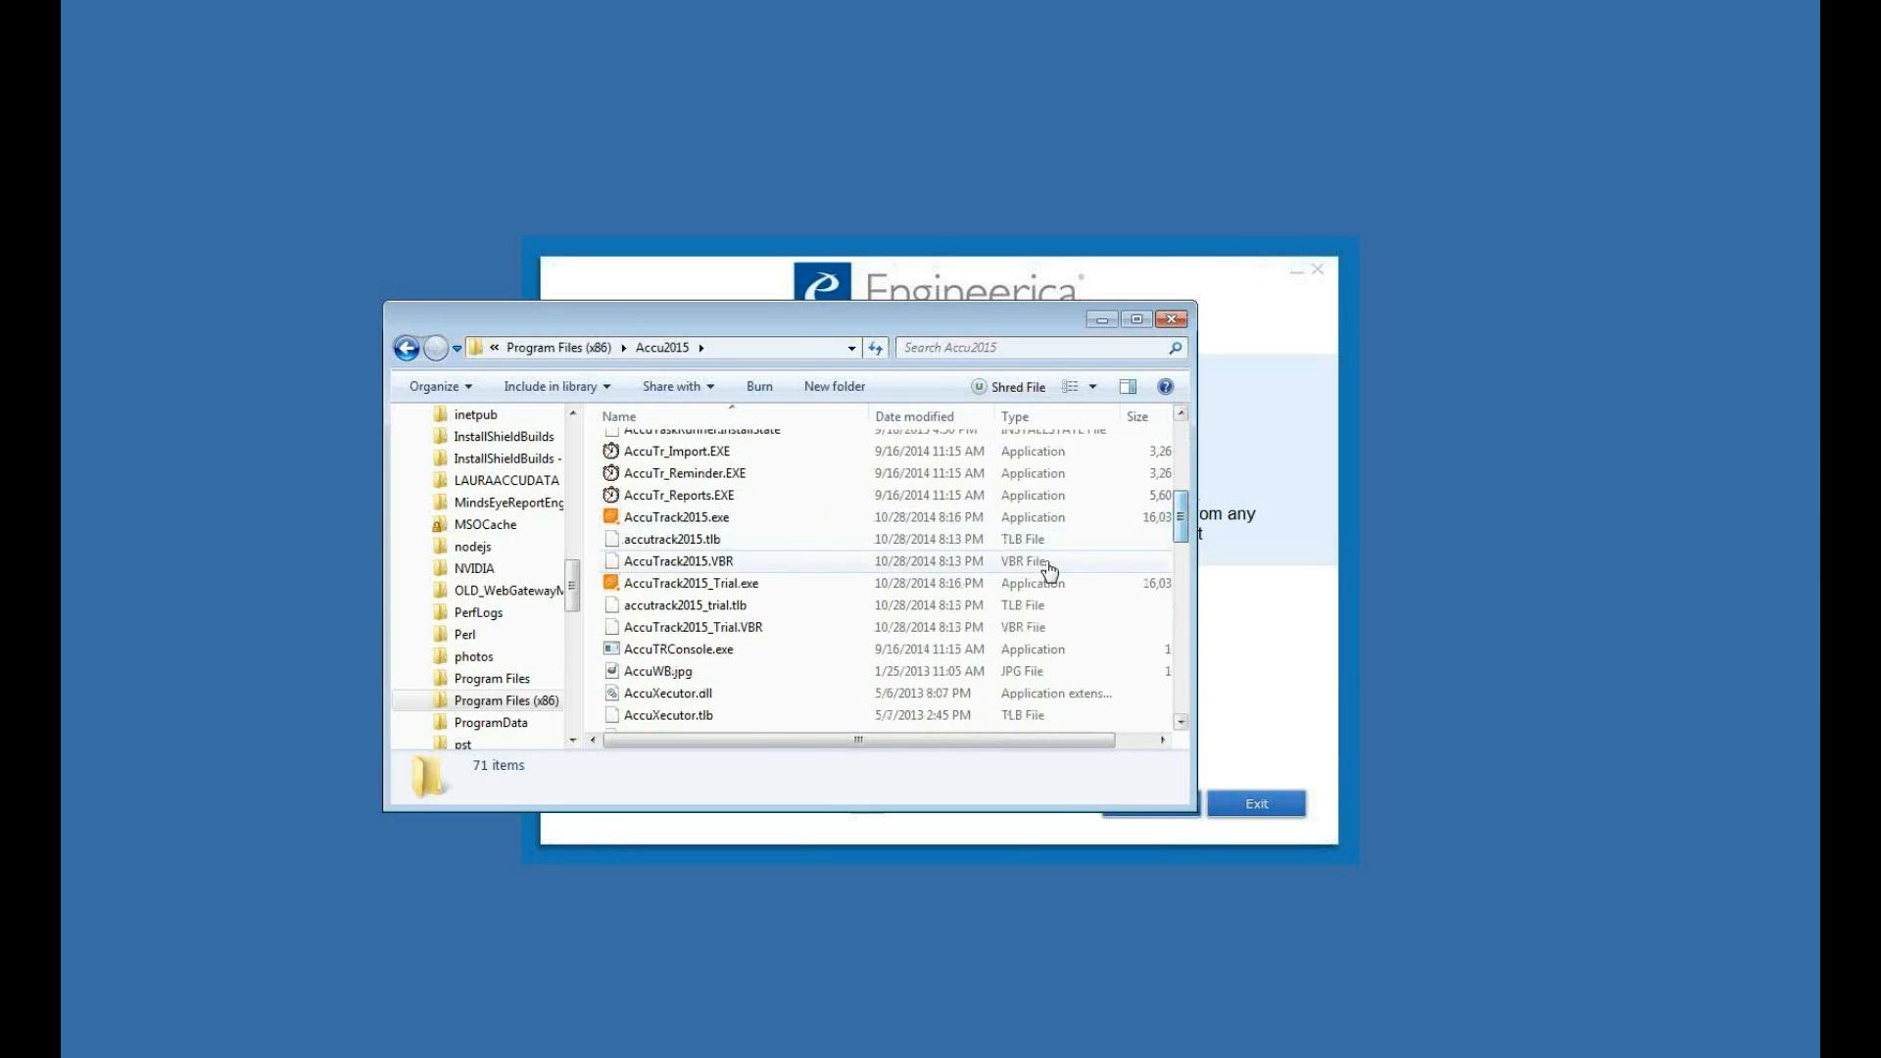
{"action": "left_click", "coordinate": [680, 516]}
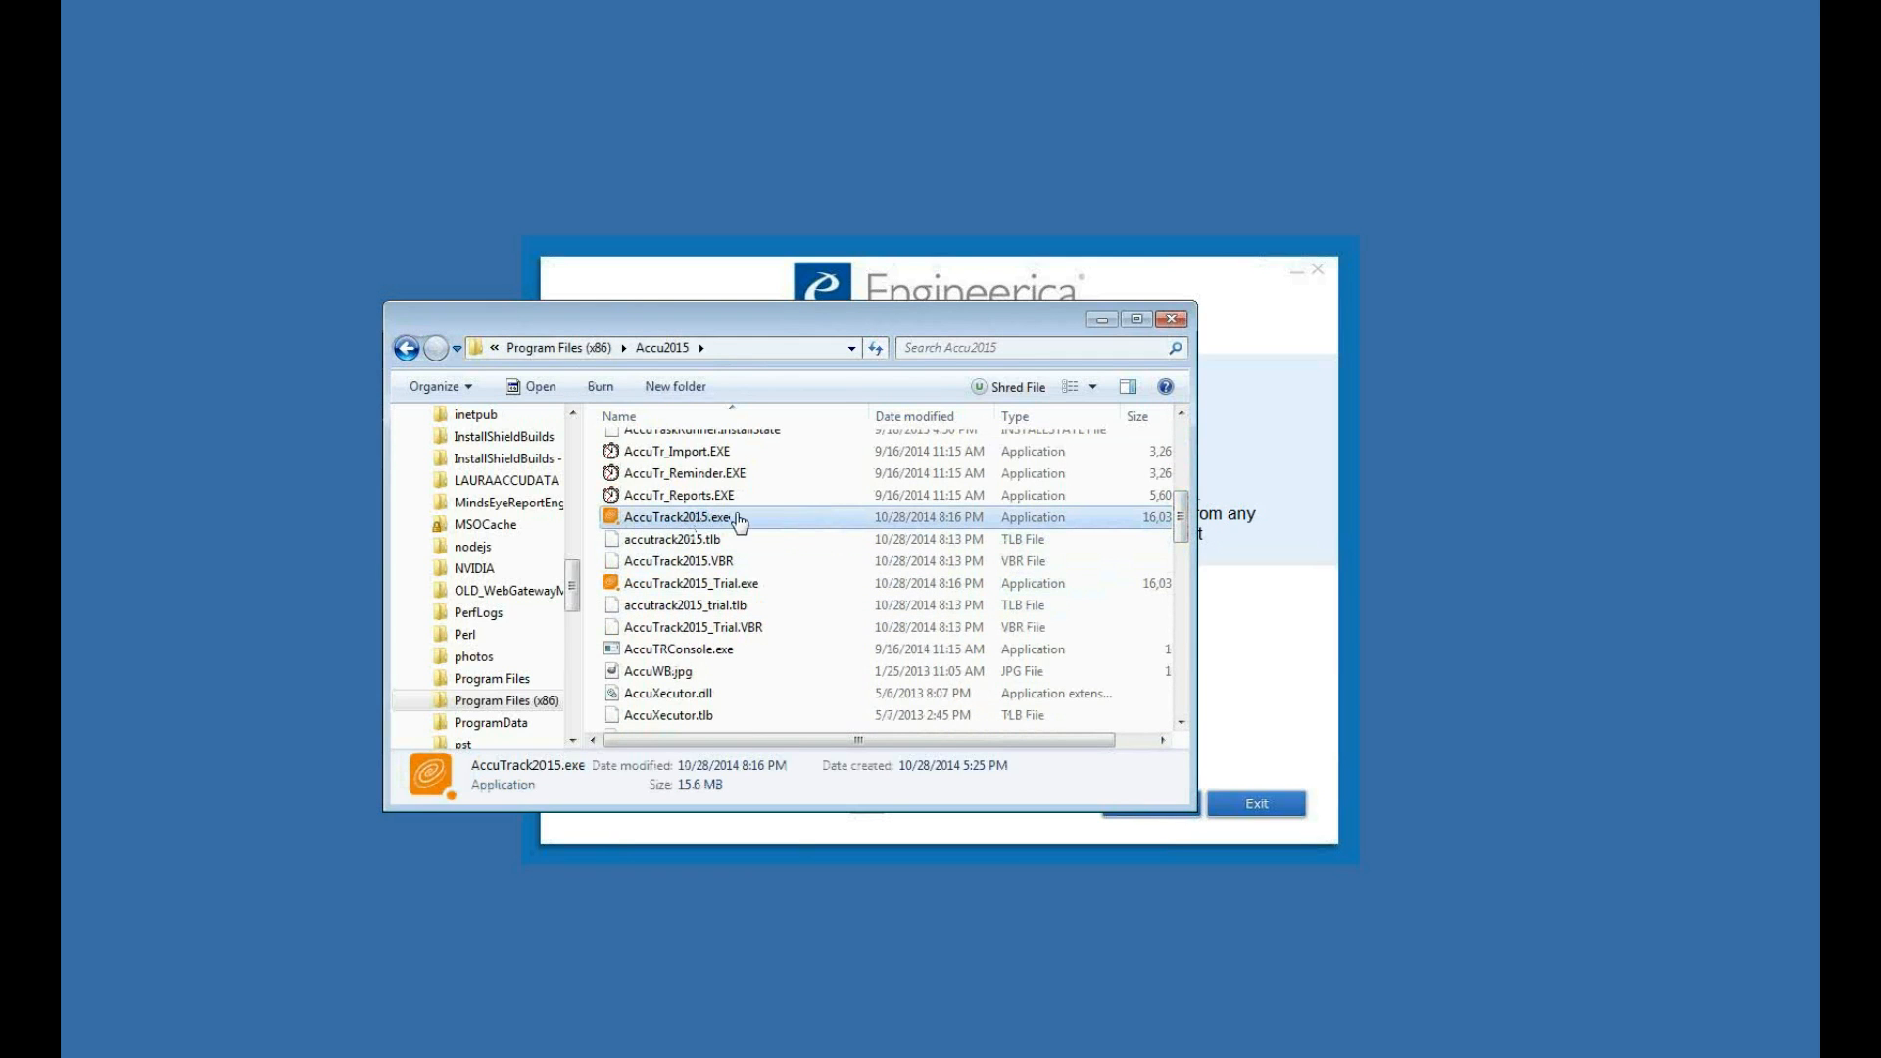
{"action": "mouse_move", "coordinate": [1100, 322]}
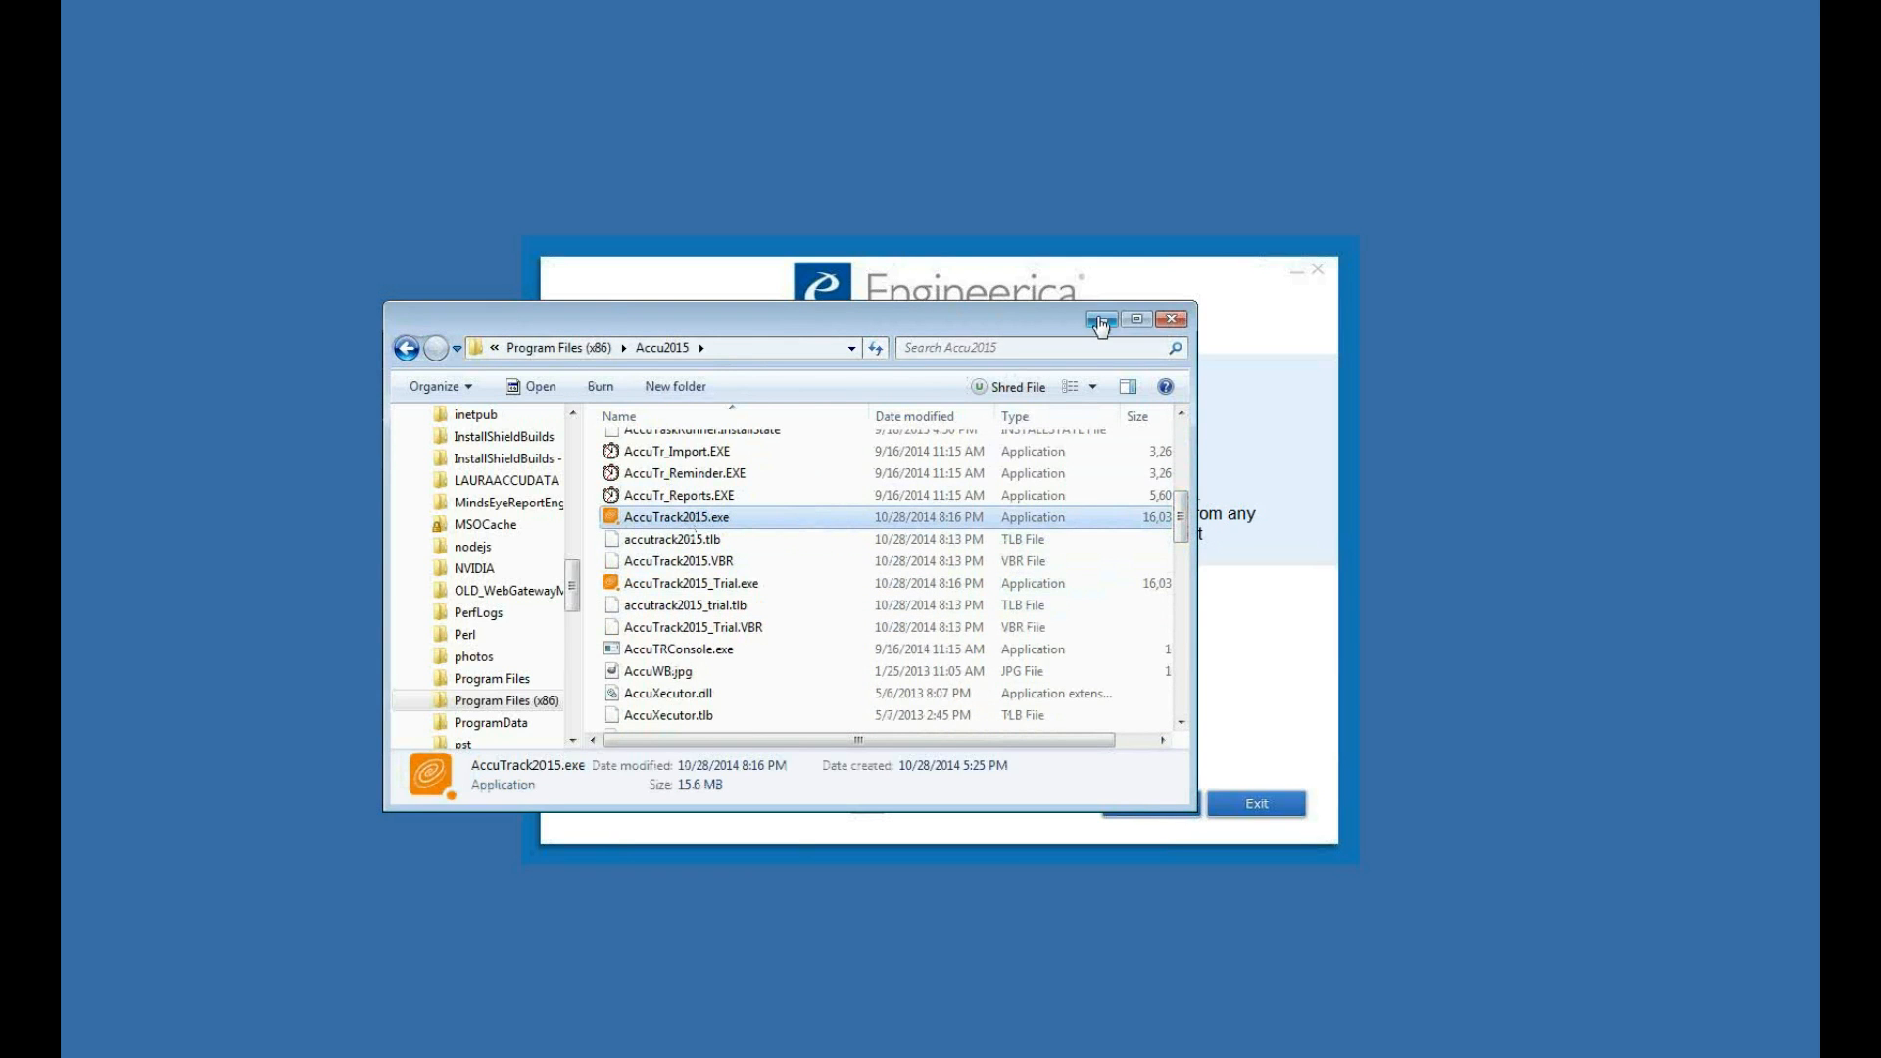
- Launch AccuTrack 2015 and dismiss the Tip of the Day to reach the Tutoring Center sign-in screen
{"action": "left_click", "coordinate": [1172, 319]}
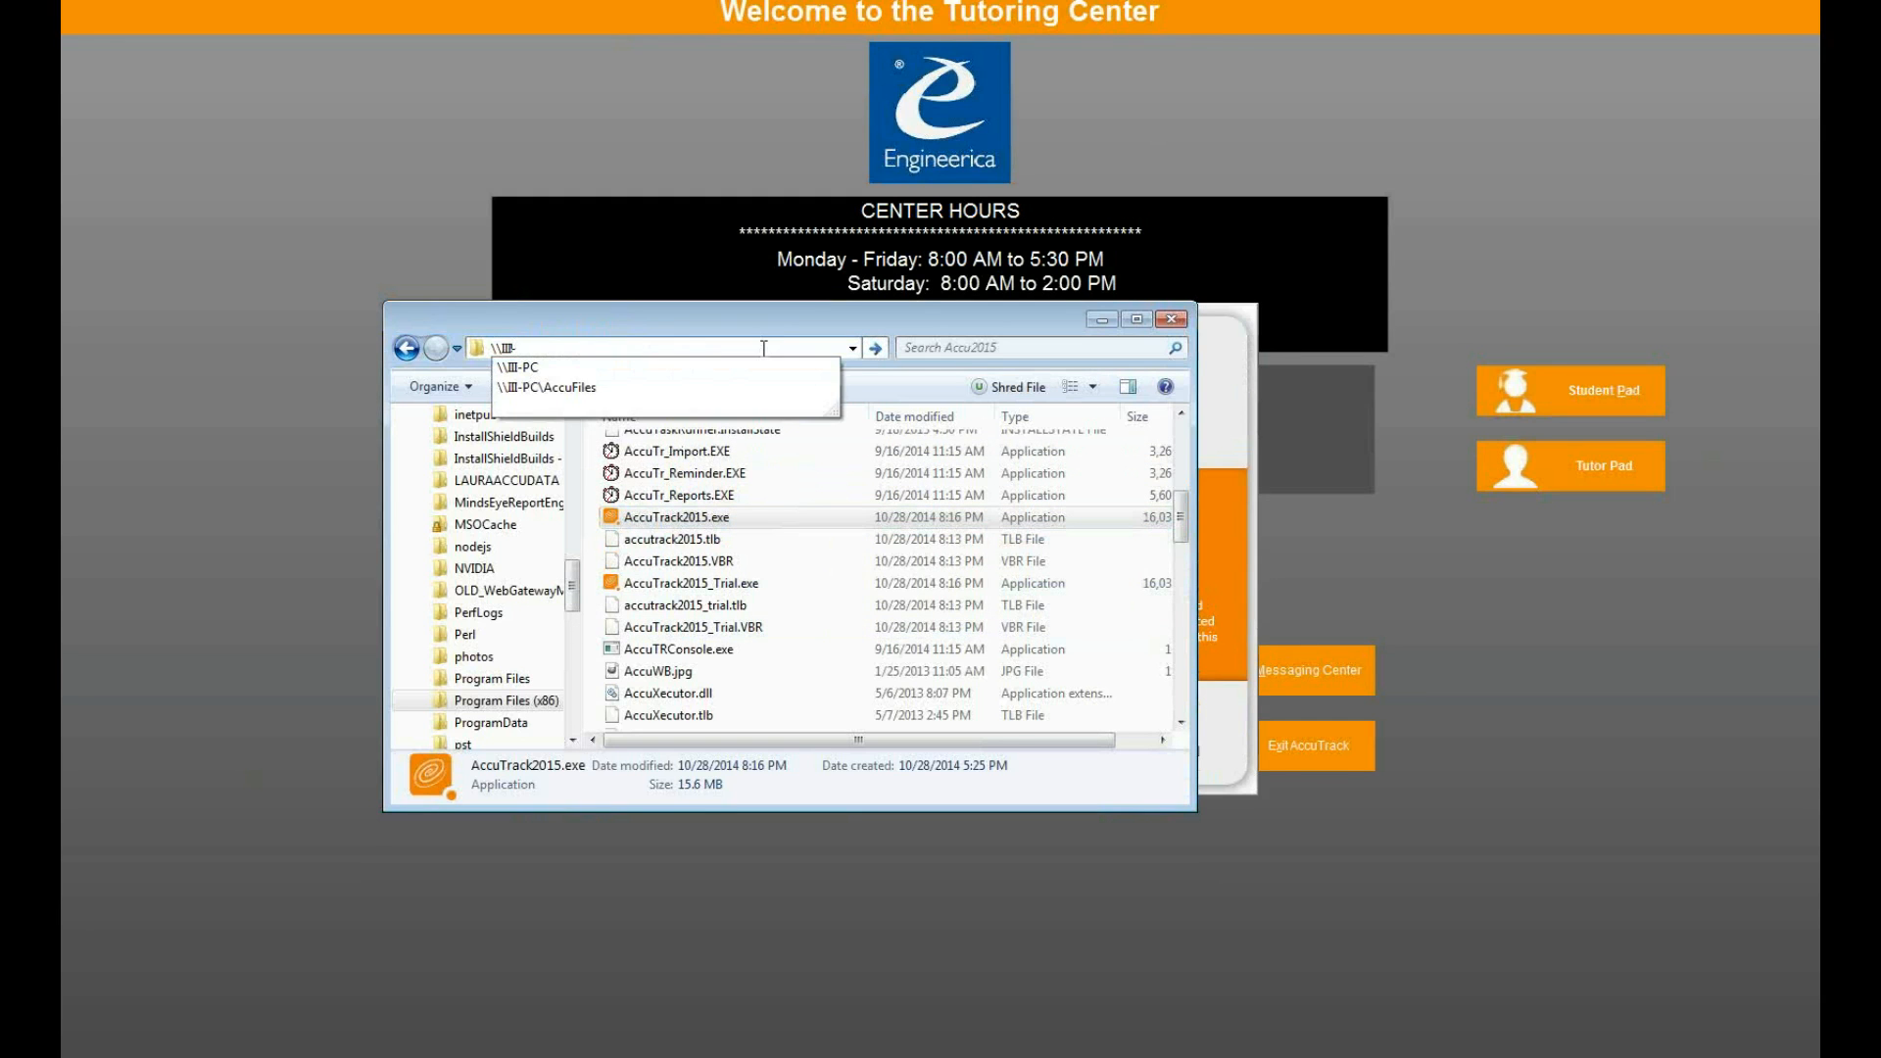
{"action": "mouse_move", "coordinate": [670, 402]}
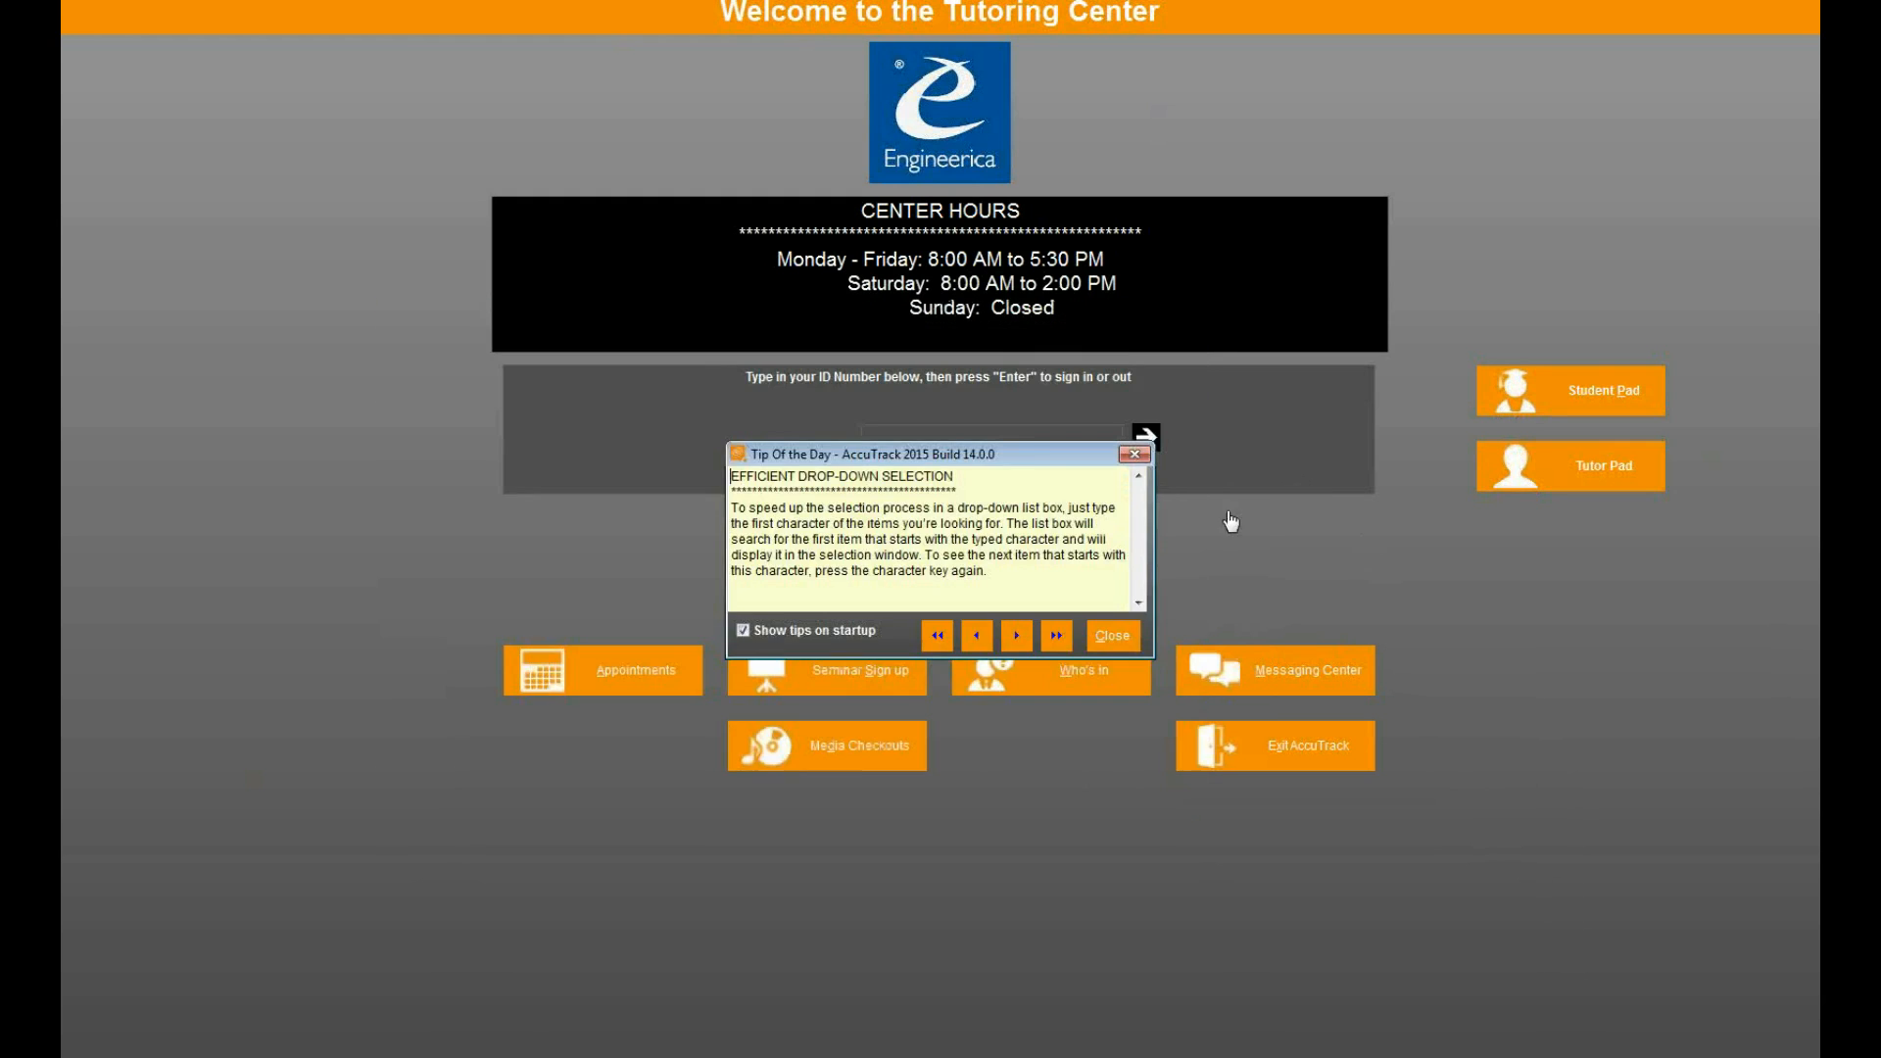
{"action": "left_click", "coordinate": [1109, 635]}
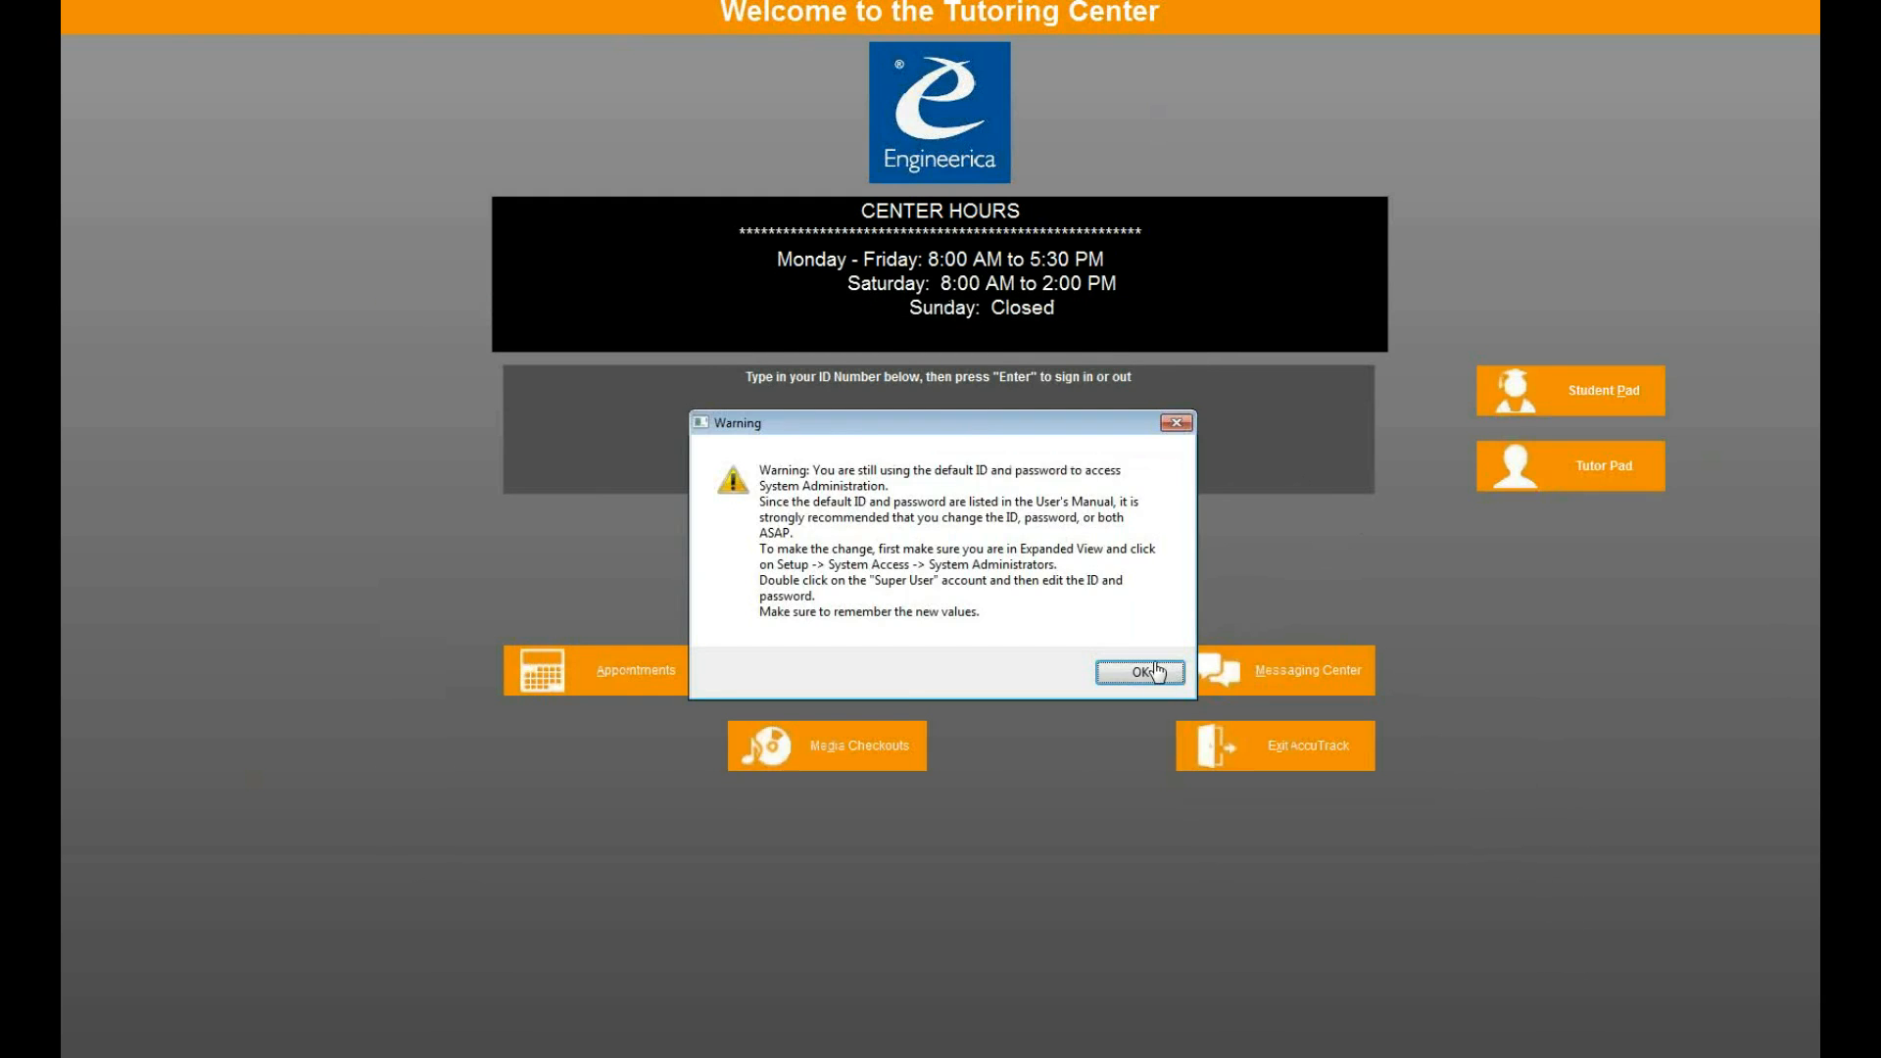
- Acknowledge the password warning and check the current Database Location under Database maintenance
{"action": "left_click", "coordinate": [1139, 672]}
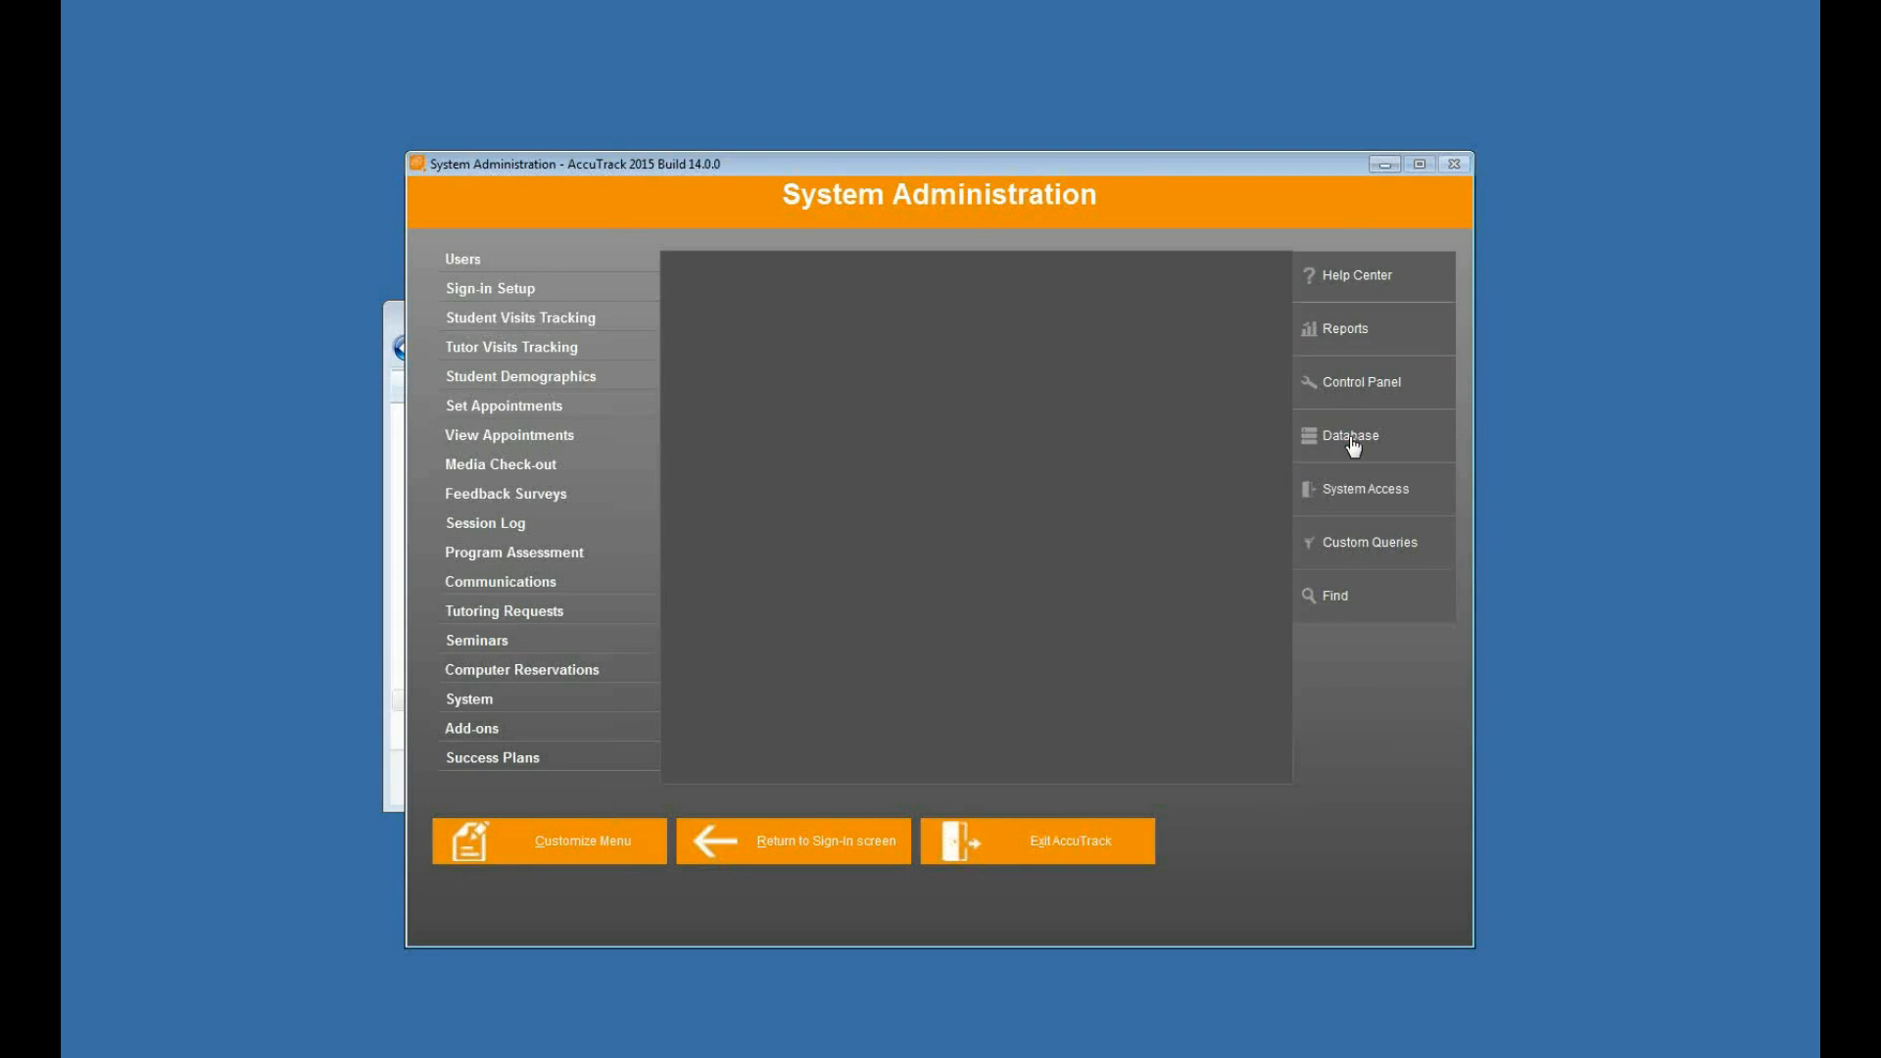
{"action": "left_click", "coordinate": [1348, 435]}
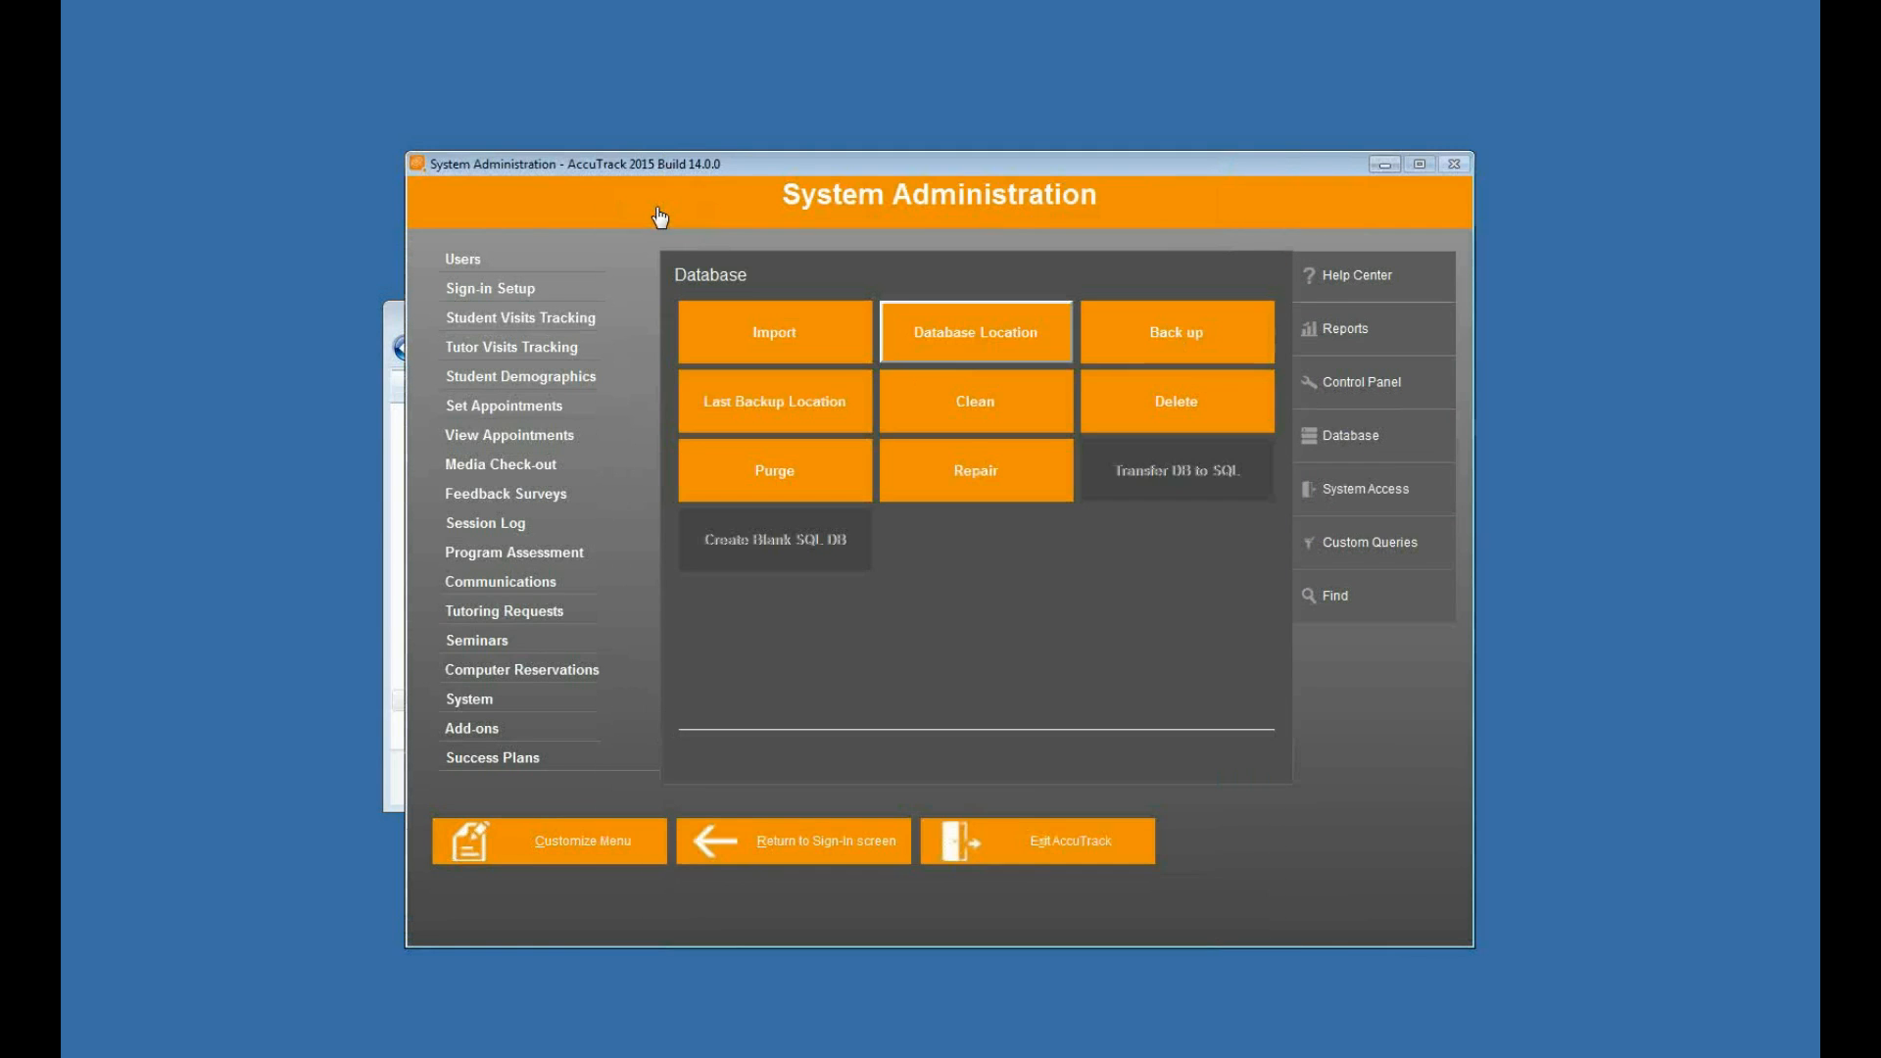
{"action": "left_click", "coordinate": [974, 331]}
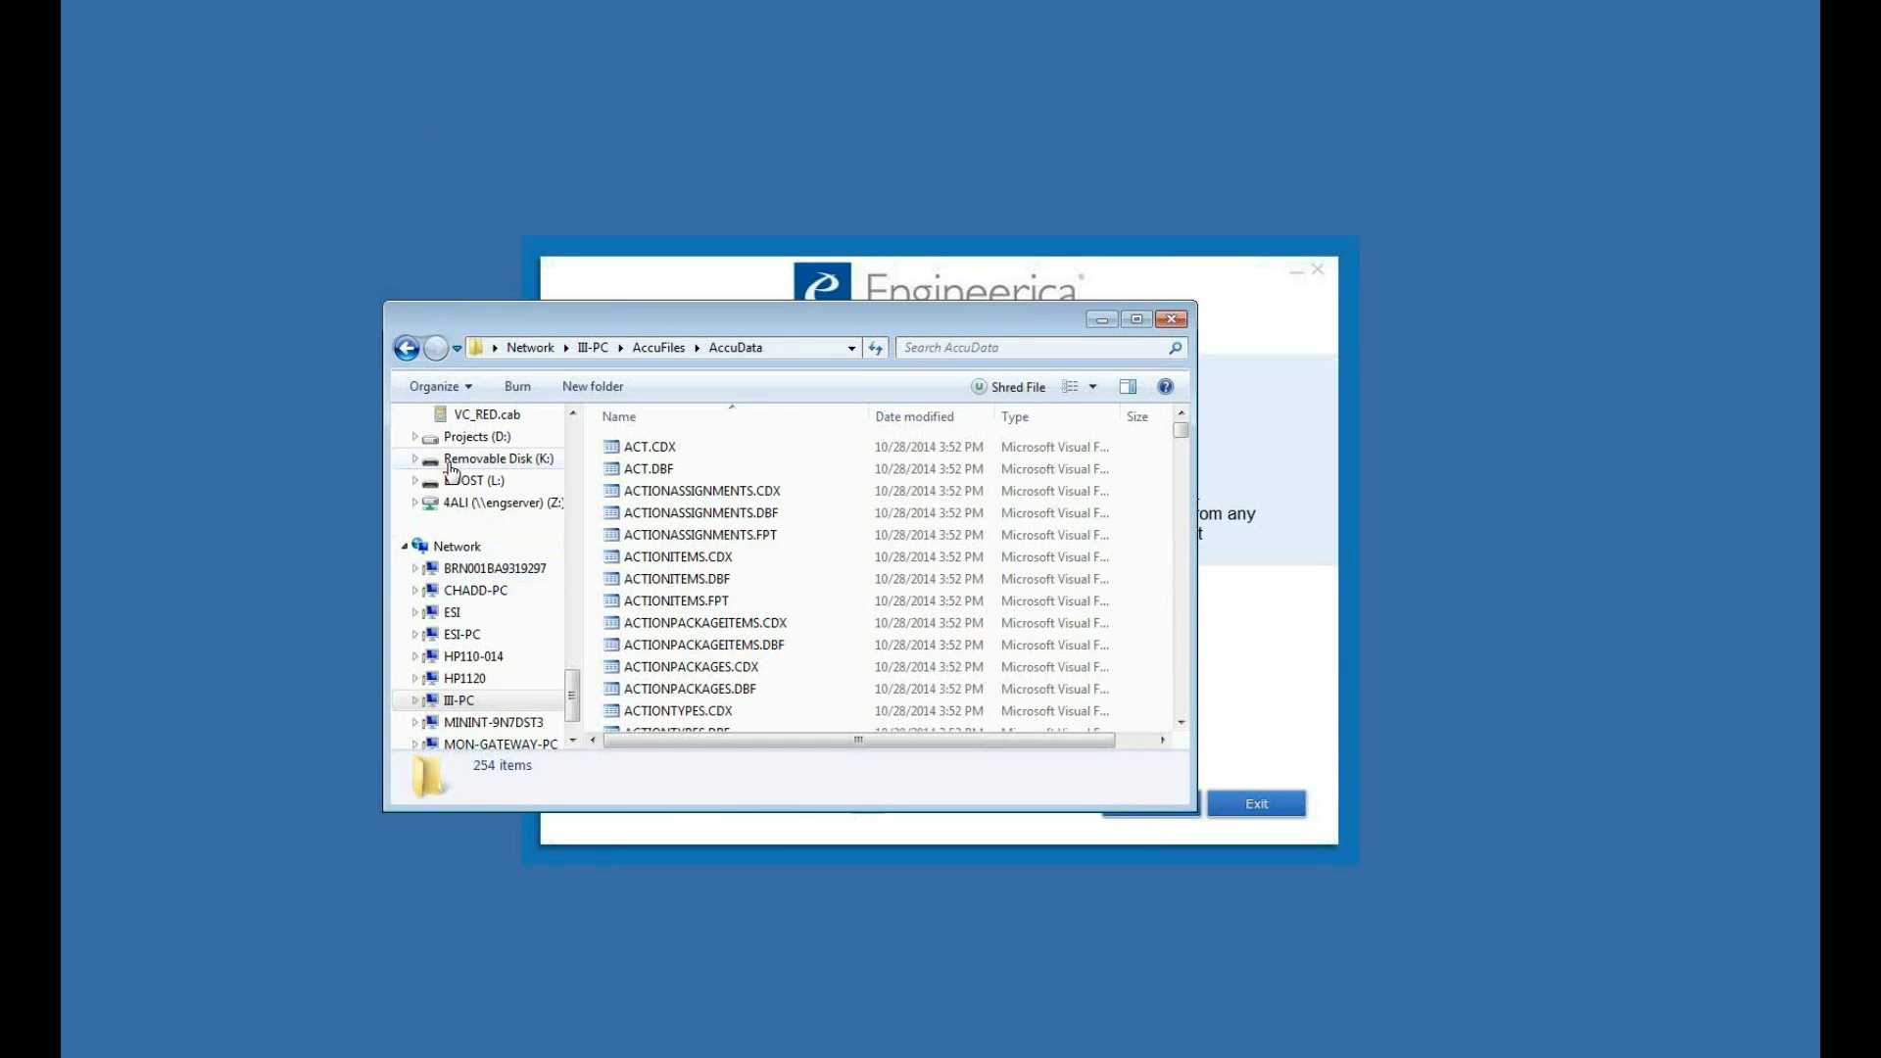
- Compare the network AccuData folder in Explorer, then relaunch AccuTrack2015.exe from the Accu2015 folder
{"action": "left_click", "coordinate": [407, 349]}
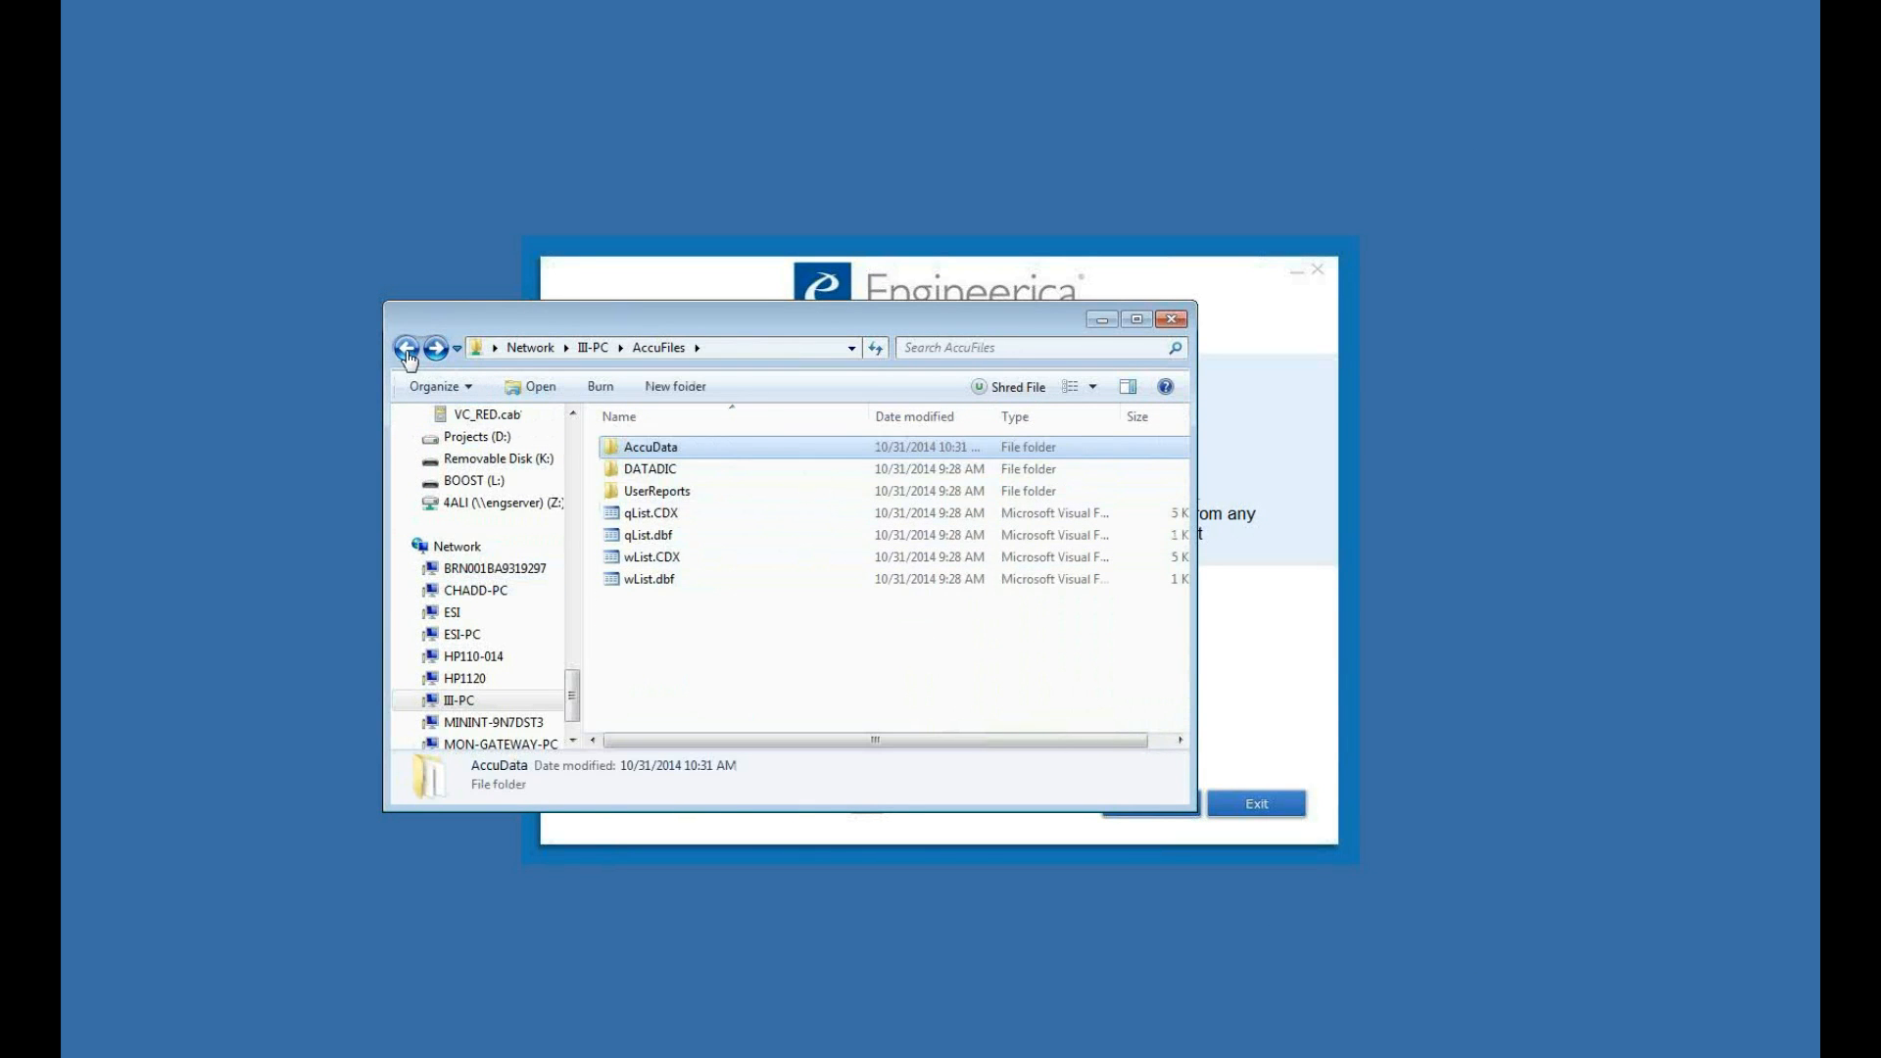
{"action": "left_click", "coordinate": [408, 348]}
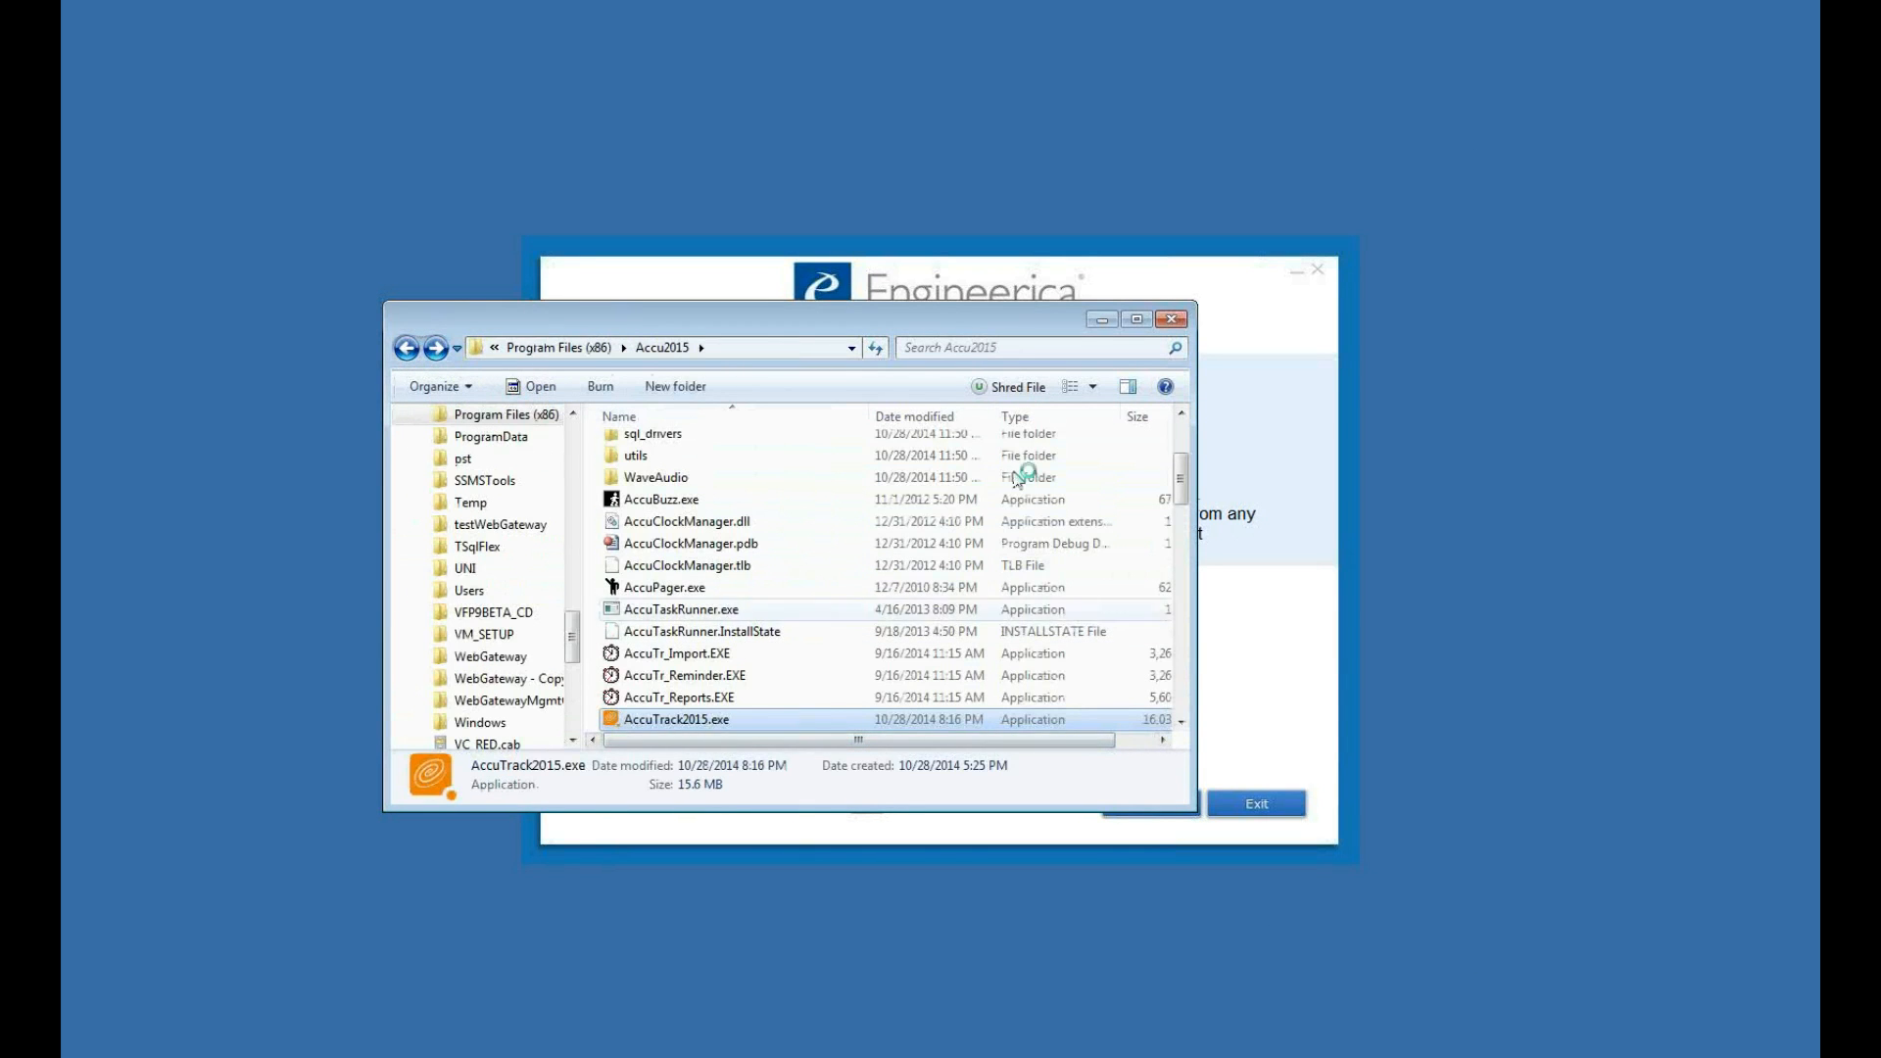
{"action": "double_click", "coordinate": [676, 719]}
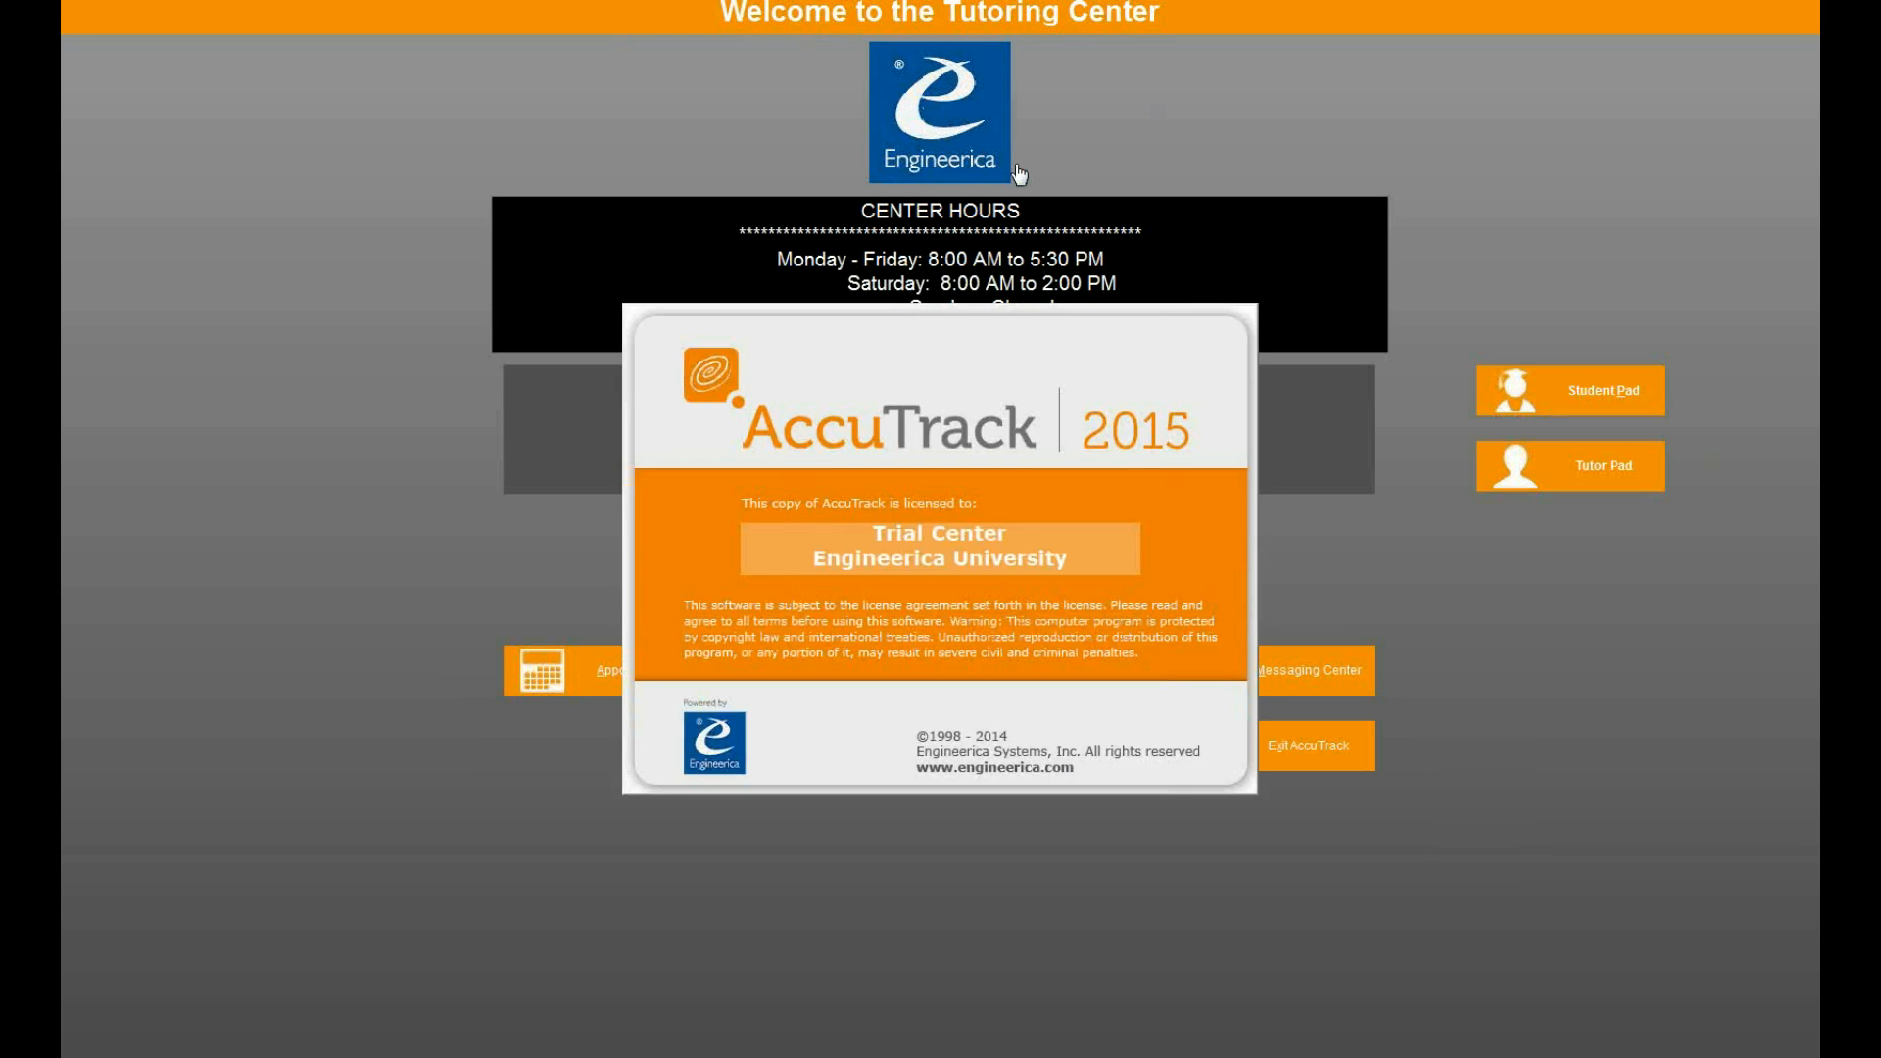
{"action": "mouse_move", "coordinate": [1401, 549]}
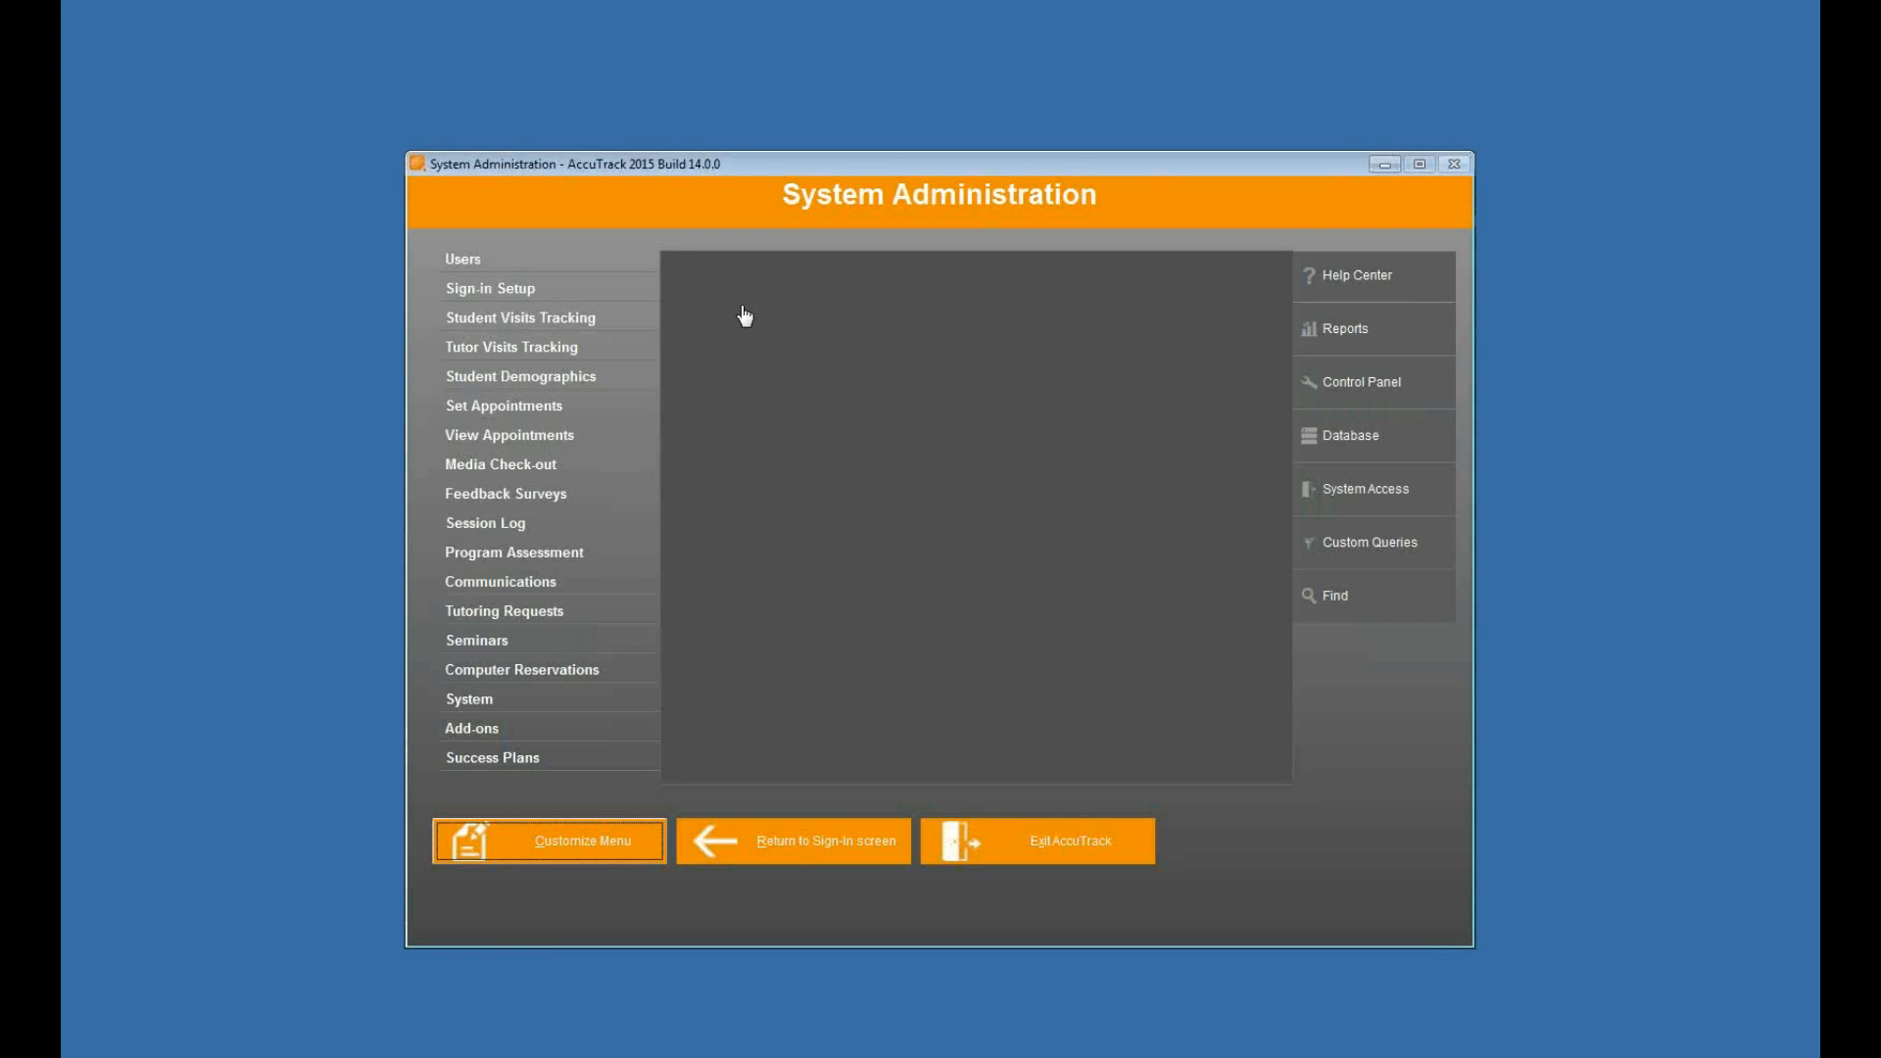
- Review Computer Lab Options in Add-ons Setup with Windows logout after sign-out and screen-saver inactivity logout enabled
{"action": "left_click", "coordinate": [472, 729]}
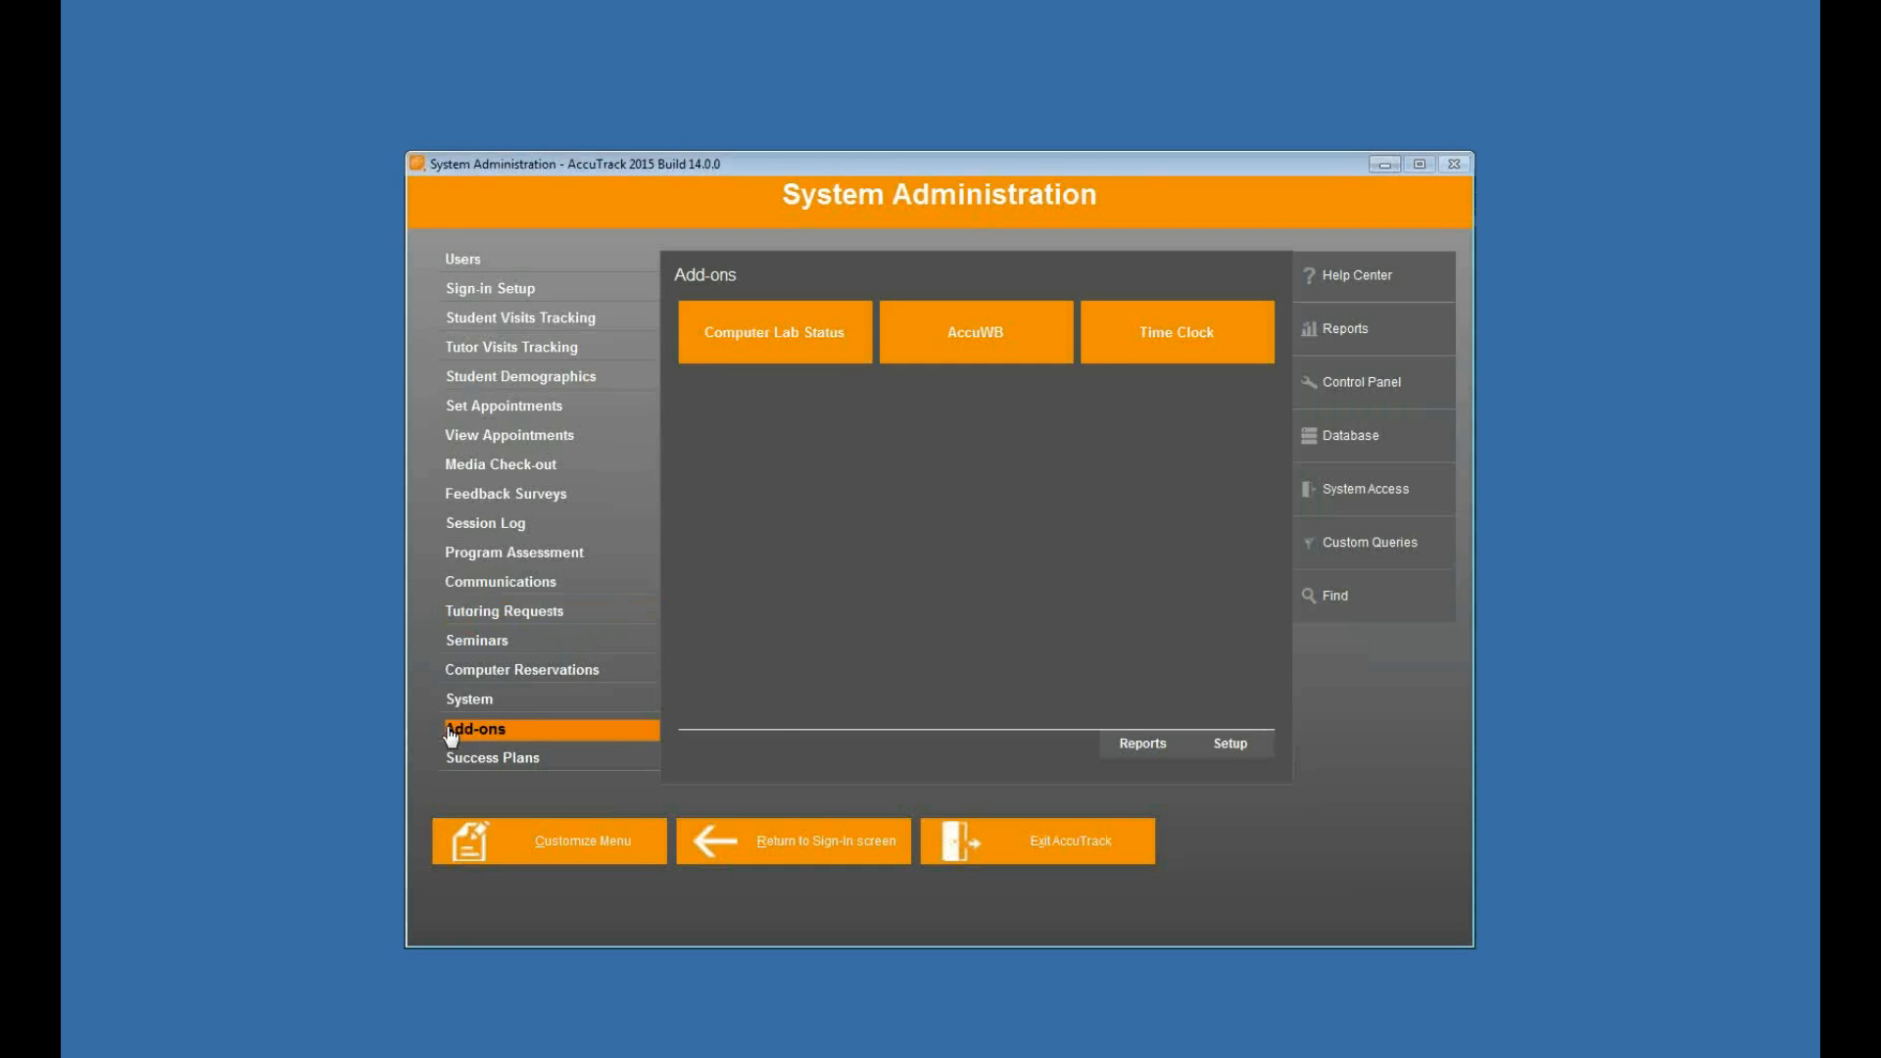
{"action": "mouse_move", "coordinate": [1156, 756]}
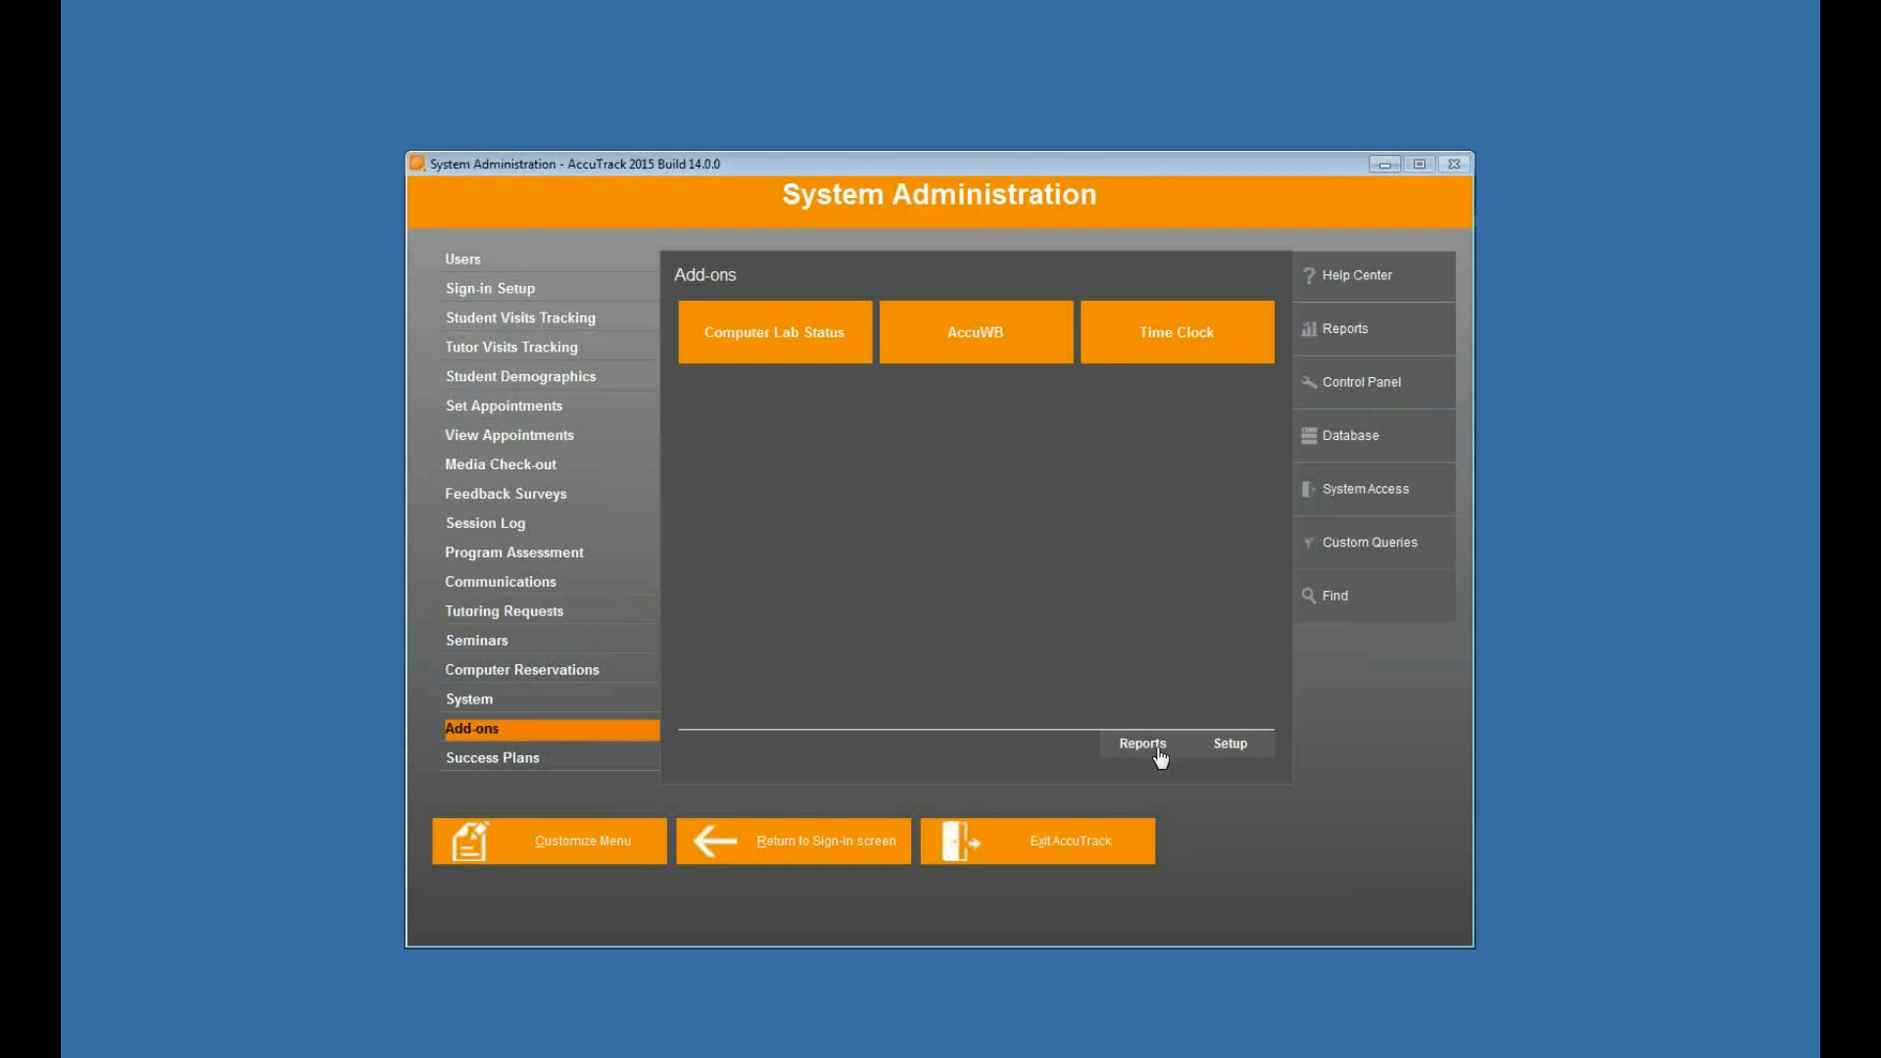
{"action": "left_click", "coordinate": [1229, 743]}
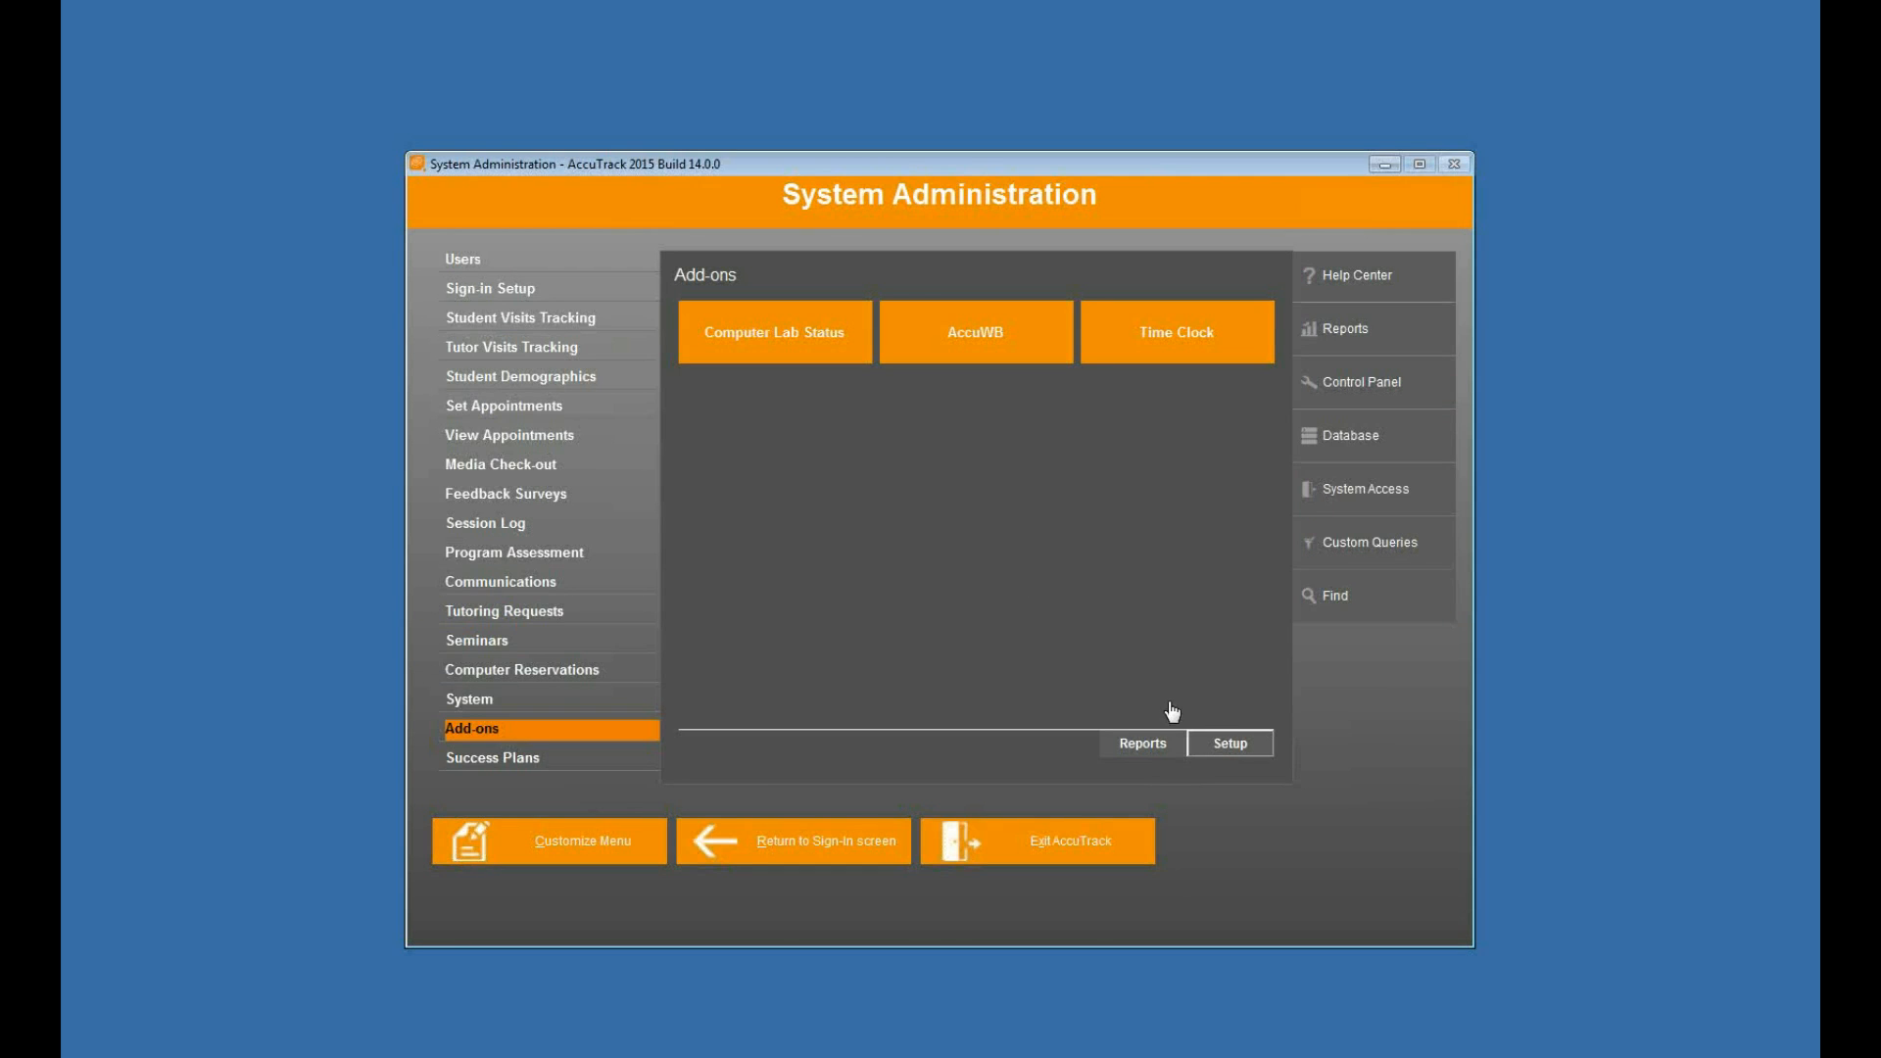
{"action": "left_click", "coordinate": [1229, 743]}
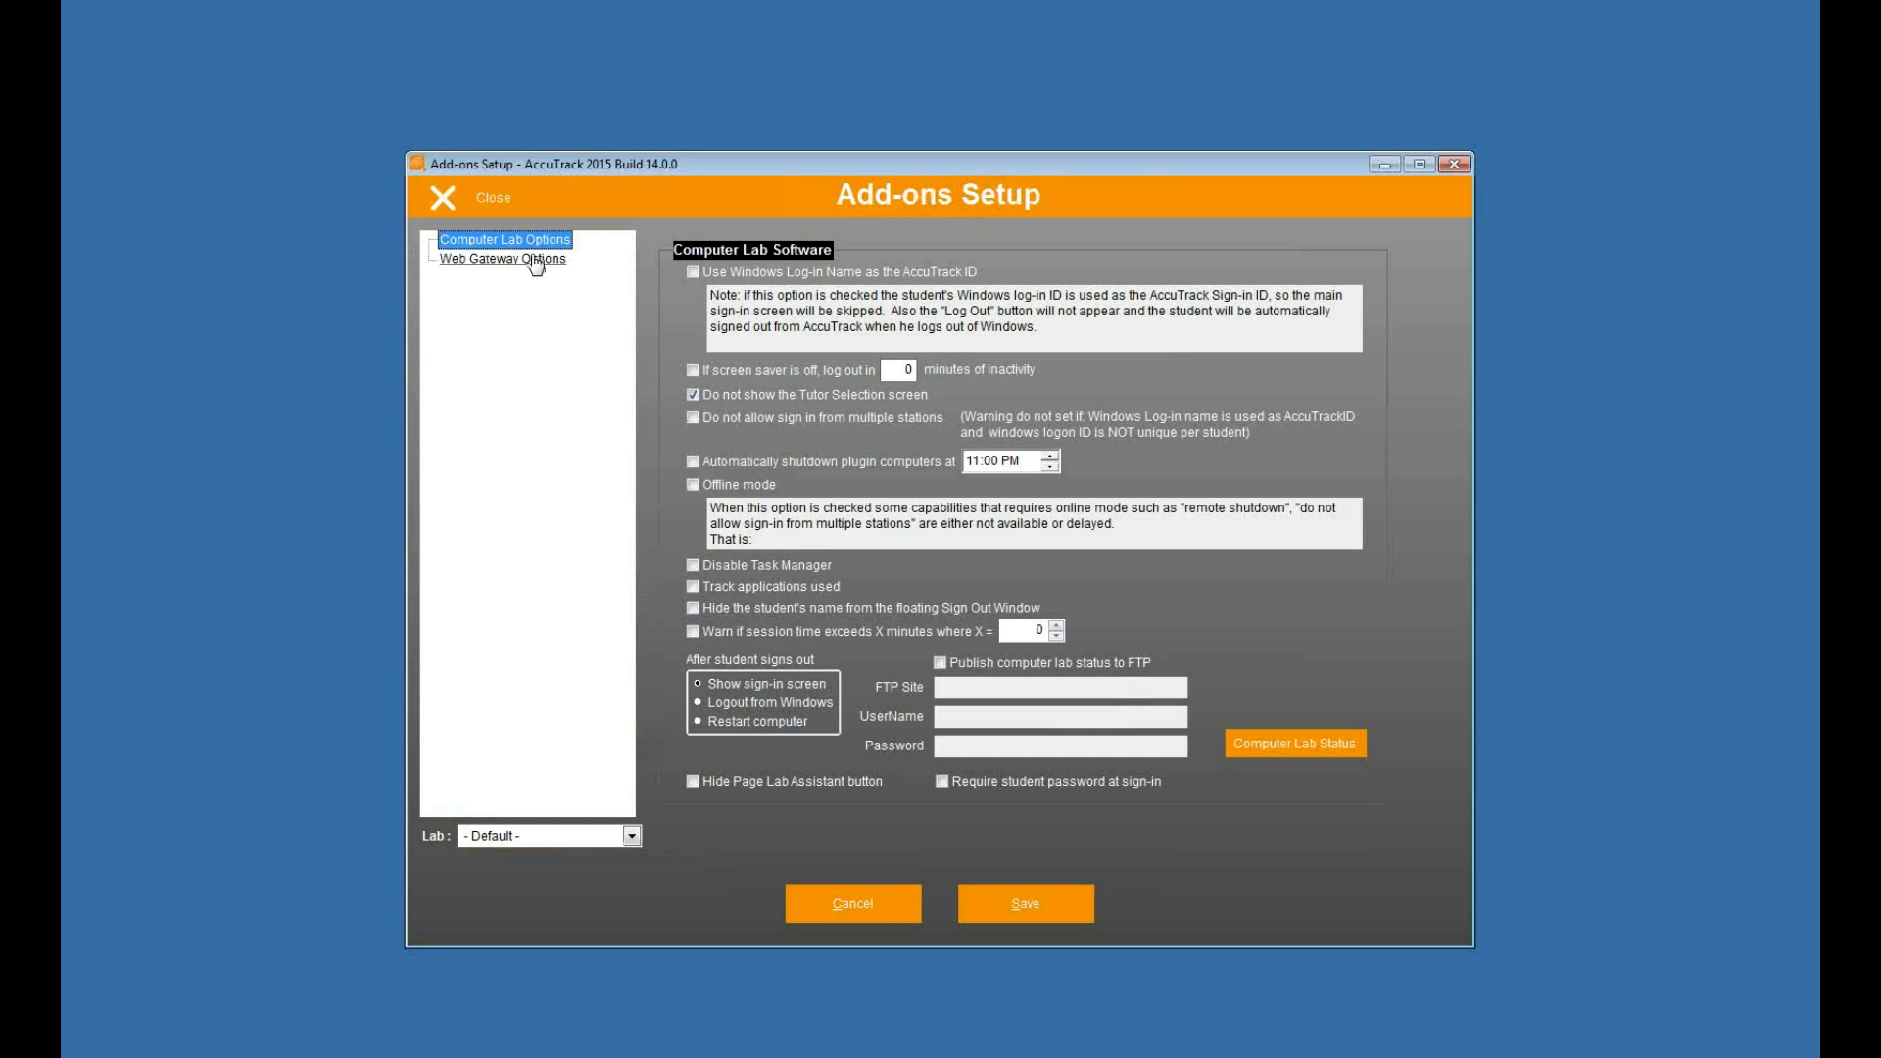
{"action": "mouse_move", "coordinate": [572, 537]}
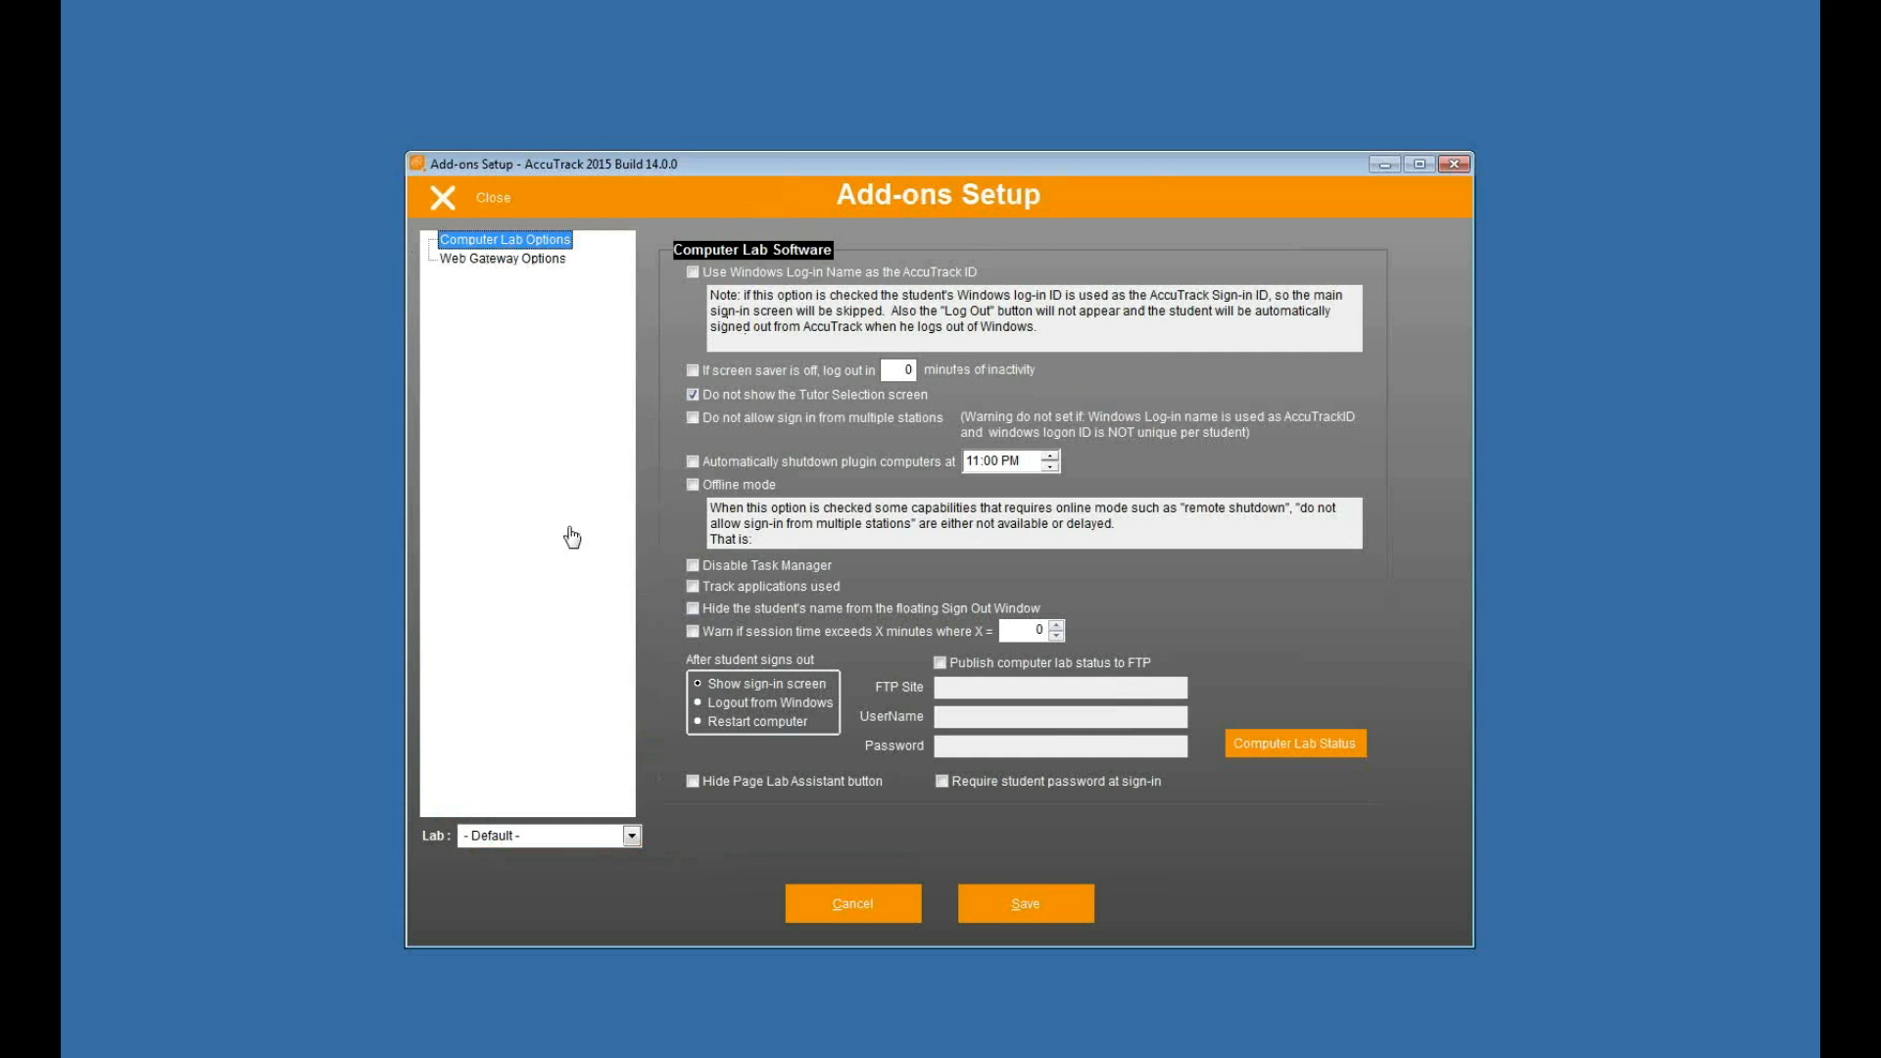
{"action": "mouse_move", "coordinate": [945, 310]}
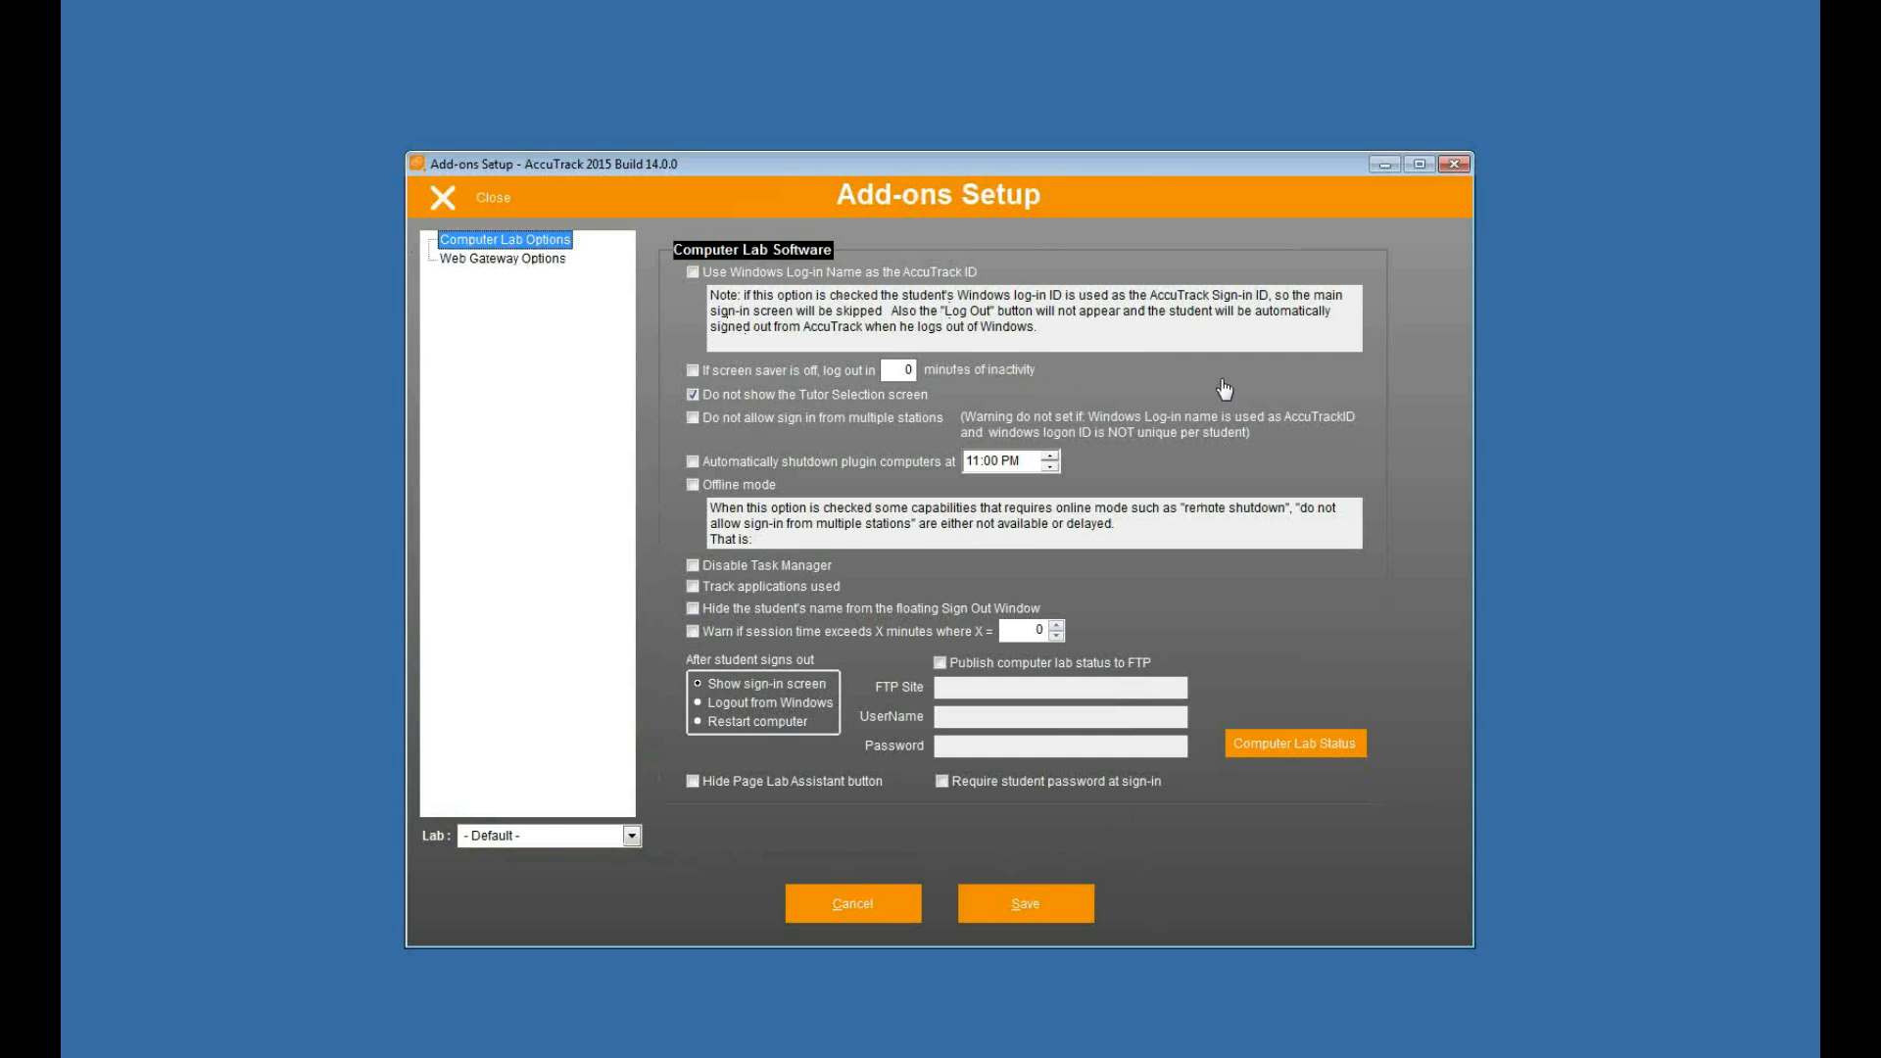
{"action": "mouse_move", "coordinate": [804, 292]}
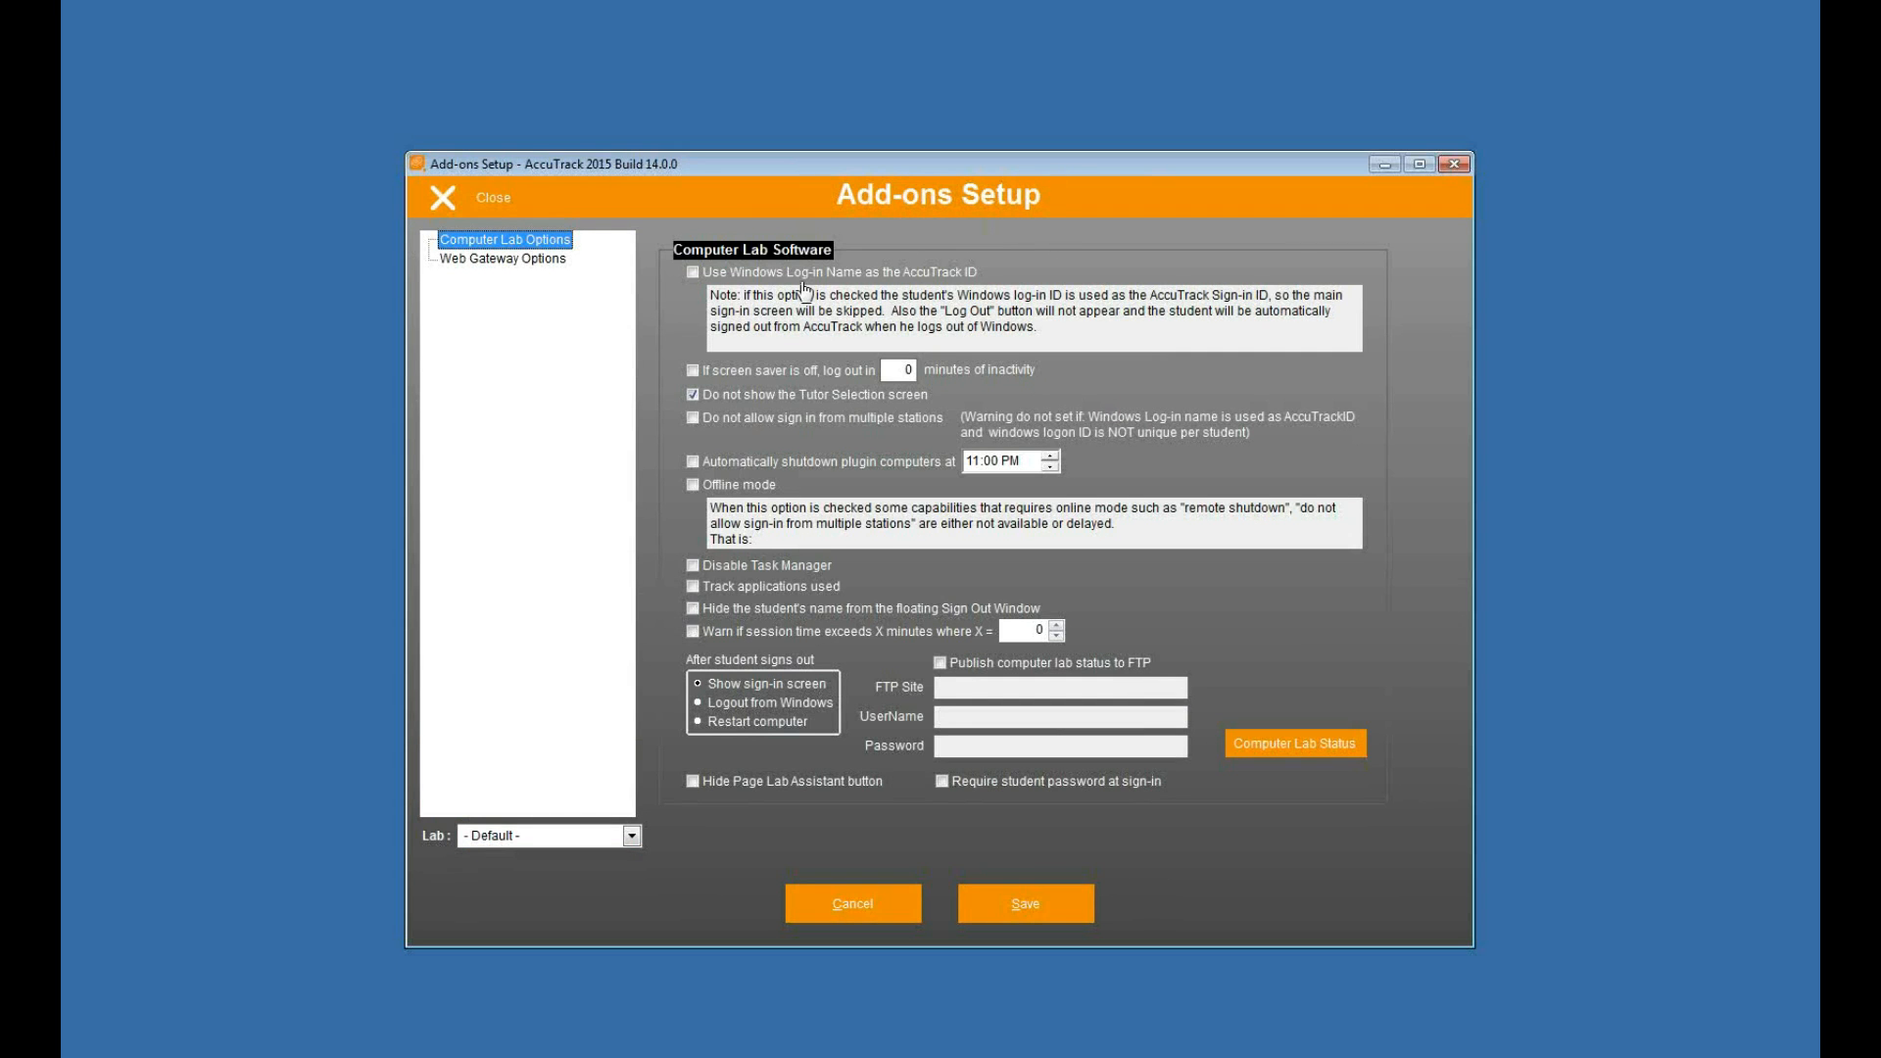
{"action": "mouse_move", "coordinate": [1258, 537]}
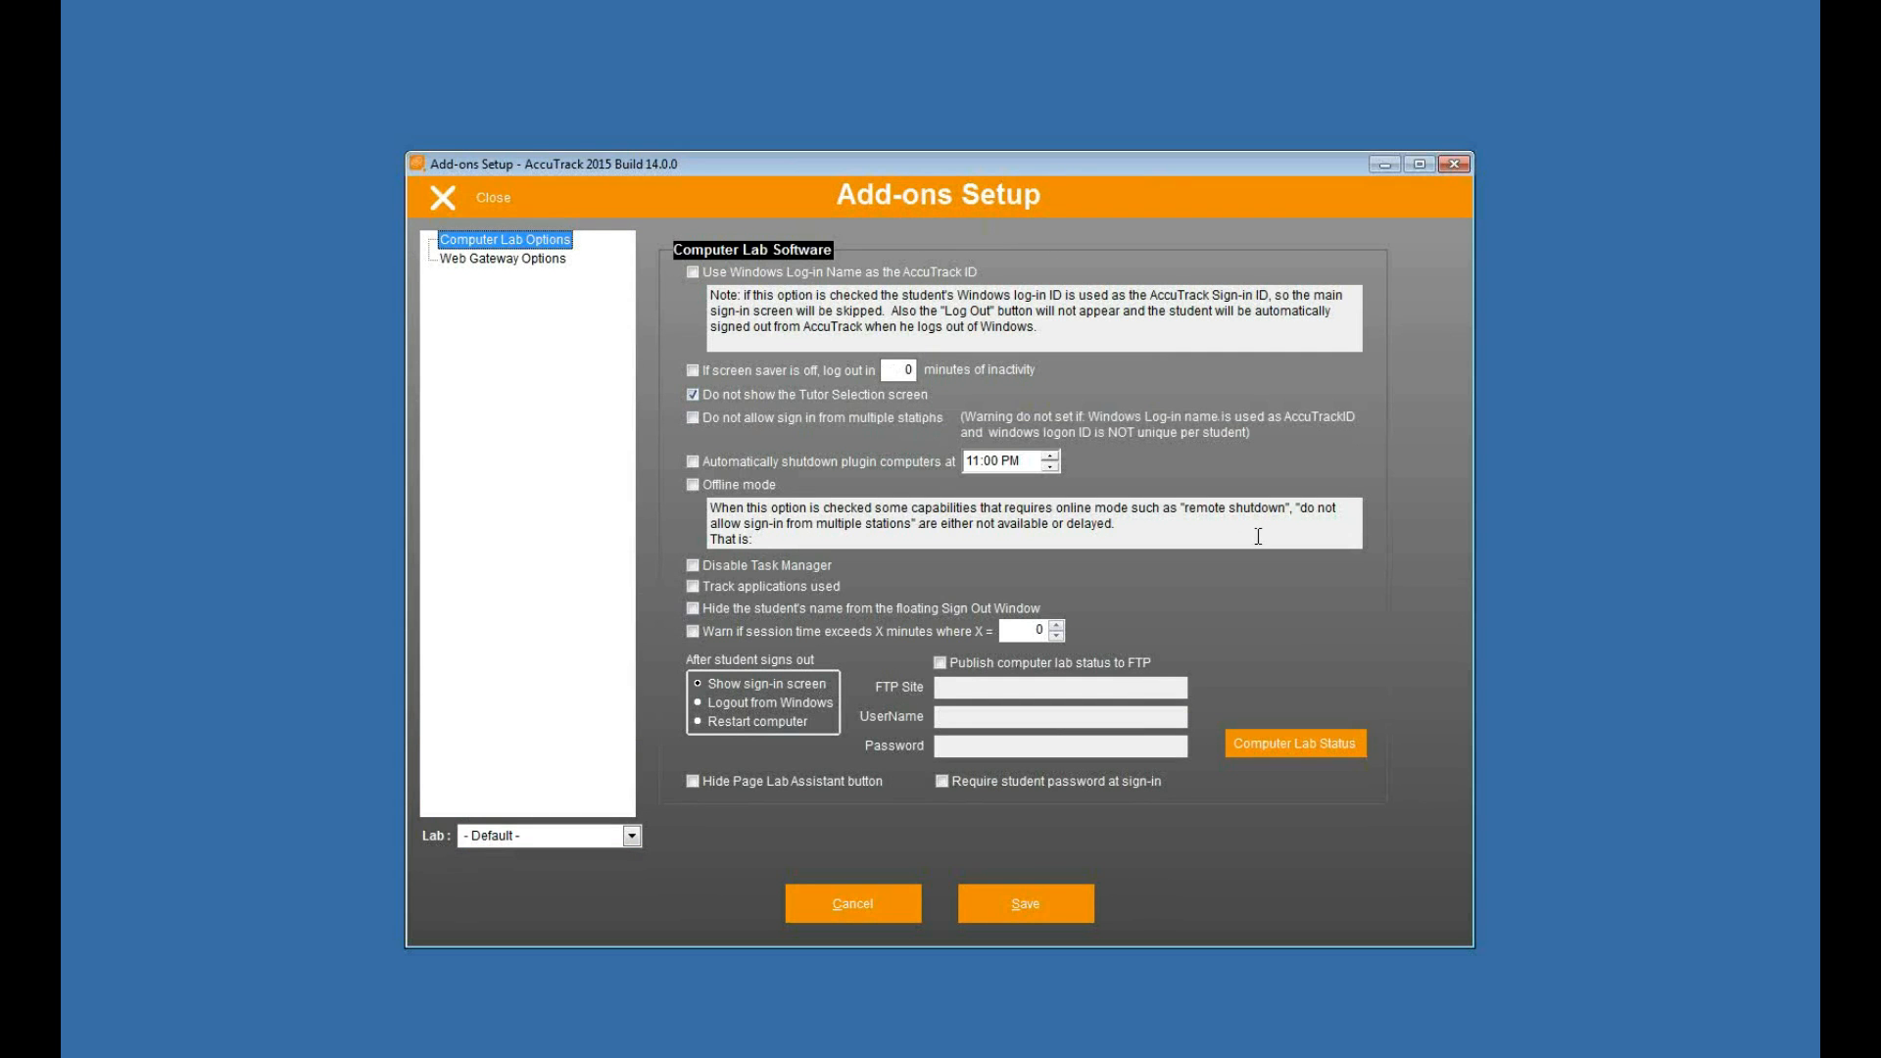
{"action": "mouse_move", "coordinate": [1160, 380]}
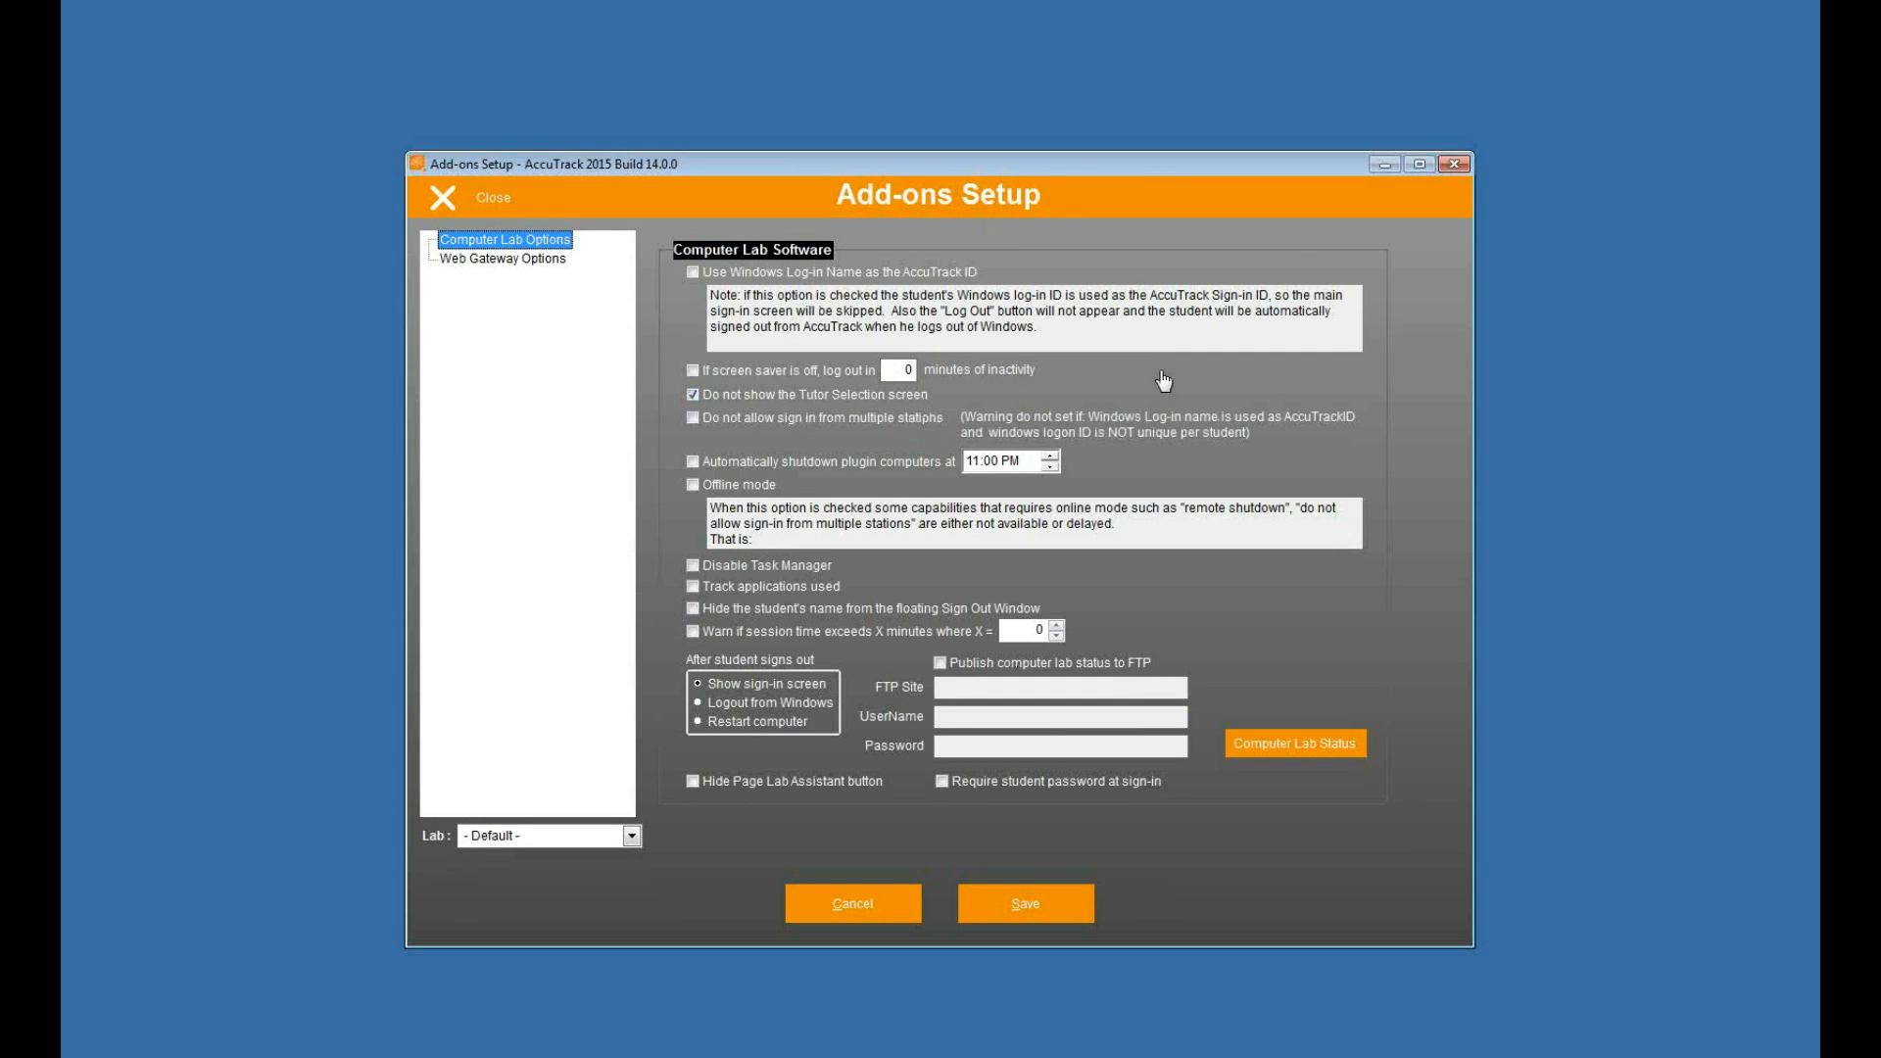
{"action": "mouse_move", "coordinate": [1162, 392]}
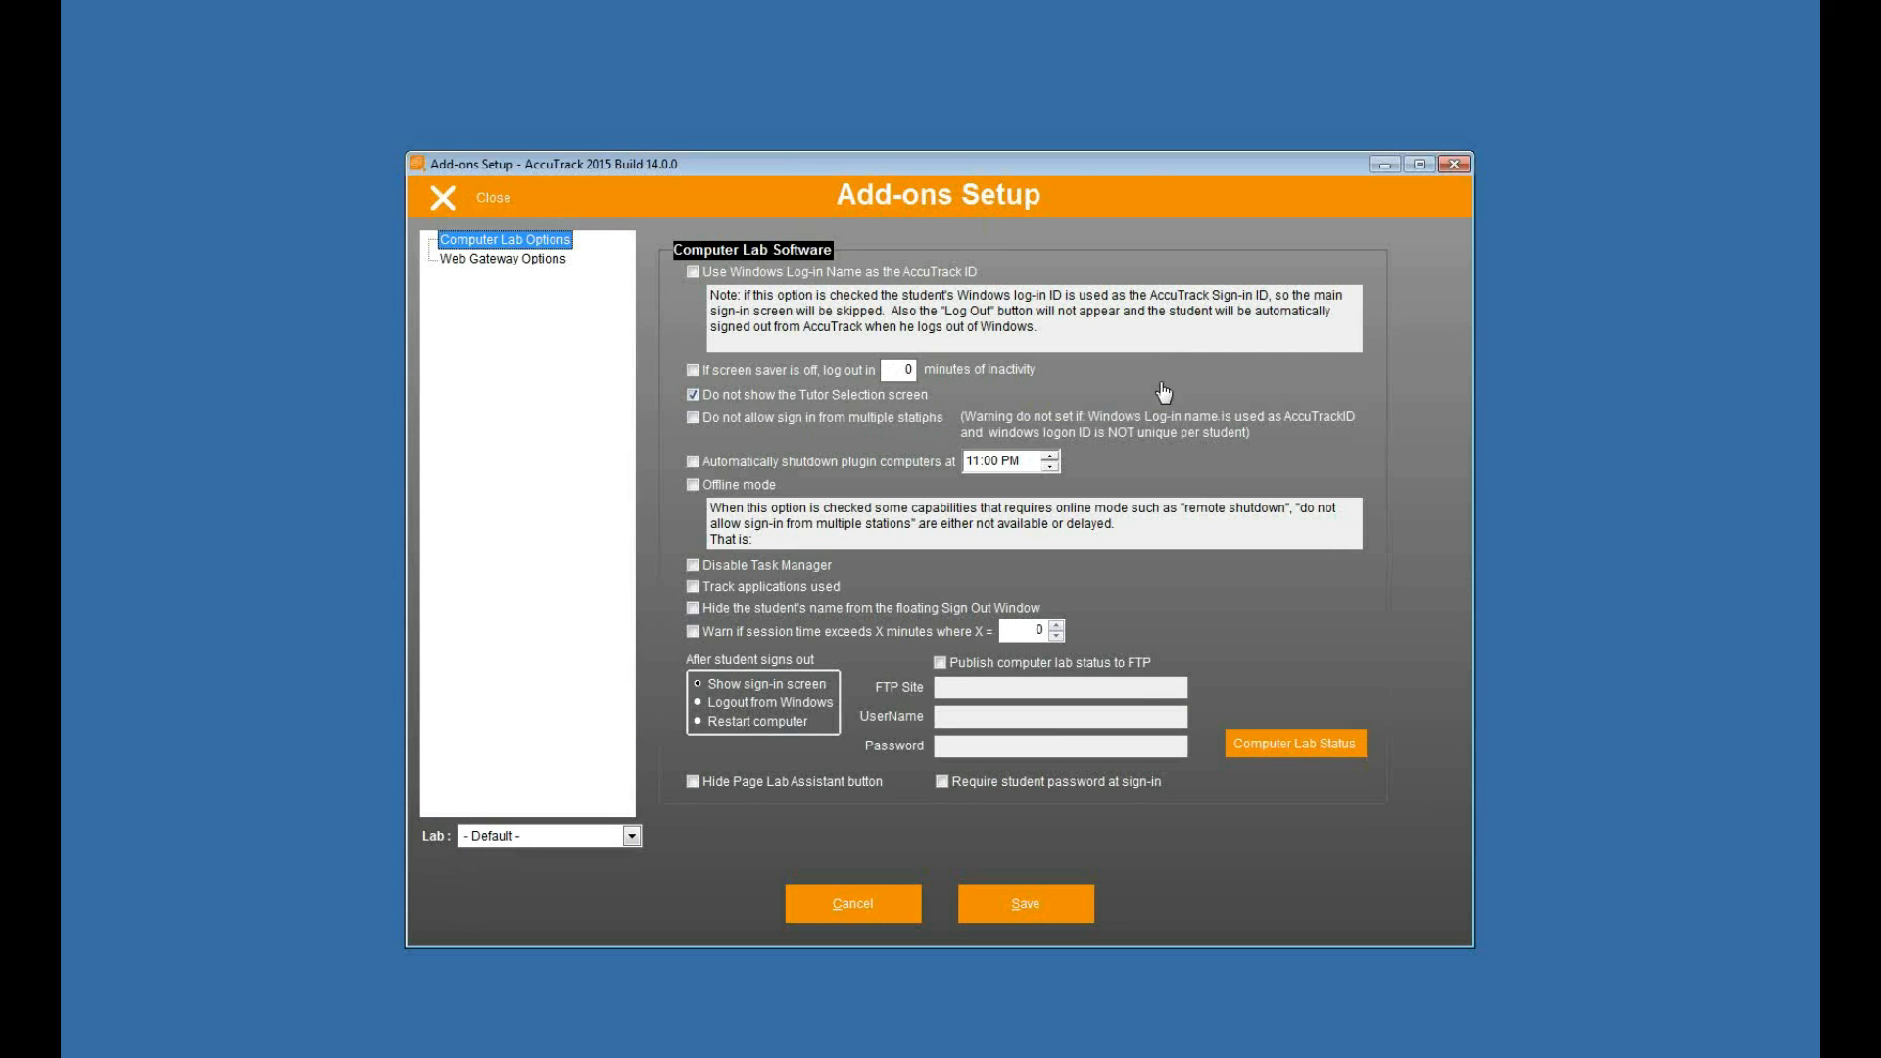
{"action": "mouse_move", "coordinate": [766, 678]}
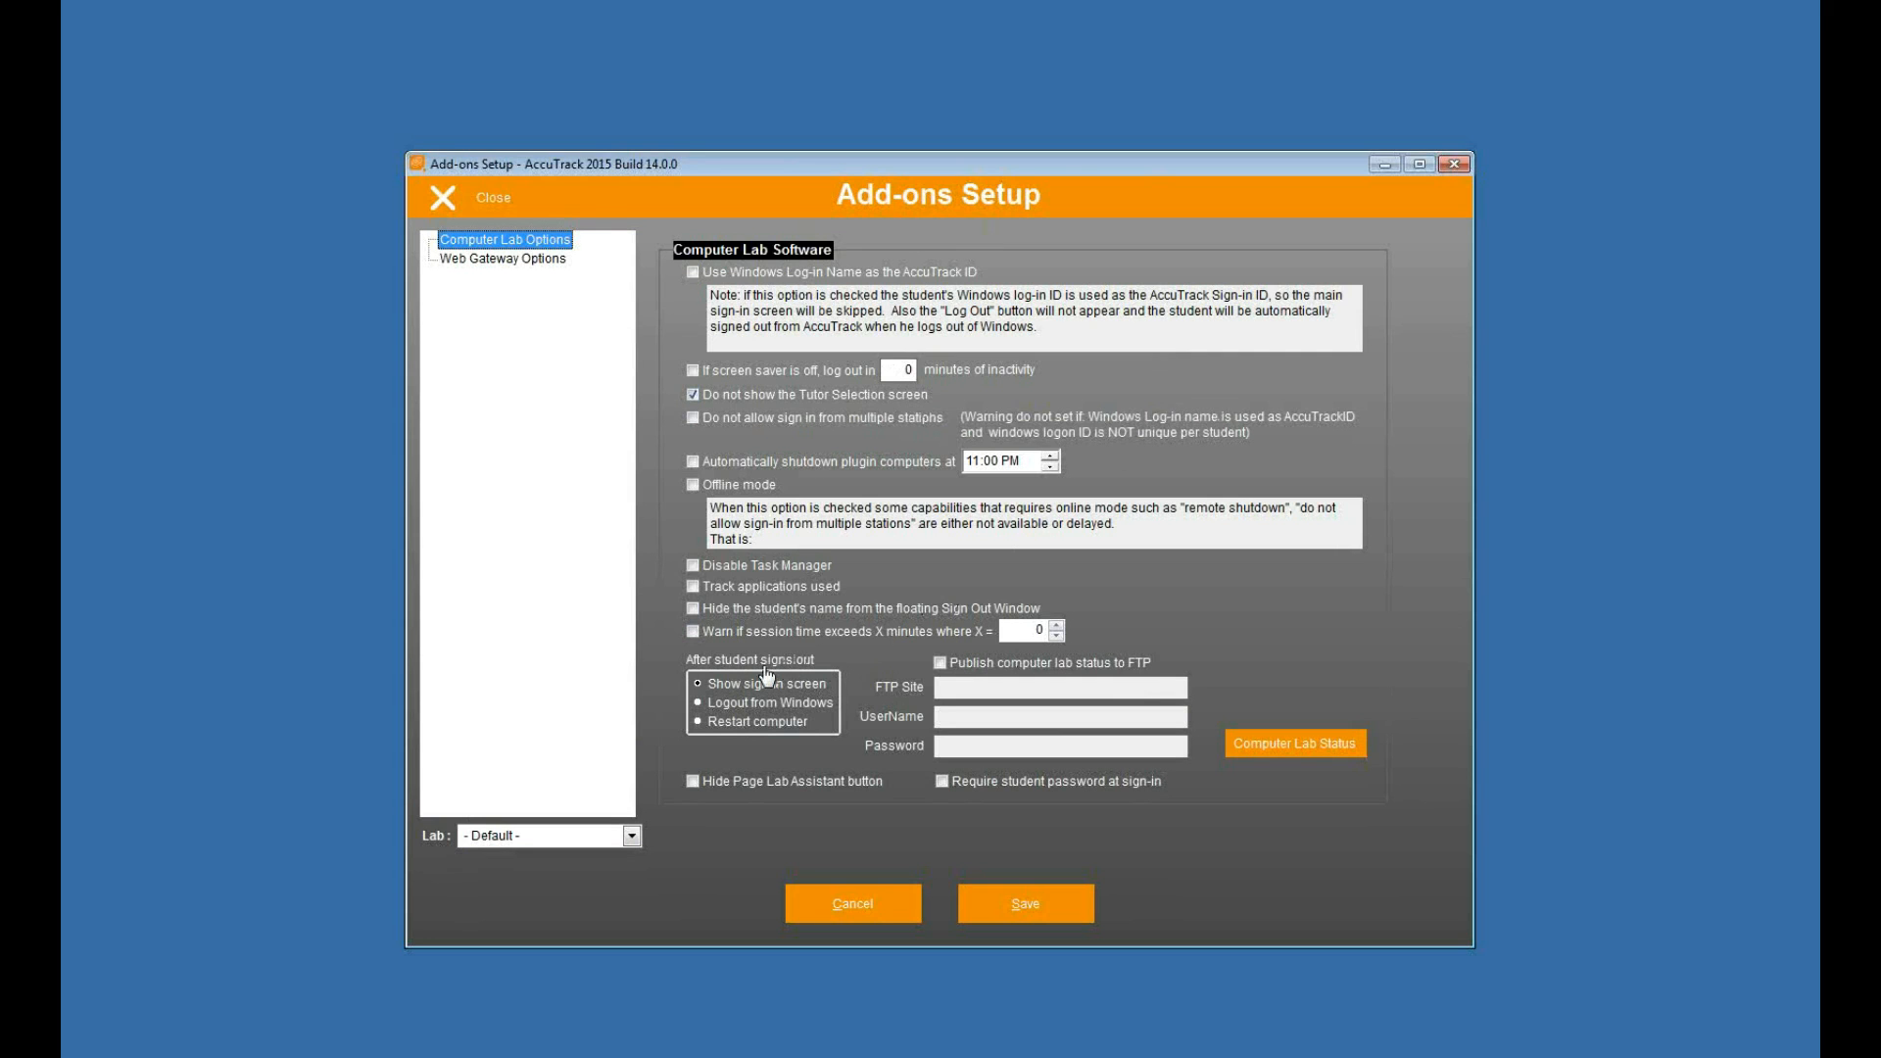
{"action": "mouse_move", "coordinate": [1182, 423]}
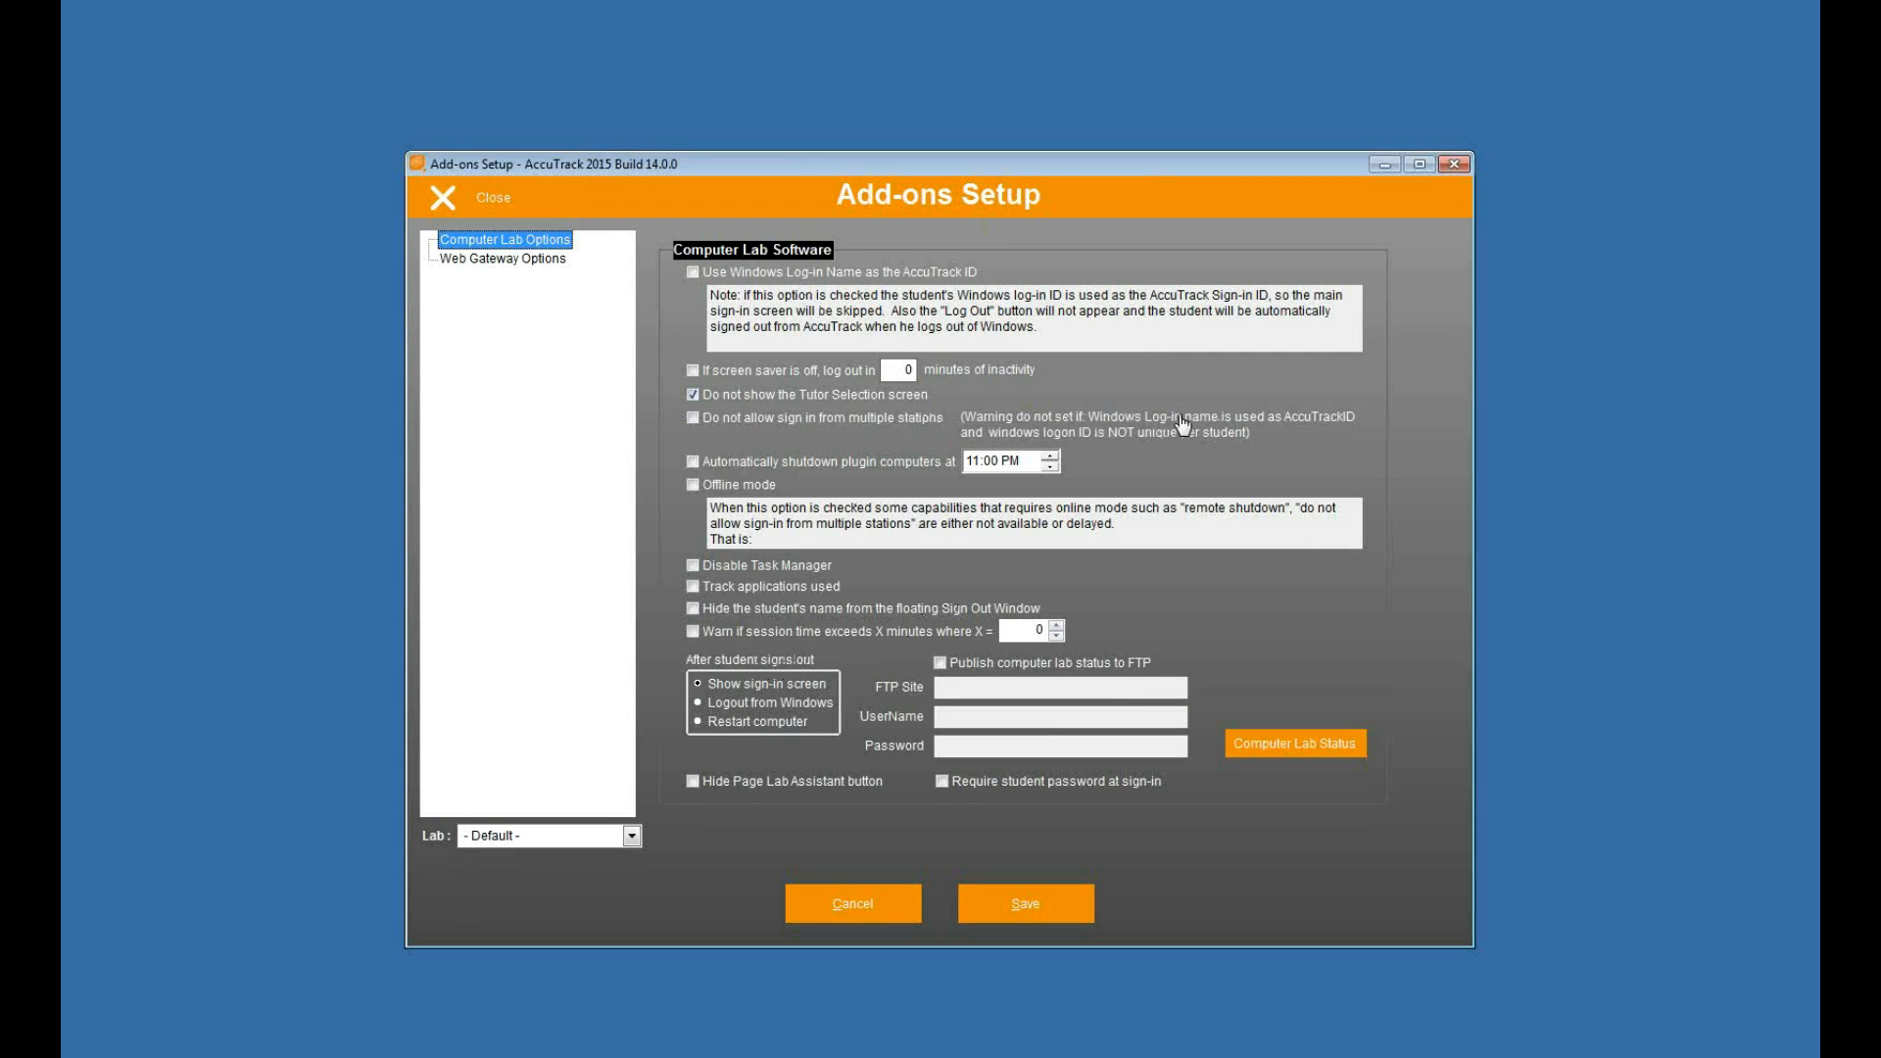
{"action": "mouse_move", "coordinate": [1135, 441]}
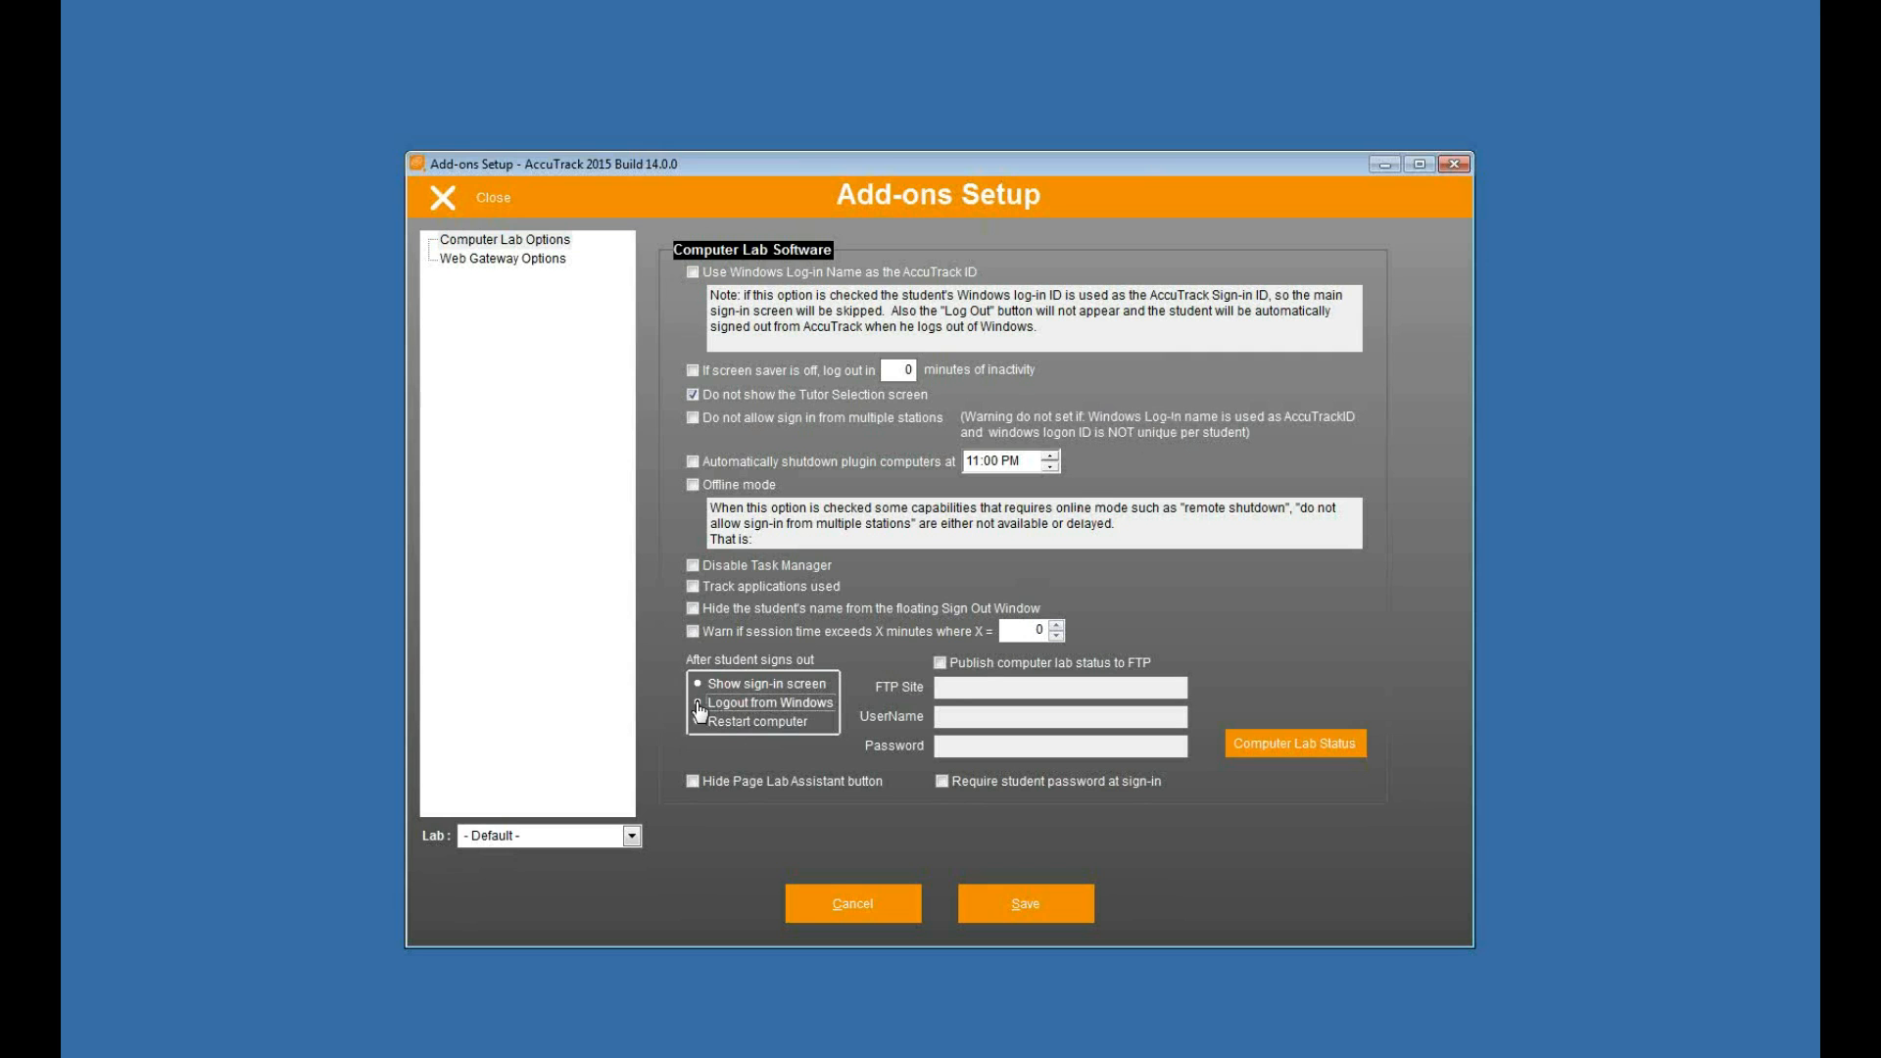
{"action": "mouse_move", "coordinate": [1093, 590]}
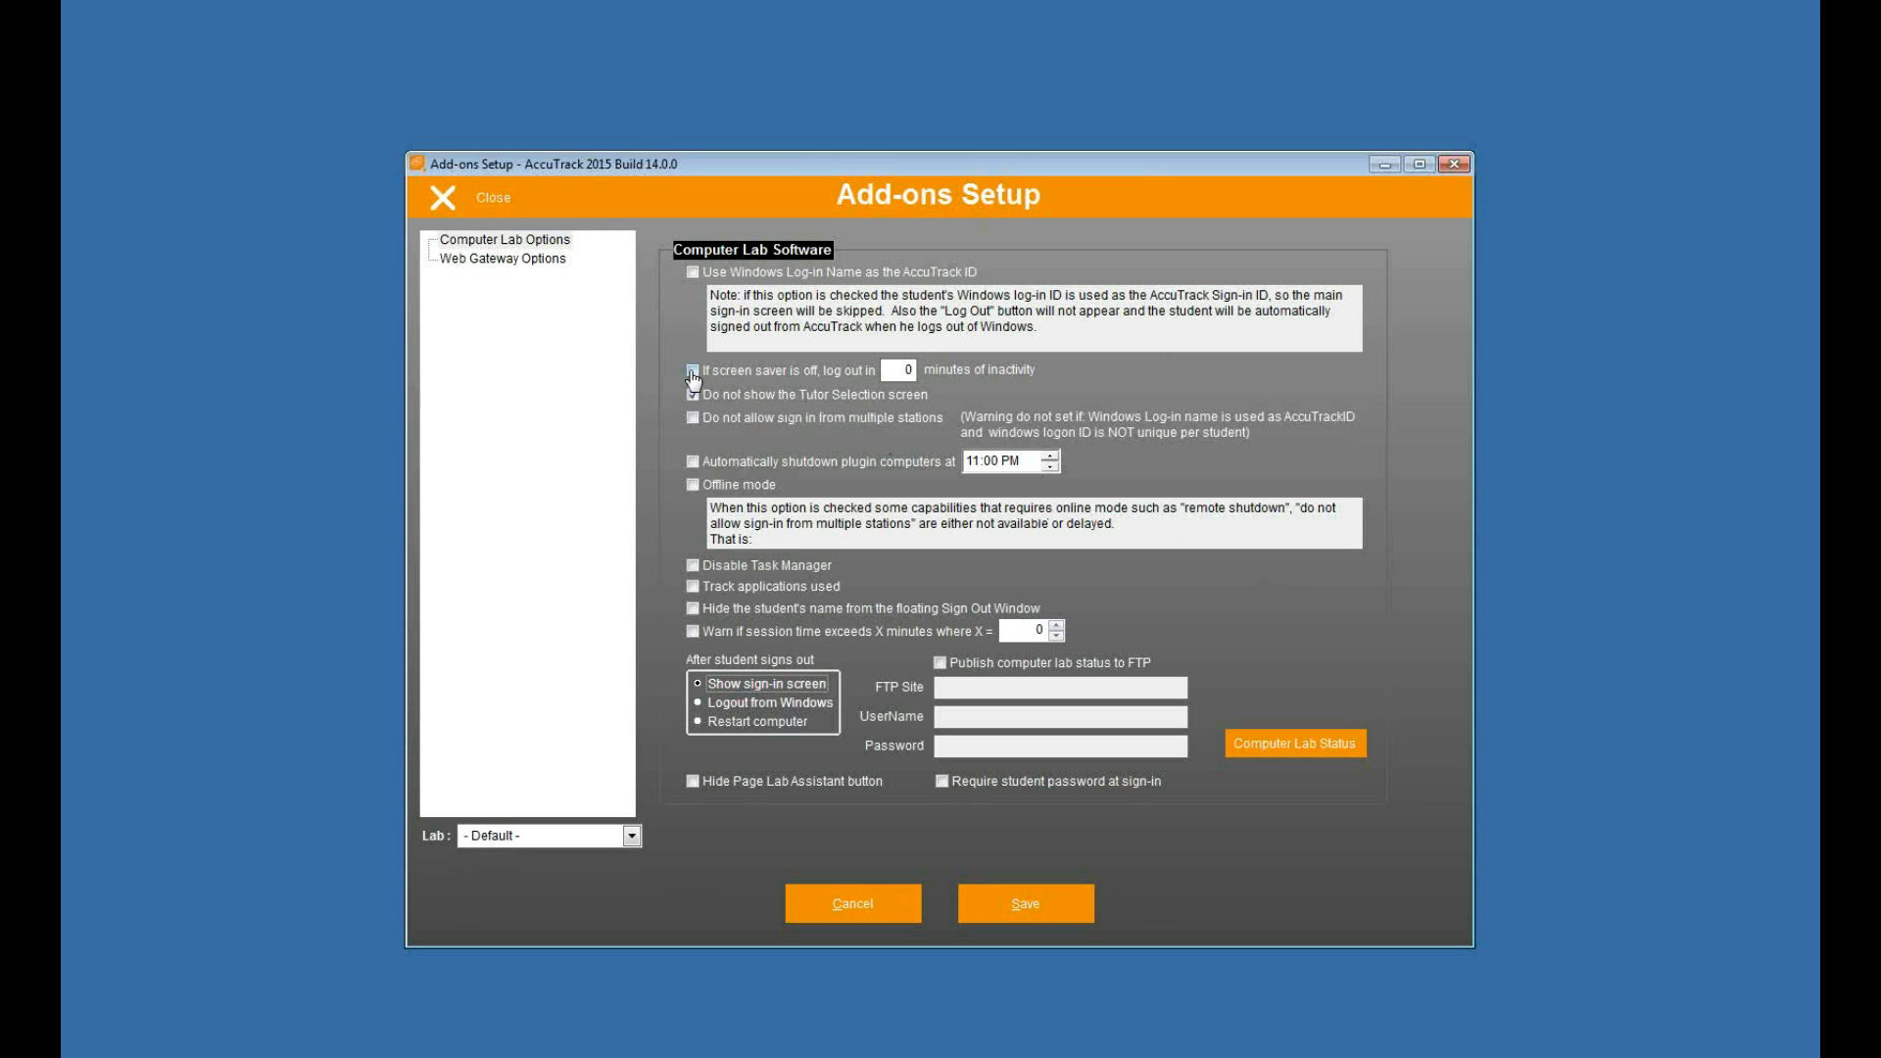
{"action": "left_click", "coordinate": [692, 370]}
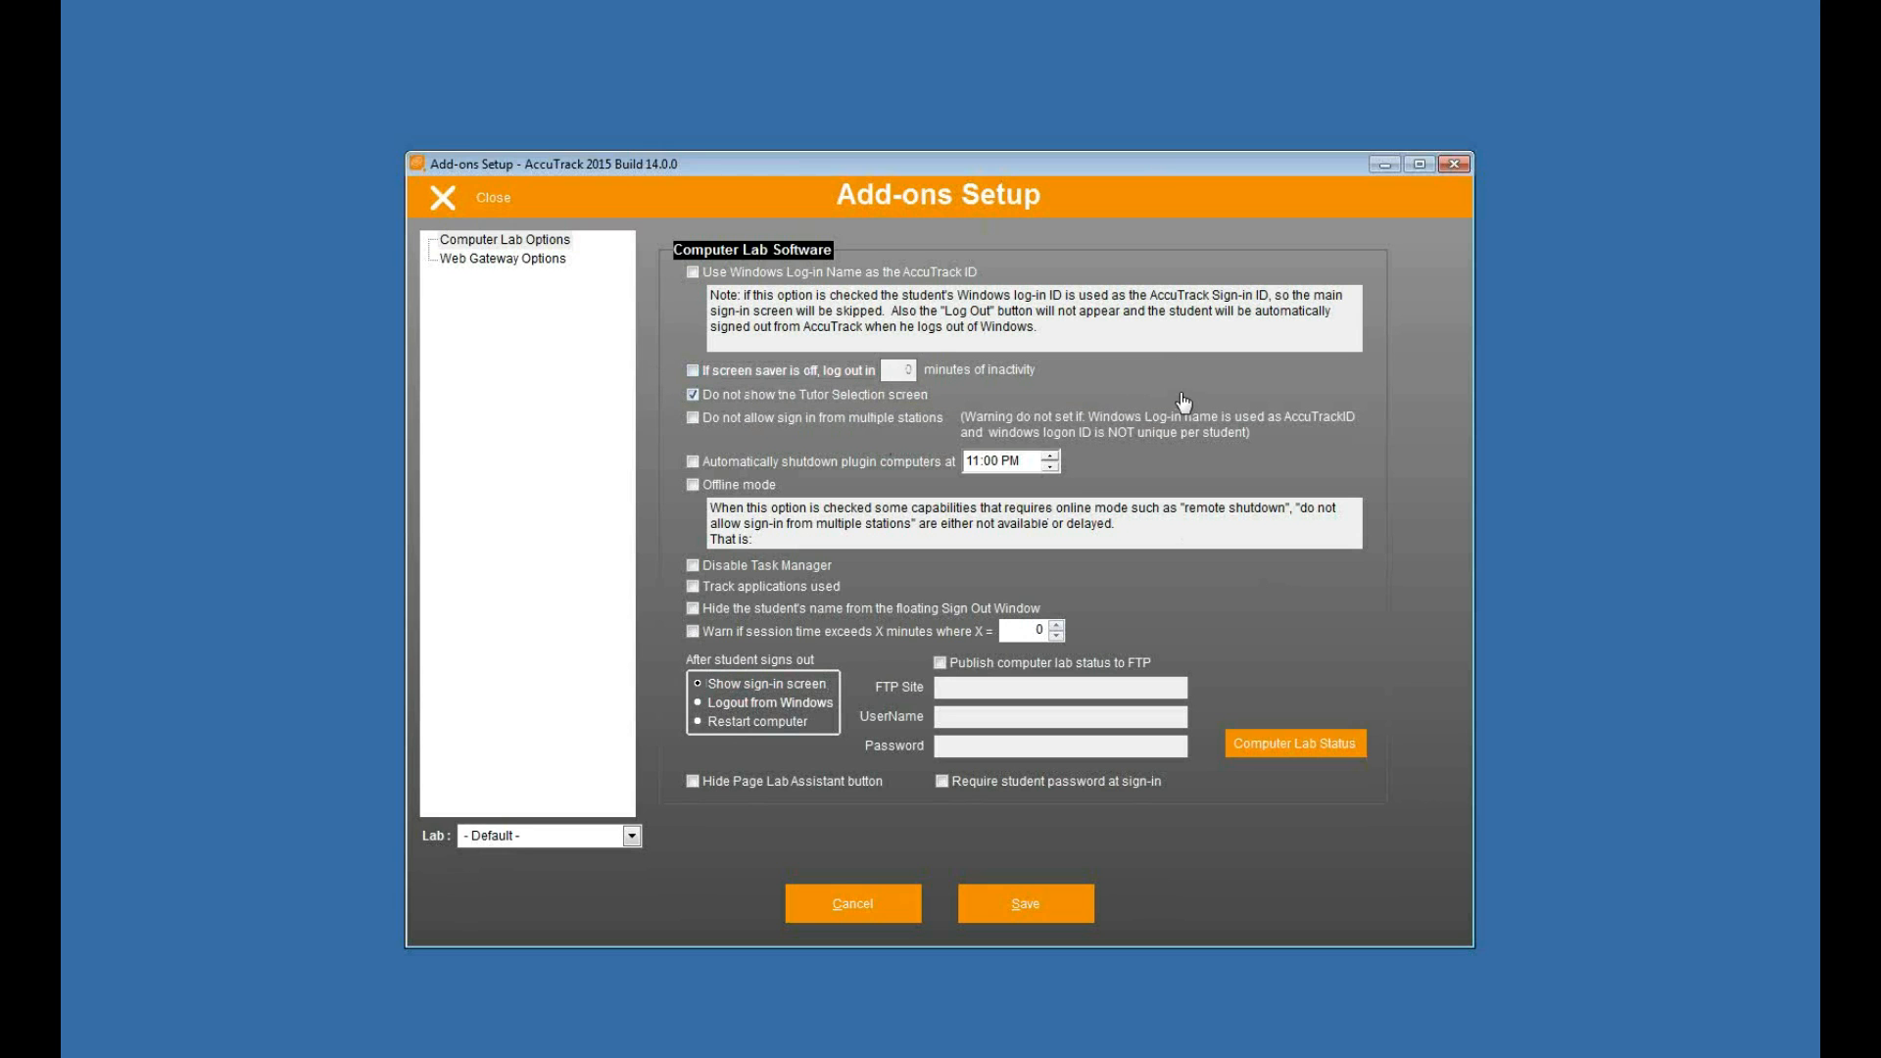
{"action": "mouse_move", "coordinate": [1223, 392]}
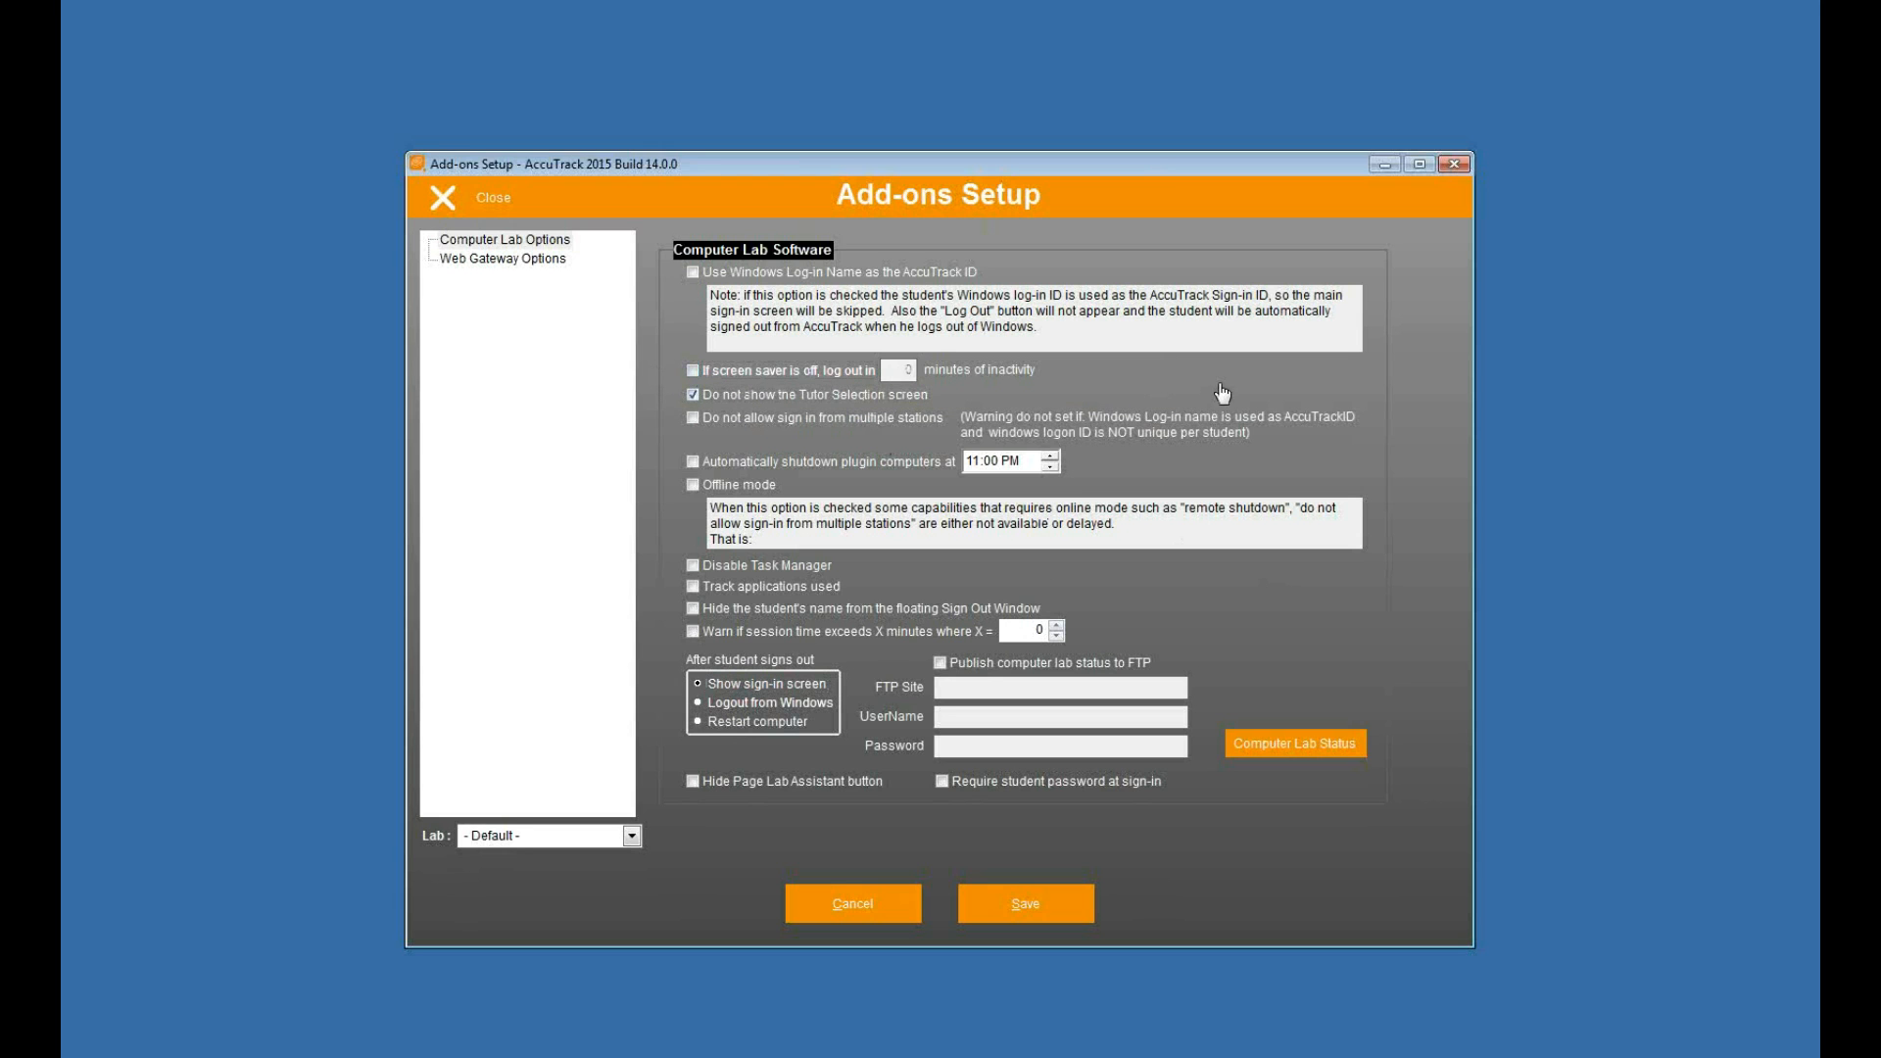
{"action": "mouse_move", "coordinate": [807, 367]}
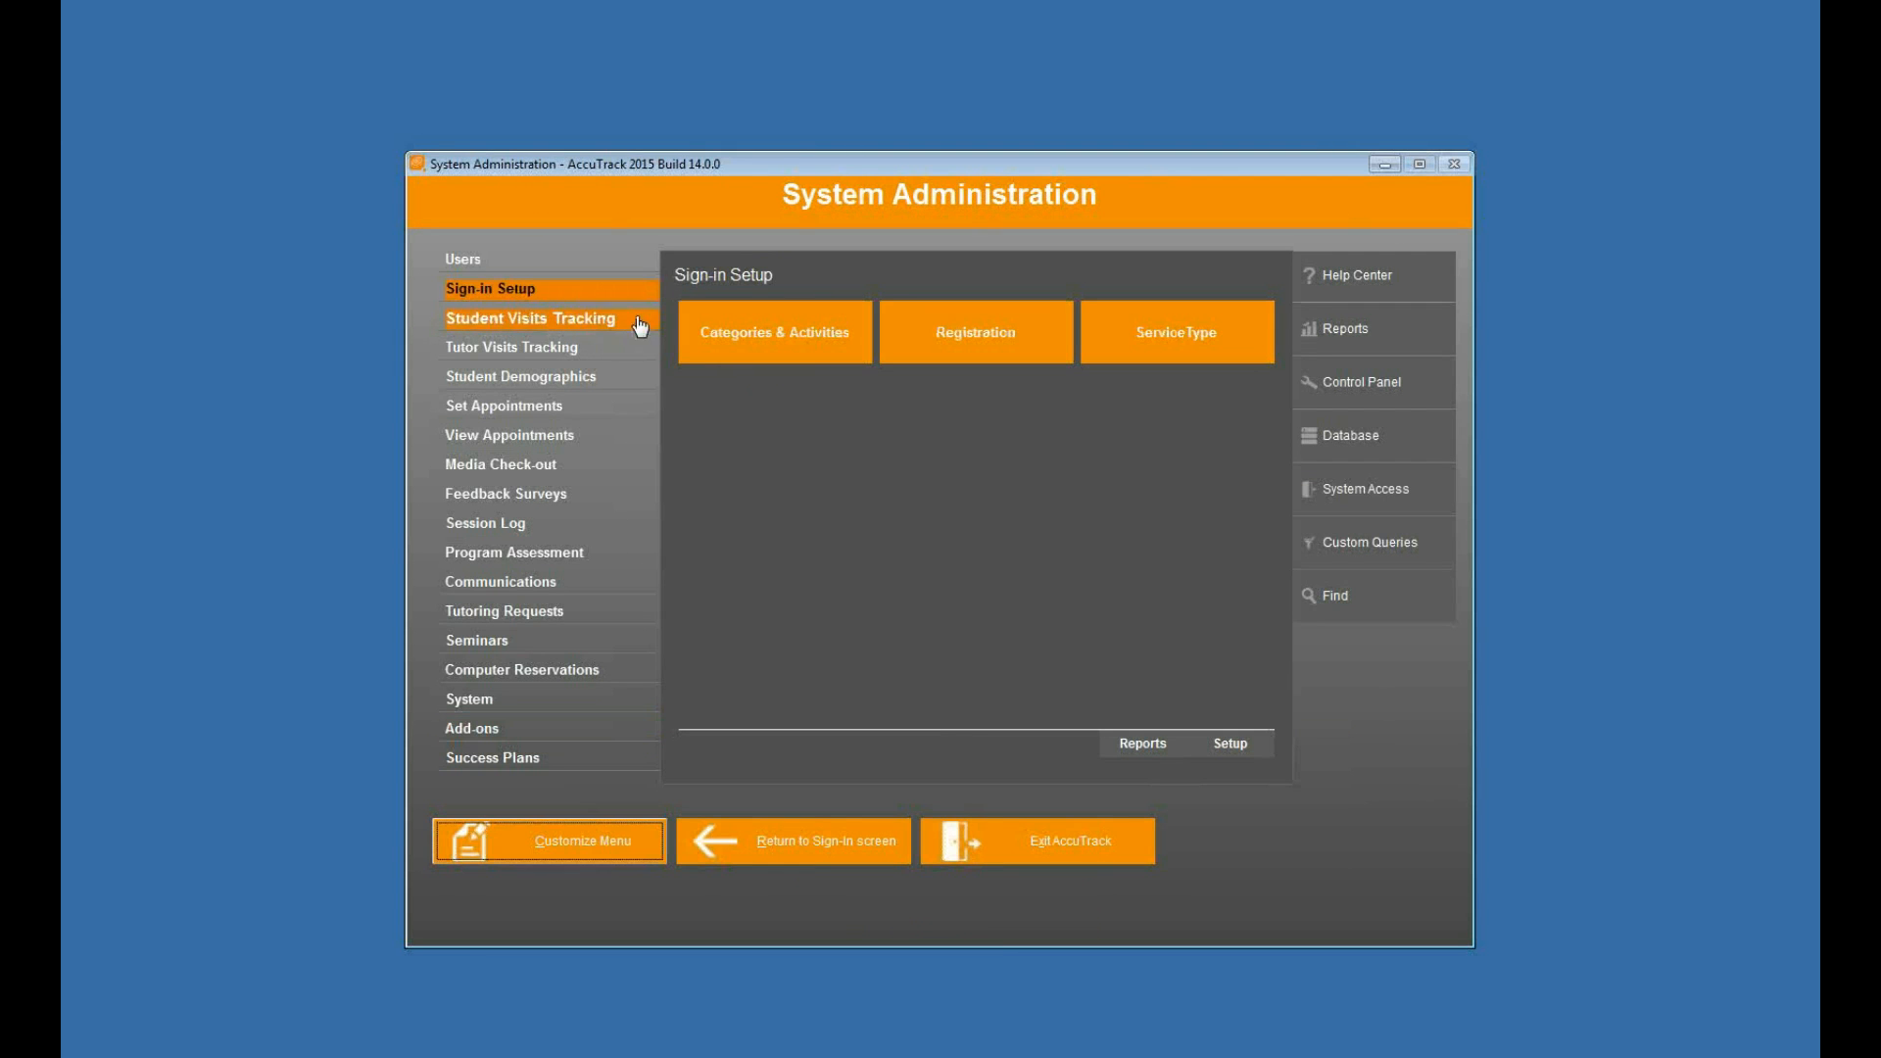
- Inspect the Computer Use category's Academic Use and Personal Use activities in Categories & Activities, then leave AccuTrack
{"action": "left_click", "coordinate": [774, 333]}
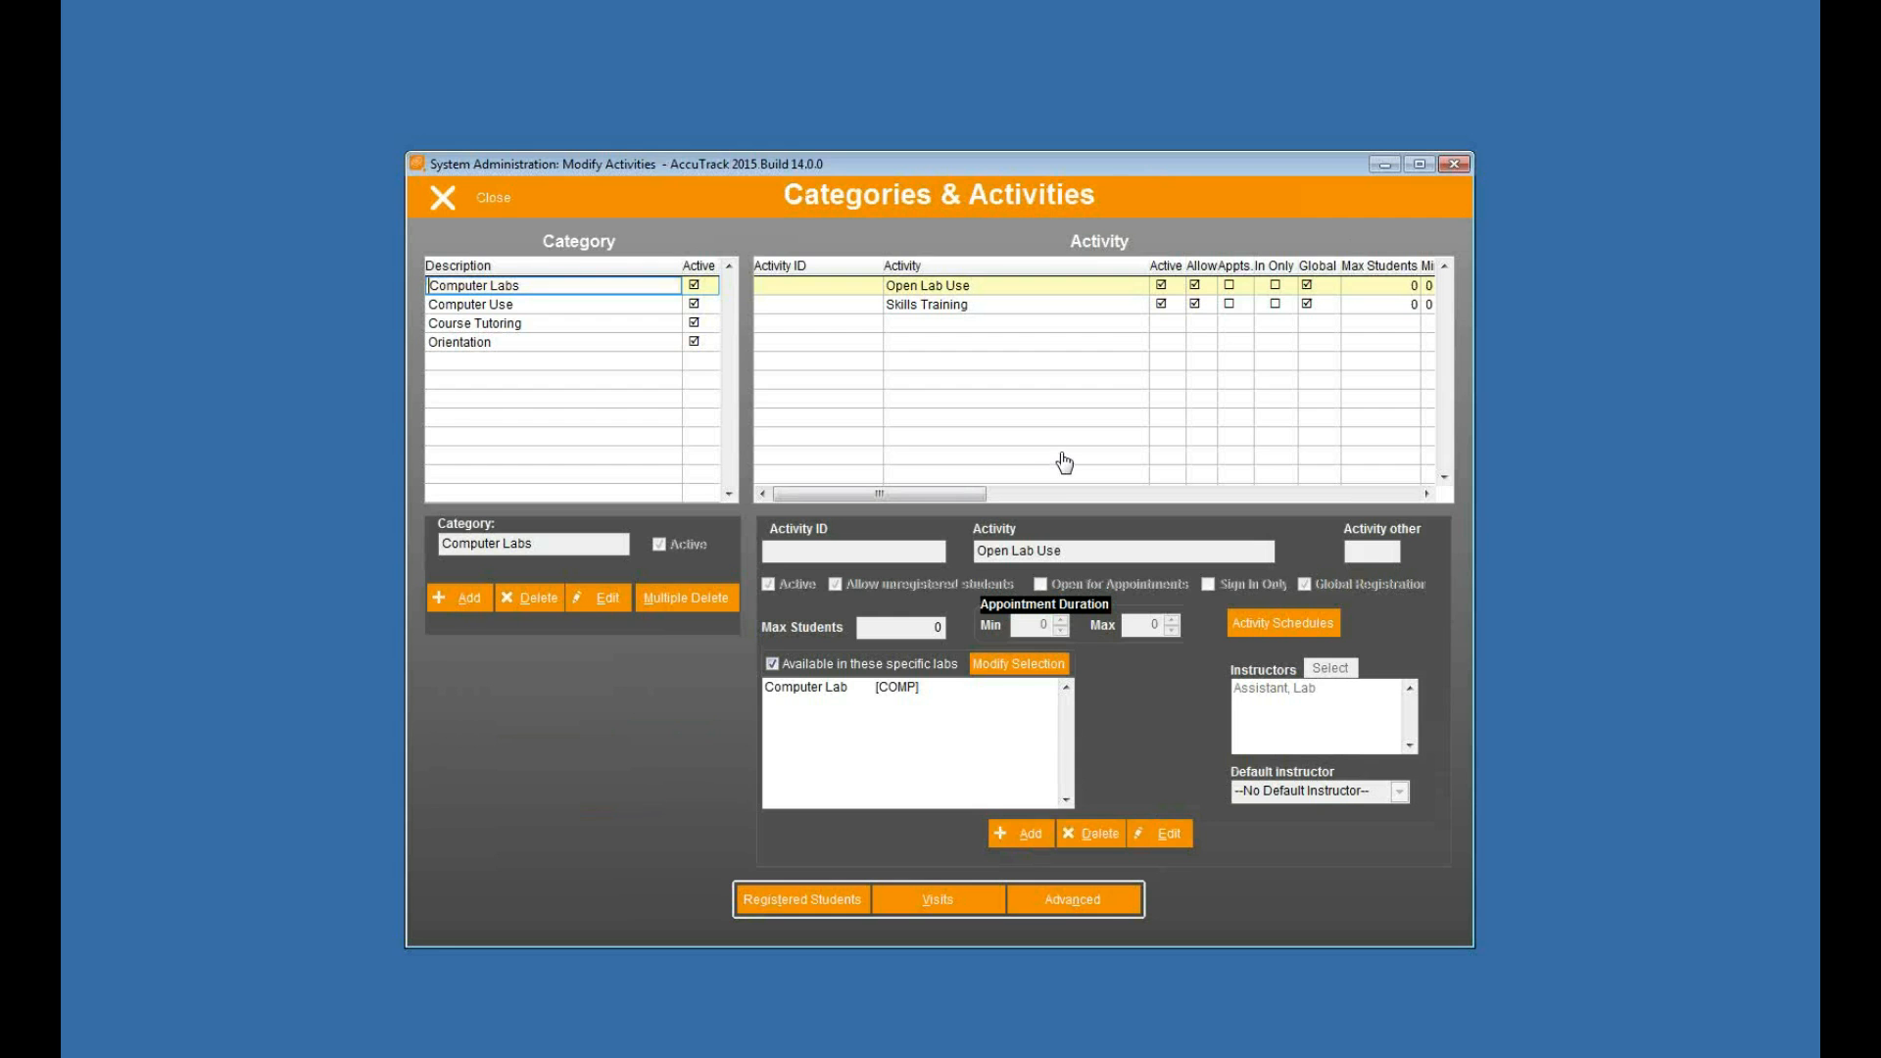
{"action": "left_click", "coordinate": [503, 304]}
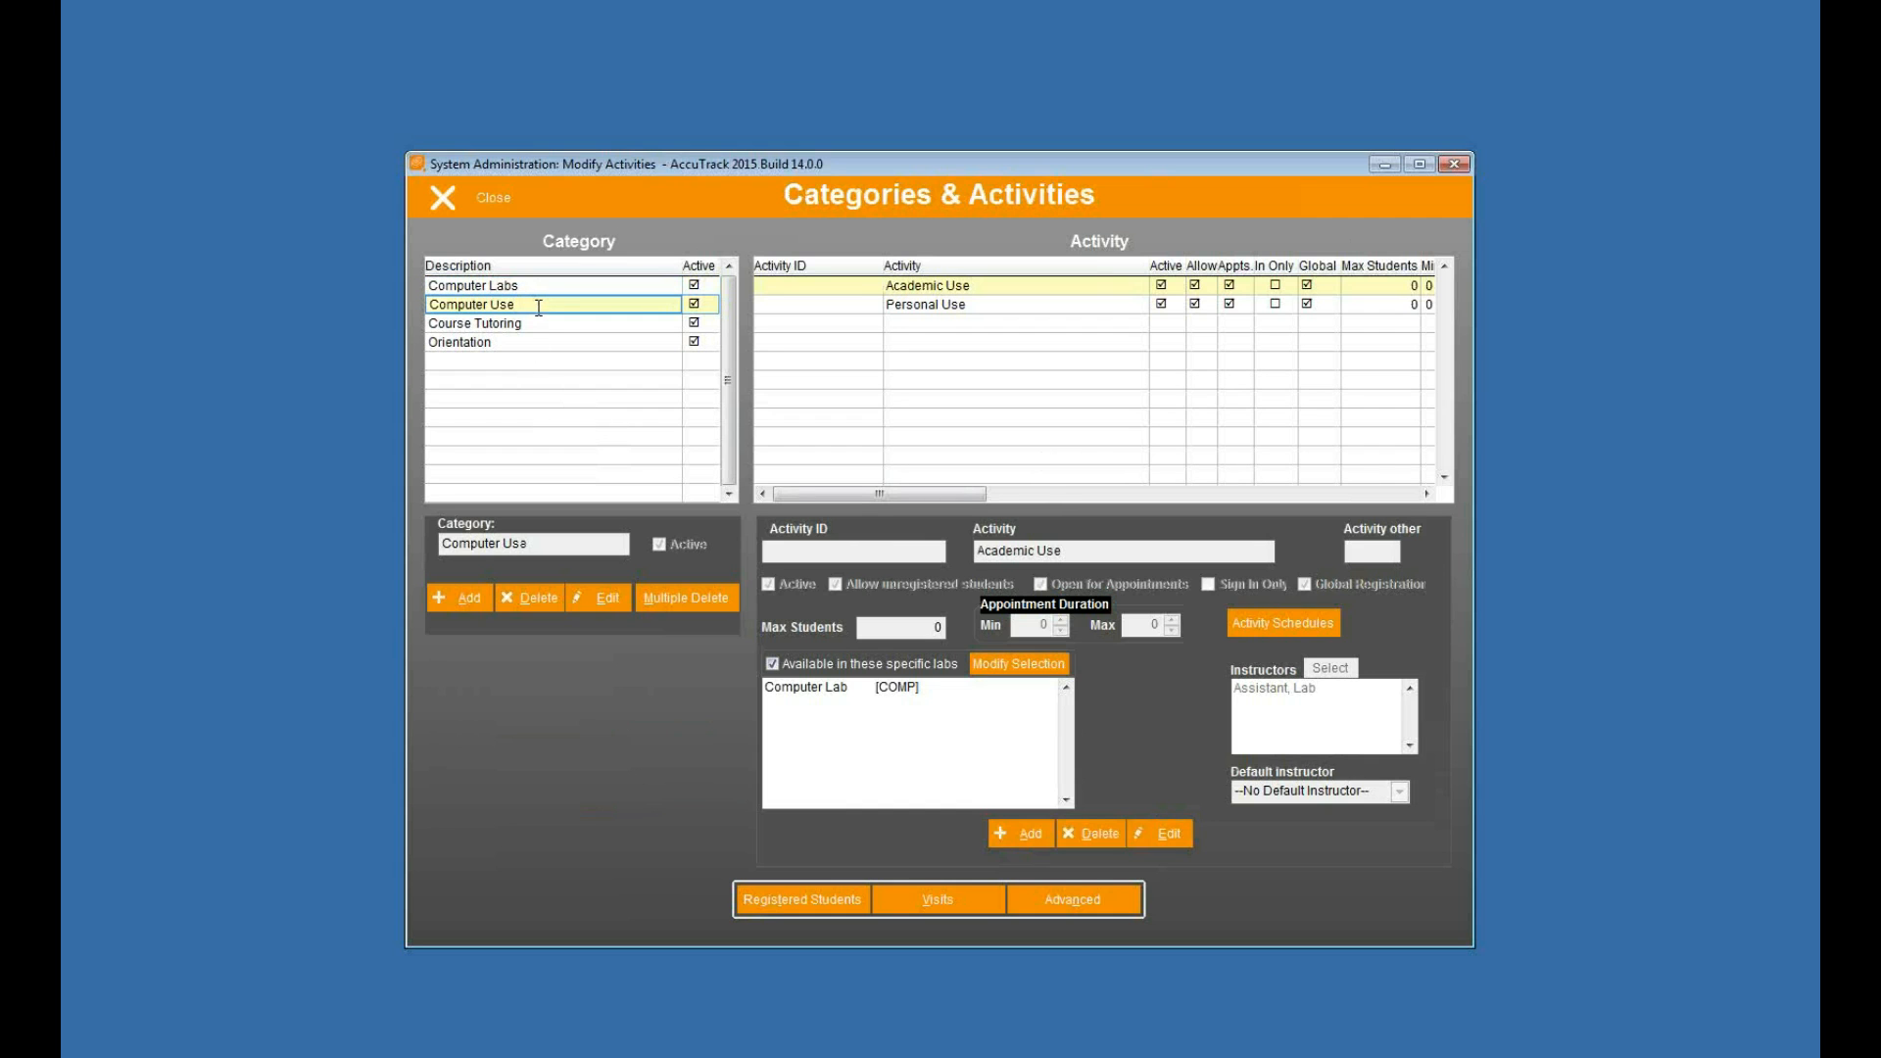
{"action": "left_click", "coordinate": [927, 304]}
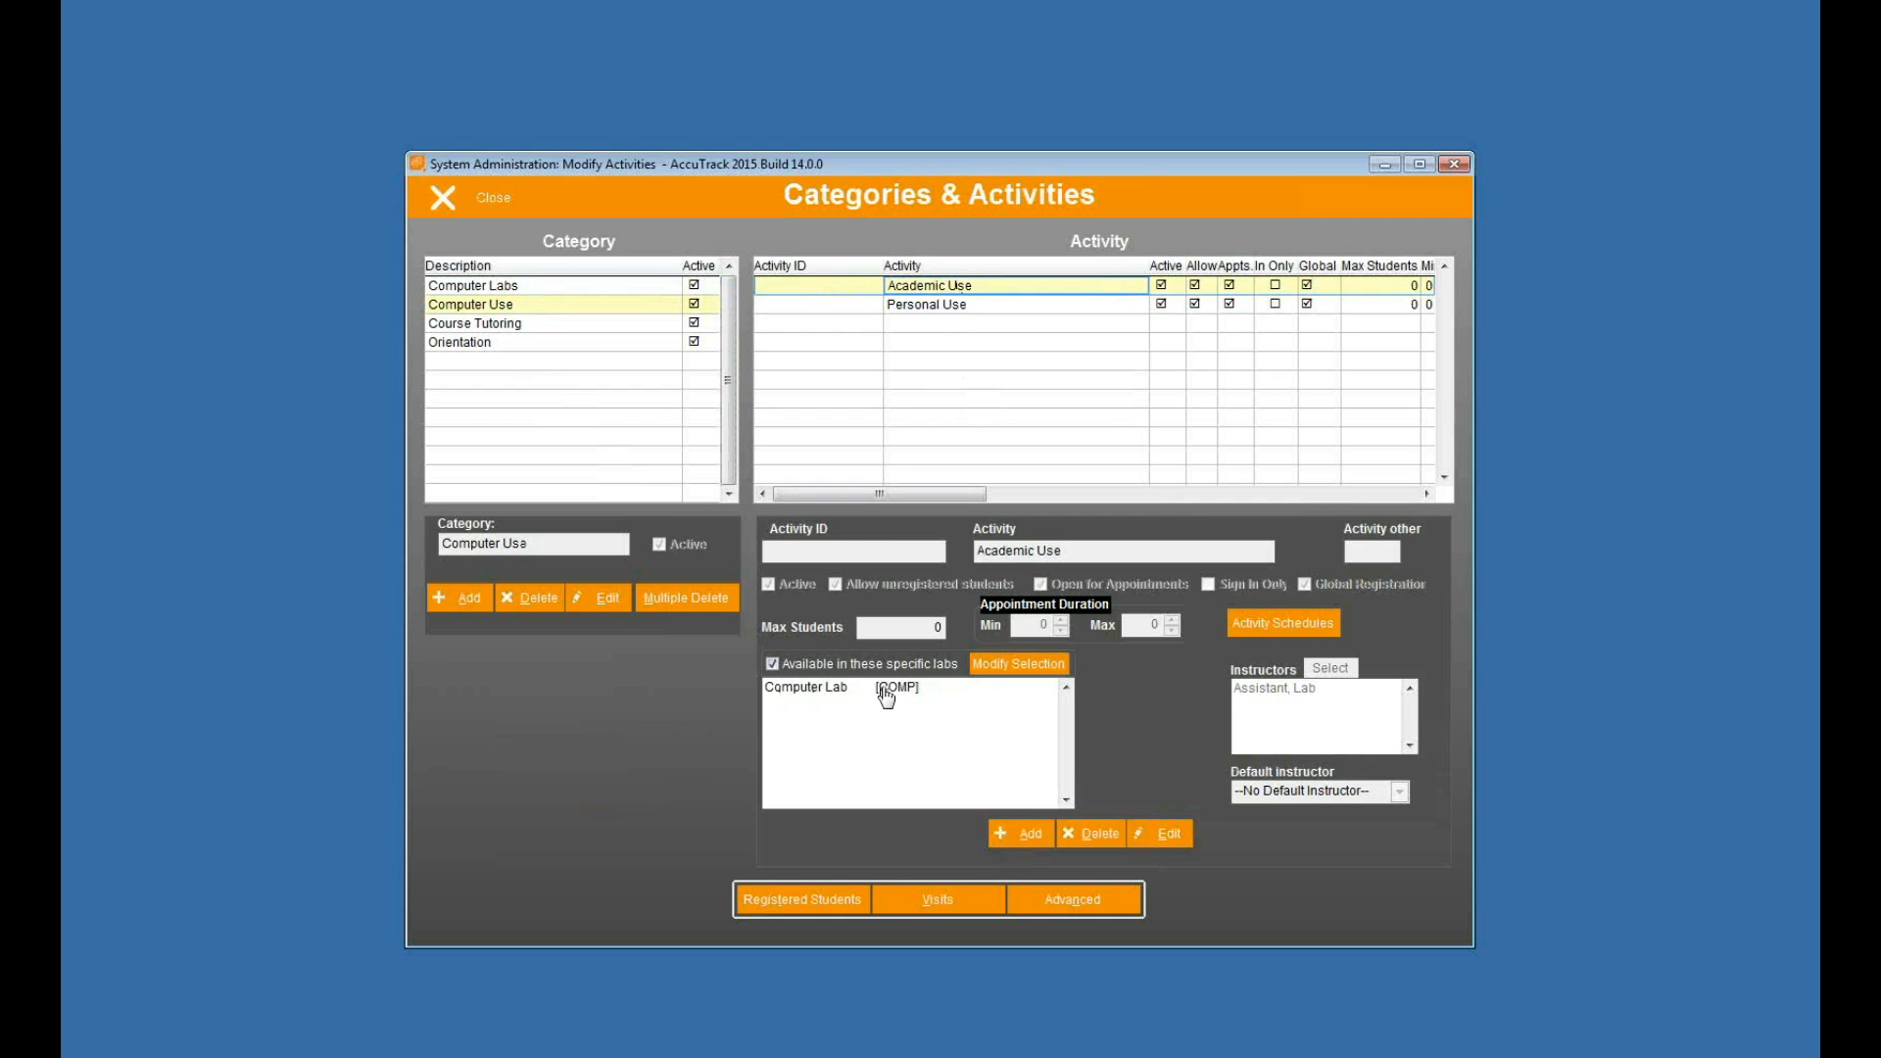
{"action": "left_click", "coordinate": [927, 304]}
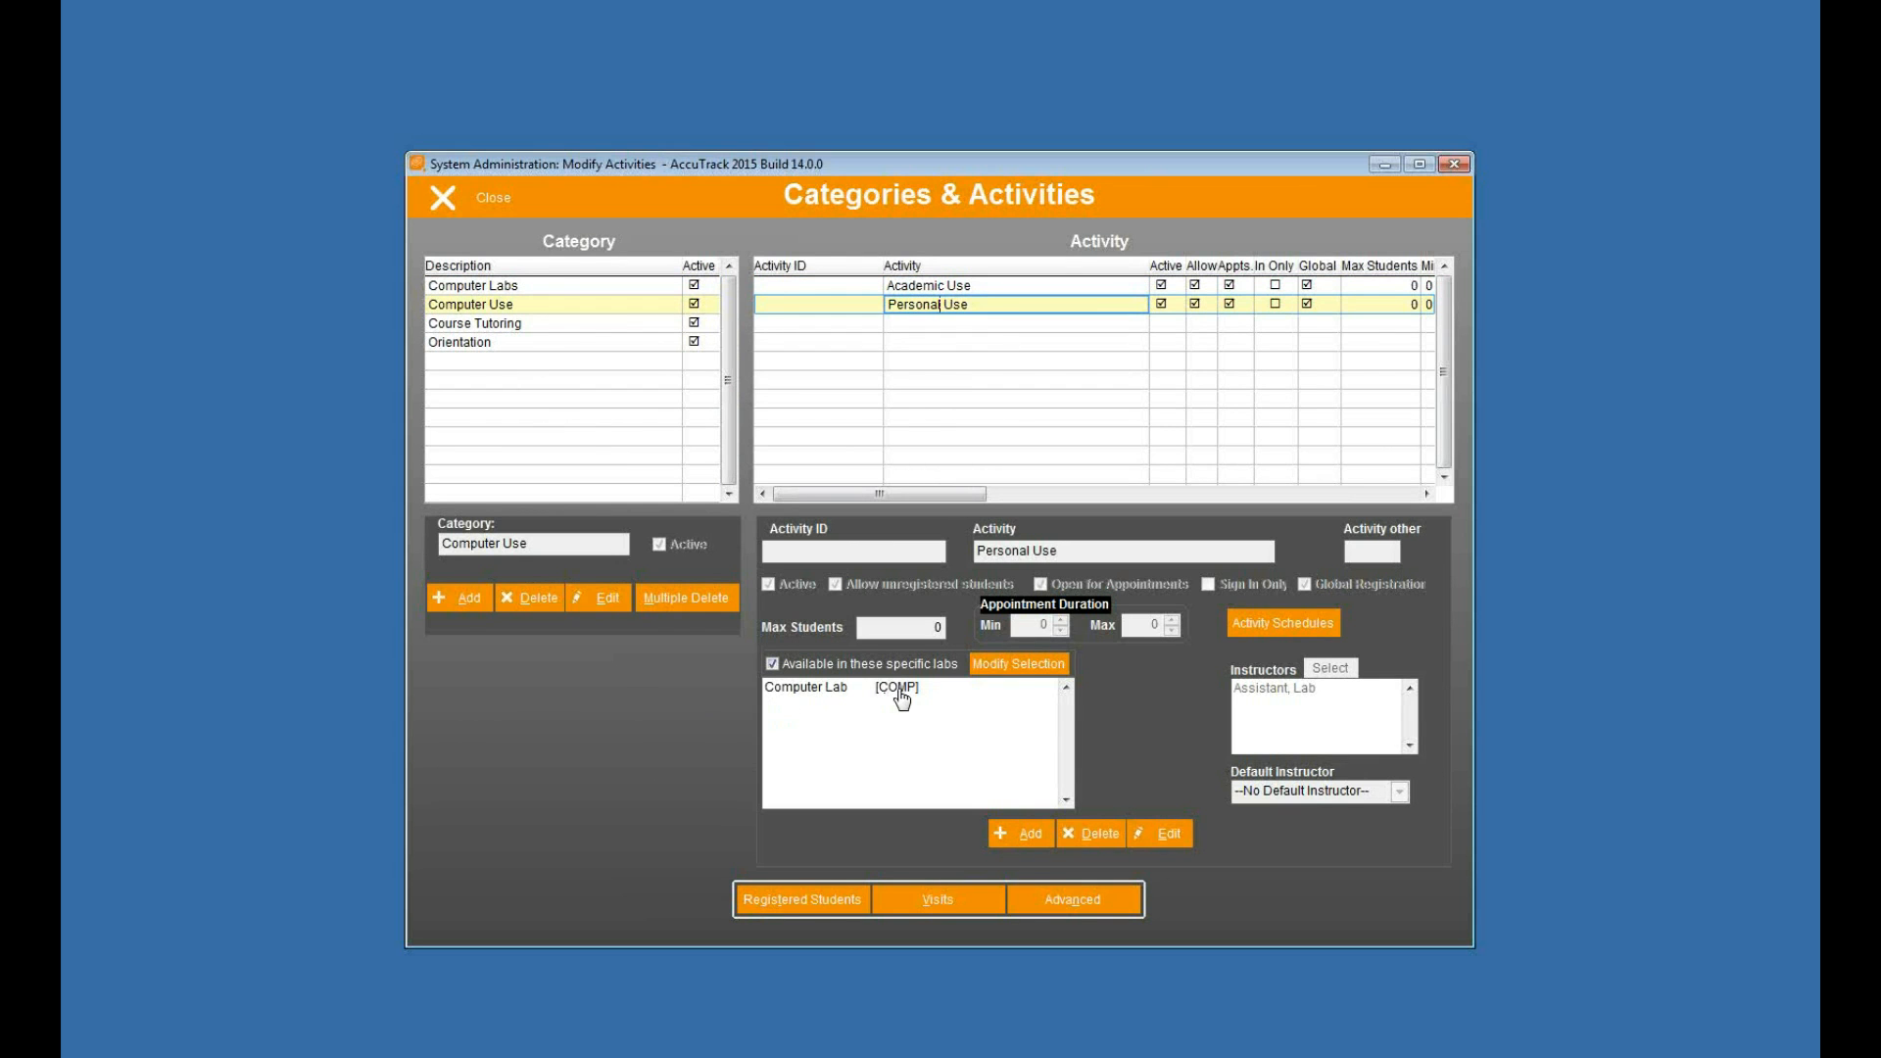
{"action": "left_click", "coordinate": [441, 195]}
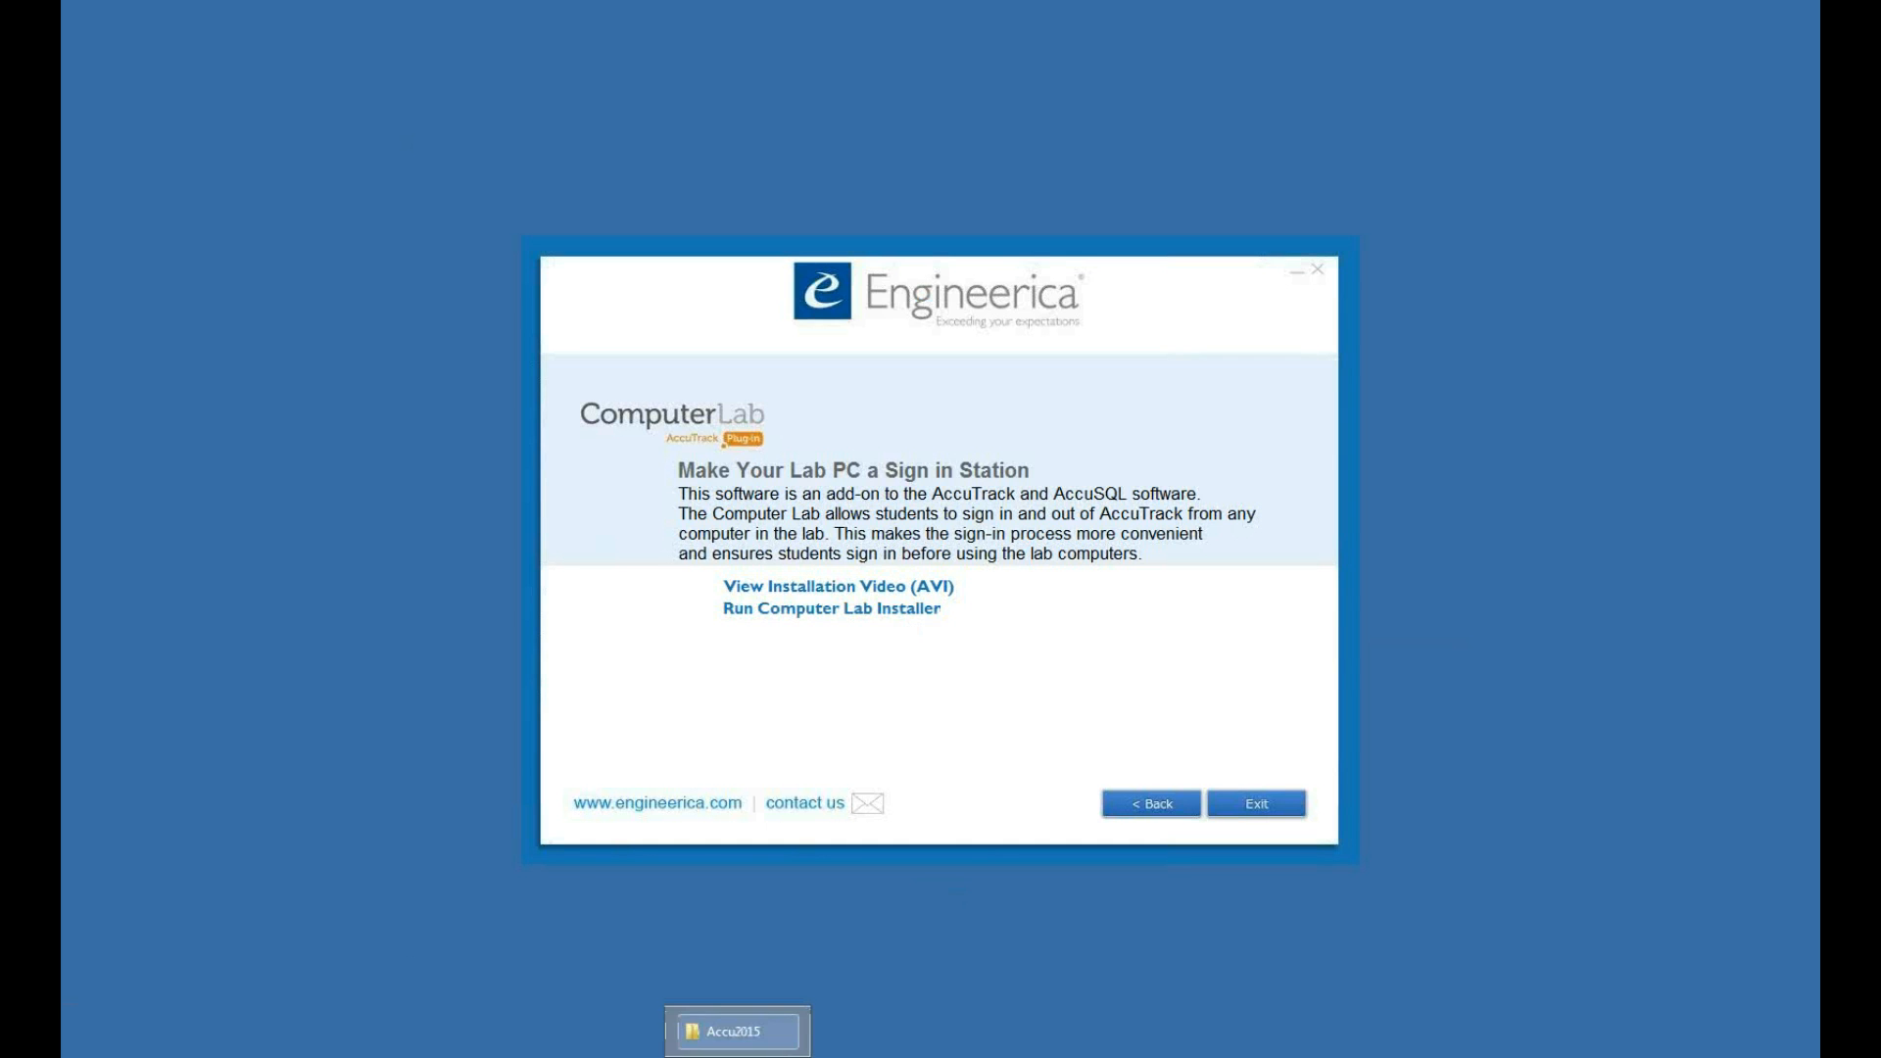
- Launch ComputerLab.exe from the CompLab15 folder in Program Files
{"action": "left_click", "coordinate": [736, 1031]}
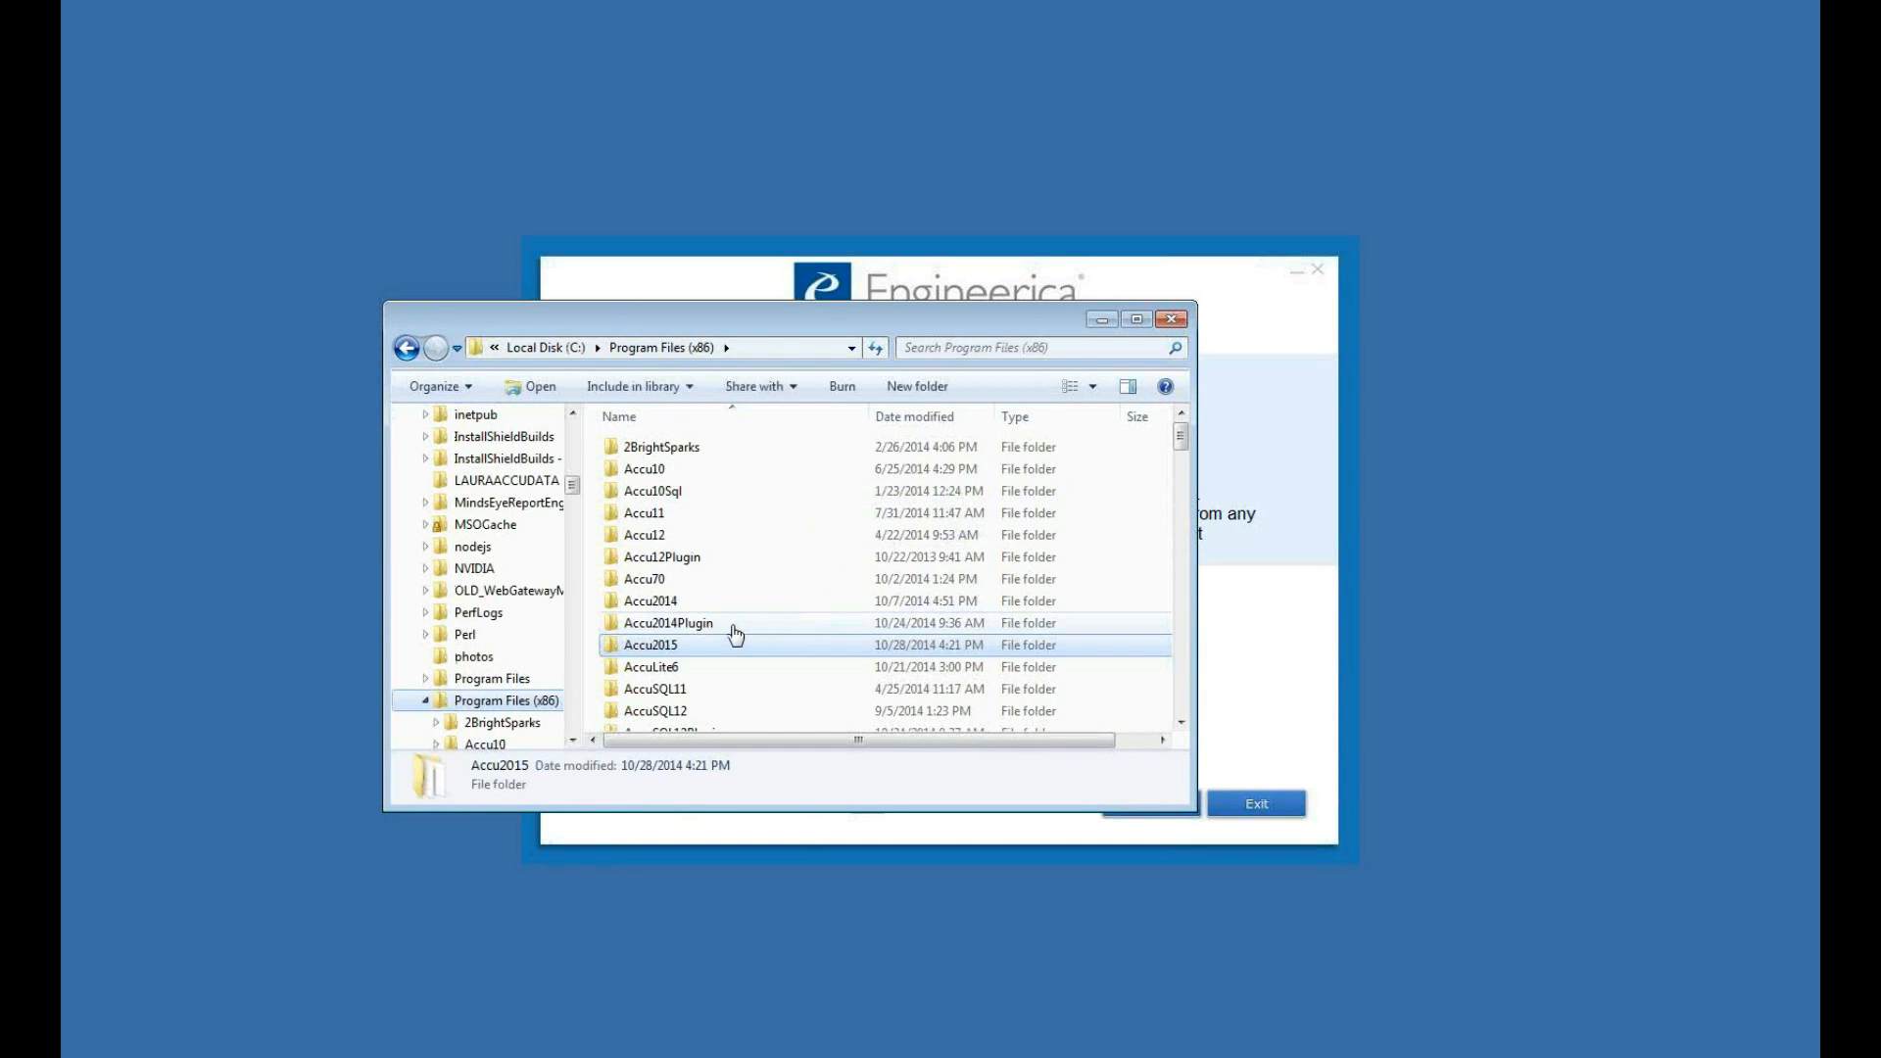
{"action": "scroll", "scroll_direction": "down", "scroll_amount": 3}
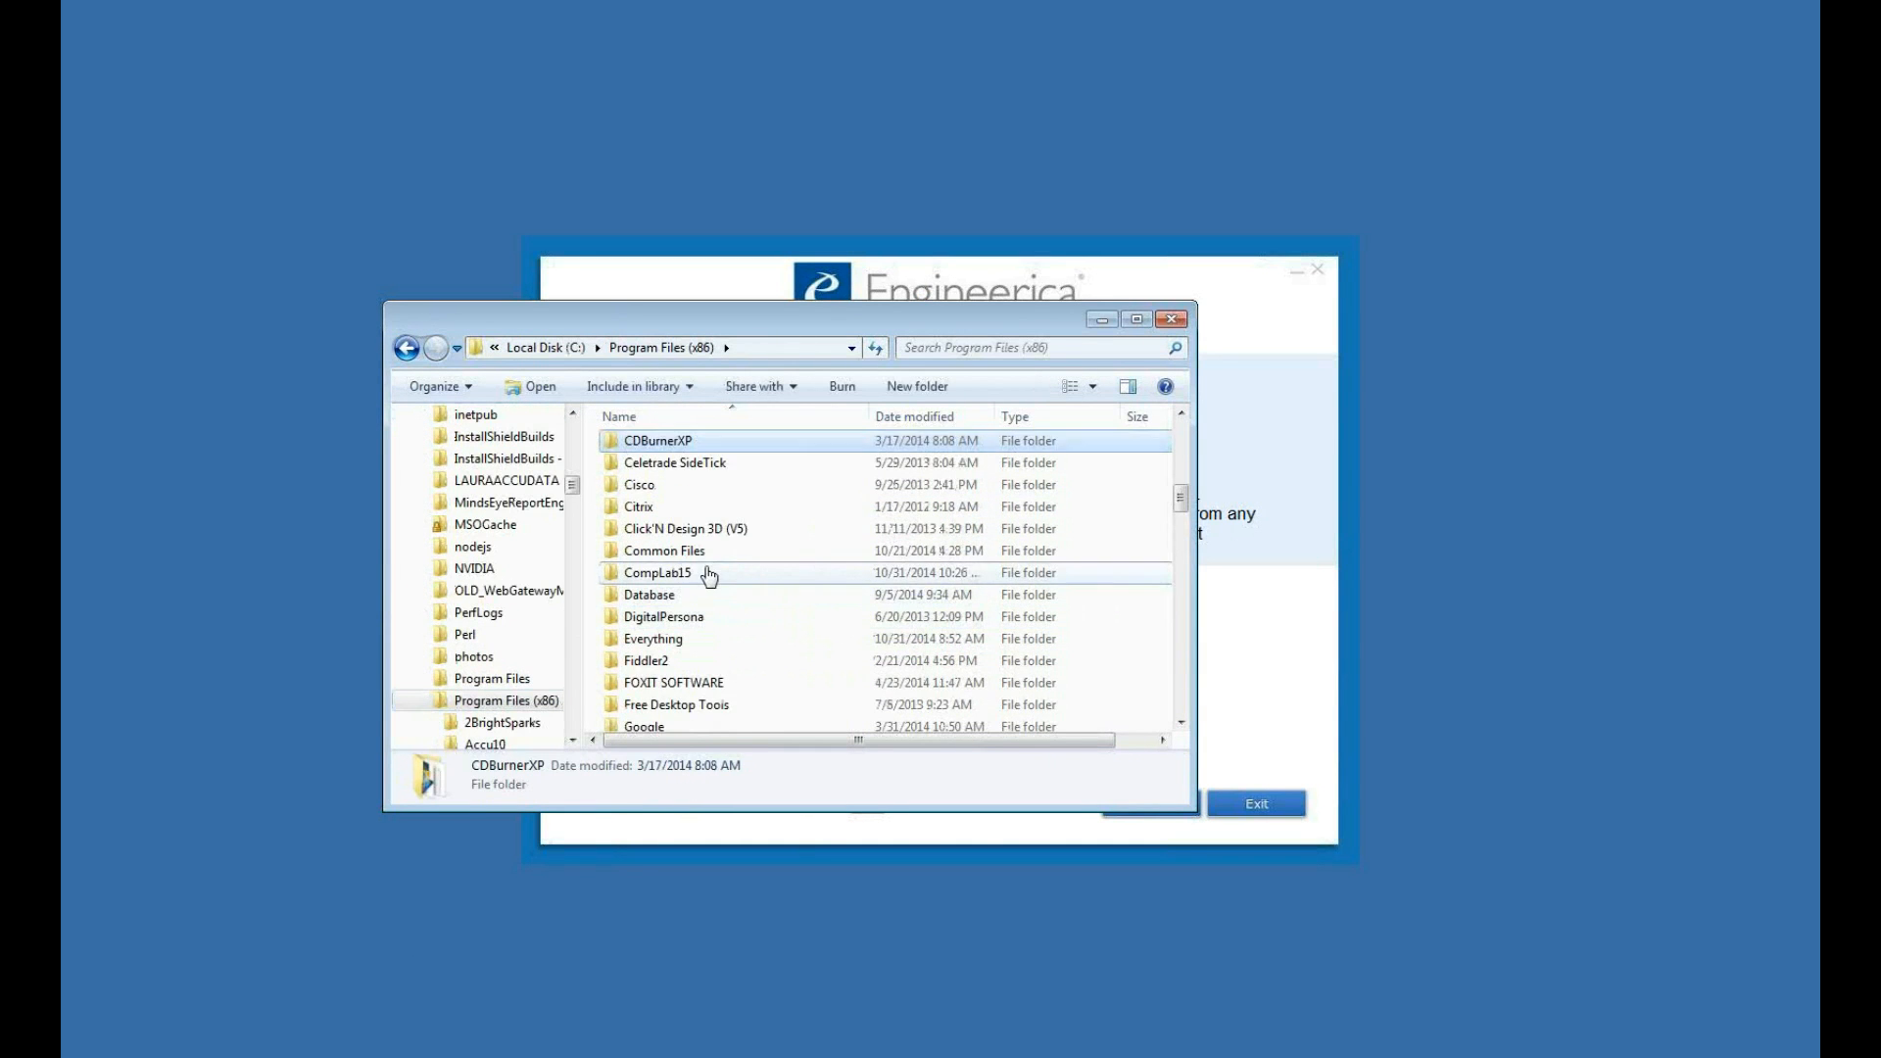
{"action": "double_click", "coordinate": [659, 572]}
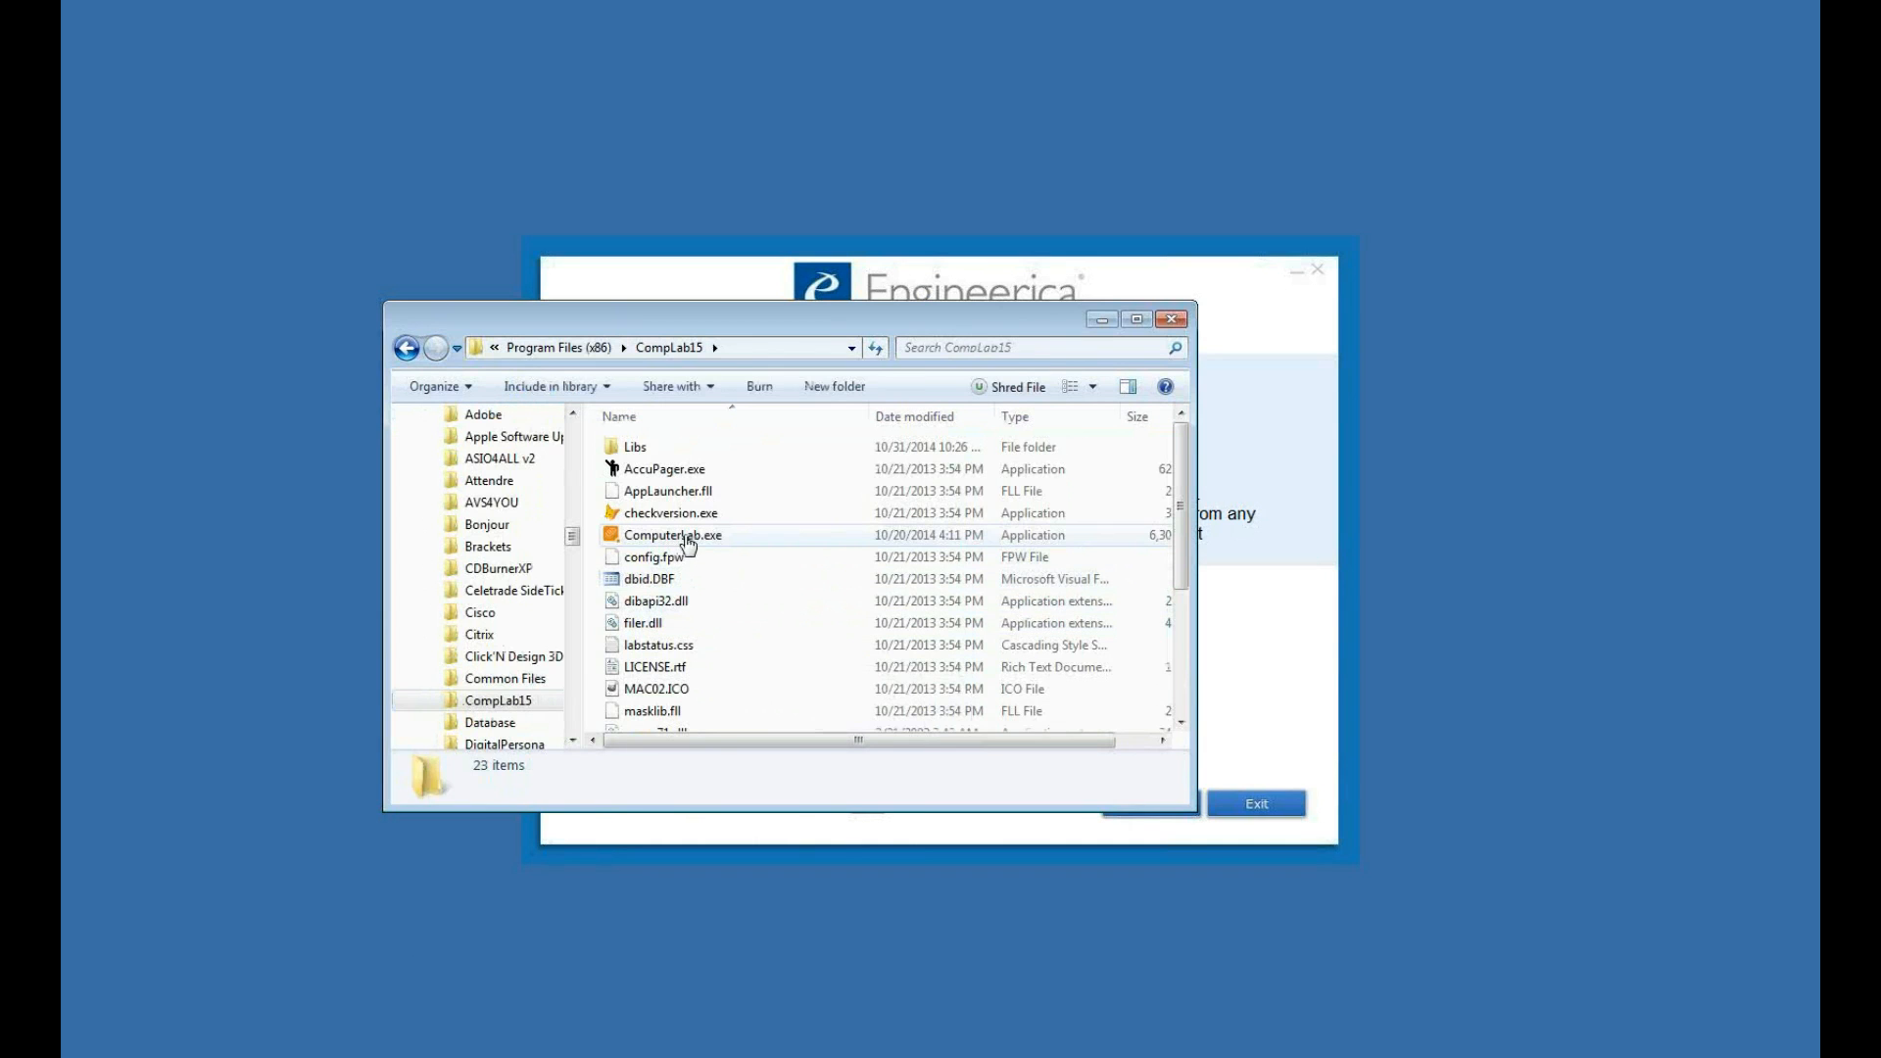
{"action": "double_click", "coordinate": [672, 533]}
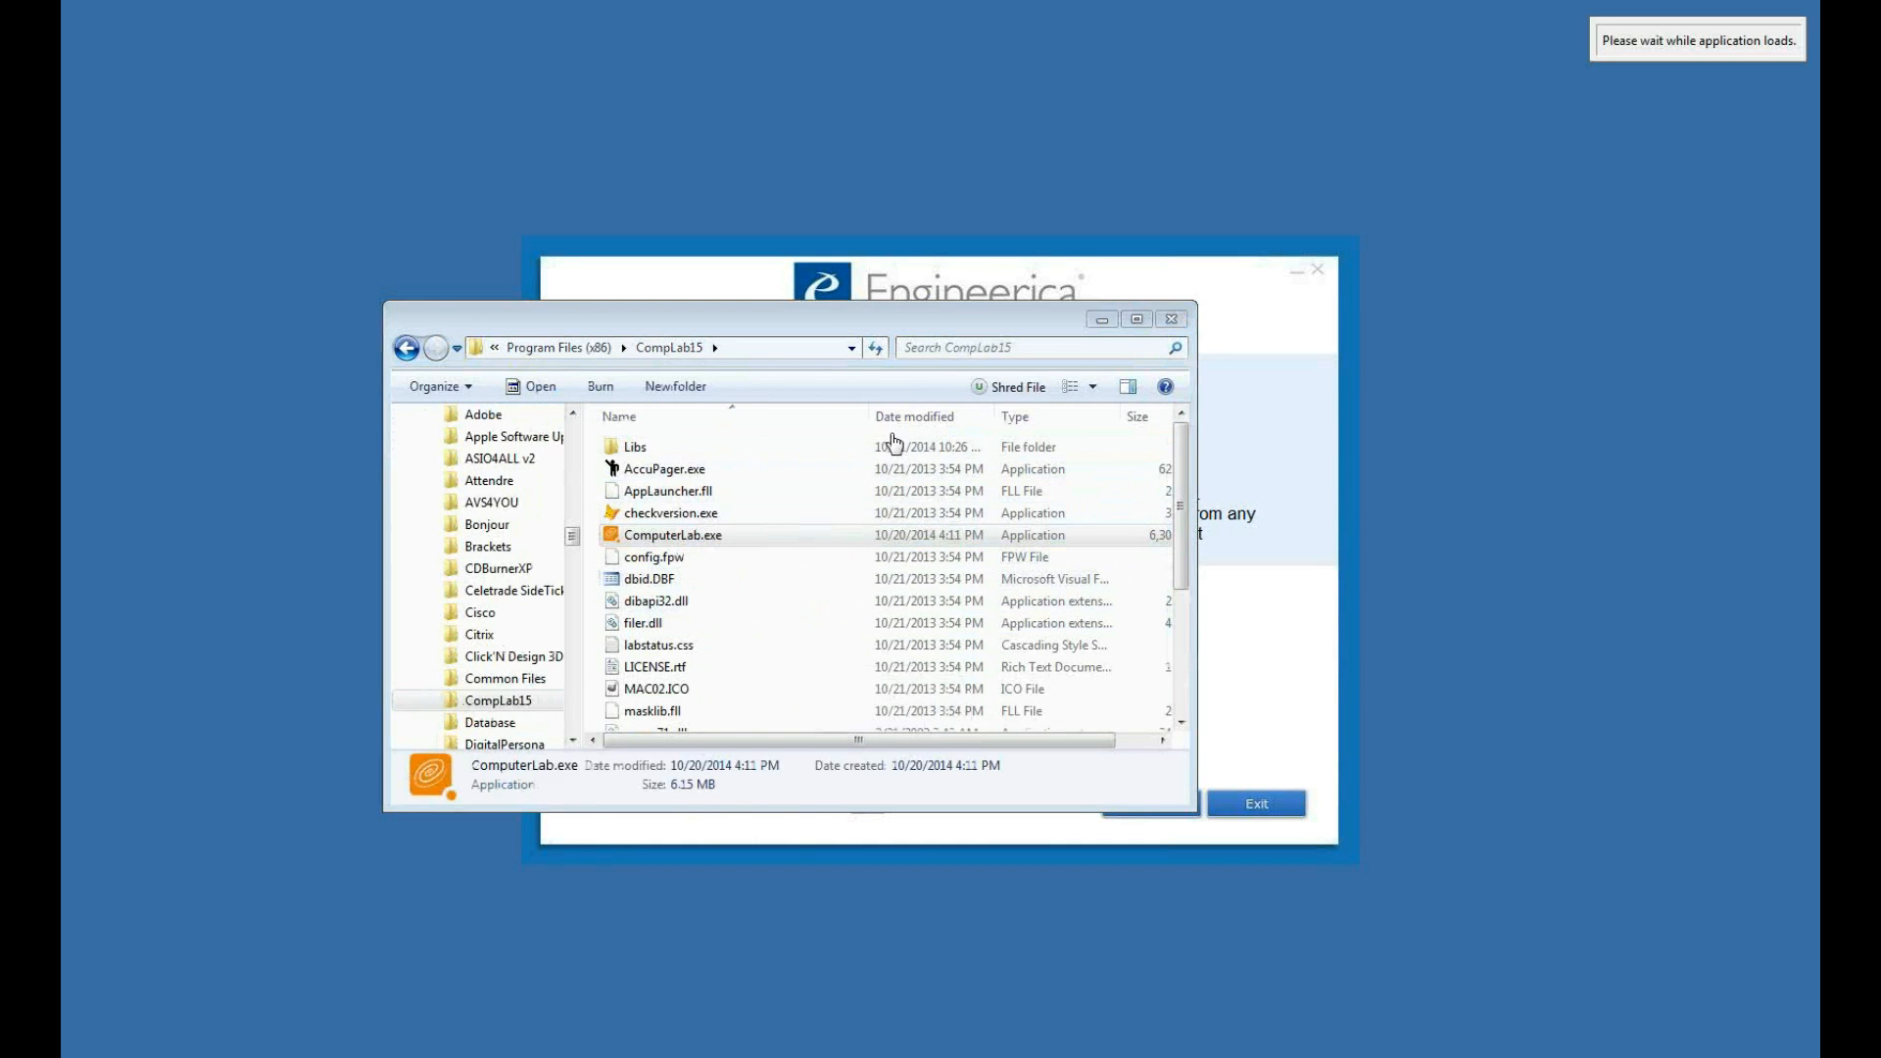
{"action": "double_click", "coordinate": [672, 533]}
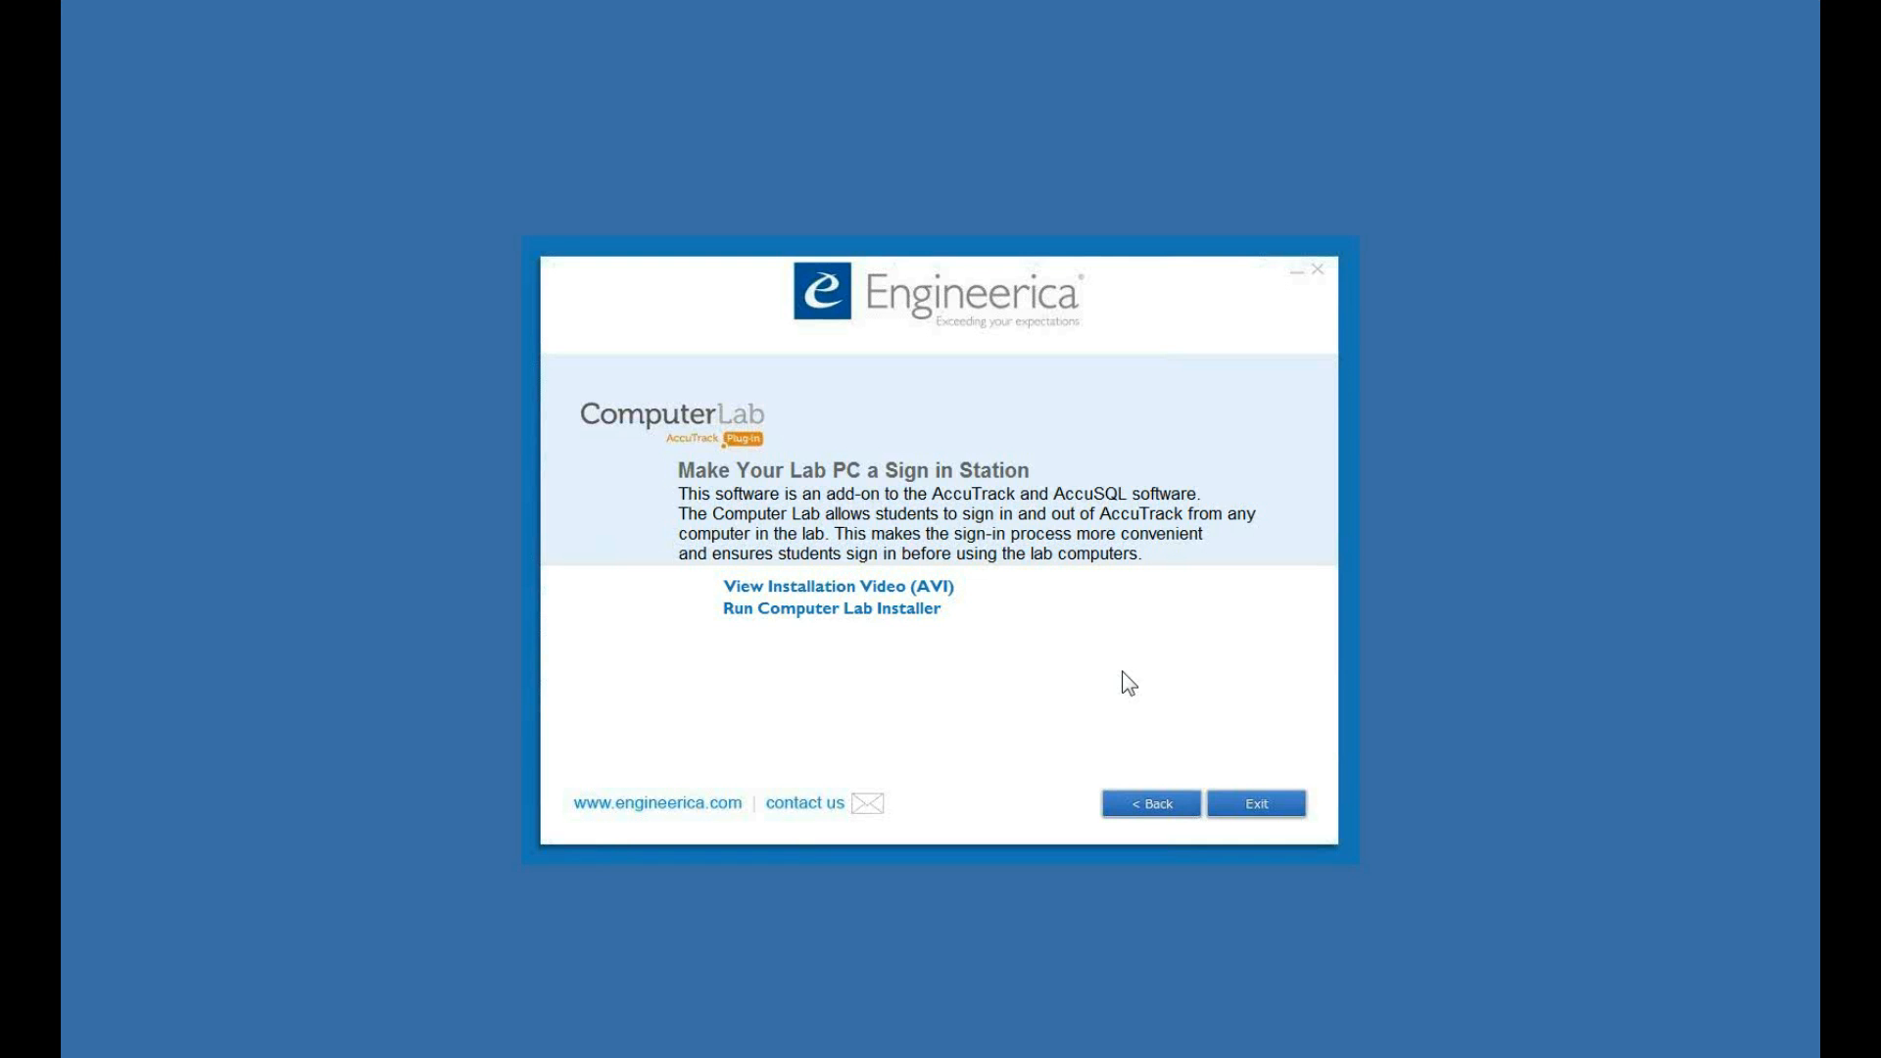
- Set the local Lab ID to Computer Lab (COMP), save it, and return to the student sign-in screen
{"action": "left_click", "coordinate": [829, 607]}
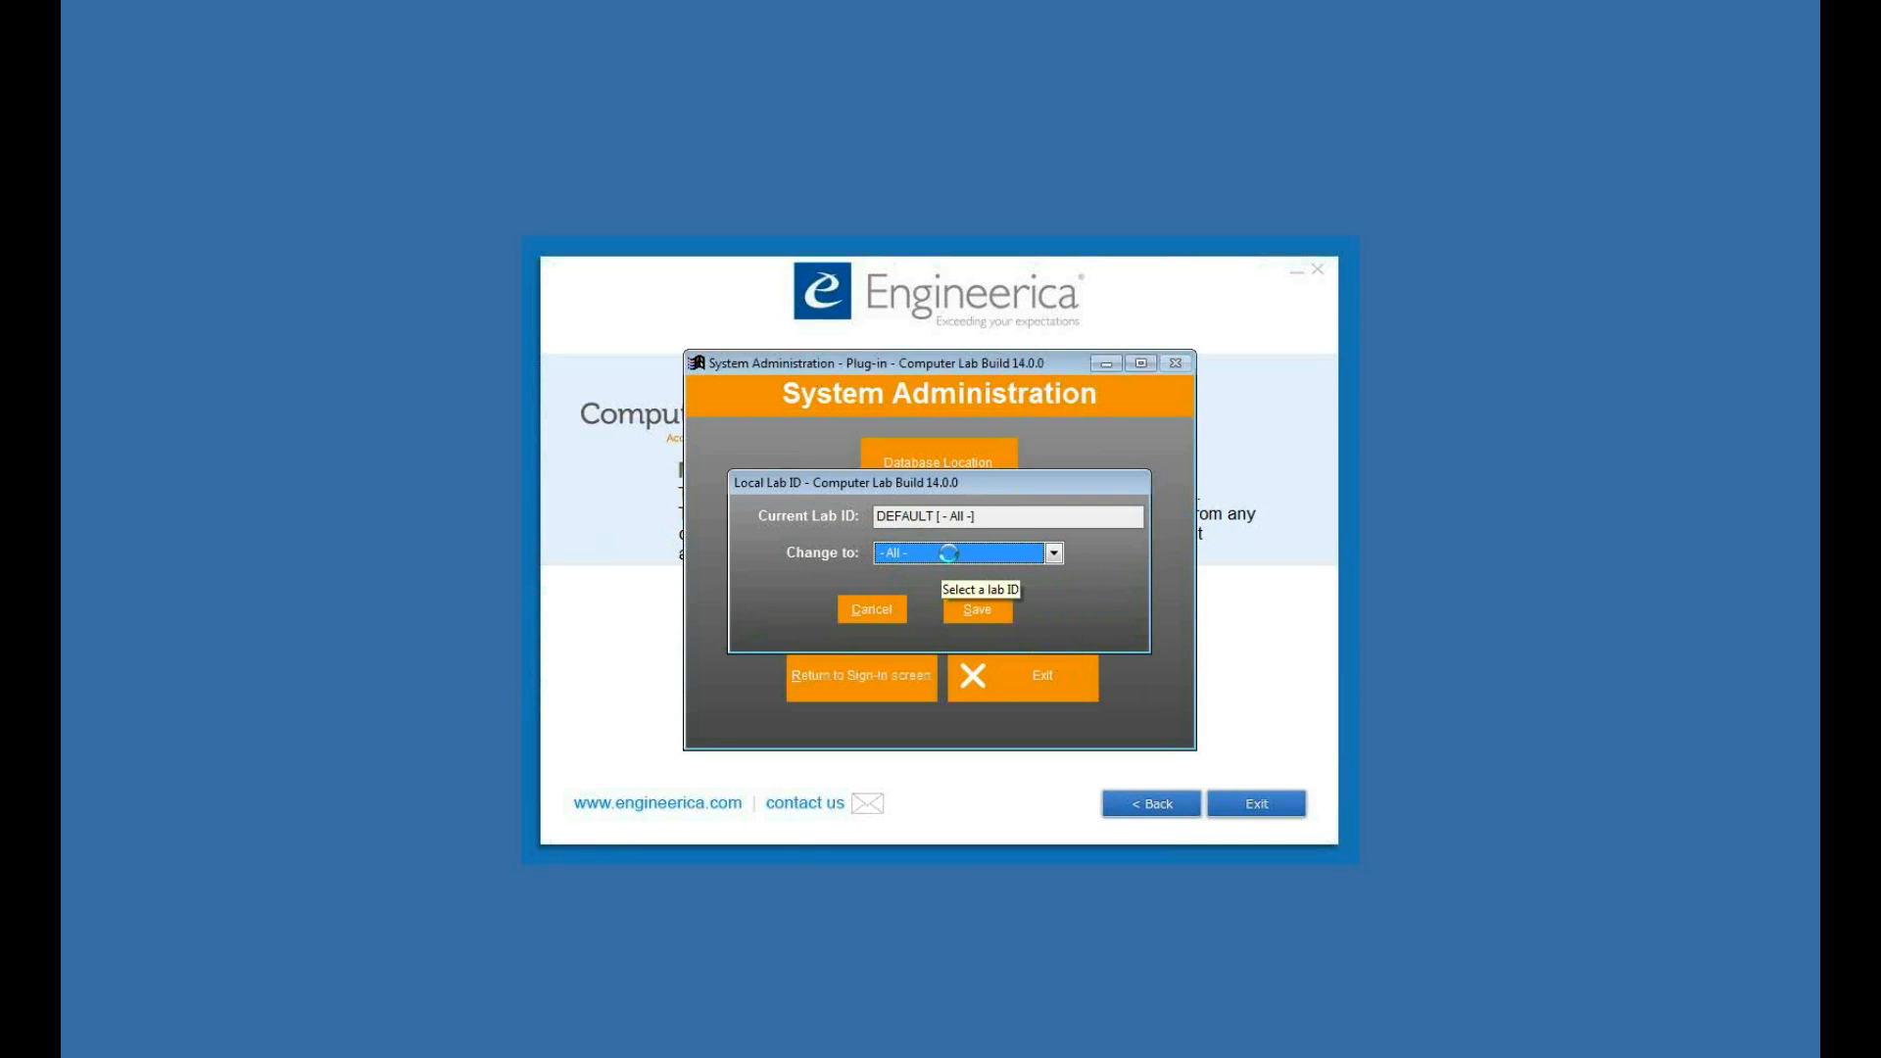
{"action": "left_click", "coordinate": [1052, 553]}
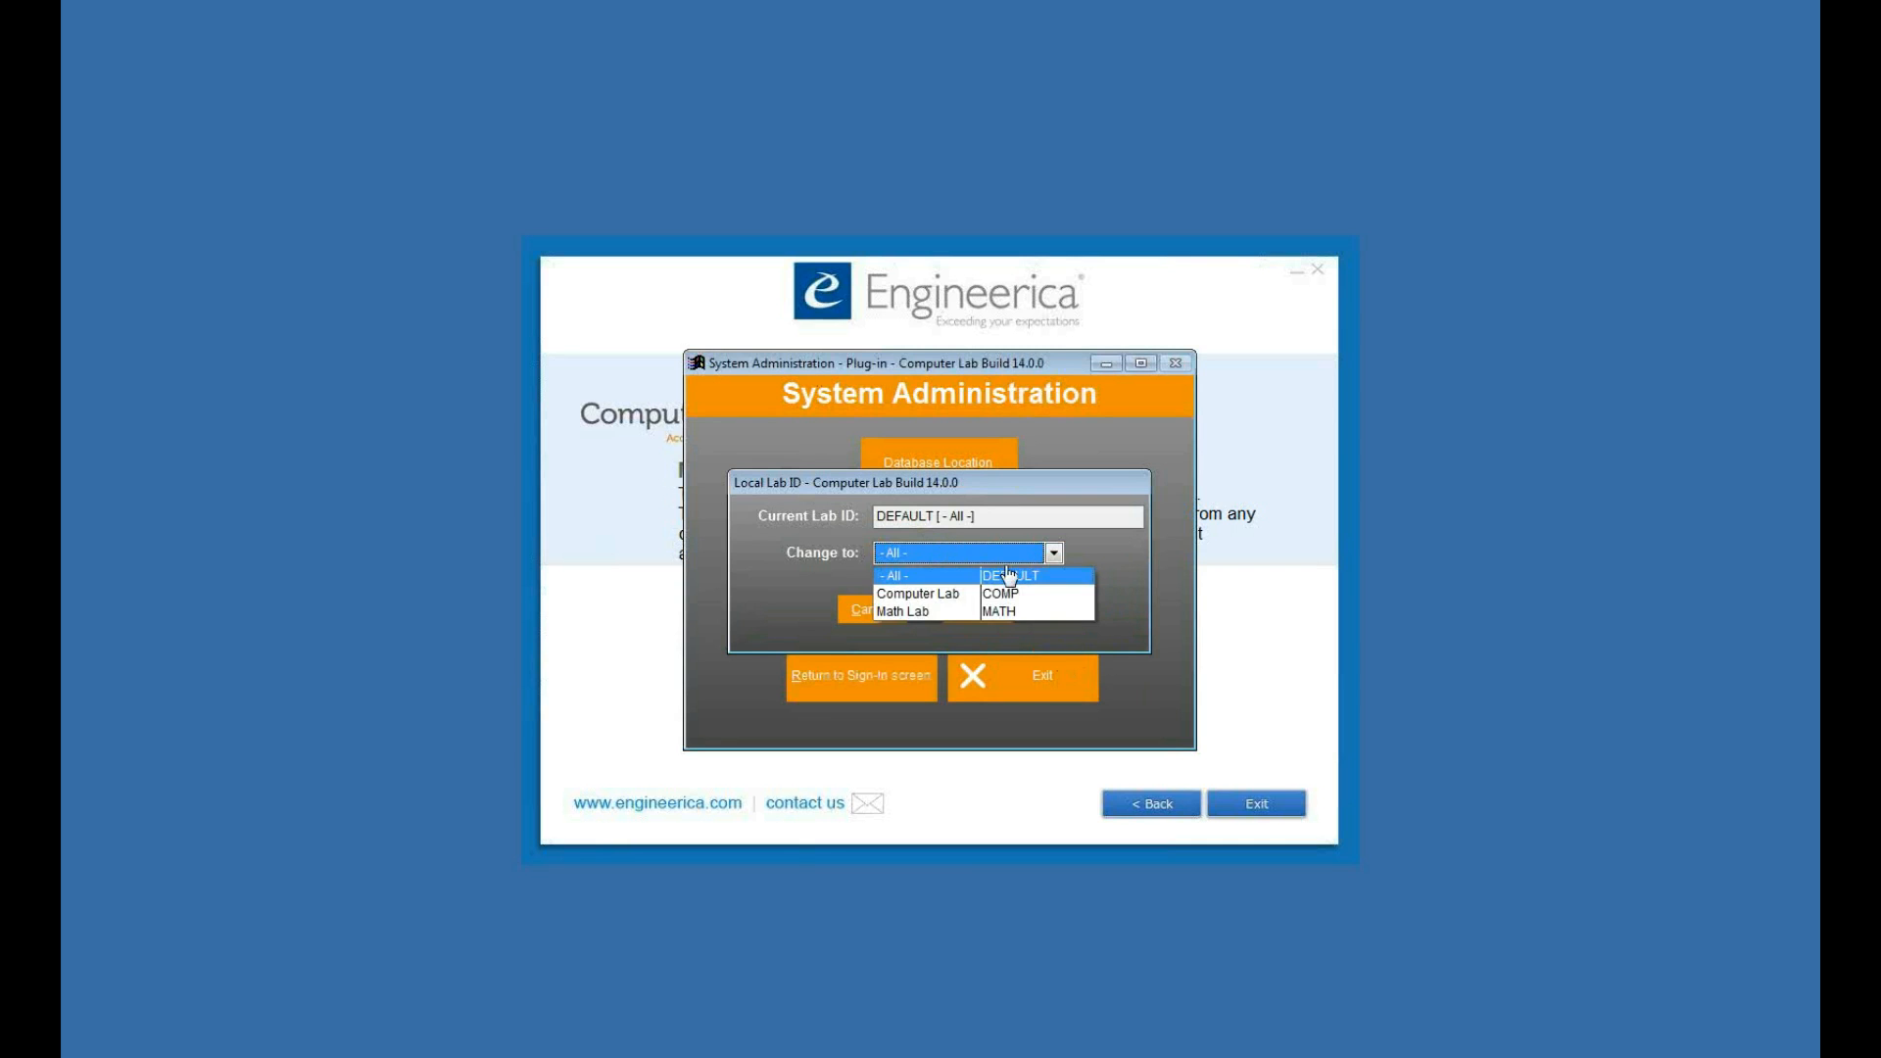
{"action": "left_click", "coordinate": [919, 592]}
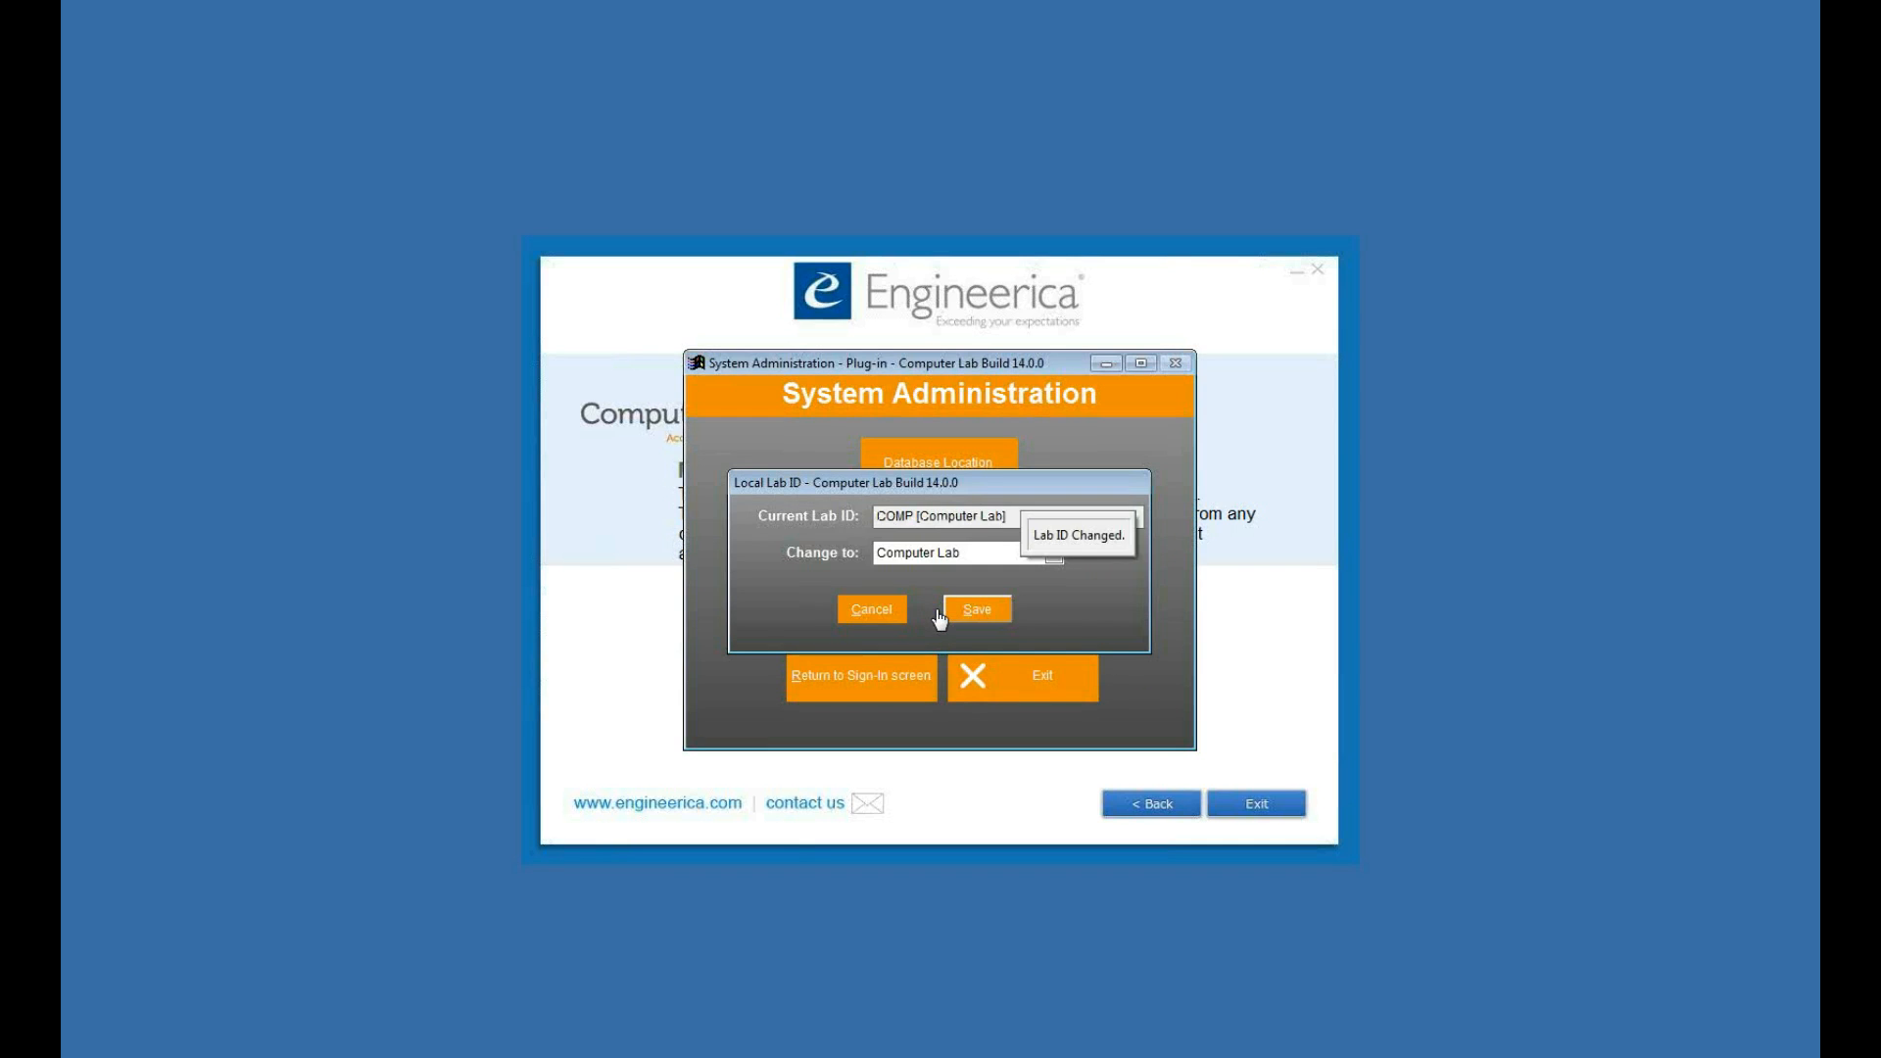
{"action": "left_click", "coordinate": [976, 610]}
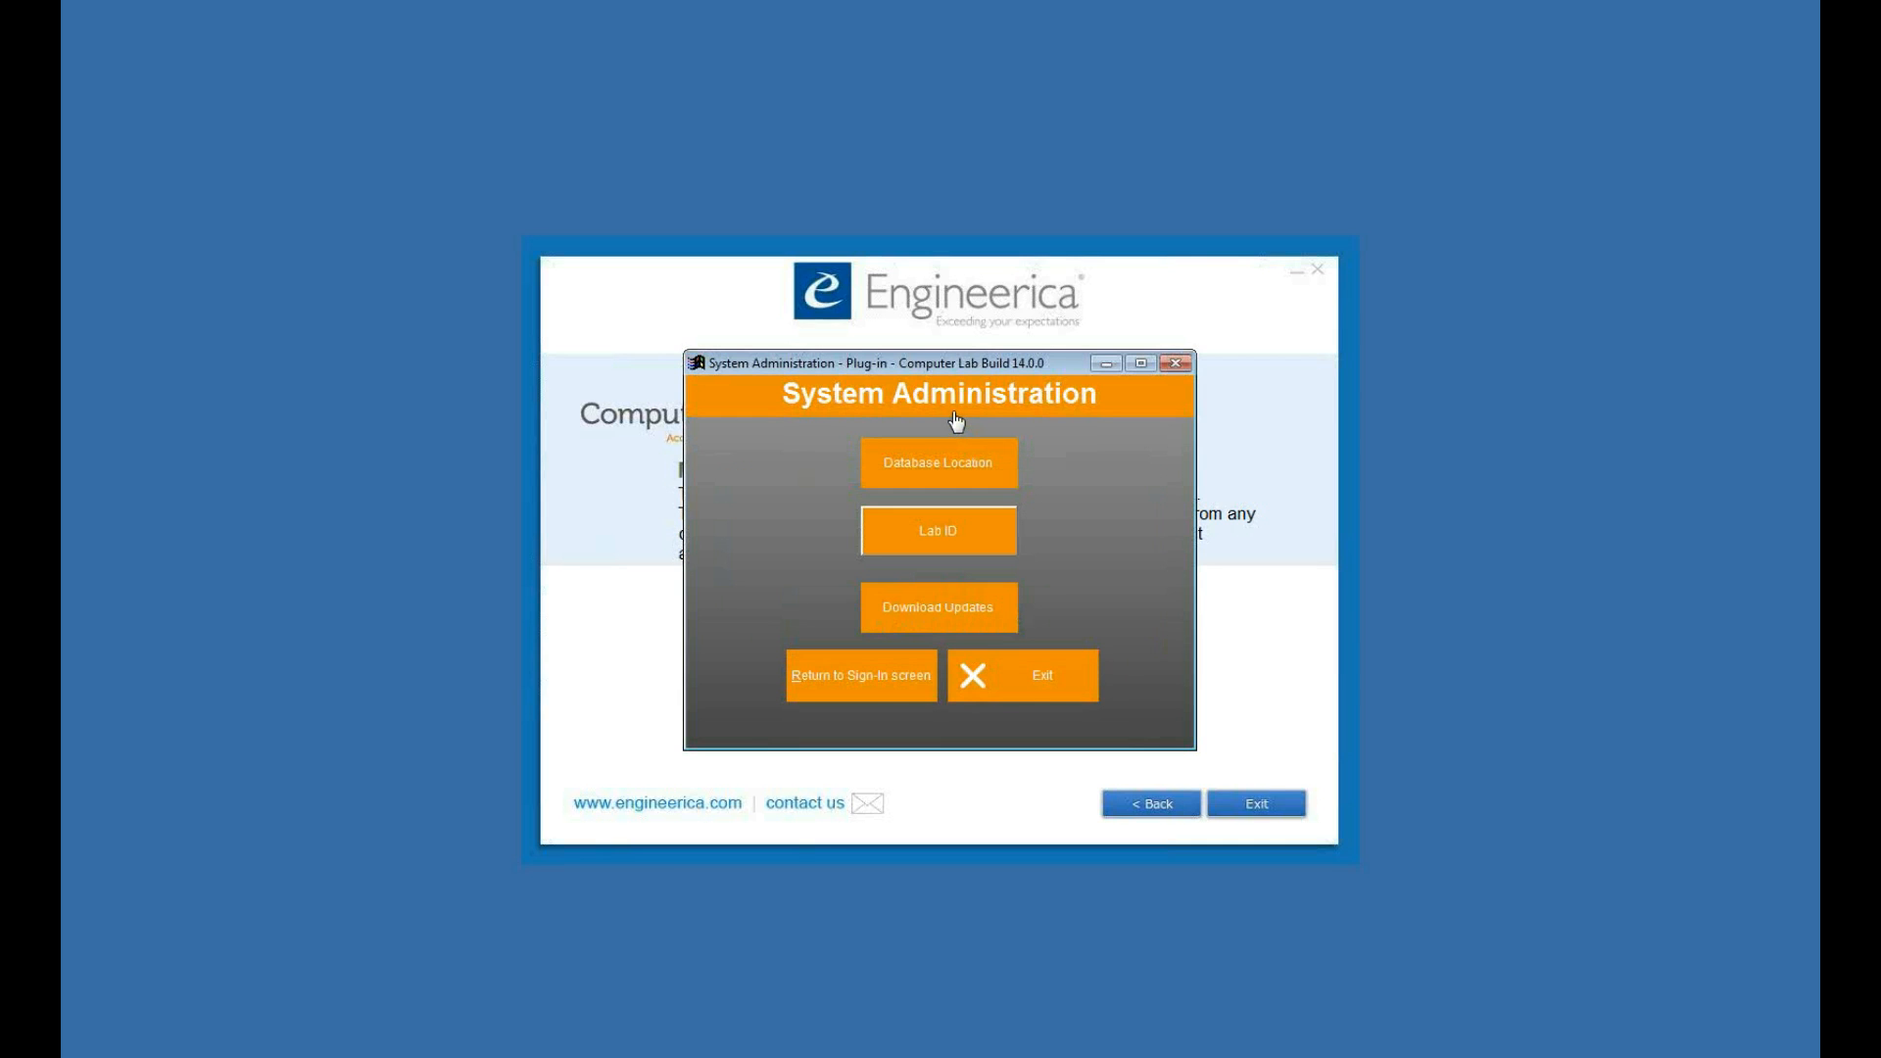
{"action": "left_click", "coordinate": [859, 675]}
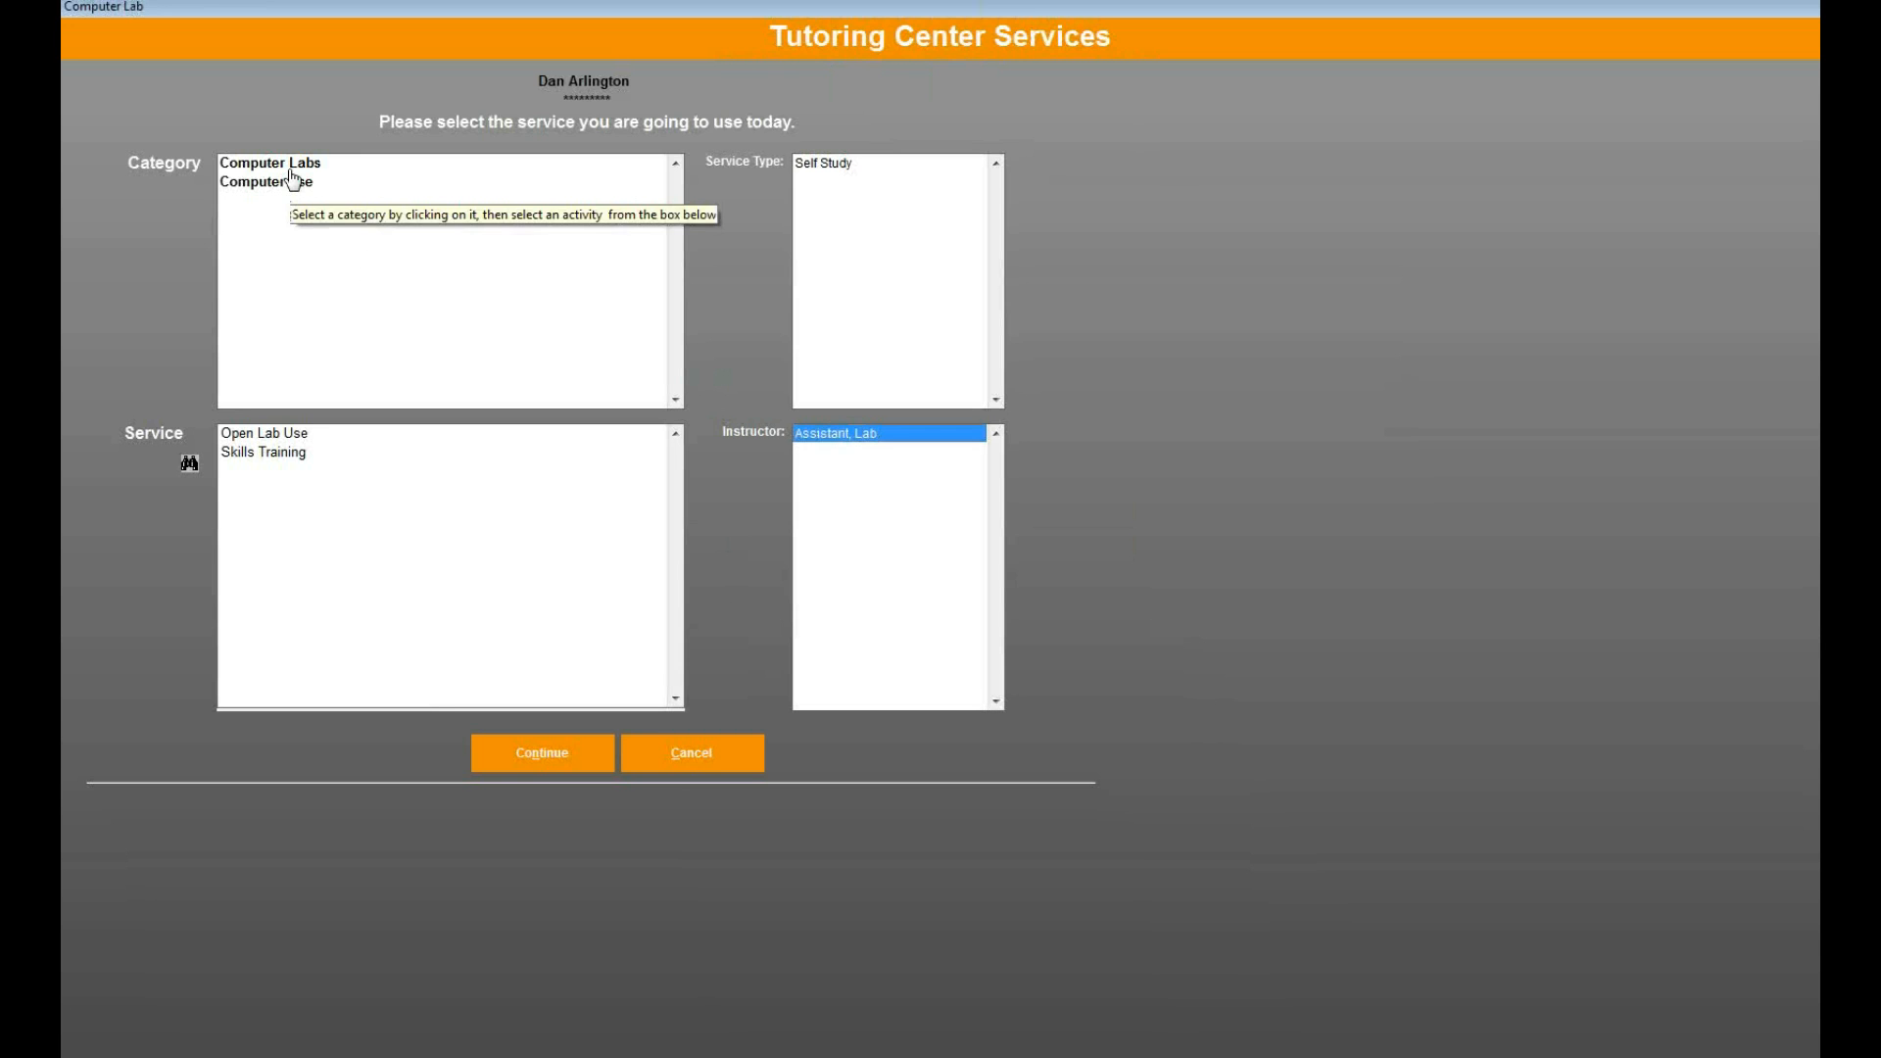
- Select Computer Labs, then Computer Use with Self Study and Personal Use on the services screen
{"action": "left_click", "coordinate": [270, 163]}
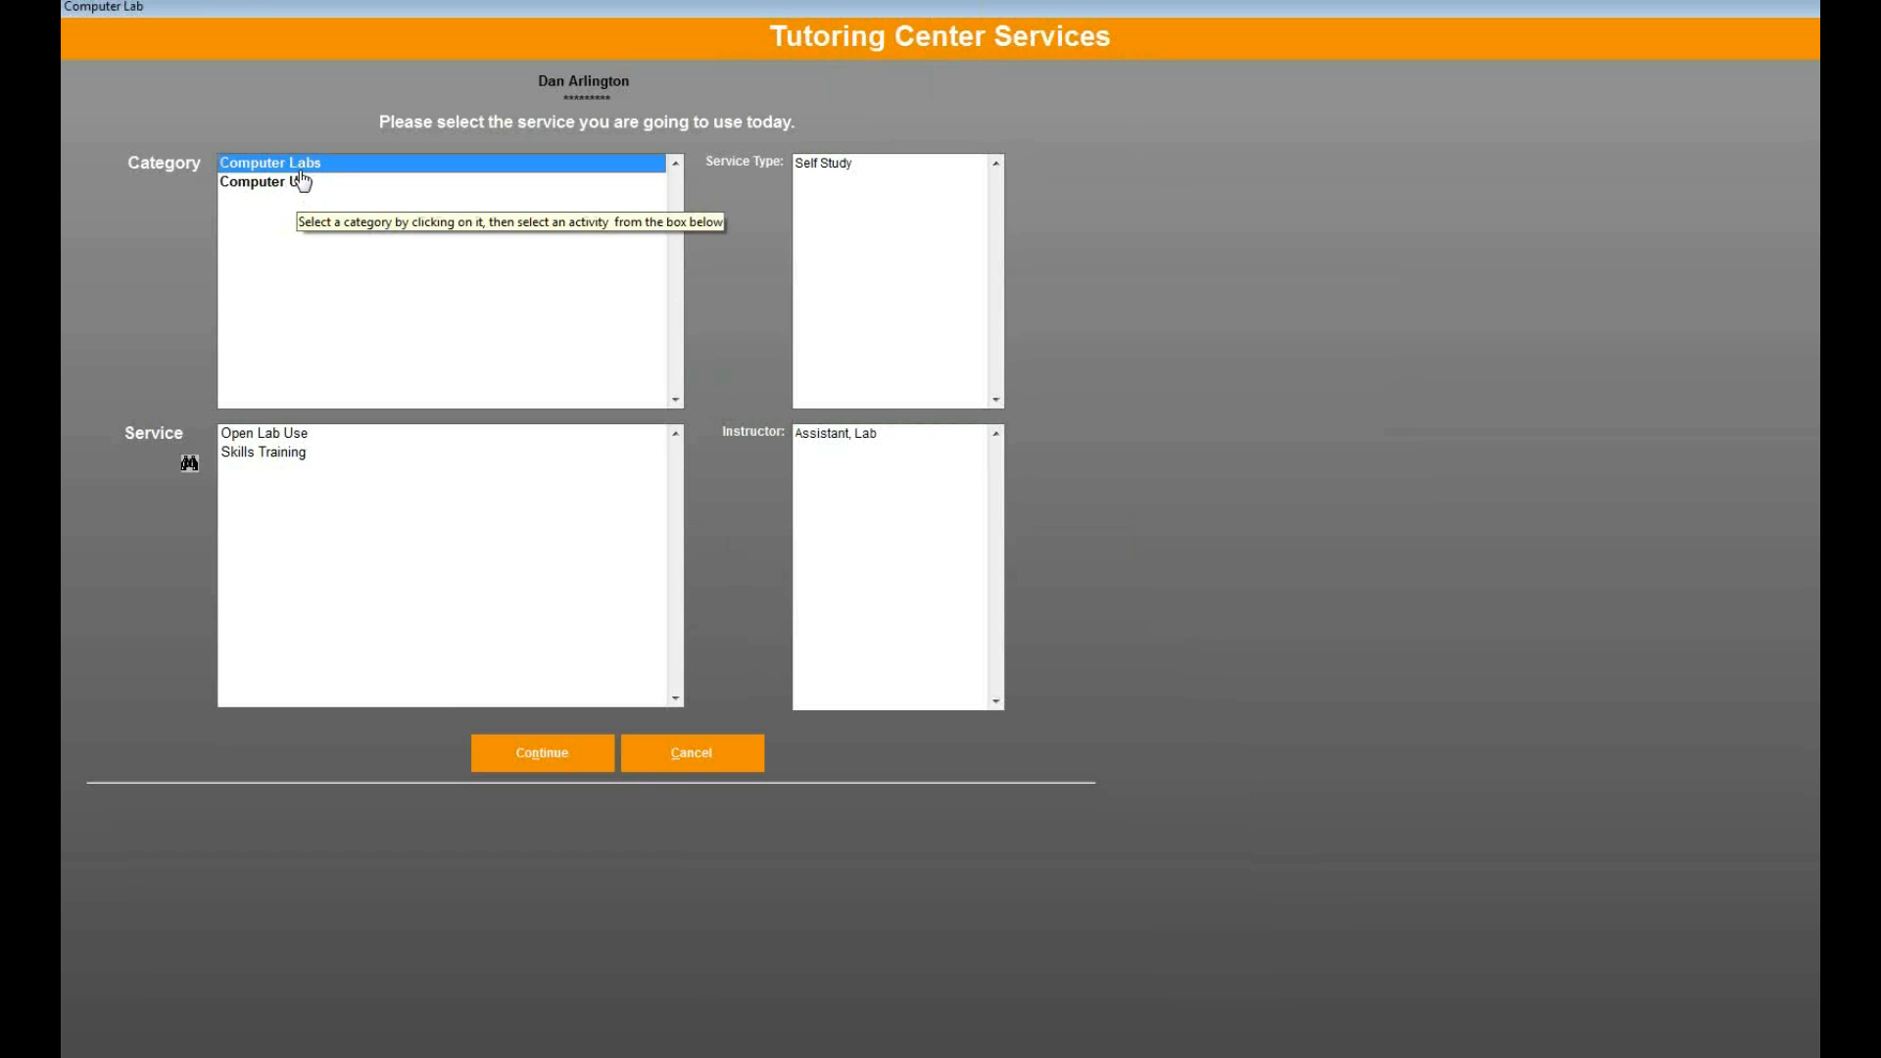
{"action": "left_click", "coordinate": [263, 453]}
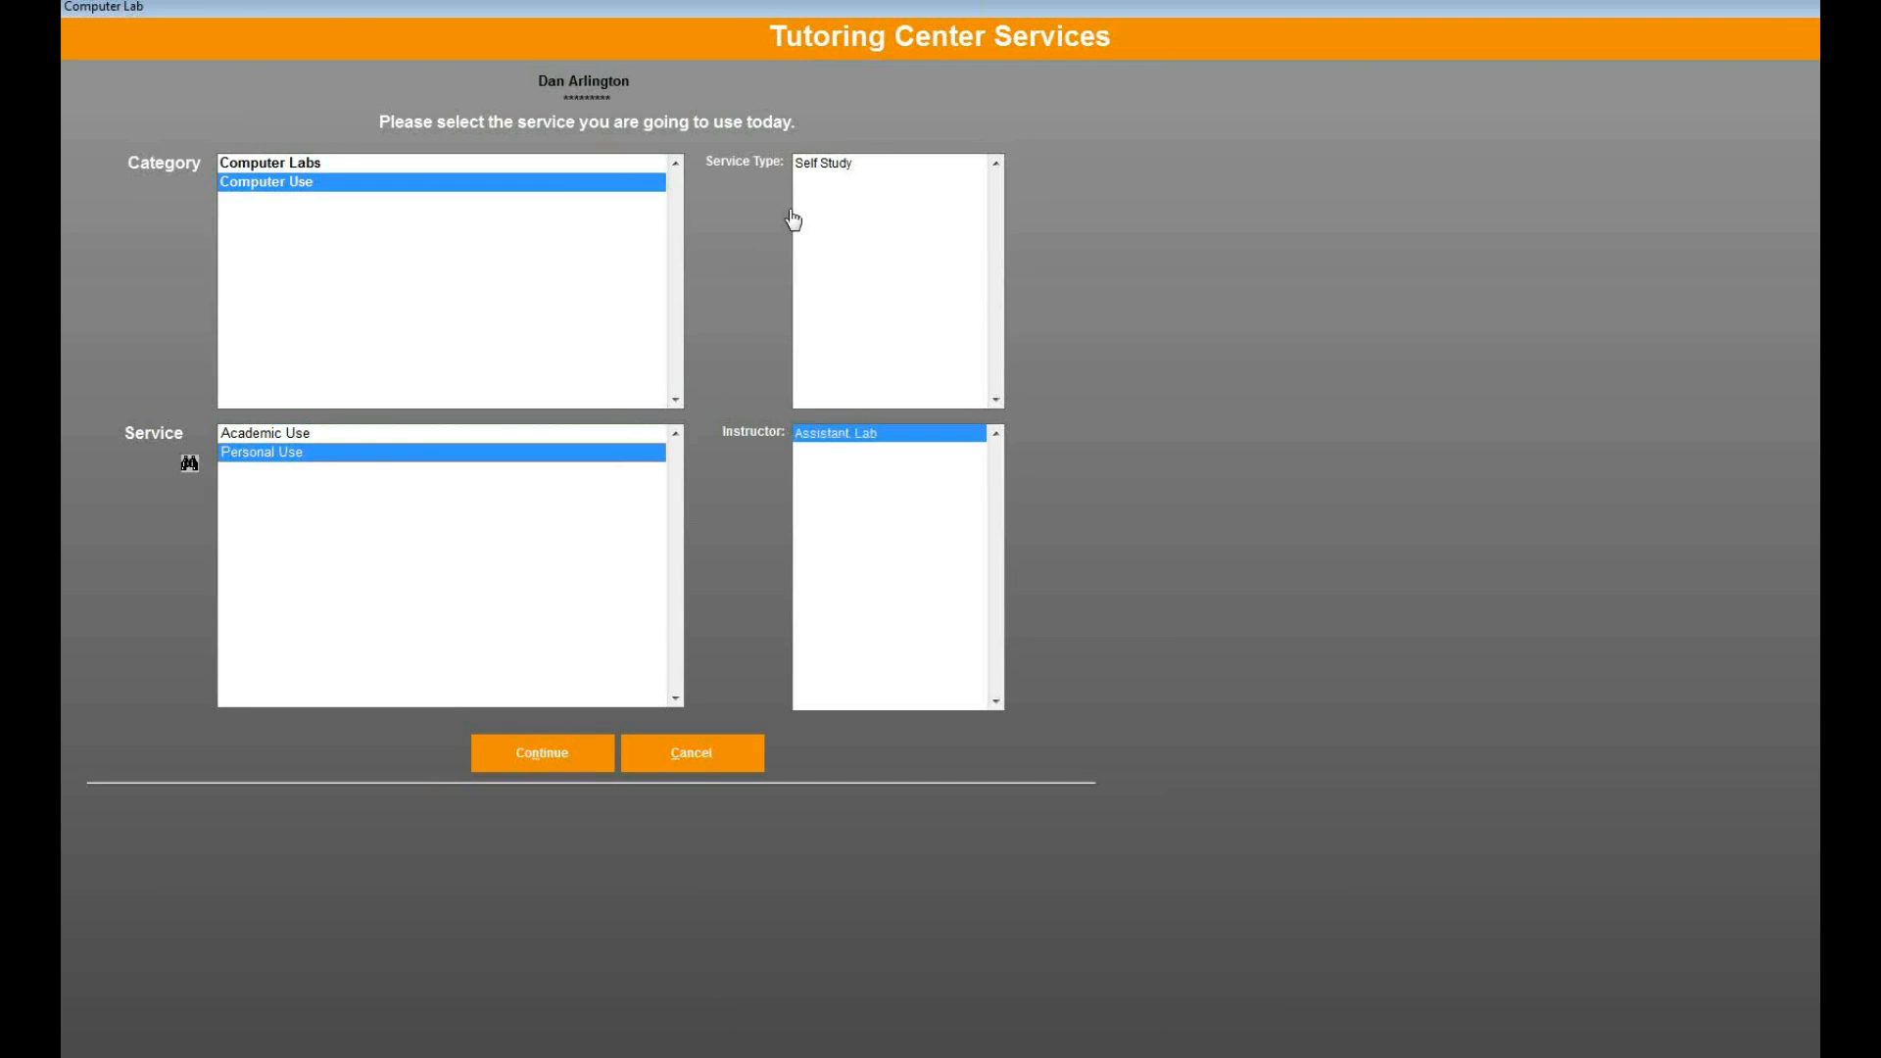
{"action": "left_click", "coordinate": [894, 163]}
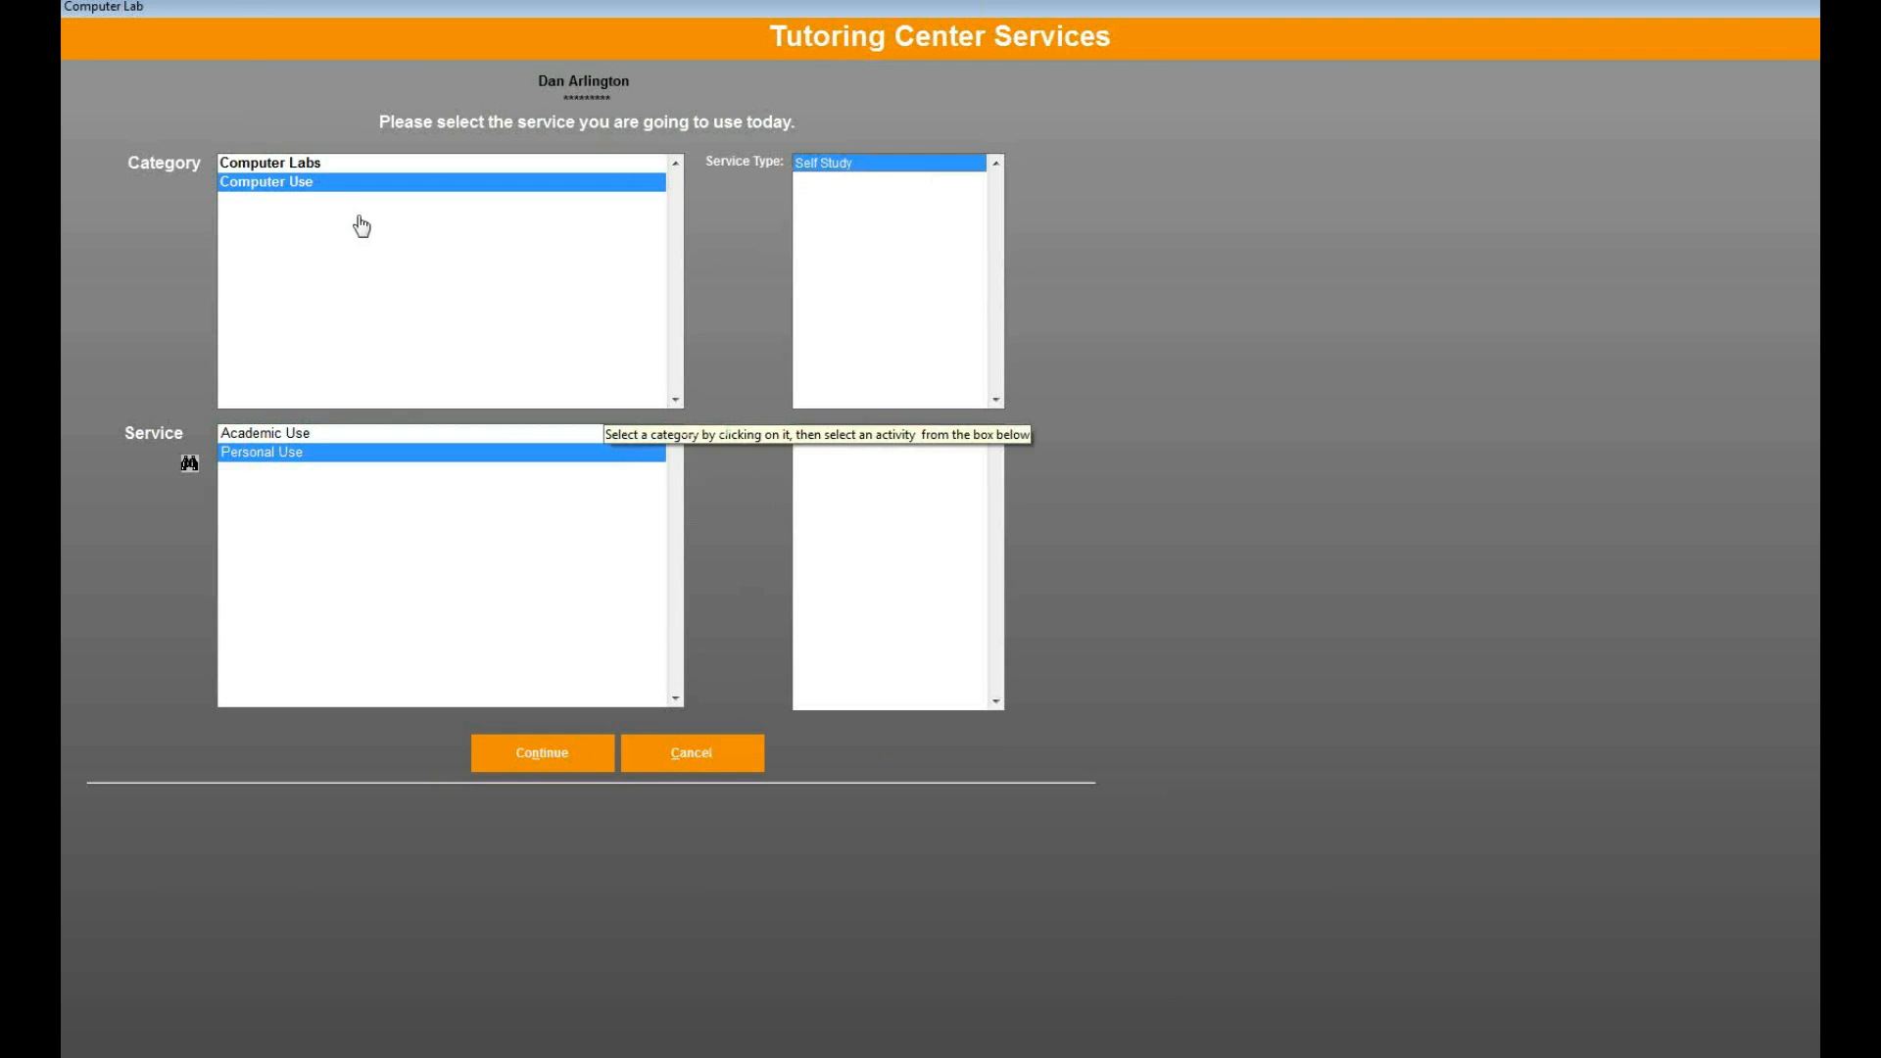
{"action": "left_click", "coordinate": [265, 180]}
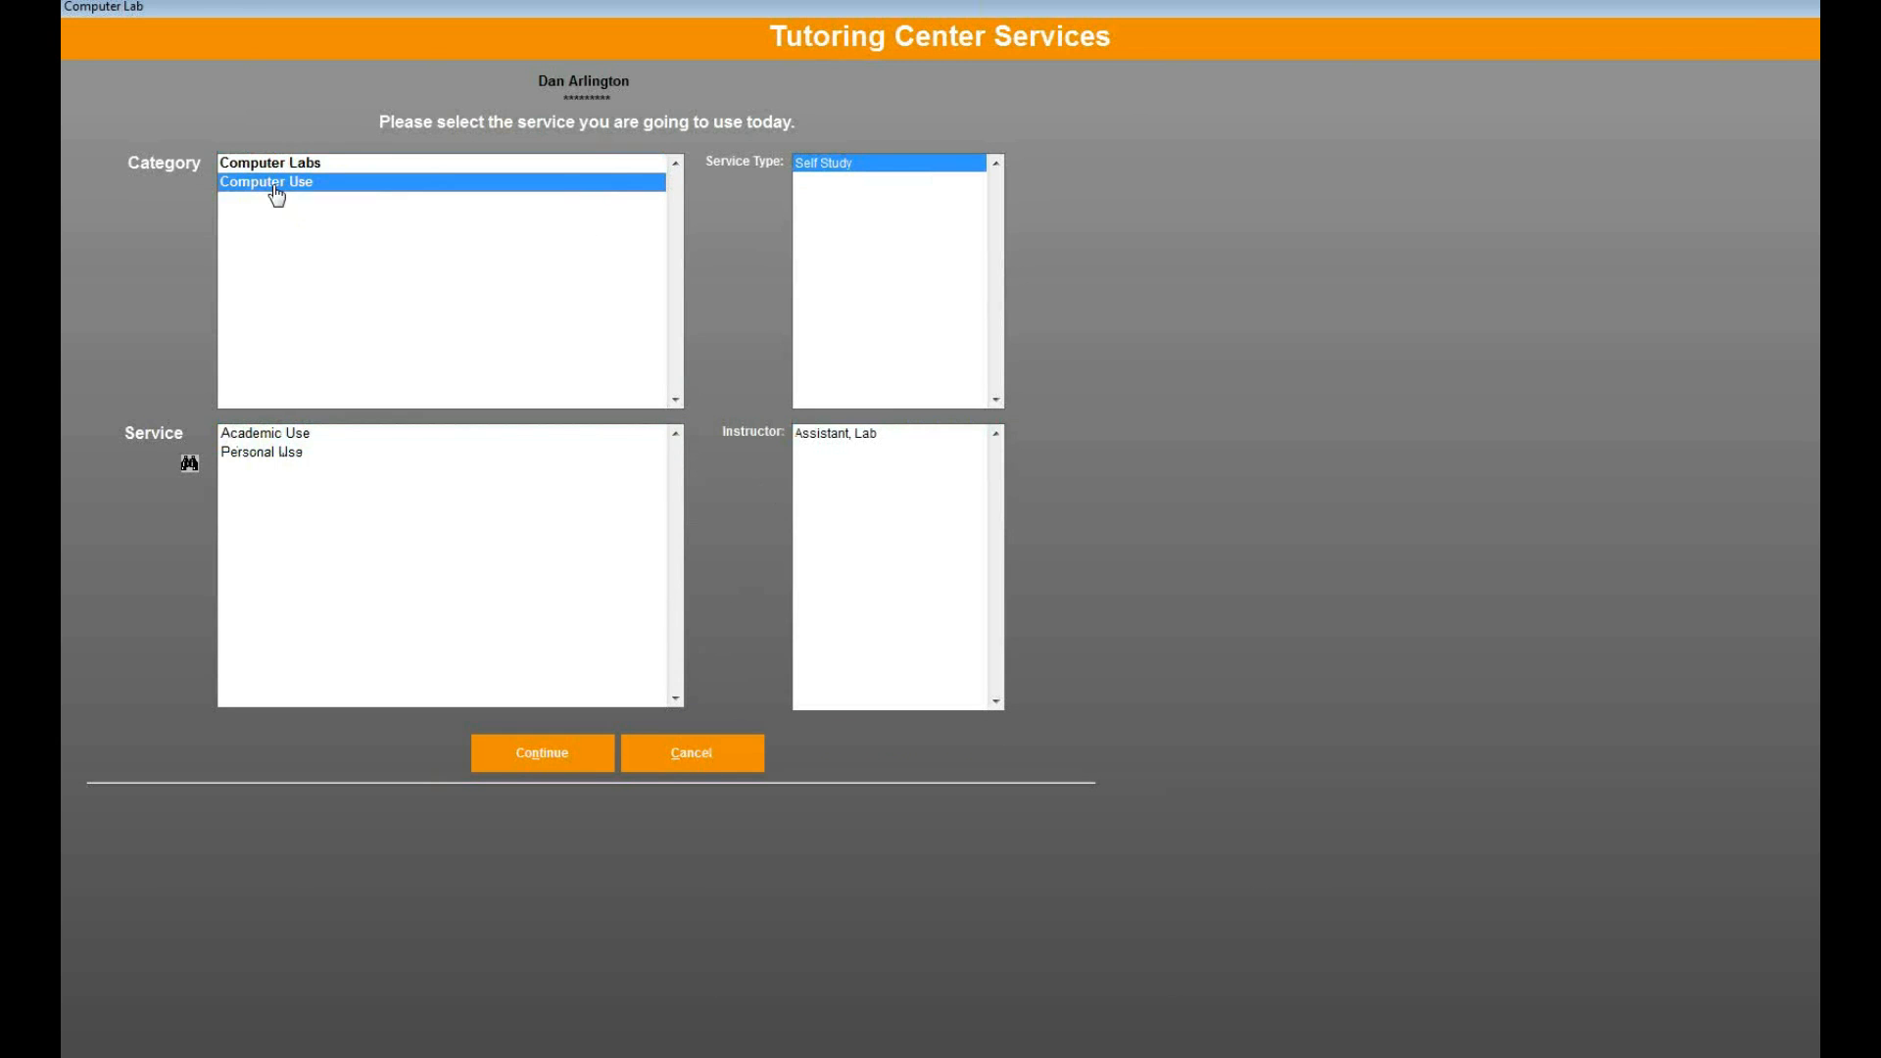
{"action": "left_click", "coordinate": [261, 452]}
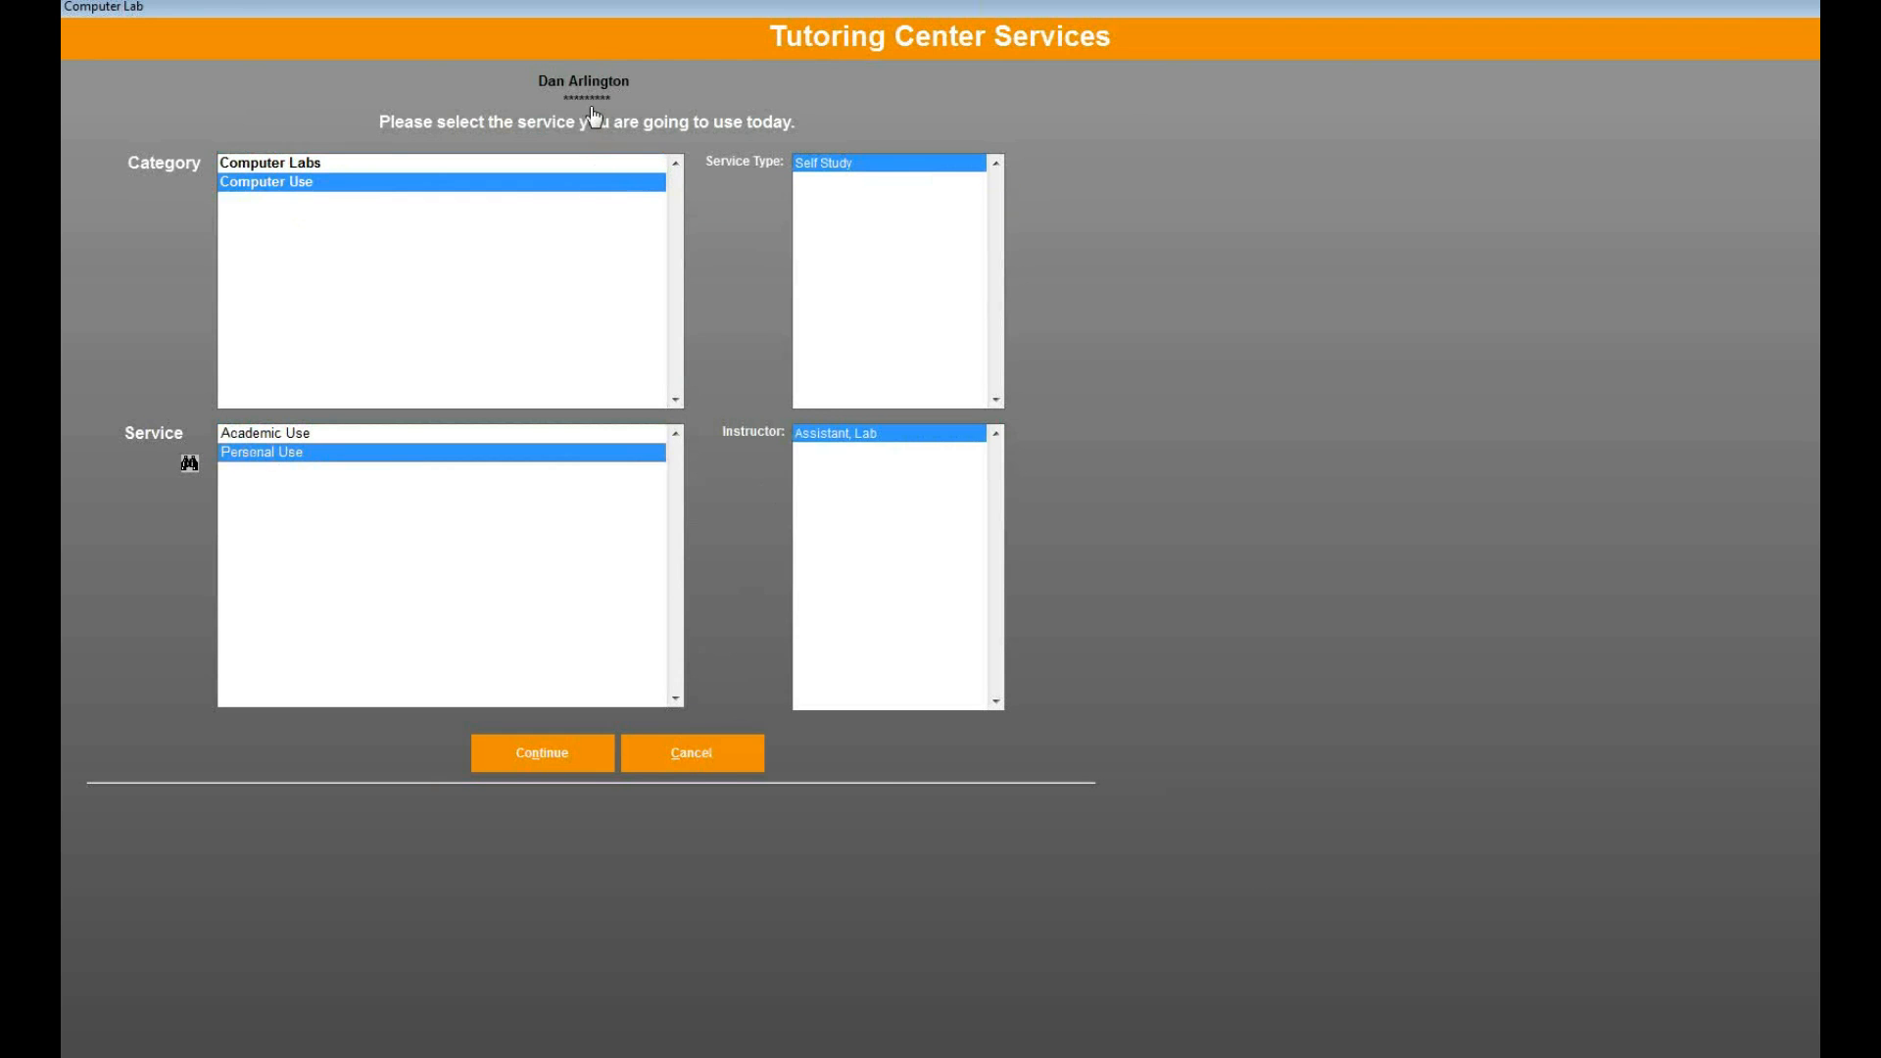
{"action": "mouse_move", "coordinate": [746, 710]}
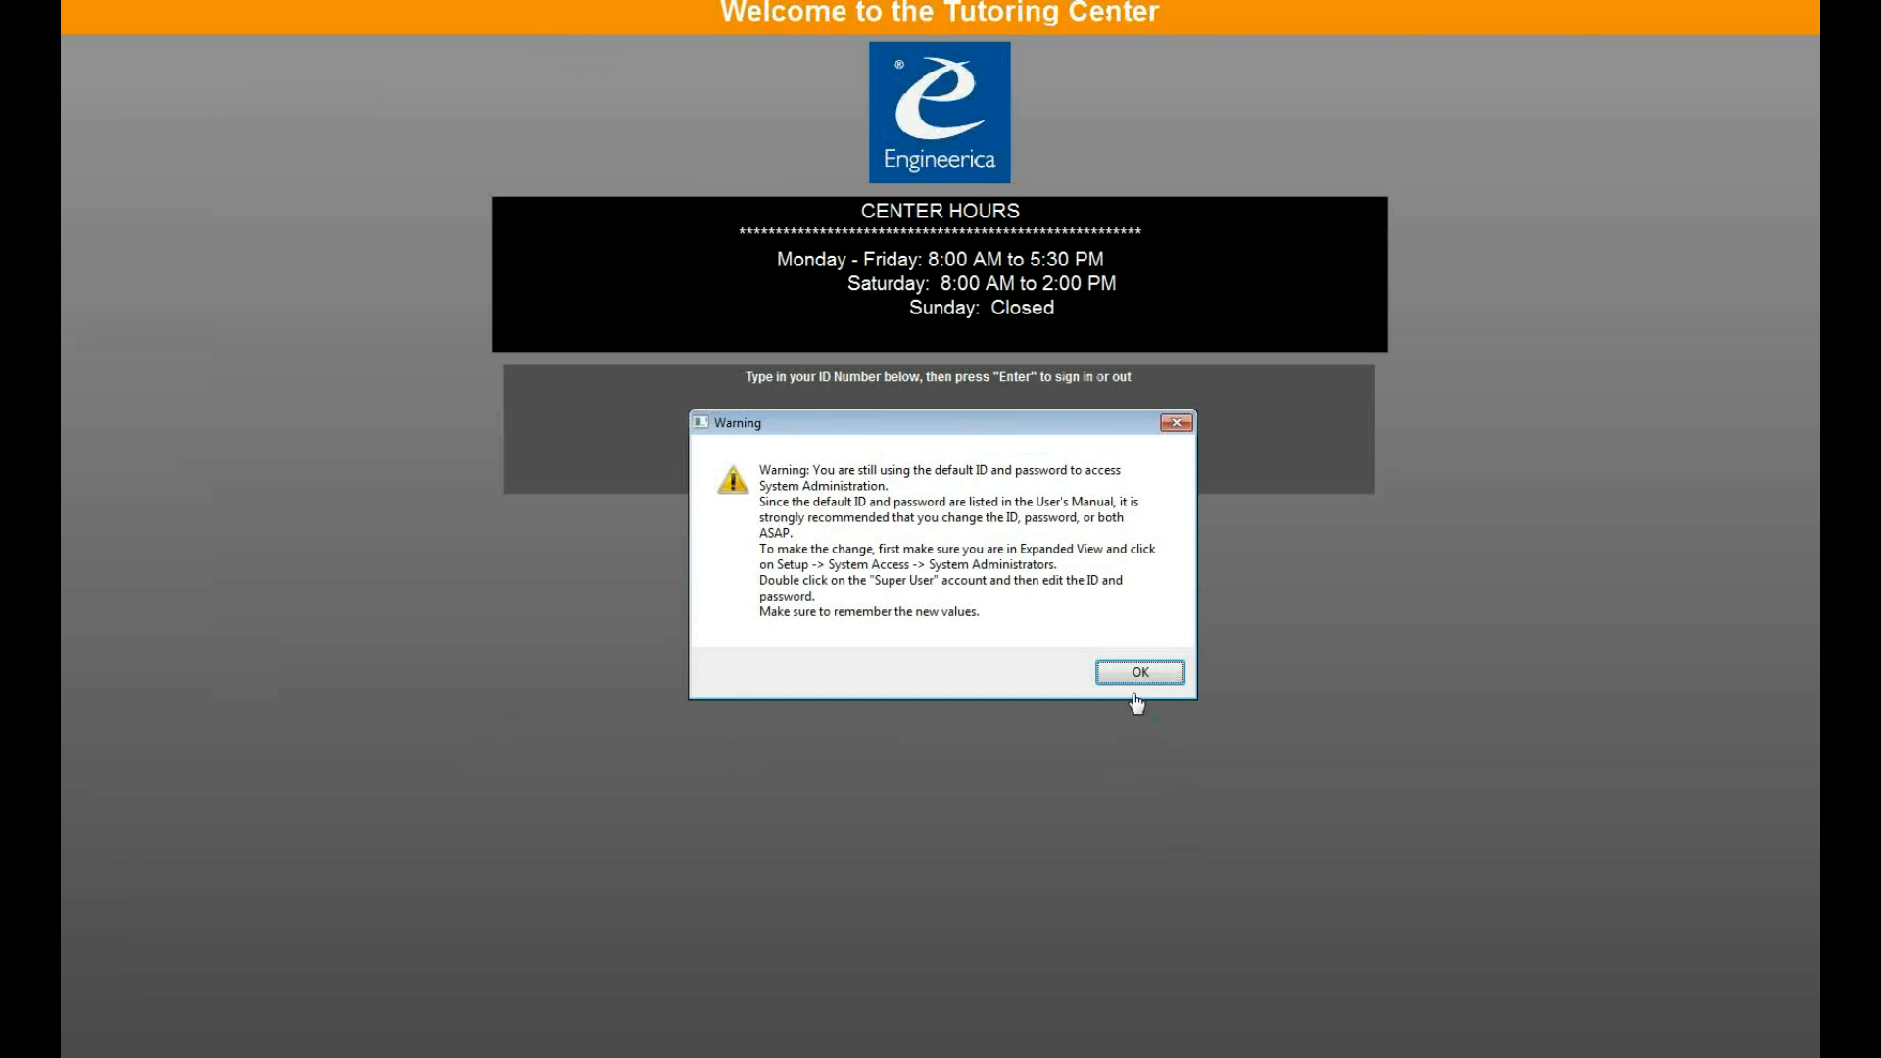
- Dismiss the default-password warning to reach the plug-in's System Administration menu
{"action": "left_click", "coordinate": [1137, 672]}
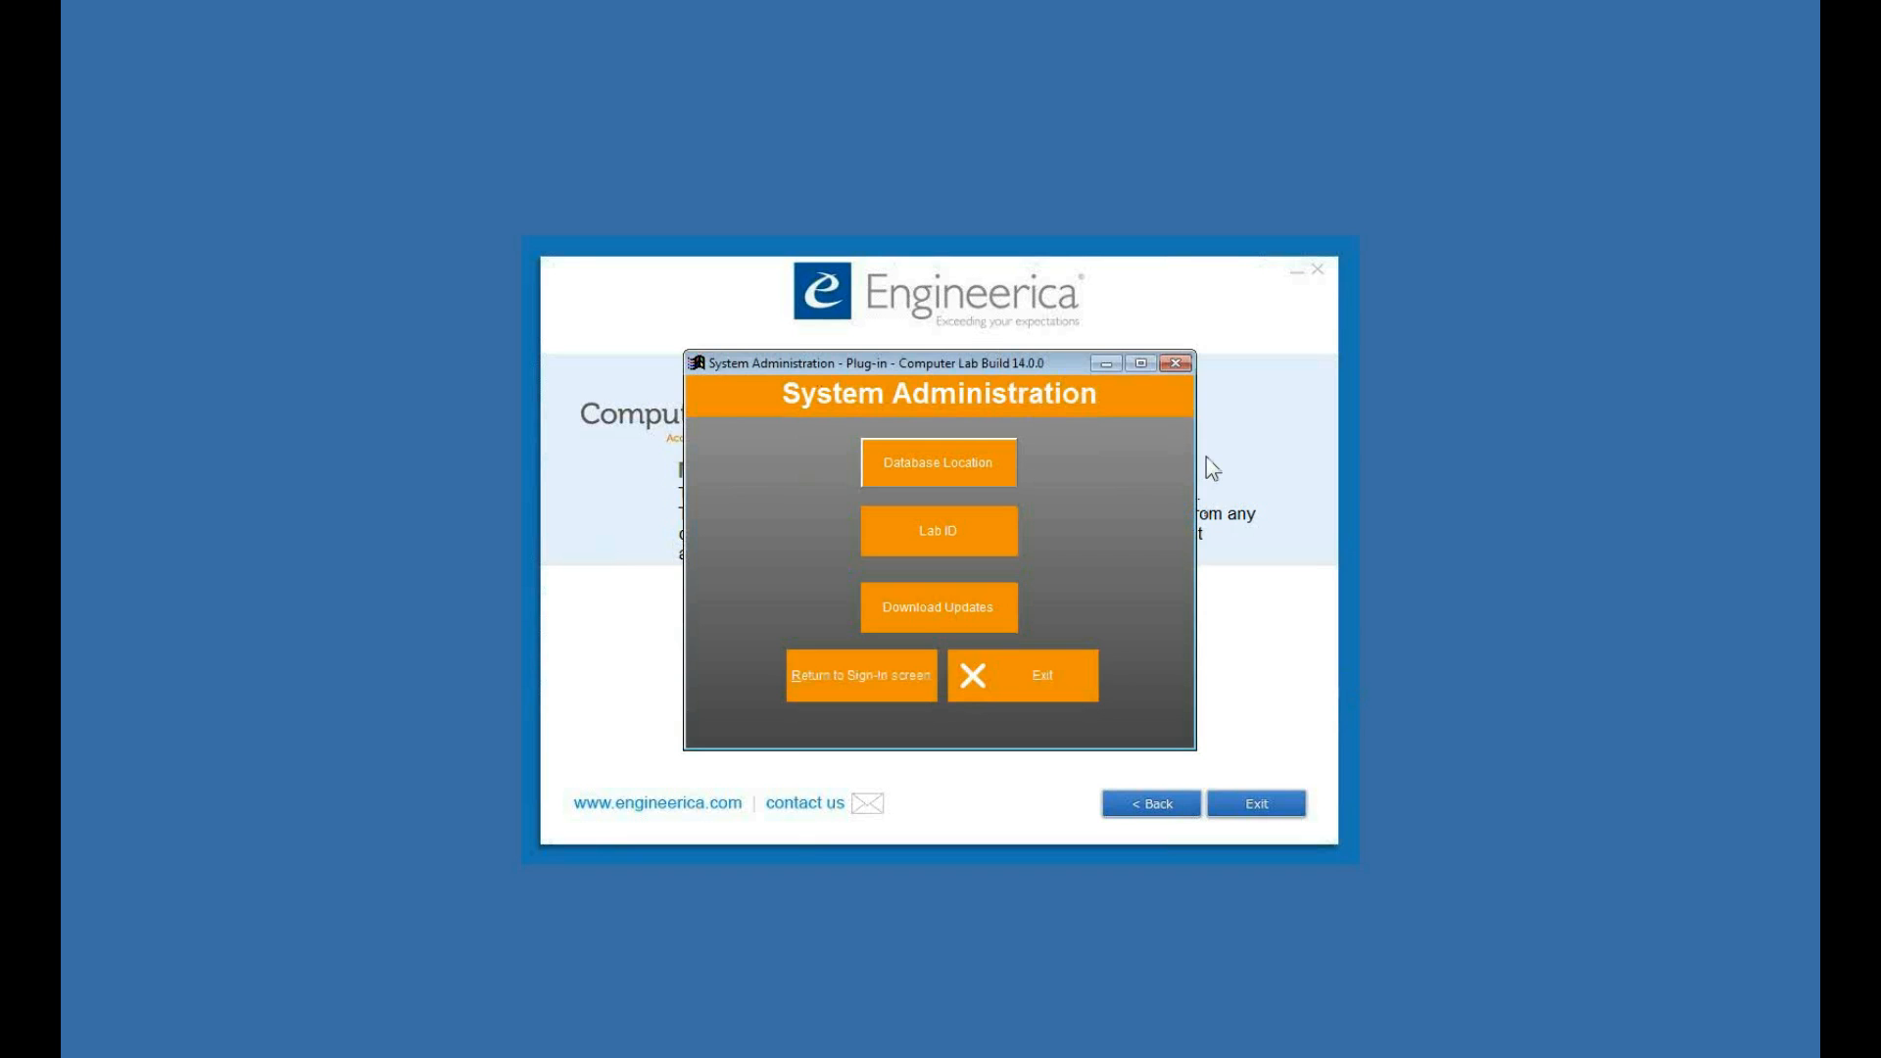
{"action": "mouse_move", "coordinate": [1549, 200]}
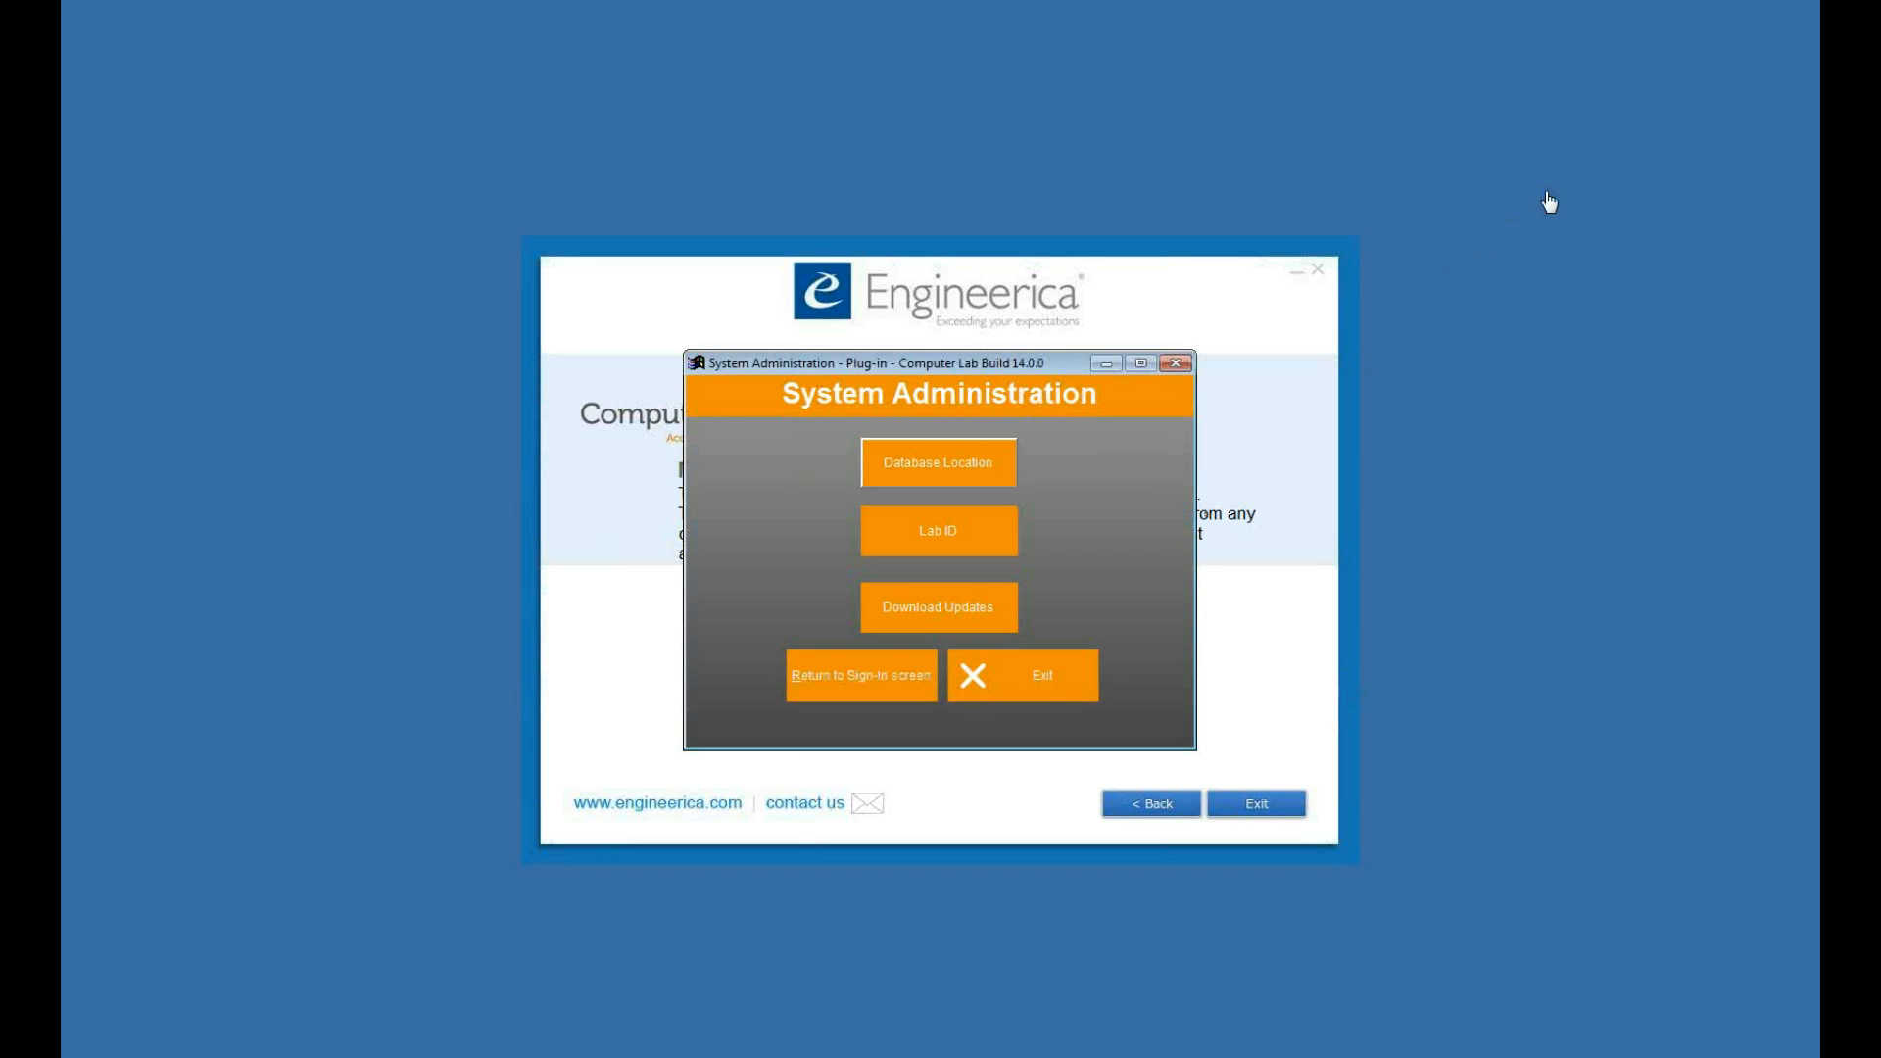